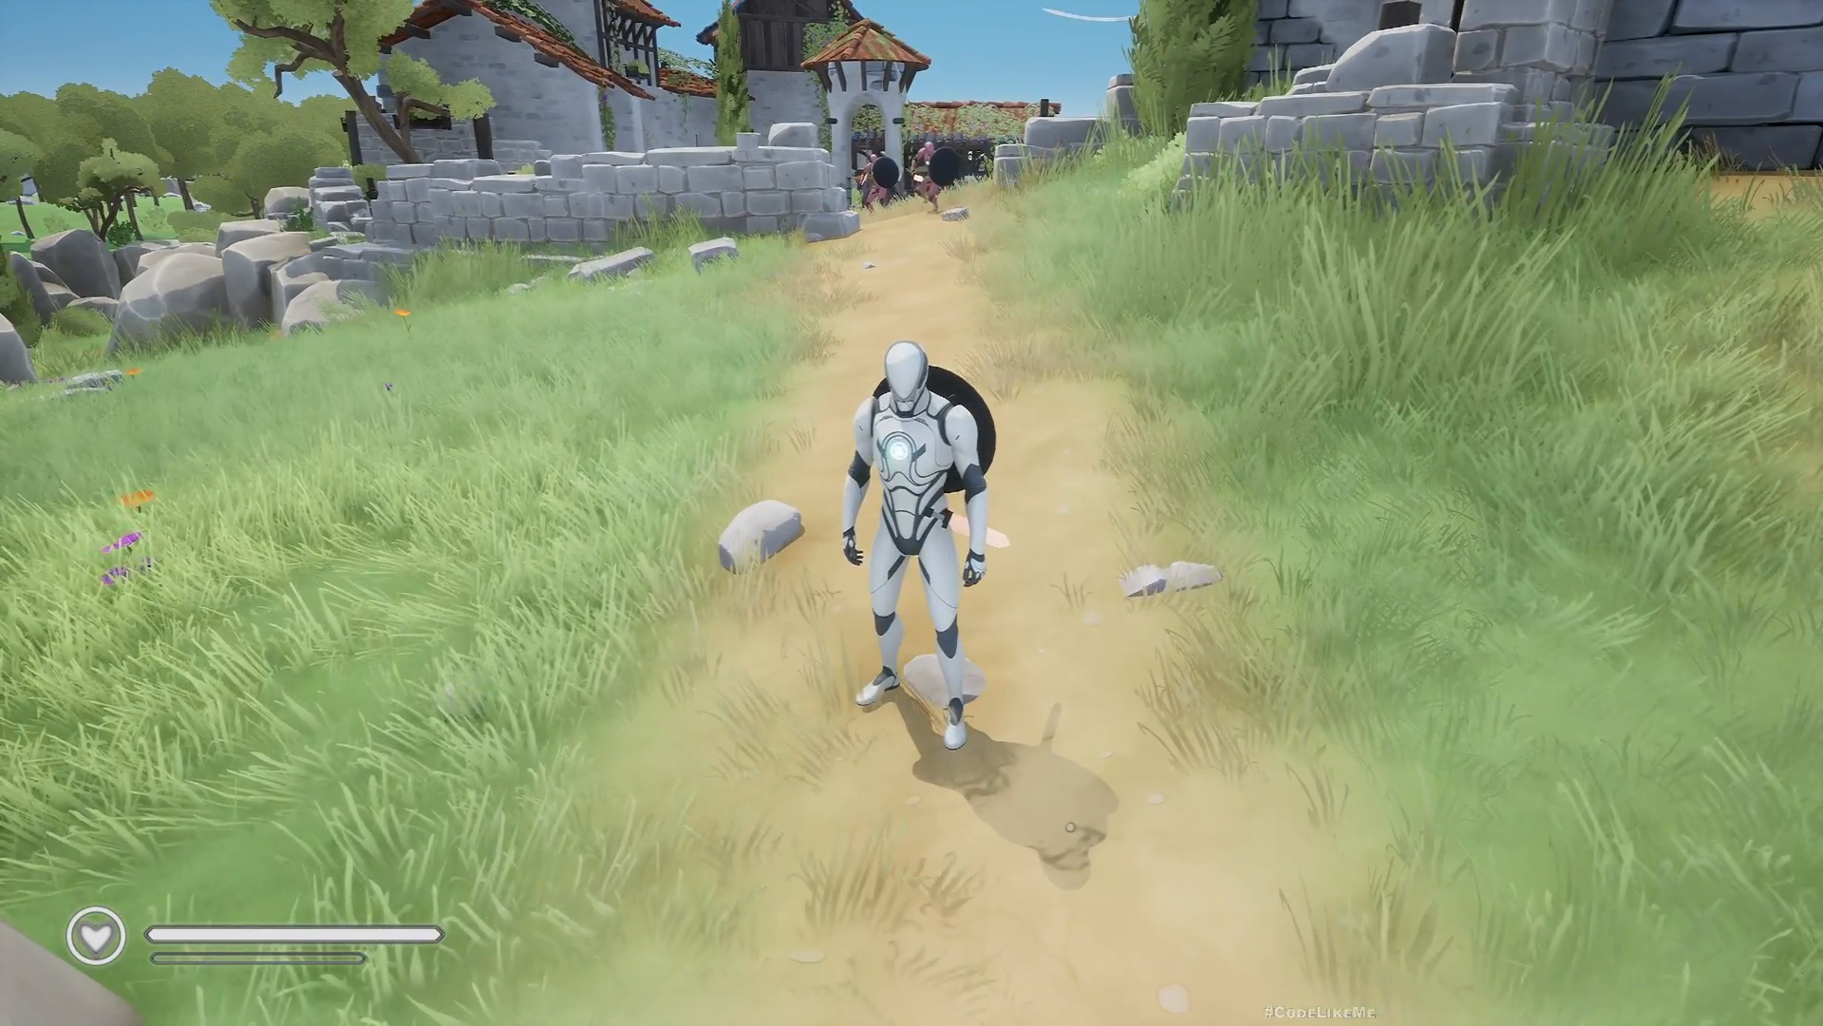
# Step: Walk the player character across the grass in play, then scroll the view
pyautogui.press('w')
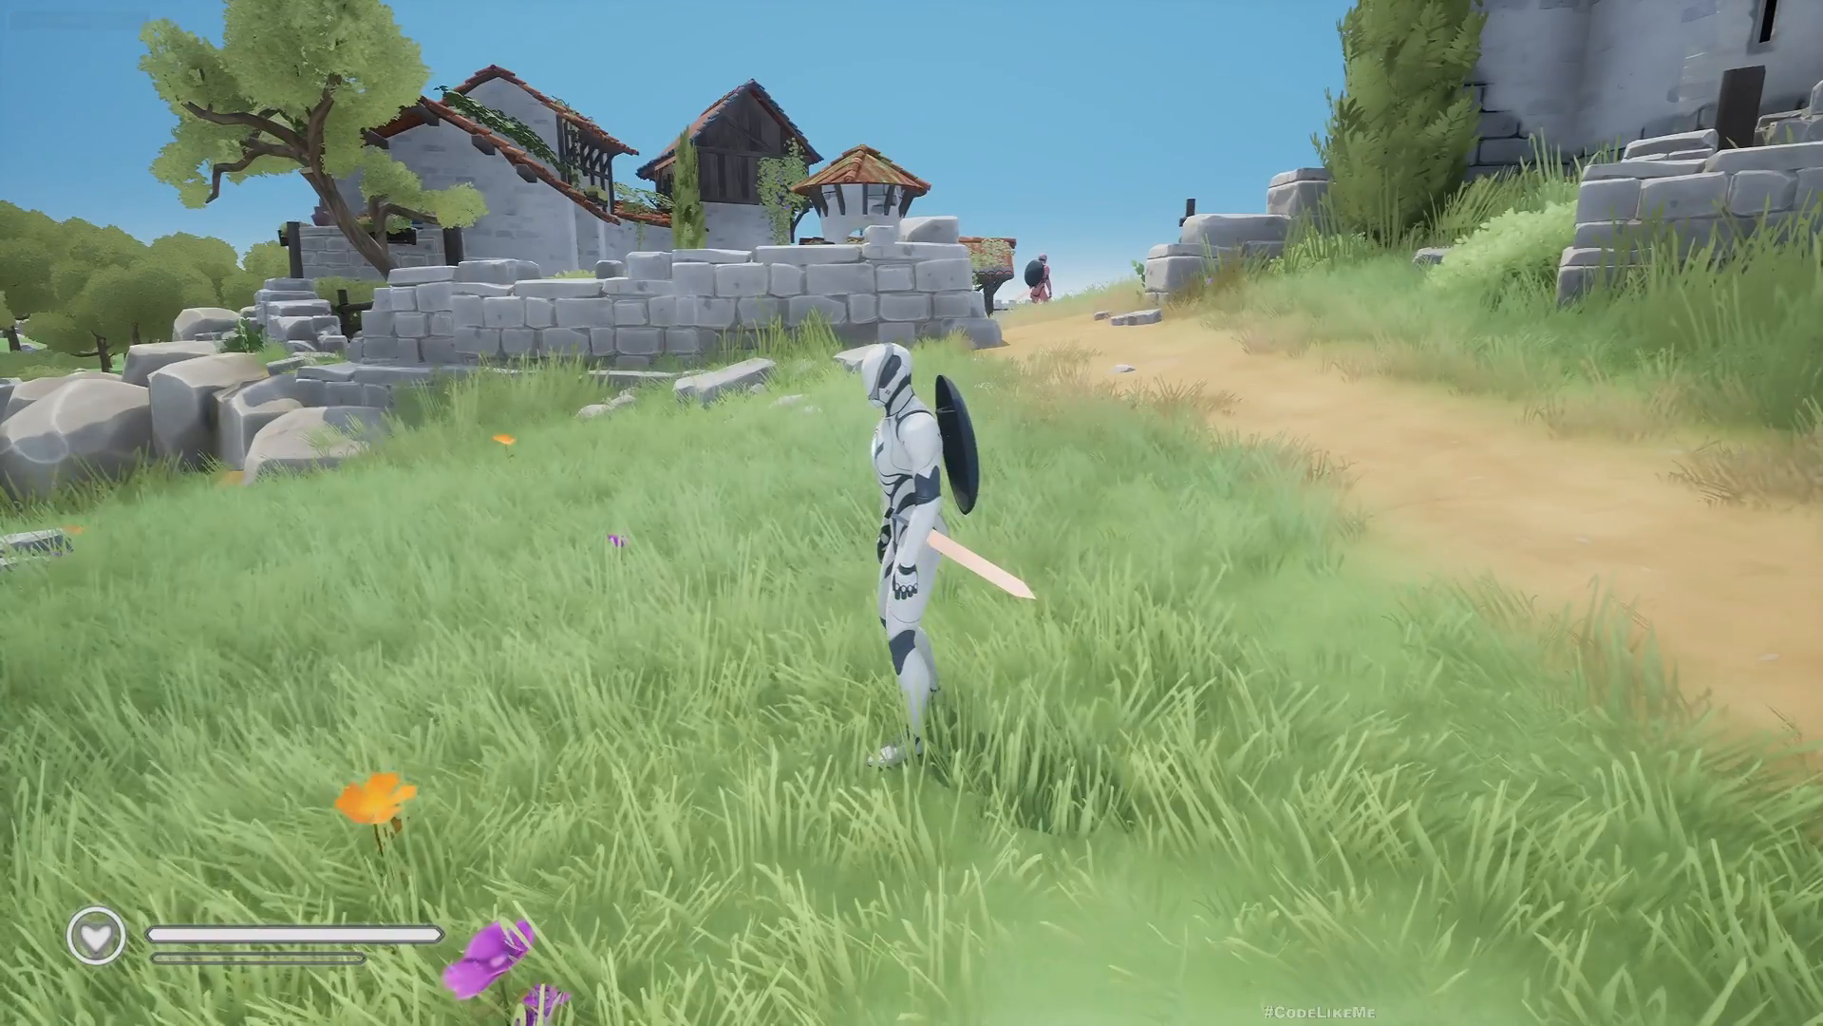
pyautogui.press('w')
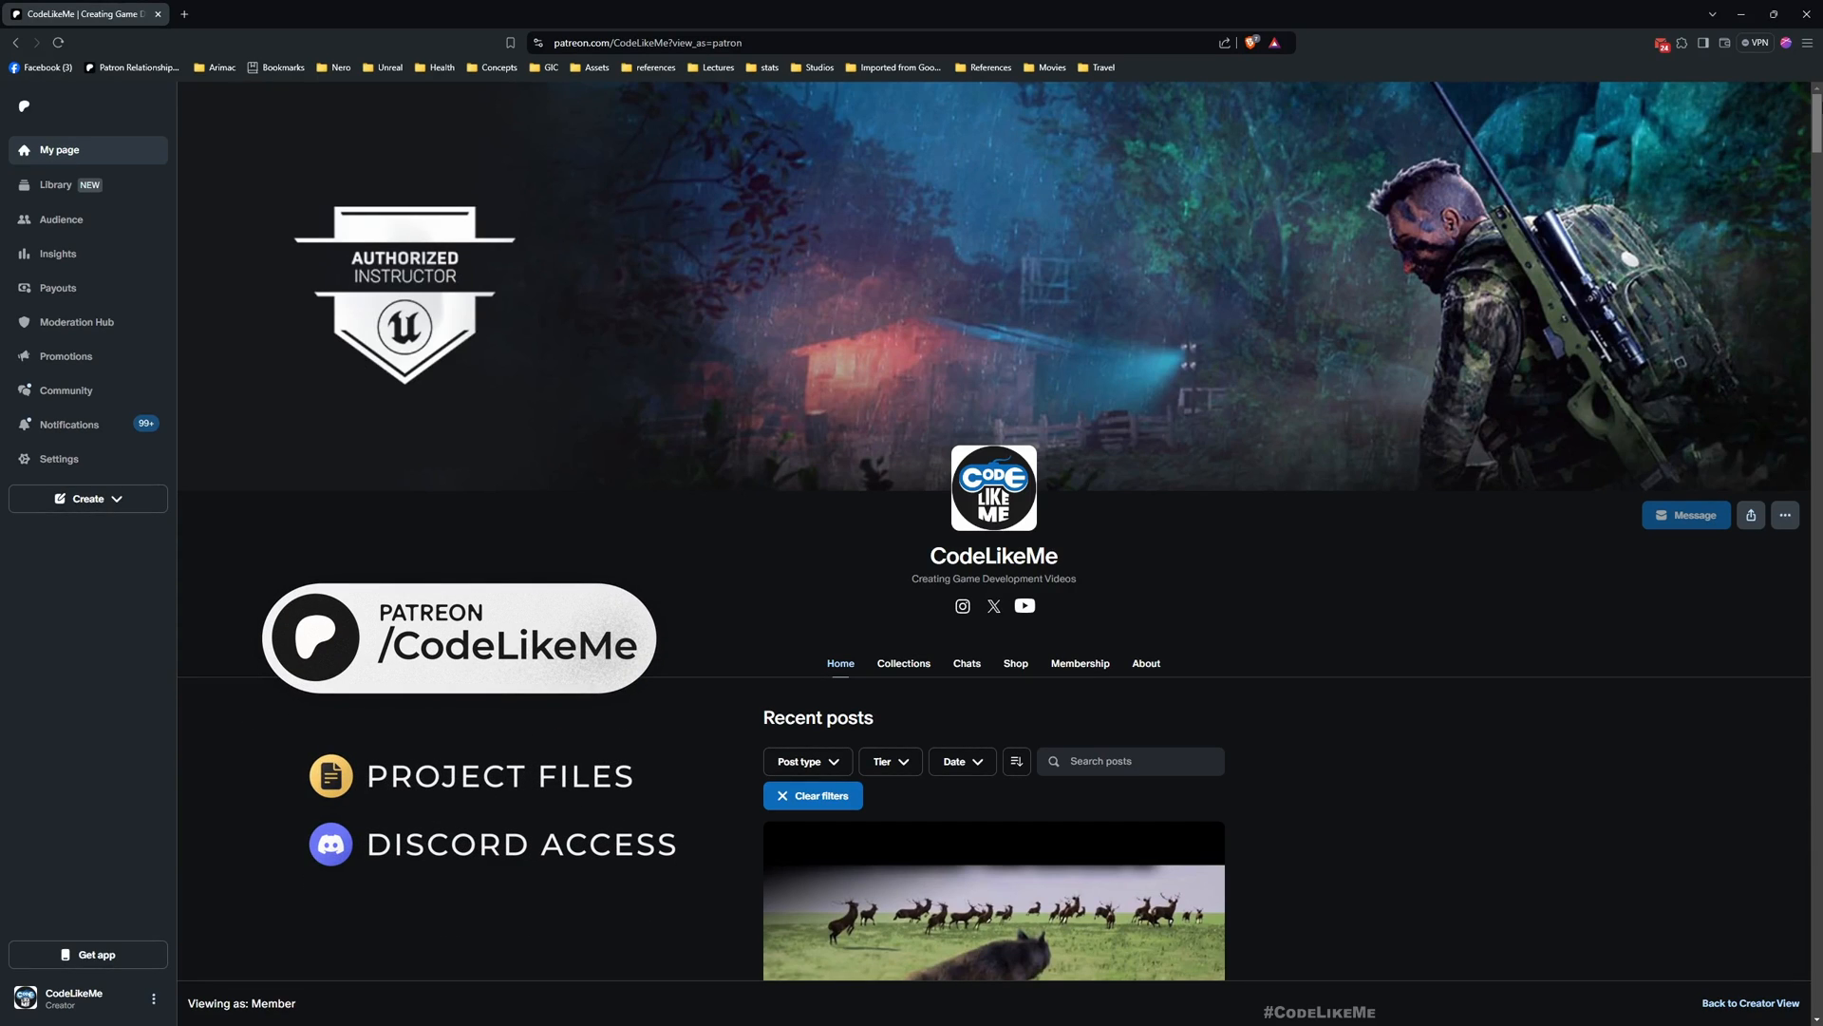
pyautogui.scroll(-3)
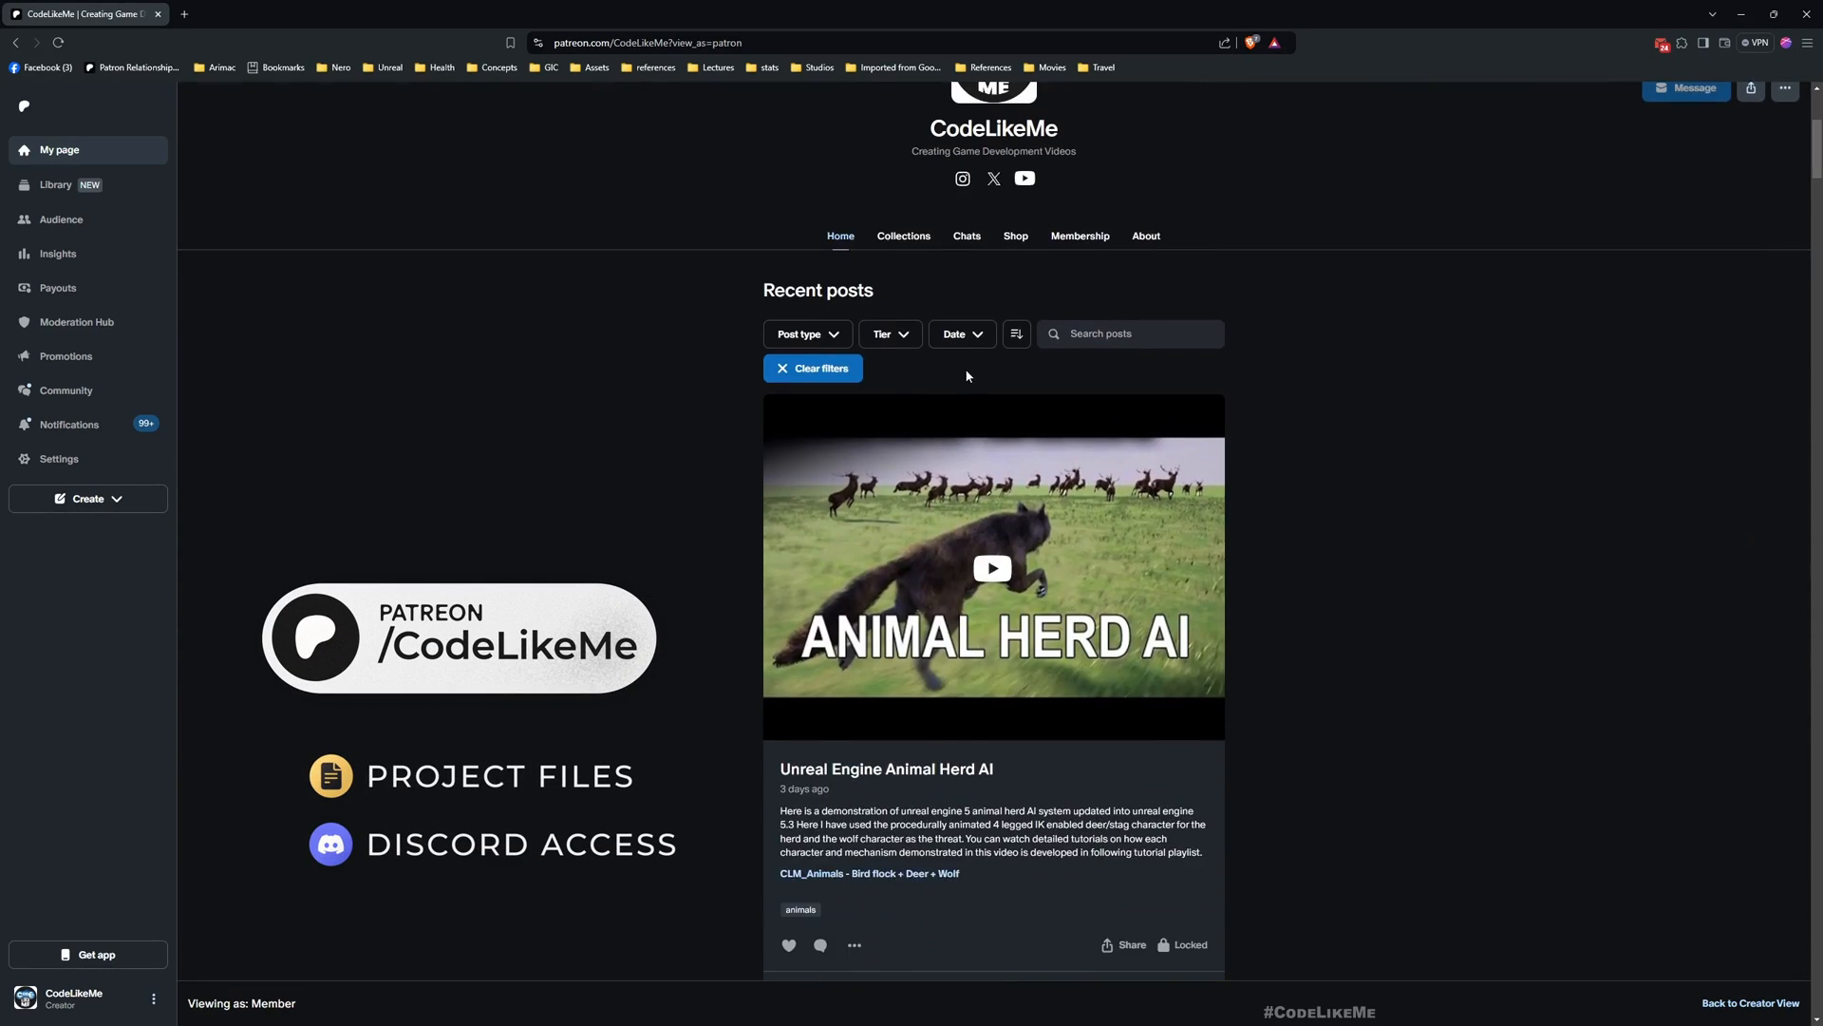
pyautogui.scroll(-3)
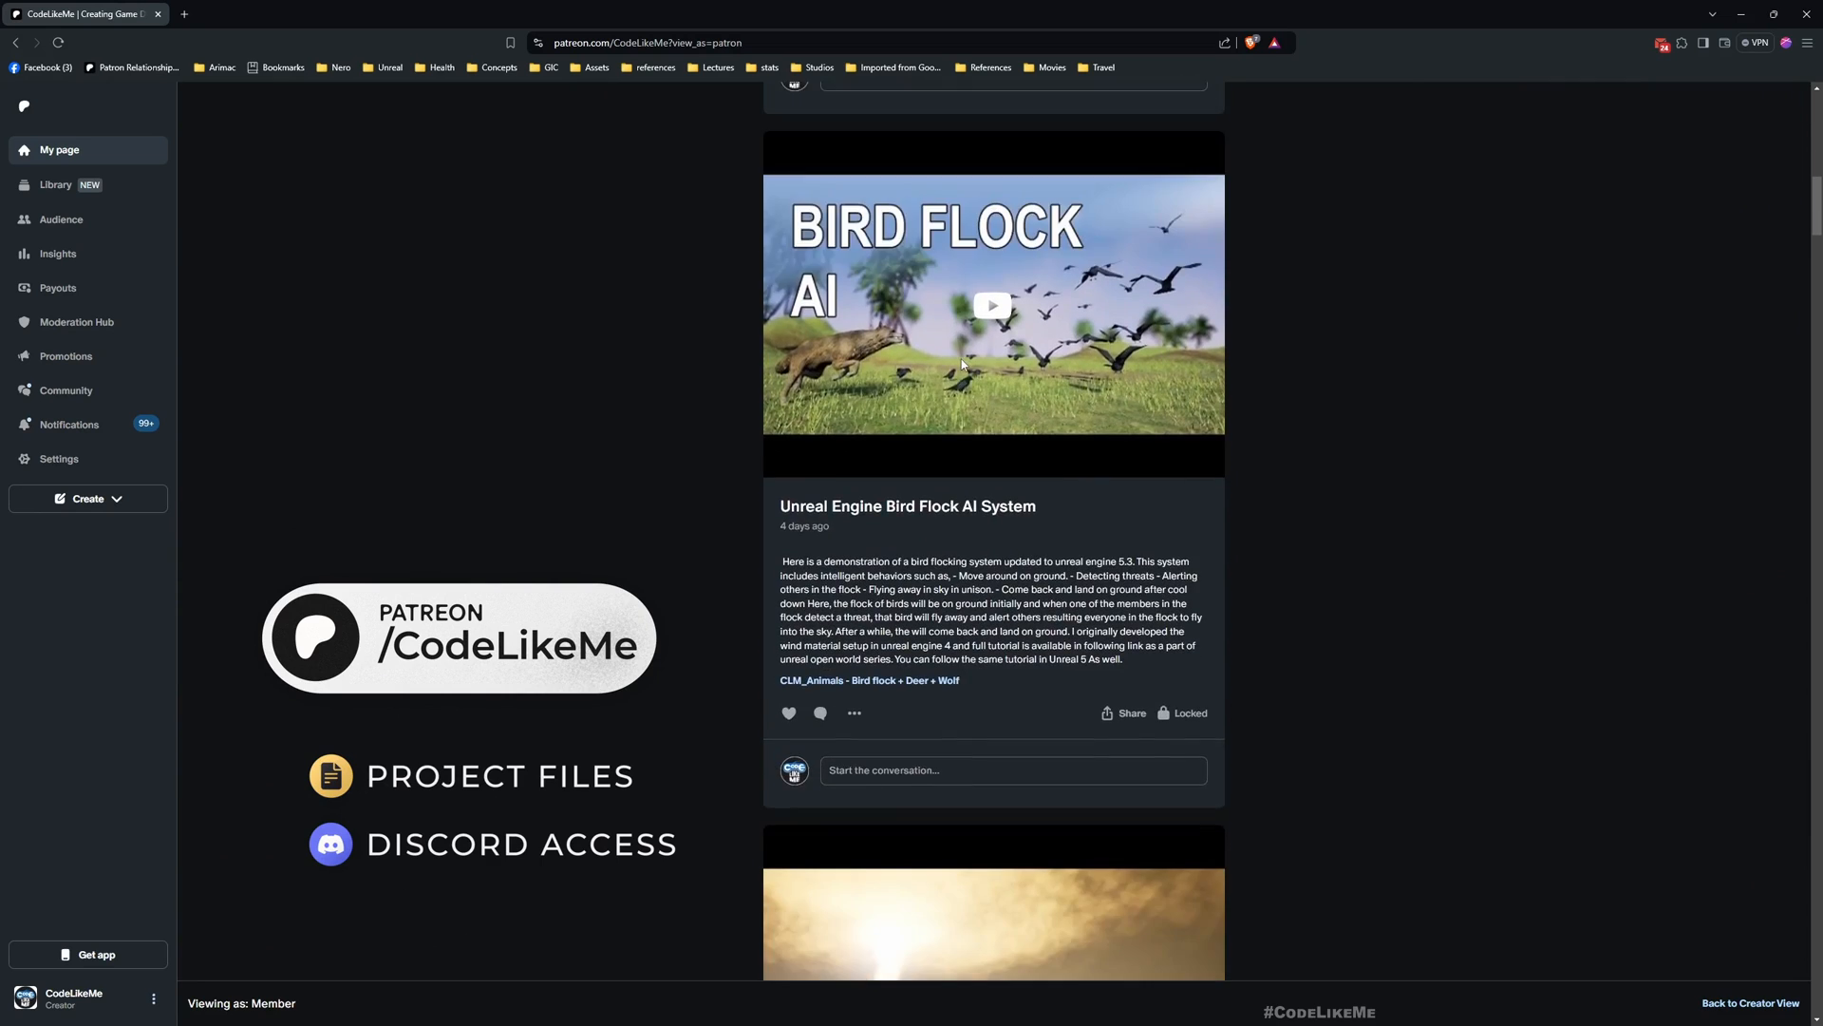
pyautogui.scroll(-3)
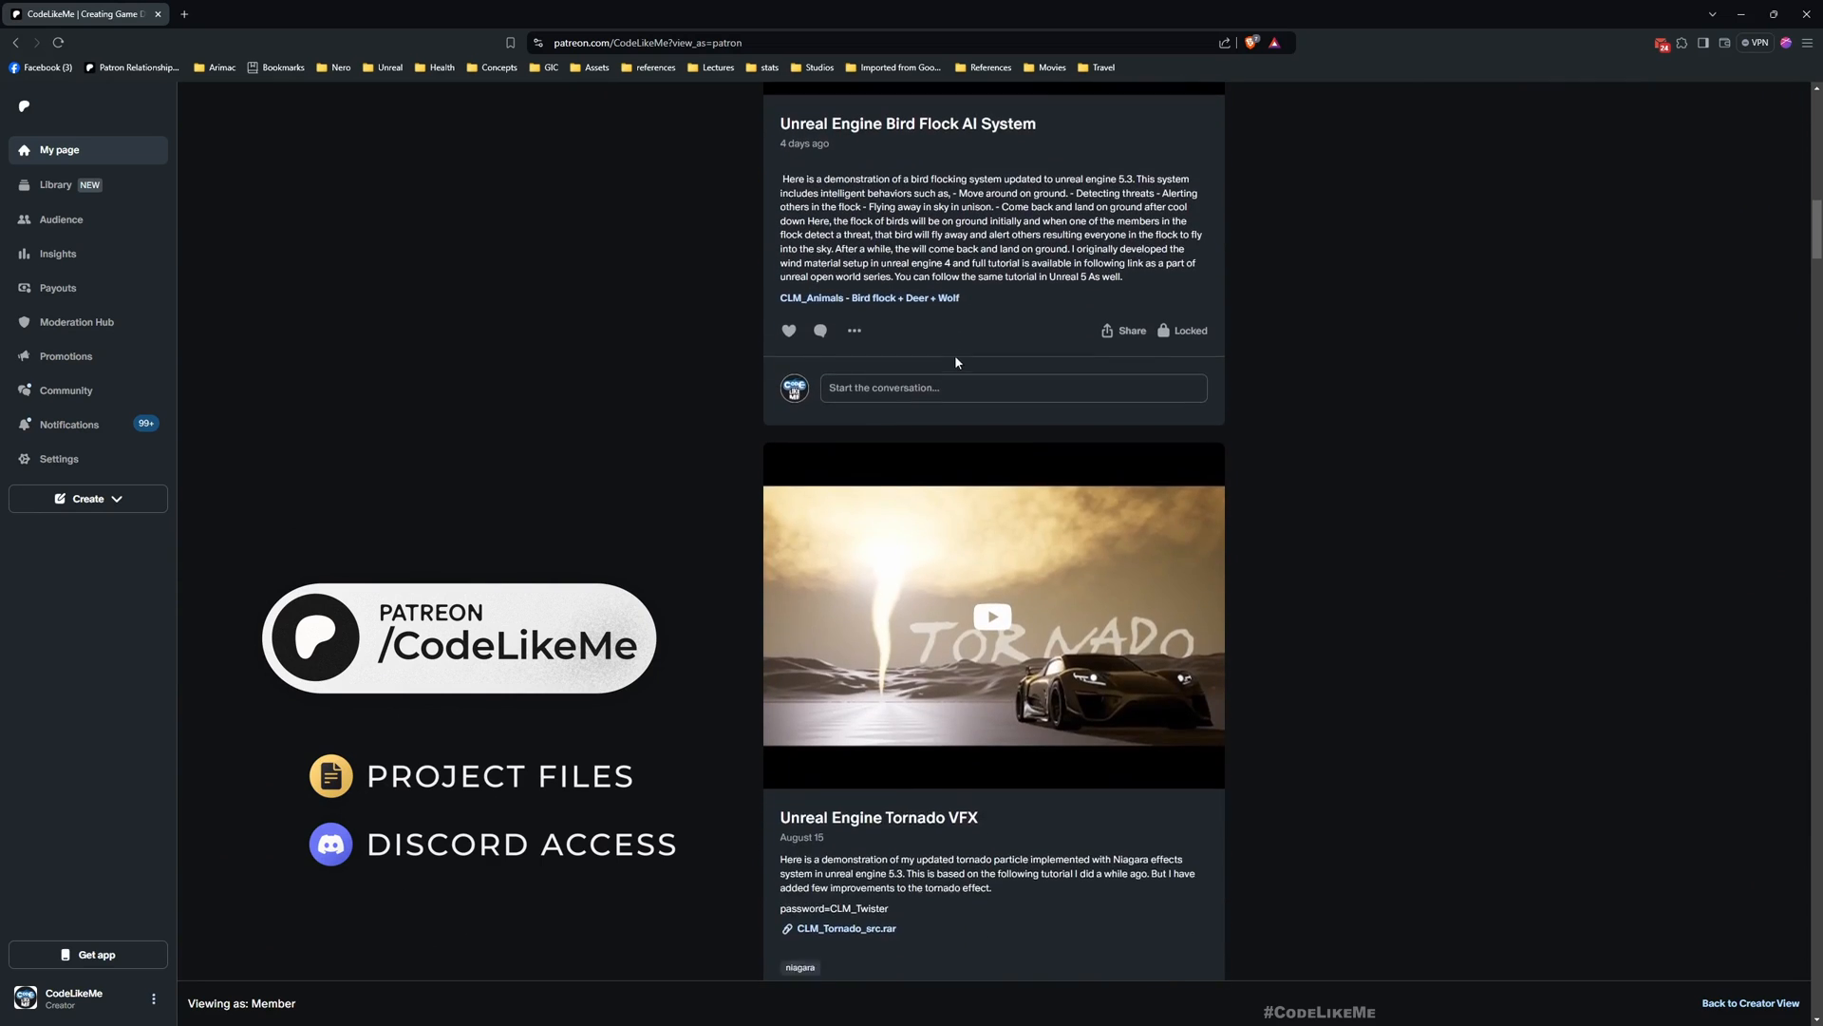
pyautogui.scroll(-3)
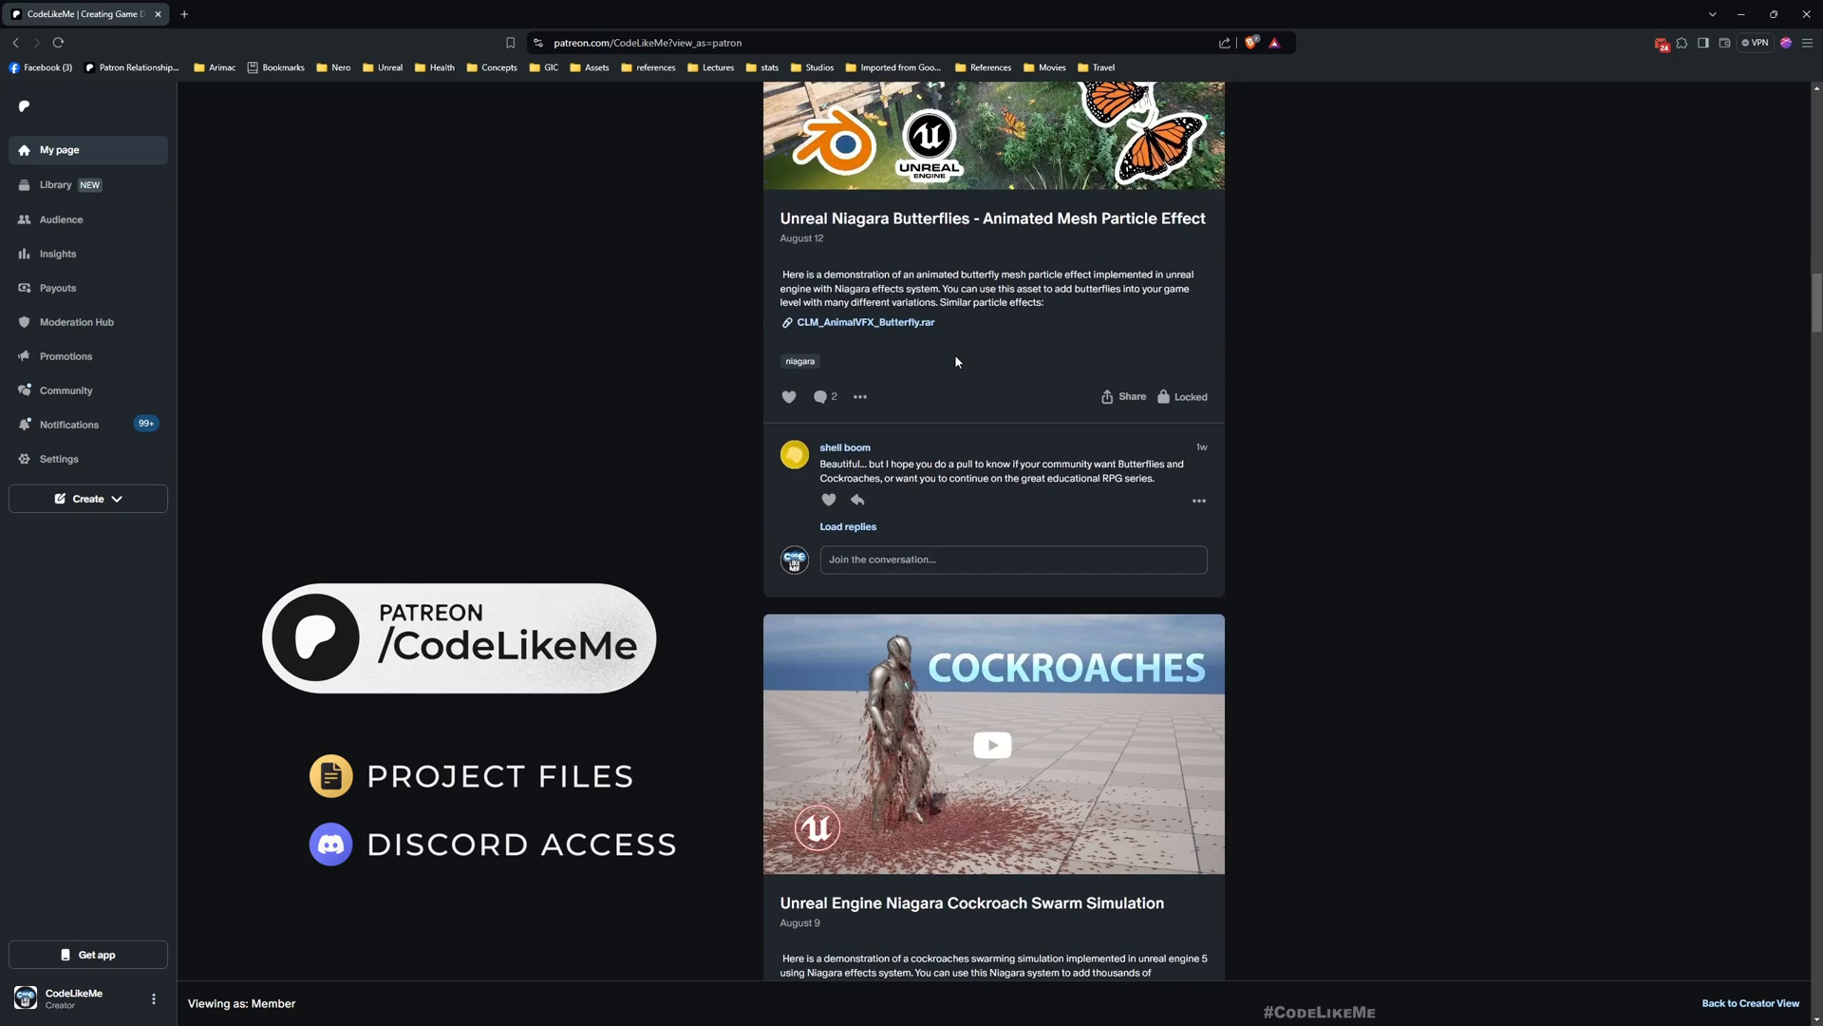
pyautogui.scroll(-3)
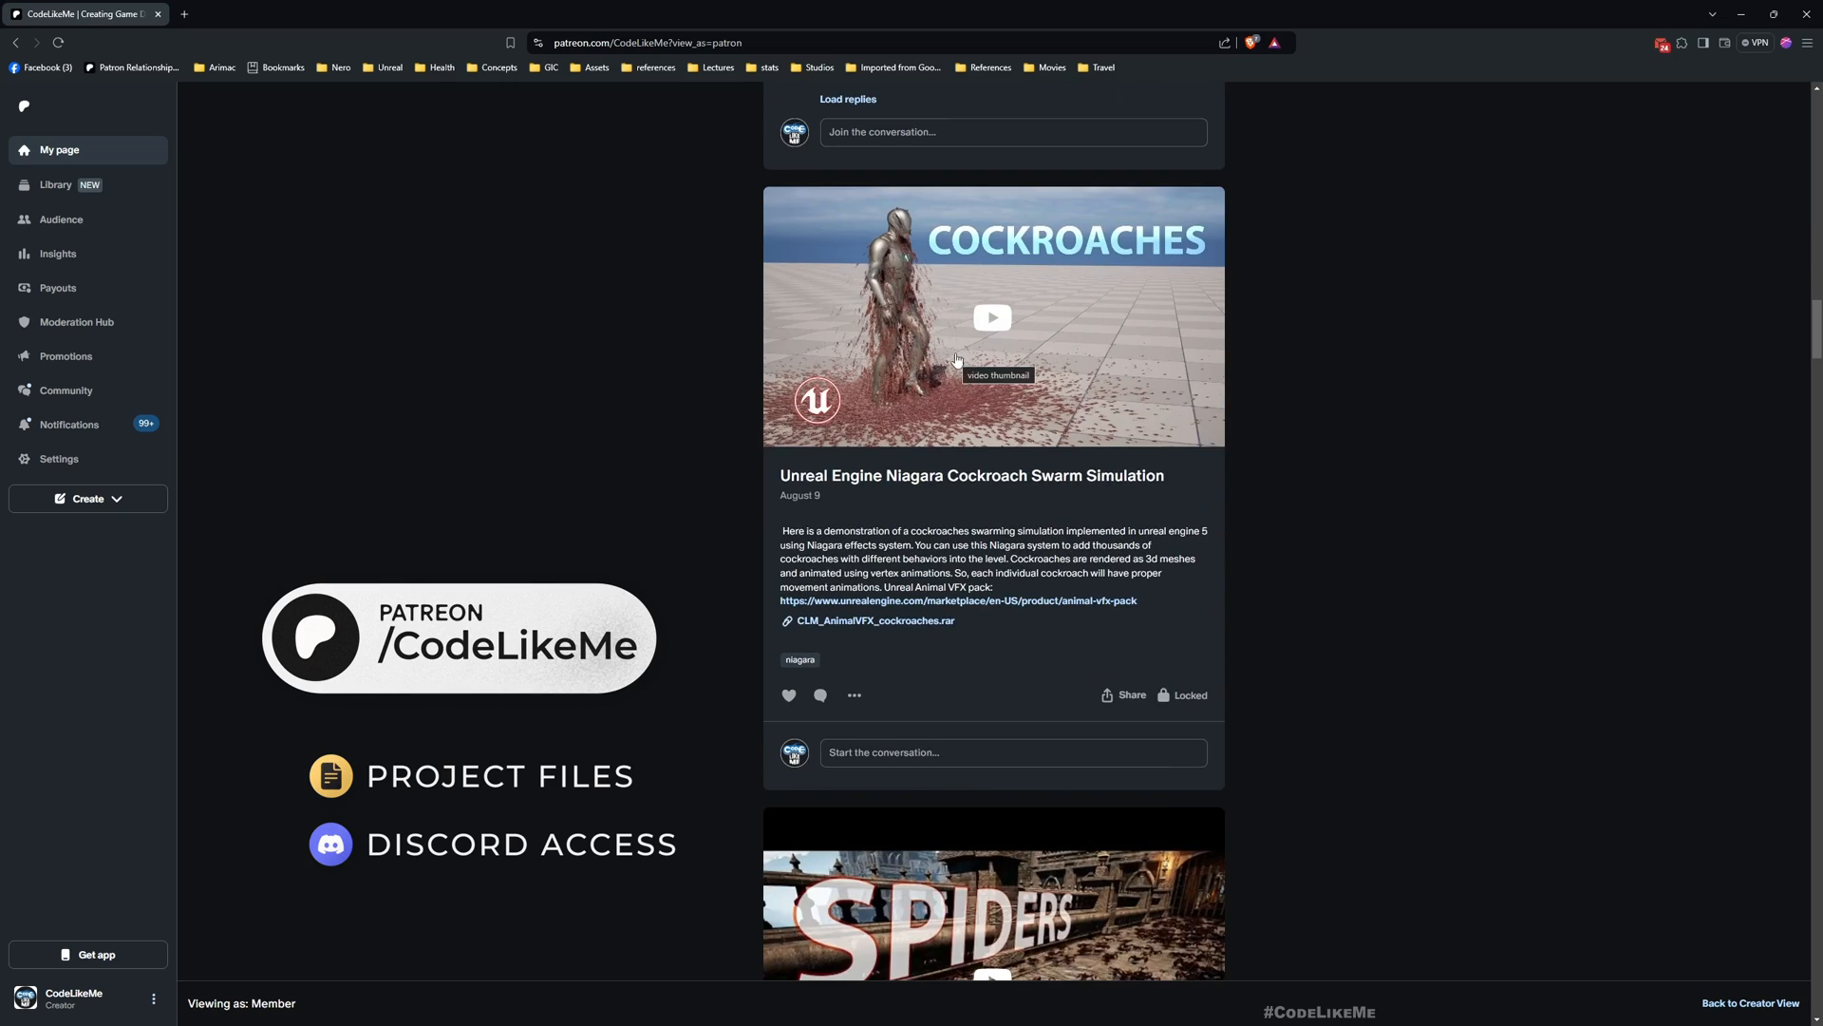
pyautogui.scroll(-3)
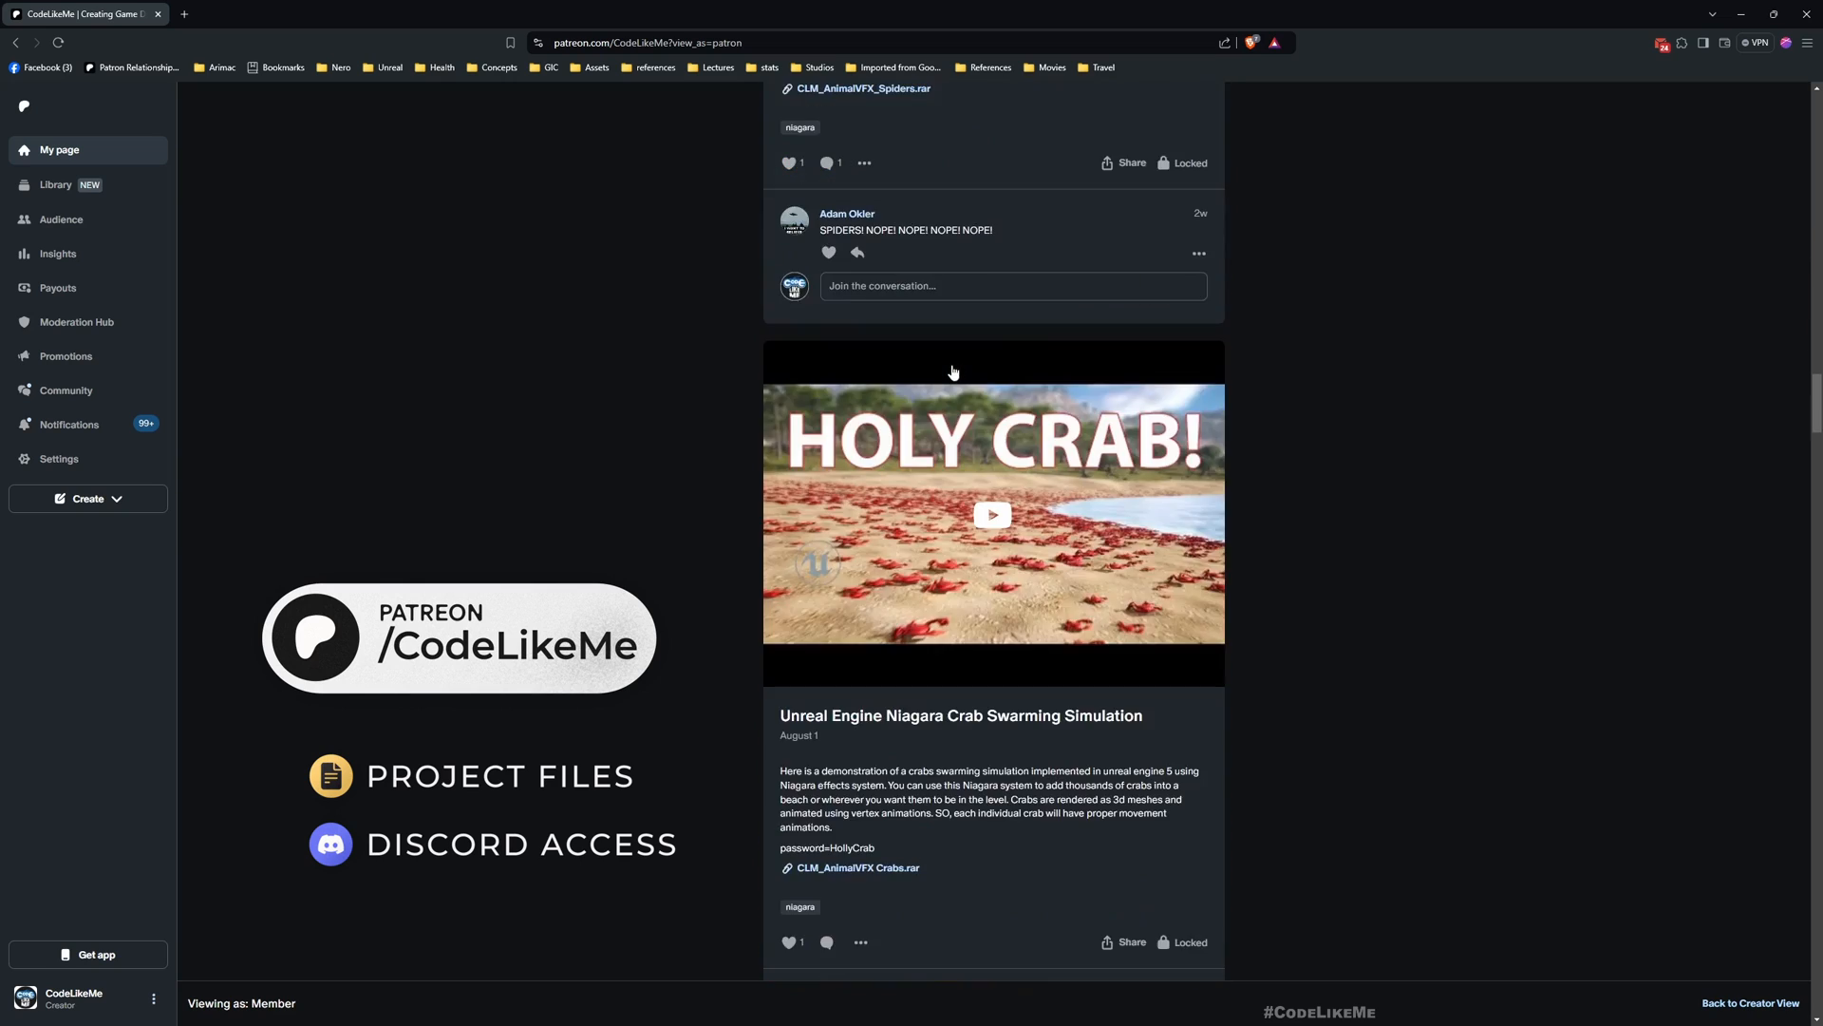
pyautogui.scroll(-3)
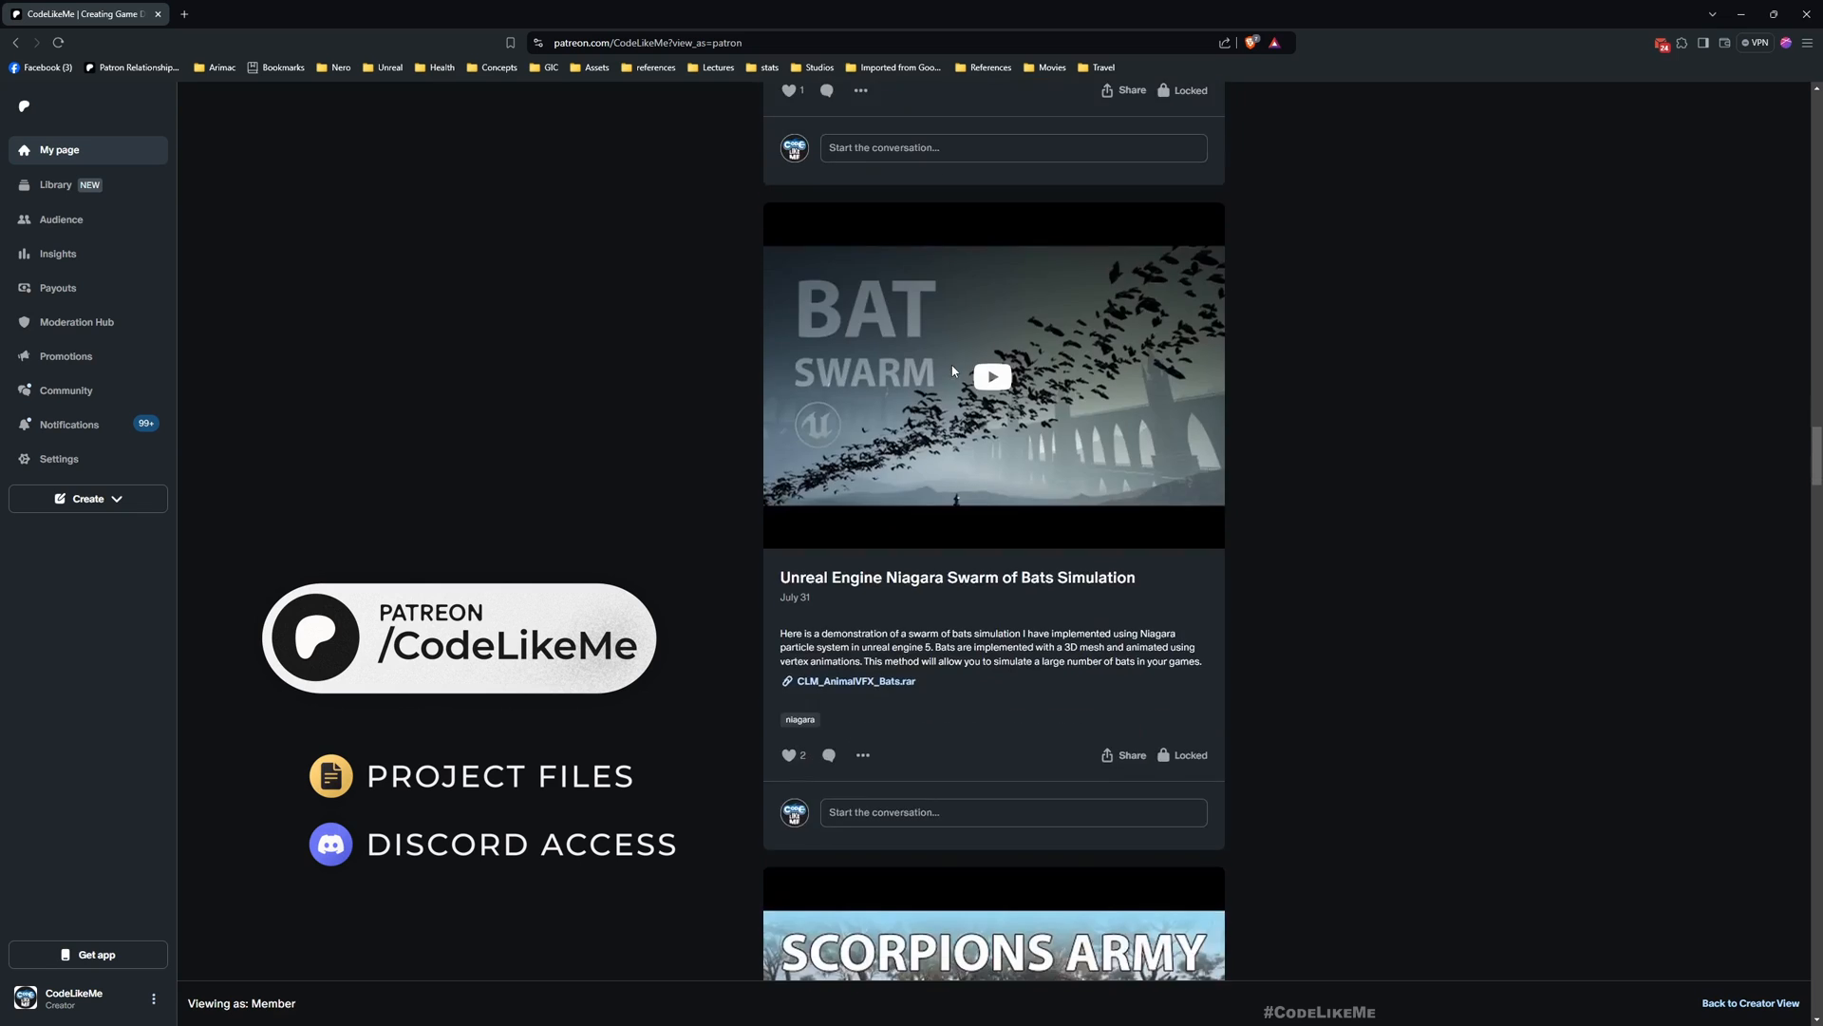
pyautogui.scroll(-3)
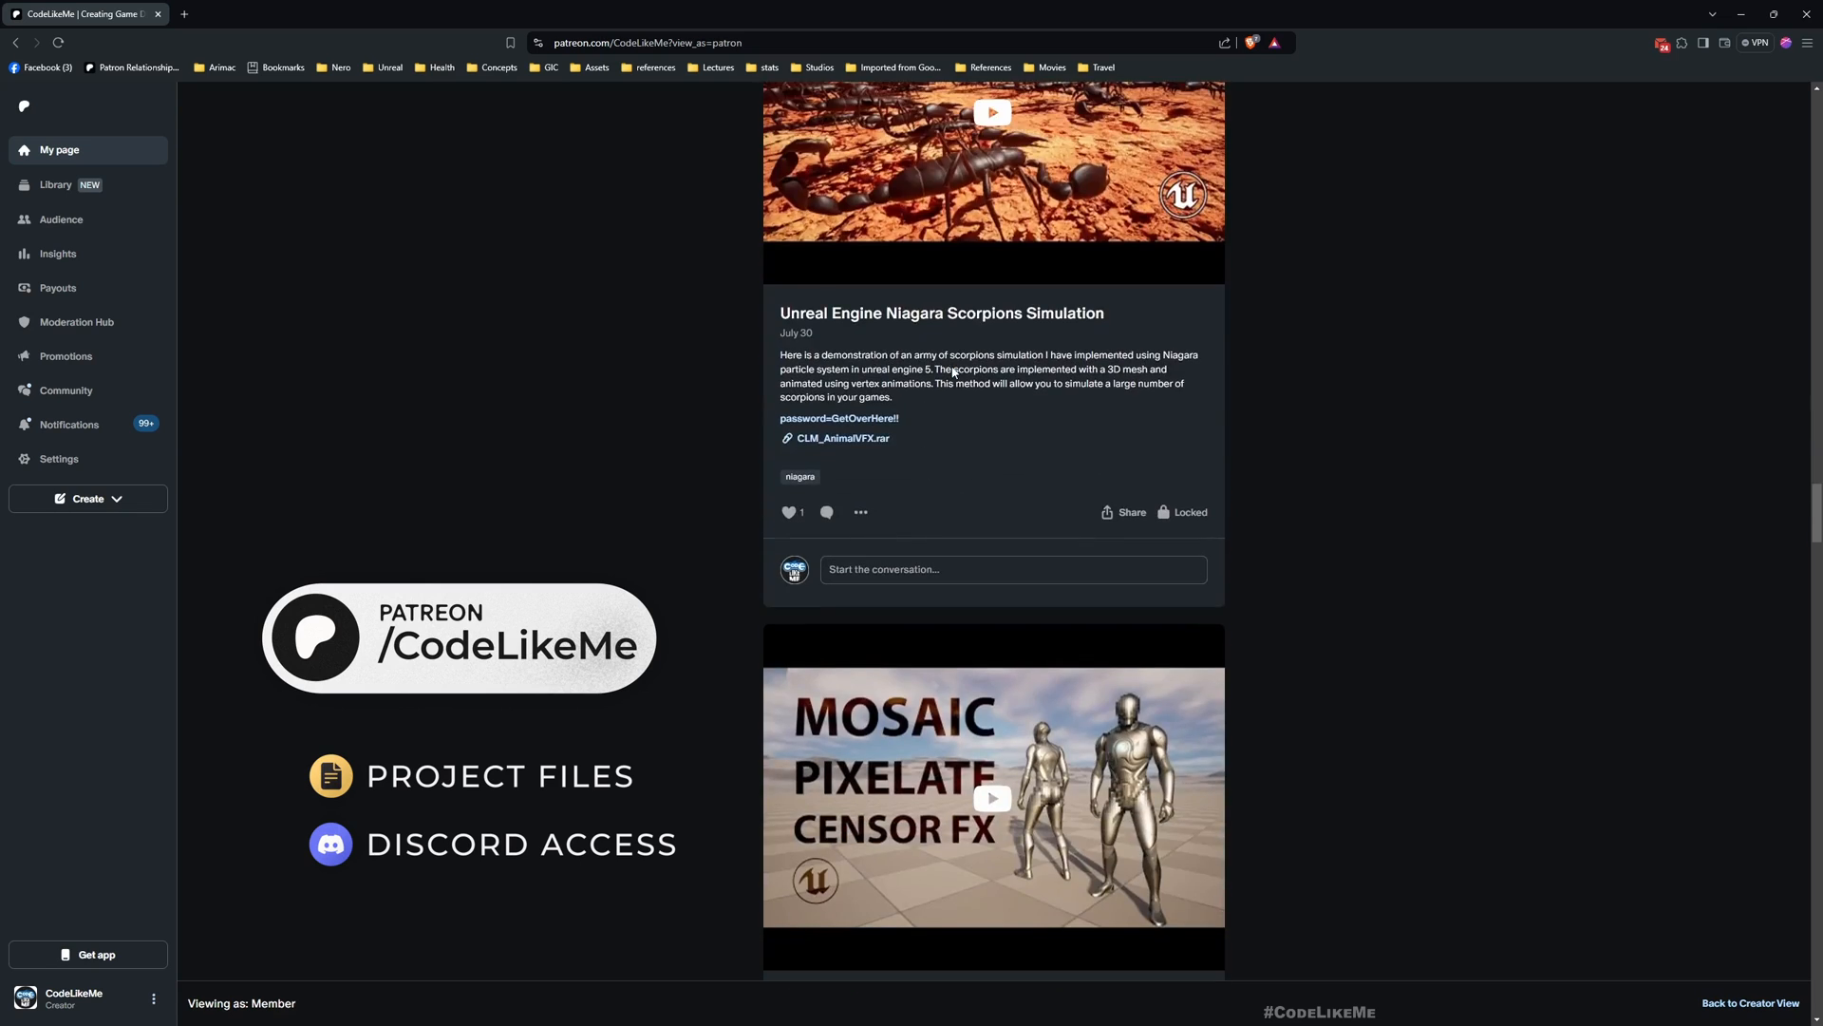
pyautogui.scroll(-3)
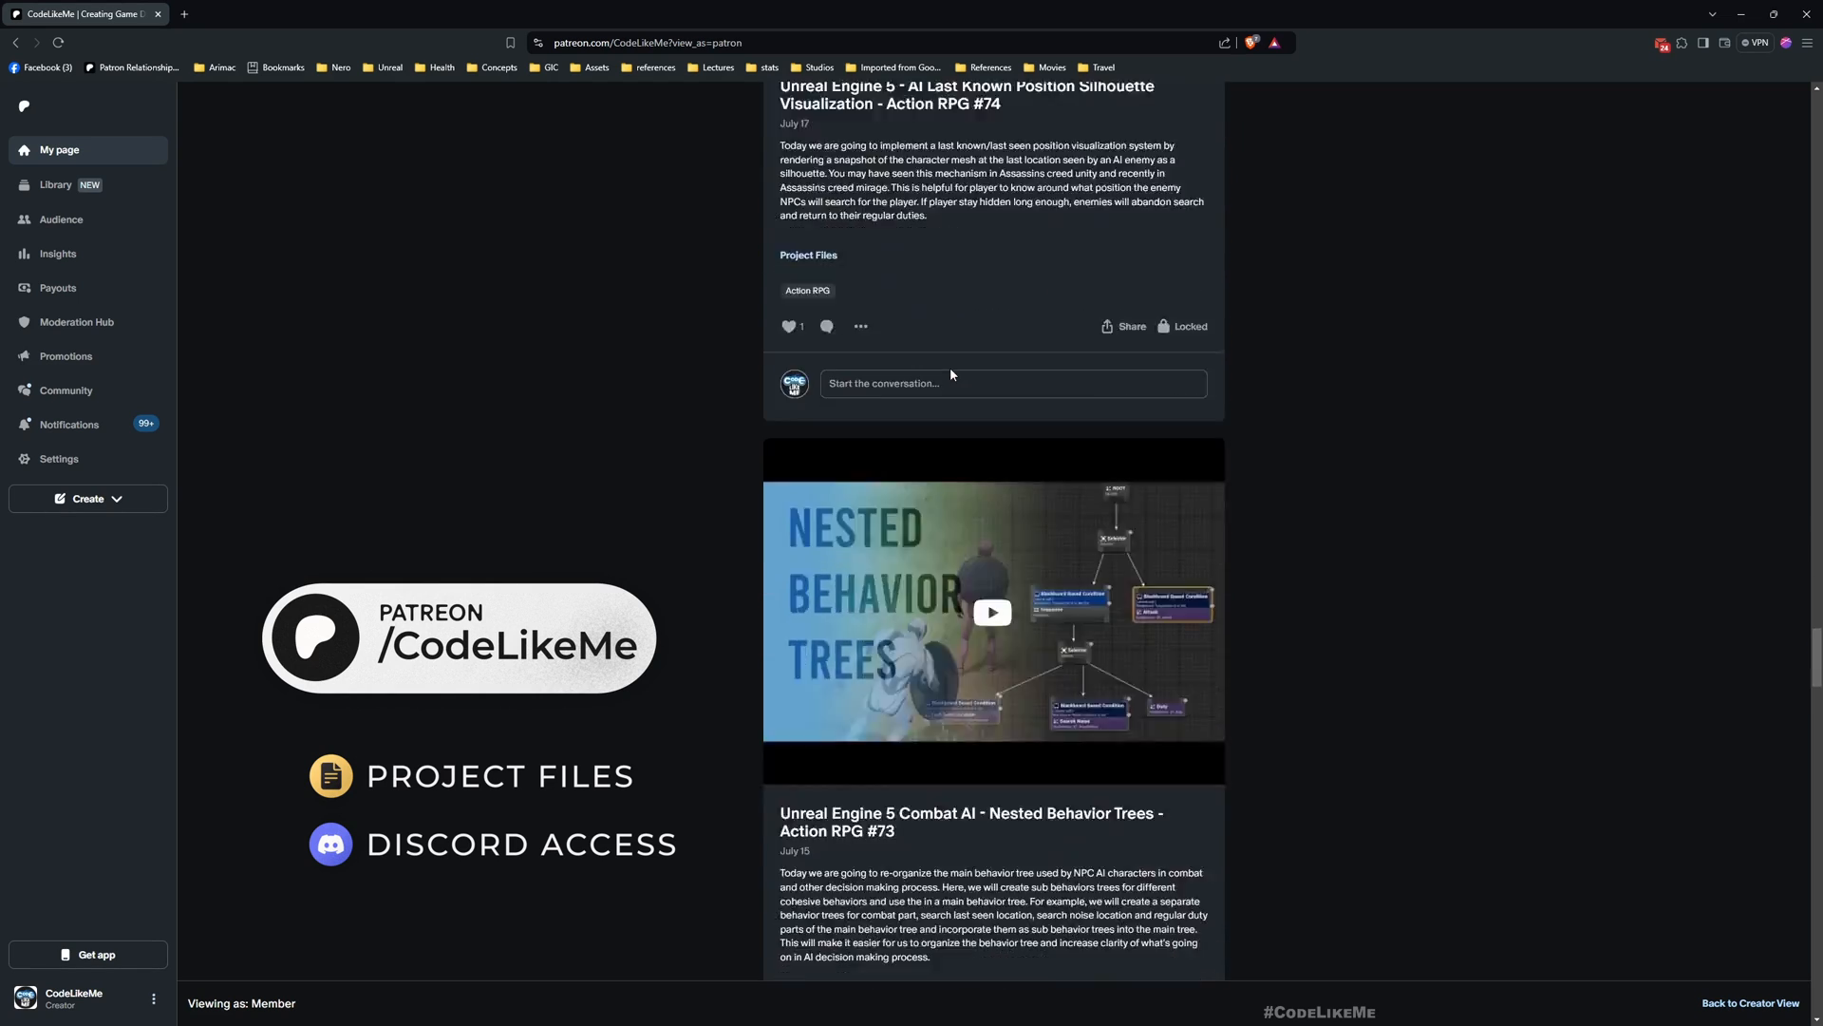
pyautogui.scroll(-3)
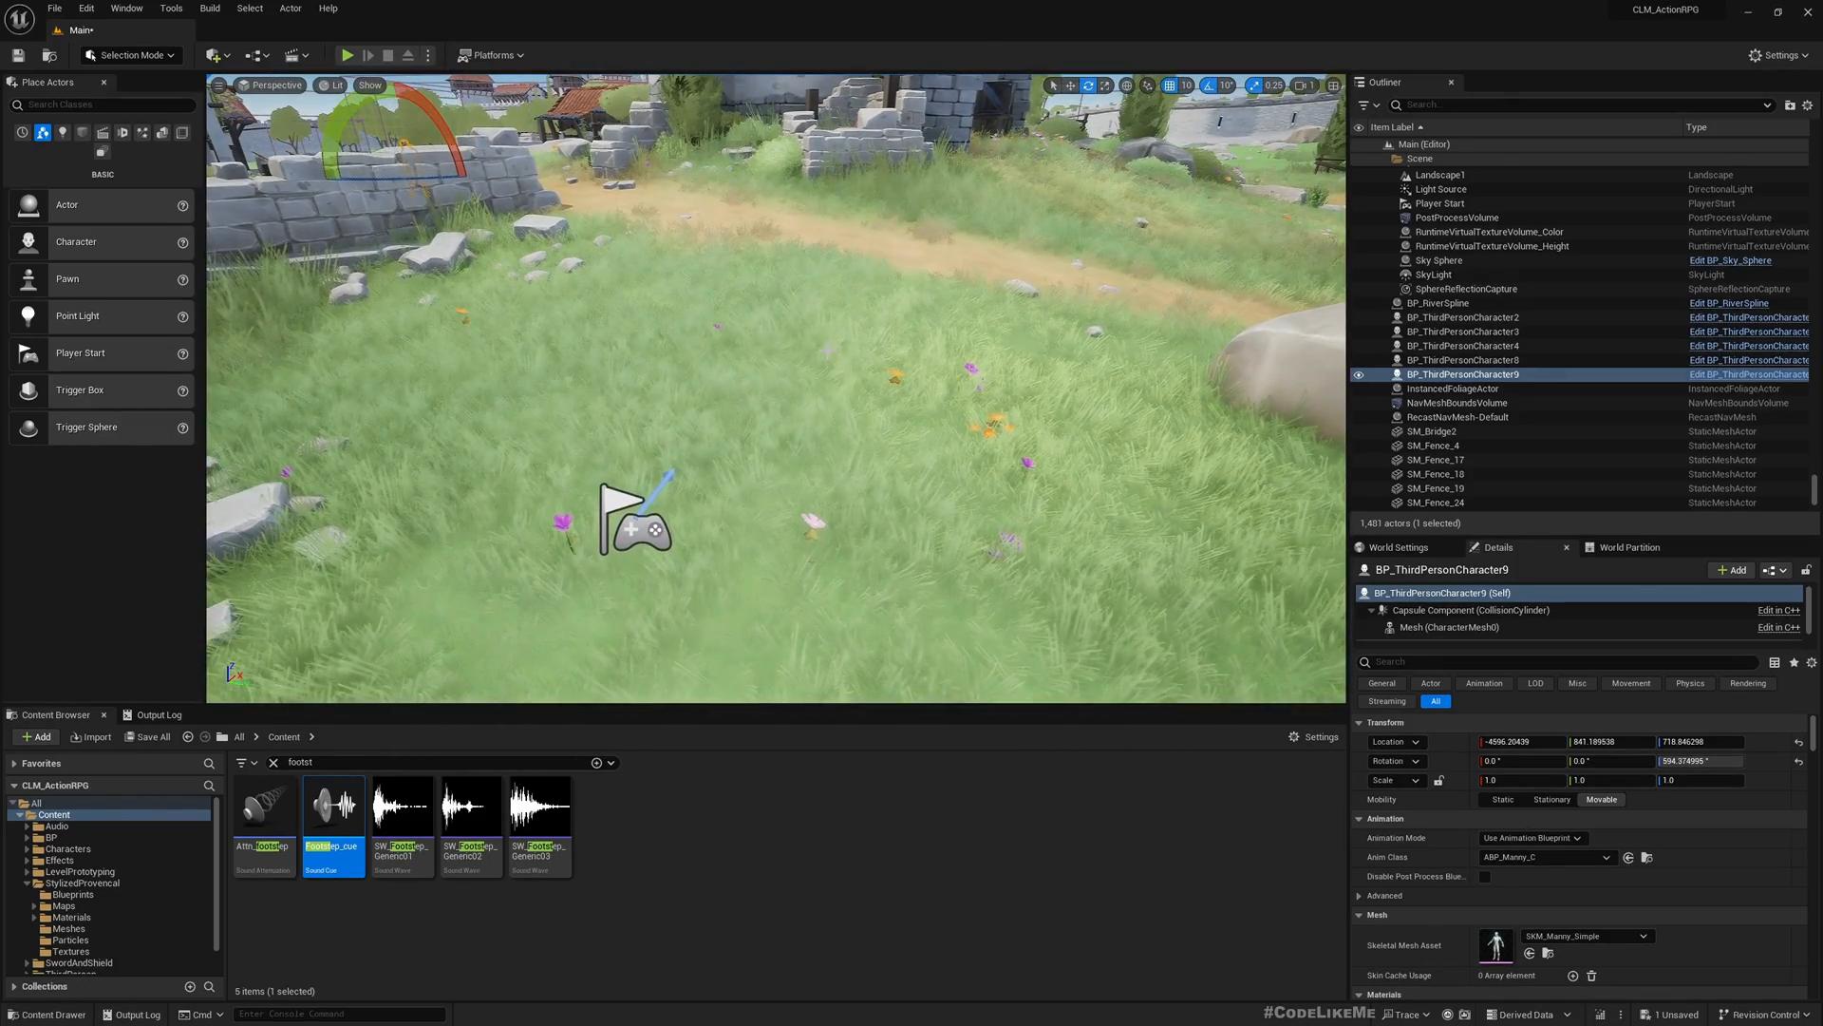
pyautogui.click(347, 55)
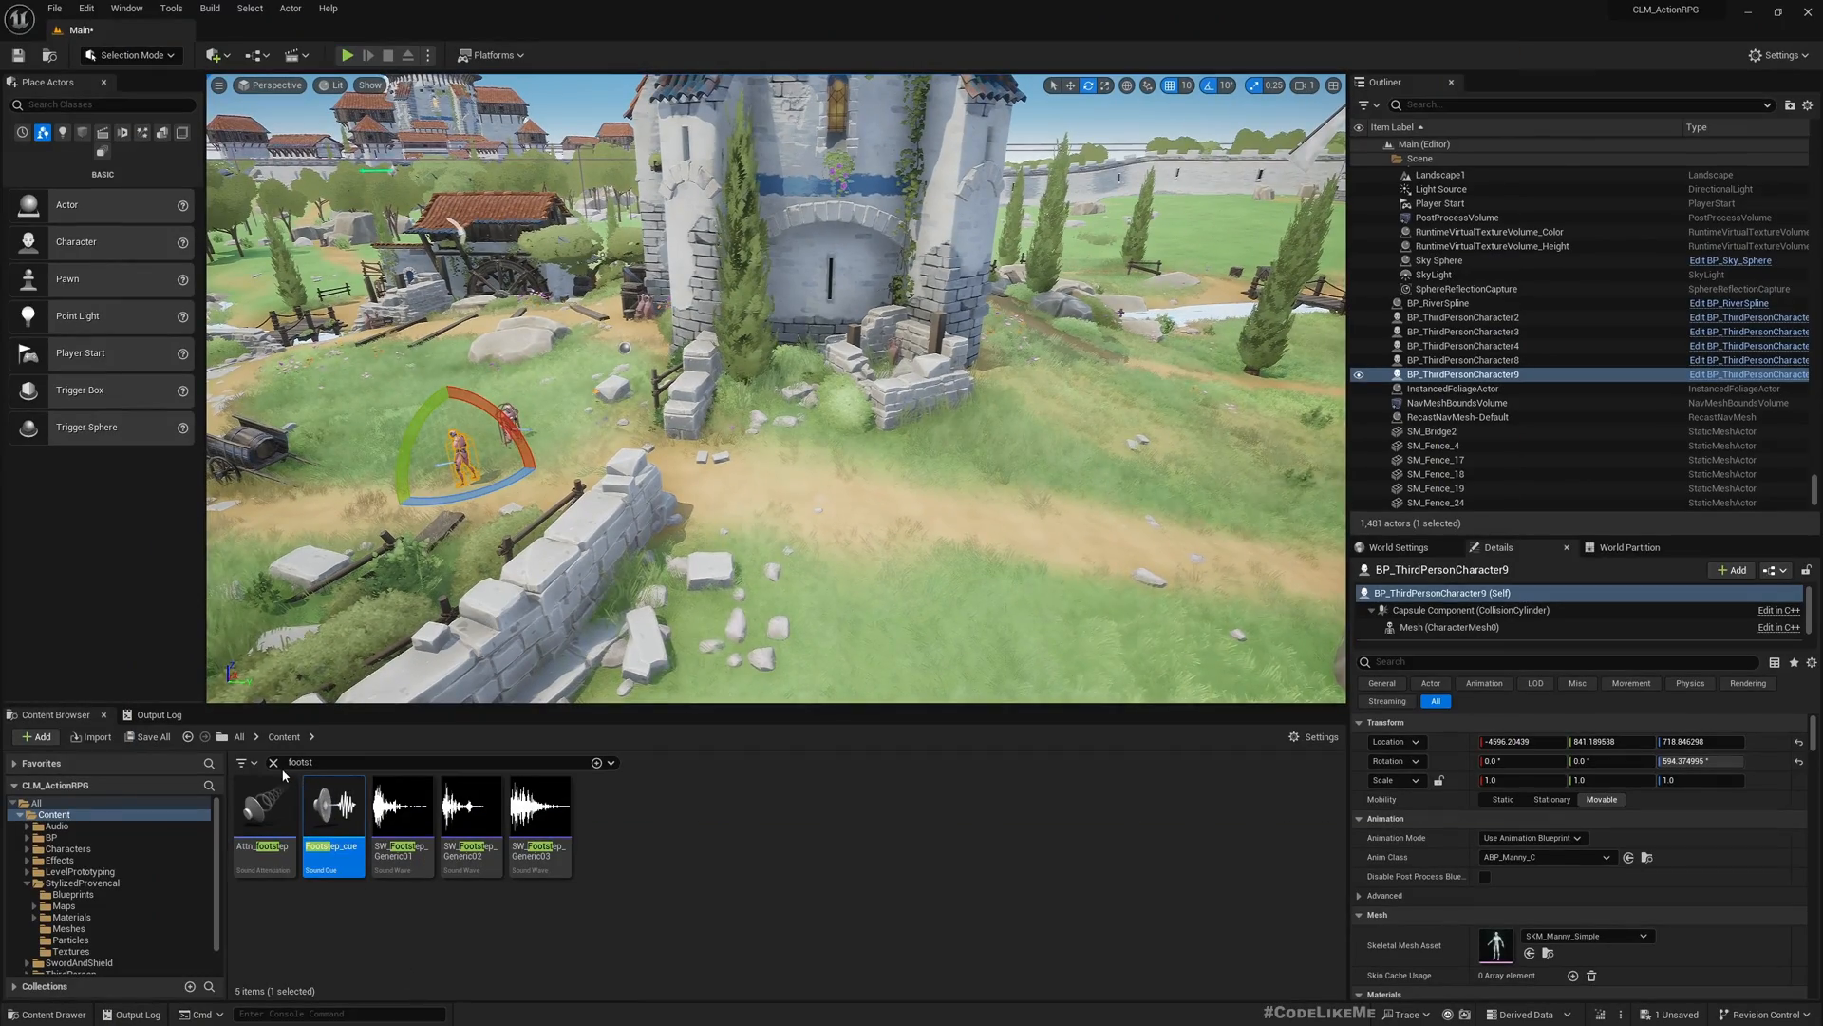
# Step: Open AI_NPC from BP > AI and select its Update Target Actor node in Event Graph
pyautogui.click(272, 762)
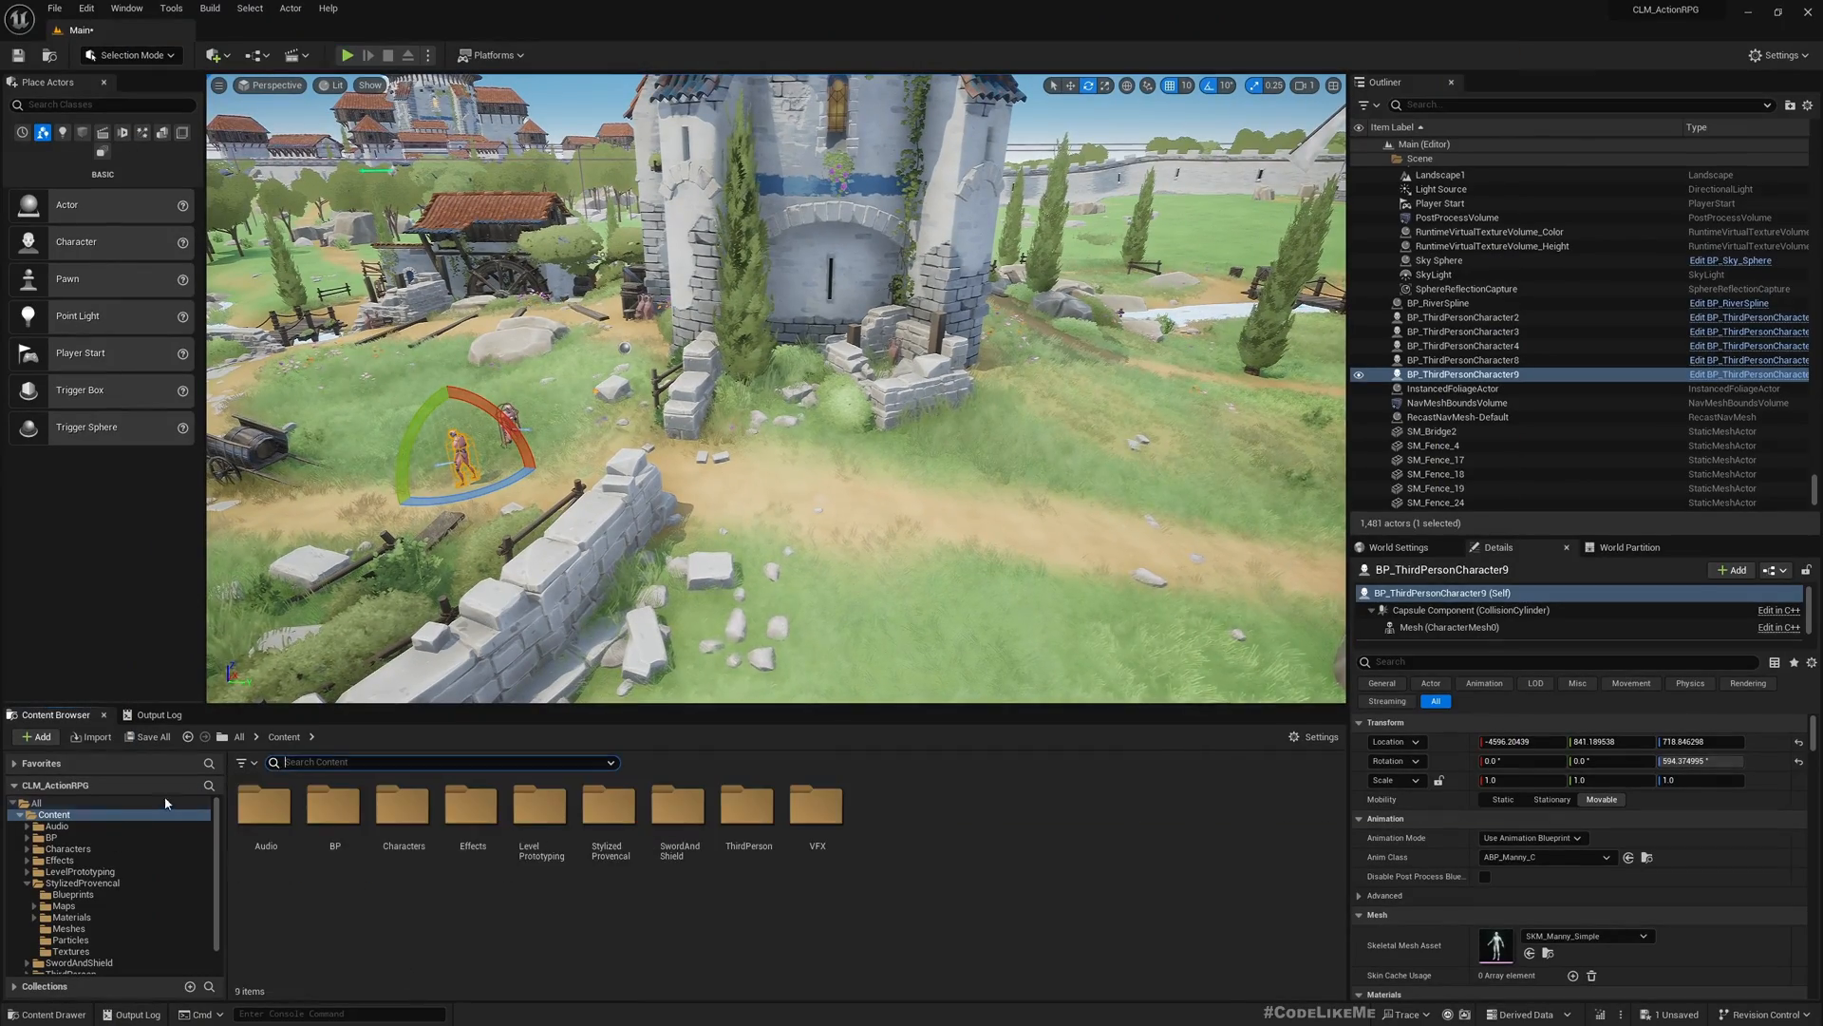
pyautogui.doubleClick(334, 808)
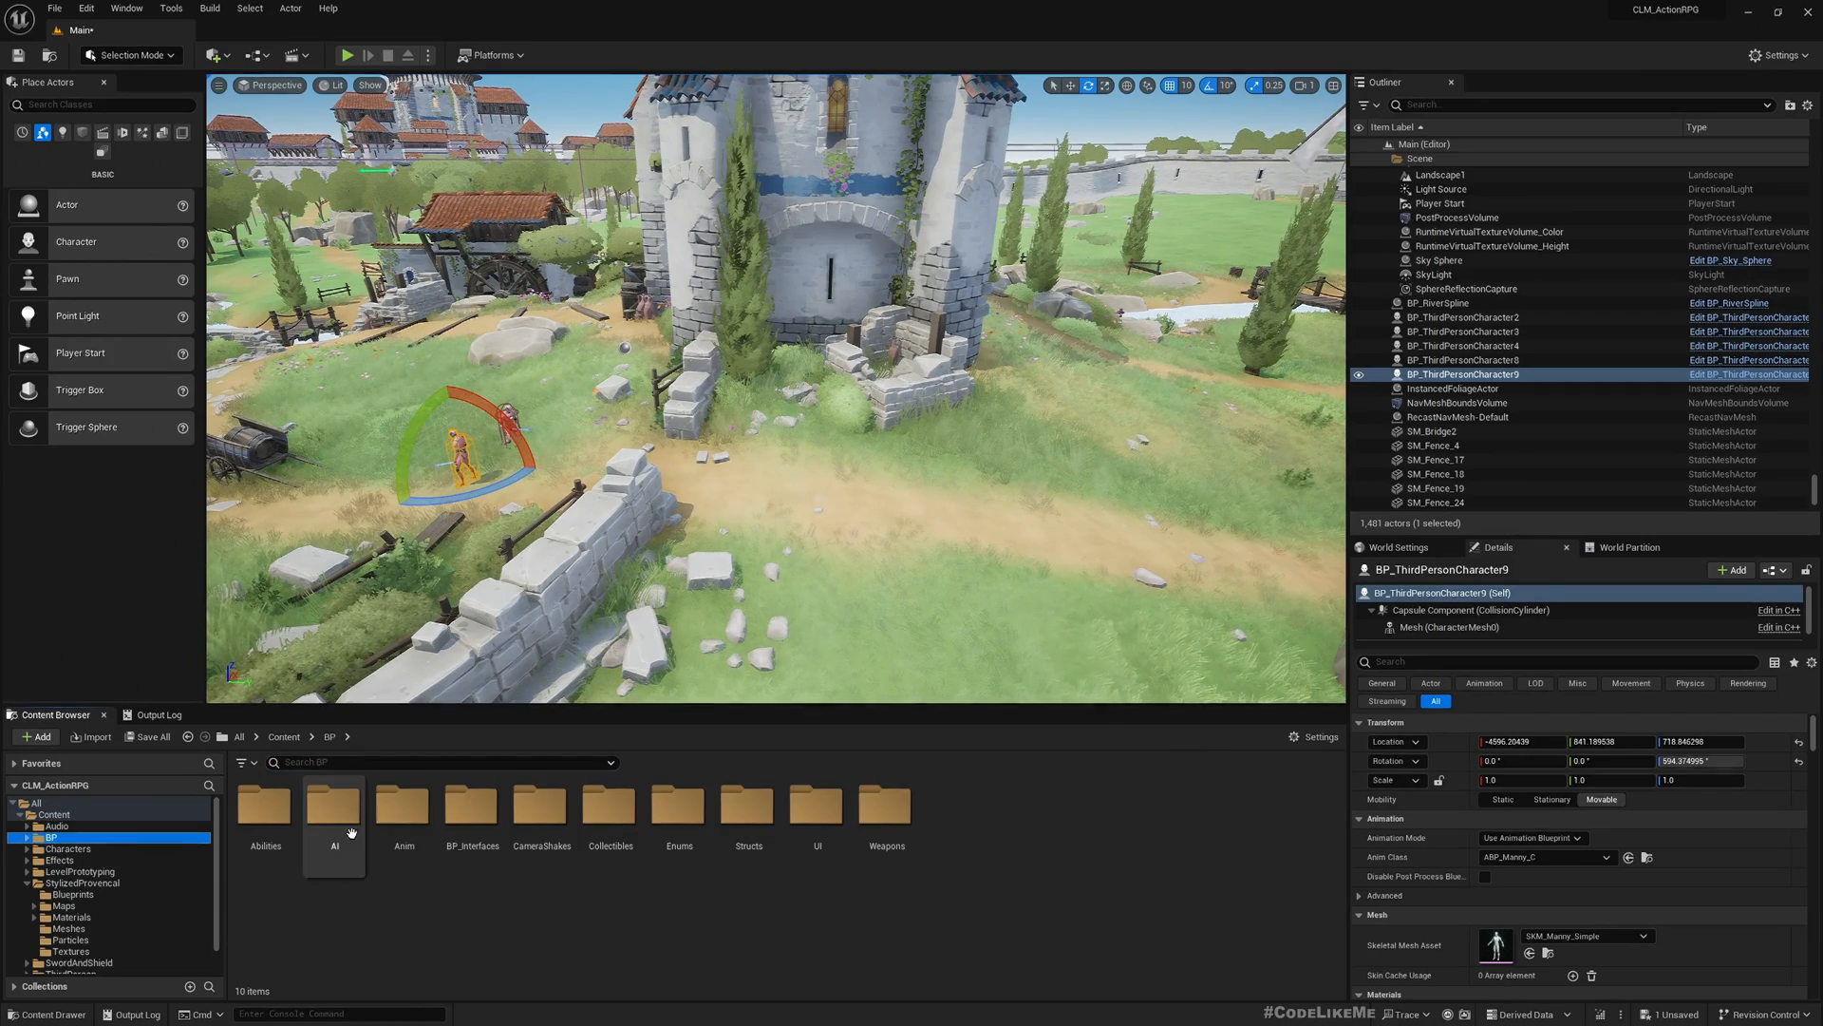
pyautogui.doubleClick(335, 806)
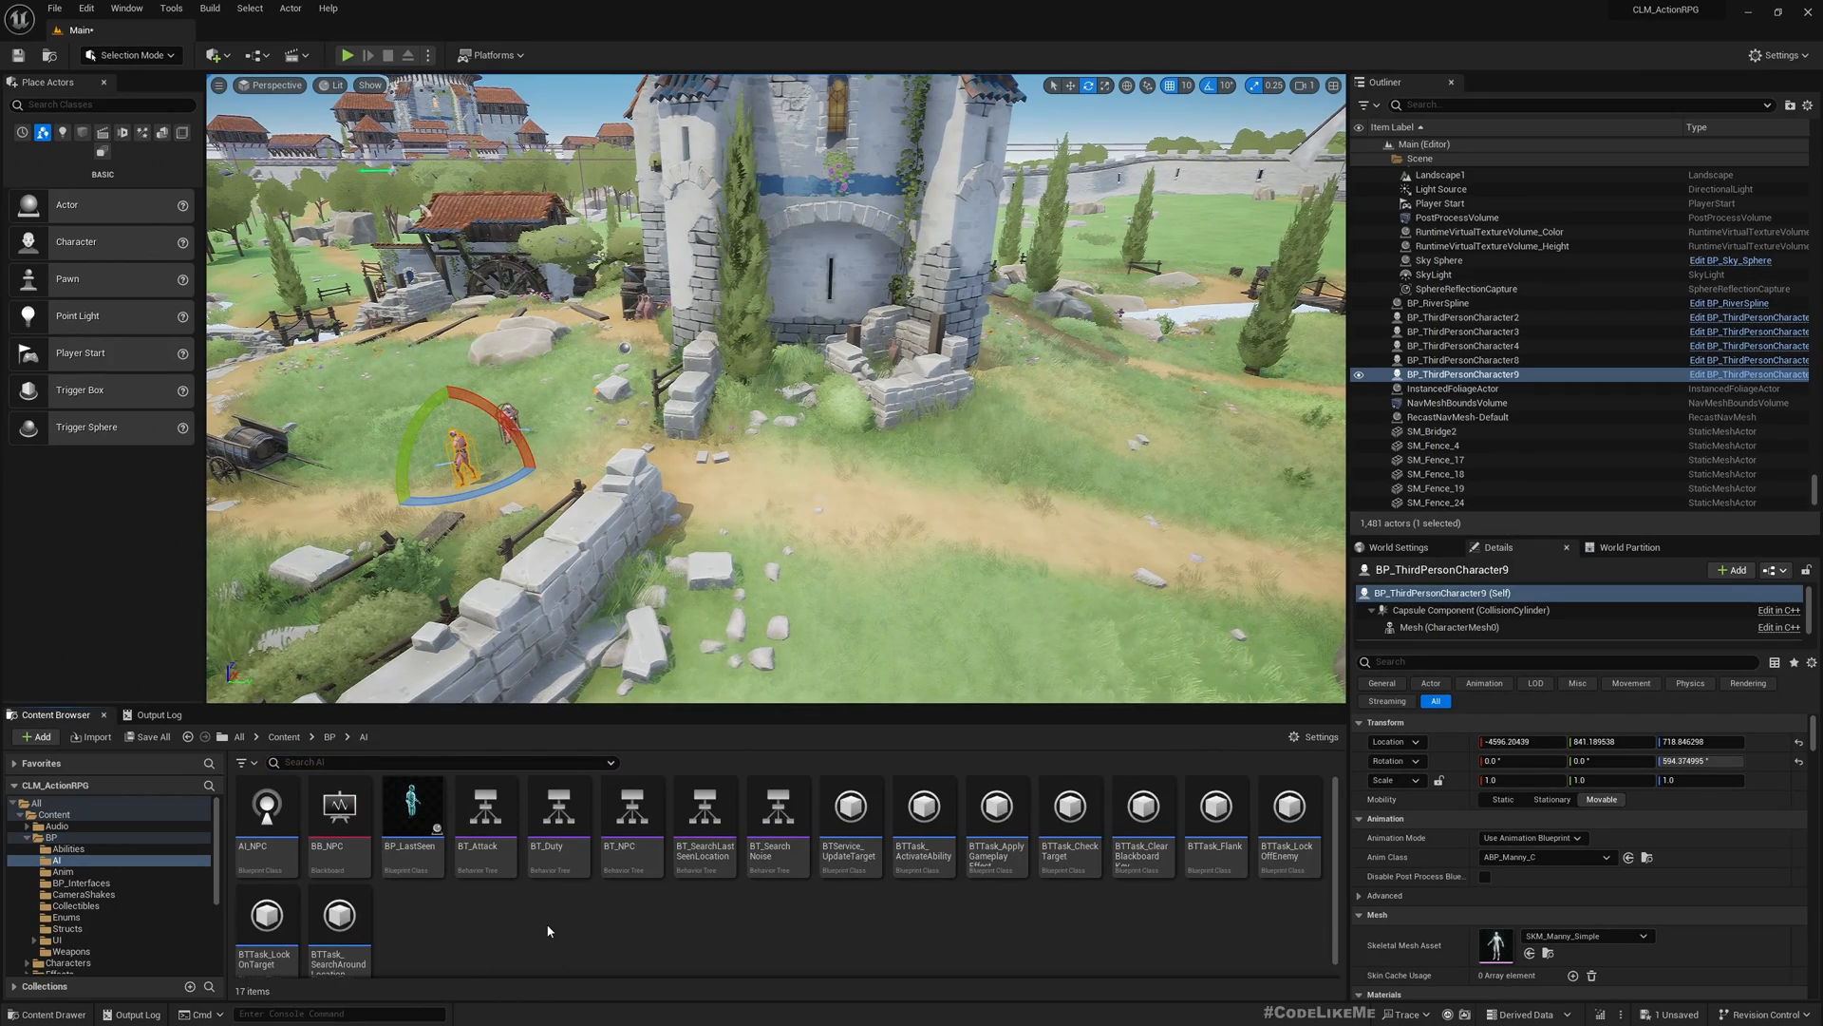
pyautogui.doubleClick(251, 806)
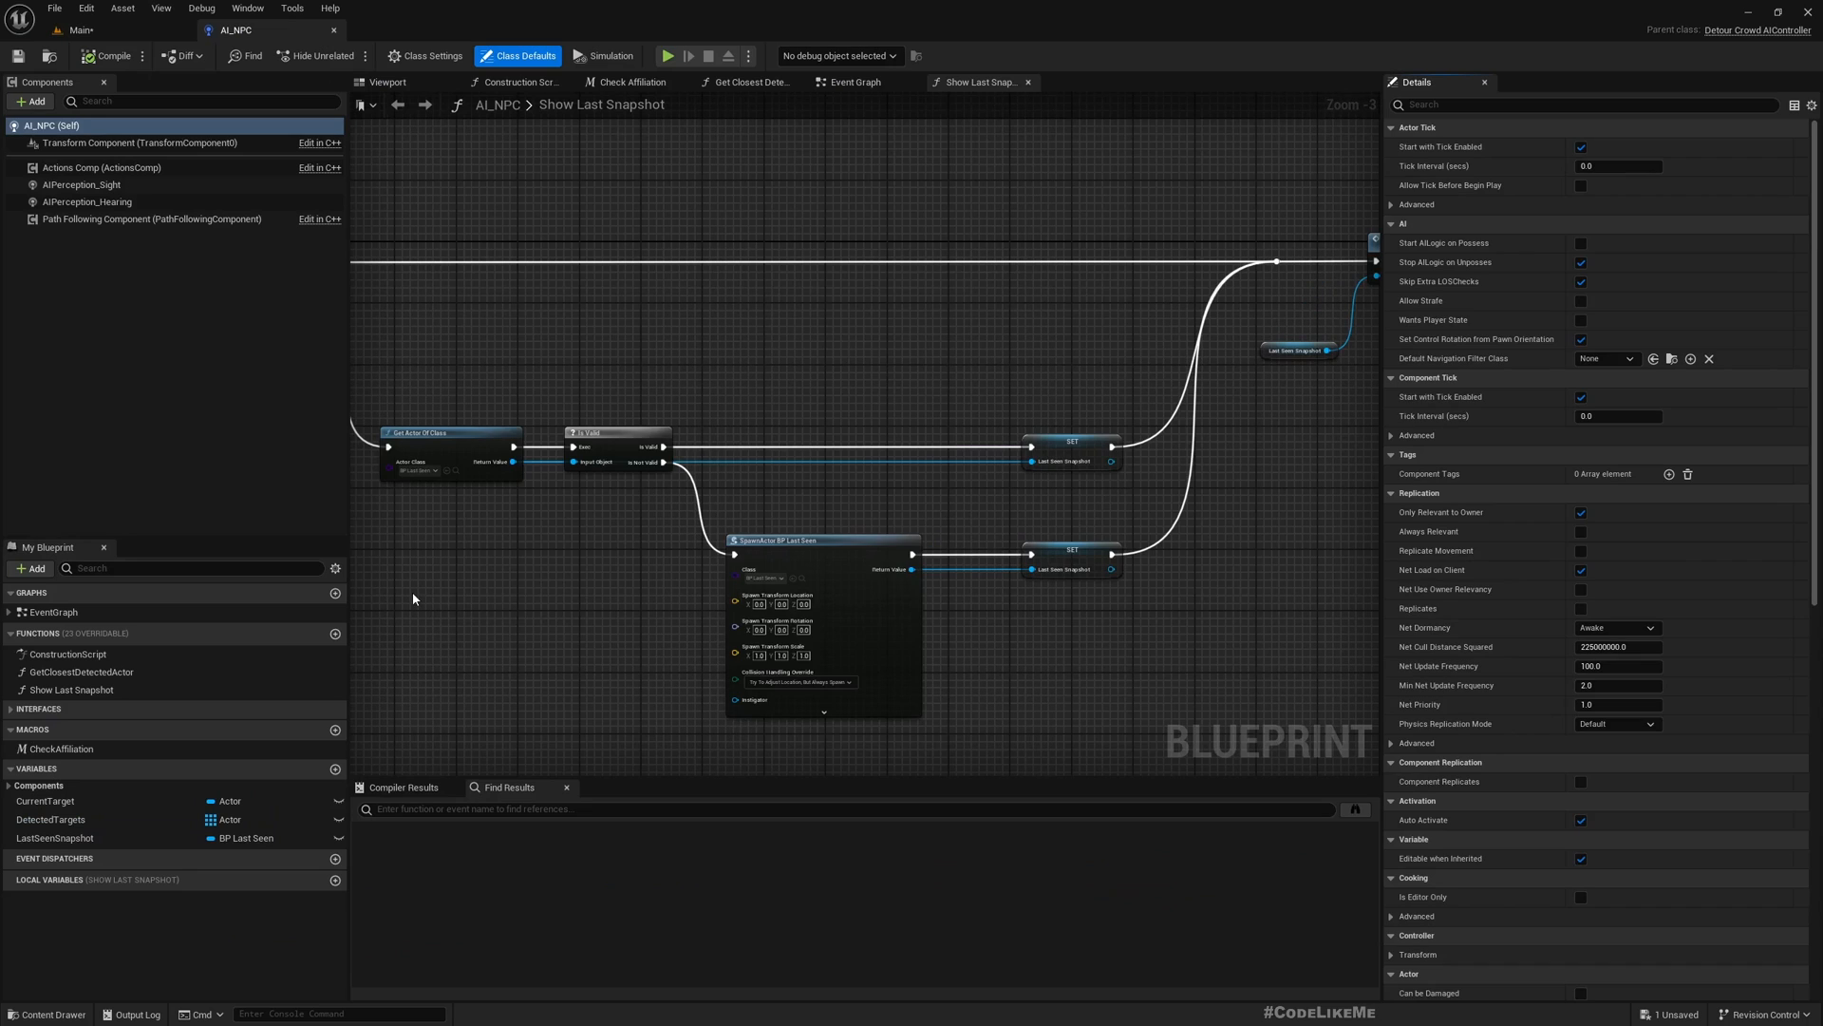
pyautogui.scroll(-3)
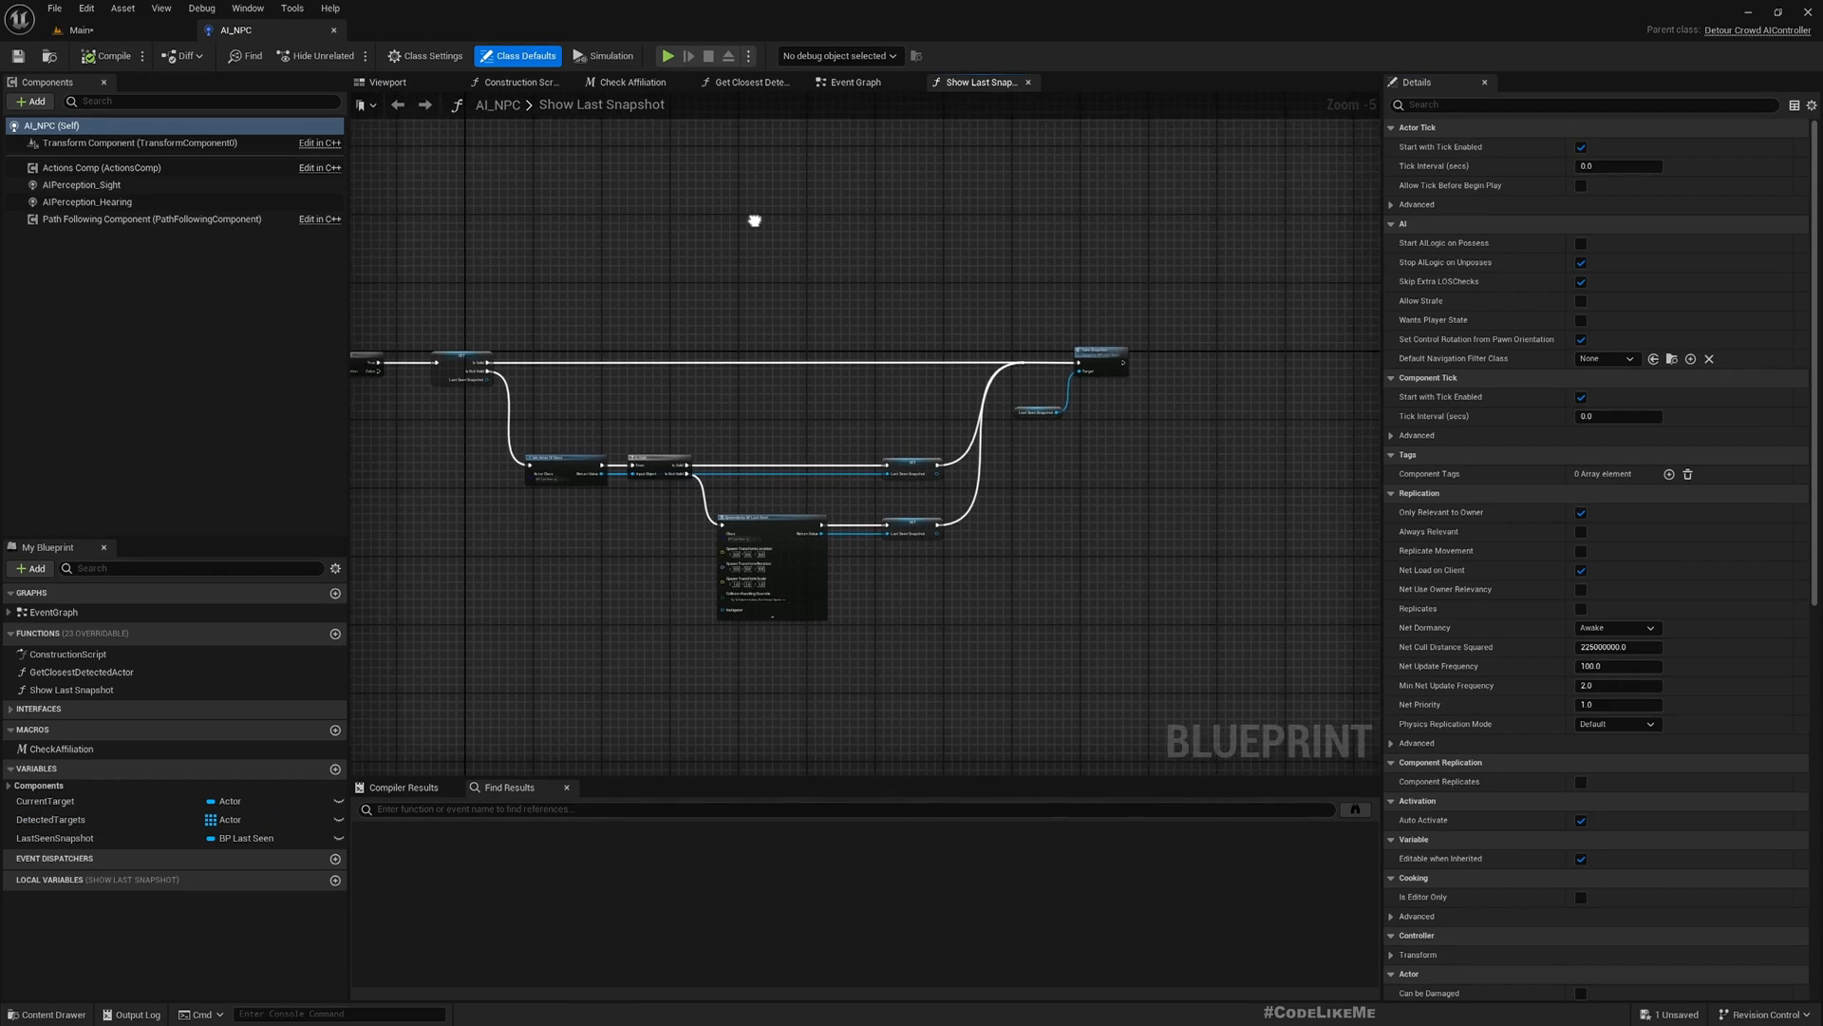
pyautogui.click(855, 82)
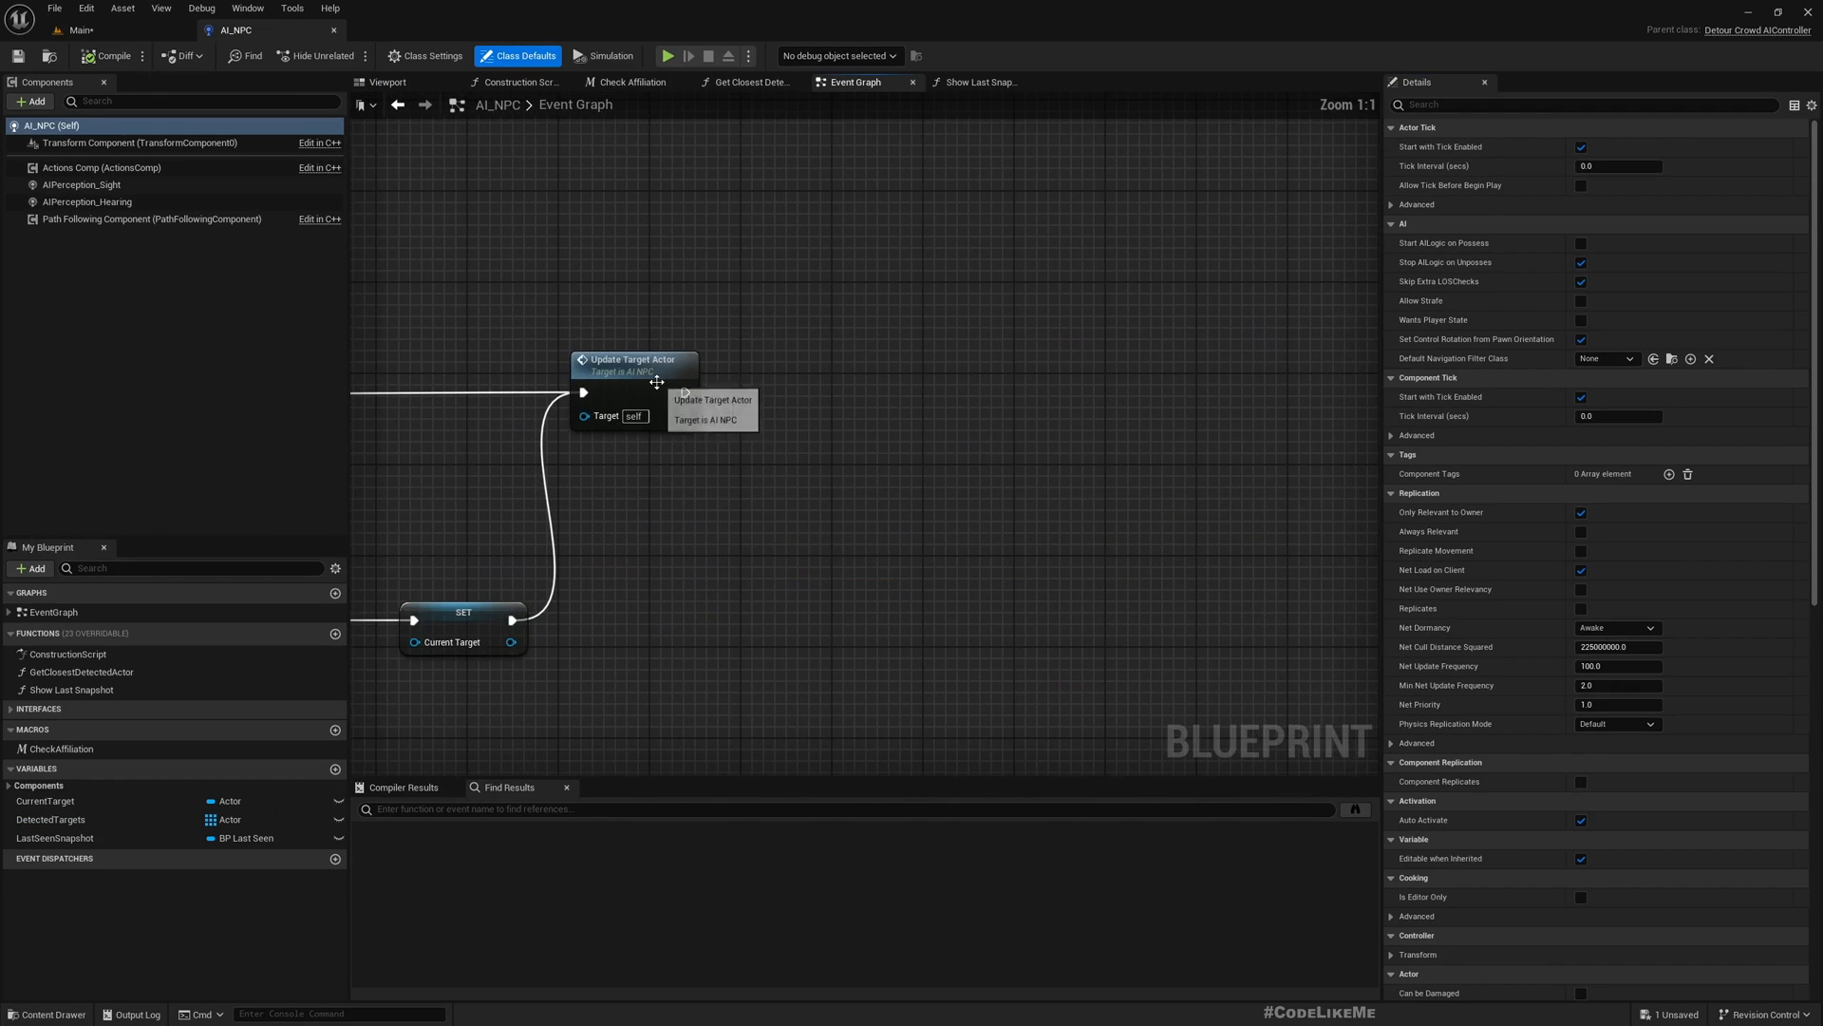
pyautogui.click(633, 389)
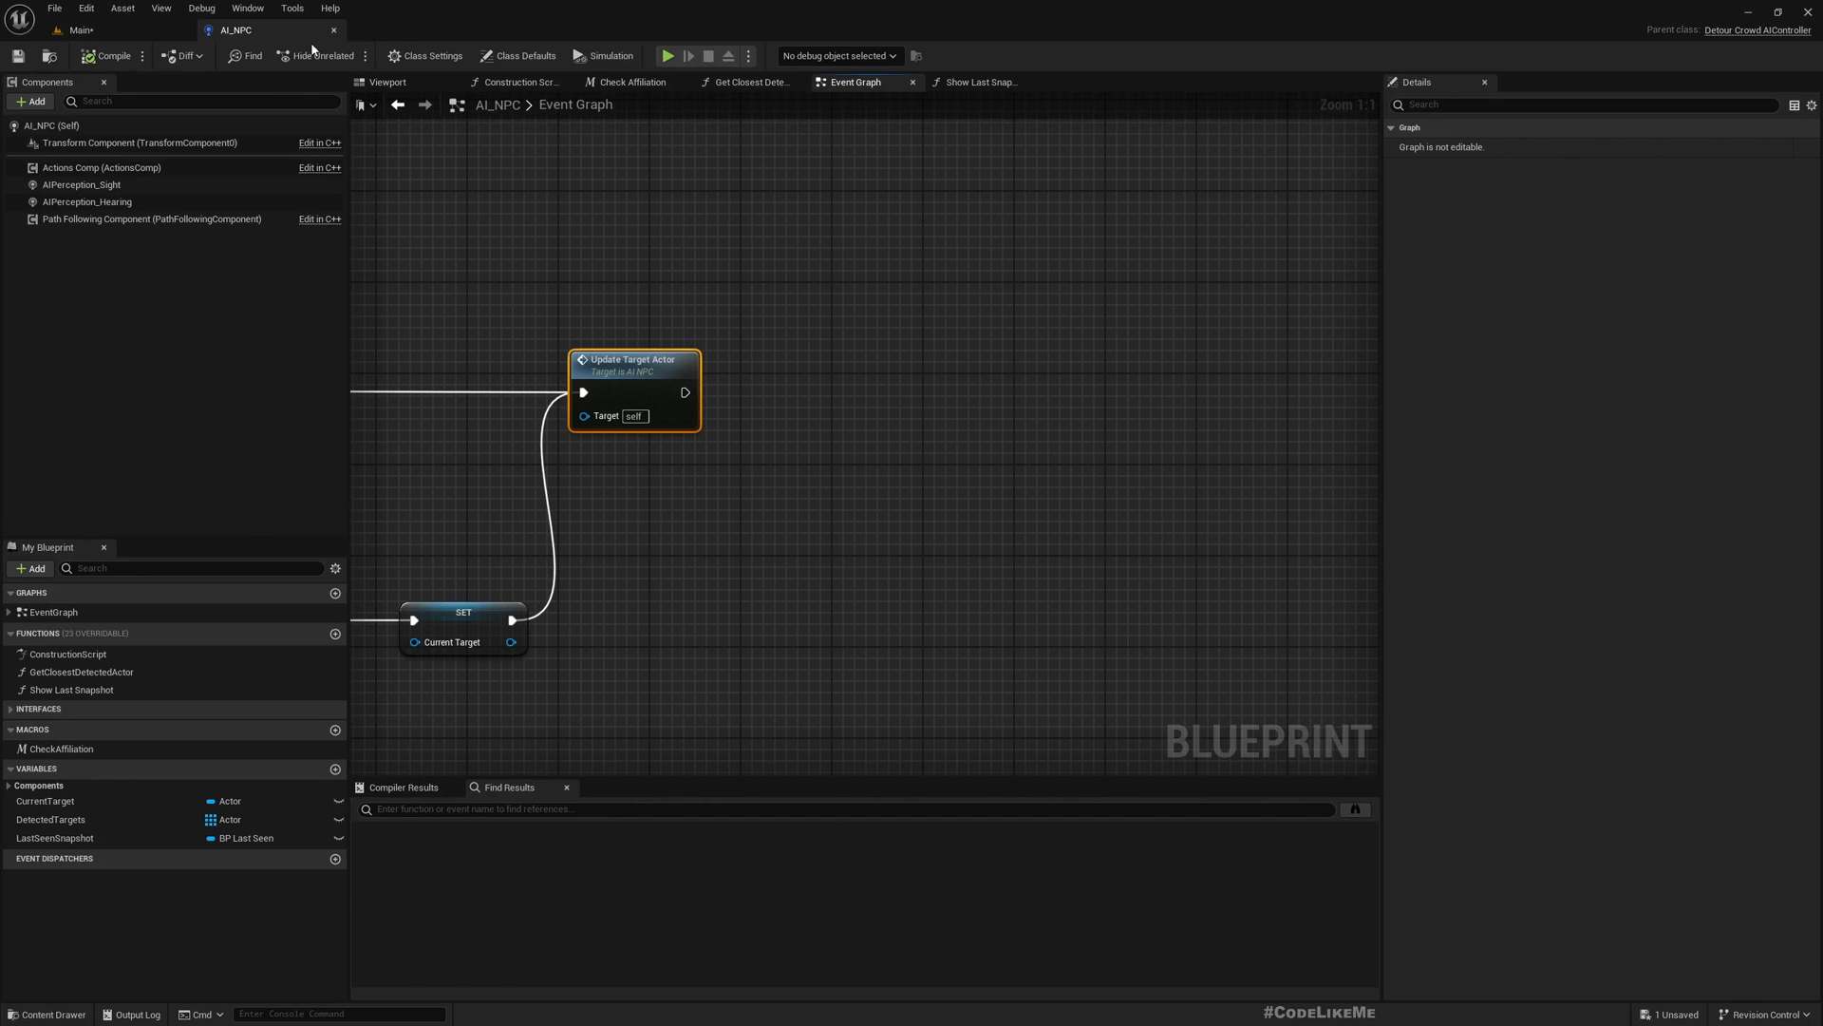
# Step: Open the BT_NPC behavior tree, view its Blackboard keys, and return to AI_NPC
pyautogui.click(78, 30)
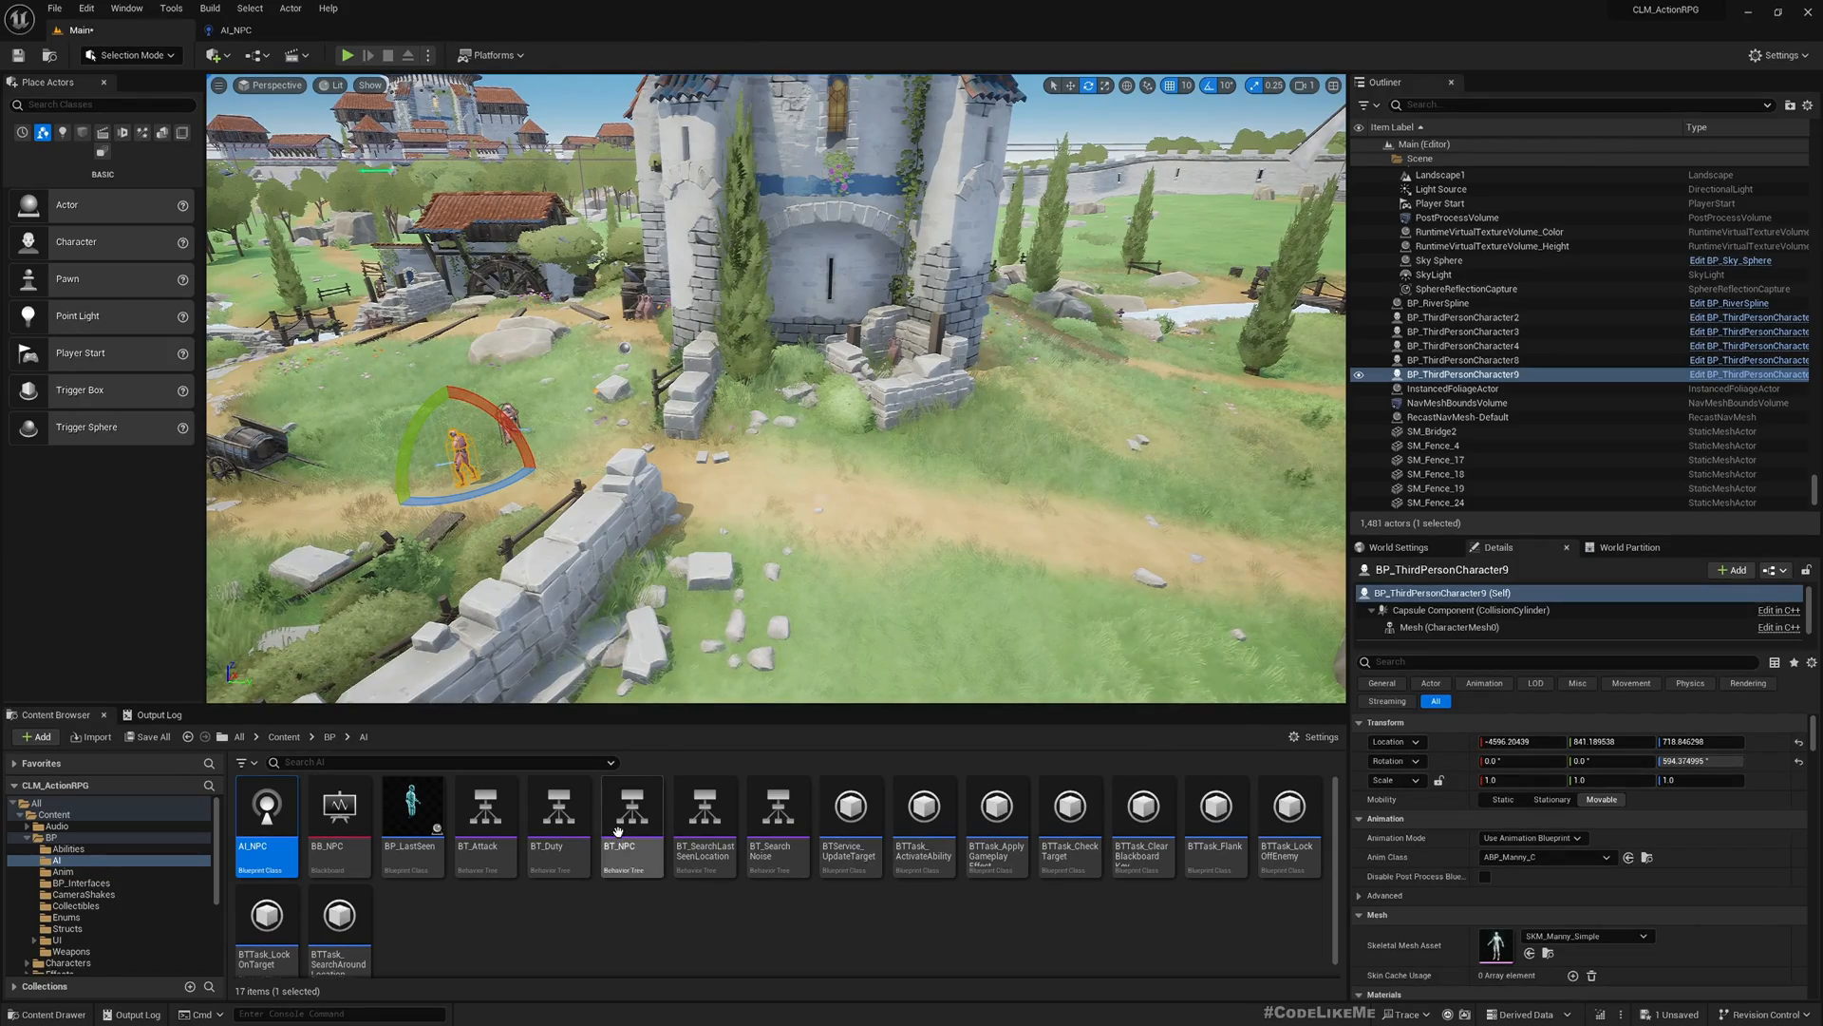
pyautogui.click(631, 806)
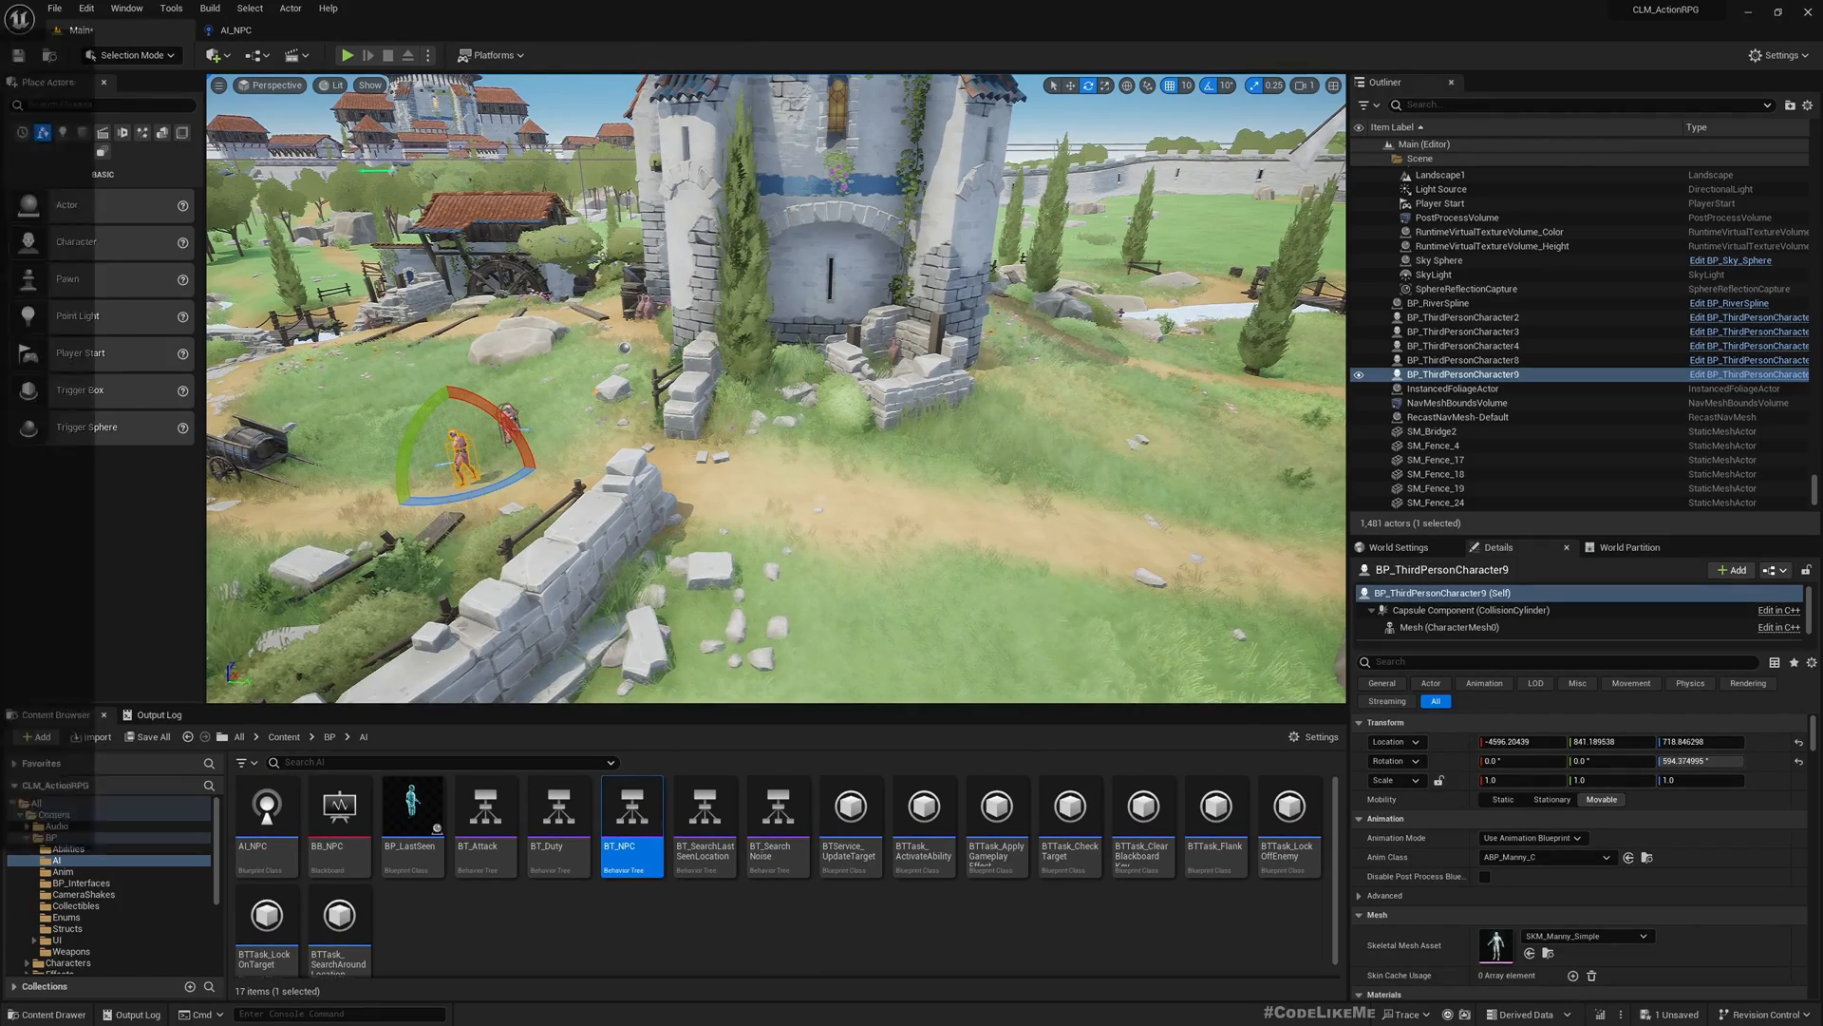
pyautogui.doubleClick(630, 806)
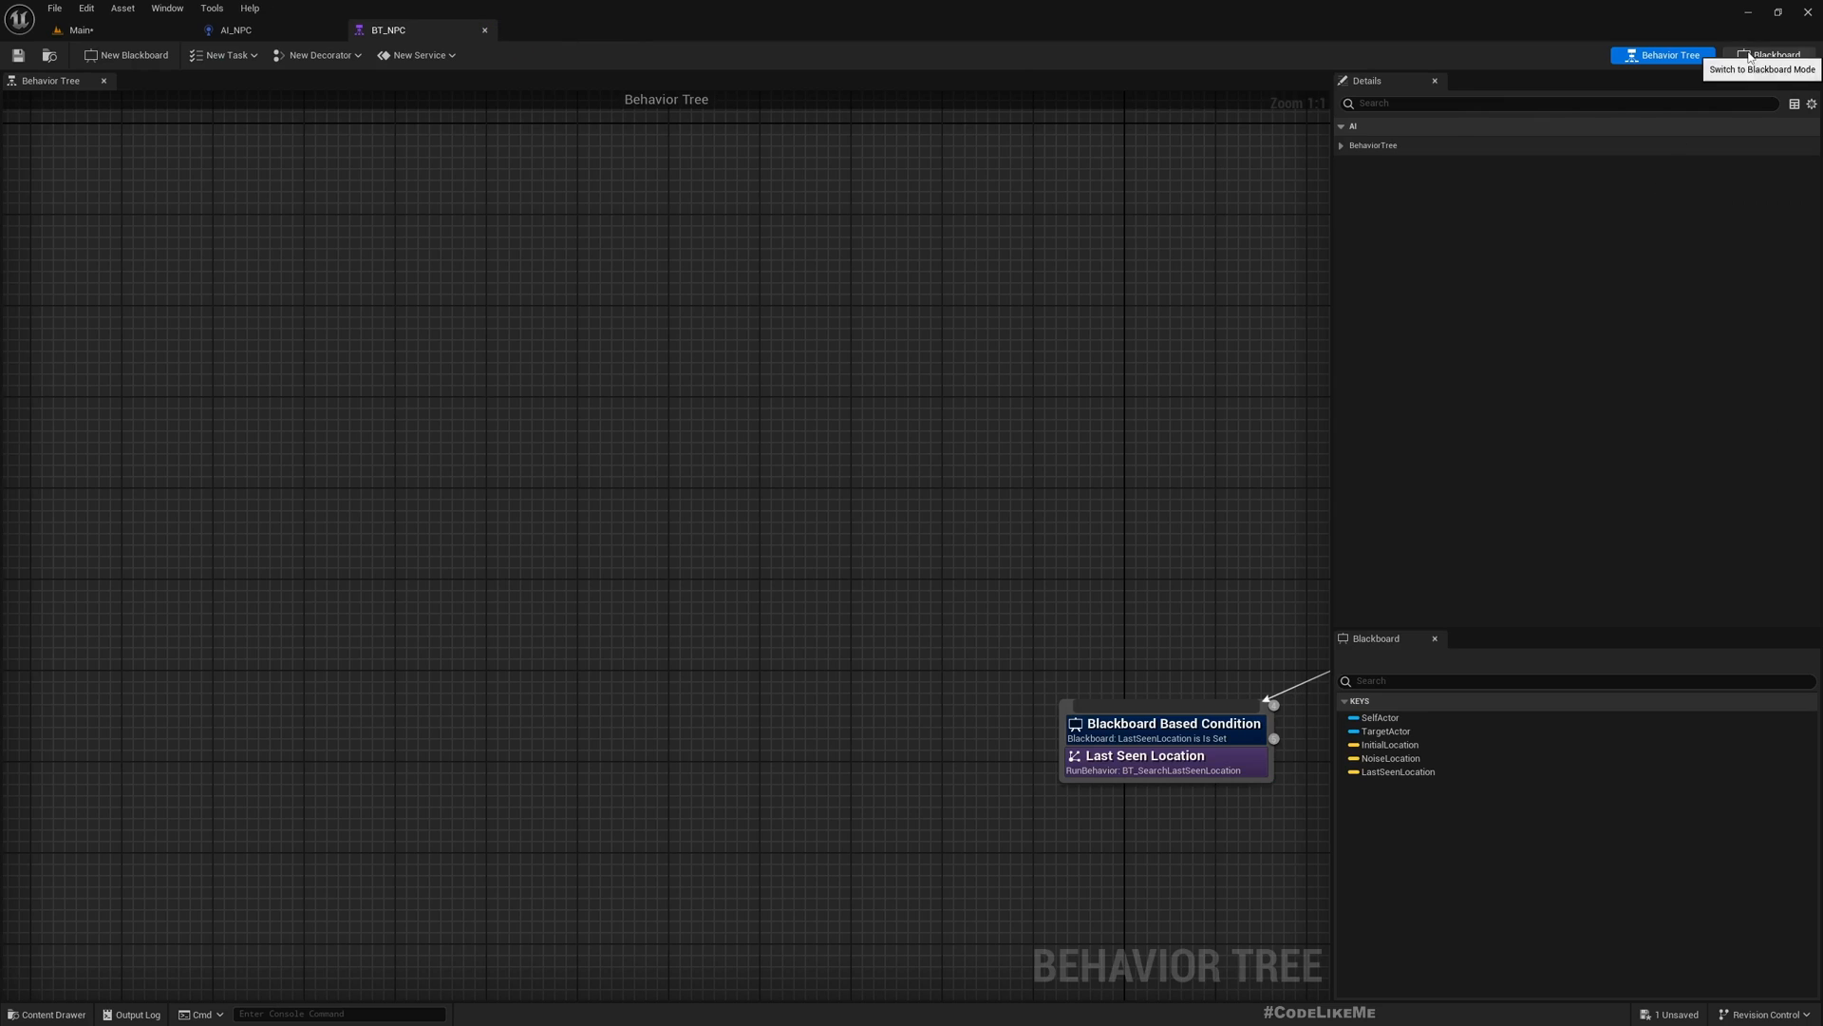
pyautogui.click(1768, 55)
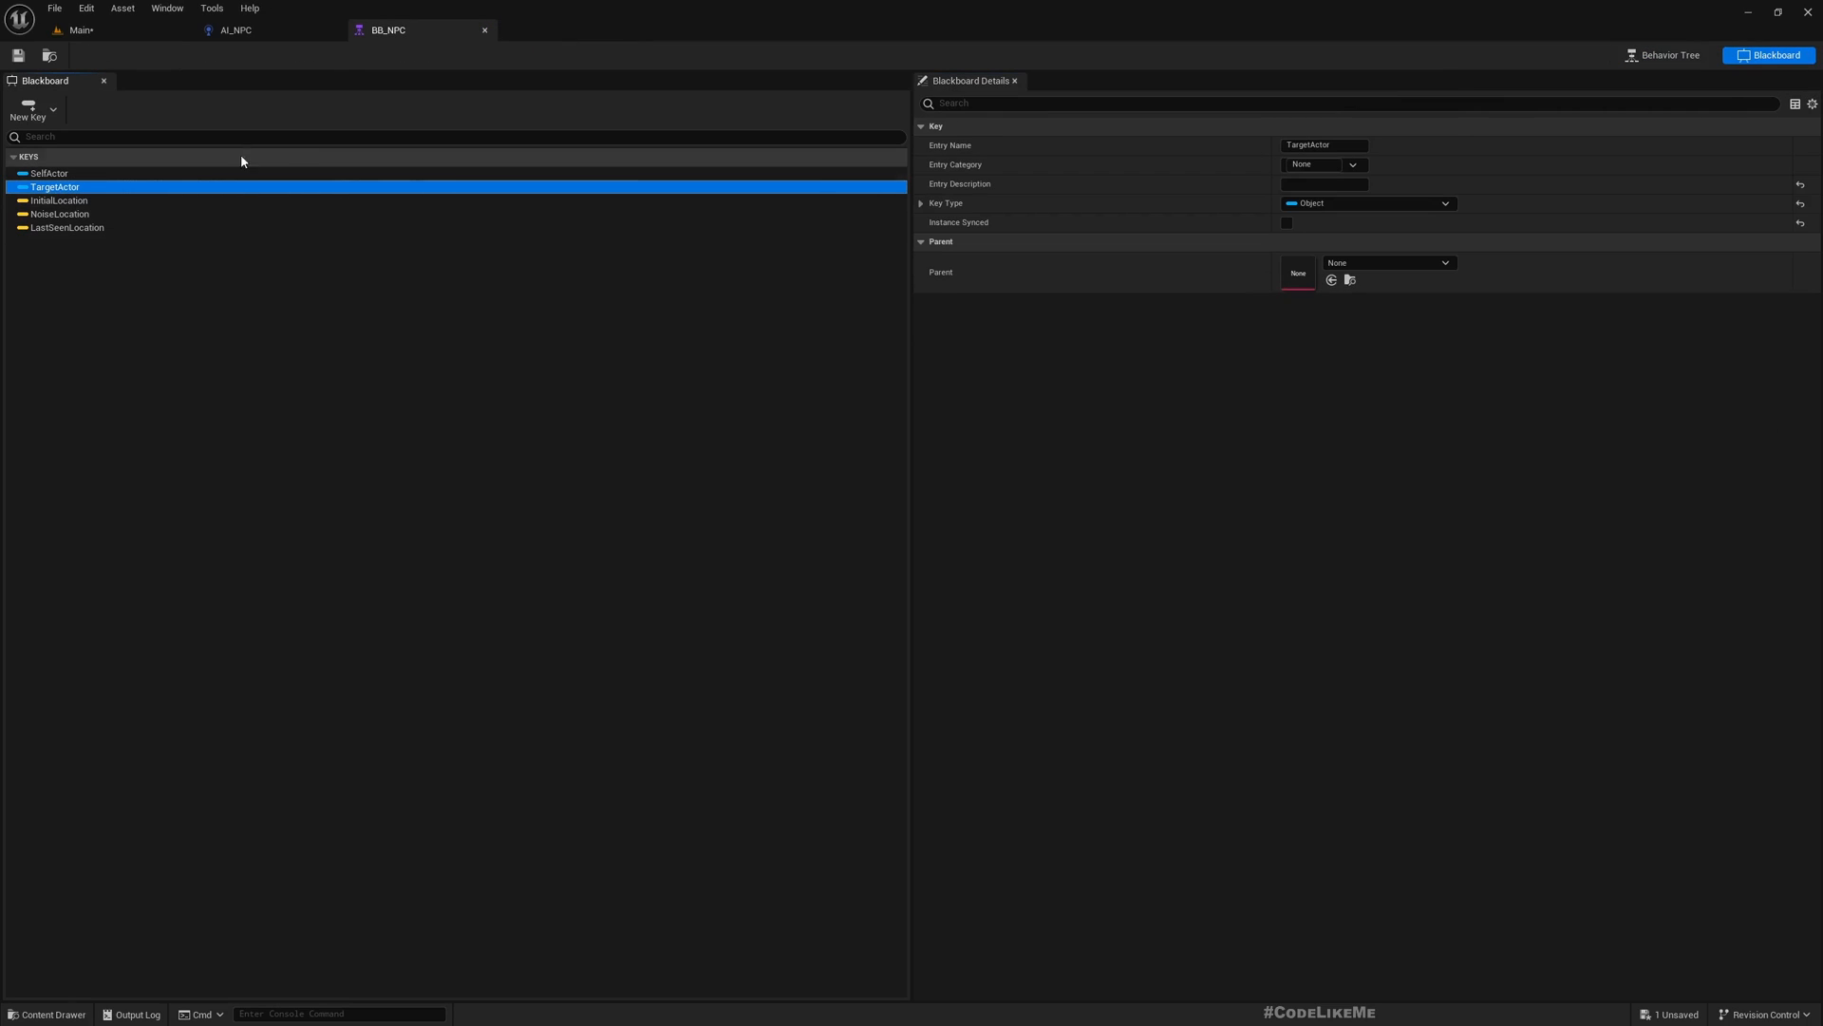
pyautogui.click(235, 30)
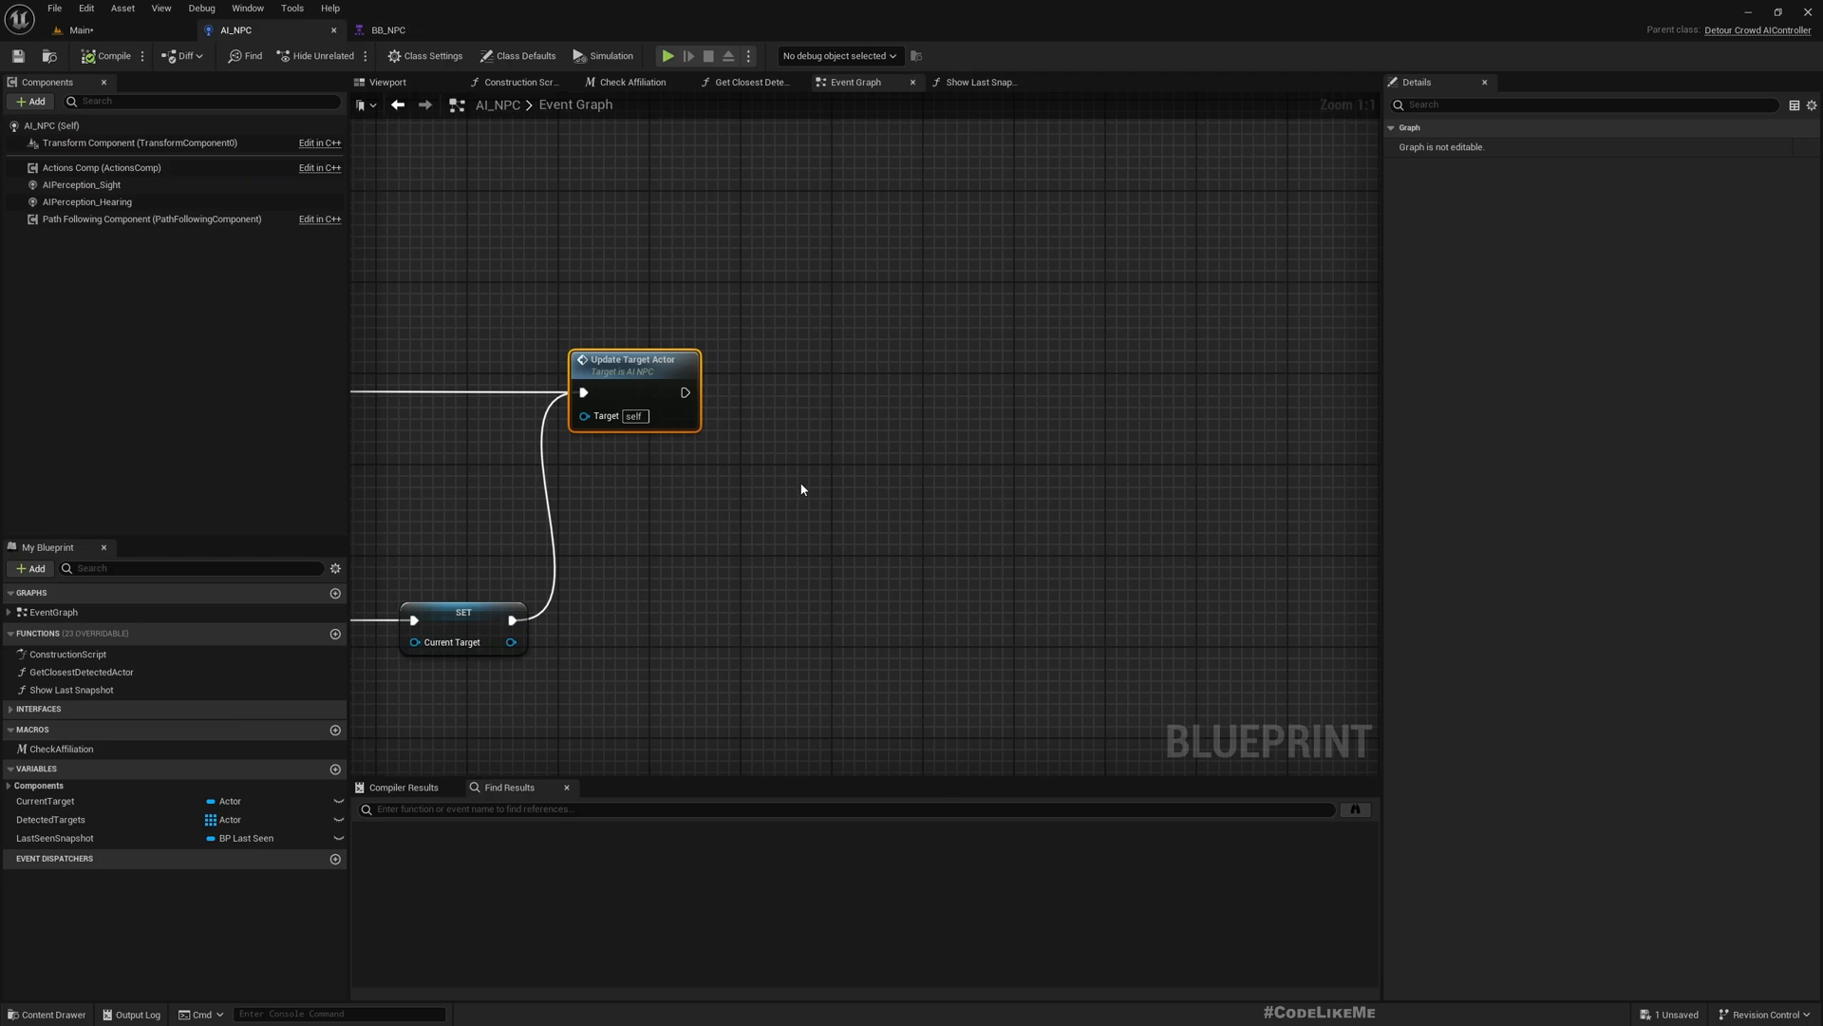
# Step: Scroll the AI_NPC graph to the Enemies branch that writes NoiseLocation
pyautogui.scroll(-3)
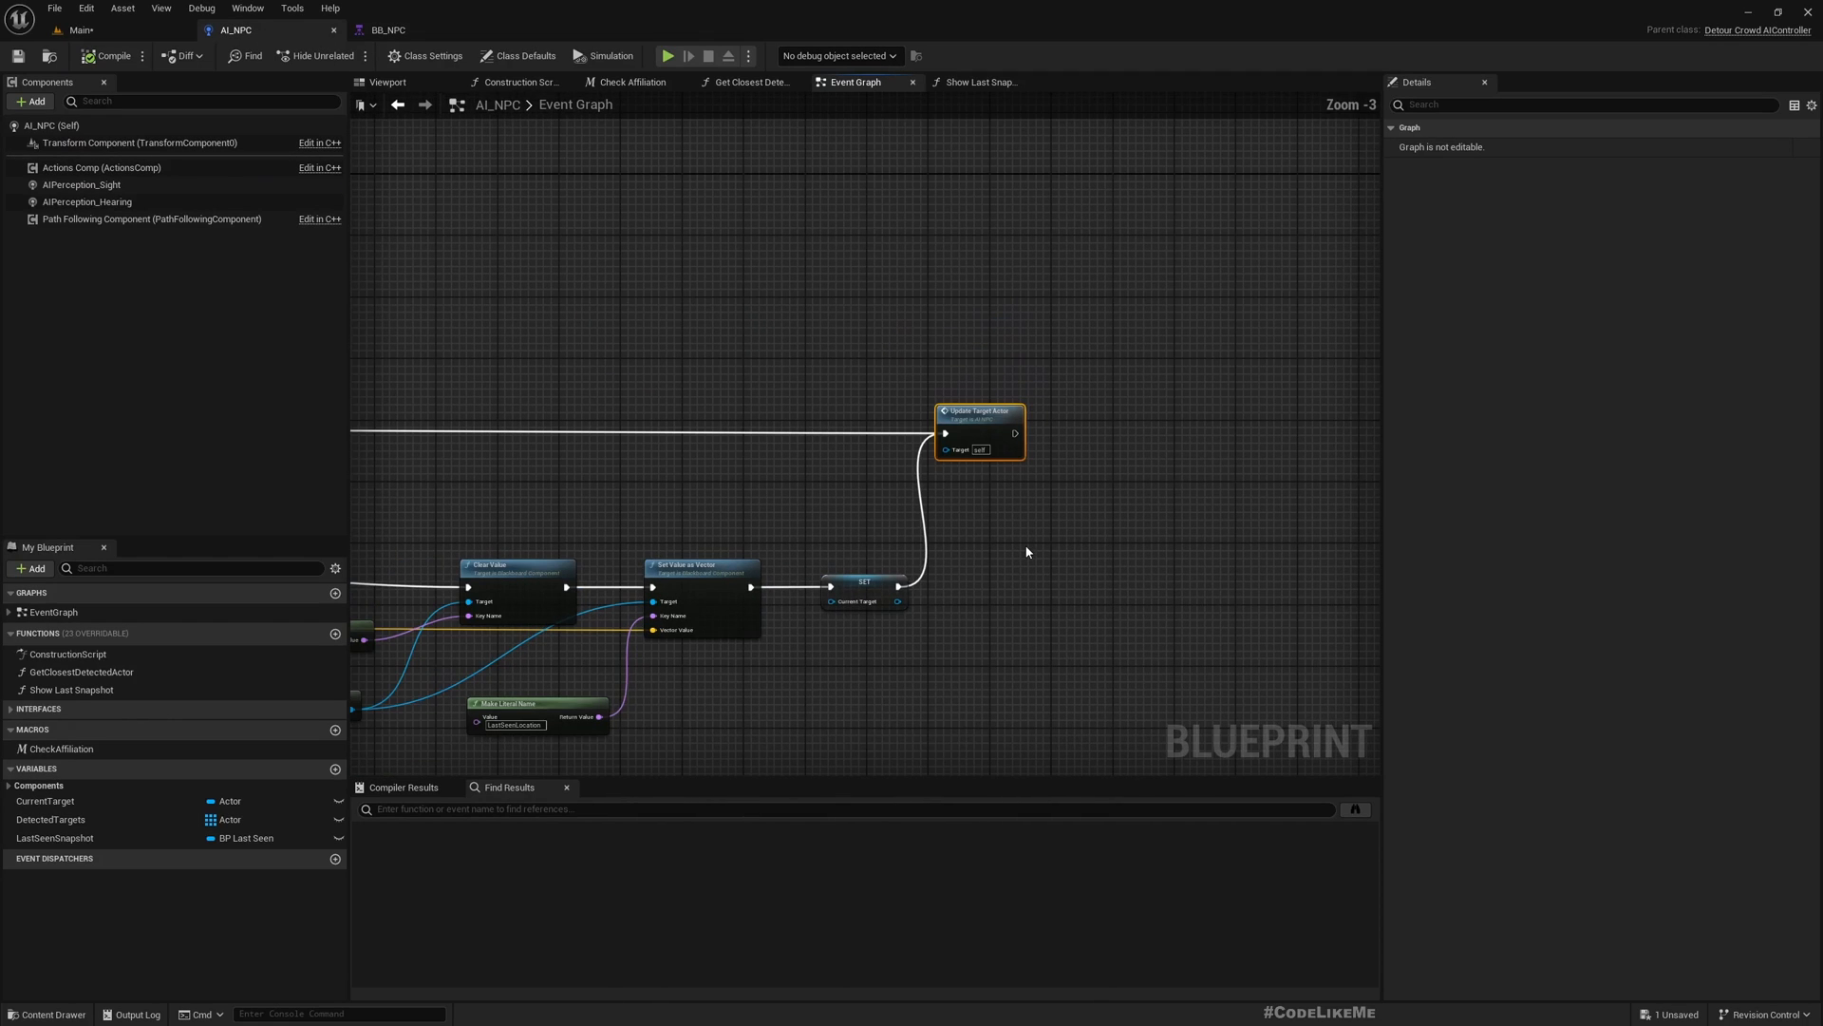
pyautogui.moveTo(977, 430)
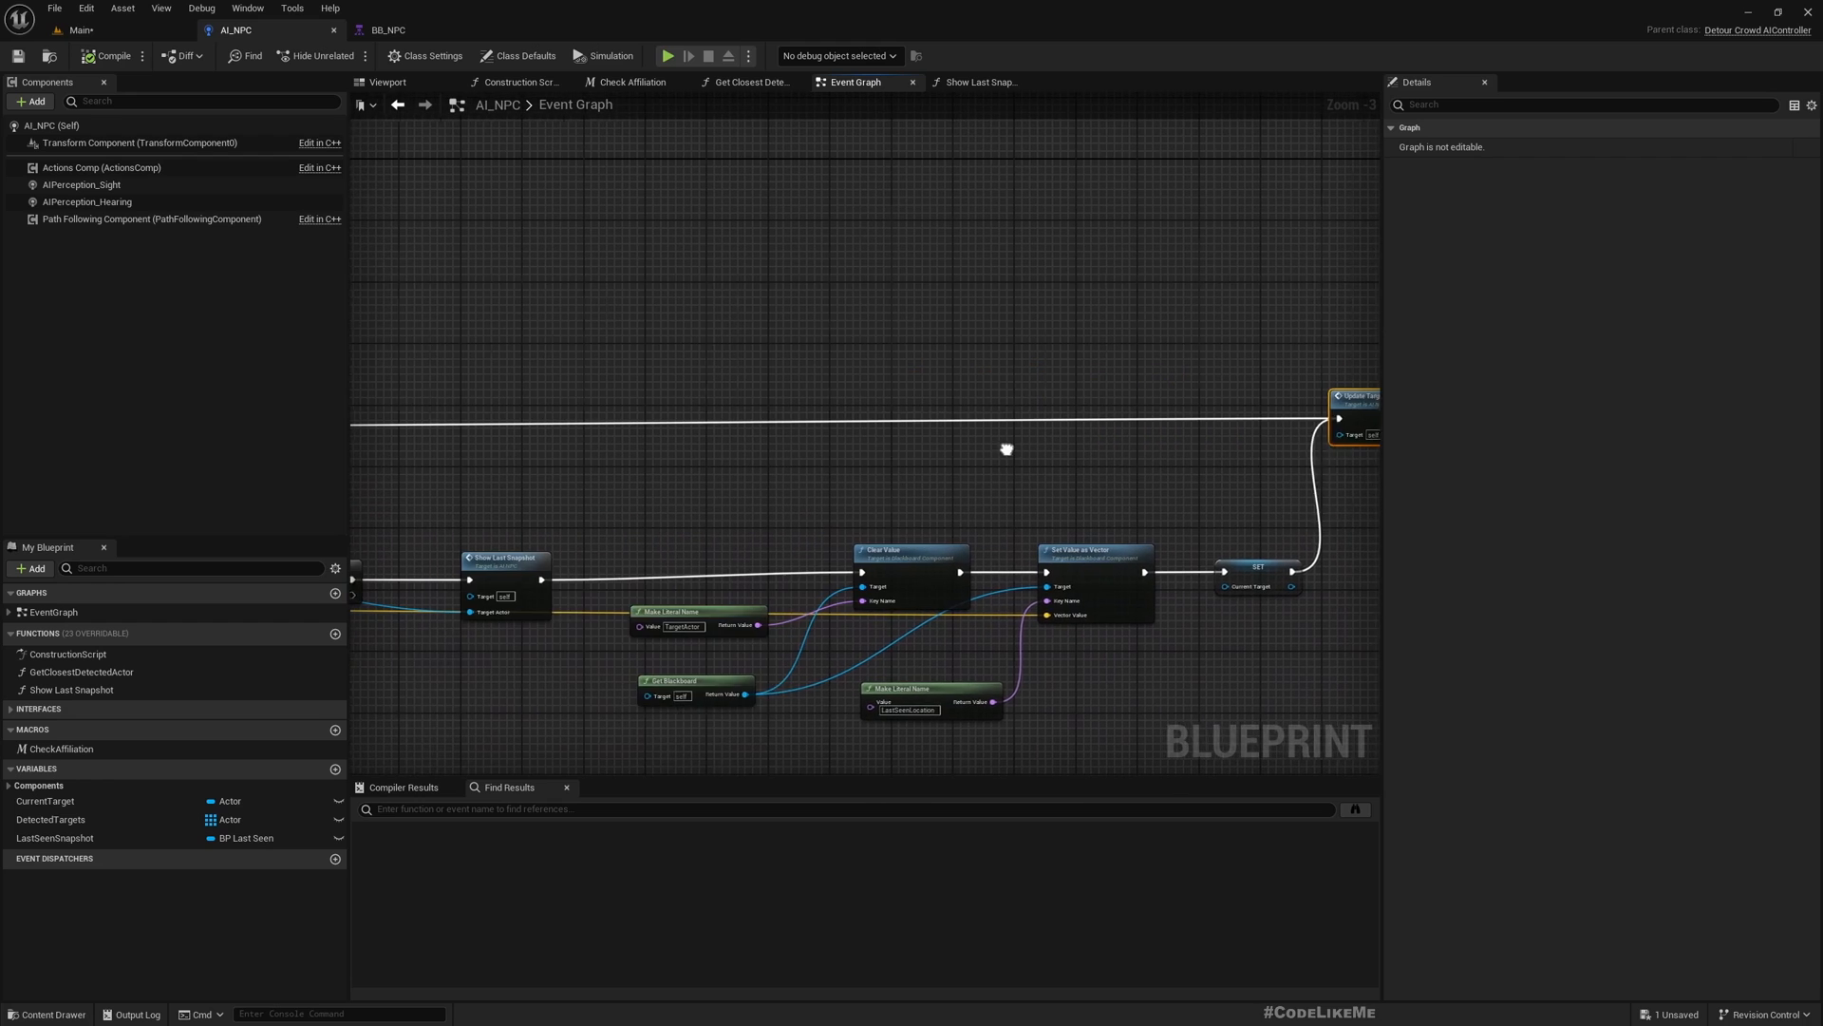
pyautogui.scroll(-3)
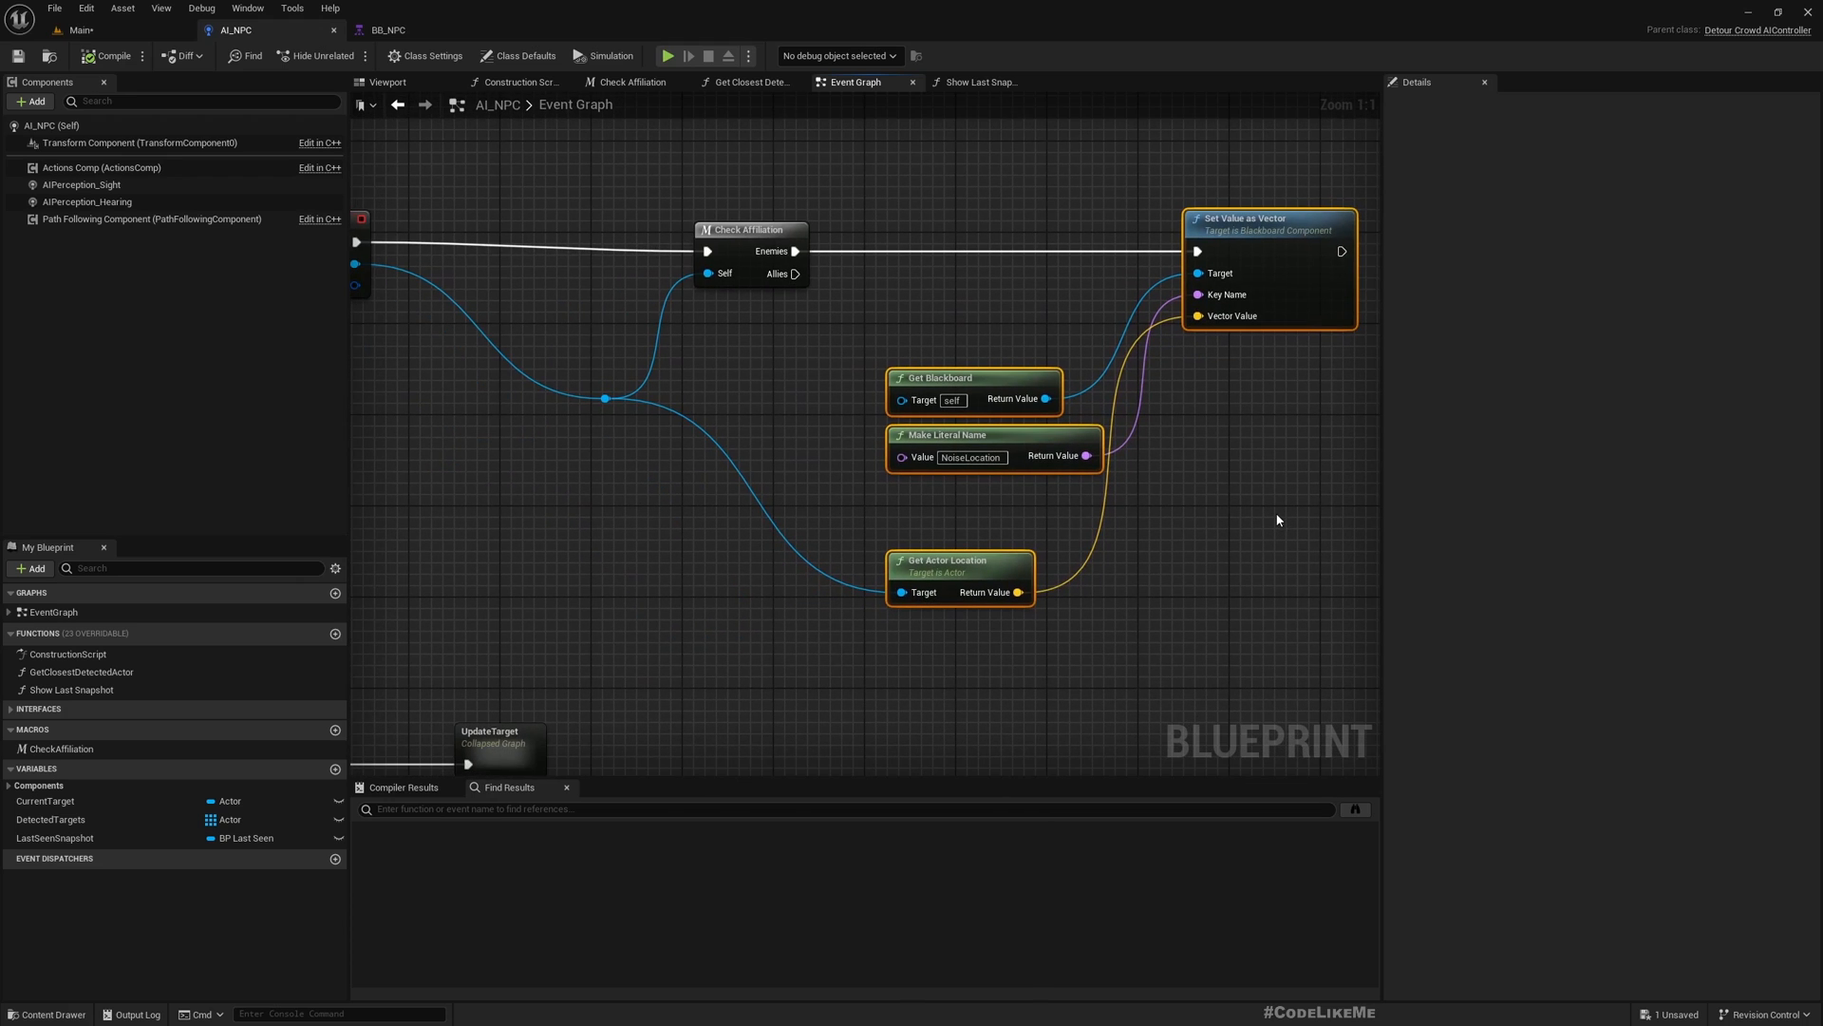
pyautogui.moveTo(1192, 477)
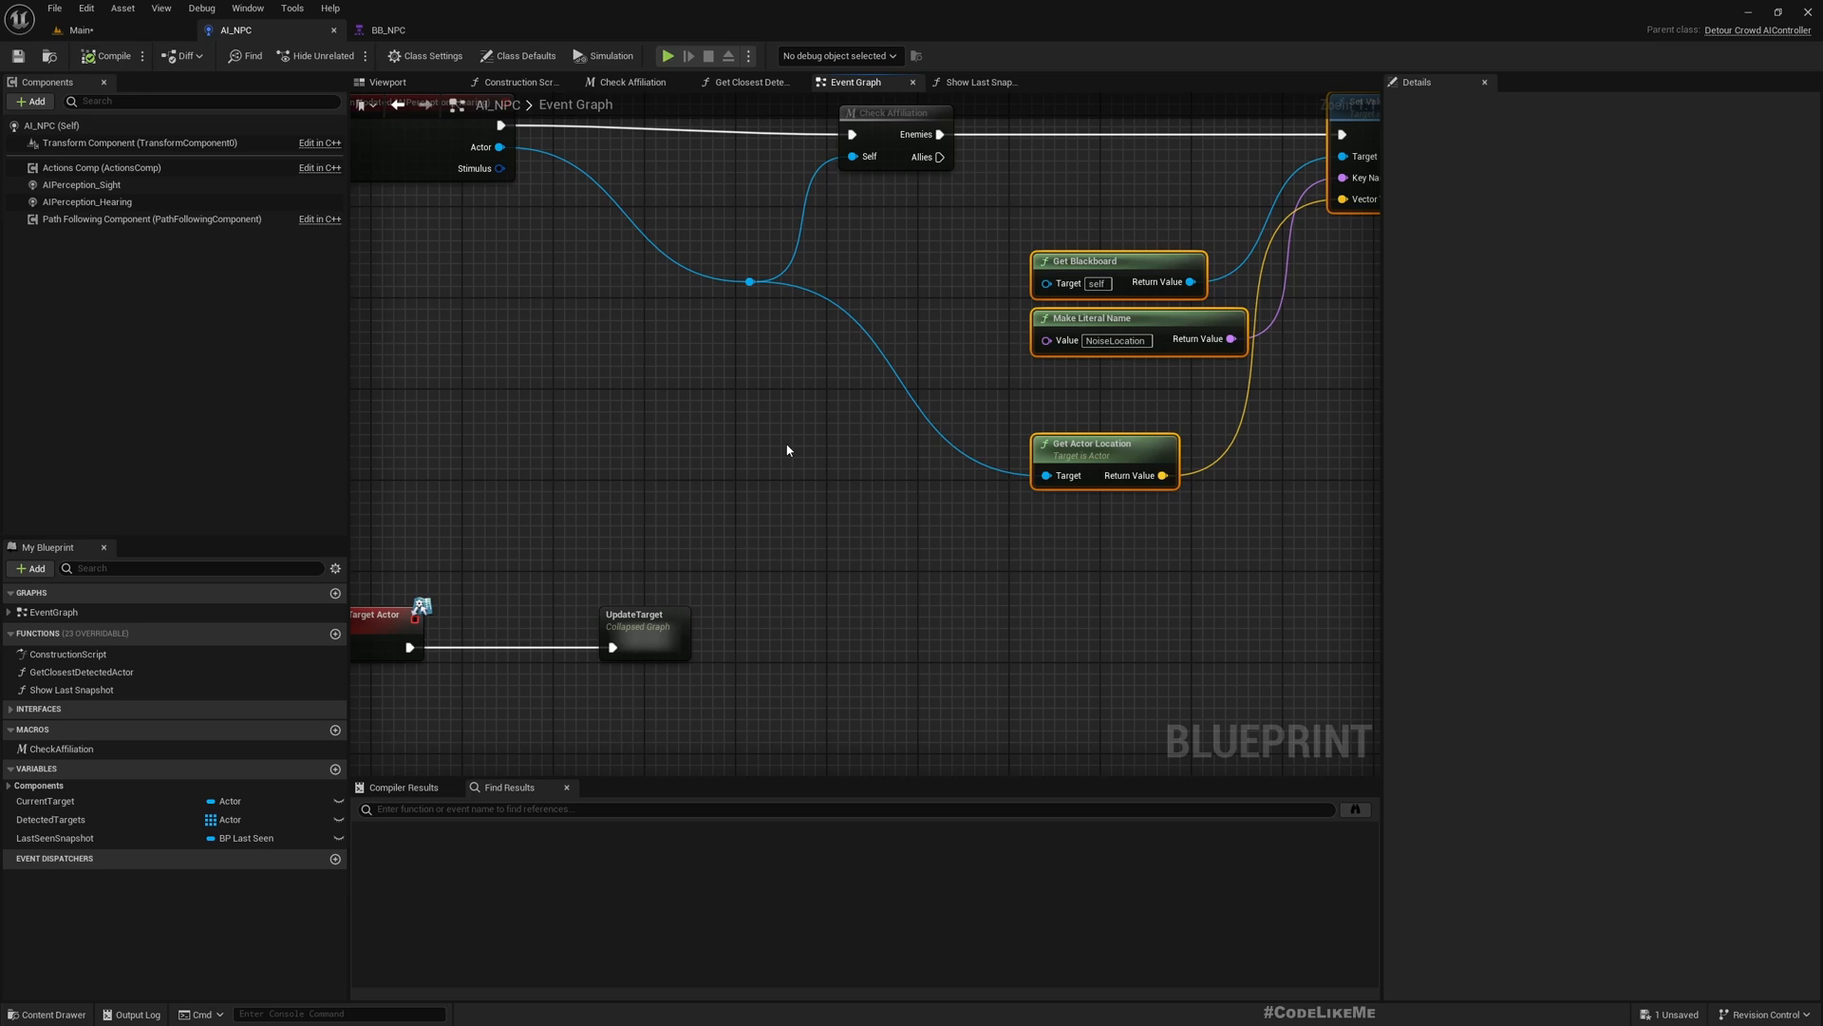
pyautogui.moveTo(802, 439)
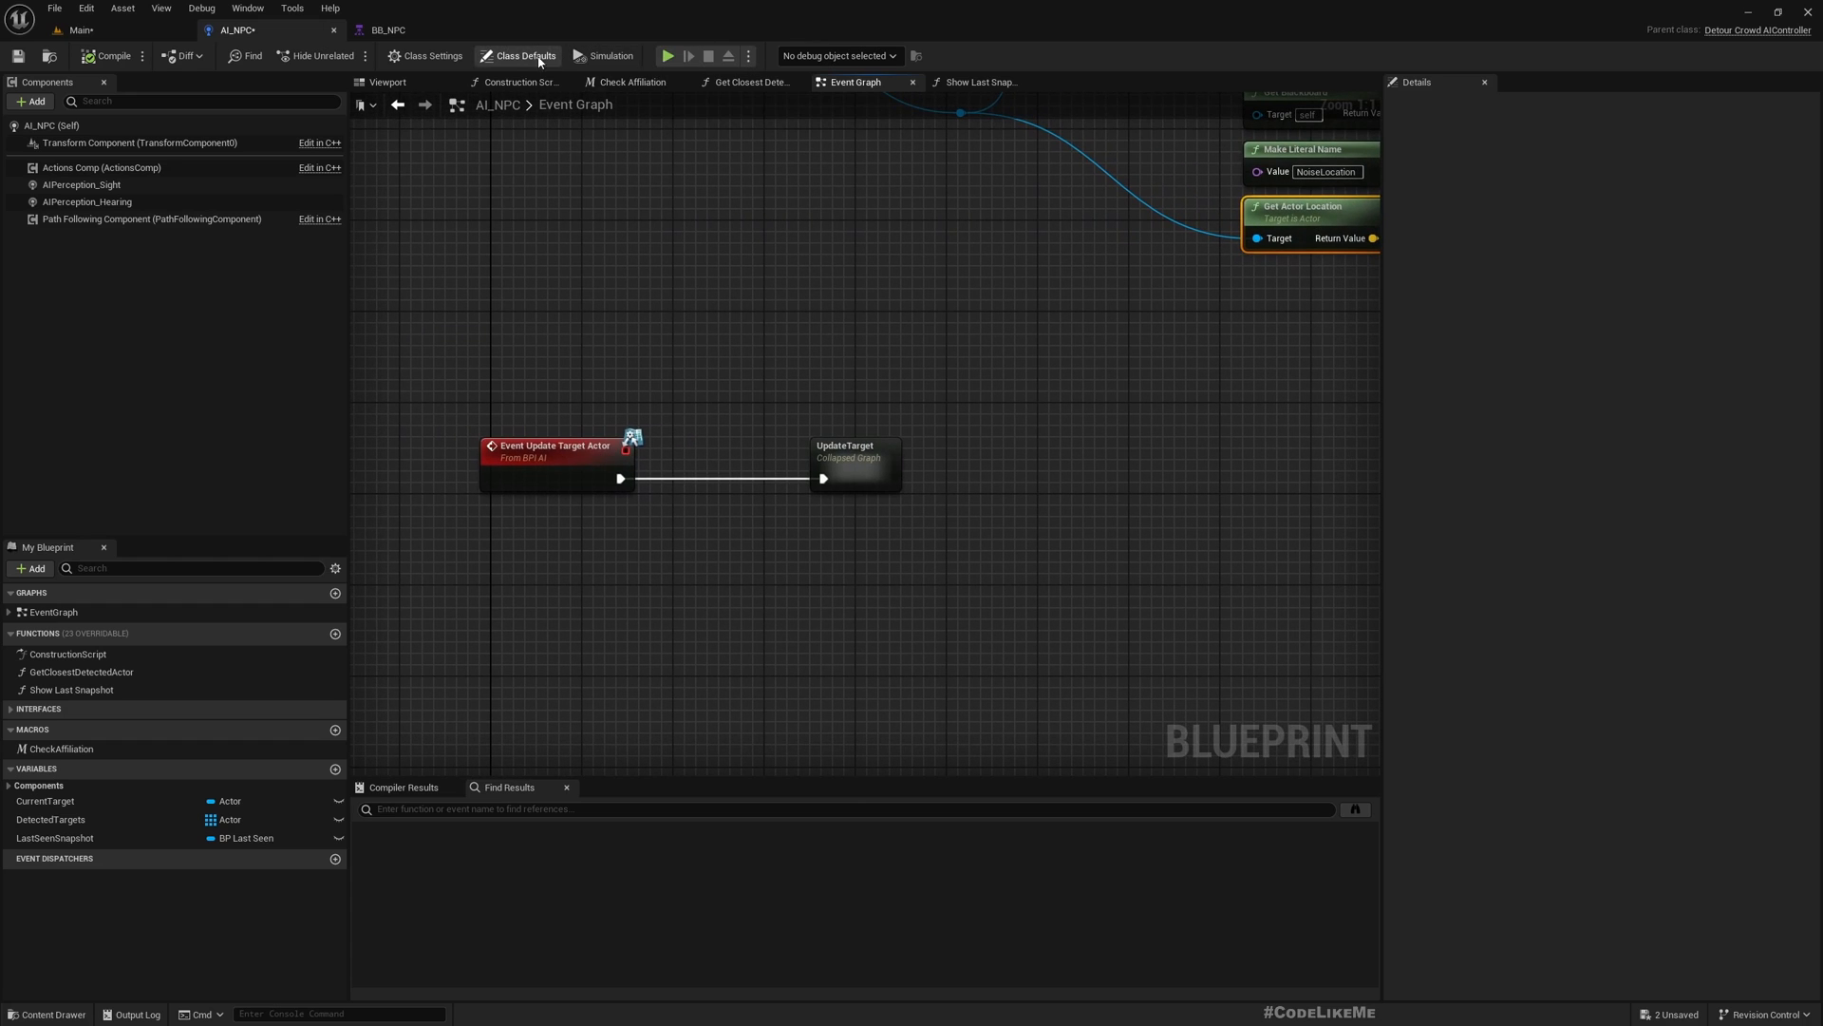
# Step: Review AI_NPC's class settings and its imported namespaces
pyautogui.click(429, 55)
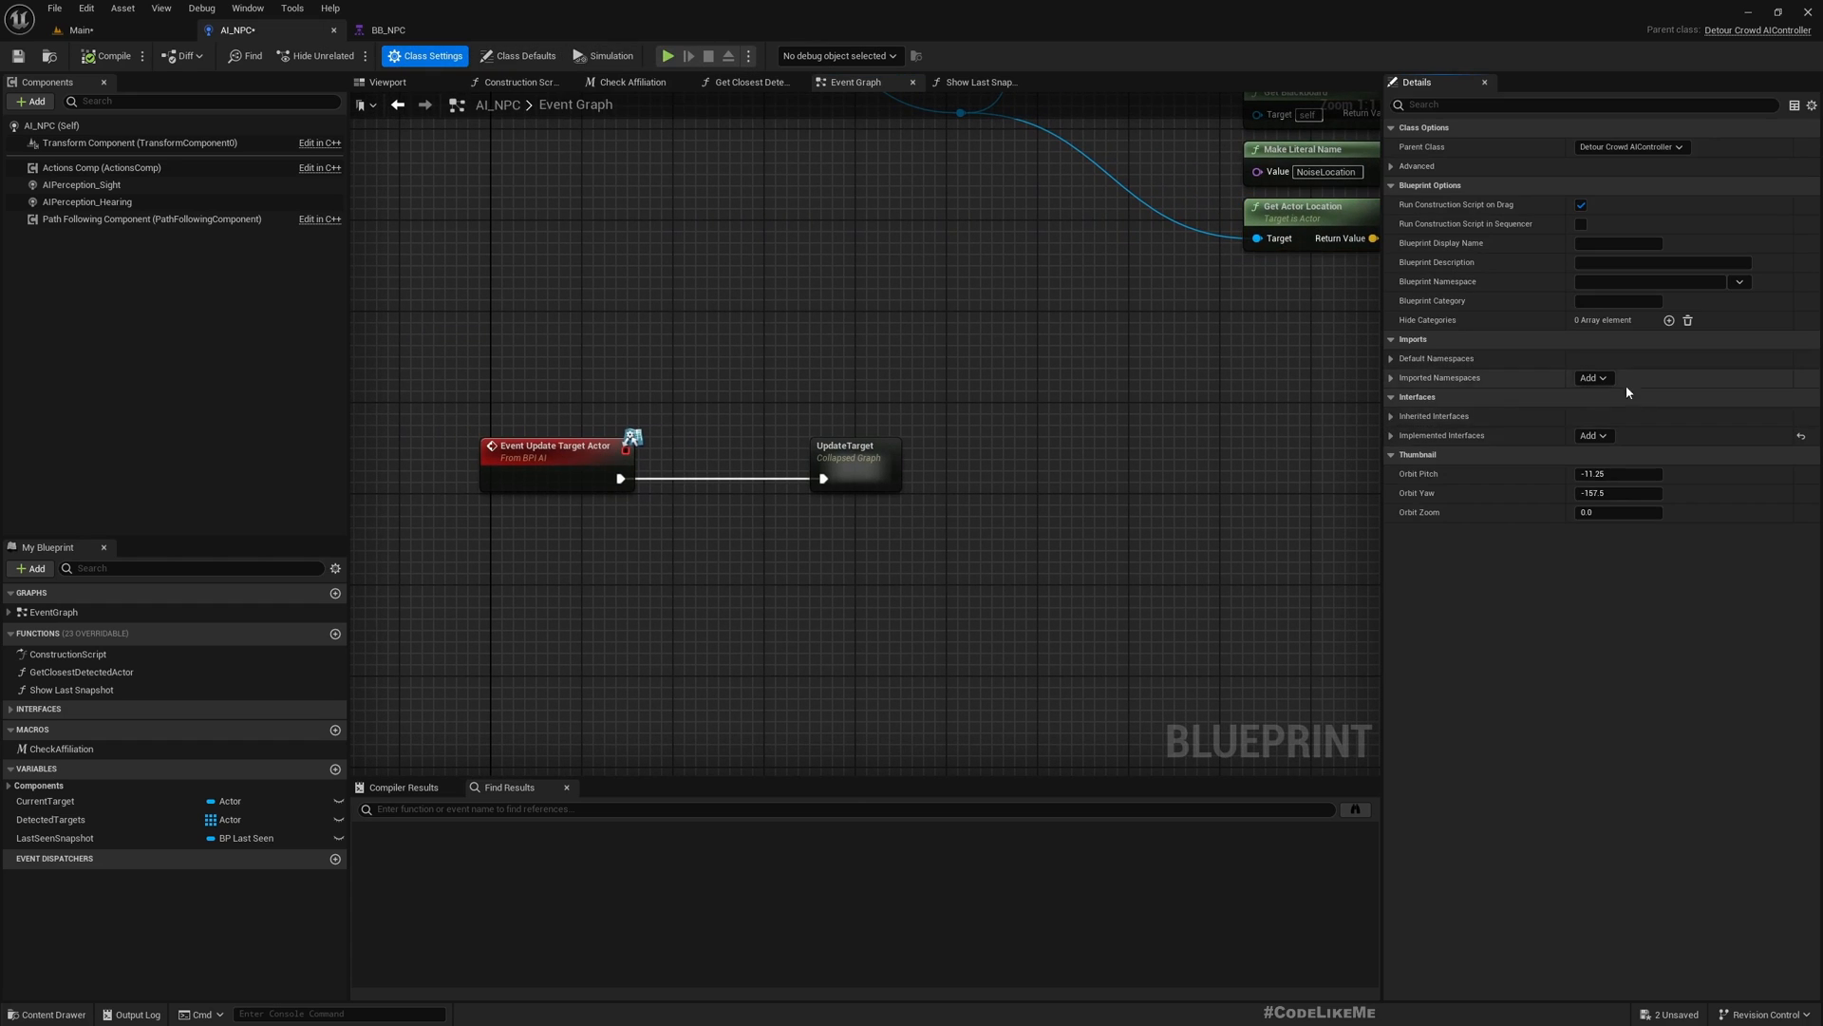
pyautogui.click(1392, 358)
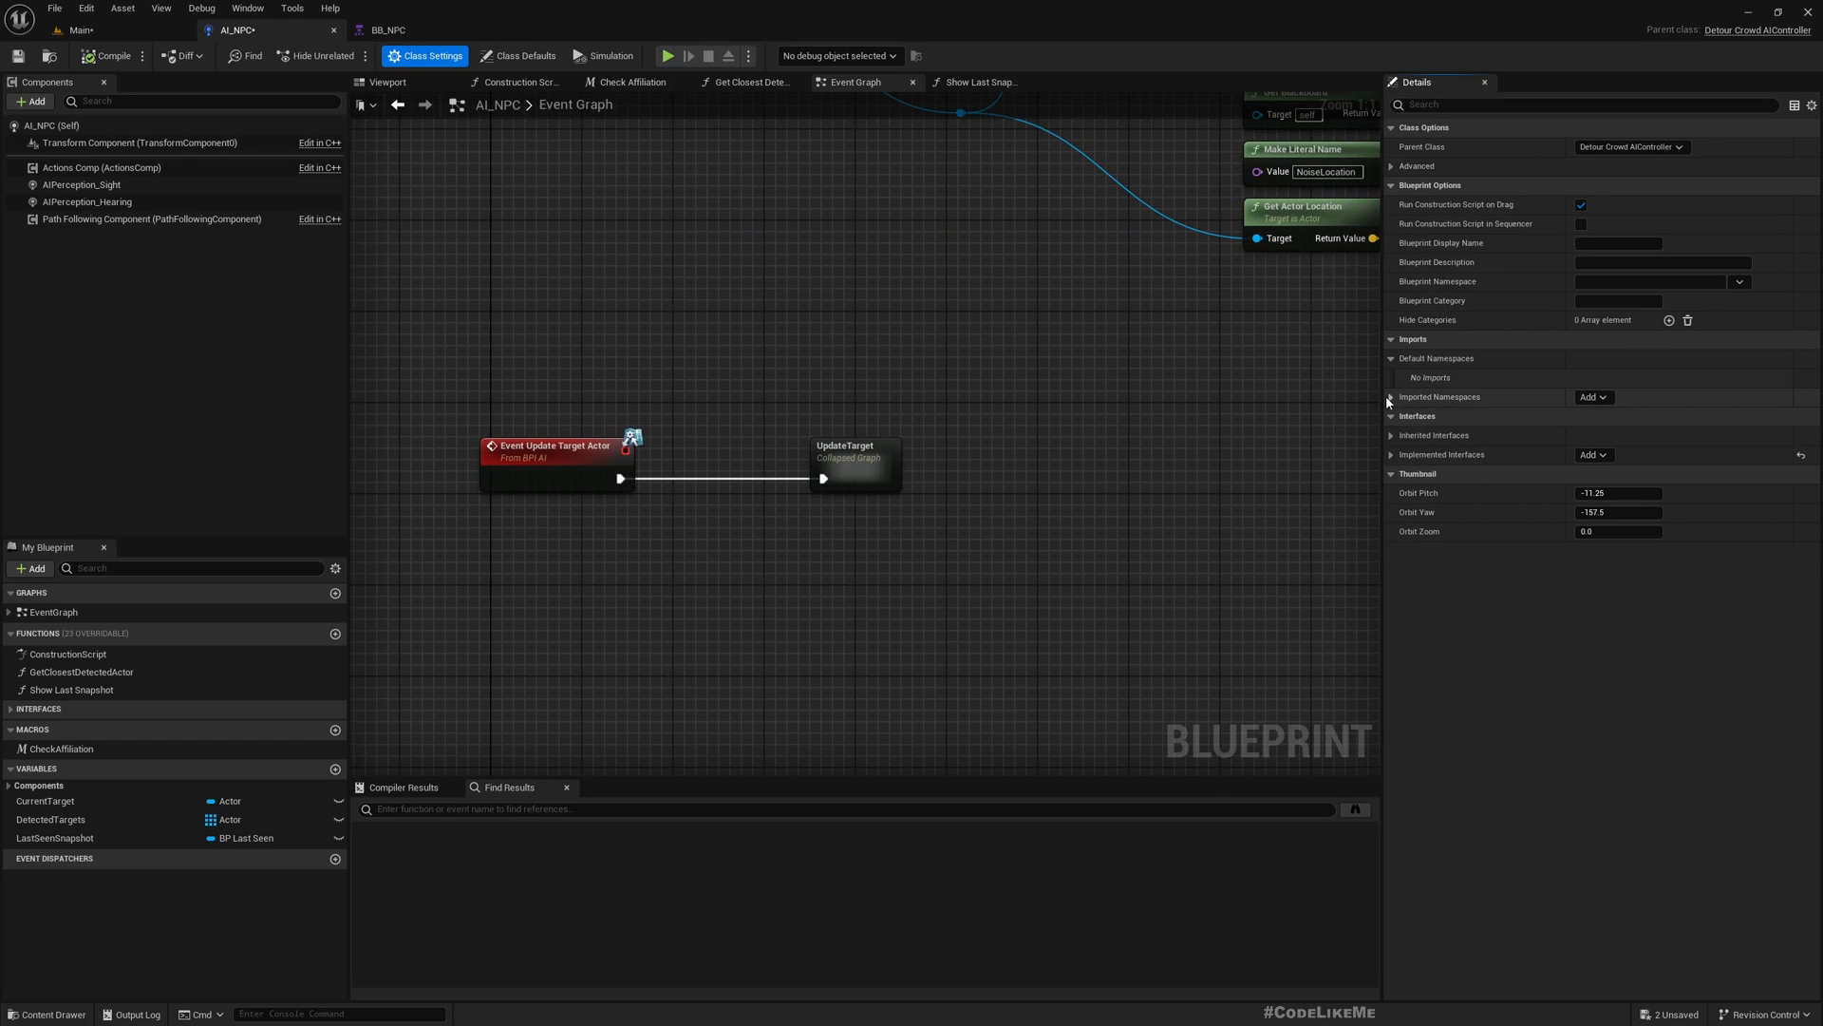
pyautogui.click(1392, 397)
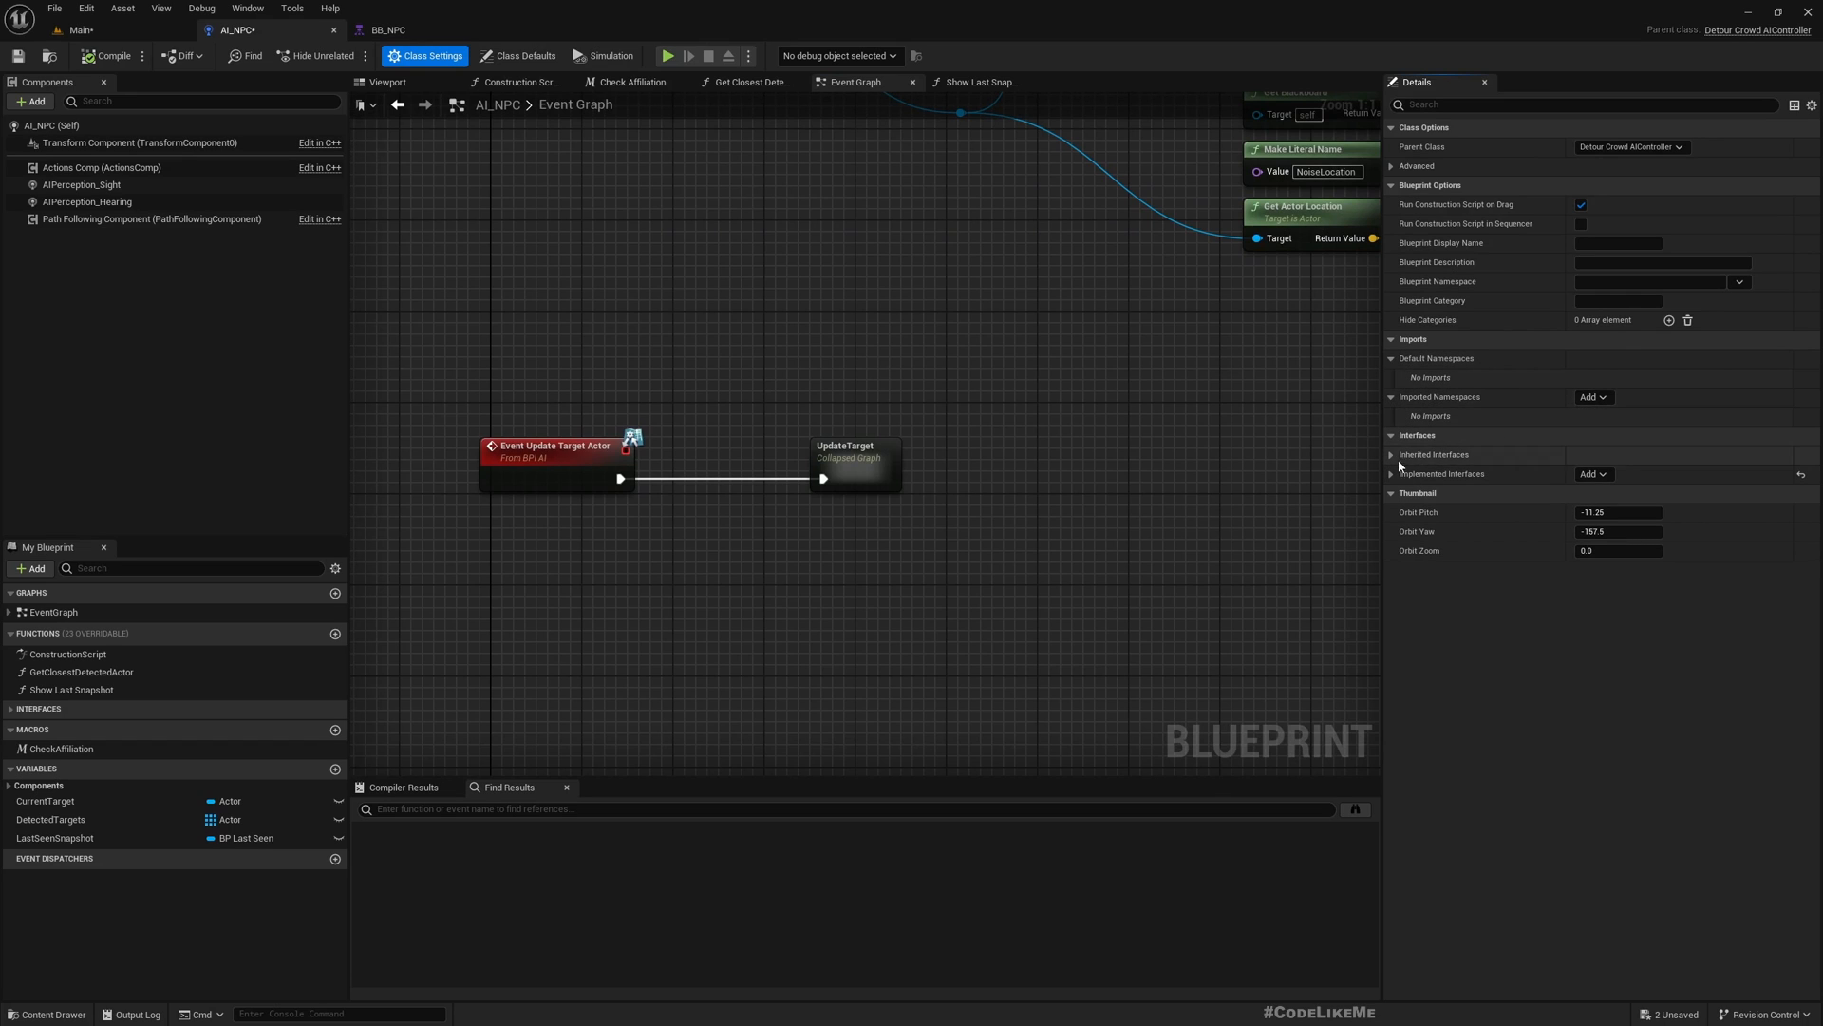
# Step: Open the BPI_AI interface and add a function named NotifyDetectedEnemy
pyautogui.click(1591, 473)
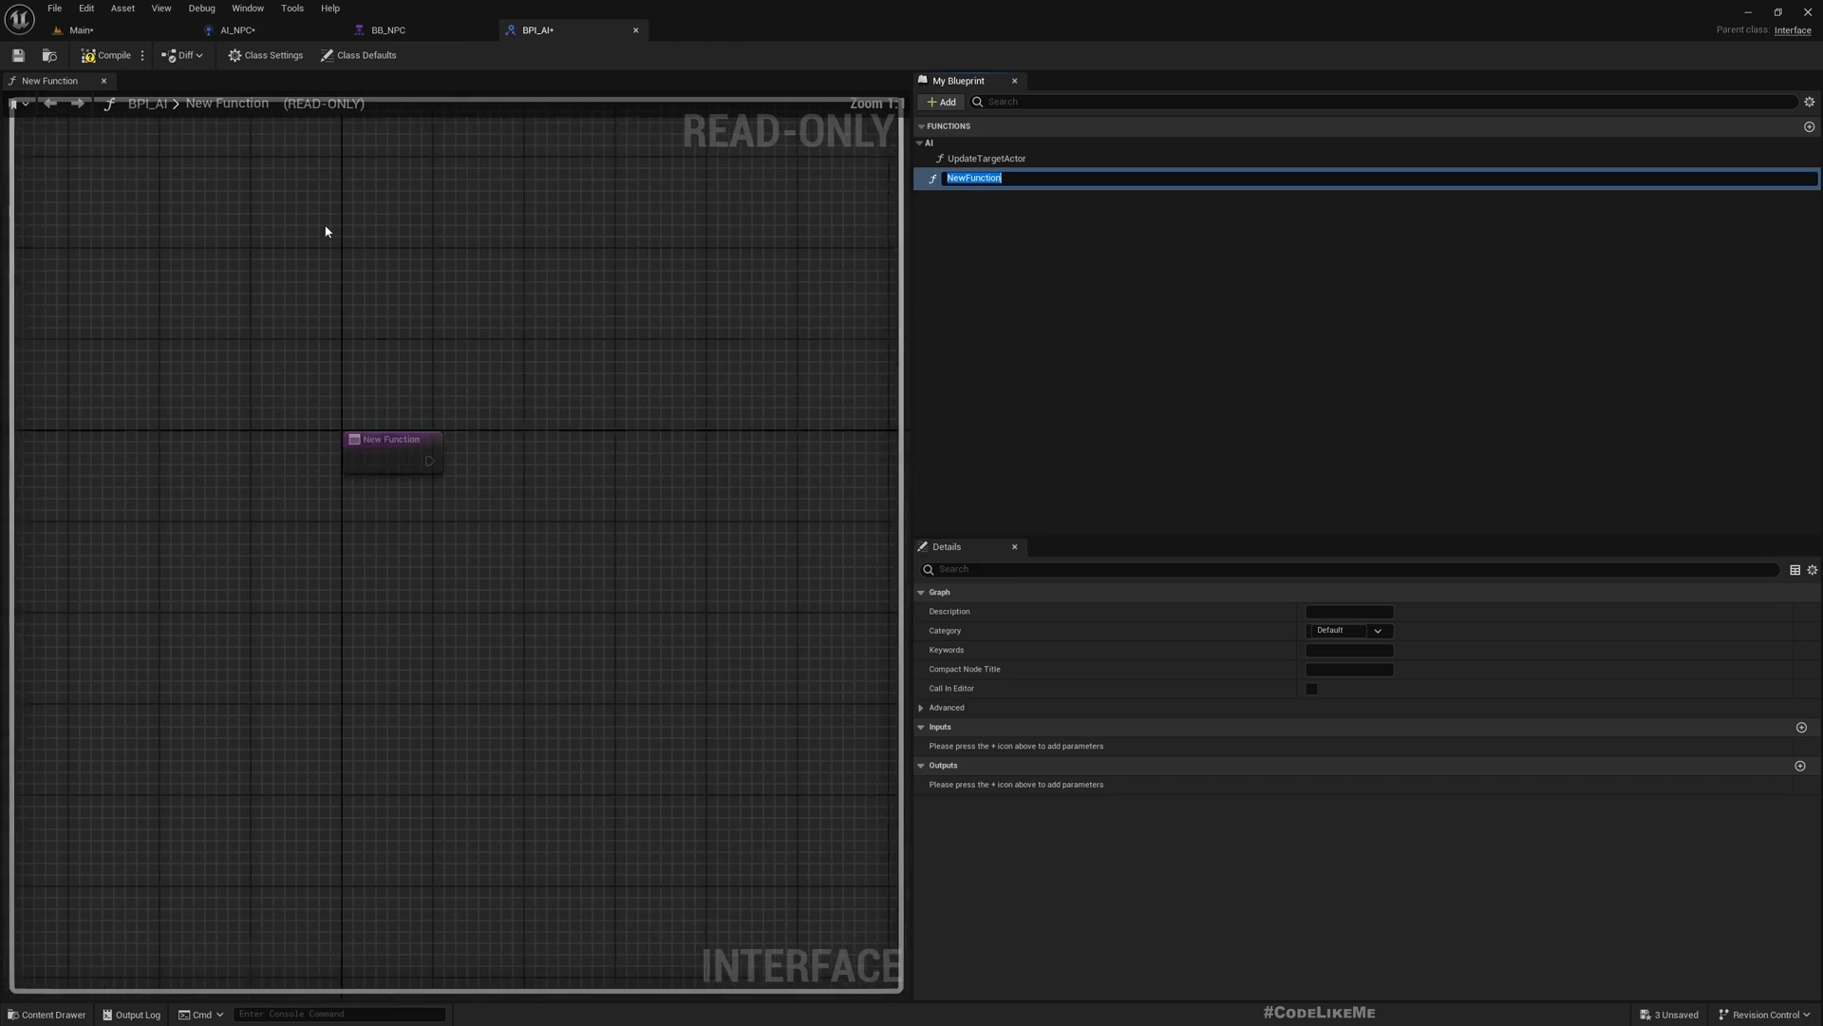
pyautogui.write('NotifyEn')
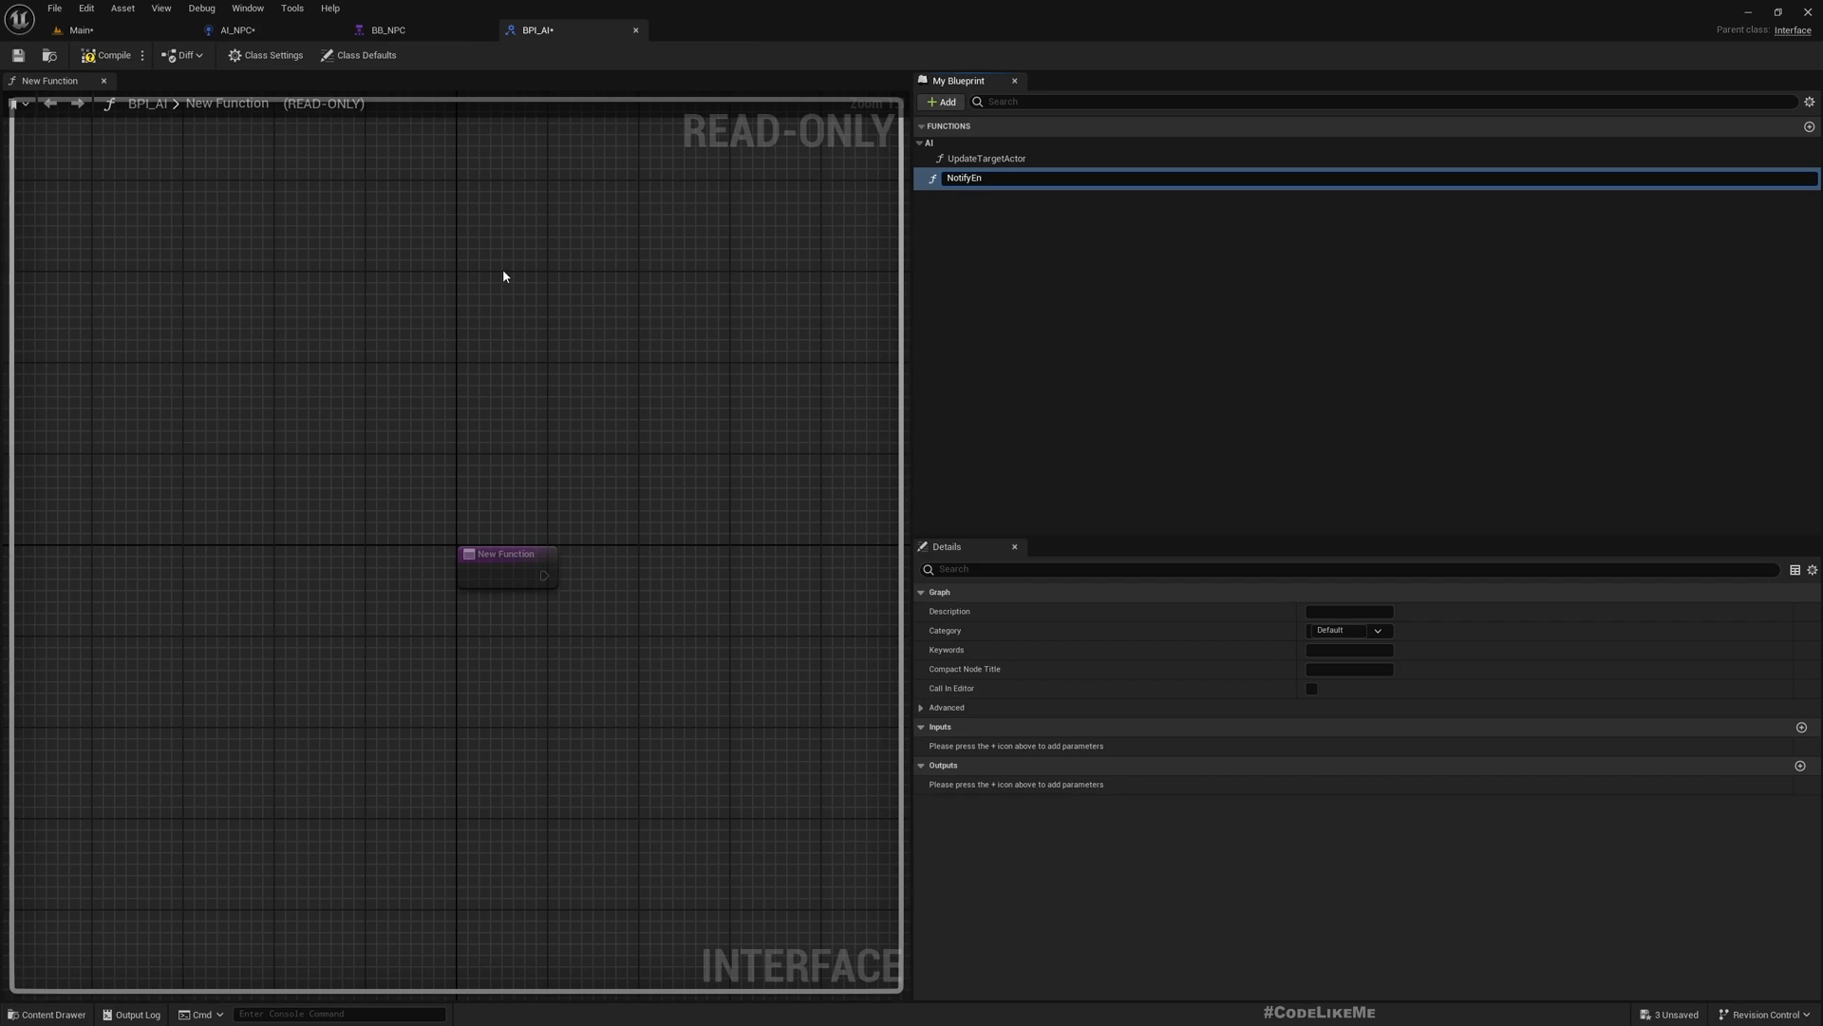
pyautogui.press('Backspace')
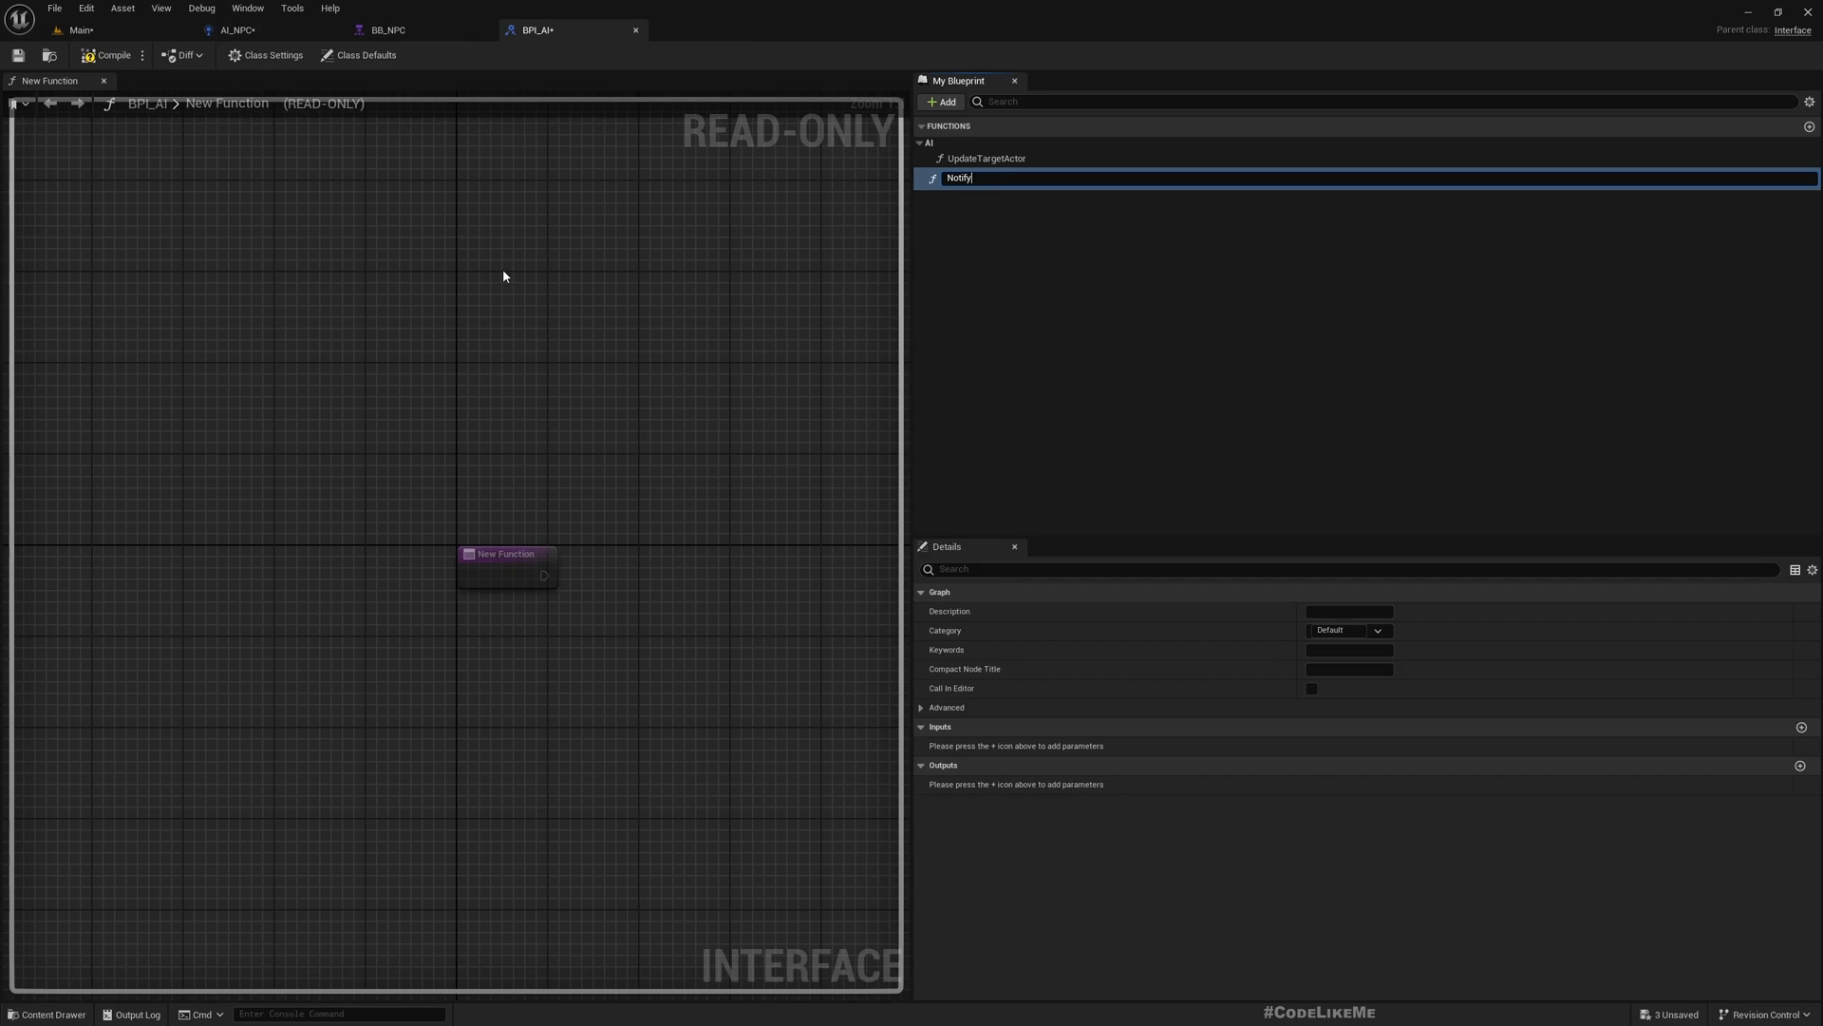
pyautogui.write('DetectedEnemy')
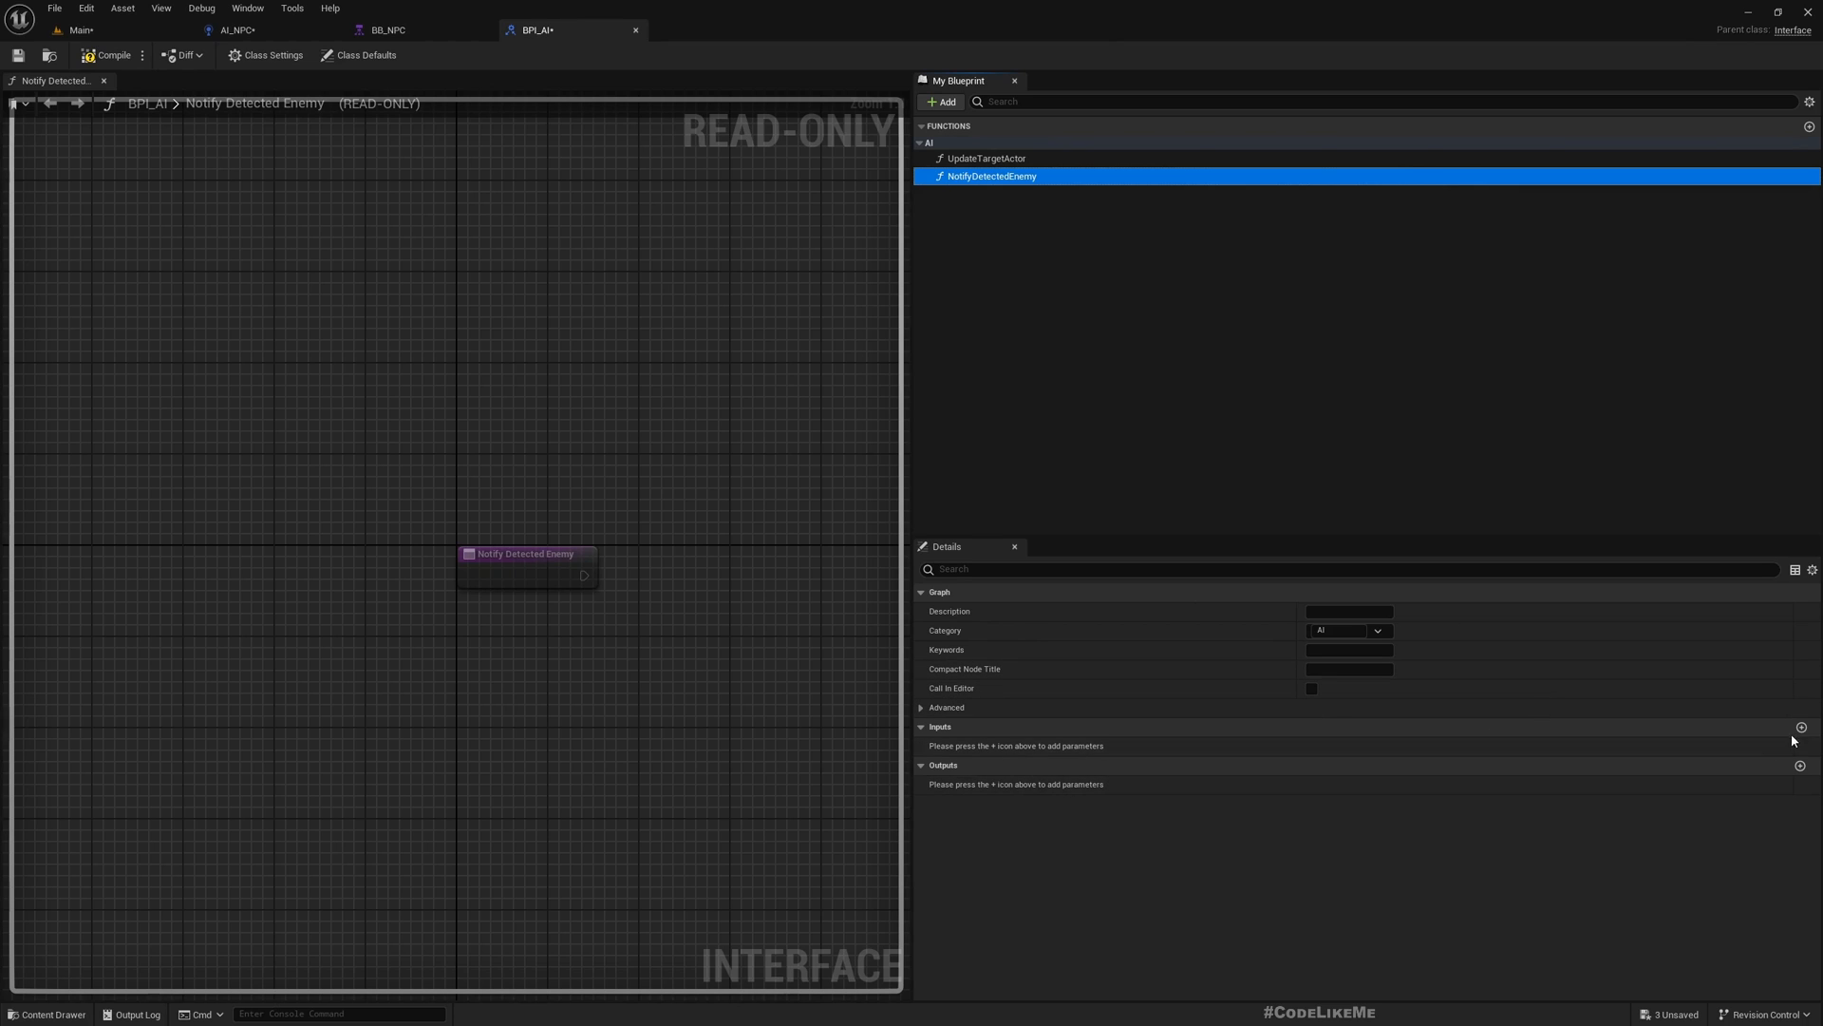
# Step: Give NotifyDetectedEnemy an Actor input parameter named Enemy
pyautogui.click(1800, 727)
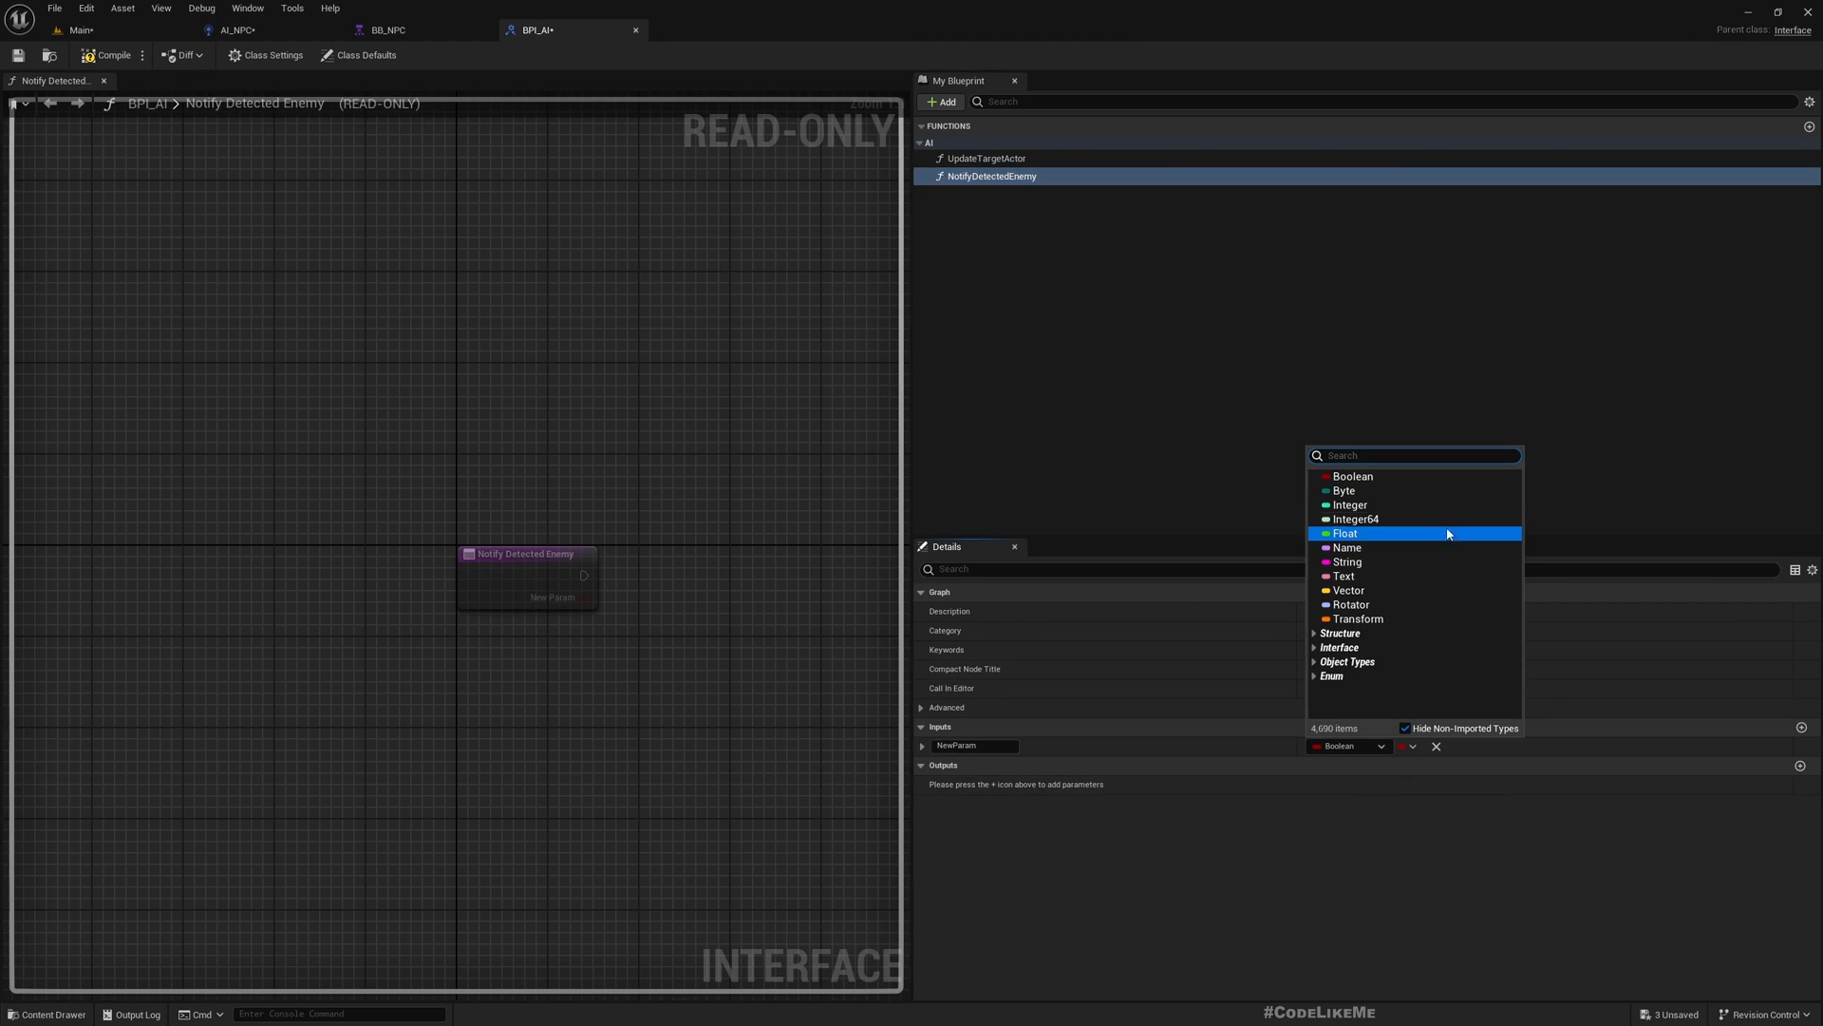
pyautogui.write('actor')
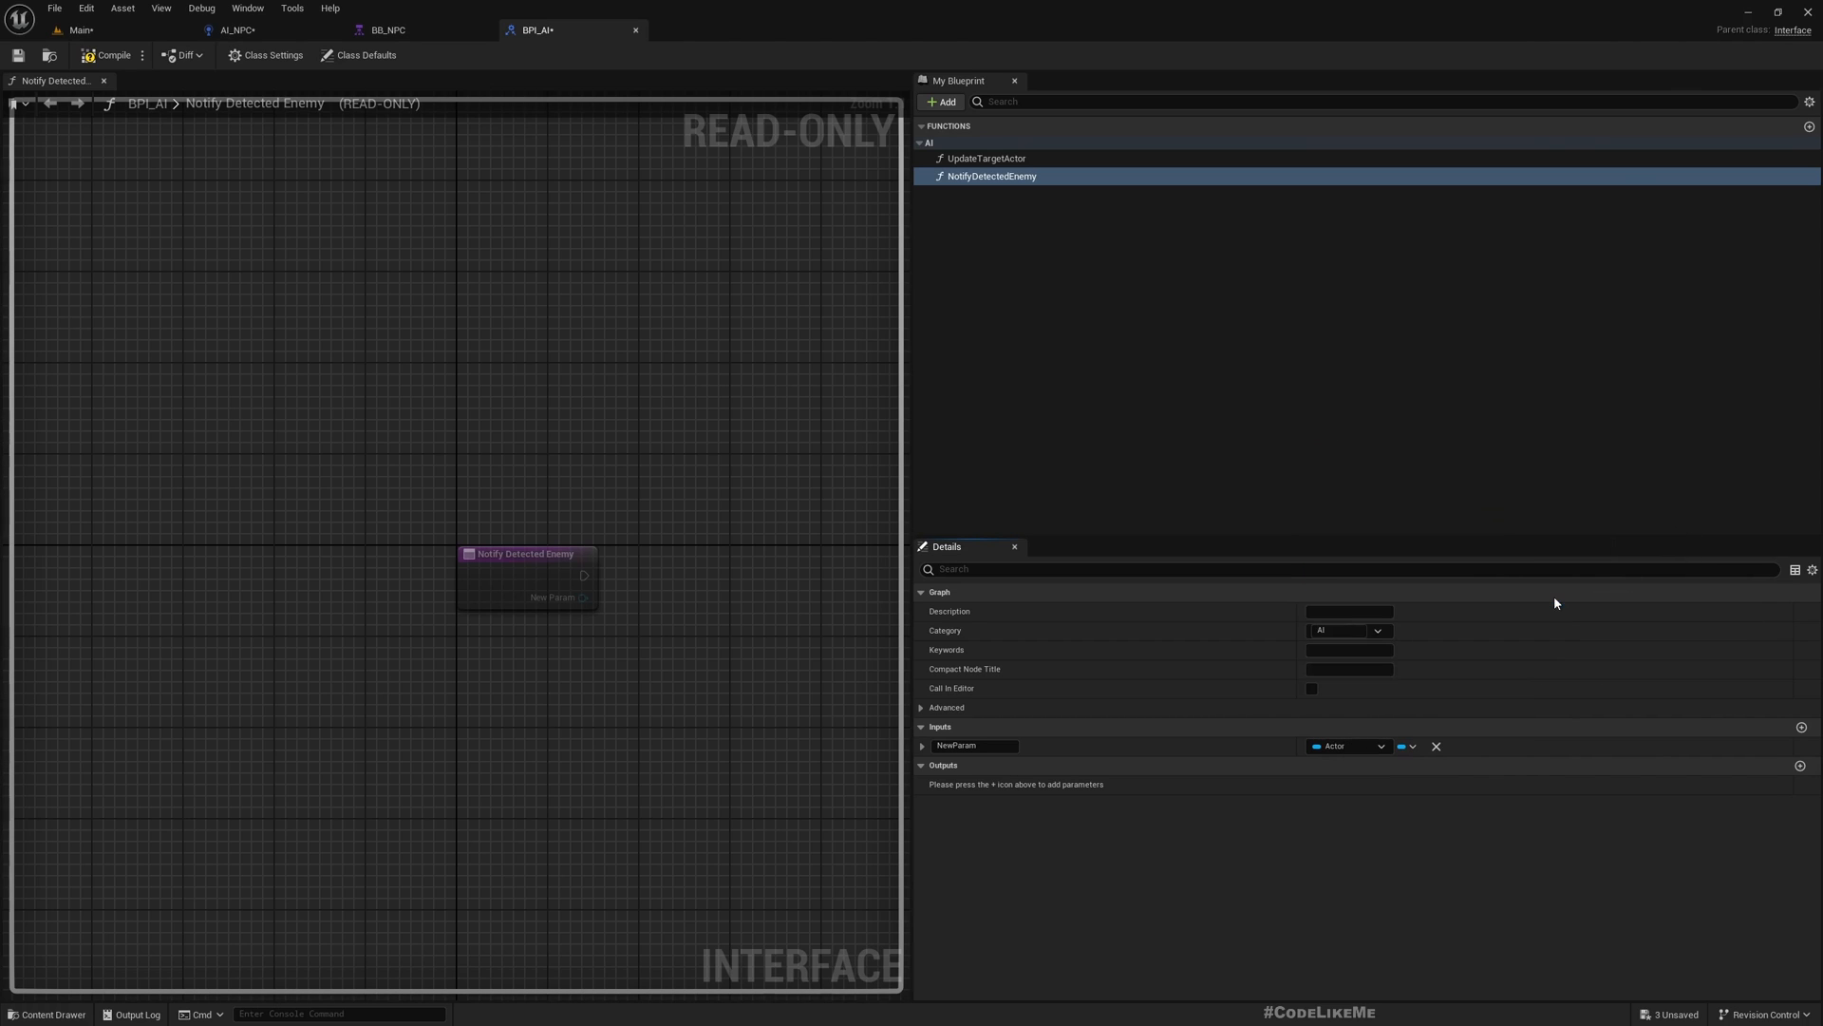
pyautogui.doubleClick(974, 745)
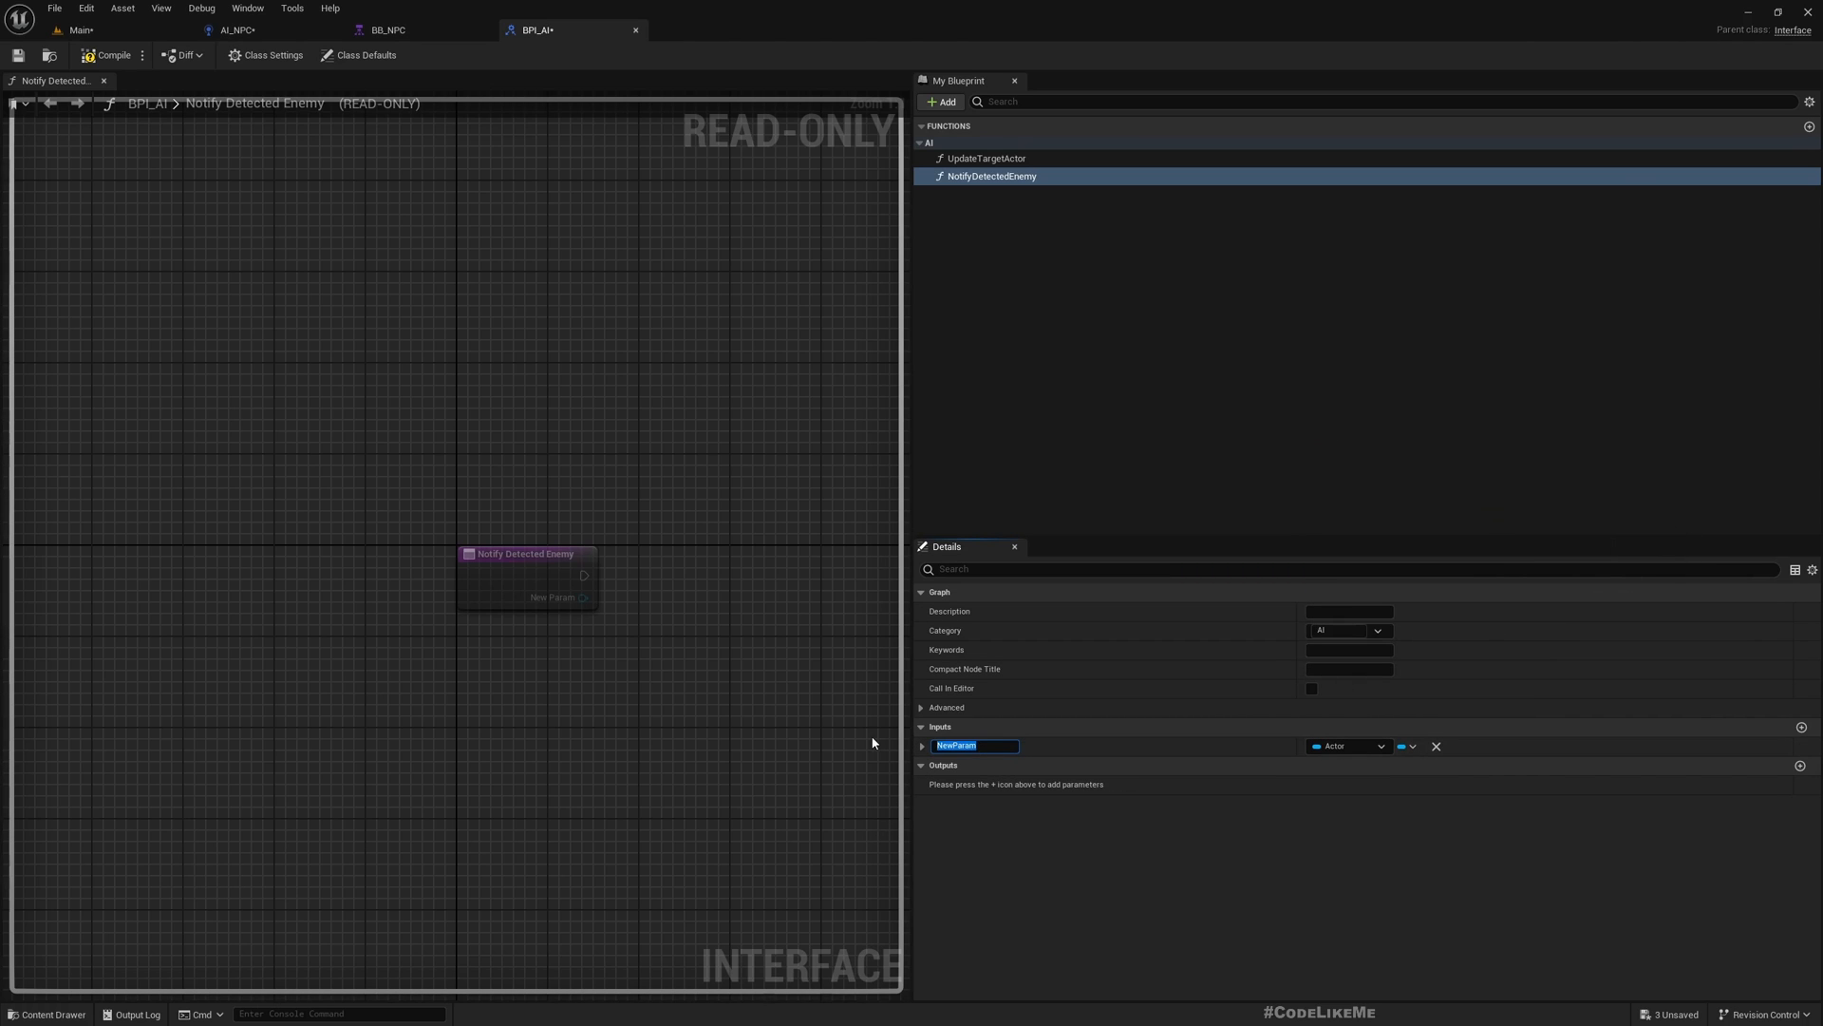
pyautogui.write('Enemy')
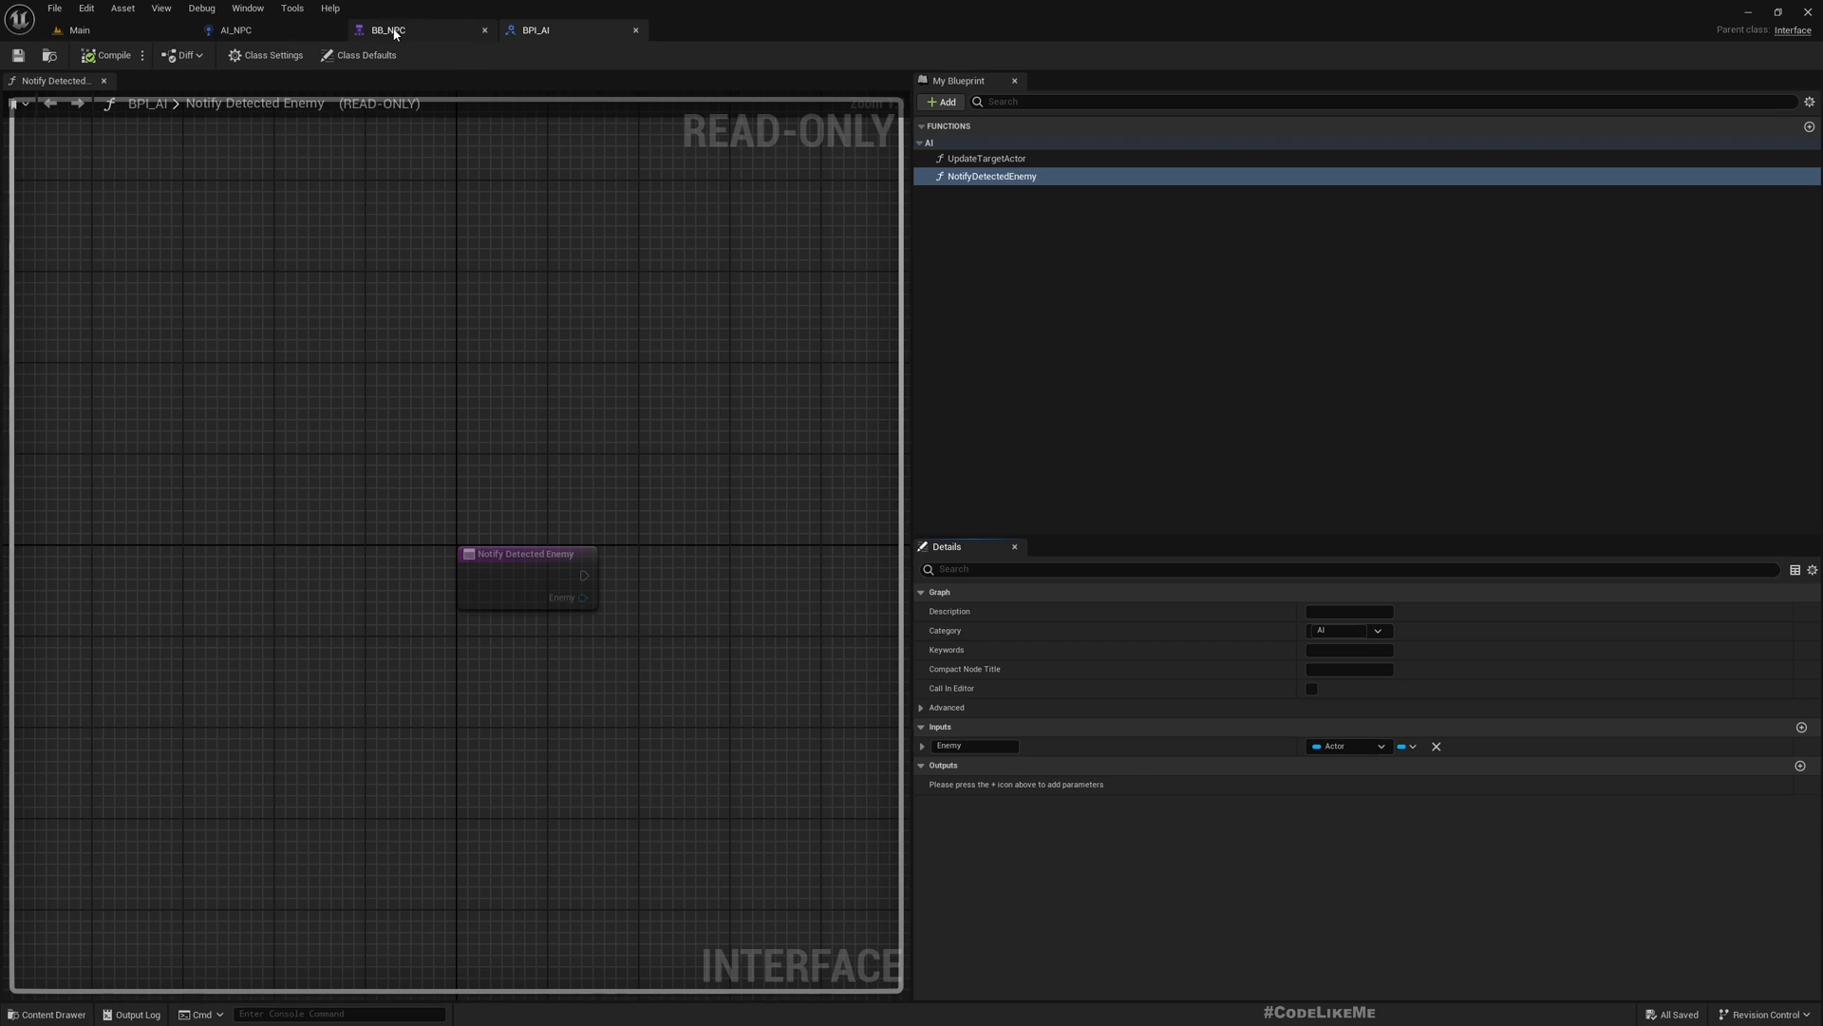
# Step: Search 'notify' in AI_NPC's graph actions and place Event Notify Detected Enemy
pyautogui.click(235, 29)
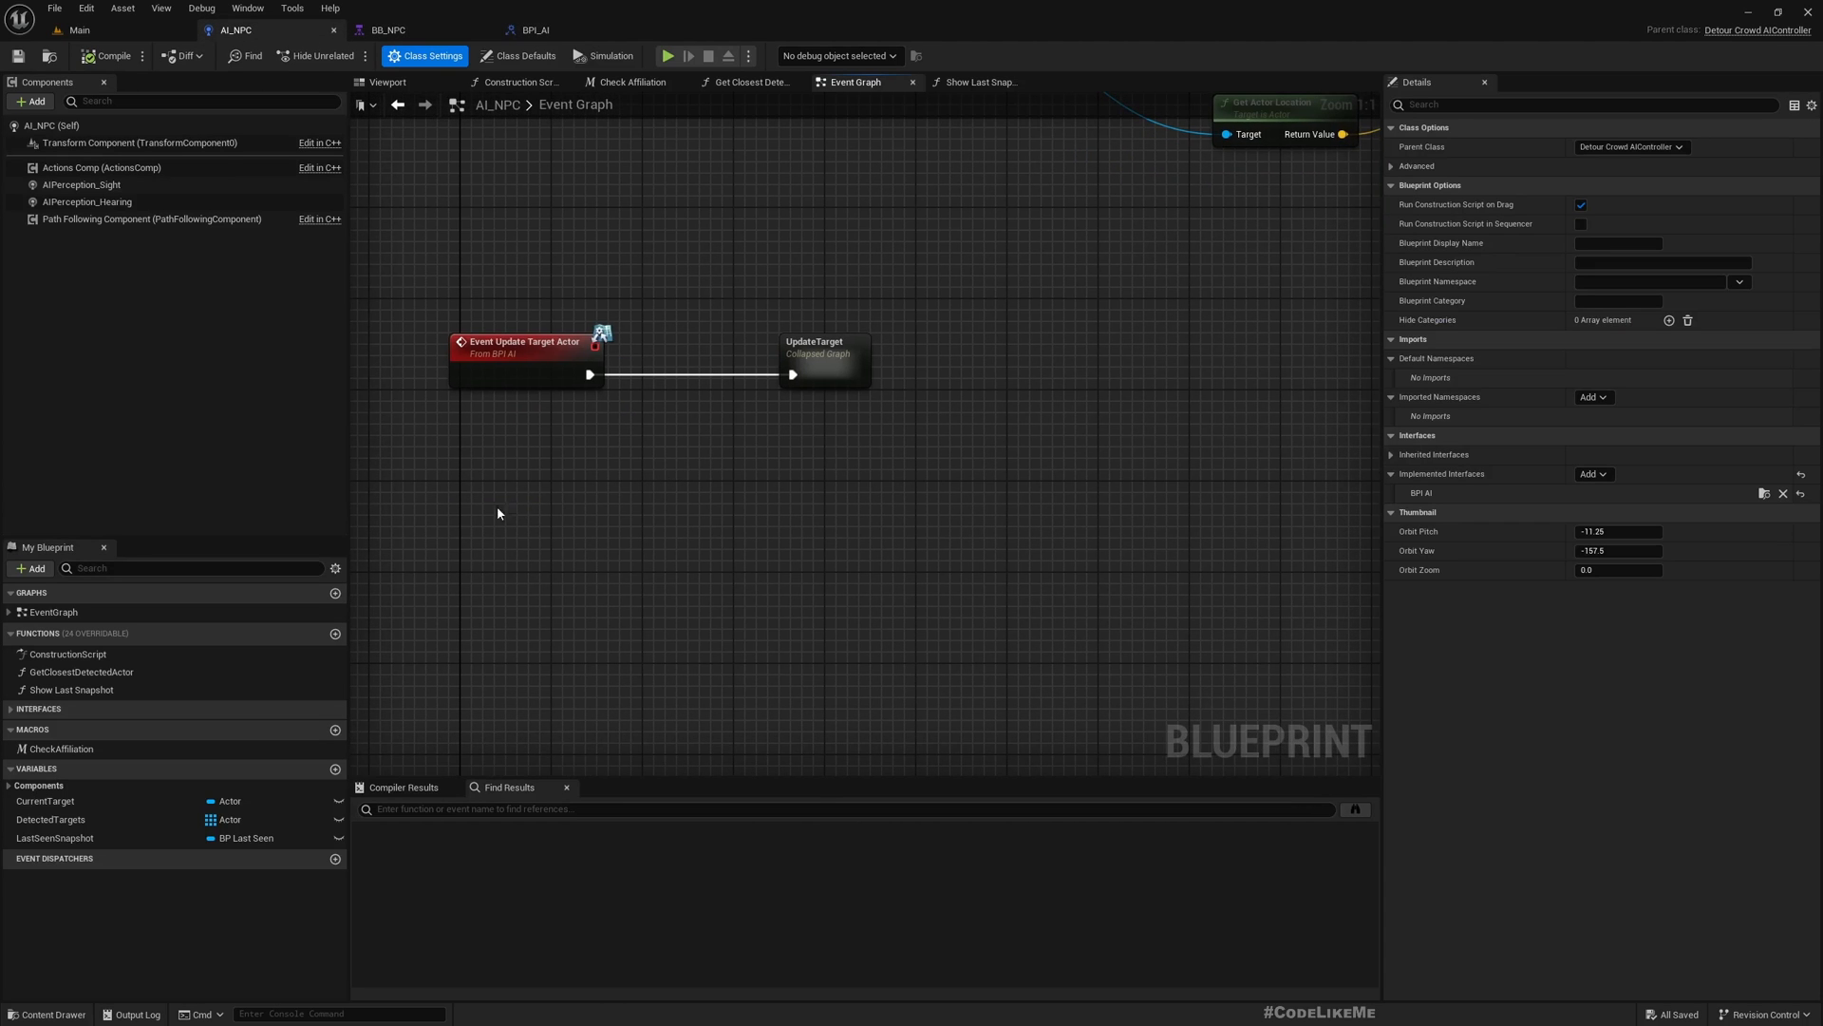
pyautogui.rightClick(497, 512)
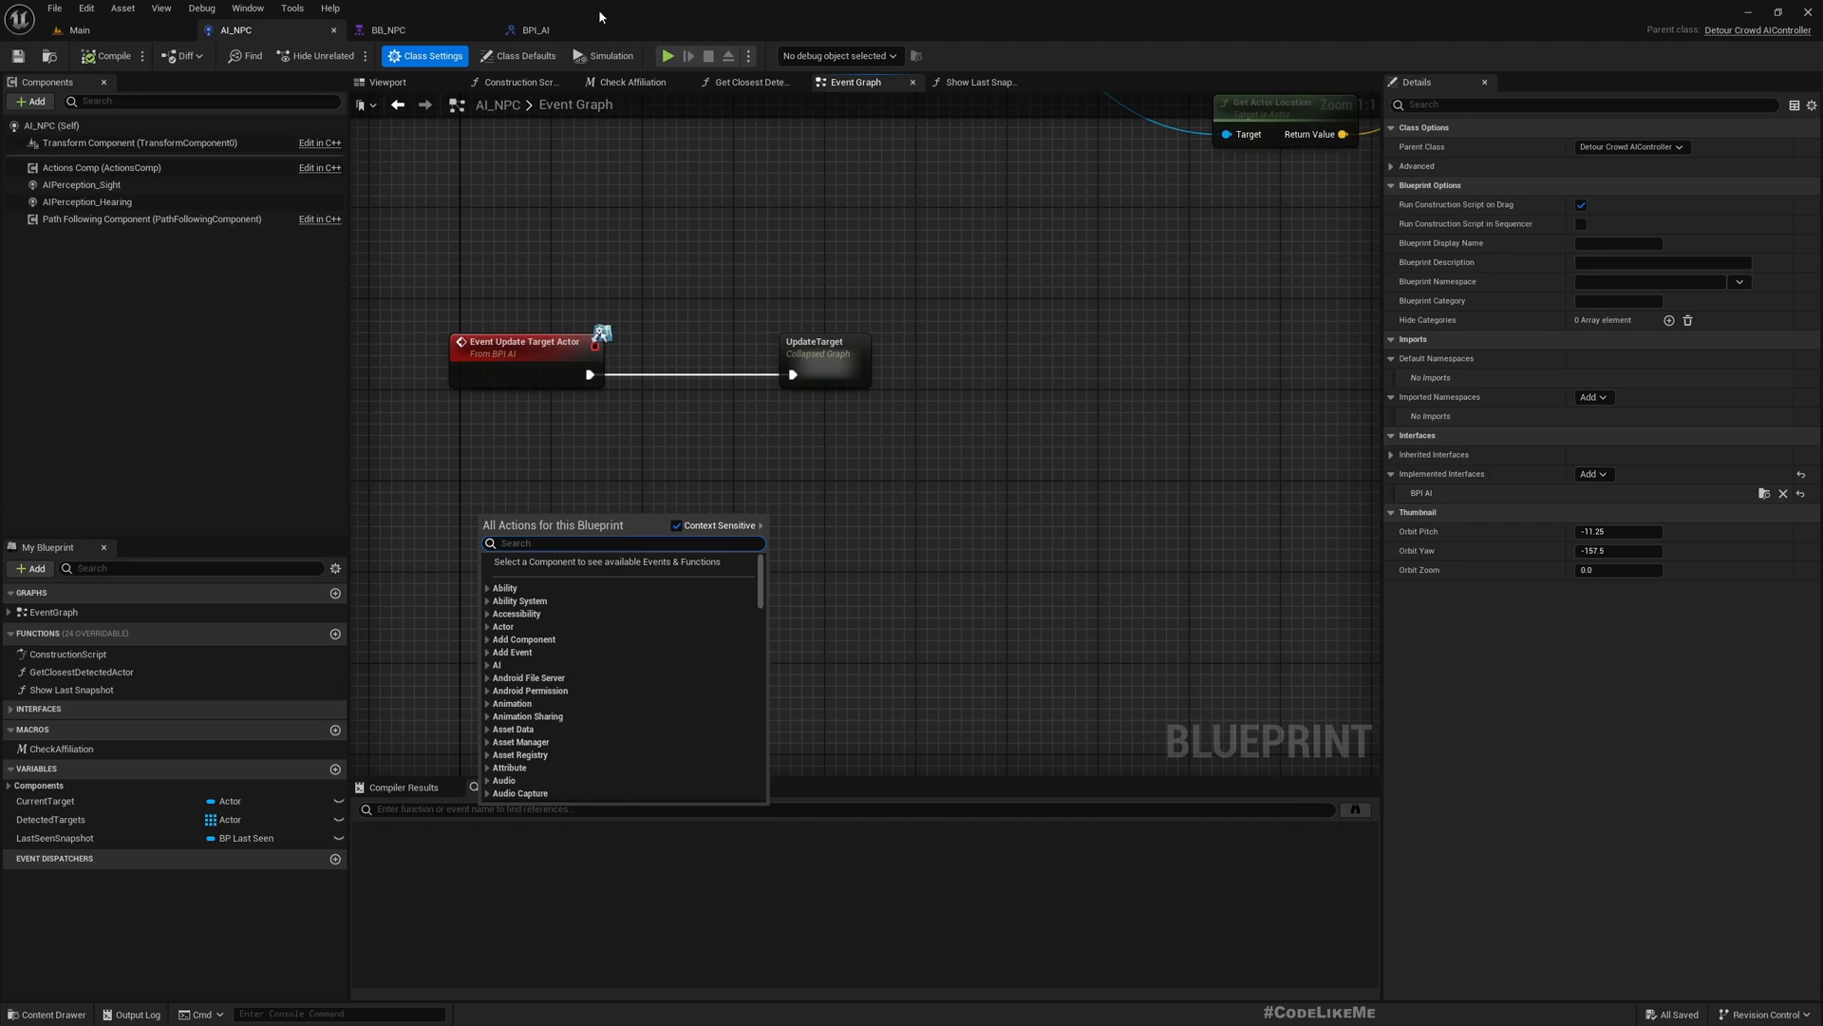
pyautogui.click(534, 30)
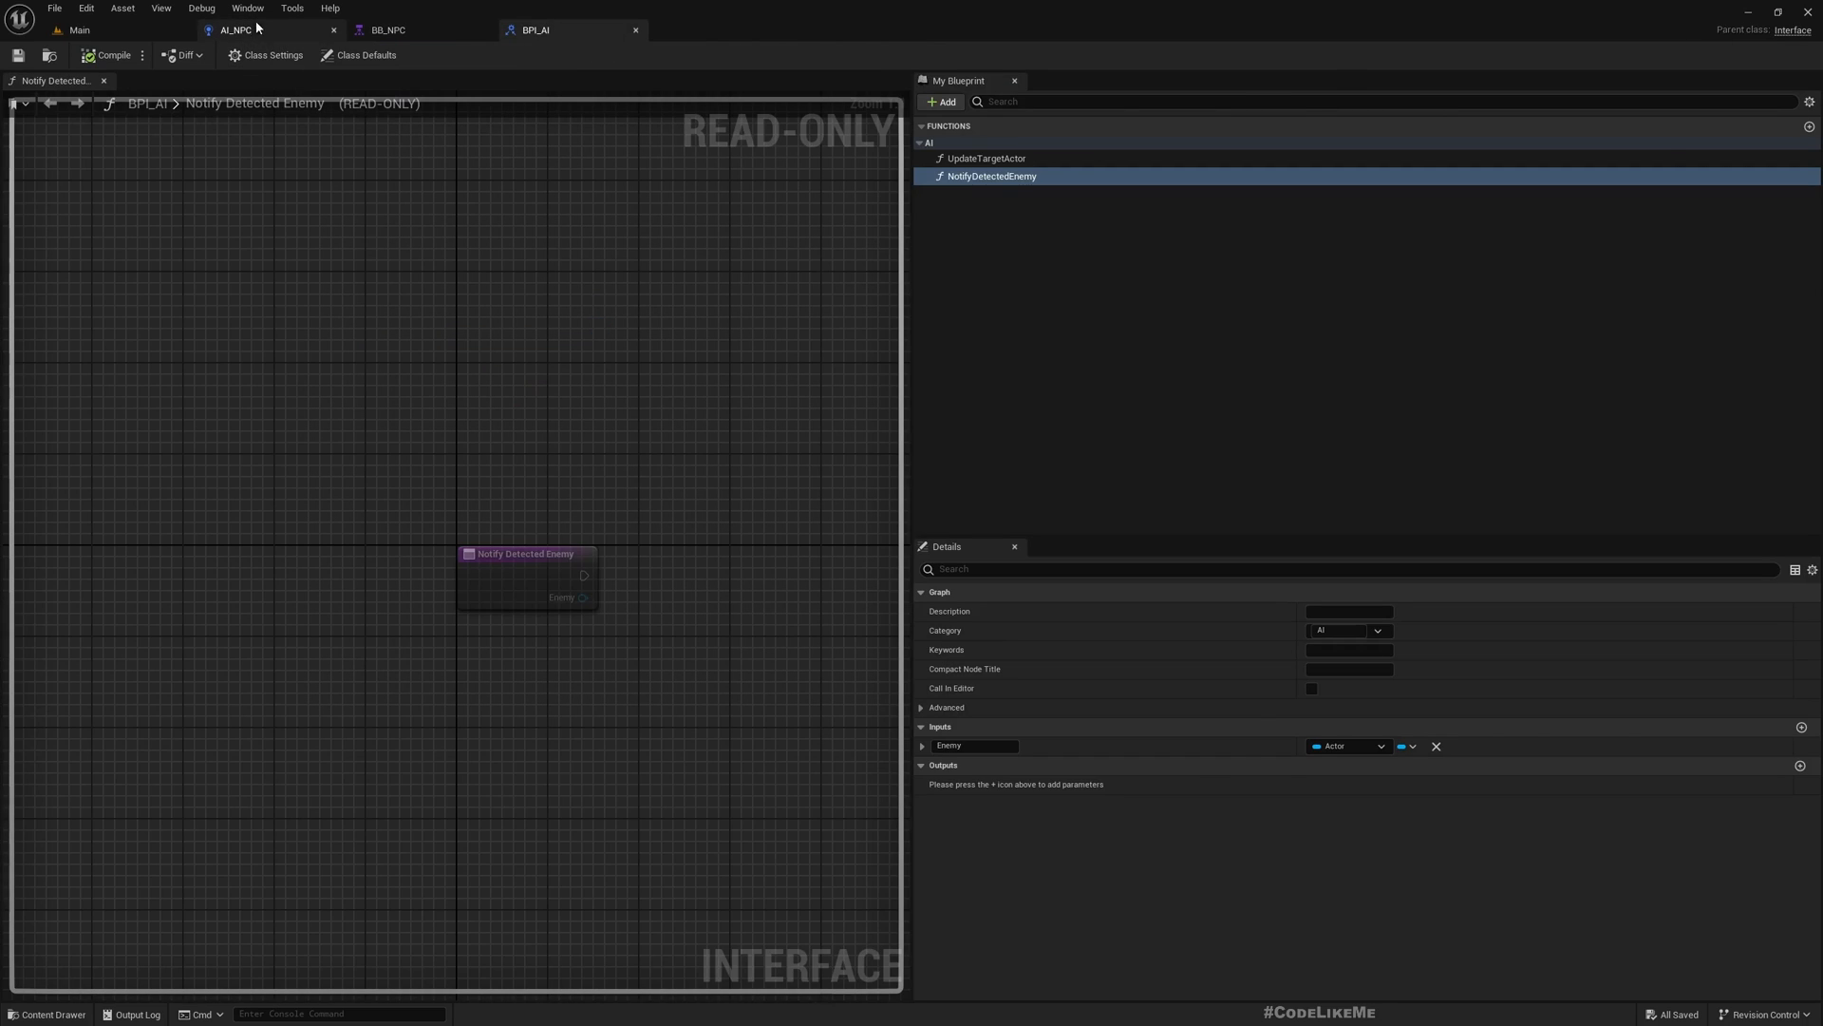
pyautogui.click(236, 30)
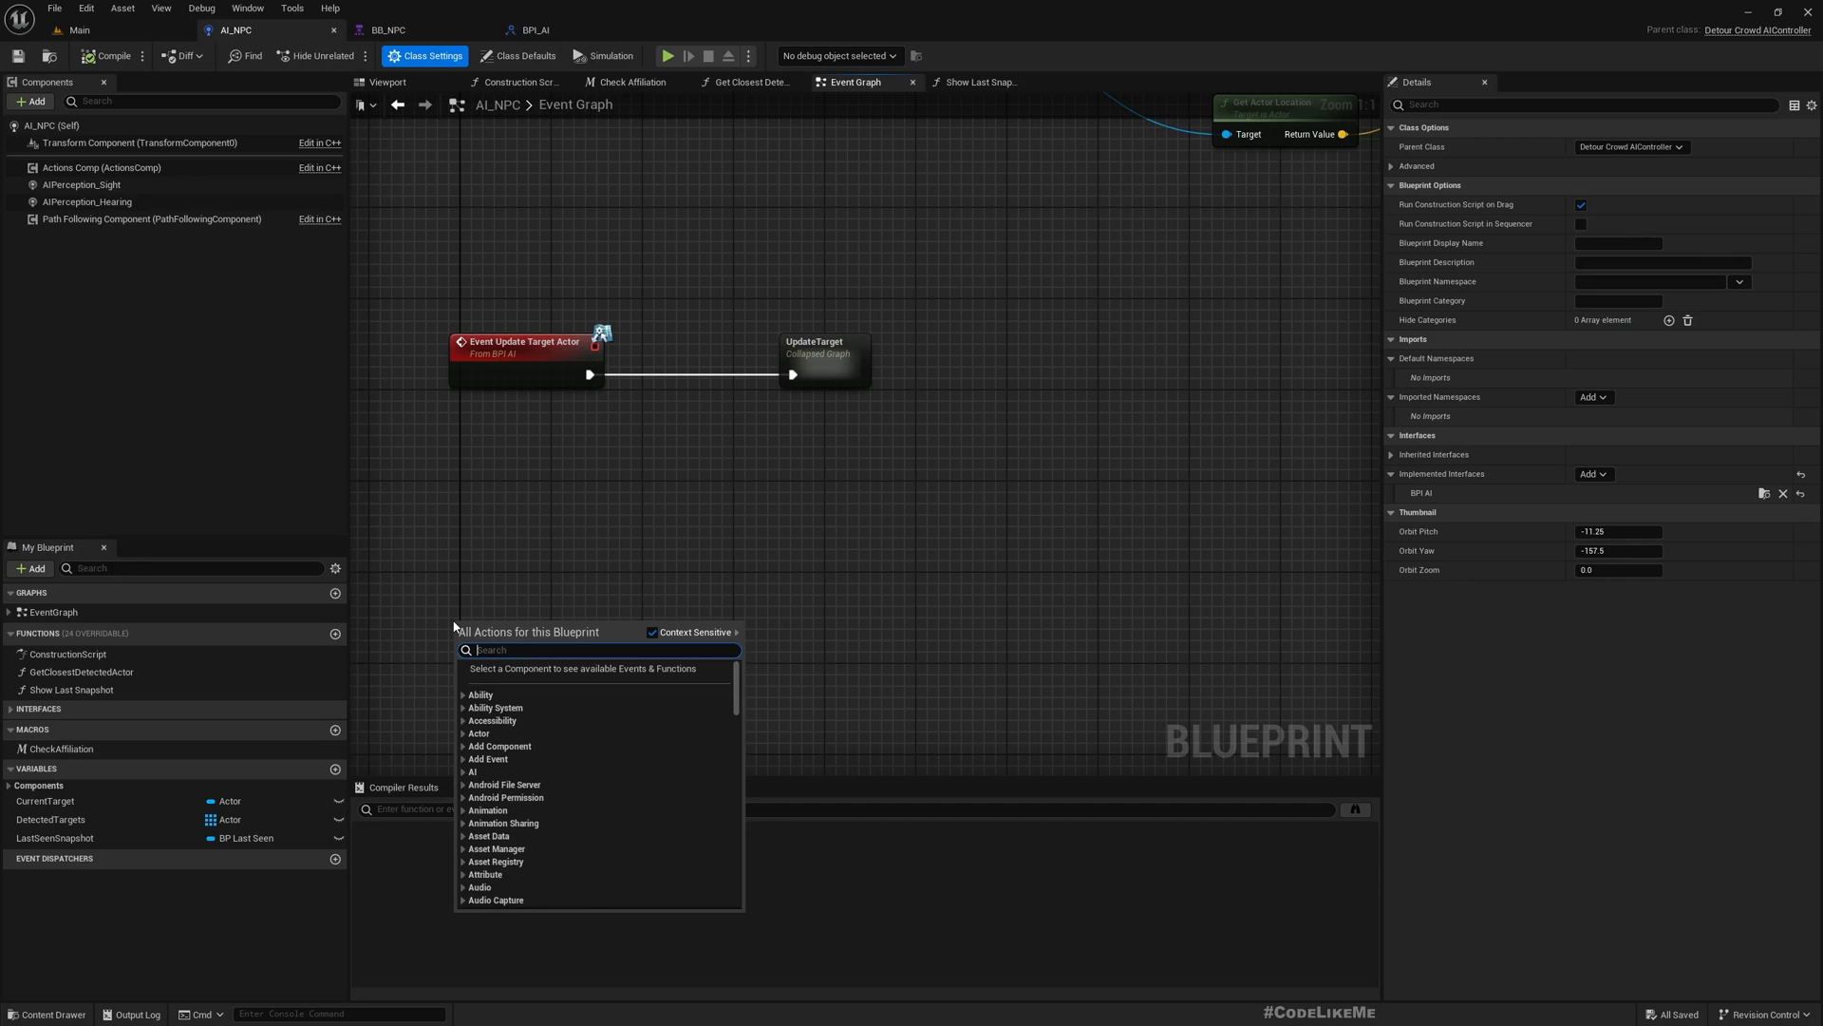
pyautogui.write('notify')
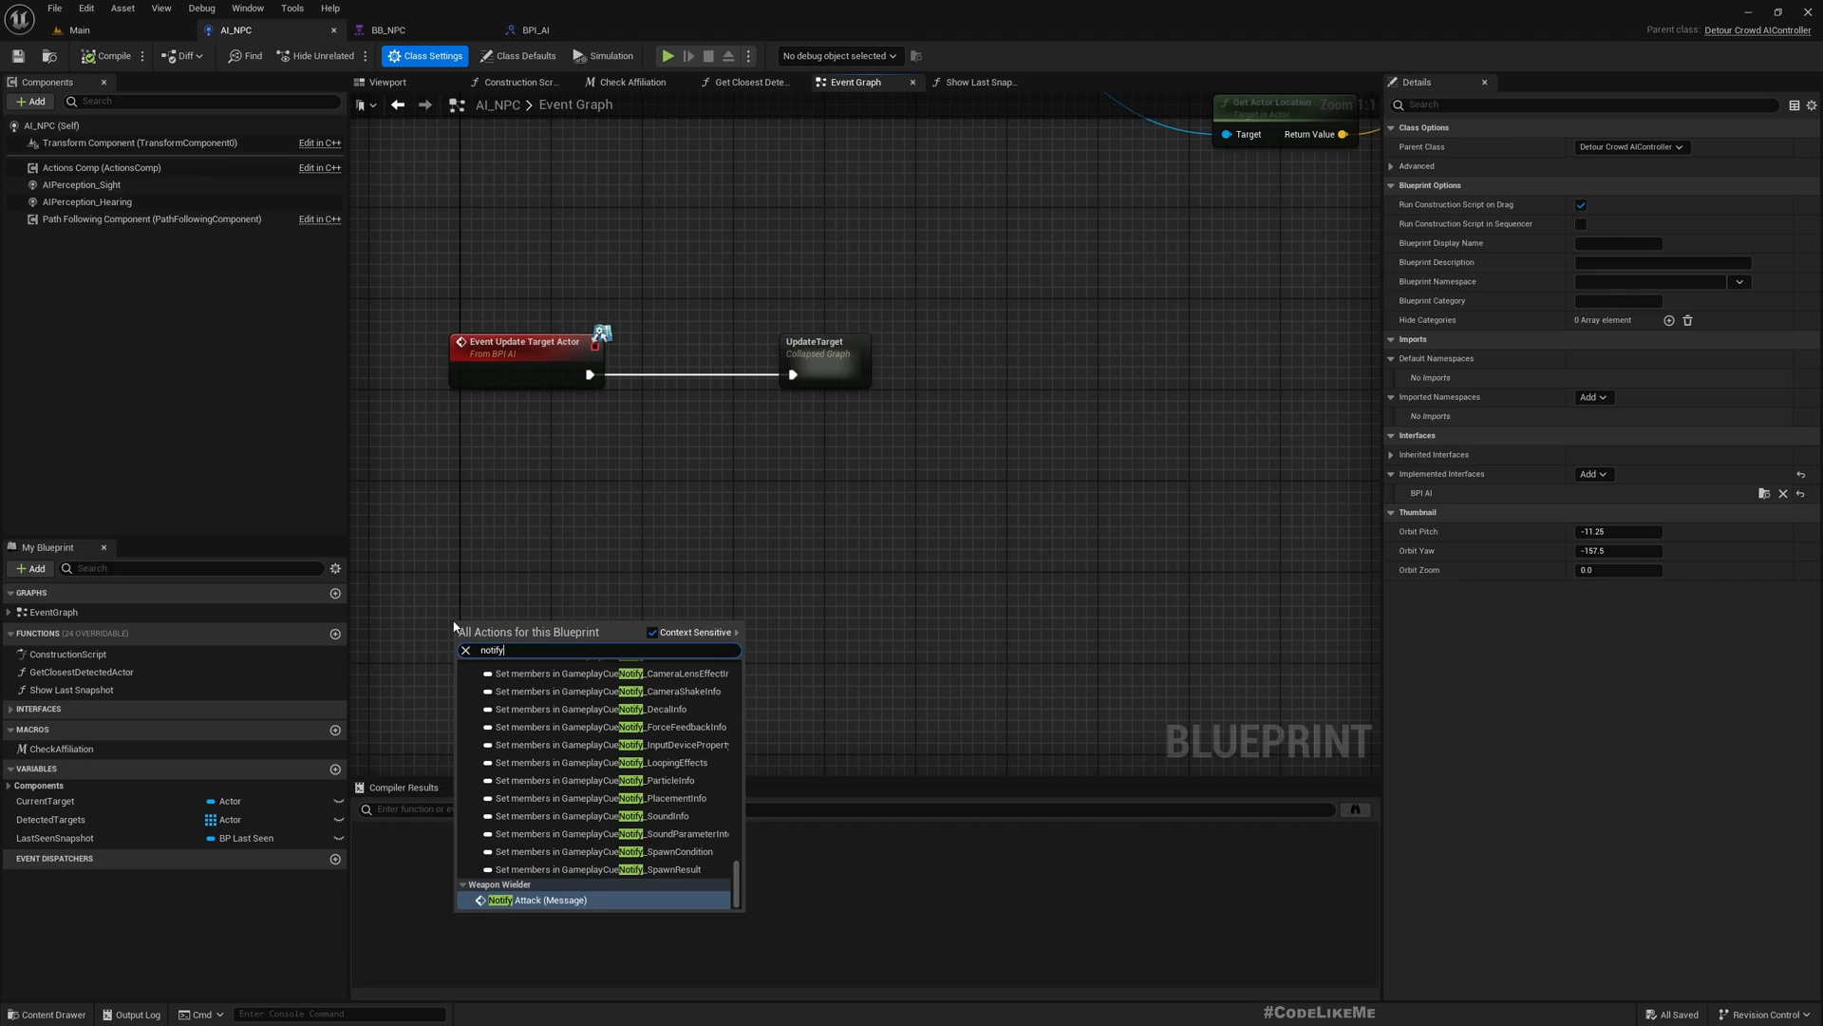
pyautogui.write('a')
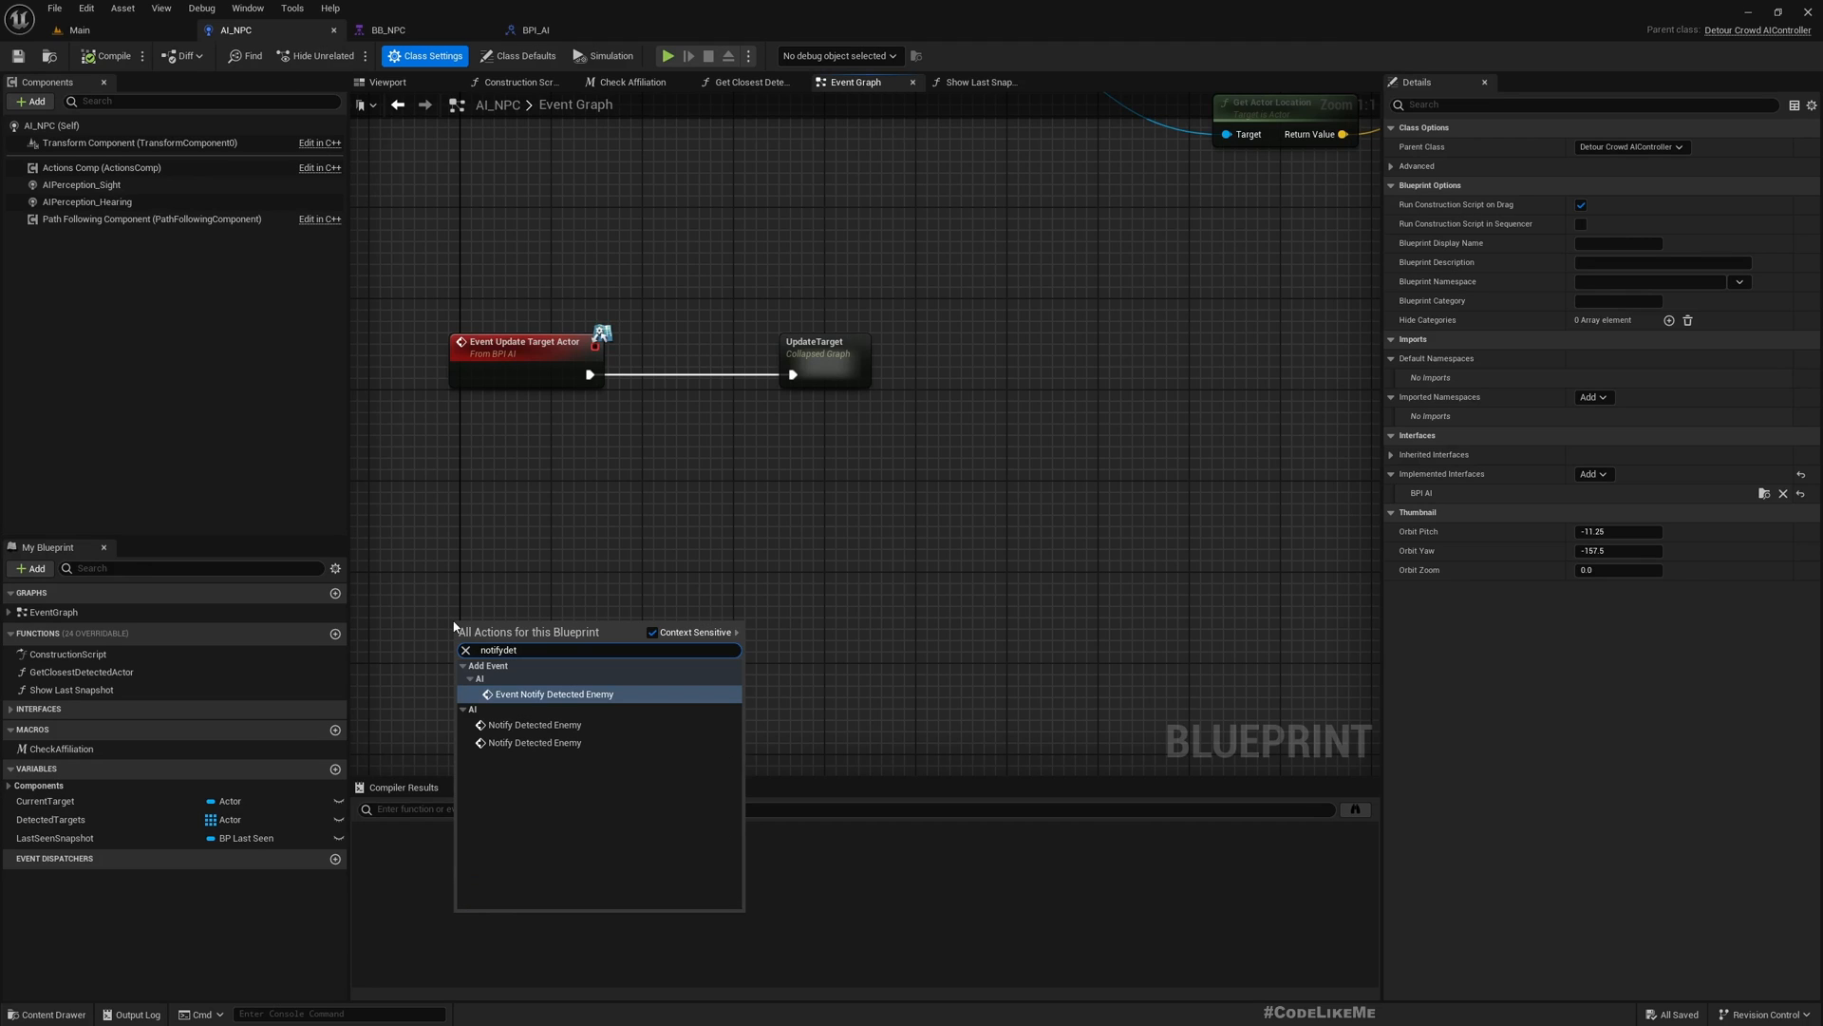
pyautogui.click(554, 693)
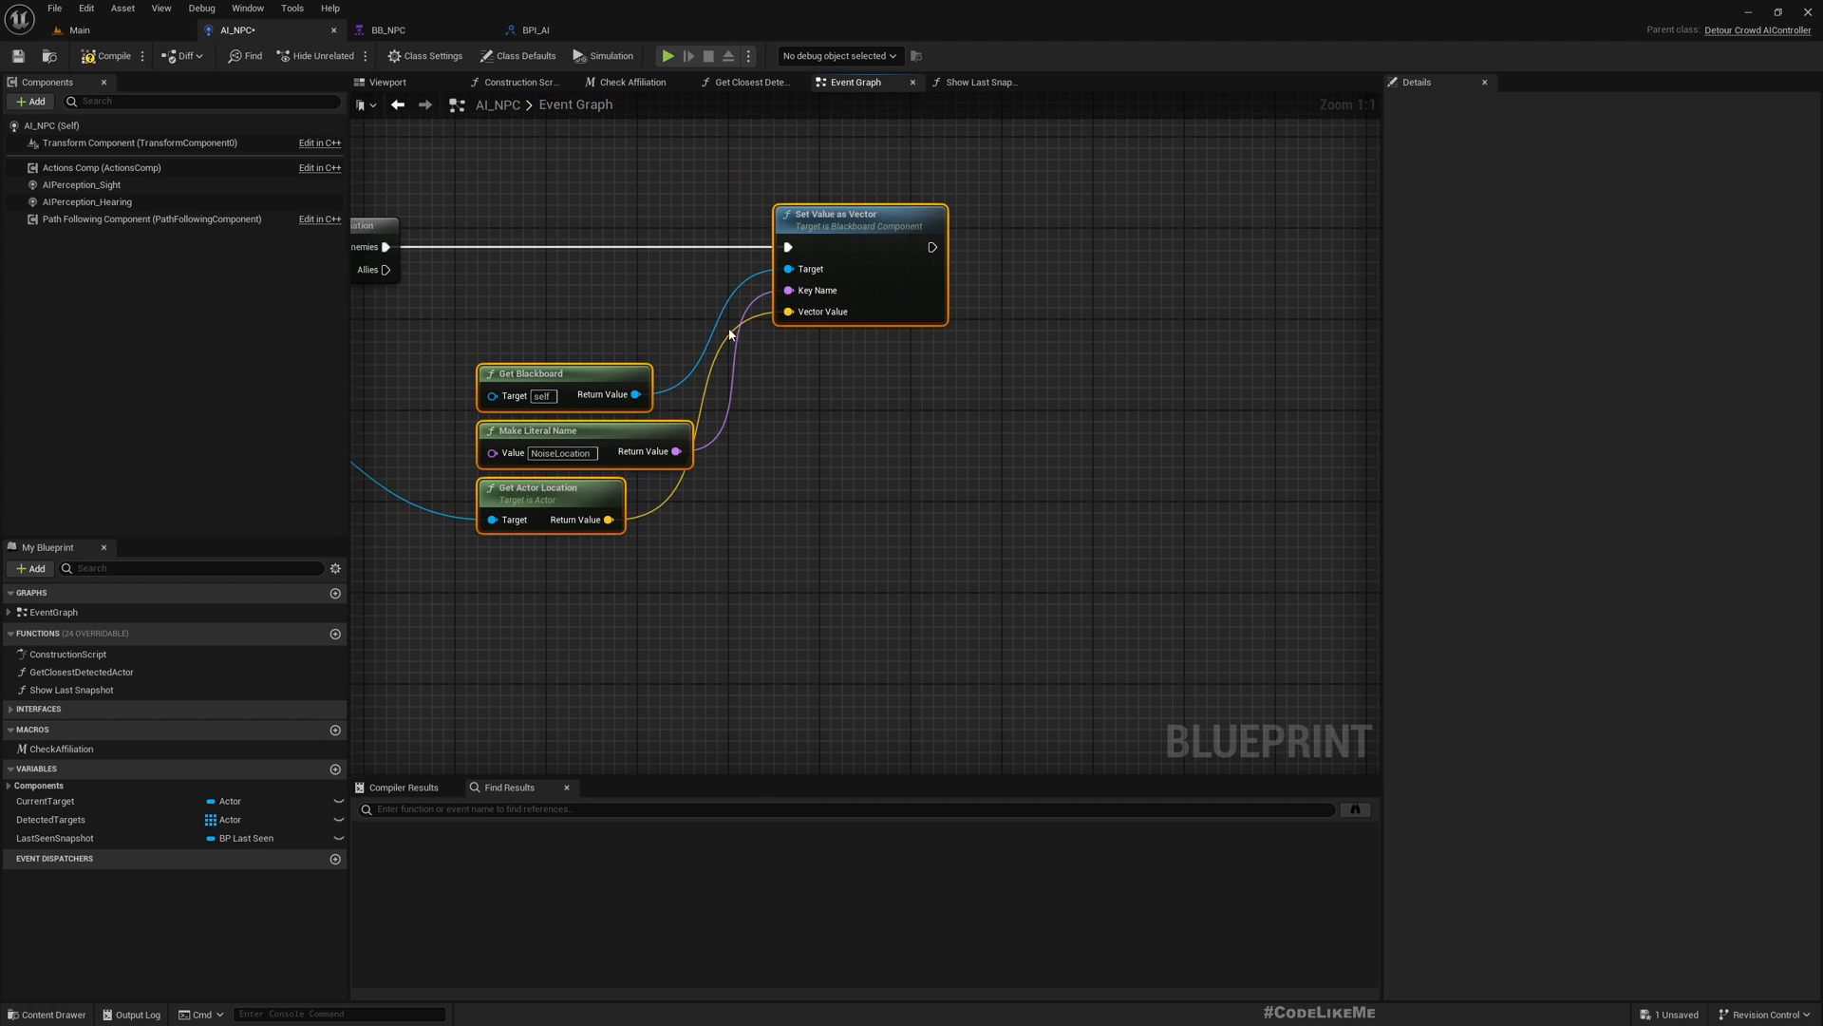
# Step: Scroll the AI_NPC graph and inspect the sight perception component's details
pyautogui.scroll(-3)
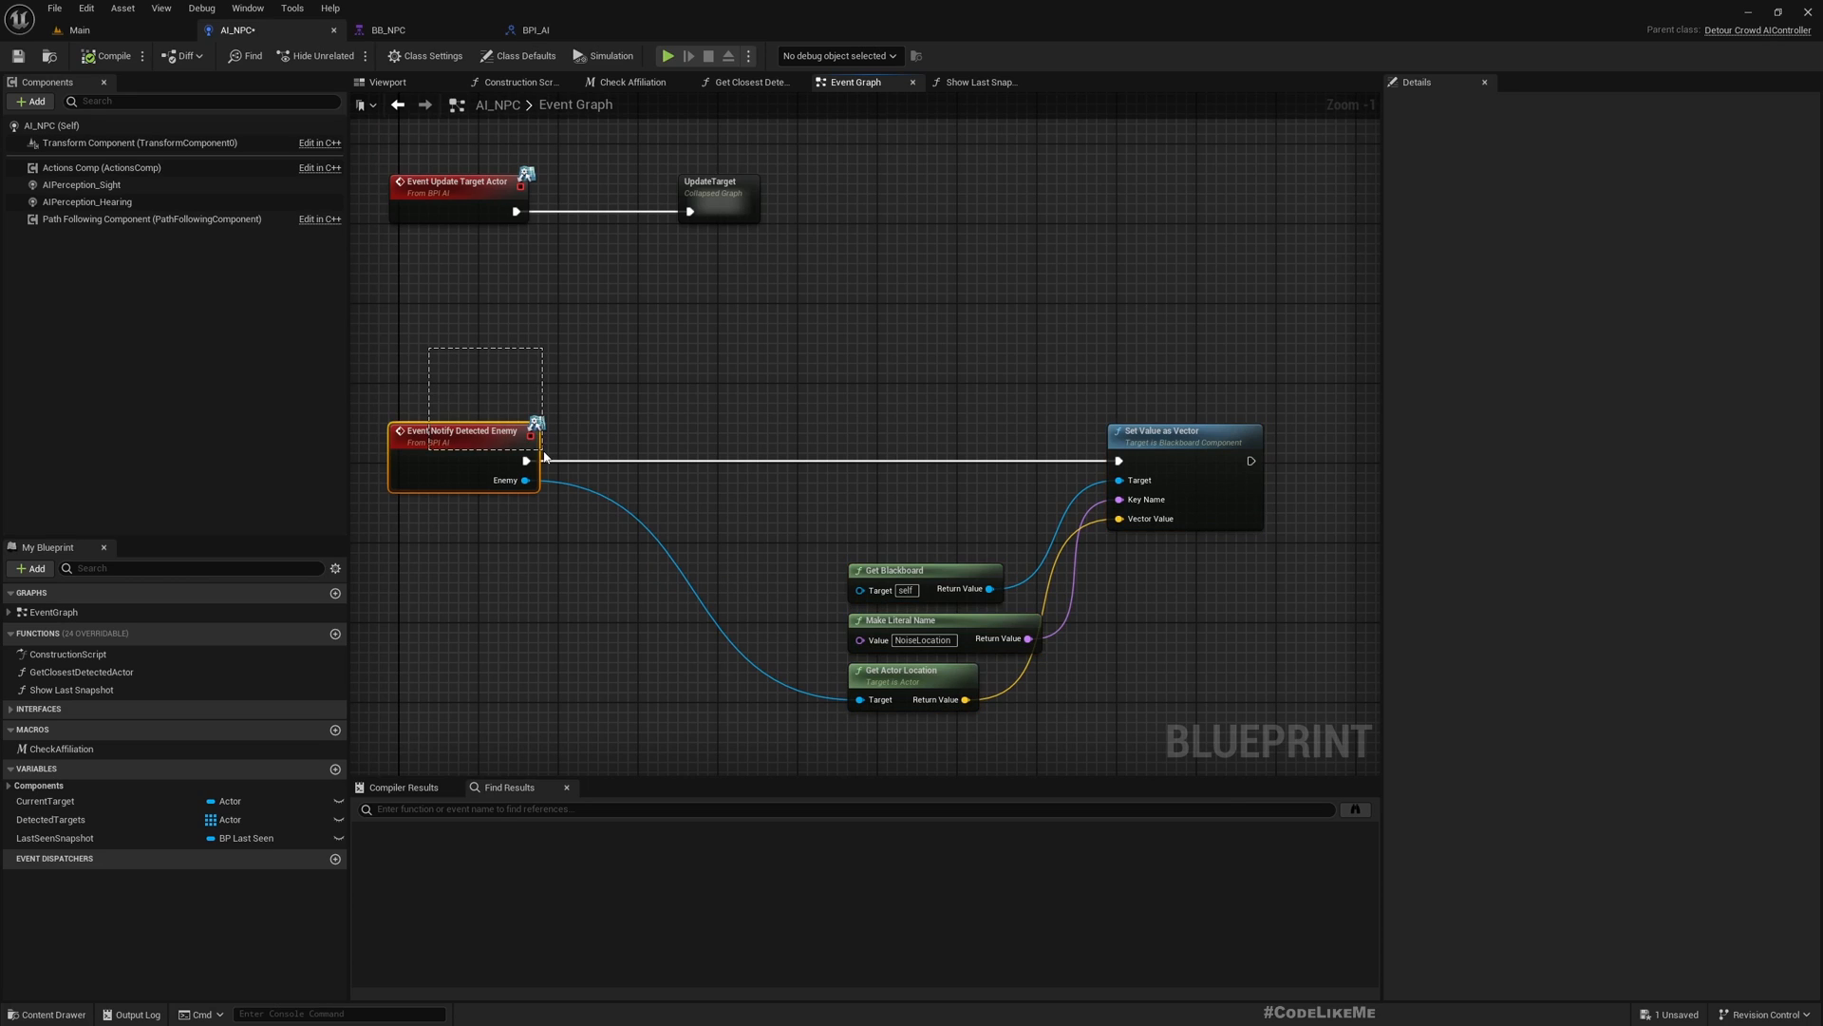
pyautogui.click(475, 257)
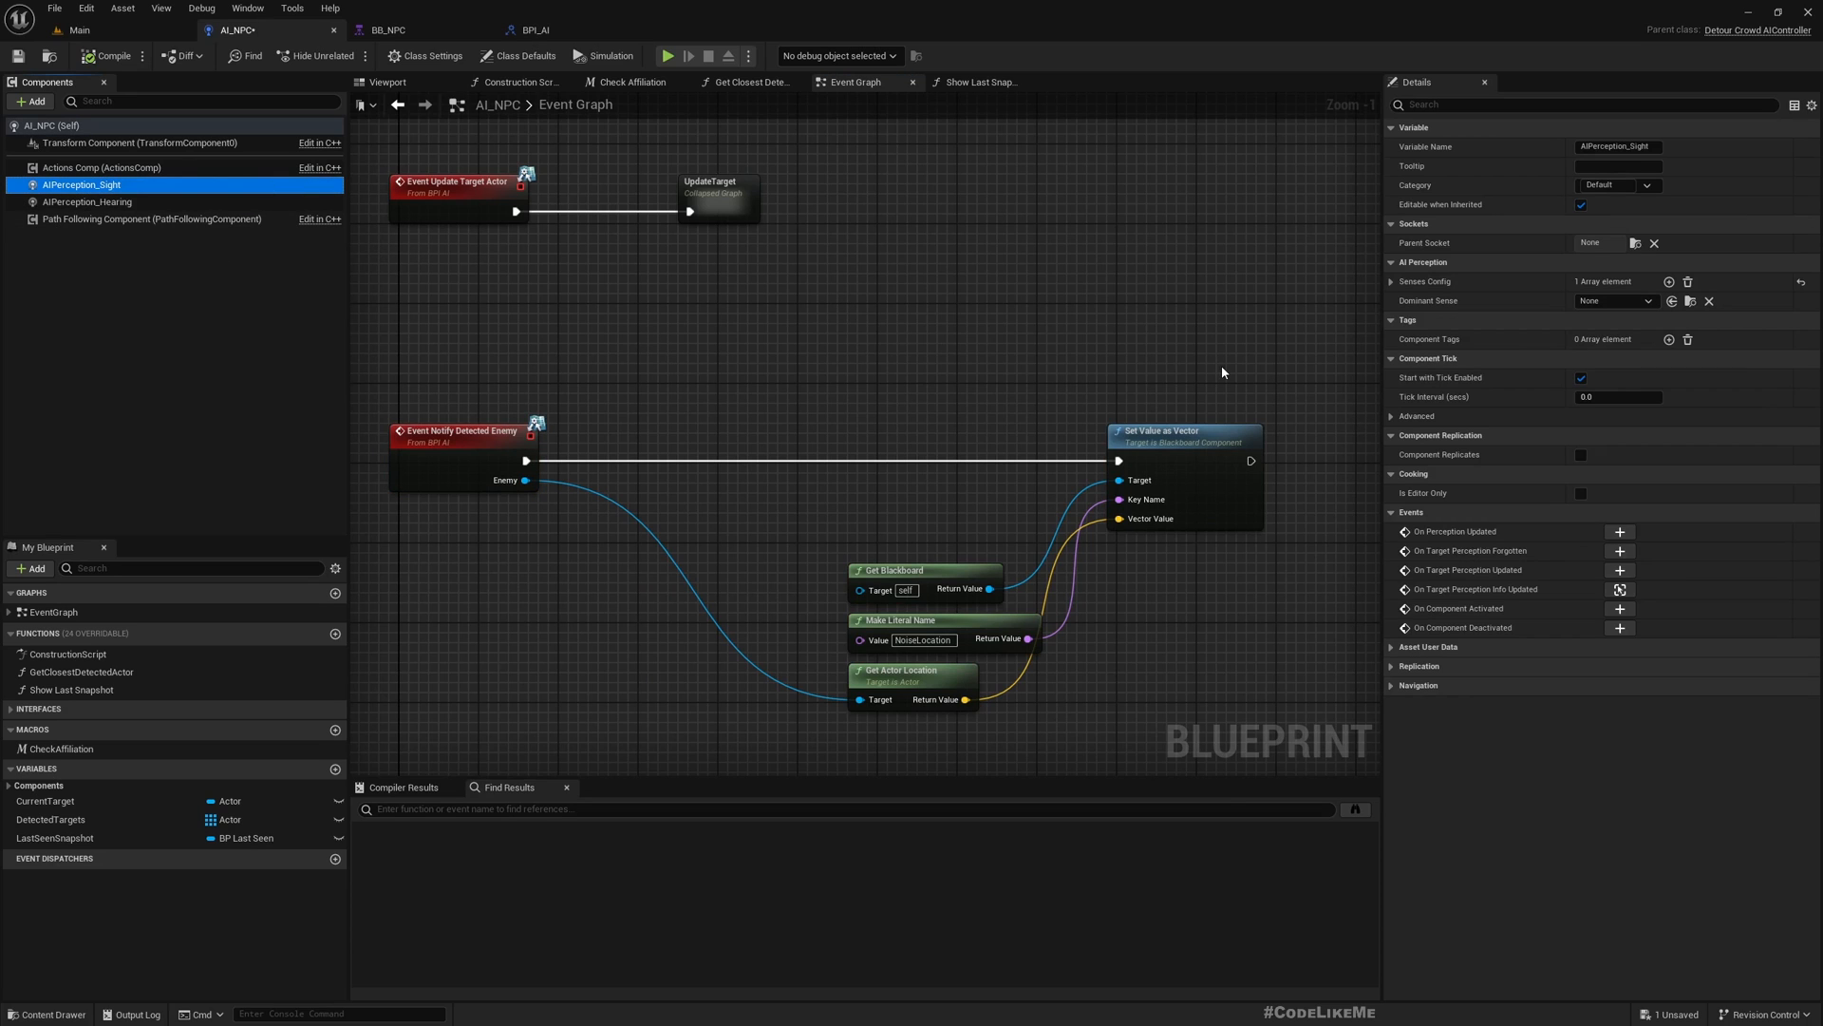
pyautogui.moveTo(99, 167)
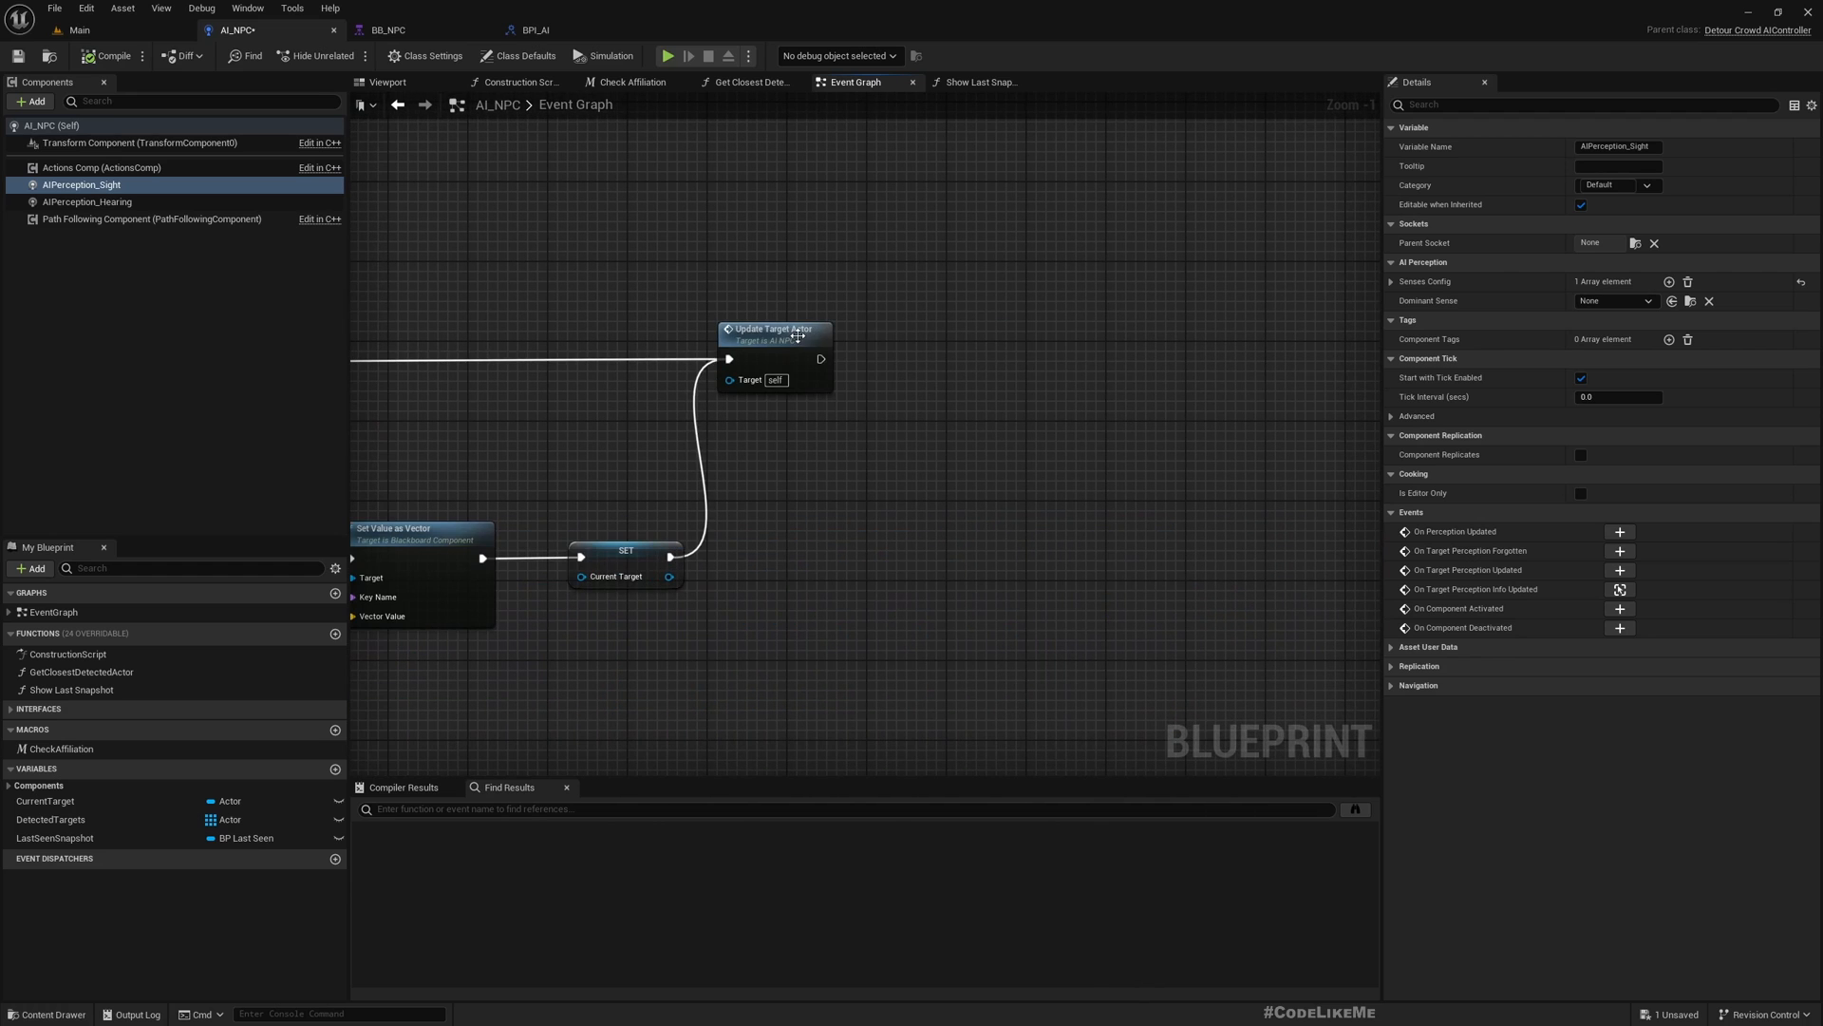
# Step: Find Update Target Actor's references and open the UpdateTarget collapsed graph
pyautogui.click(773, 330)
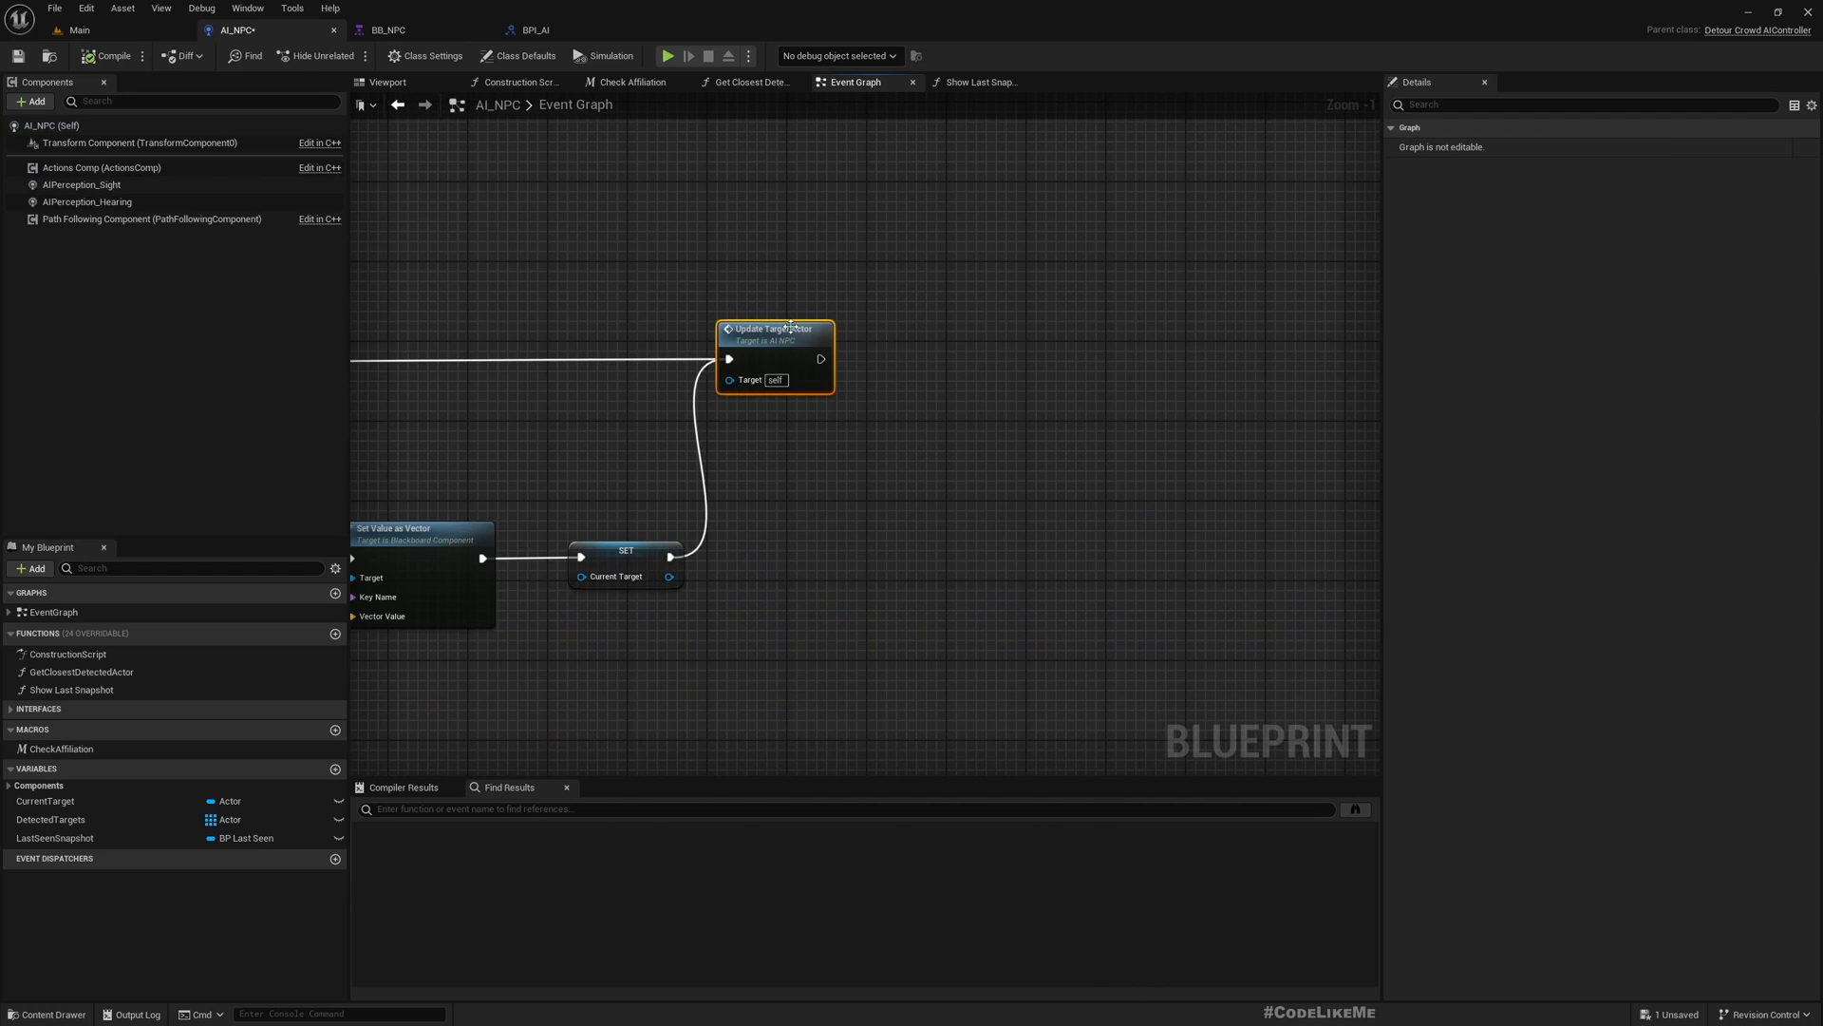
pyautogui.rightClick(773, 328)
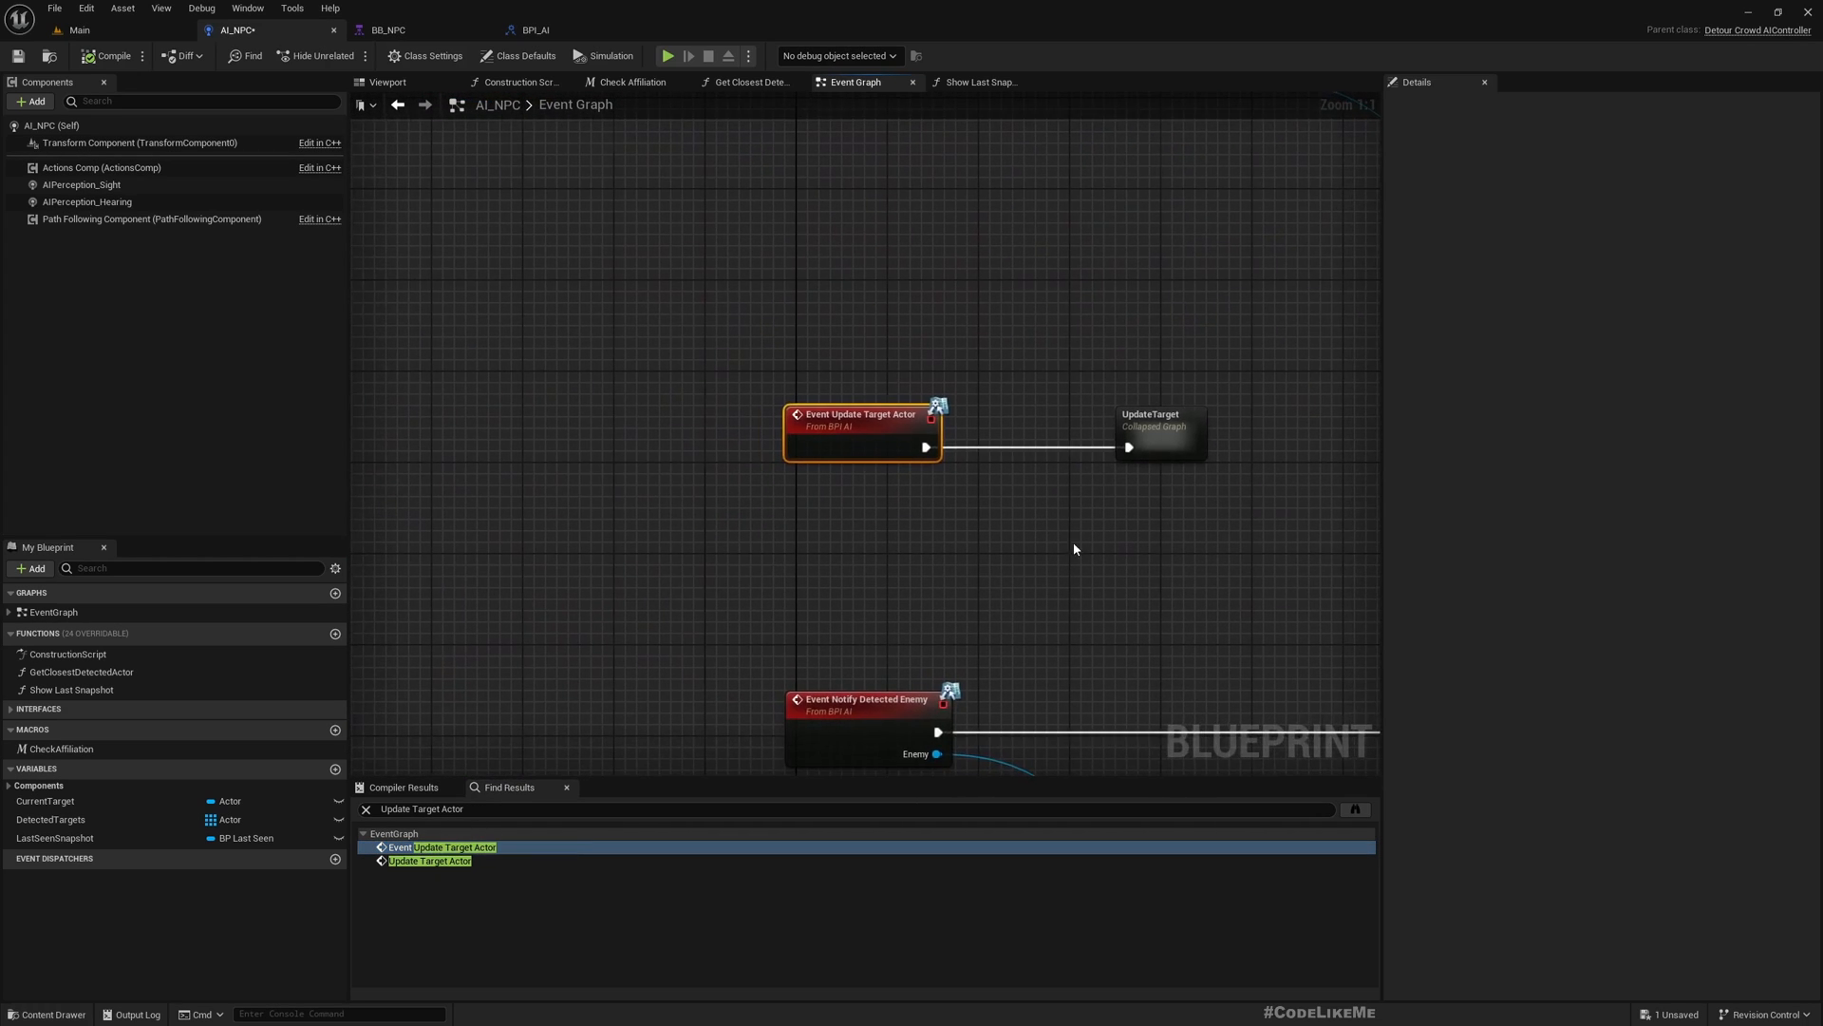
pyautogui.doubleClick(1154, 430)
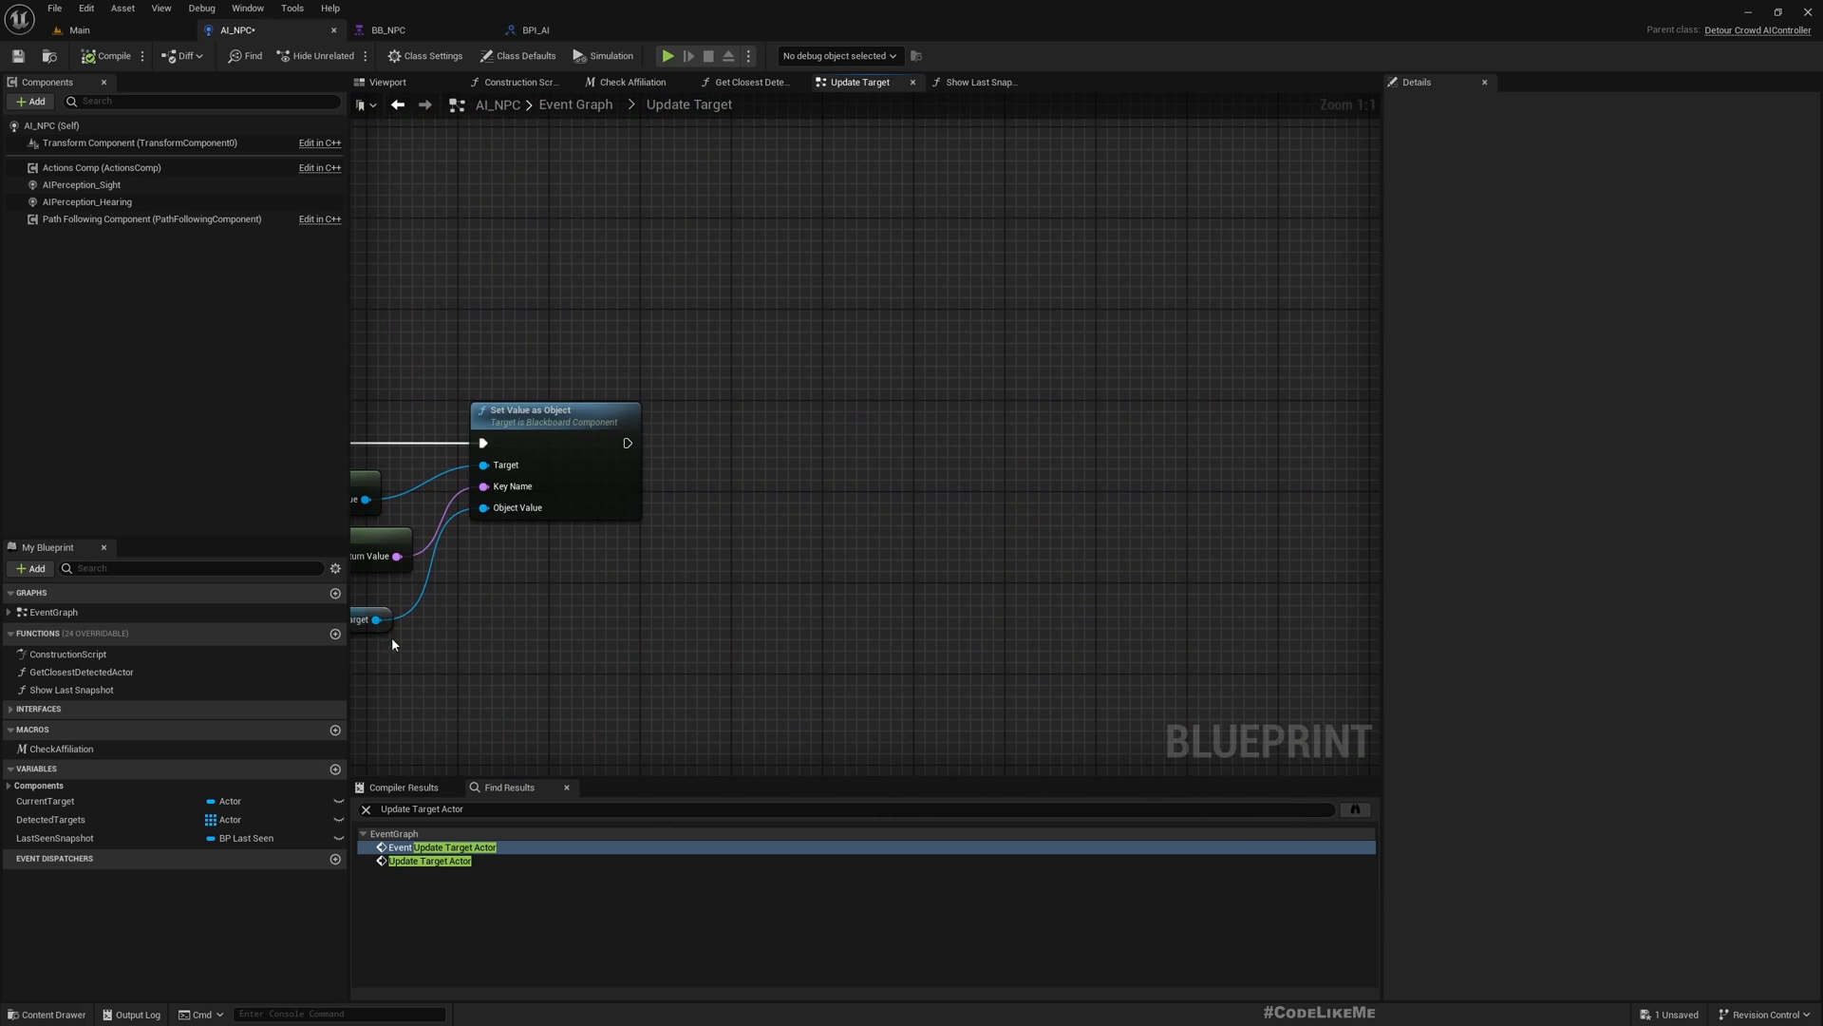
# Step: Add a Current Target getter and convert it to a Validated Get
pyautogui.click(47, 800)
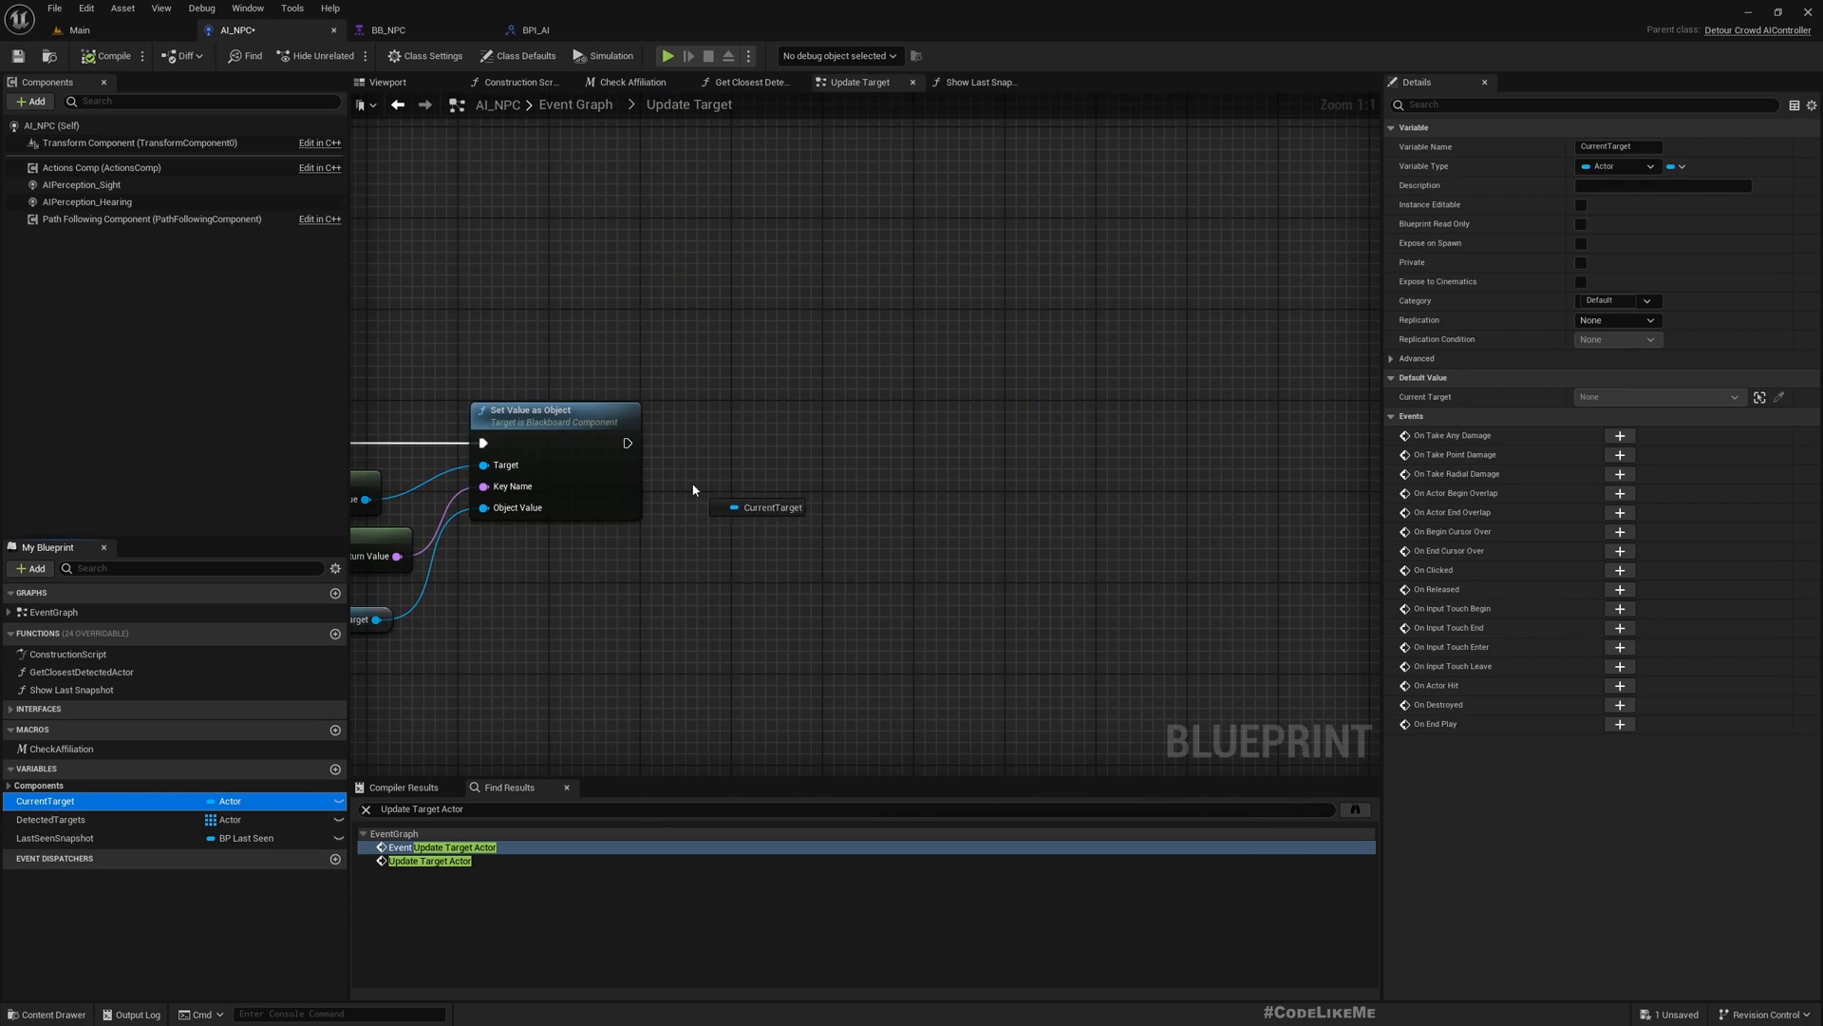
pyautogui.rightClick(758, 507)
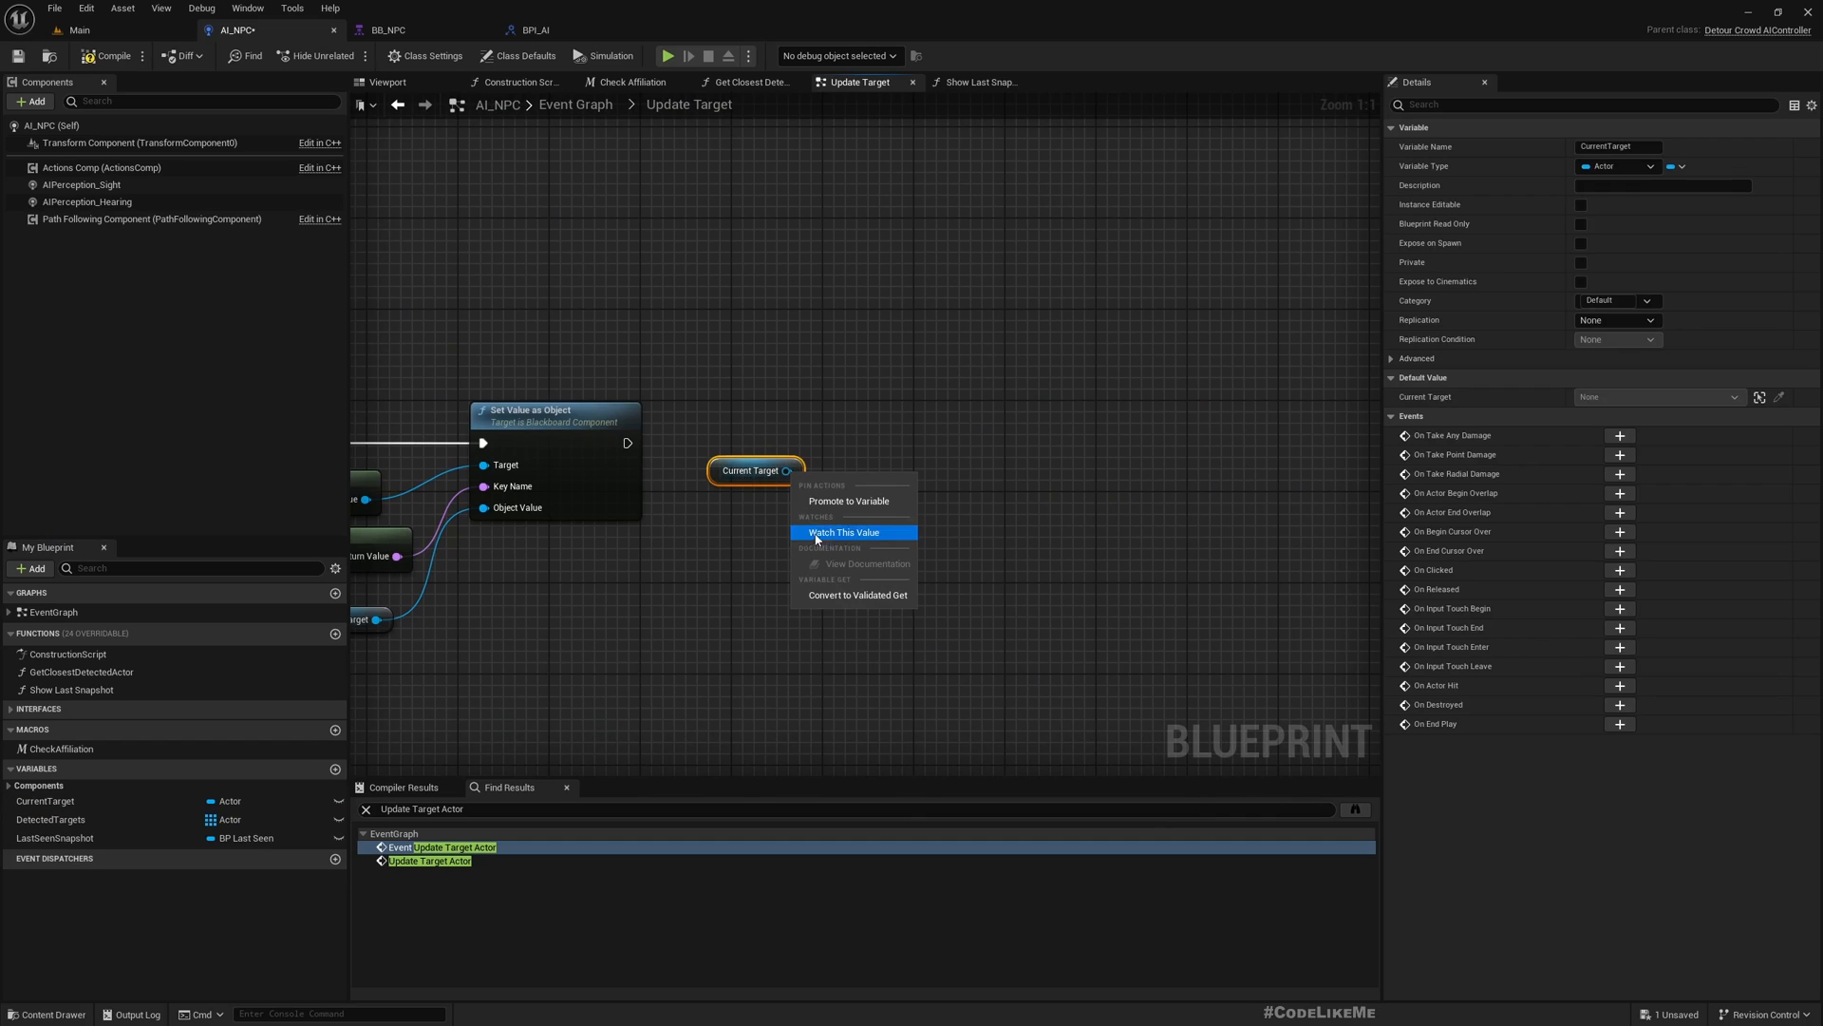
pyautogui.click(856, 595)
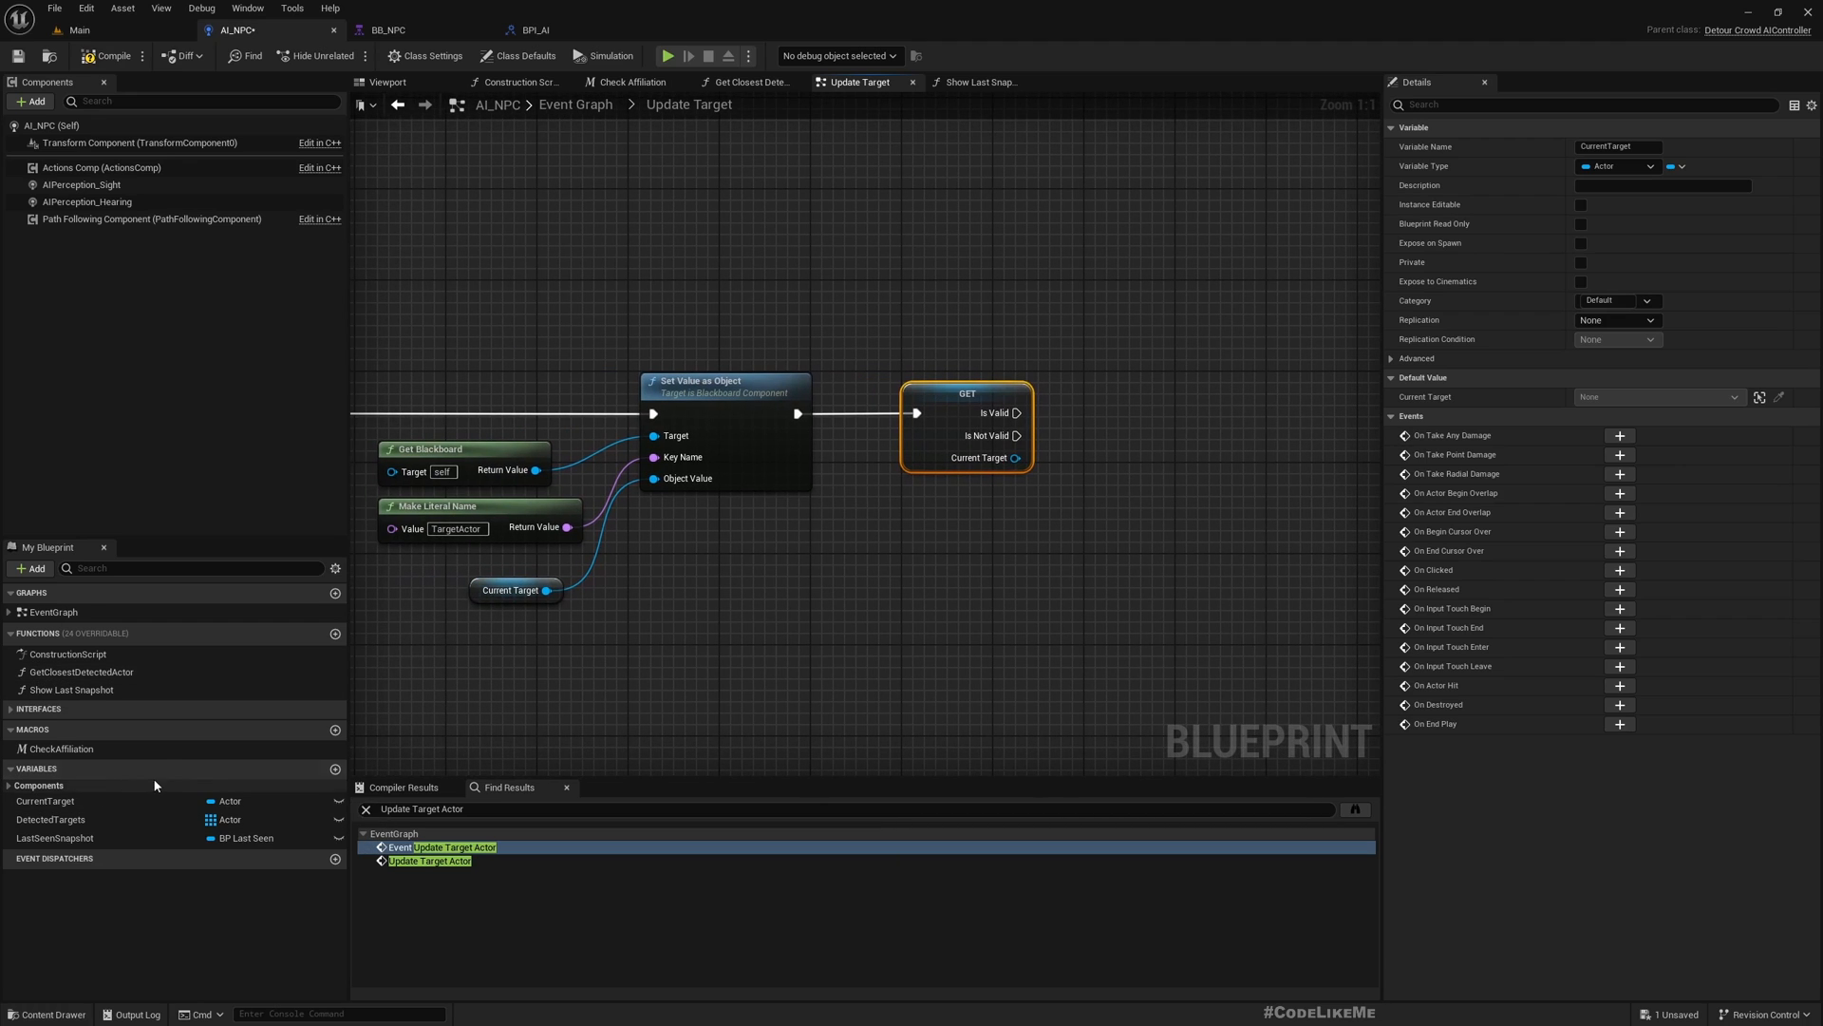
# Step: Add a new function in My Blueprint named AlertNearbyNPCs
pyautogui.click(336, 633)
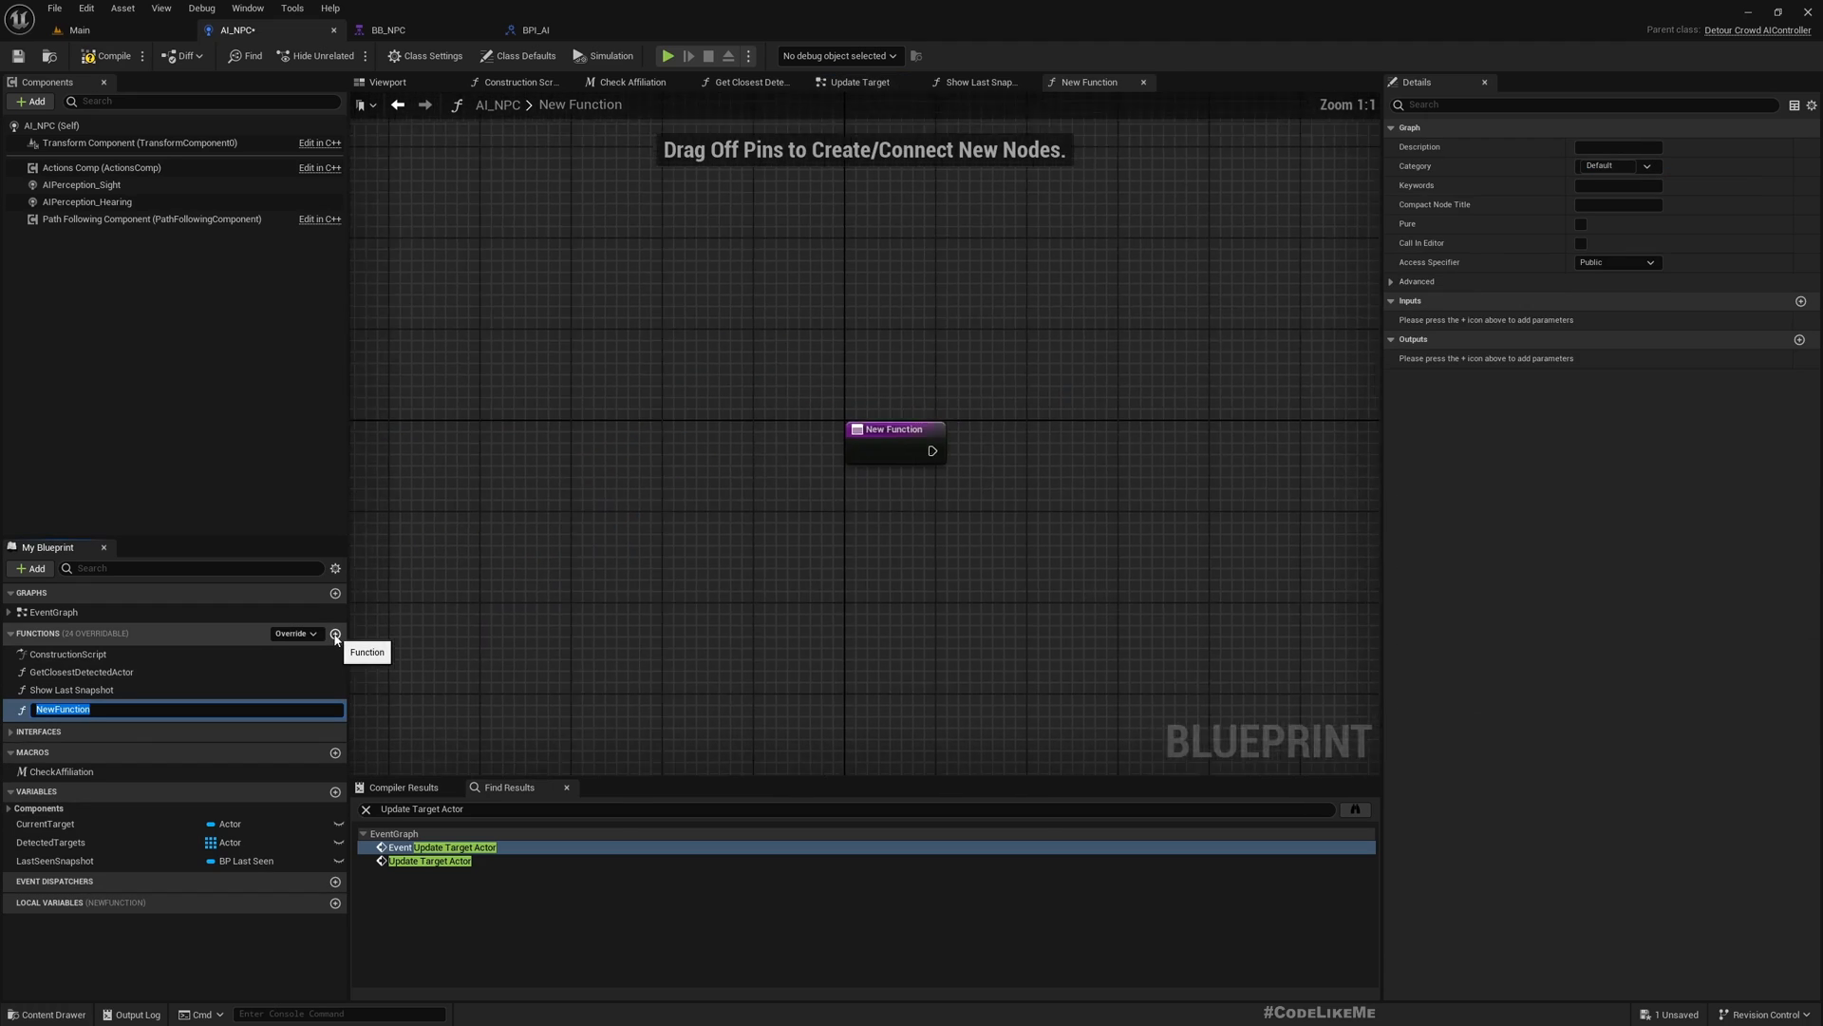
pyautogui.write('AlertNearbyAI')
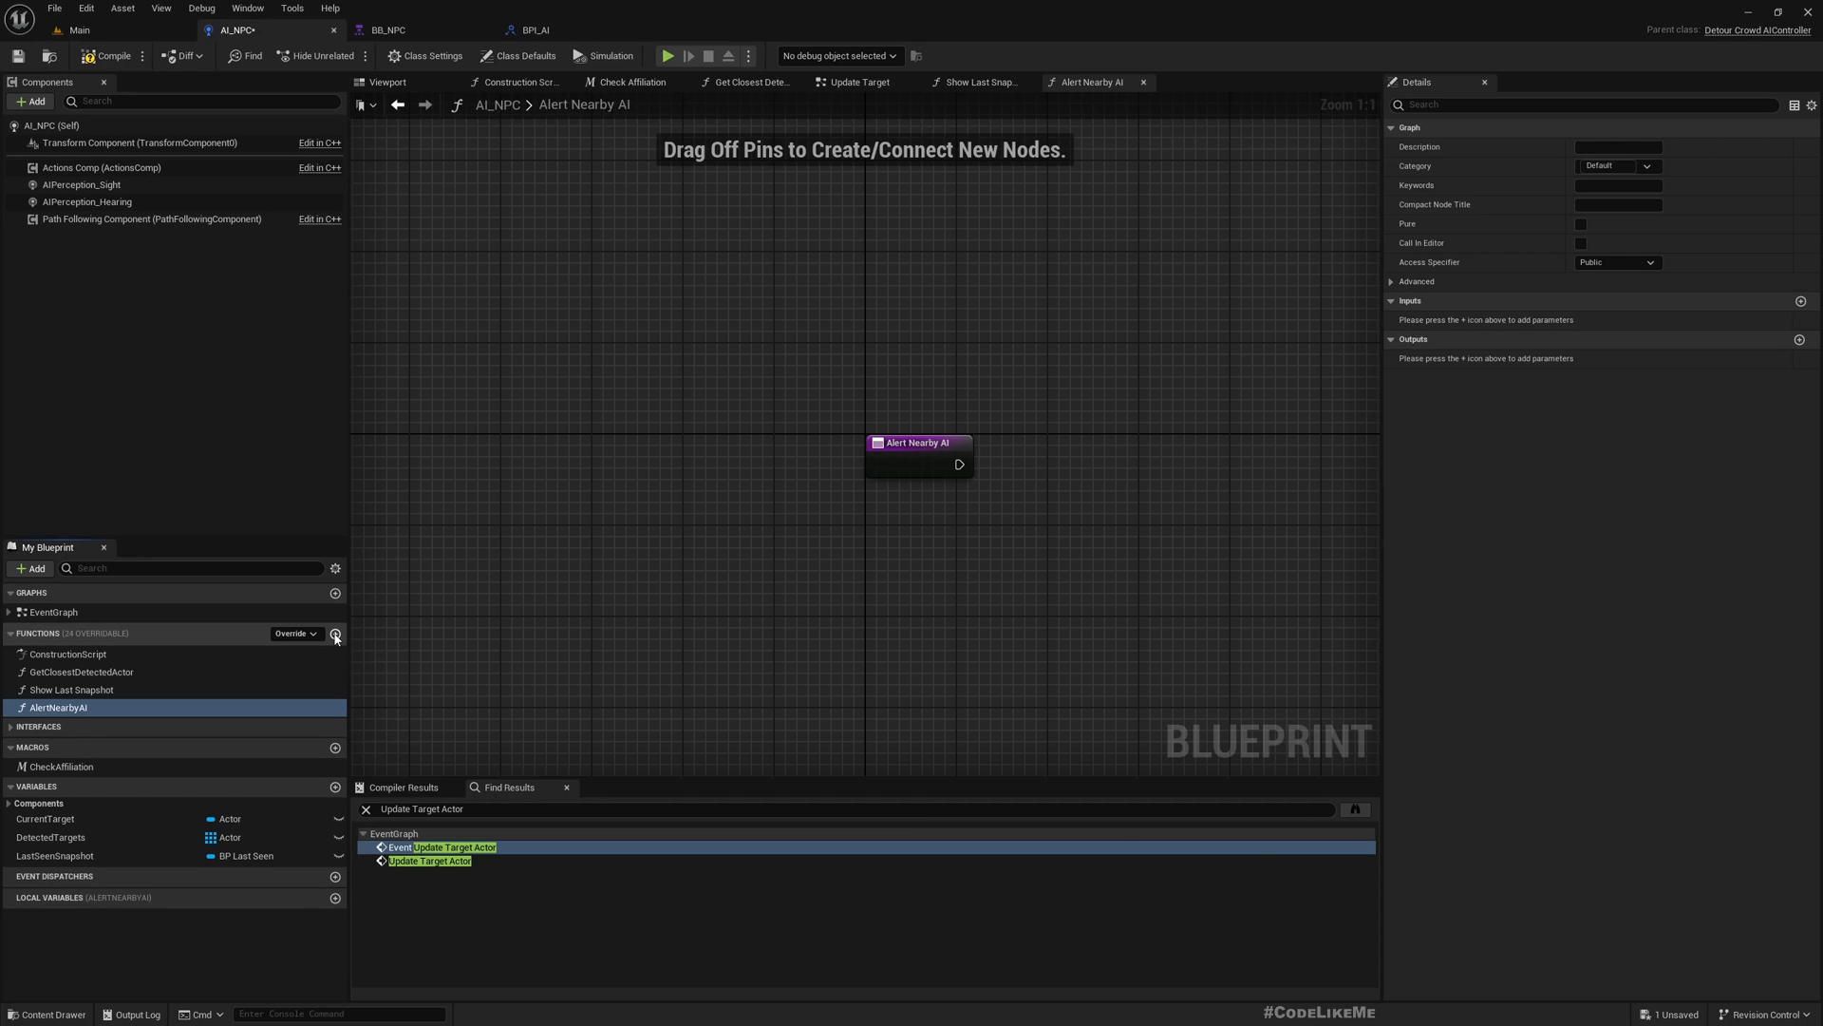
pyautogui.moveTo(336, 636)
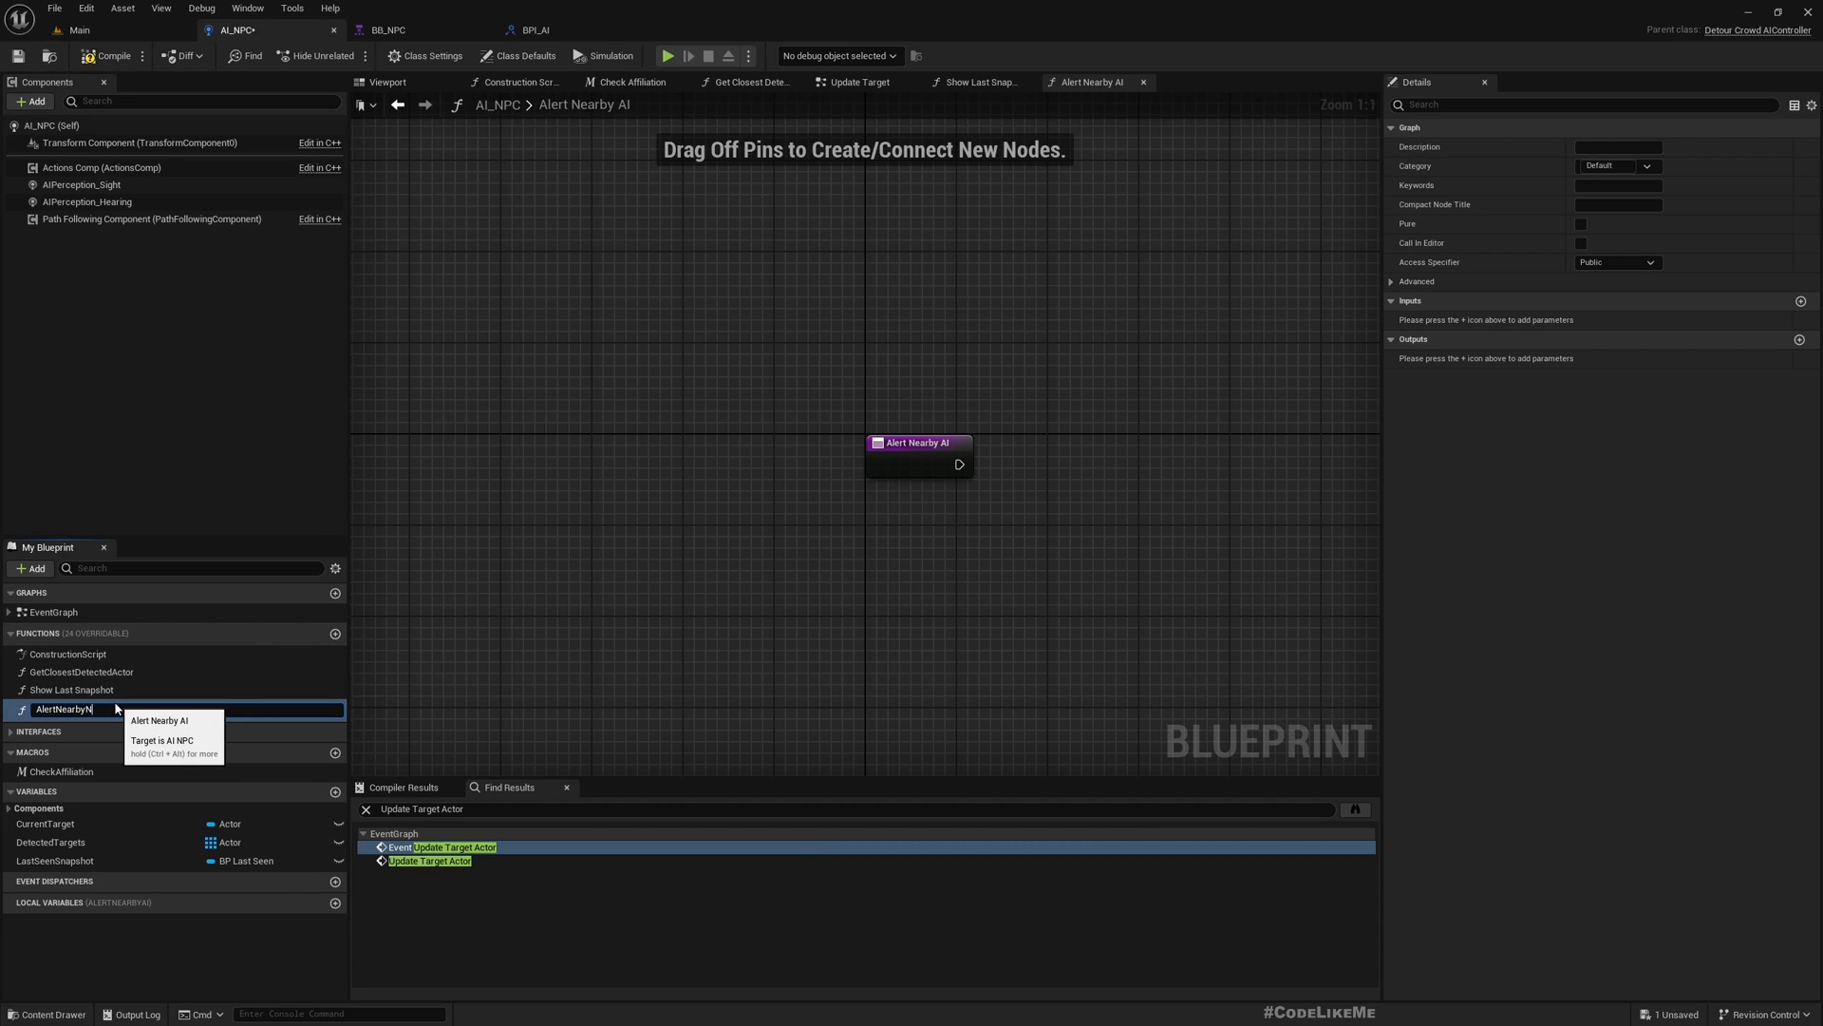
pyautogui.write('NPCs')
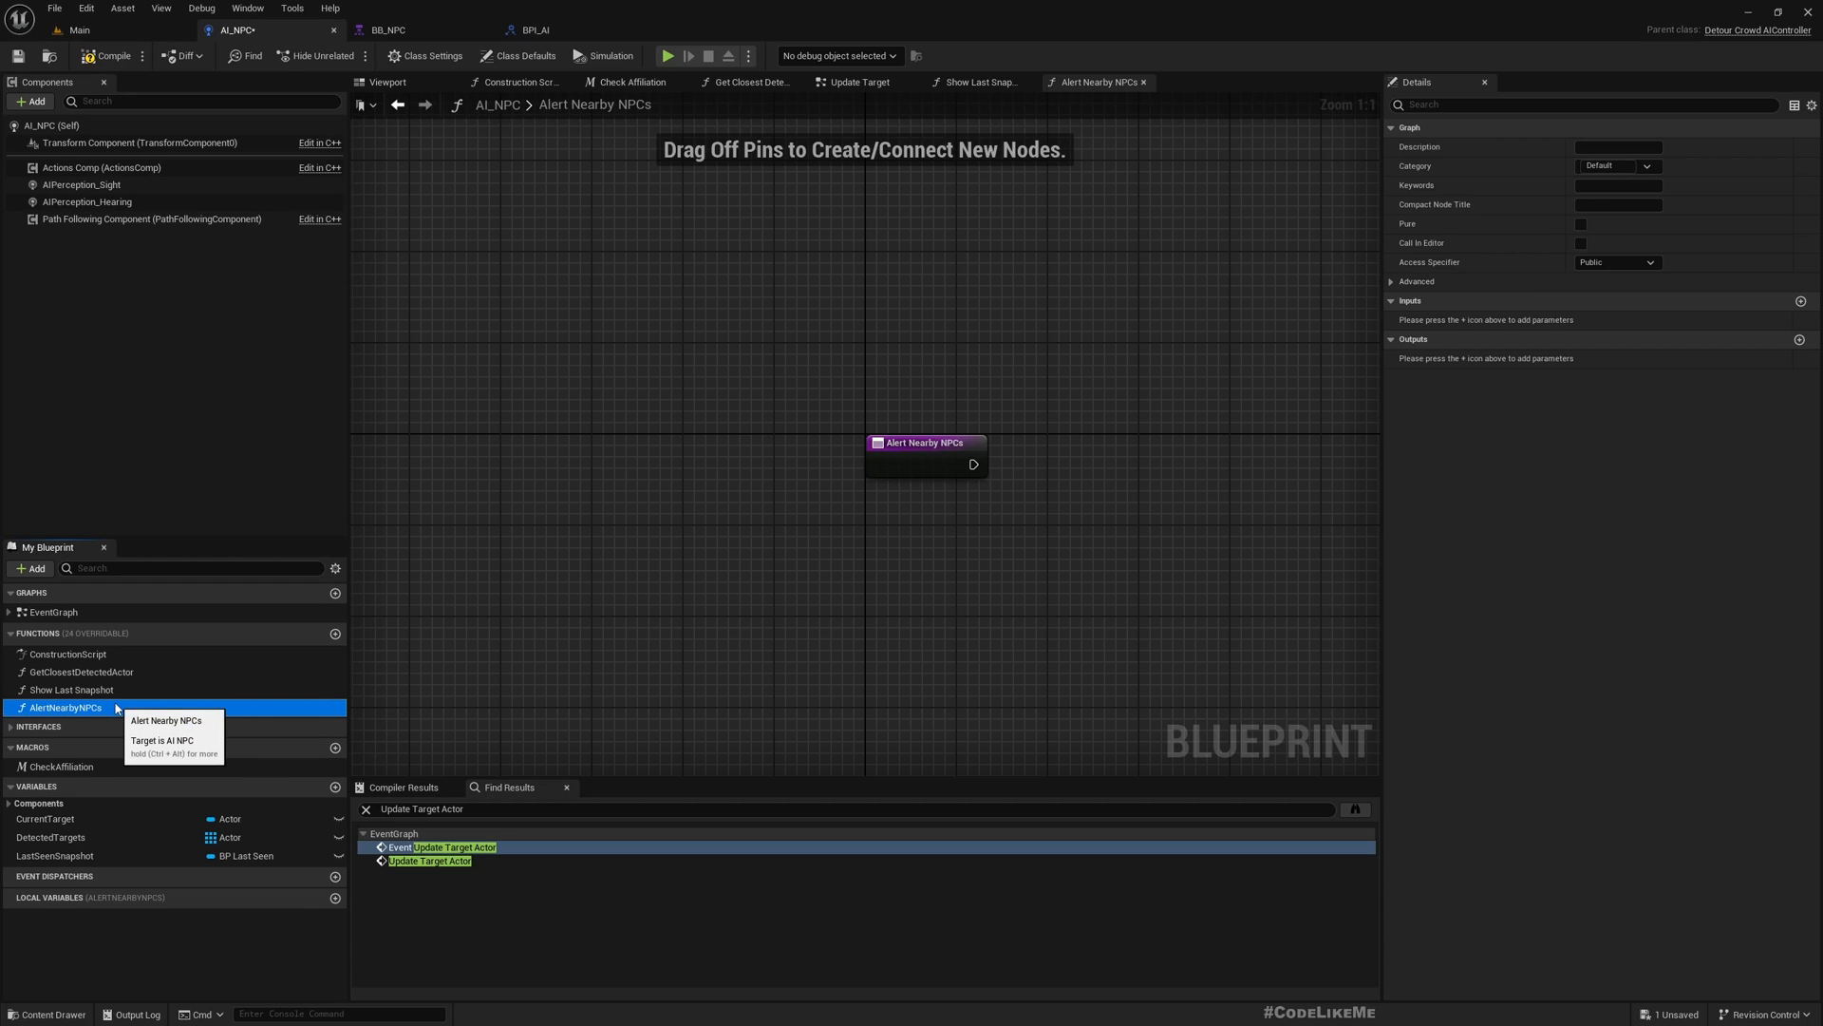
pyautogui.moveTo(891, 605)
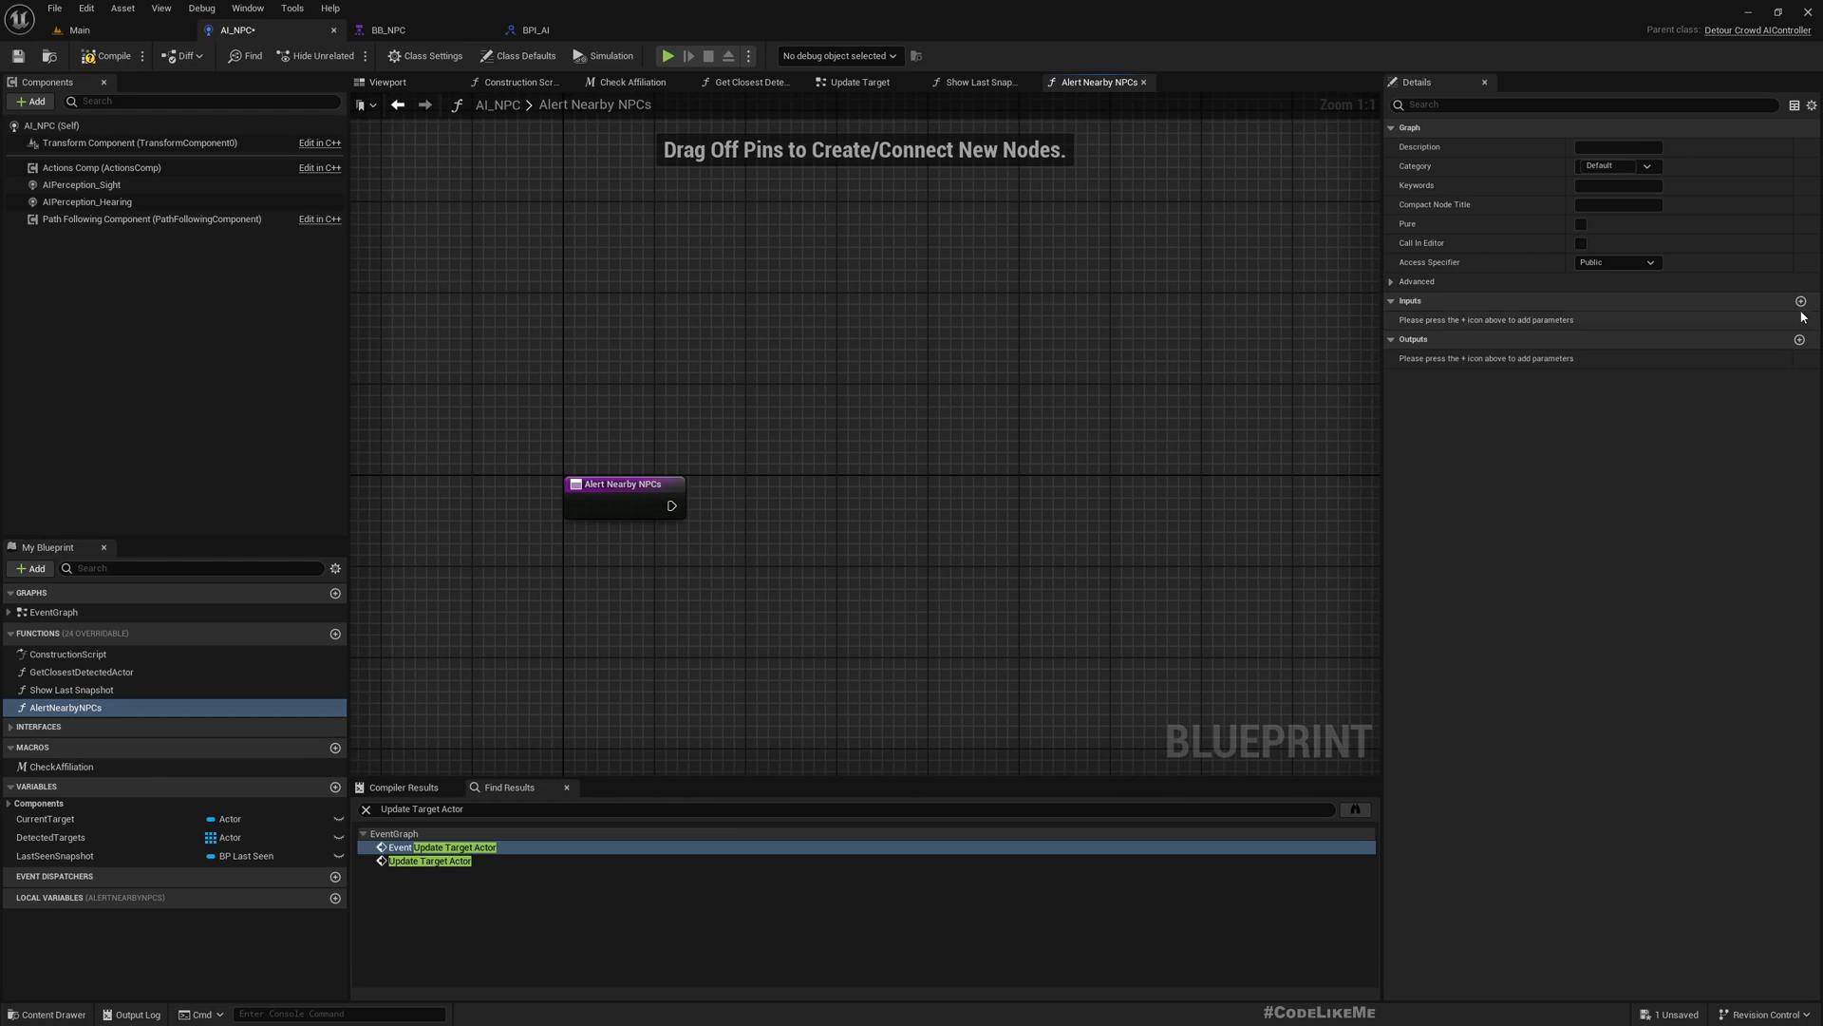
# Step: Add a DetectedEnemy input to AlertNearbyNPCs and change its type to Actor
pyautogui.click(1801, 300)
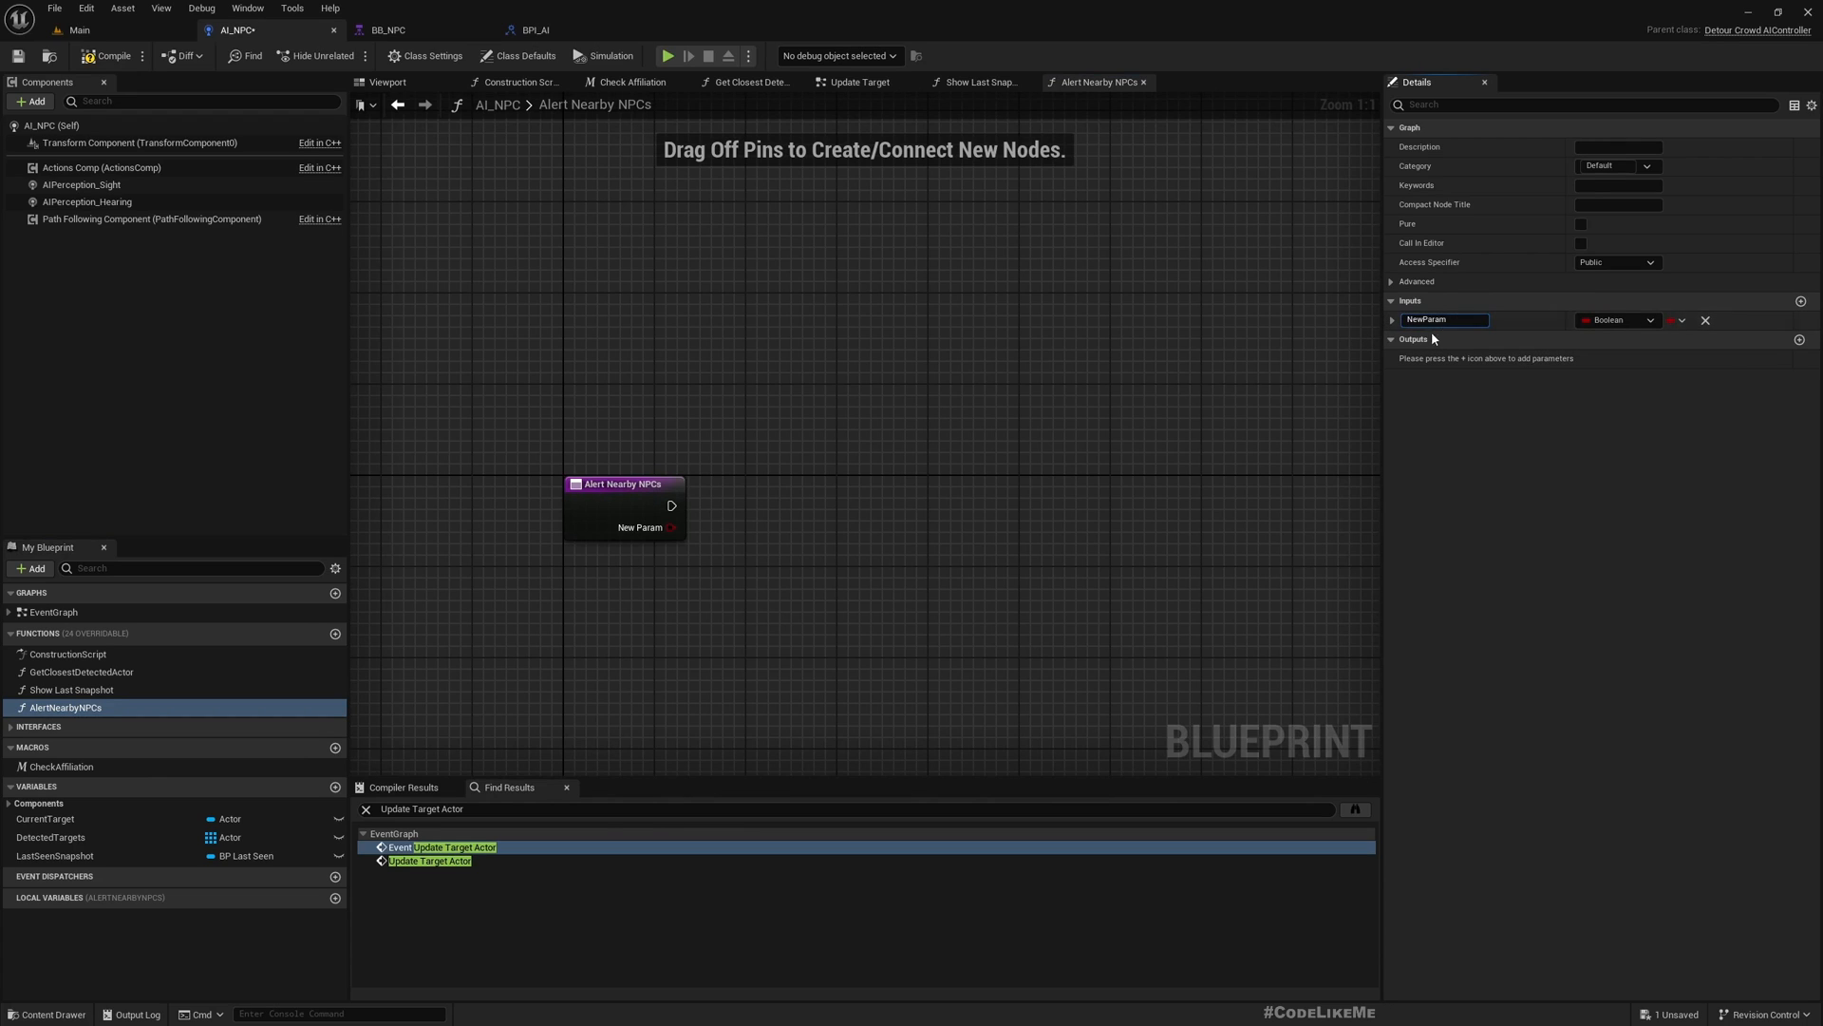
pyautogui.doubleClick(1441, 319)
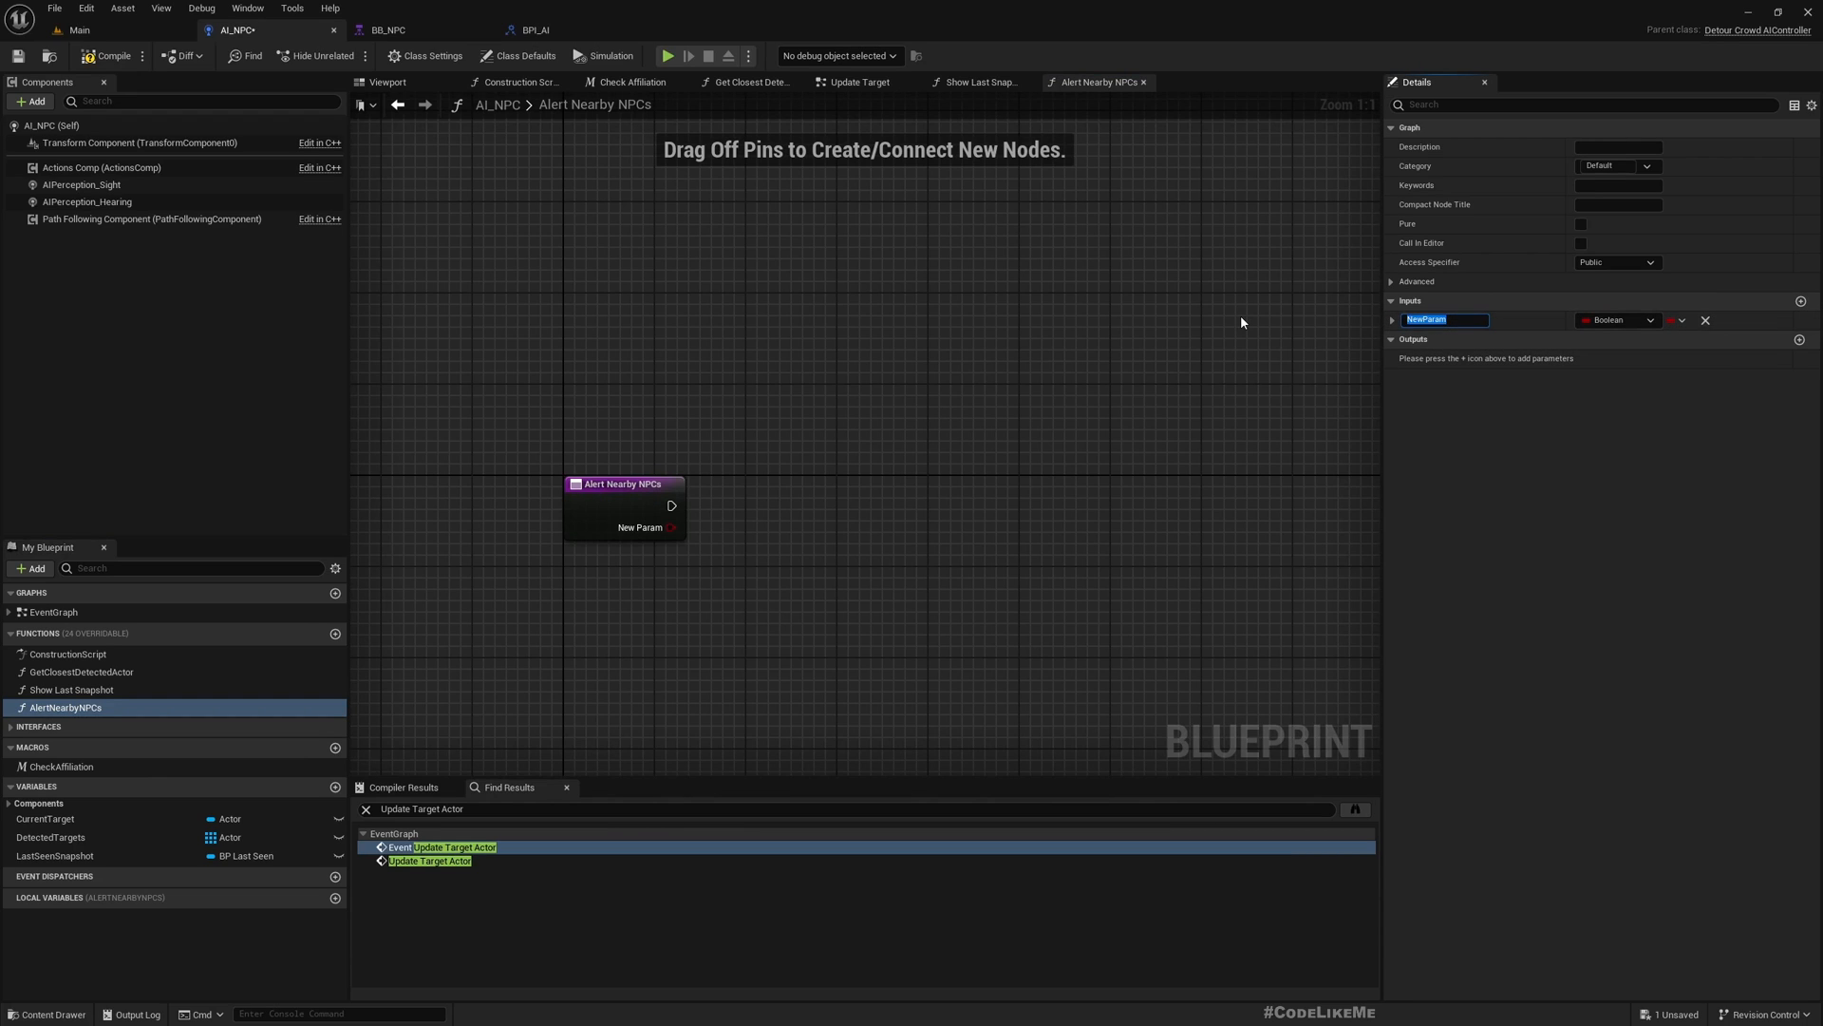
pyautogui.write('DetectedEnemy')
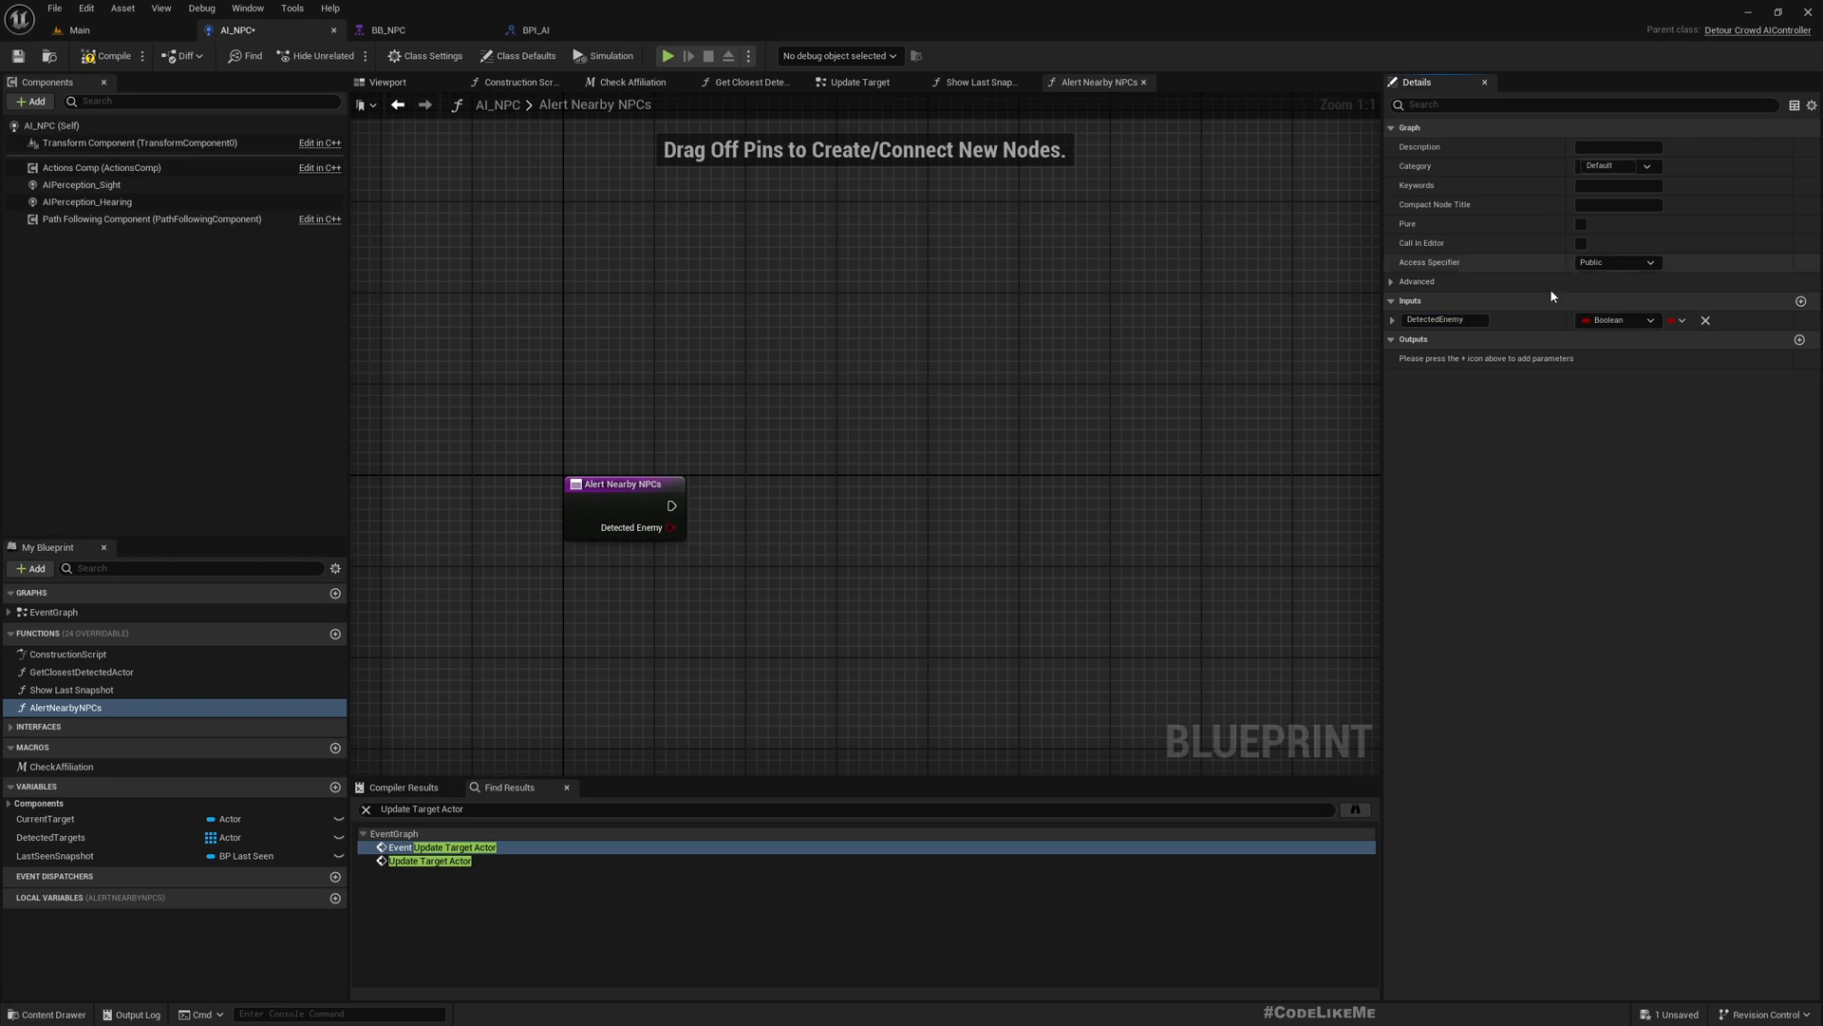
pyautogui.click(1614, 319)
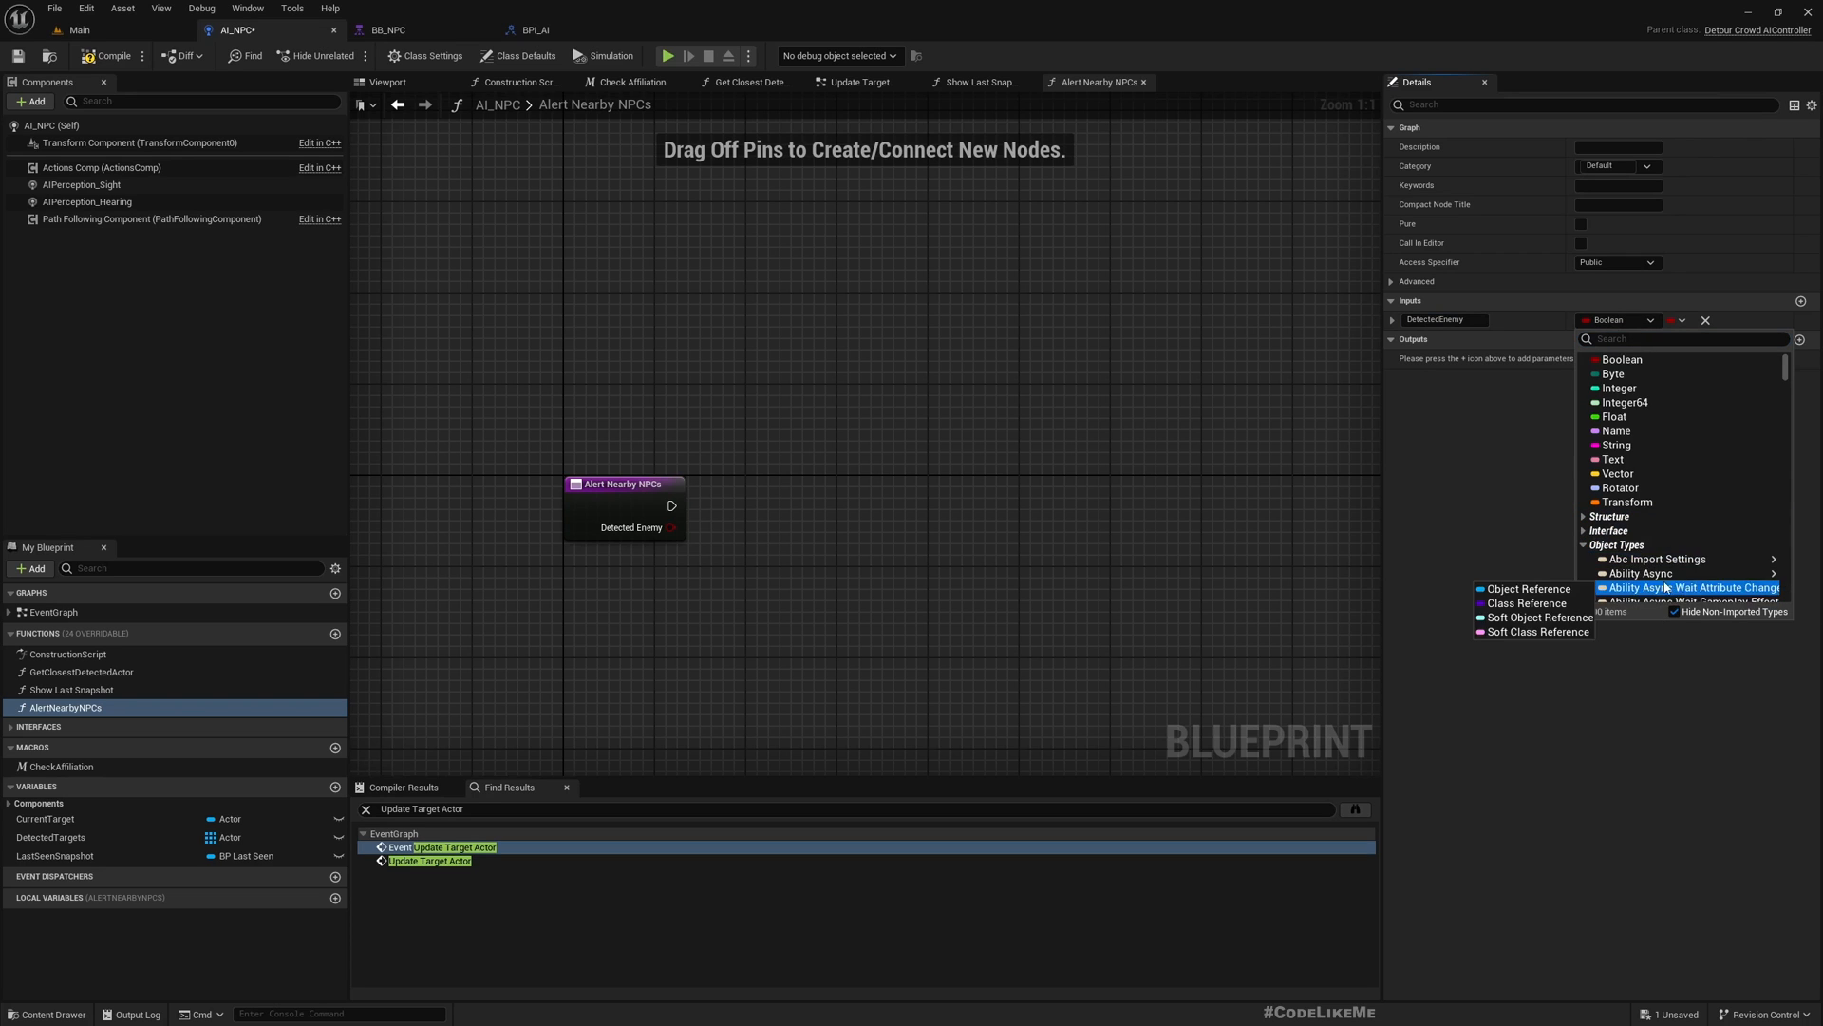
pyautogui.scroll(-3)
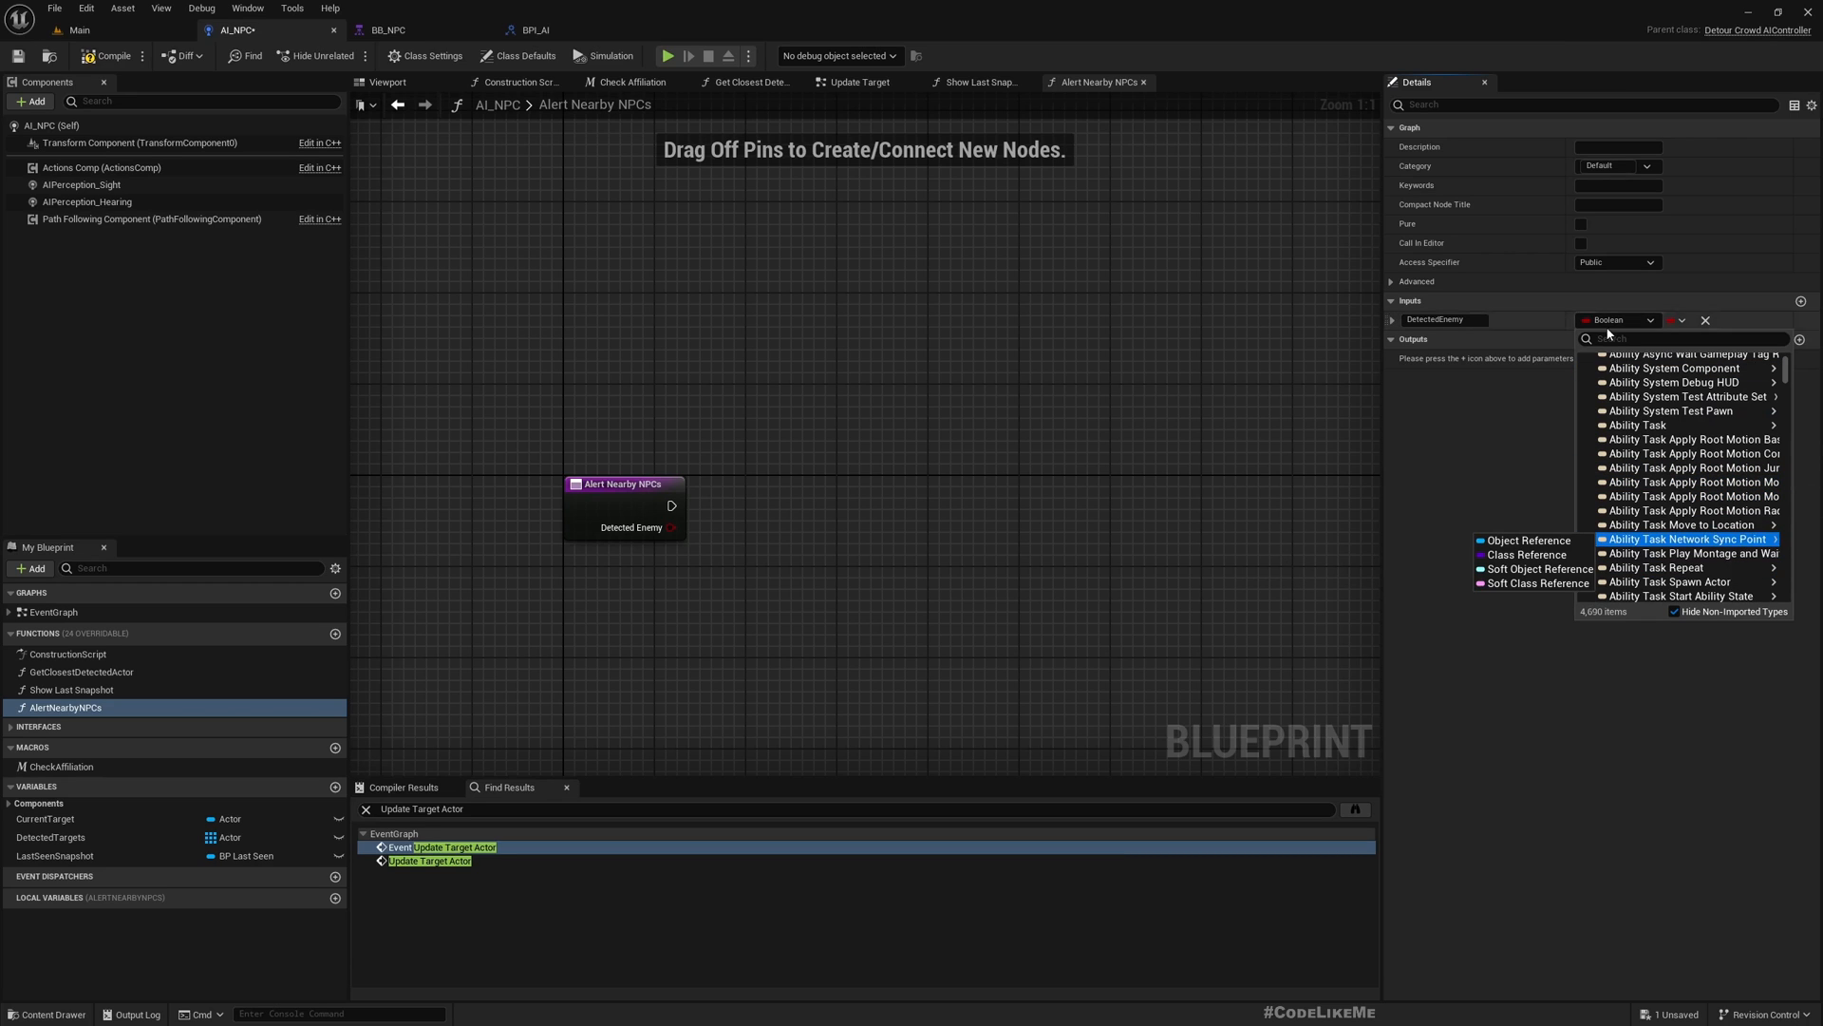
pyautogui.write('actor')
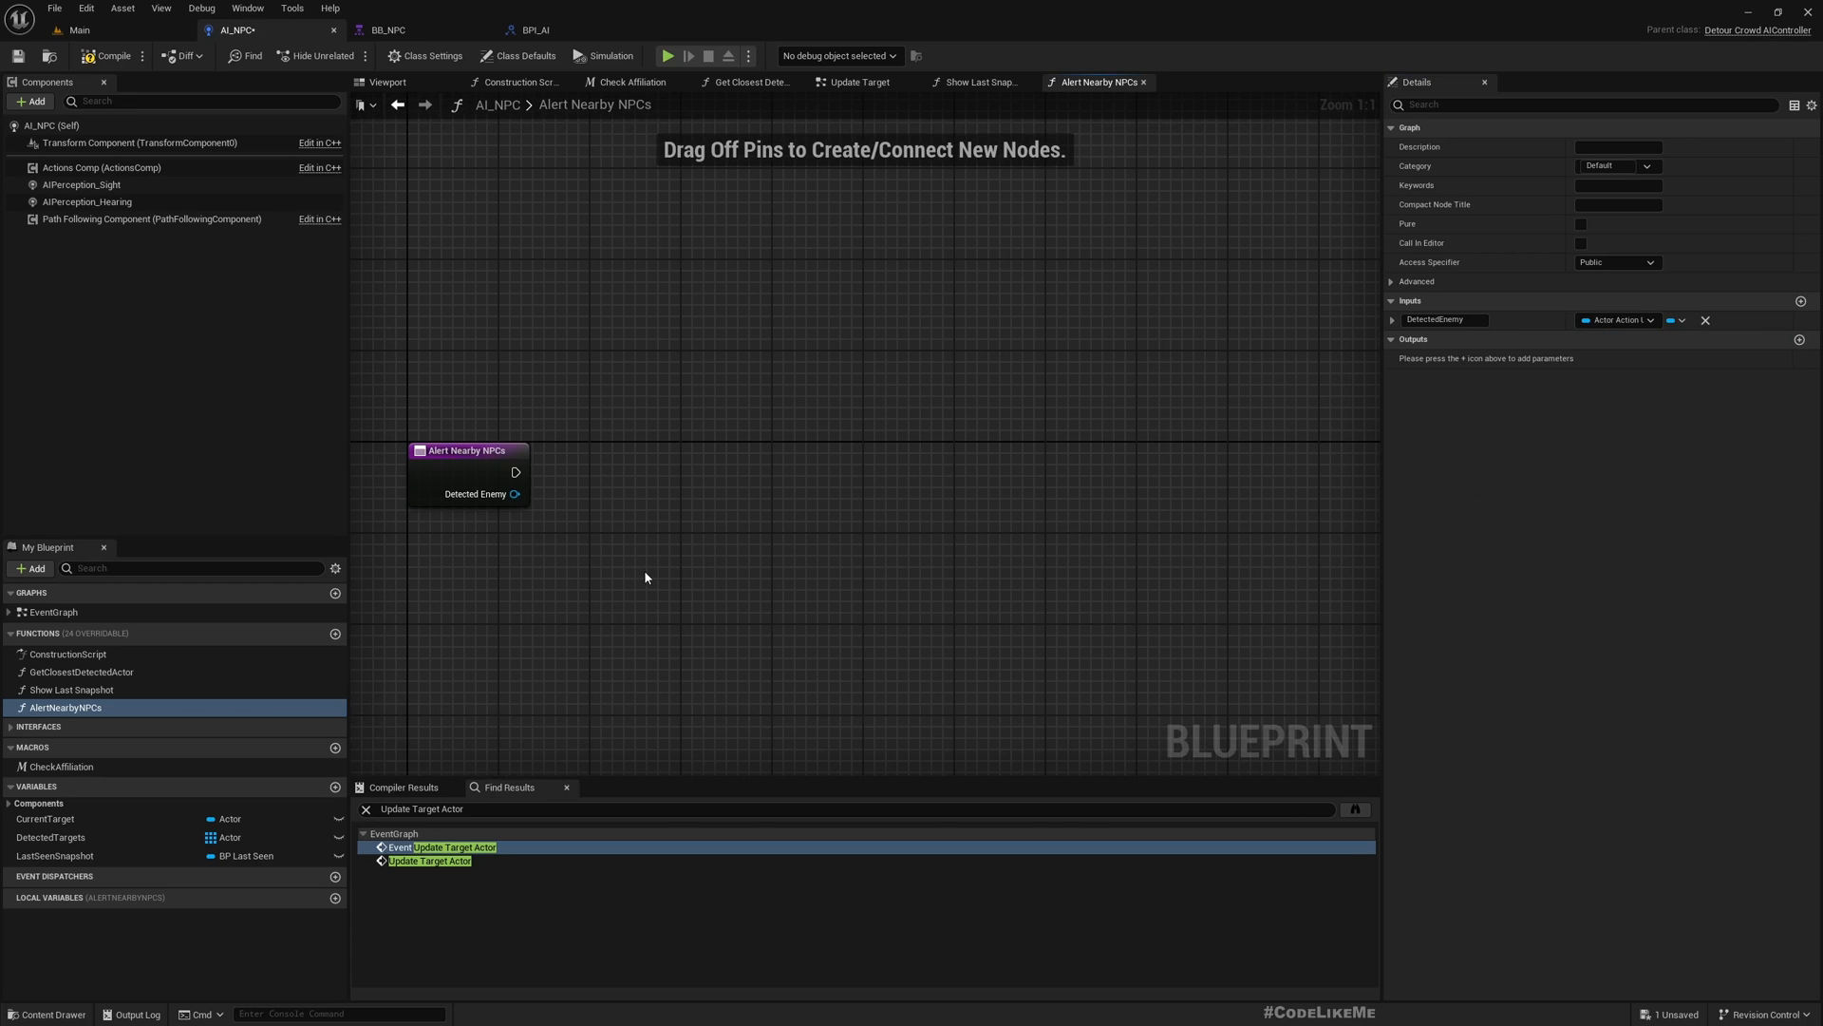
pyautogui.moveTo(541, 491)
pyautogui.write('g')
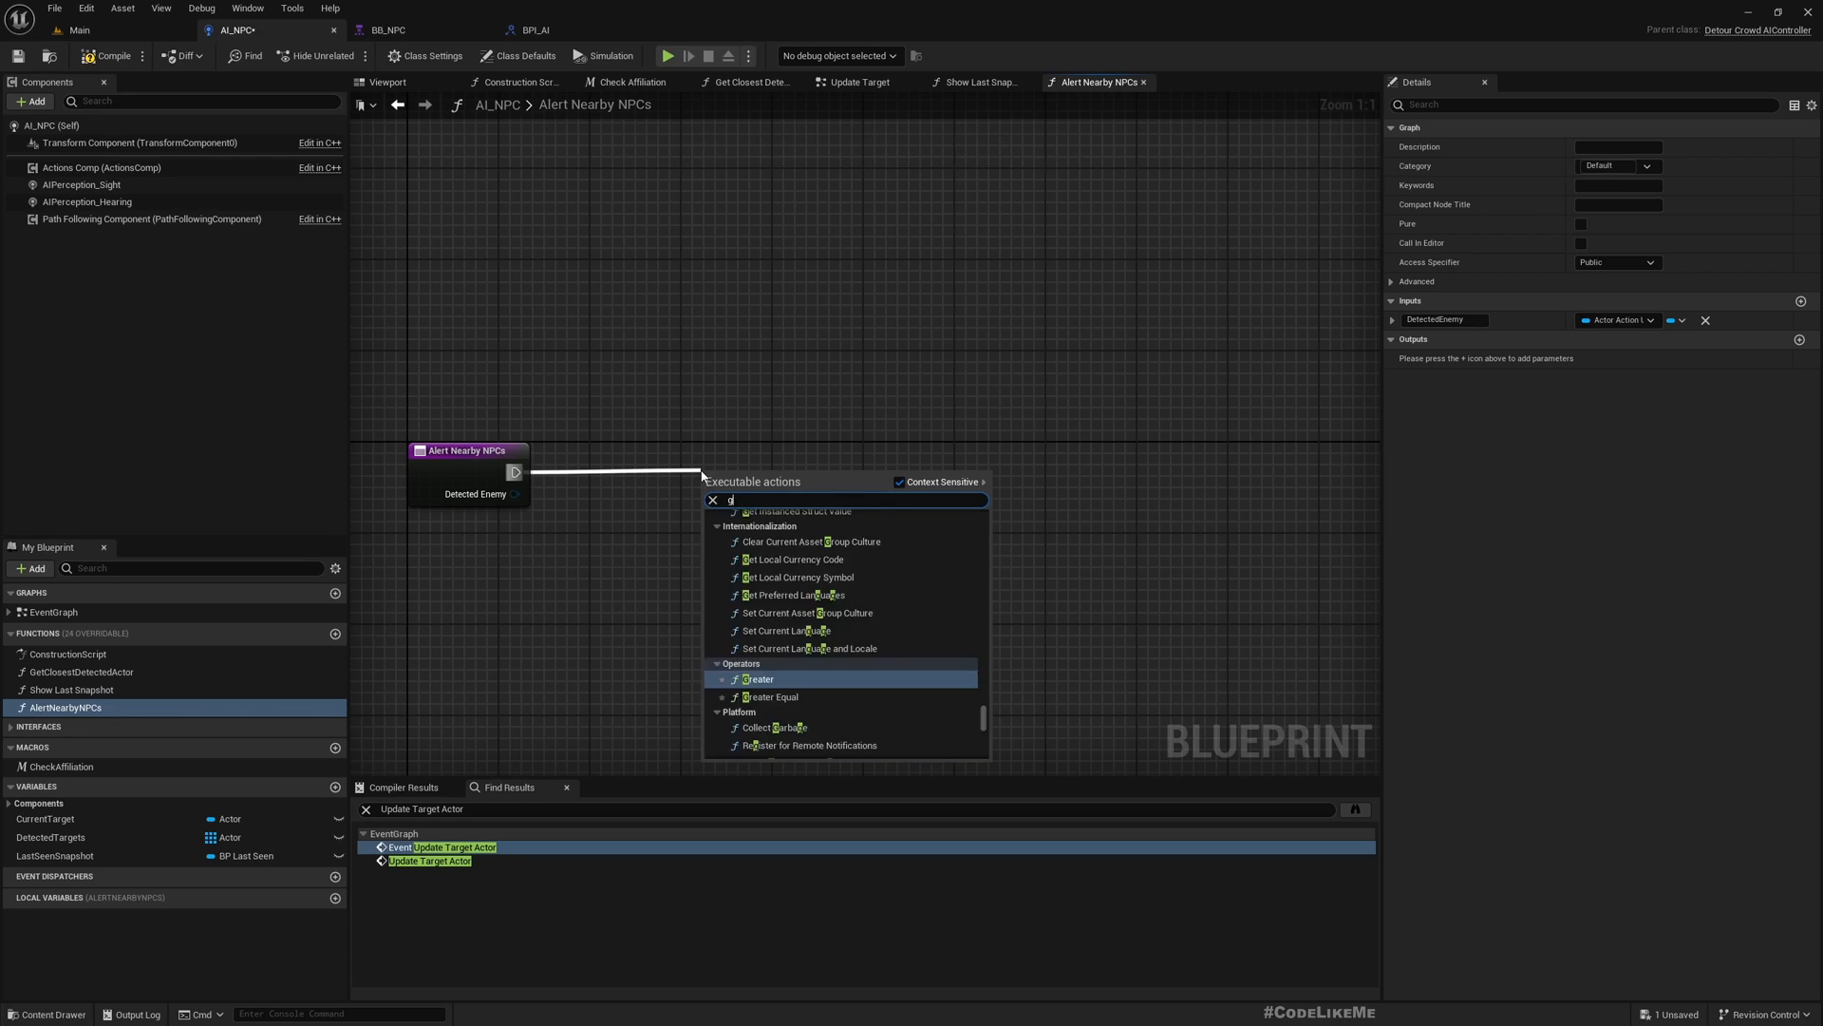
# Step: Add a Sphere Overlap Actors node with Actor Class Filter set to Pawn
pyautogui.write('etover')
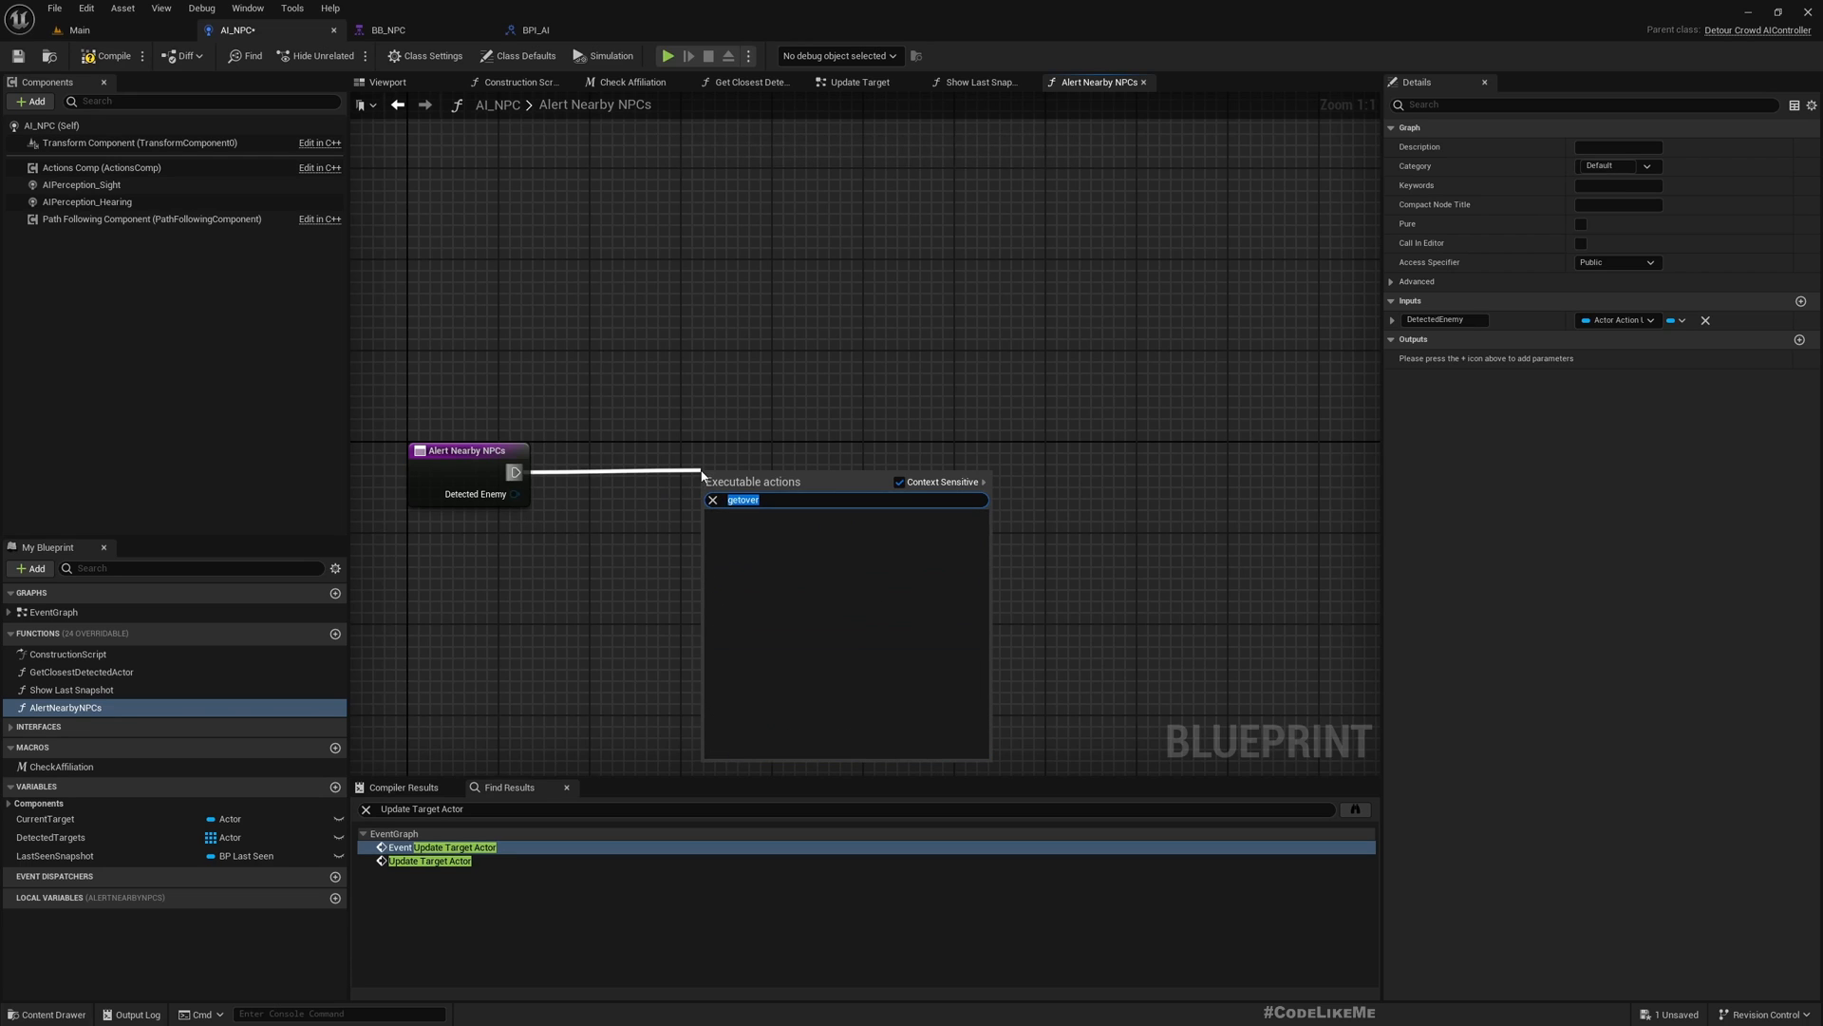
pyautogui.write('overlap')
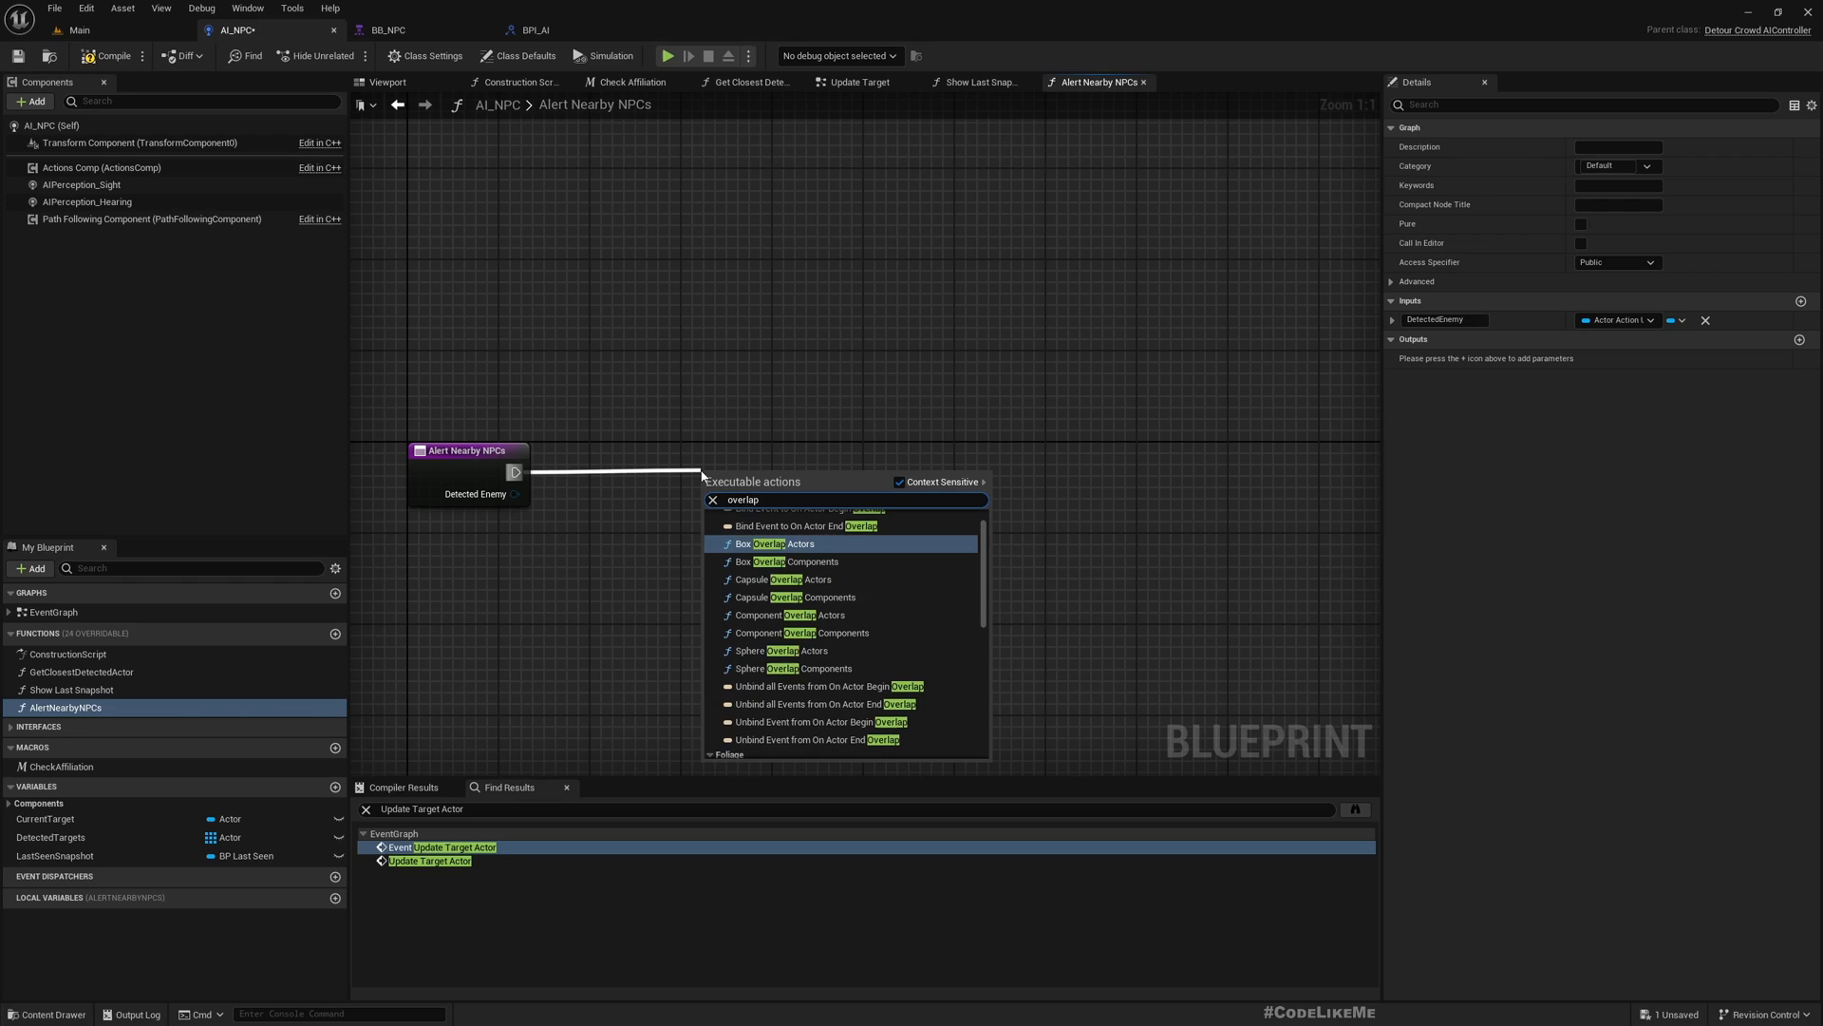
pyautogui.moveTo(835, 664)
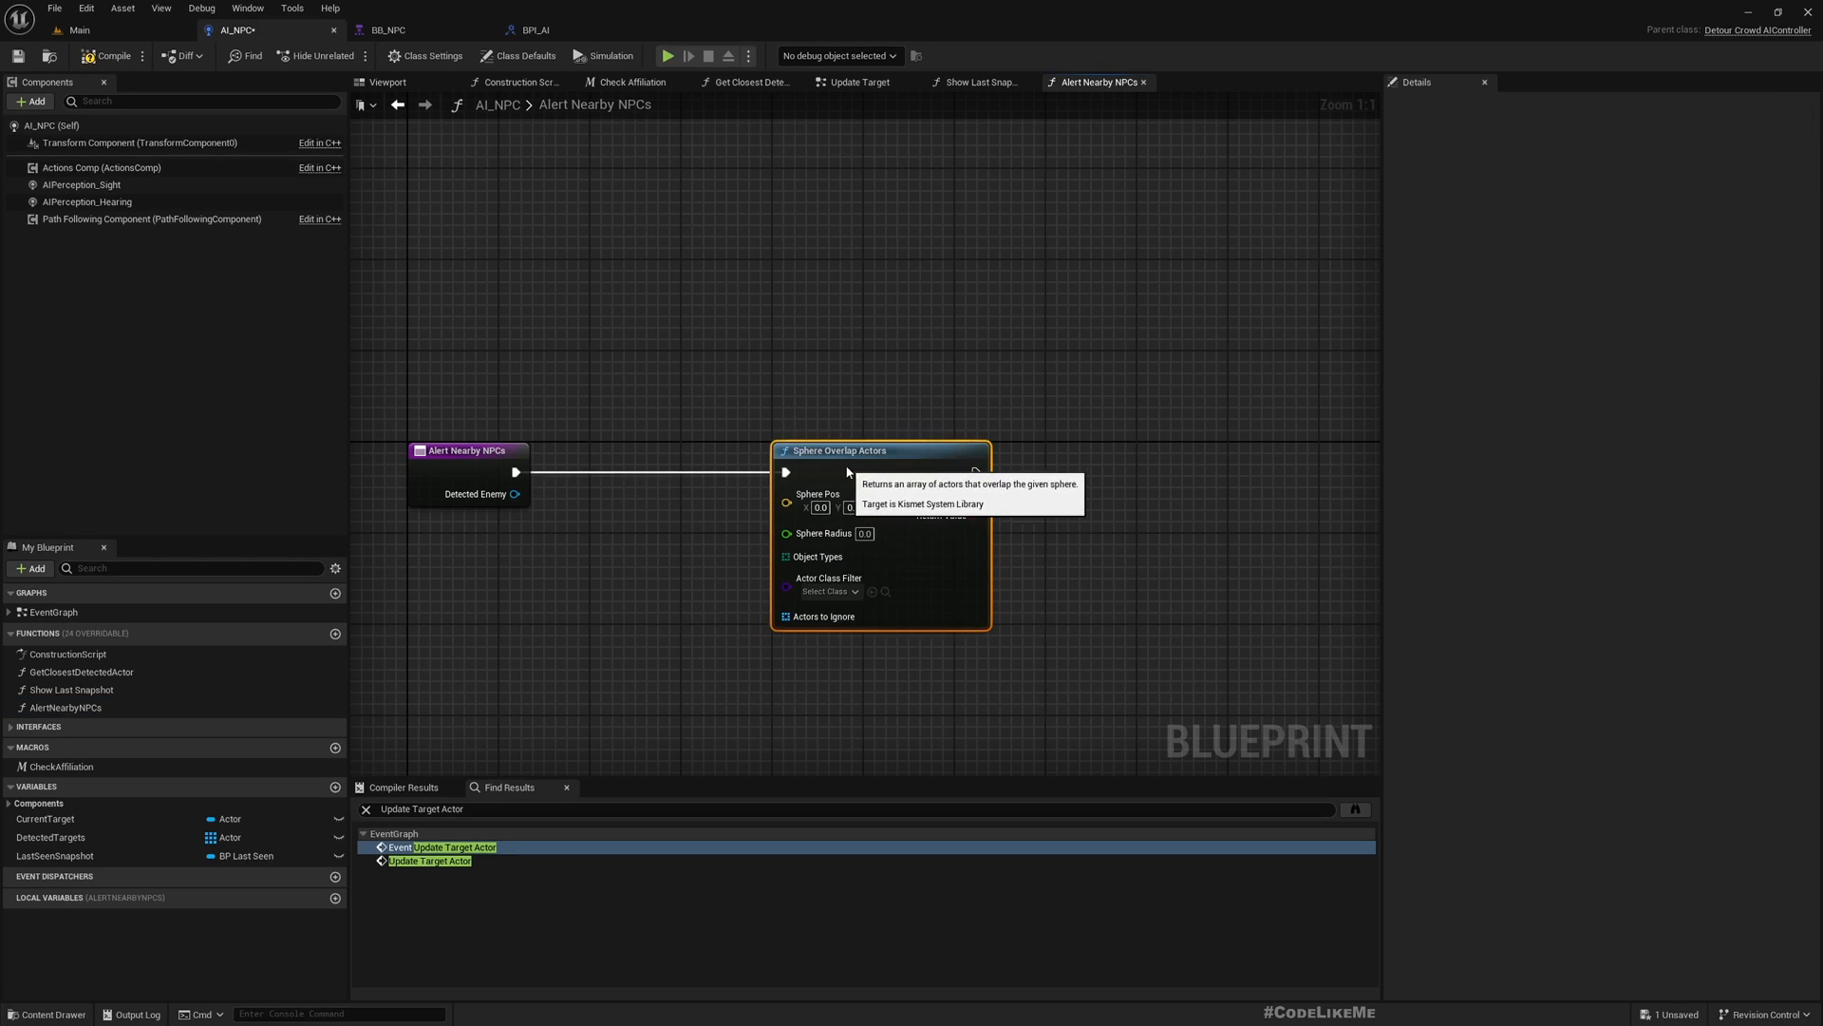
pyautogui.click(823, 590)
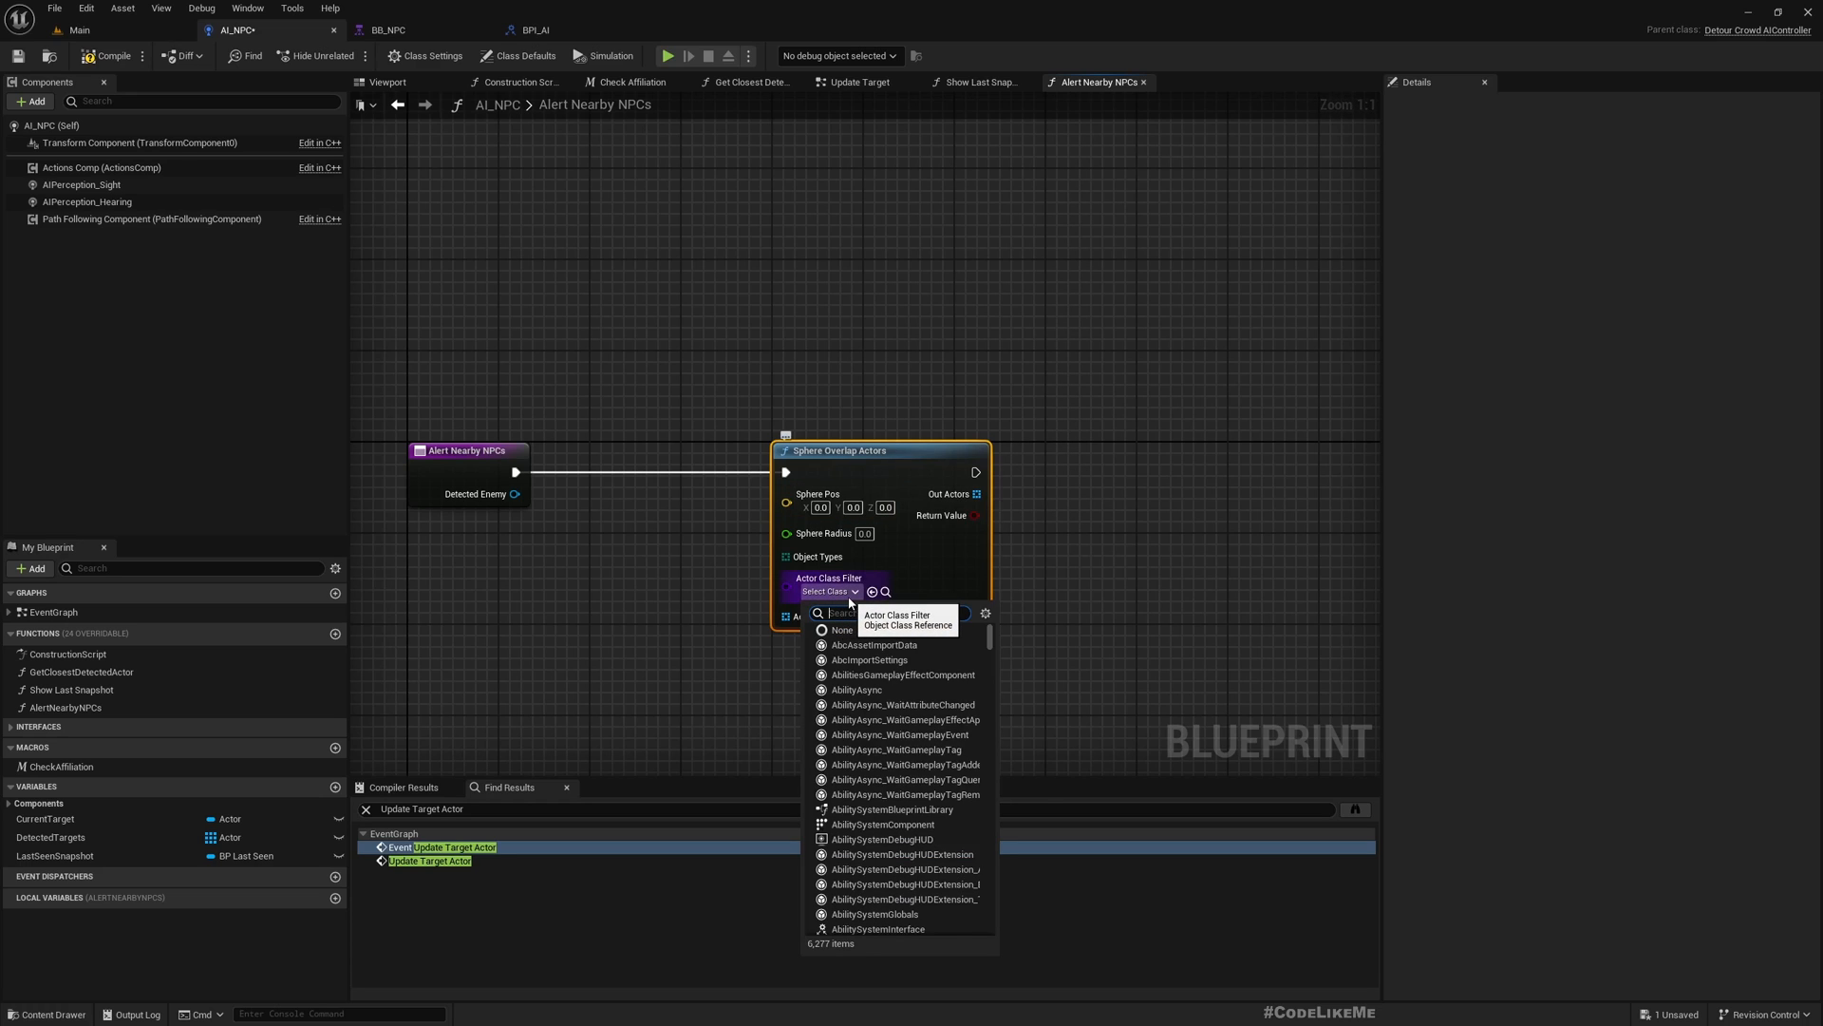
pyautogui.write('pawn')
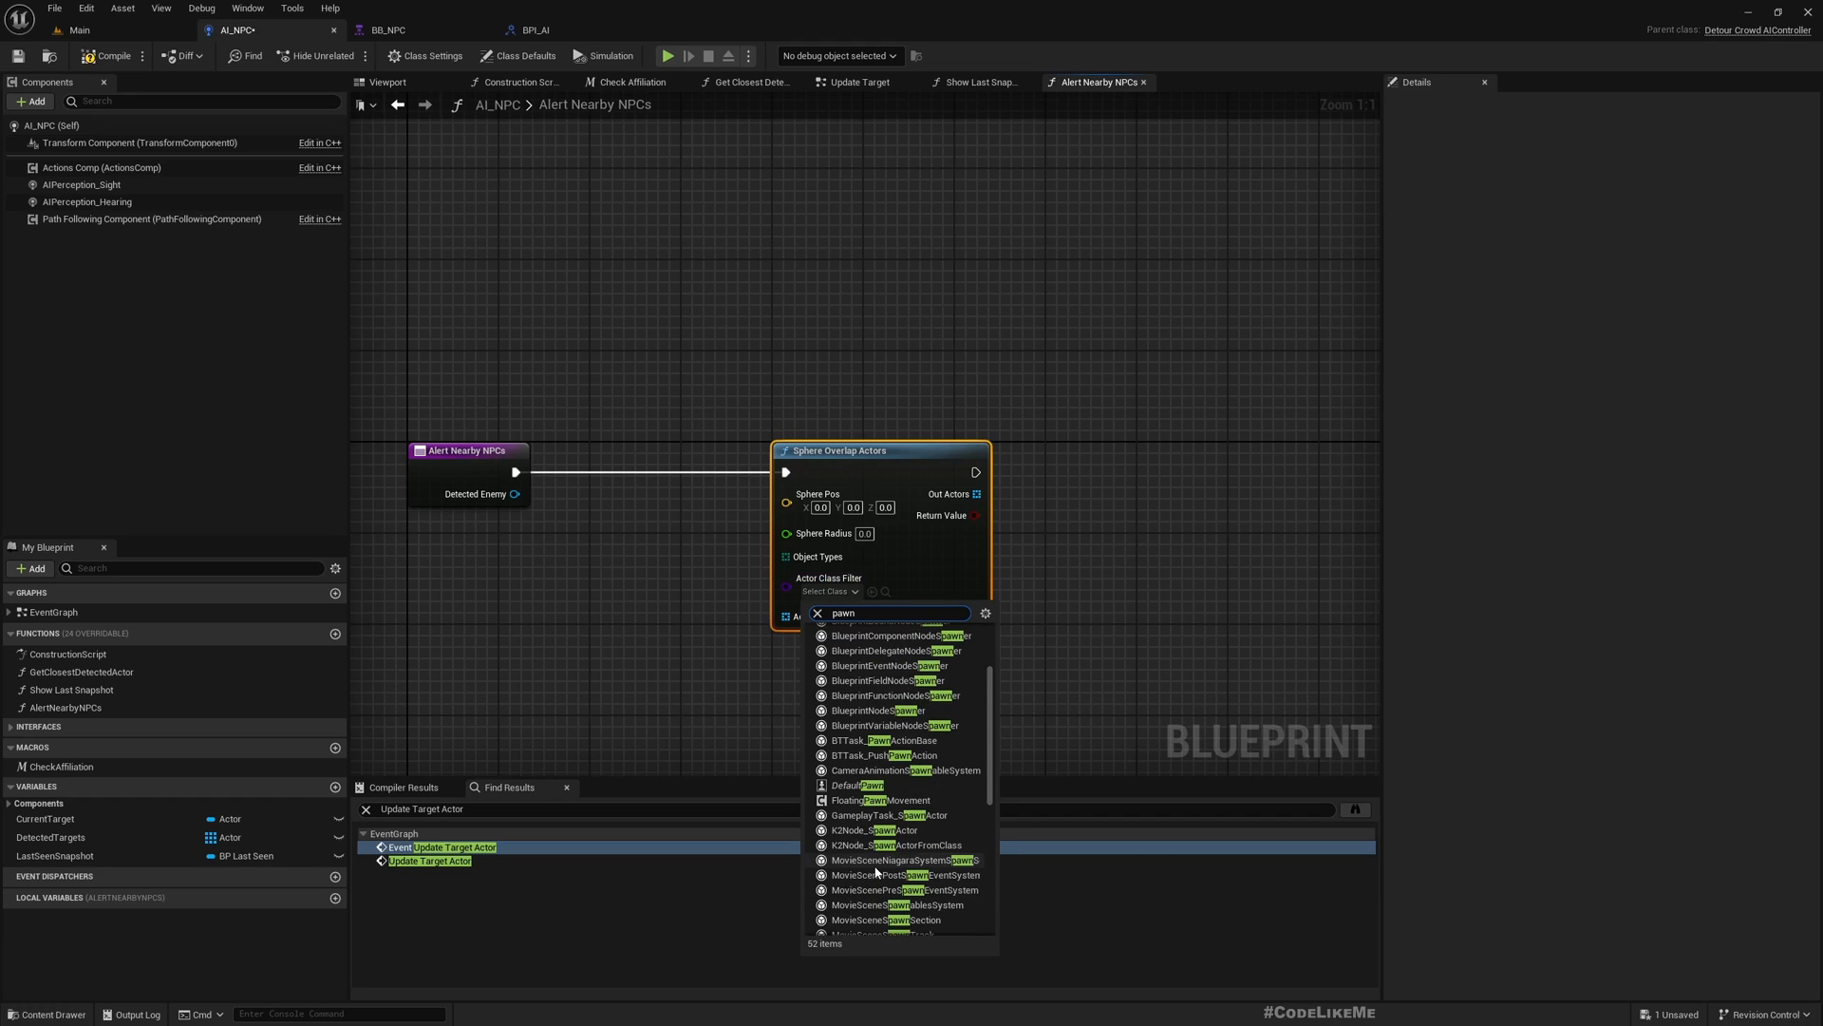
pyautogui.click(869, 786)
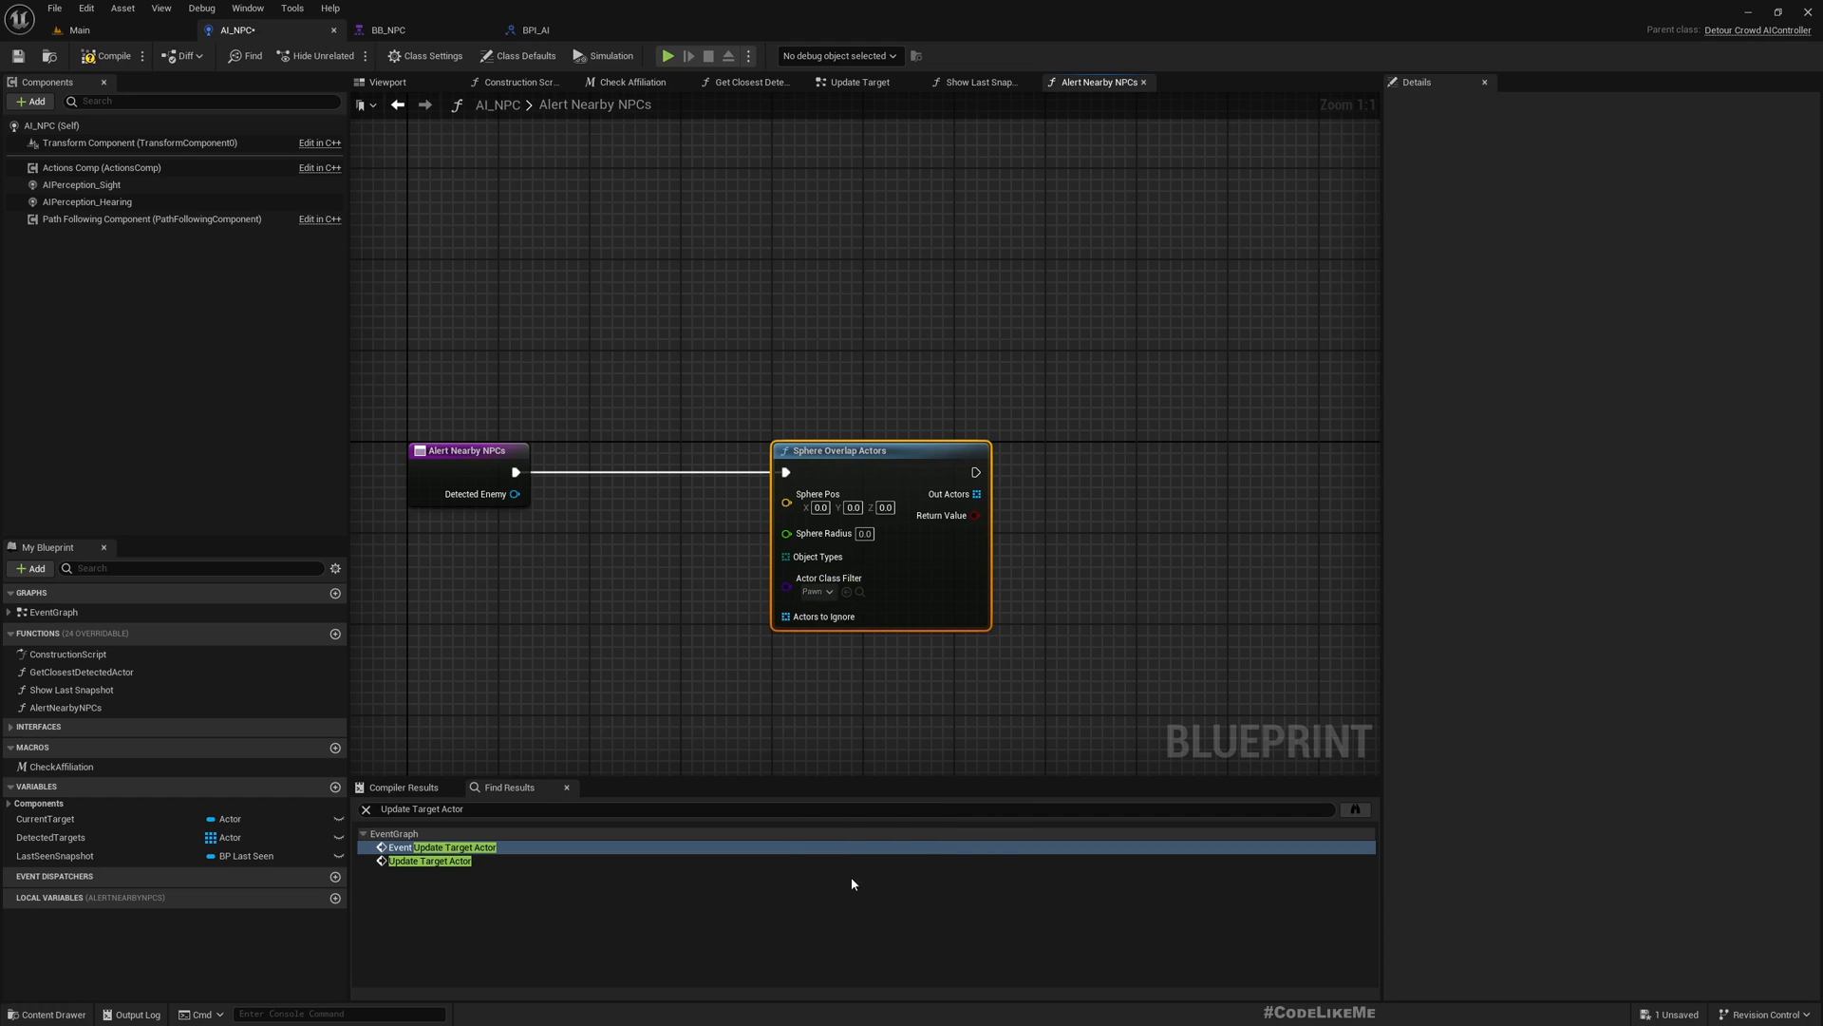
pyautogui.moveTo(800, 436)
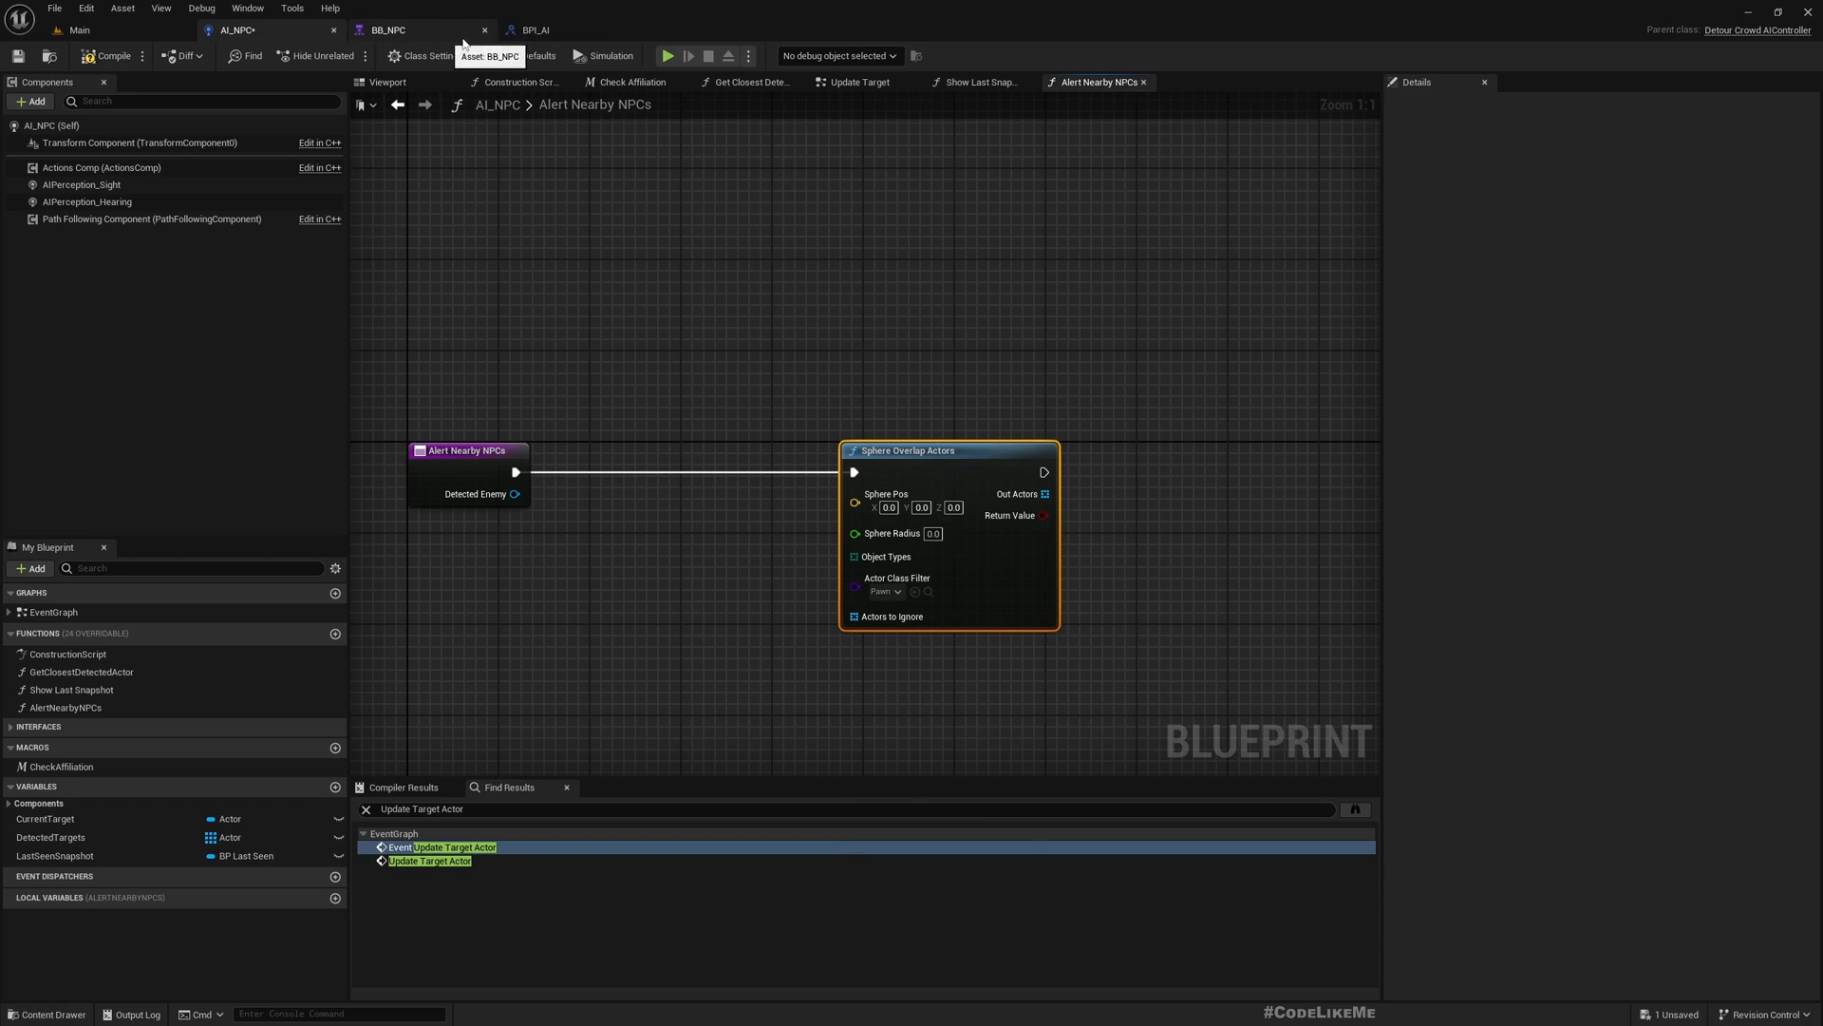
pyautogui.moveTo(81, 29)
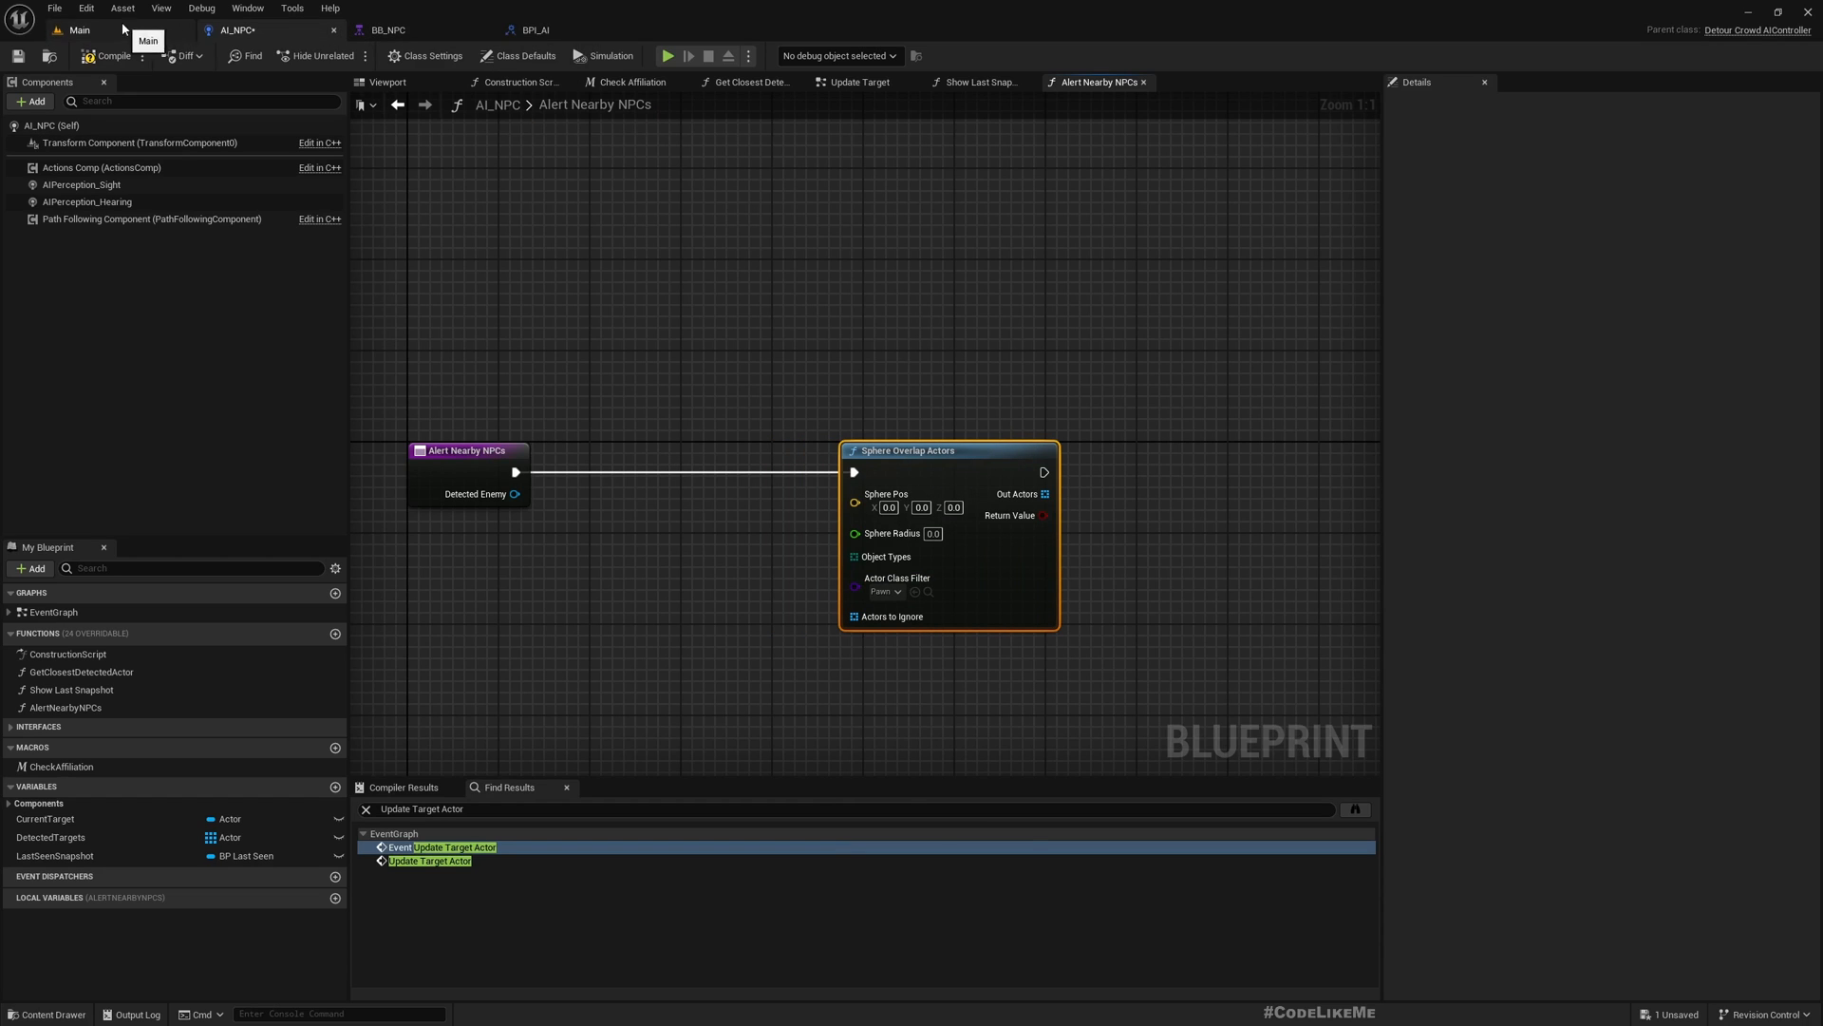
pyautogui.click(81, 30)
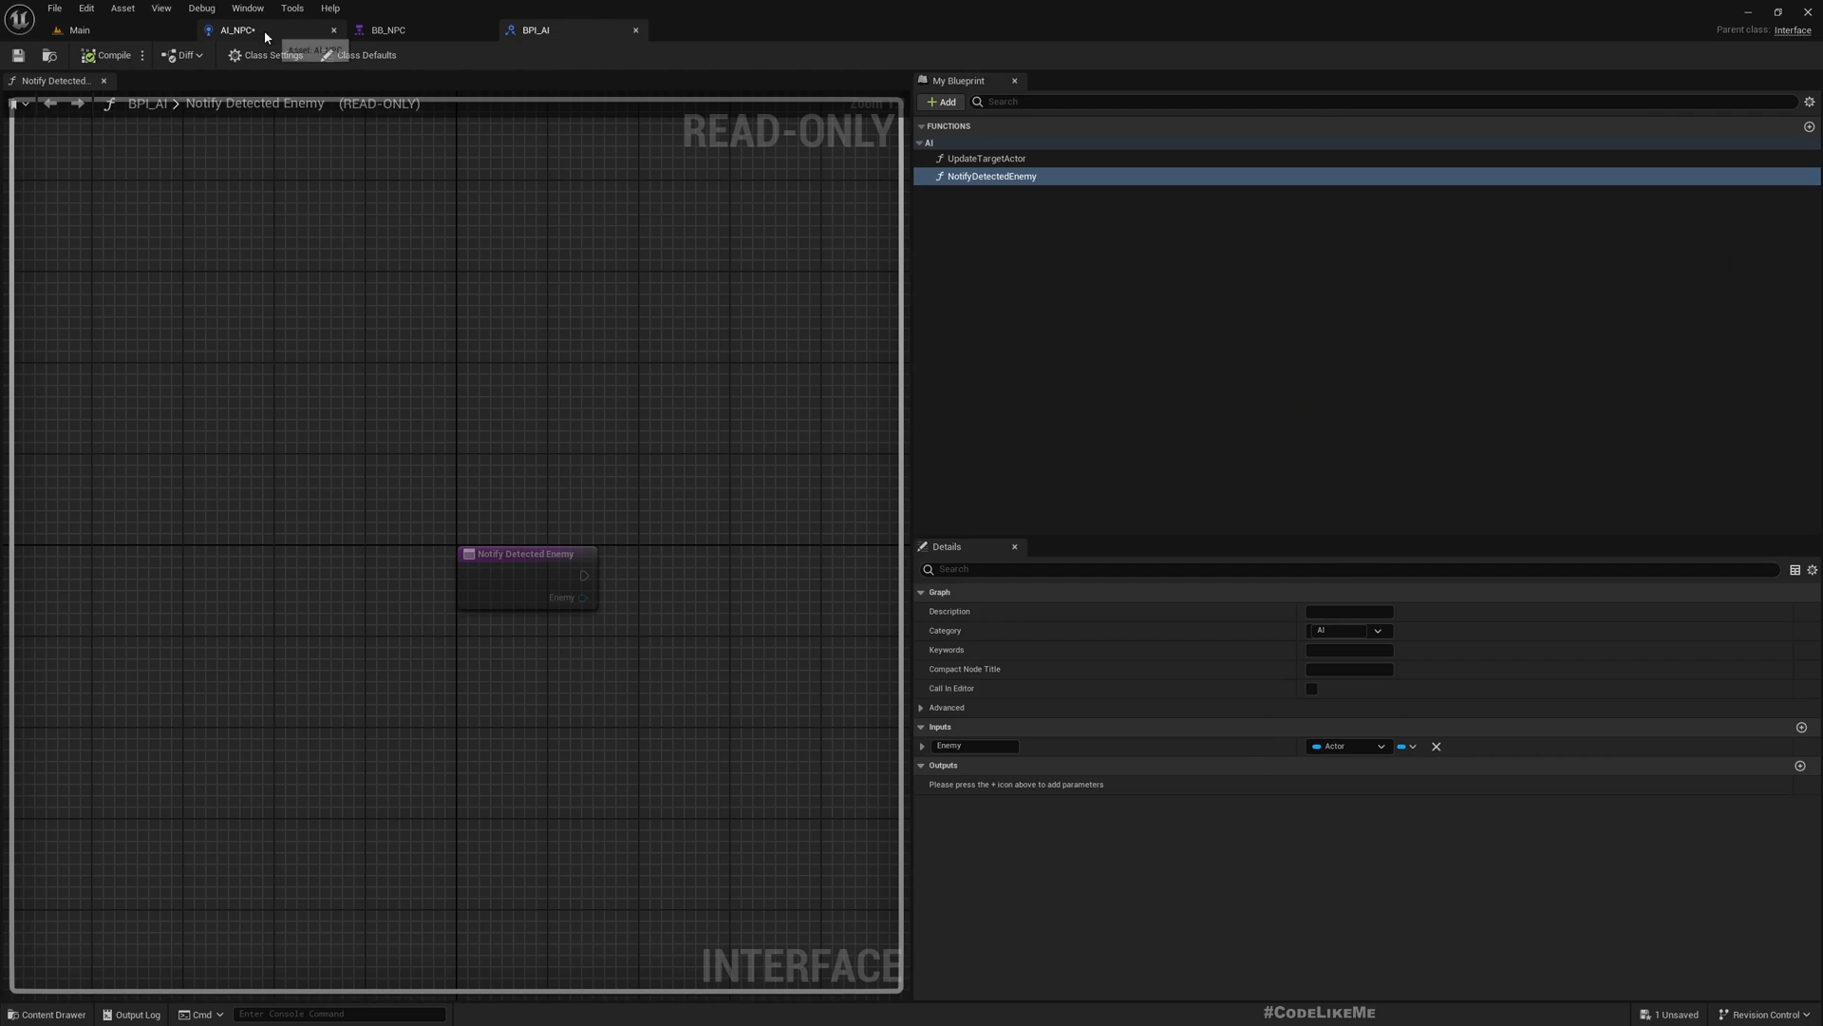
pyautogui.click(237, 30)
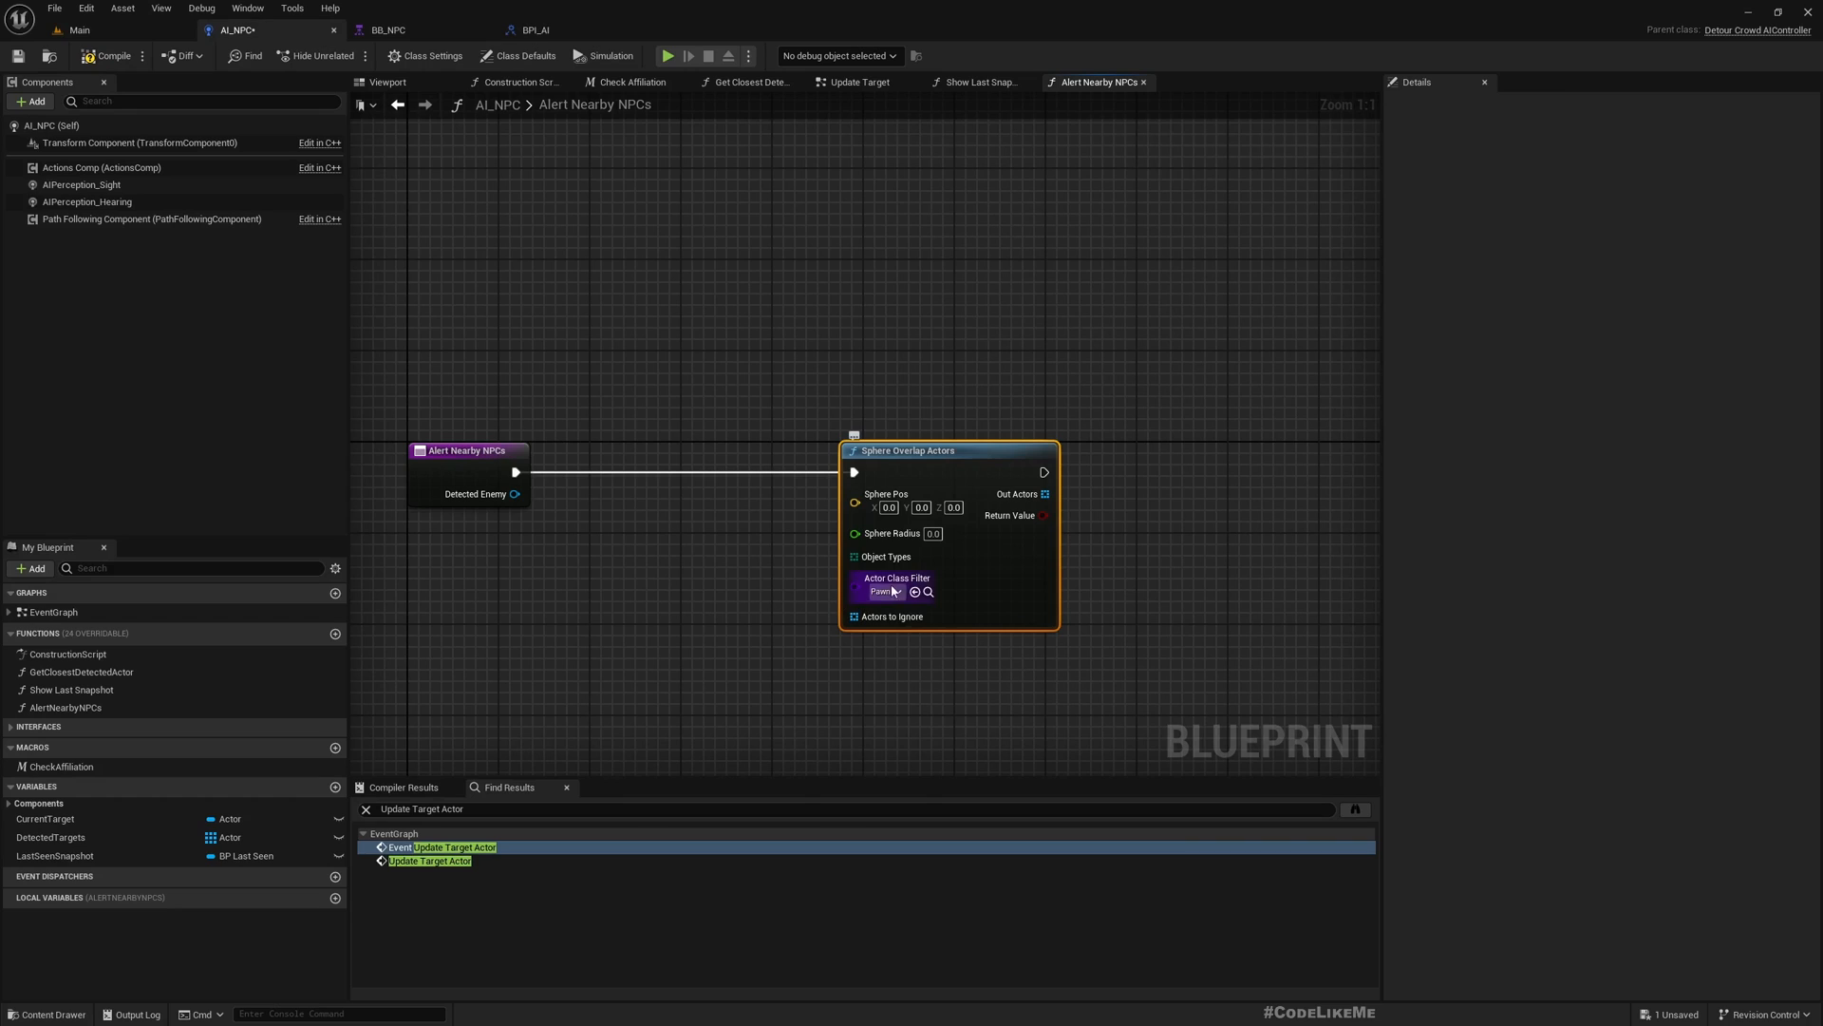
pyautogui.moveTo(856, 555)
pyautogui.write('make')
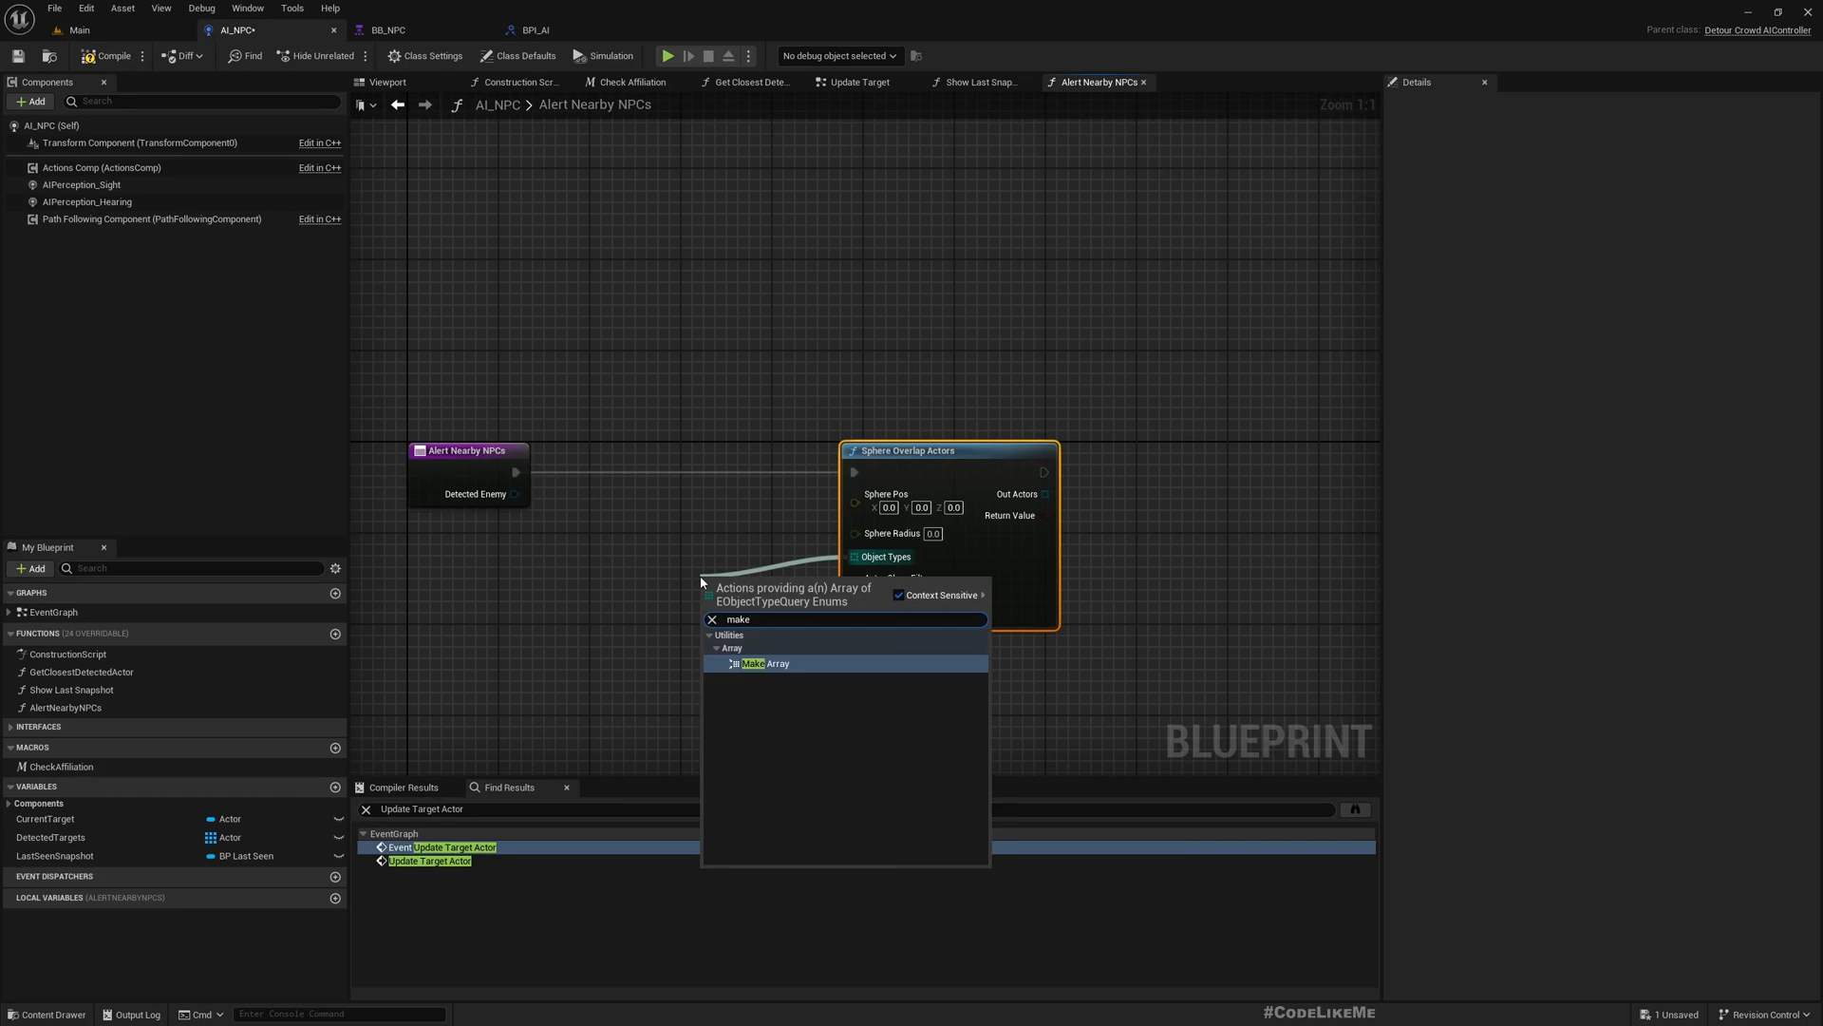
# Step: Give Sphere Overlap Actors a Pawn object-type array and an ignore array for Get Controlled Pawn
pyautogui.click(766, 662)
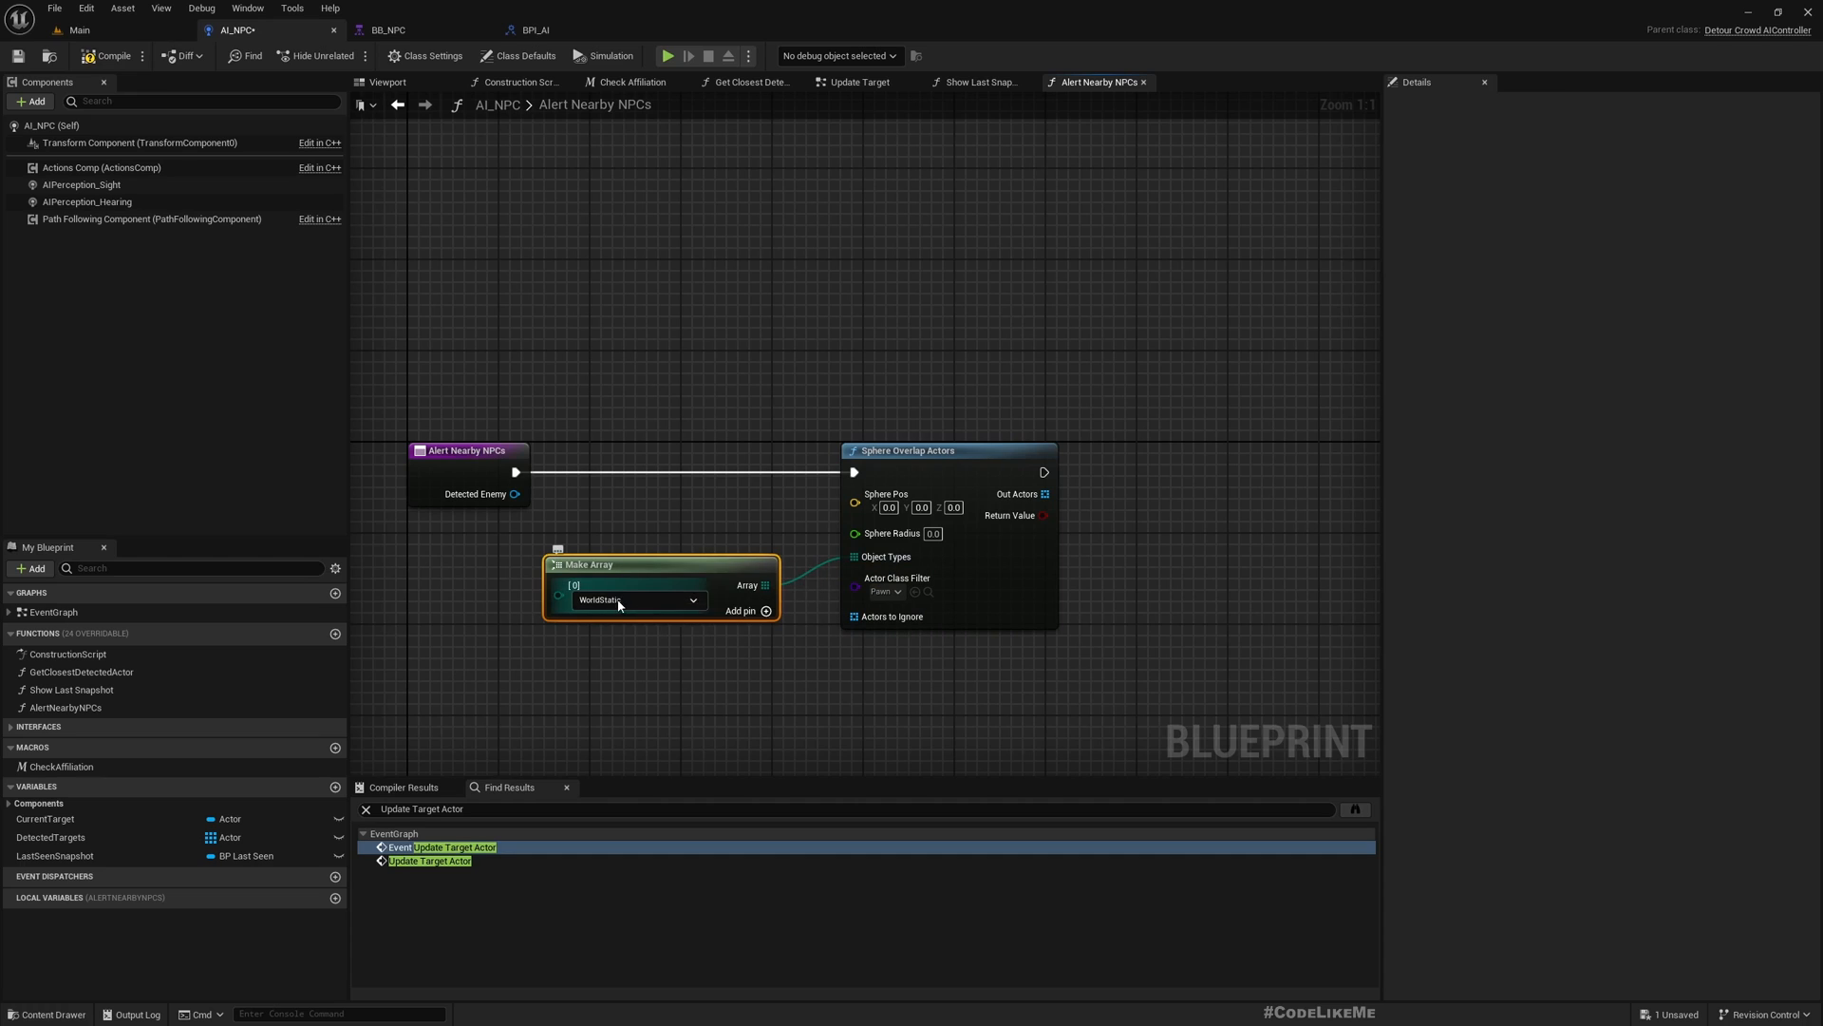
pyautogui.click(637, 599)
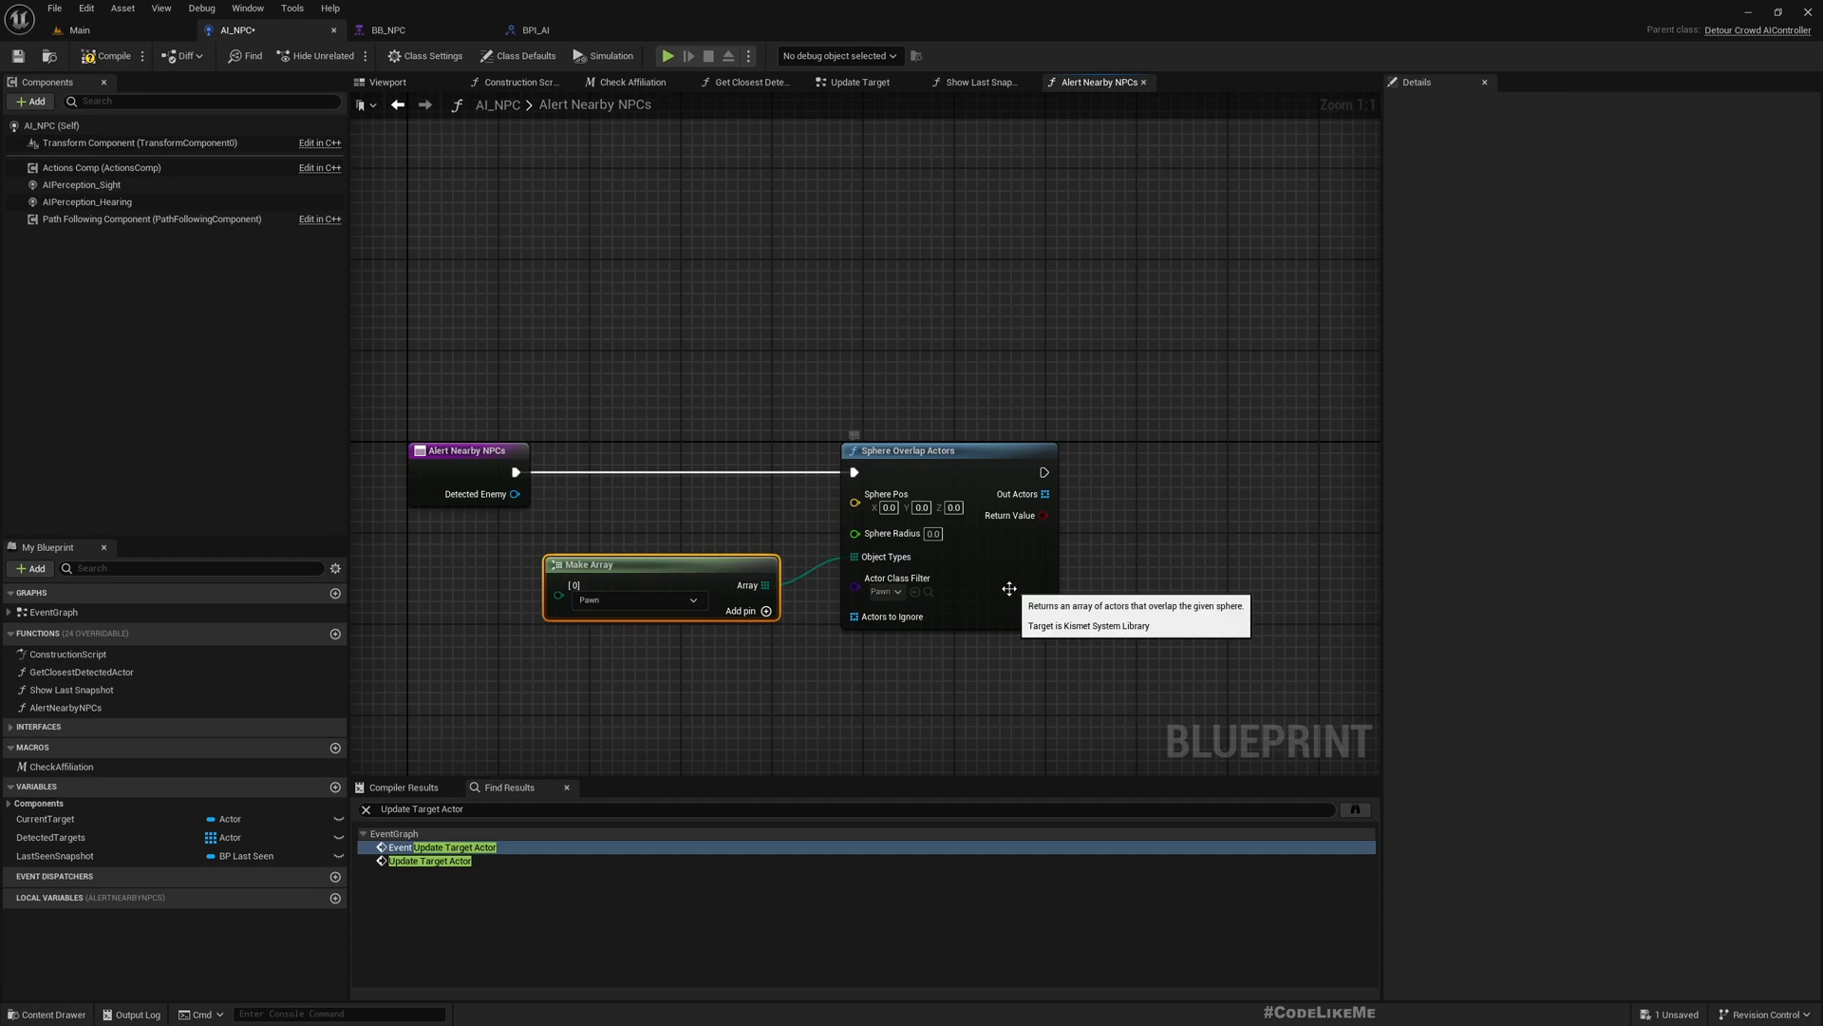
pyautogui.moveTo(919, 671)
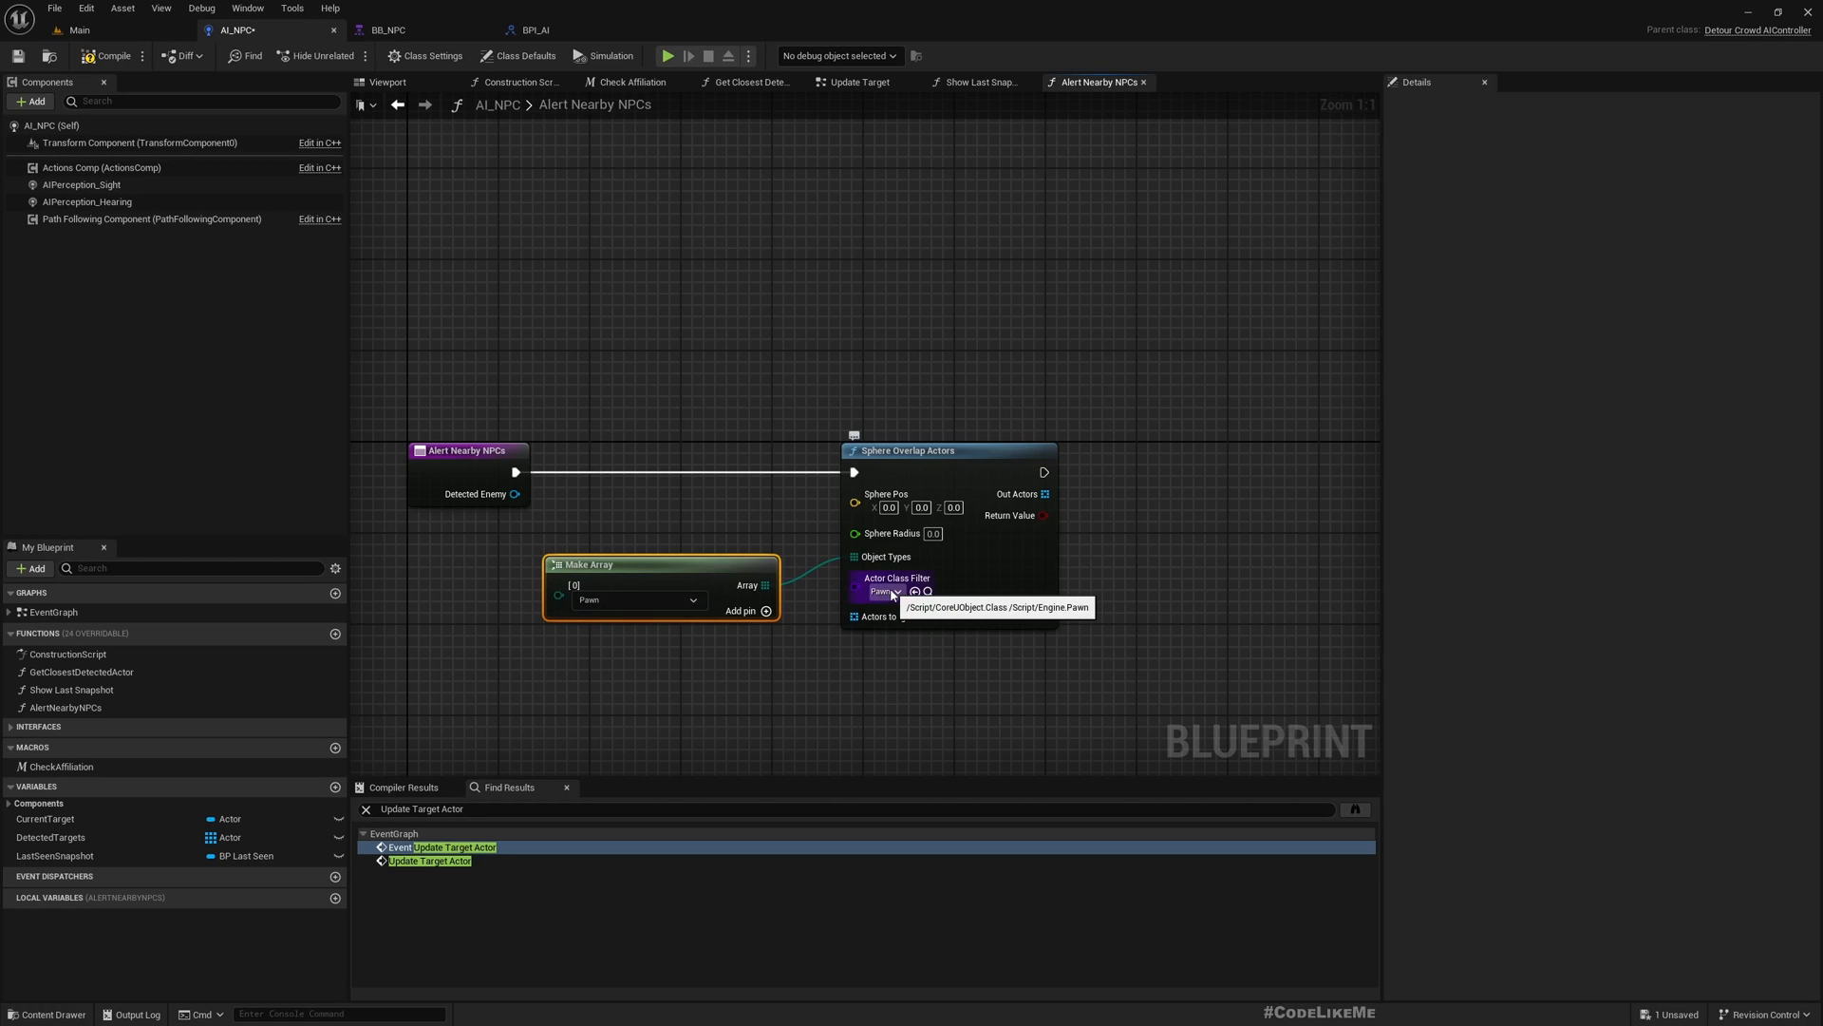
pyautogui.moveTo(861, 616)
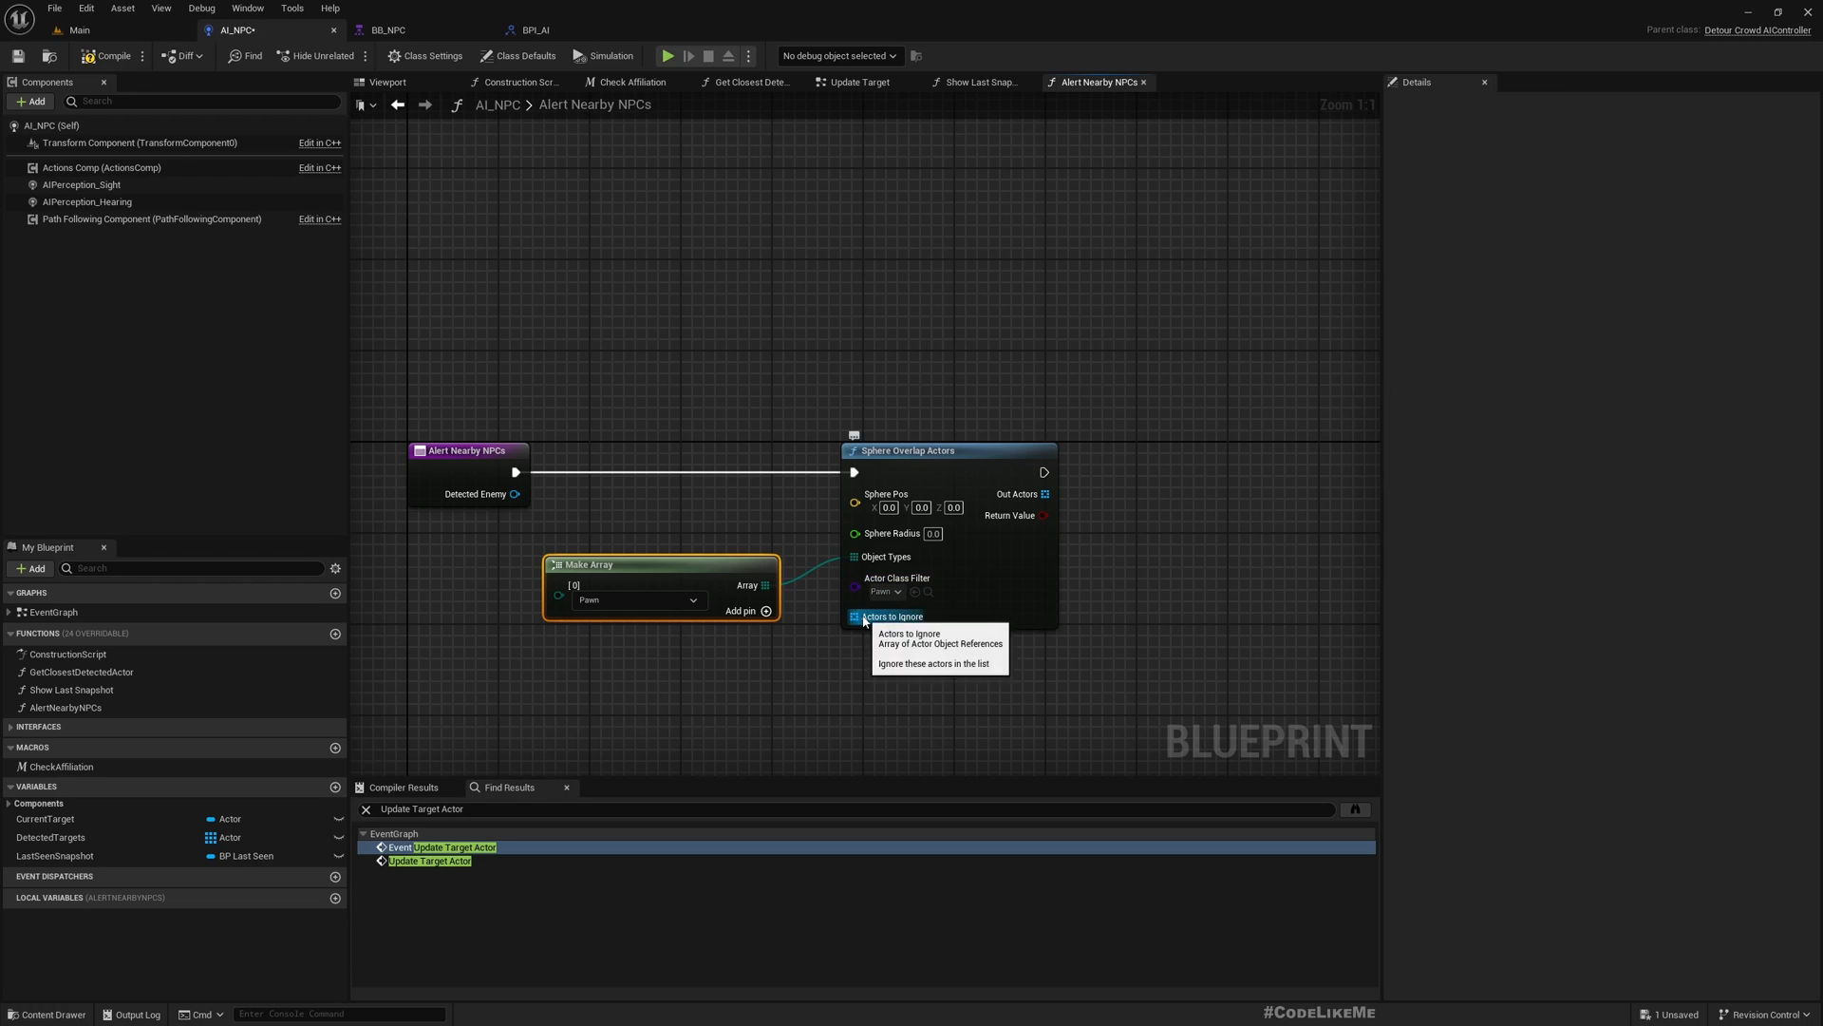
pyautogui.moveTo(1019, 493)
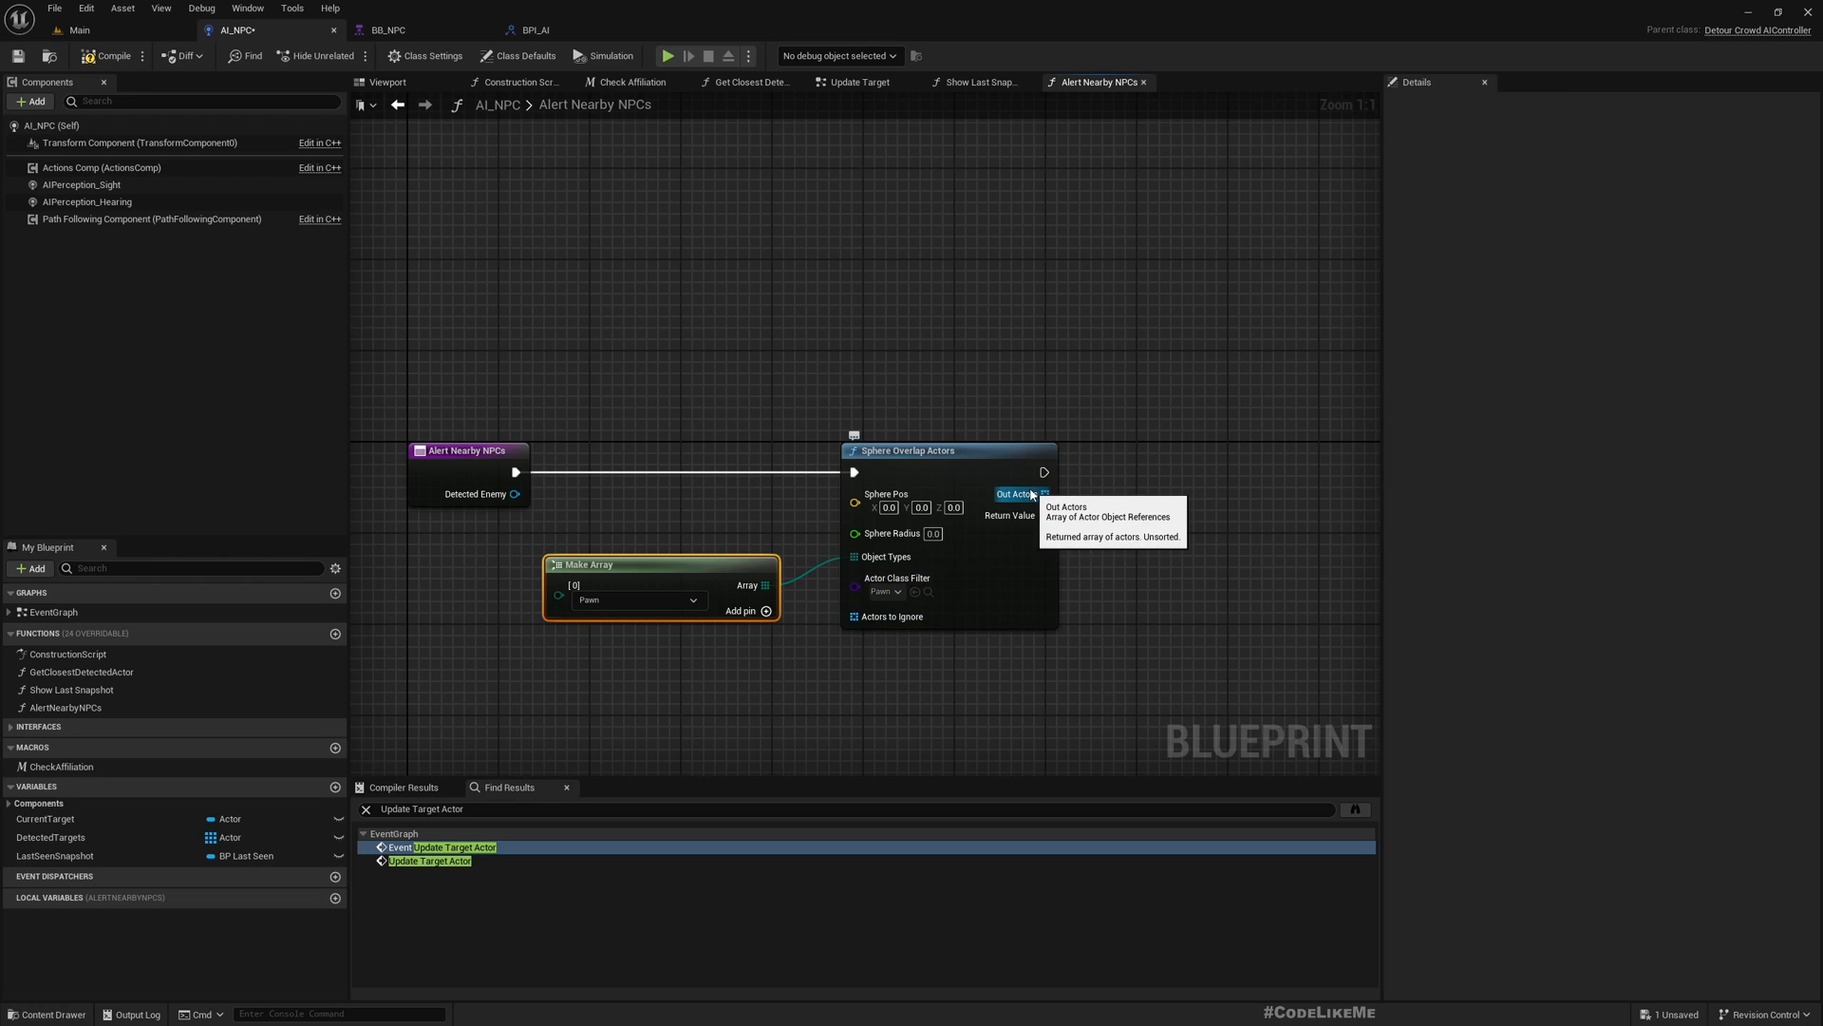
pyautogui.moveTo(890, 616)
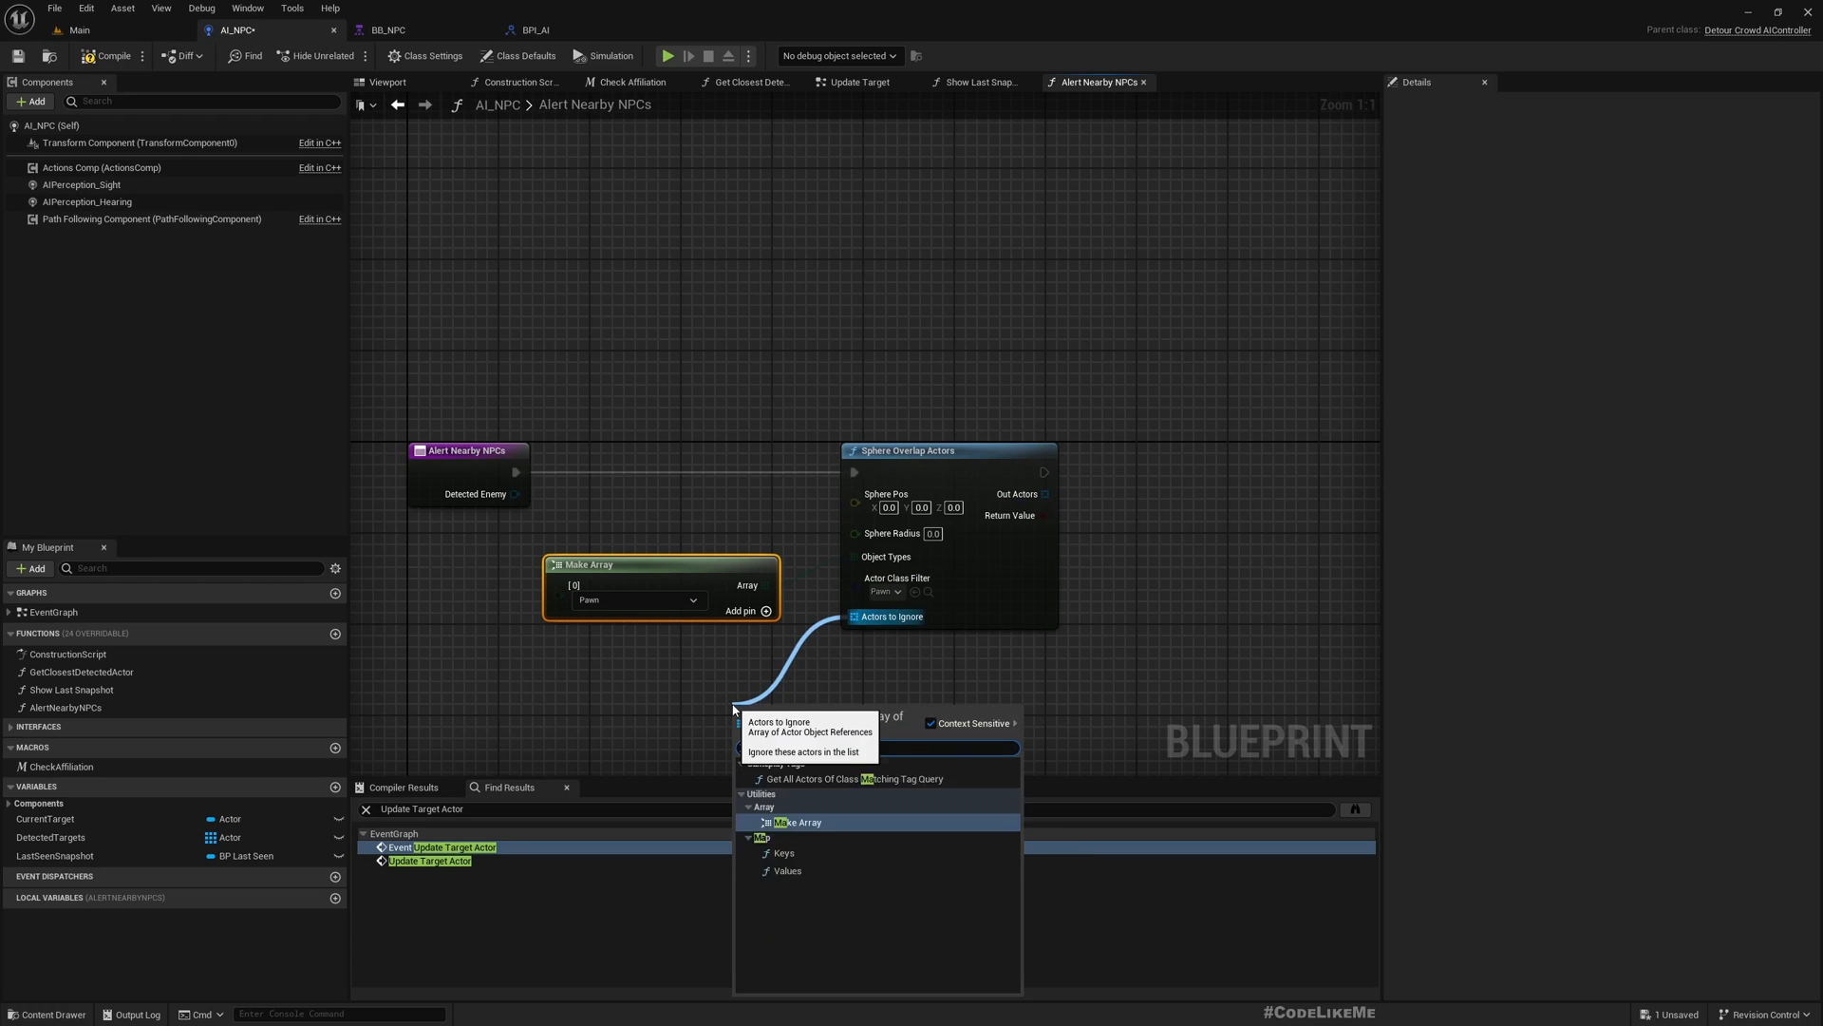
pyautogui.click(796, 823)
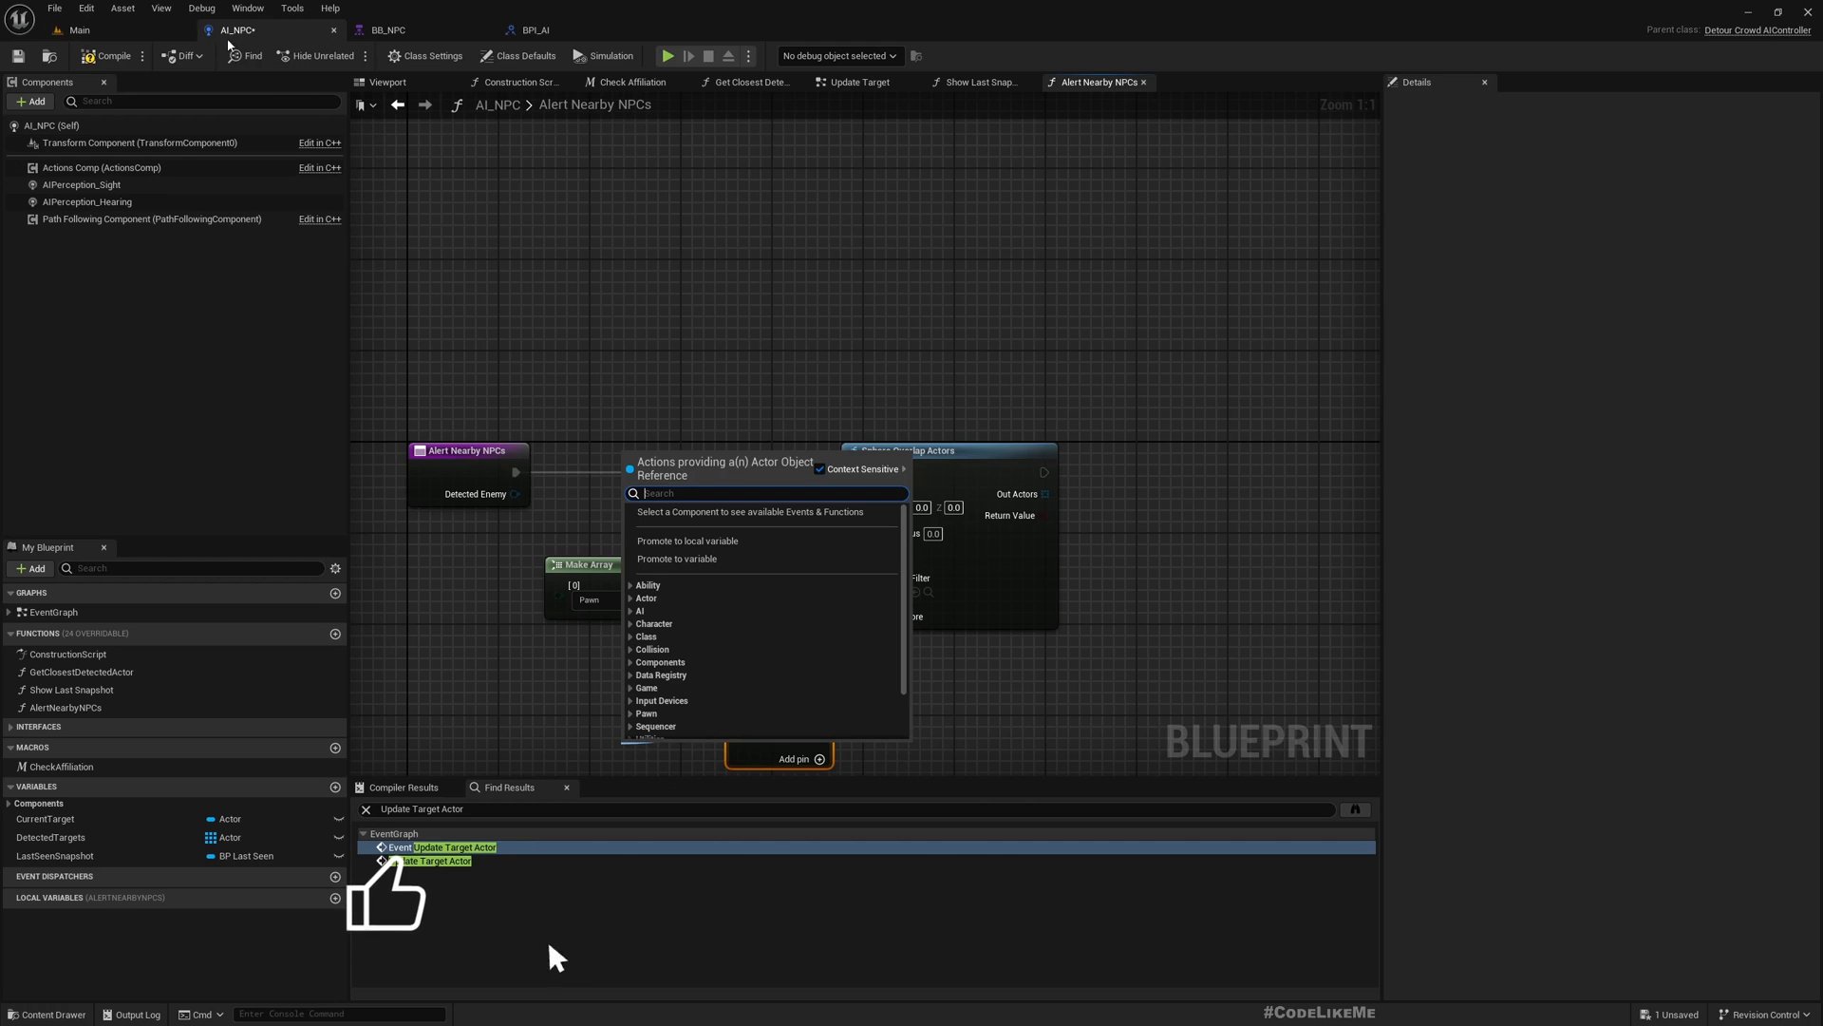
pyautogui.write('getc')
pyautogui.click(933, 533)
pyautogui.write('2000')
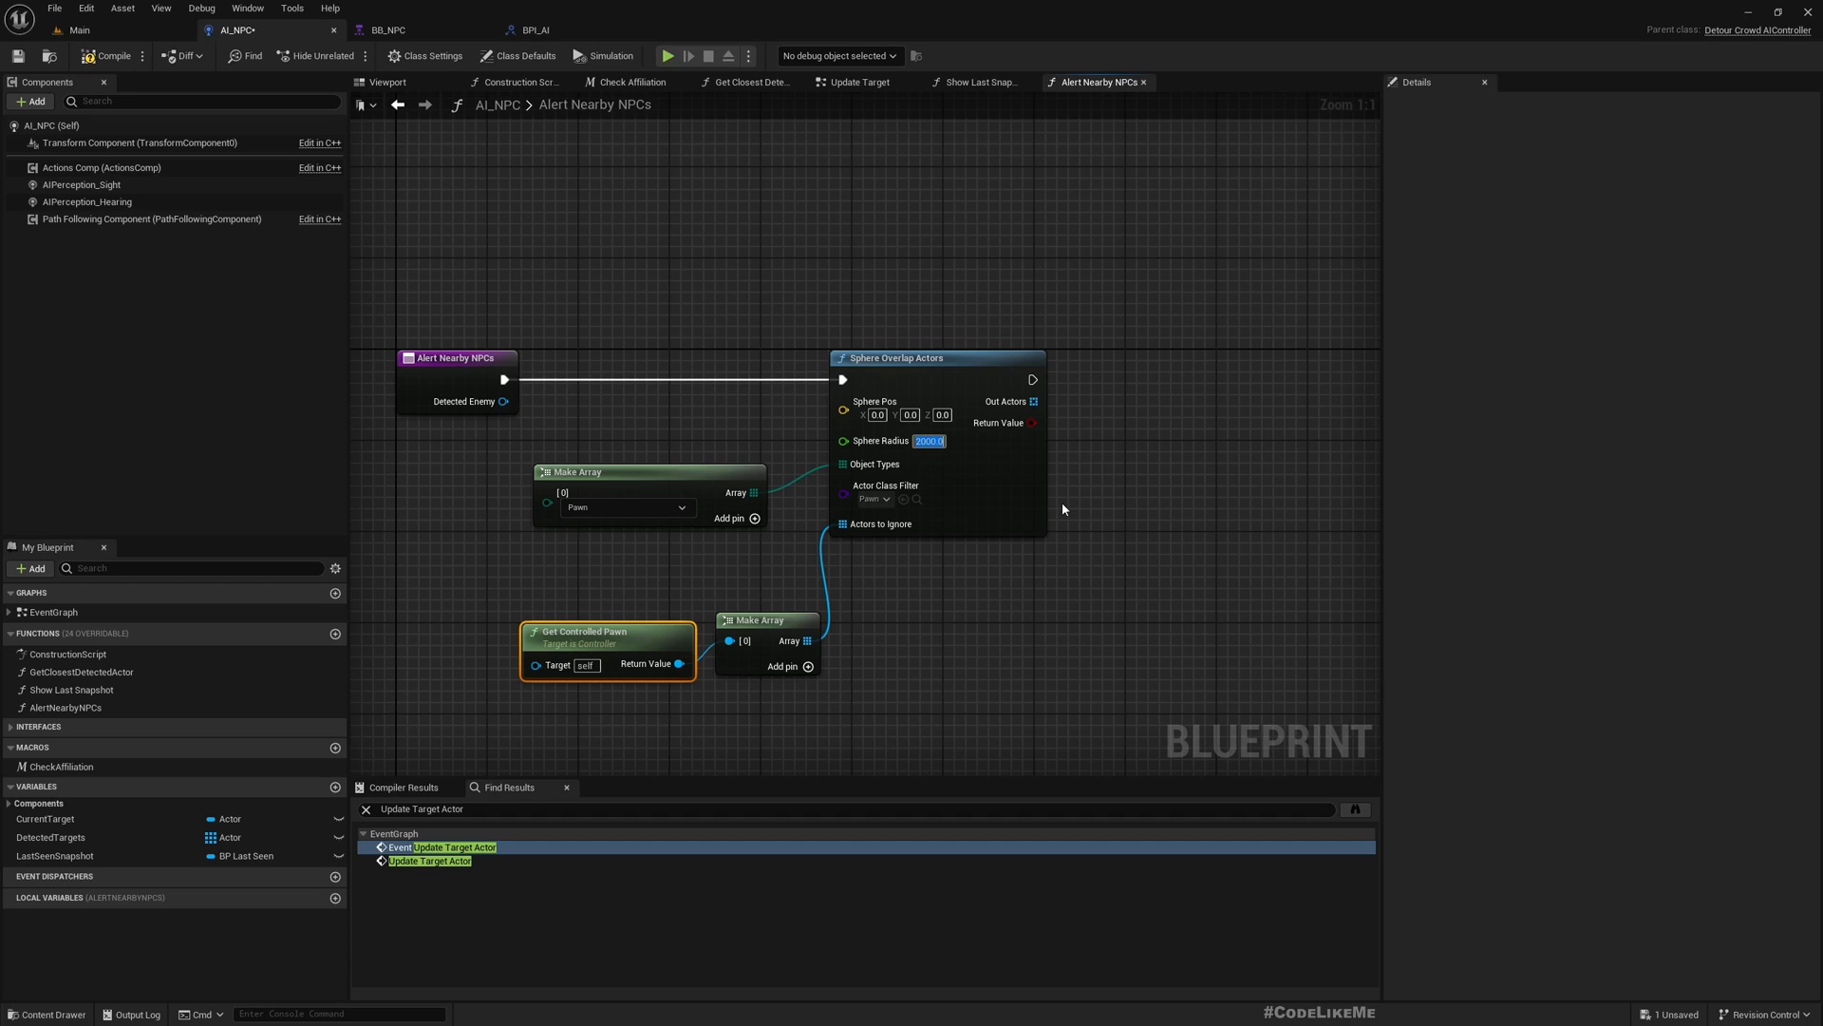
pyautogui.moveTo(651, 533)
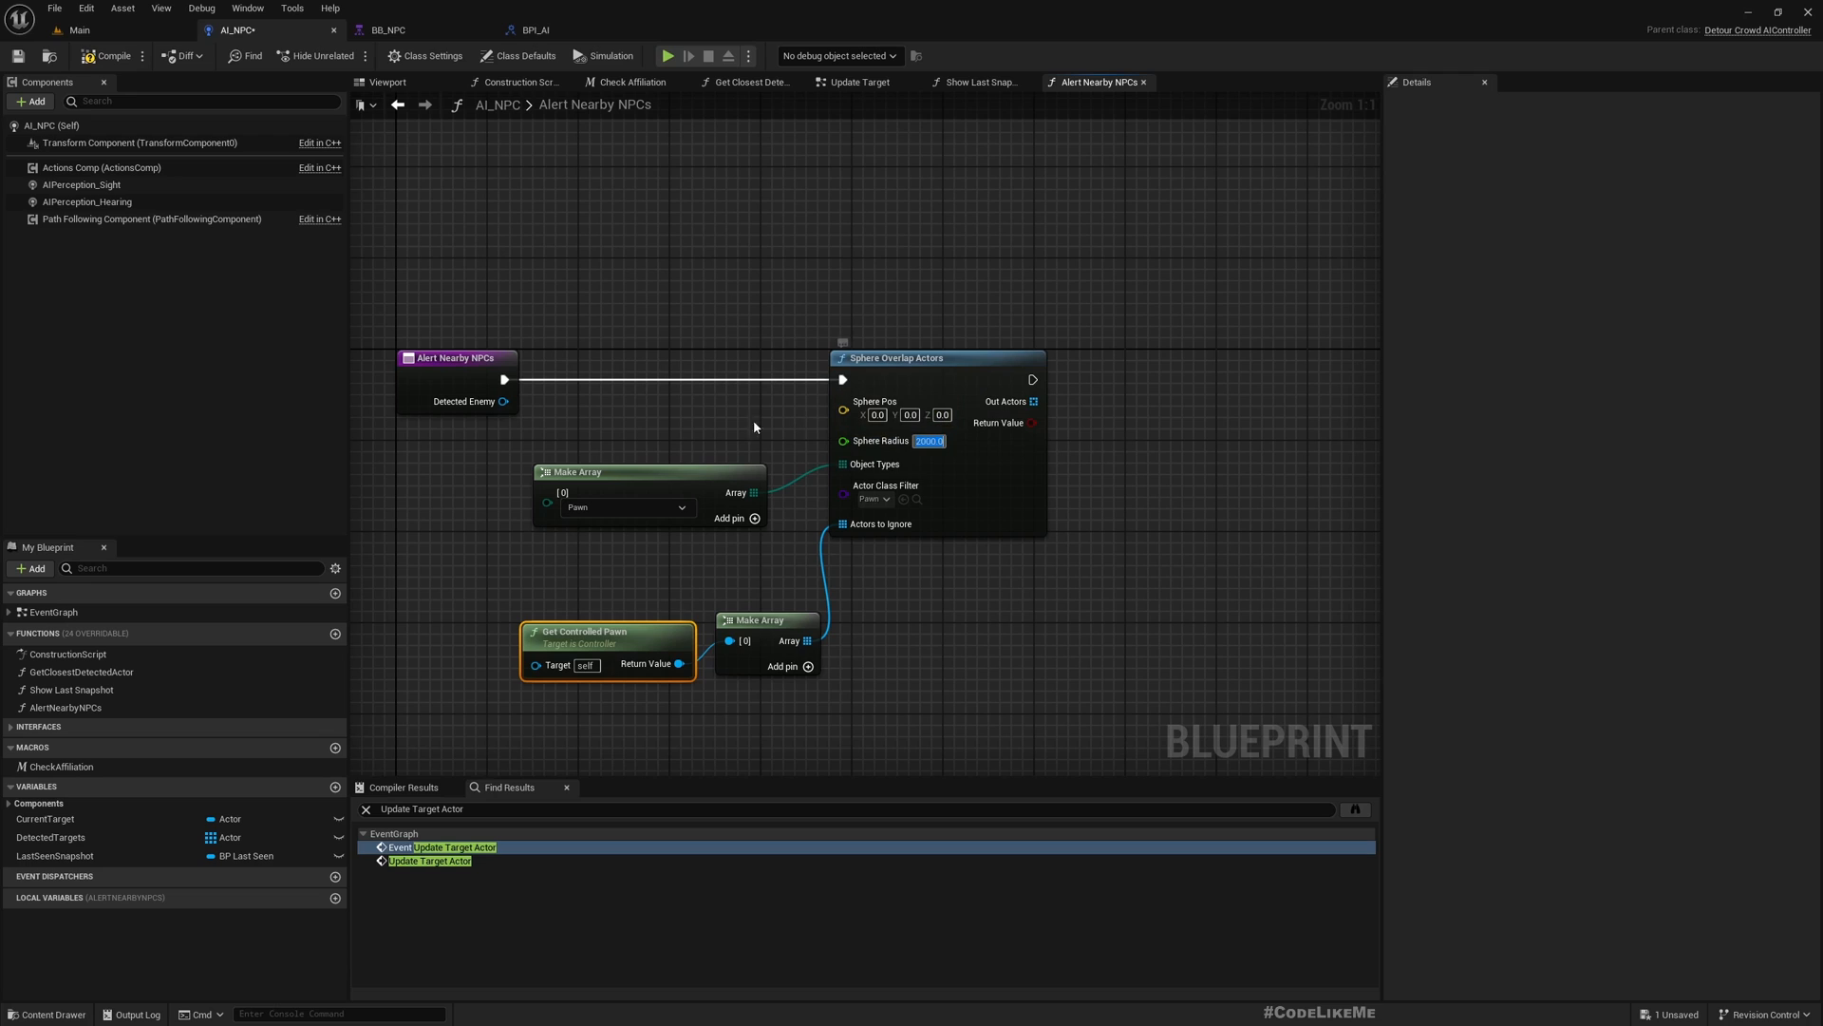
pyautogui.moveTo(522, 628)
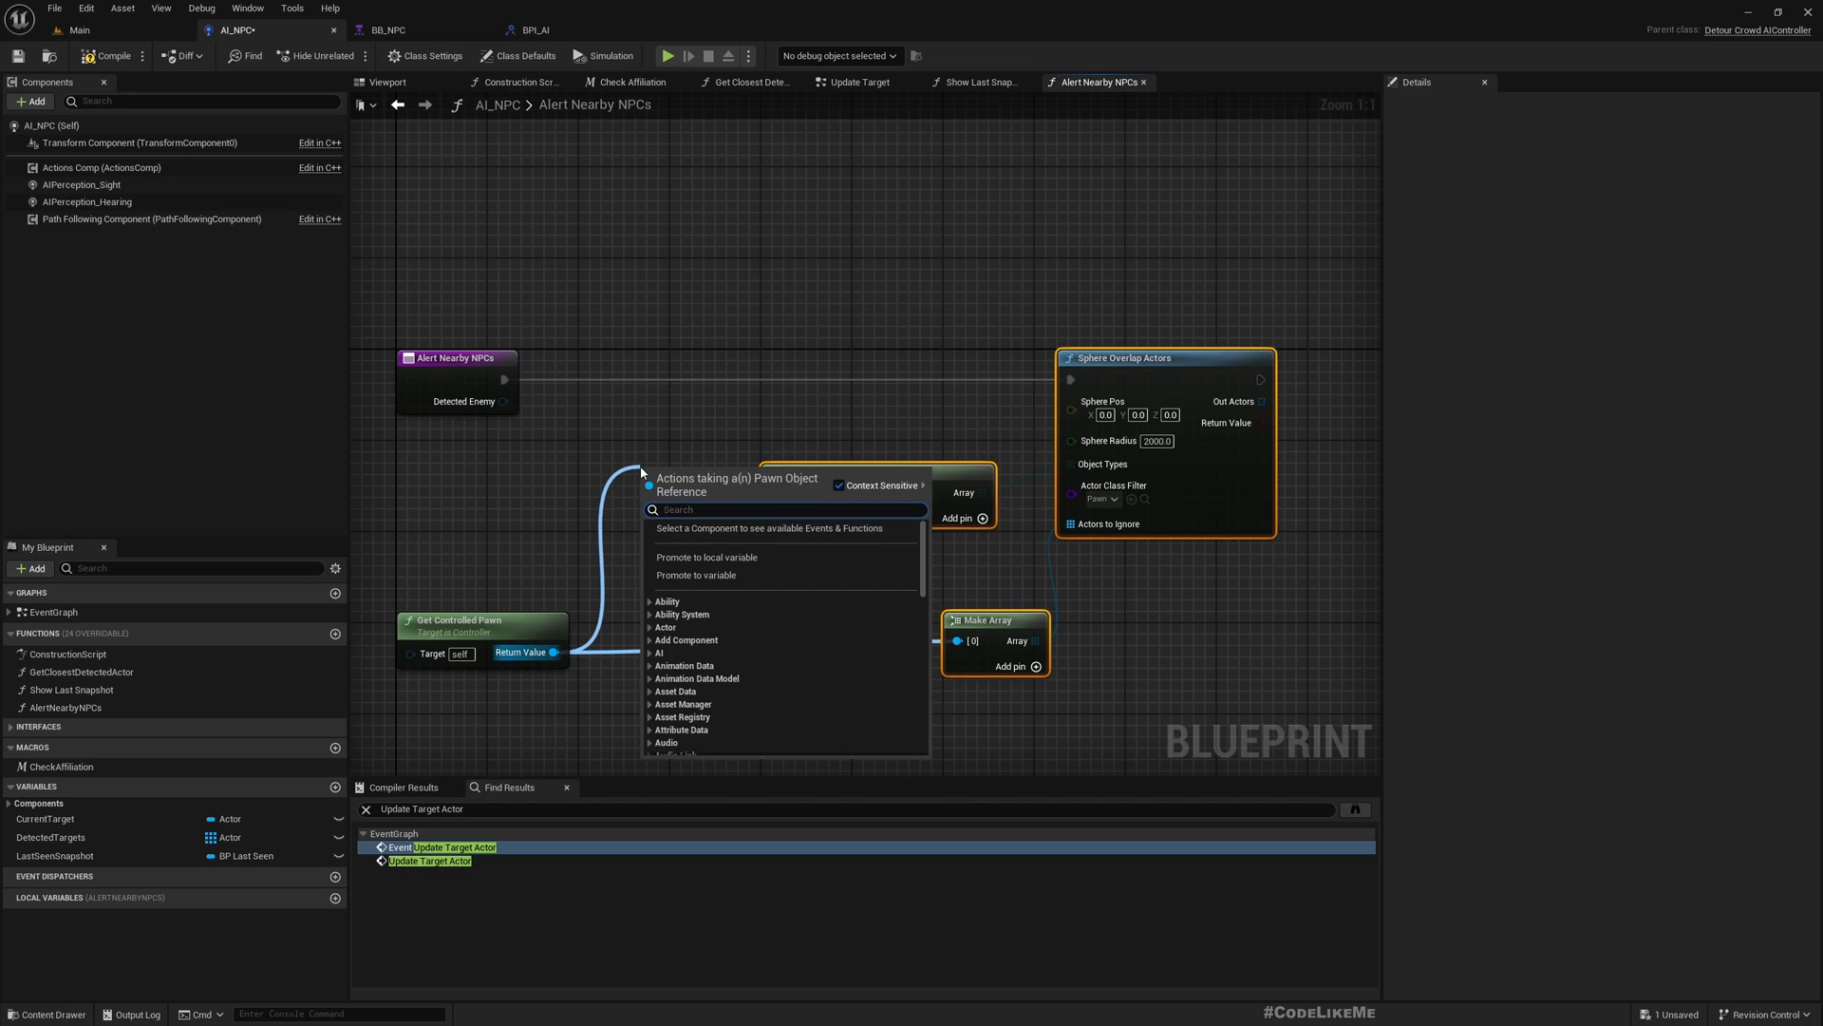
# Step: Add Get Actor Location on the controlled pawn and wire it into Sphere Pos
pyautogui.write('getact')
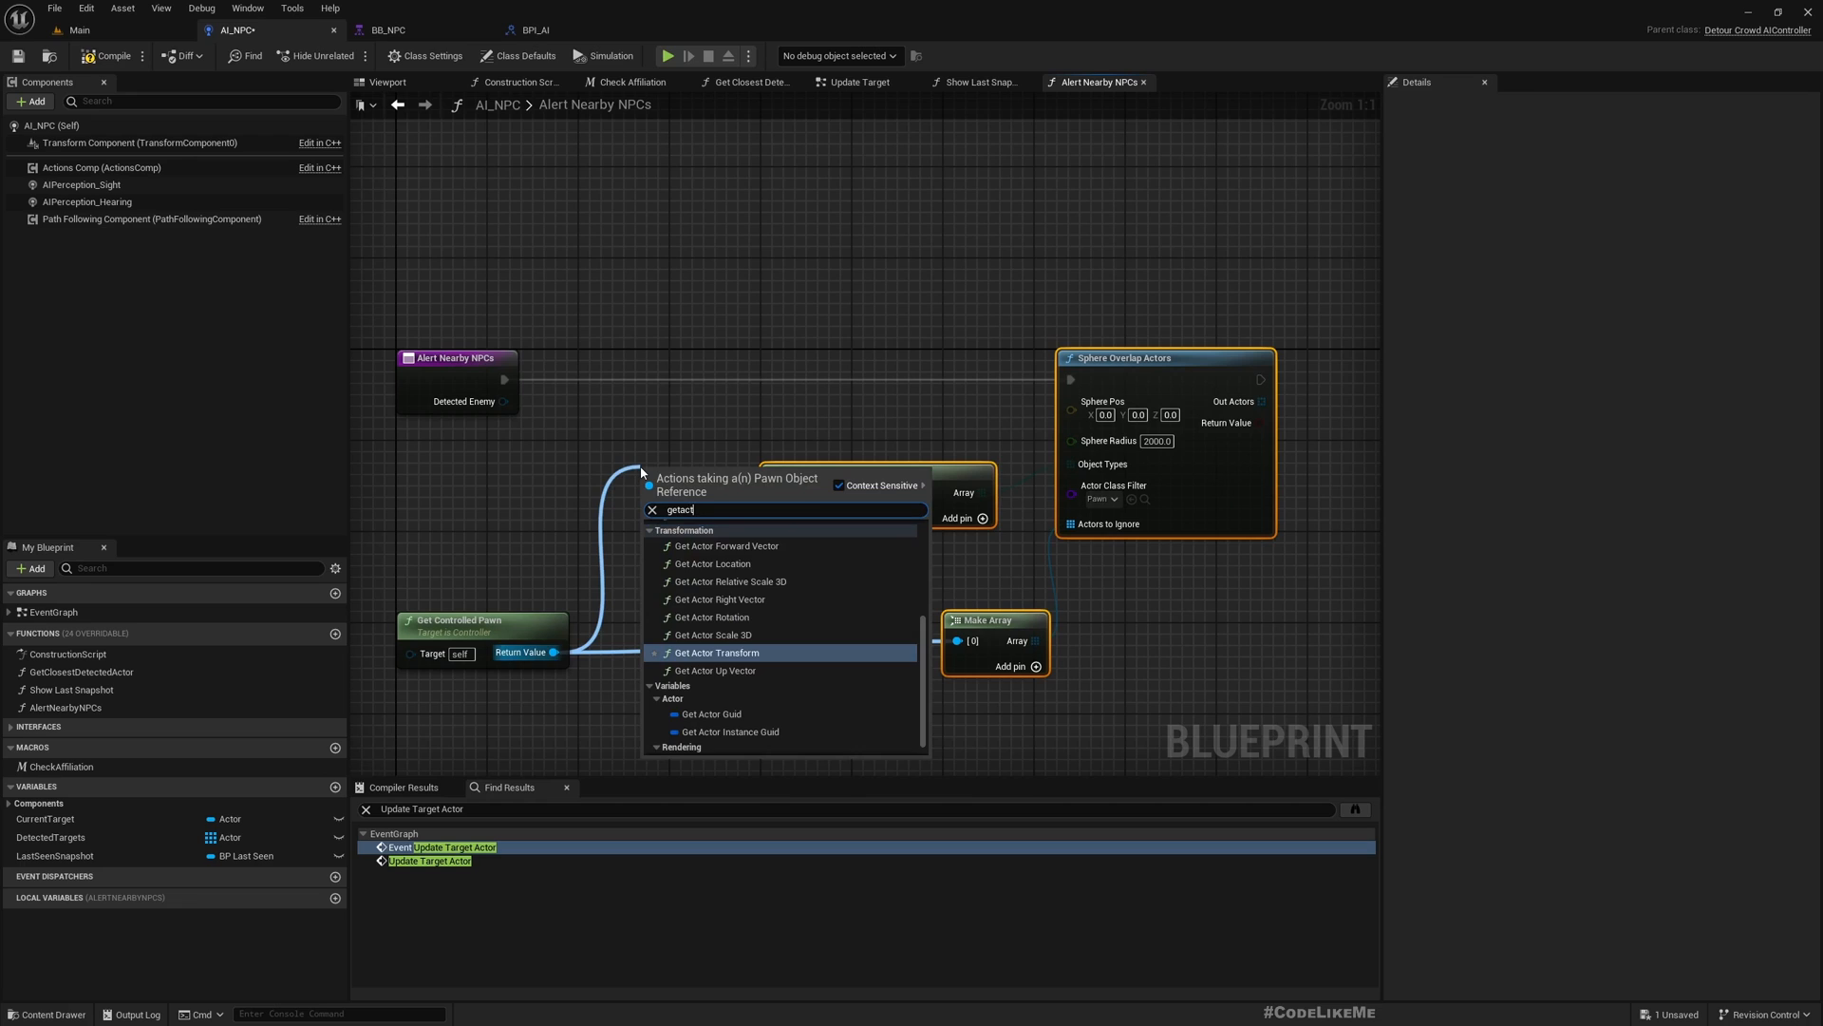
pyautogui.click(714, 563)
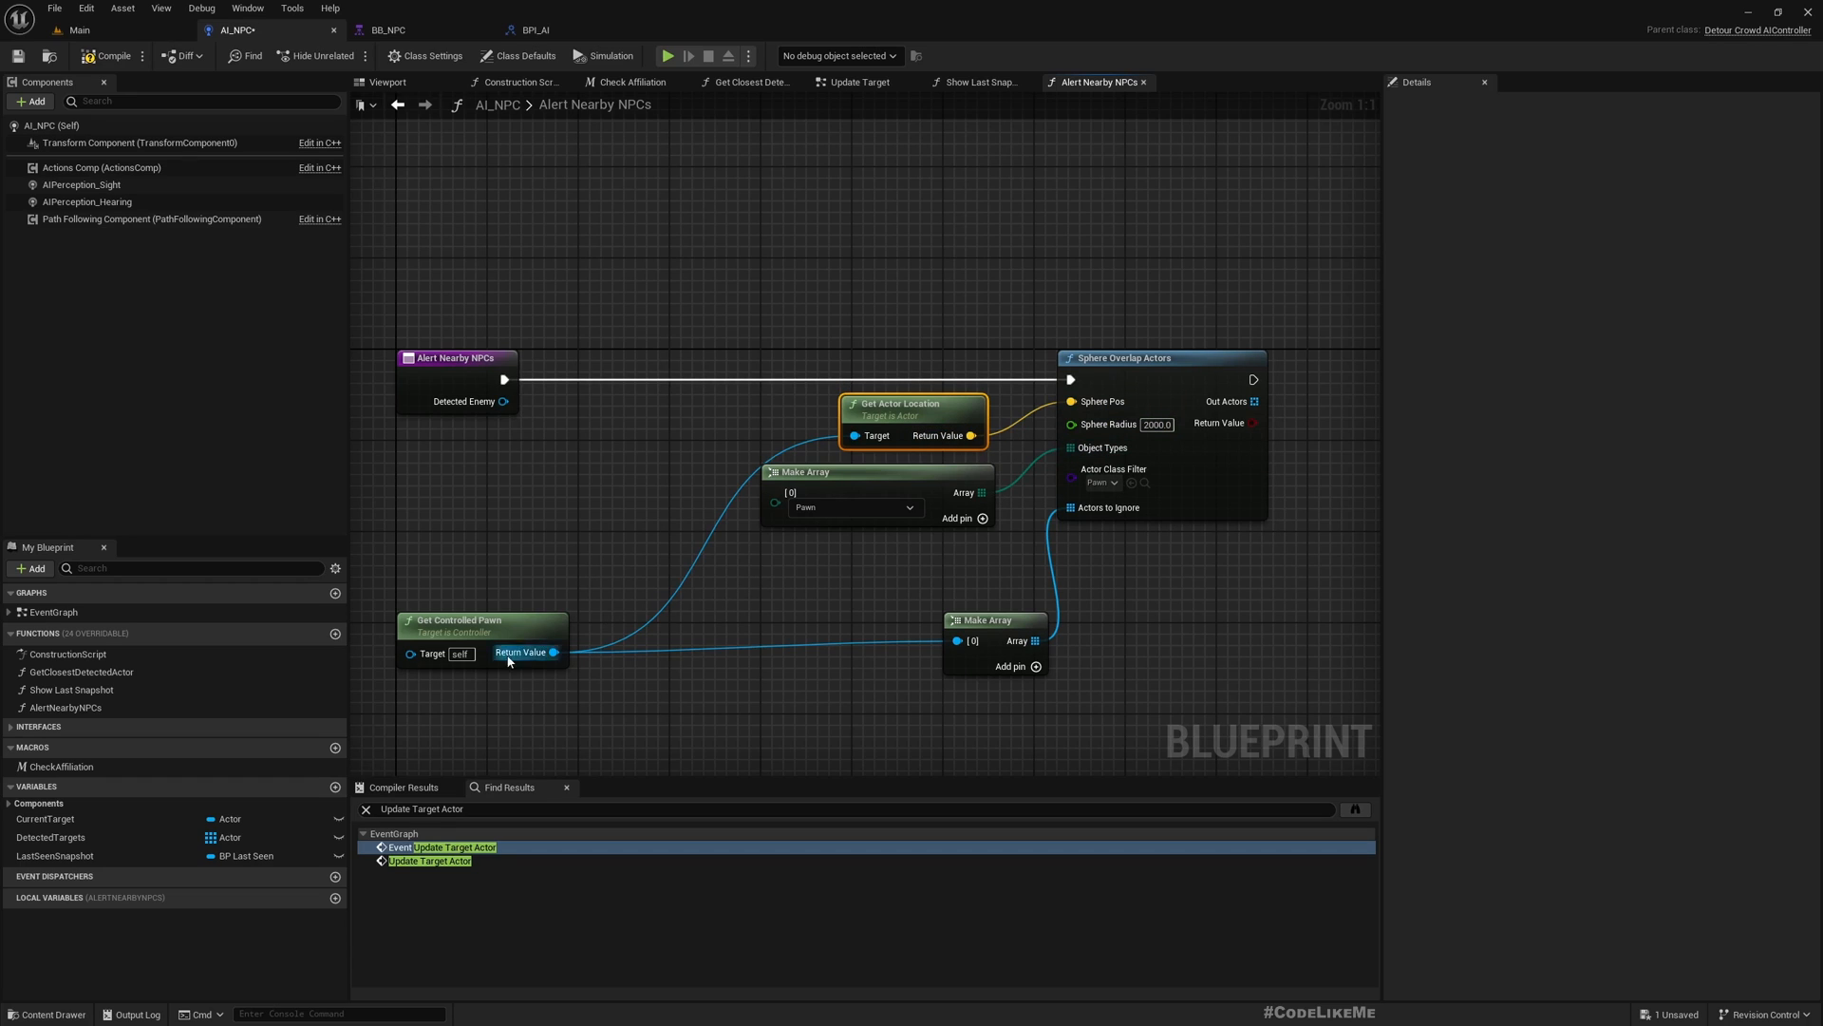
pyautogui.moveTo(962, 574)
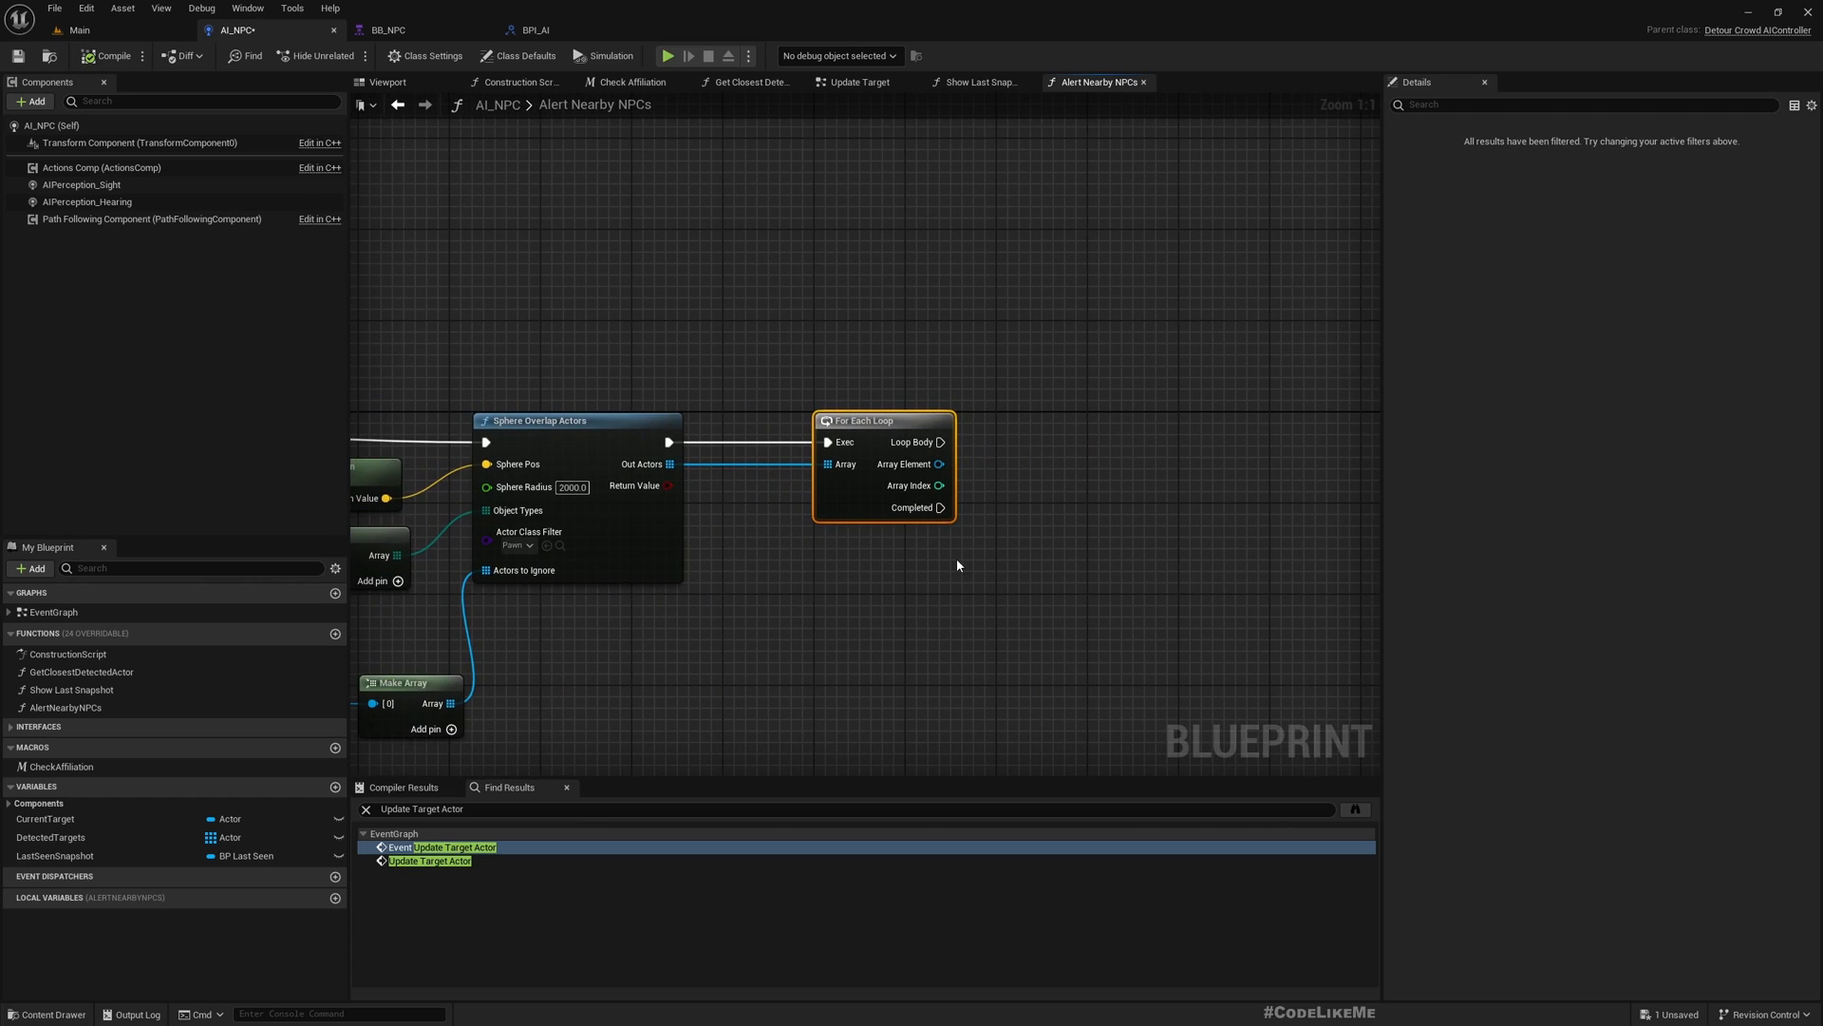
pyautogui.moveTo(734, 332)
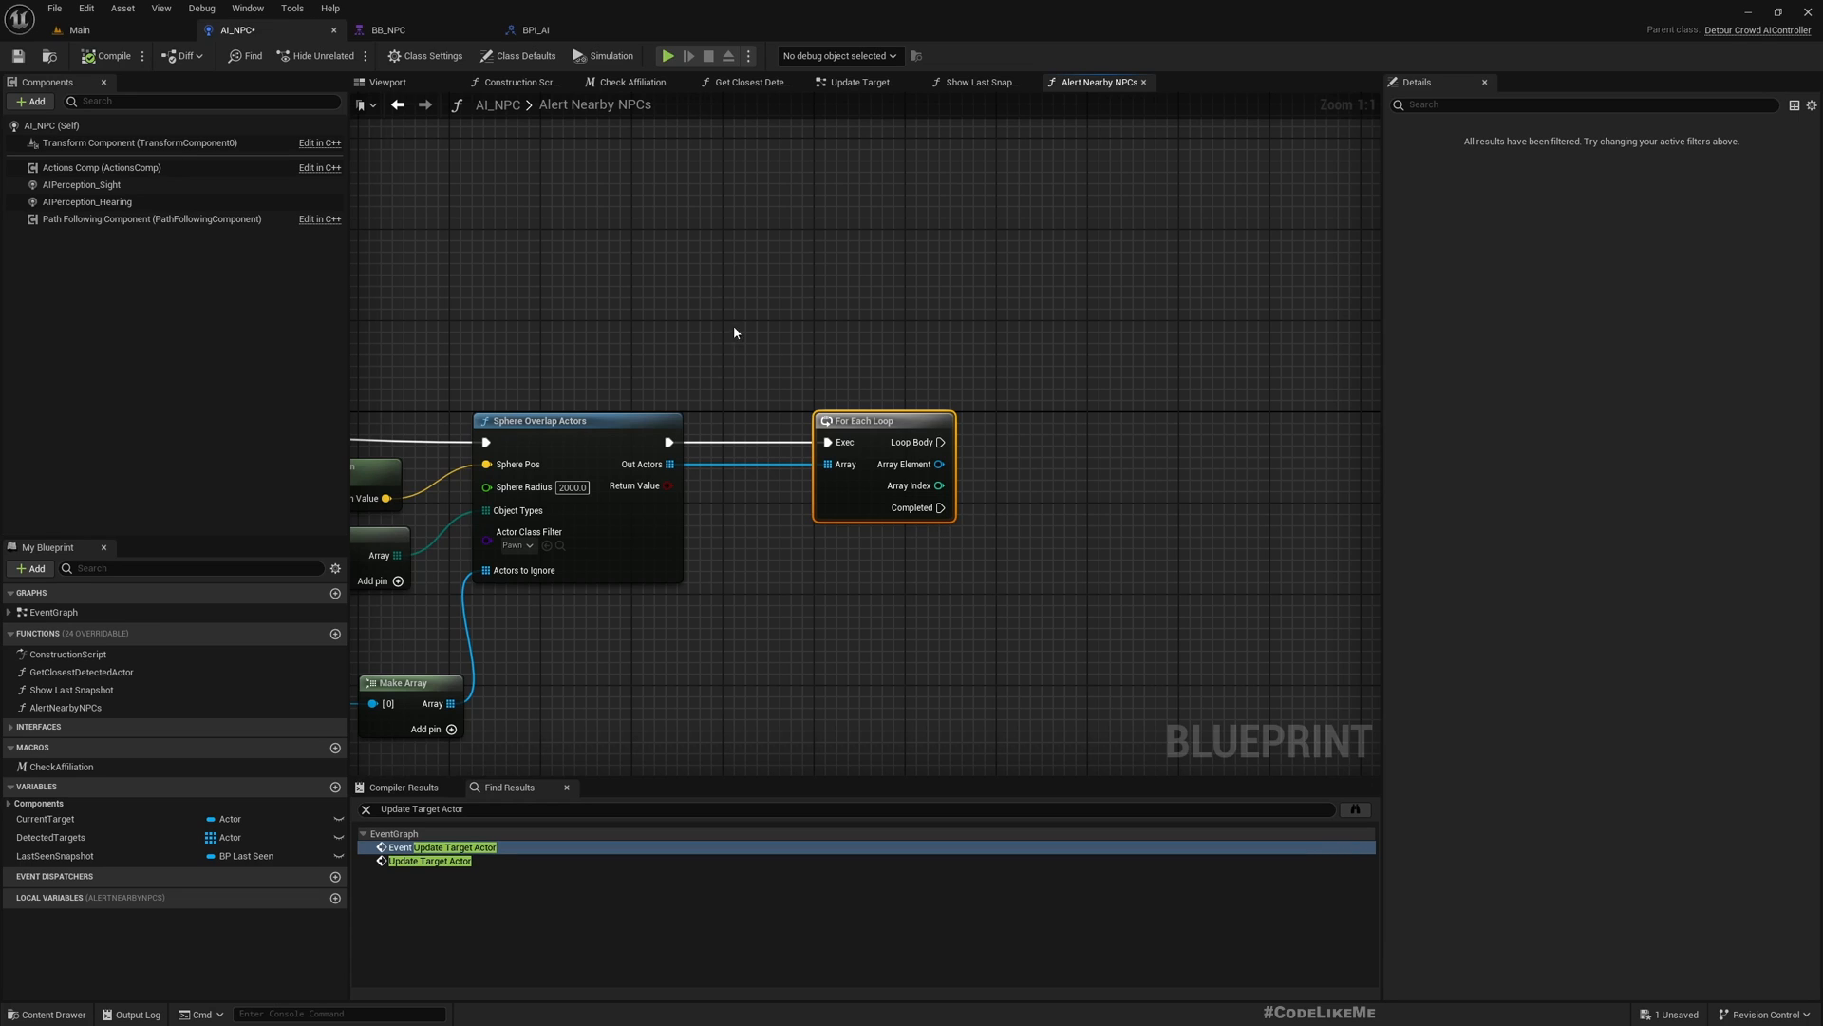
pyautogui.moveTo(238, 29)
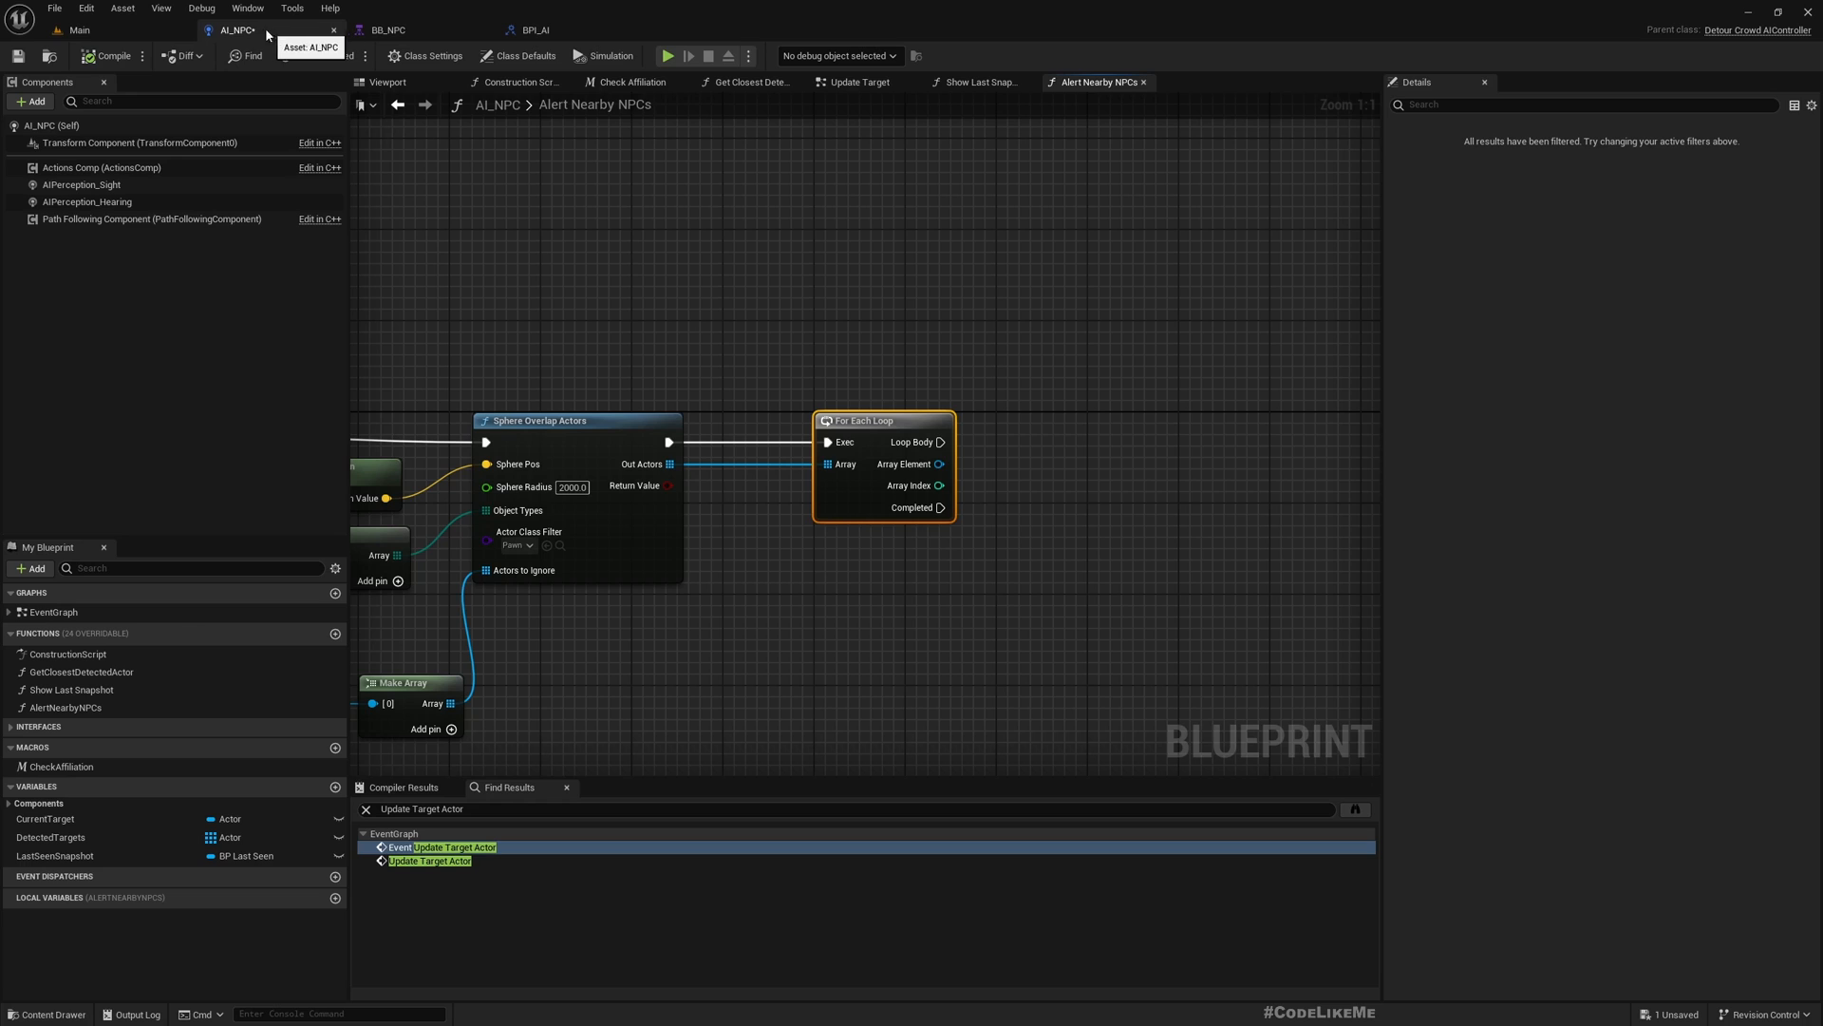
pyautogui.moveTo(938, 485)
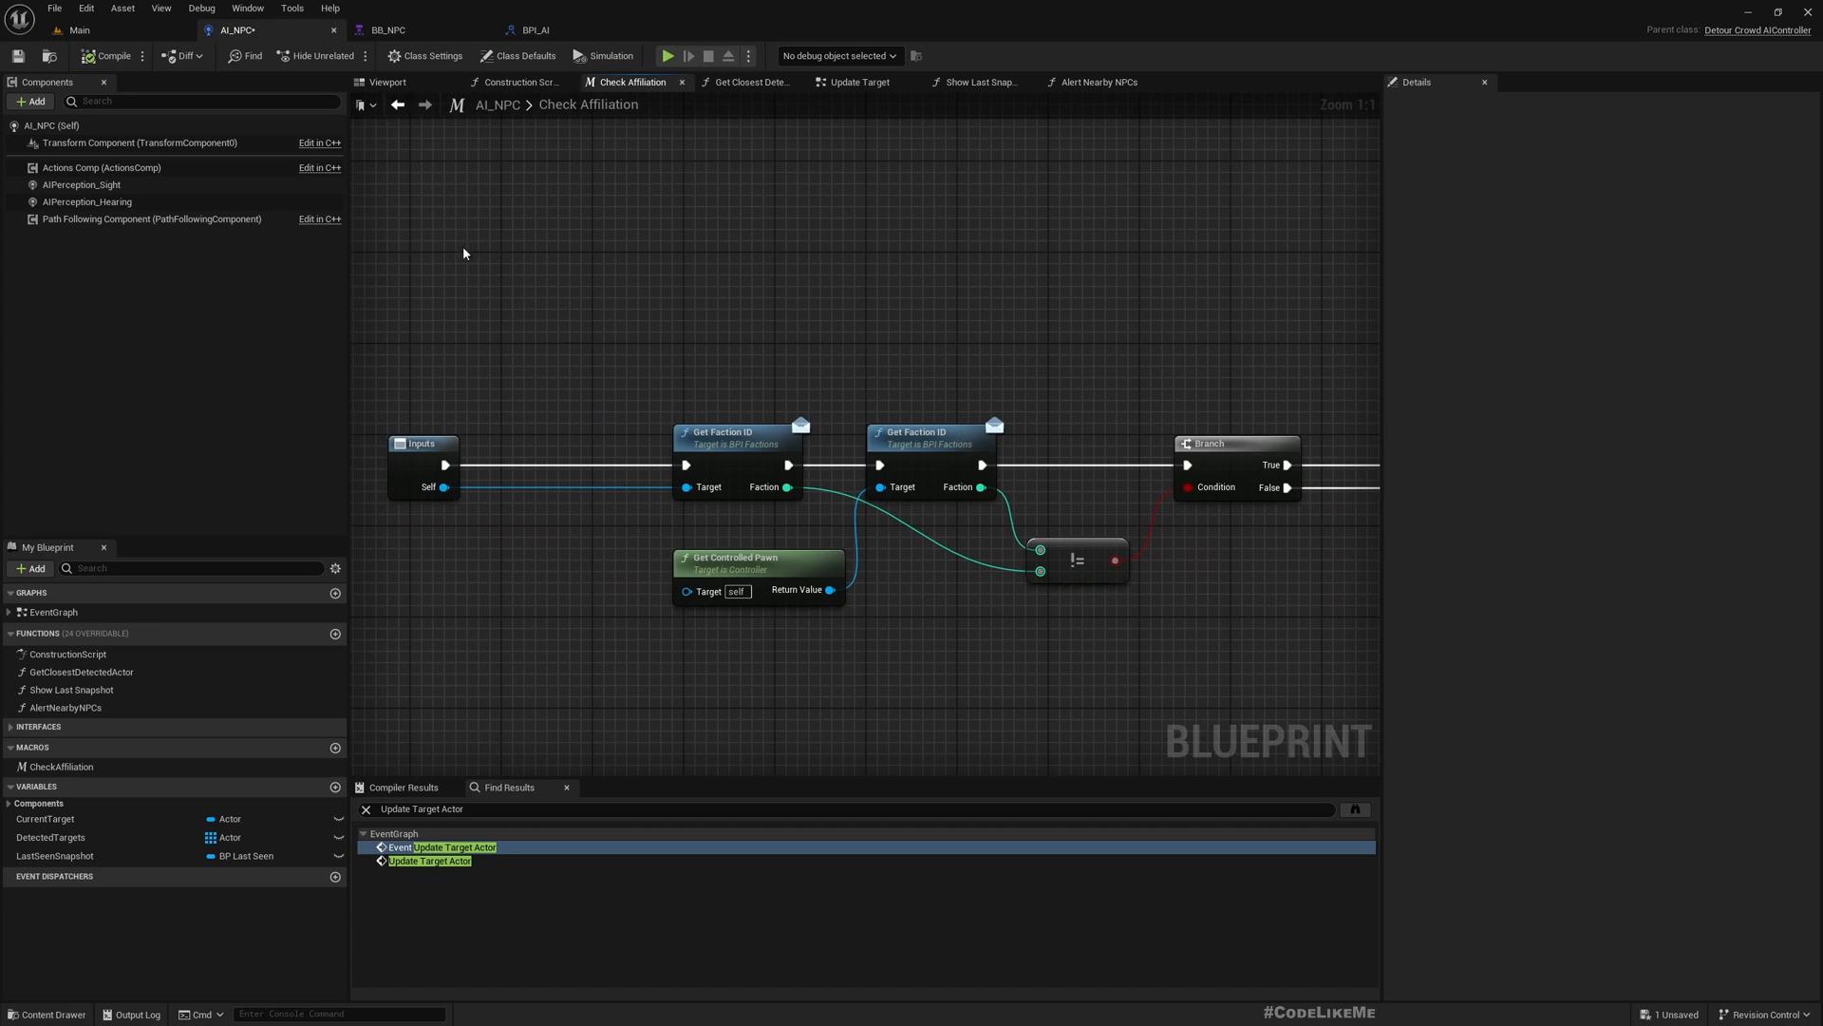
# Step: In Alert Nearby NPCs, call Check Affiliation for each loop Array Element
pyautogui.moveTo(814, 465); pyautogui.dragTo(639, 465)
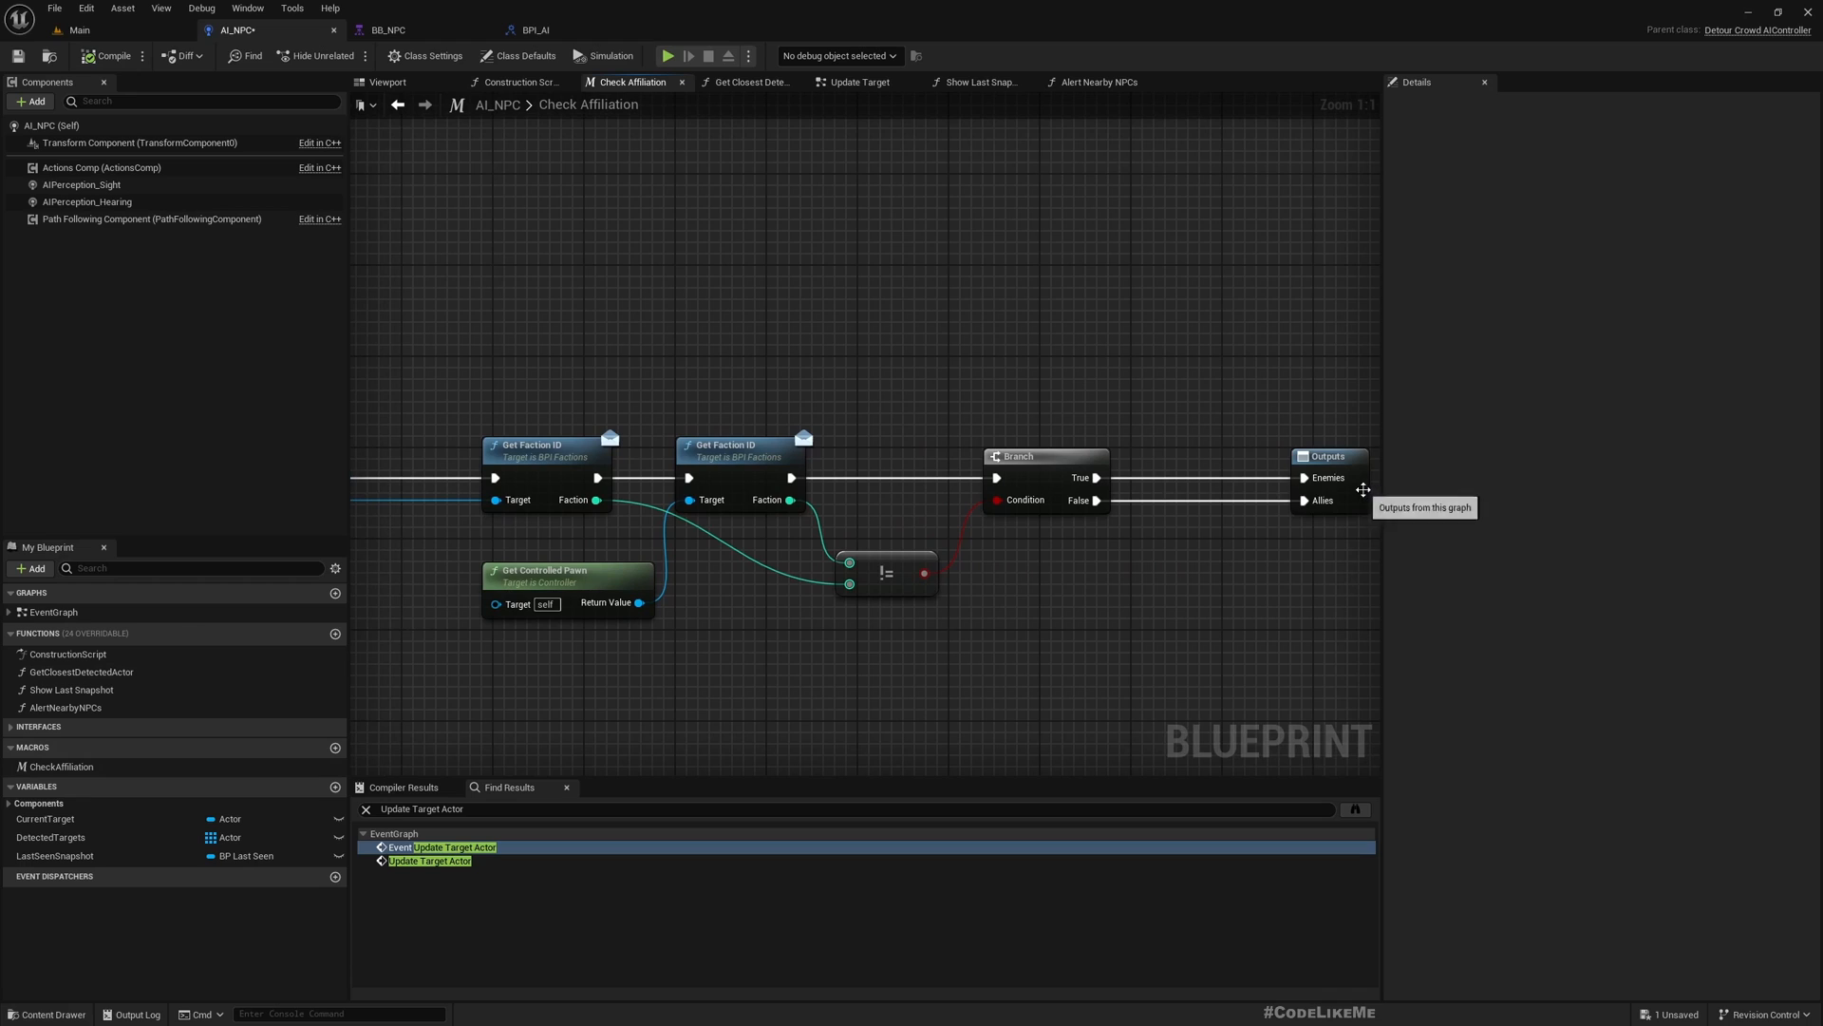
pyautogui.moveTo(1091, 82)
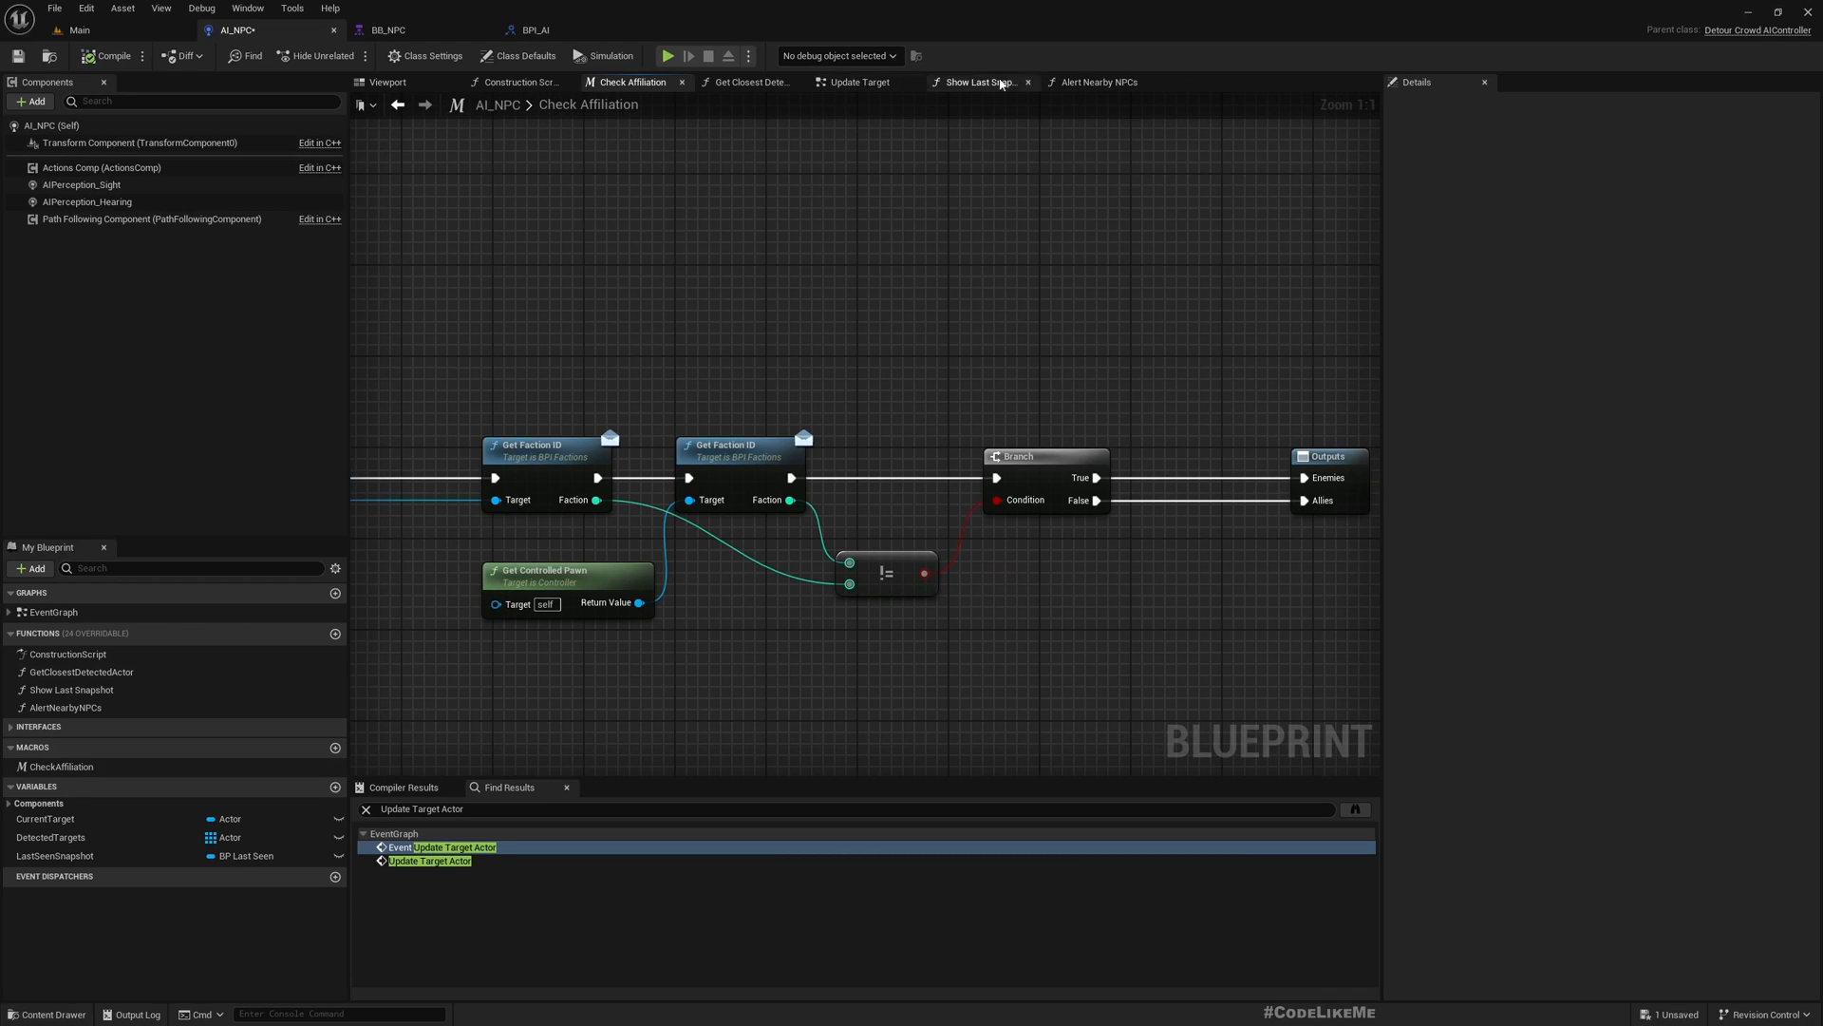
pyautogui.click(1095, 82)
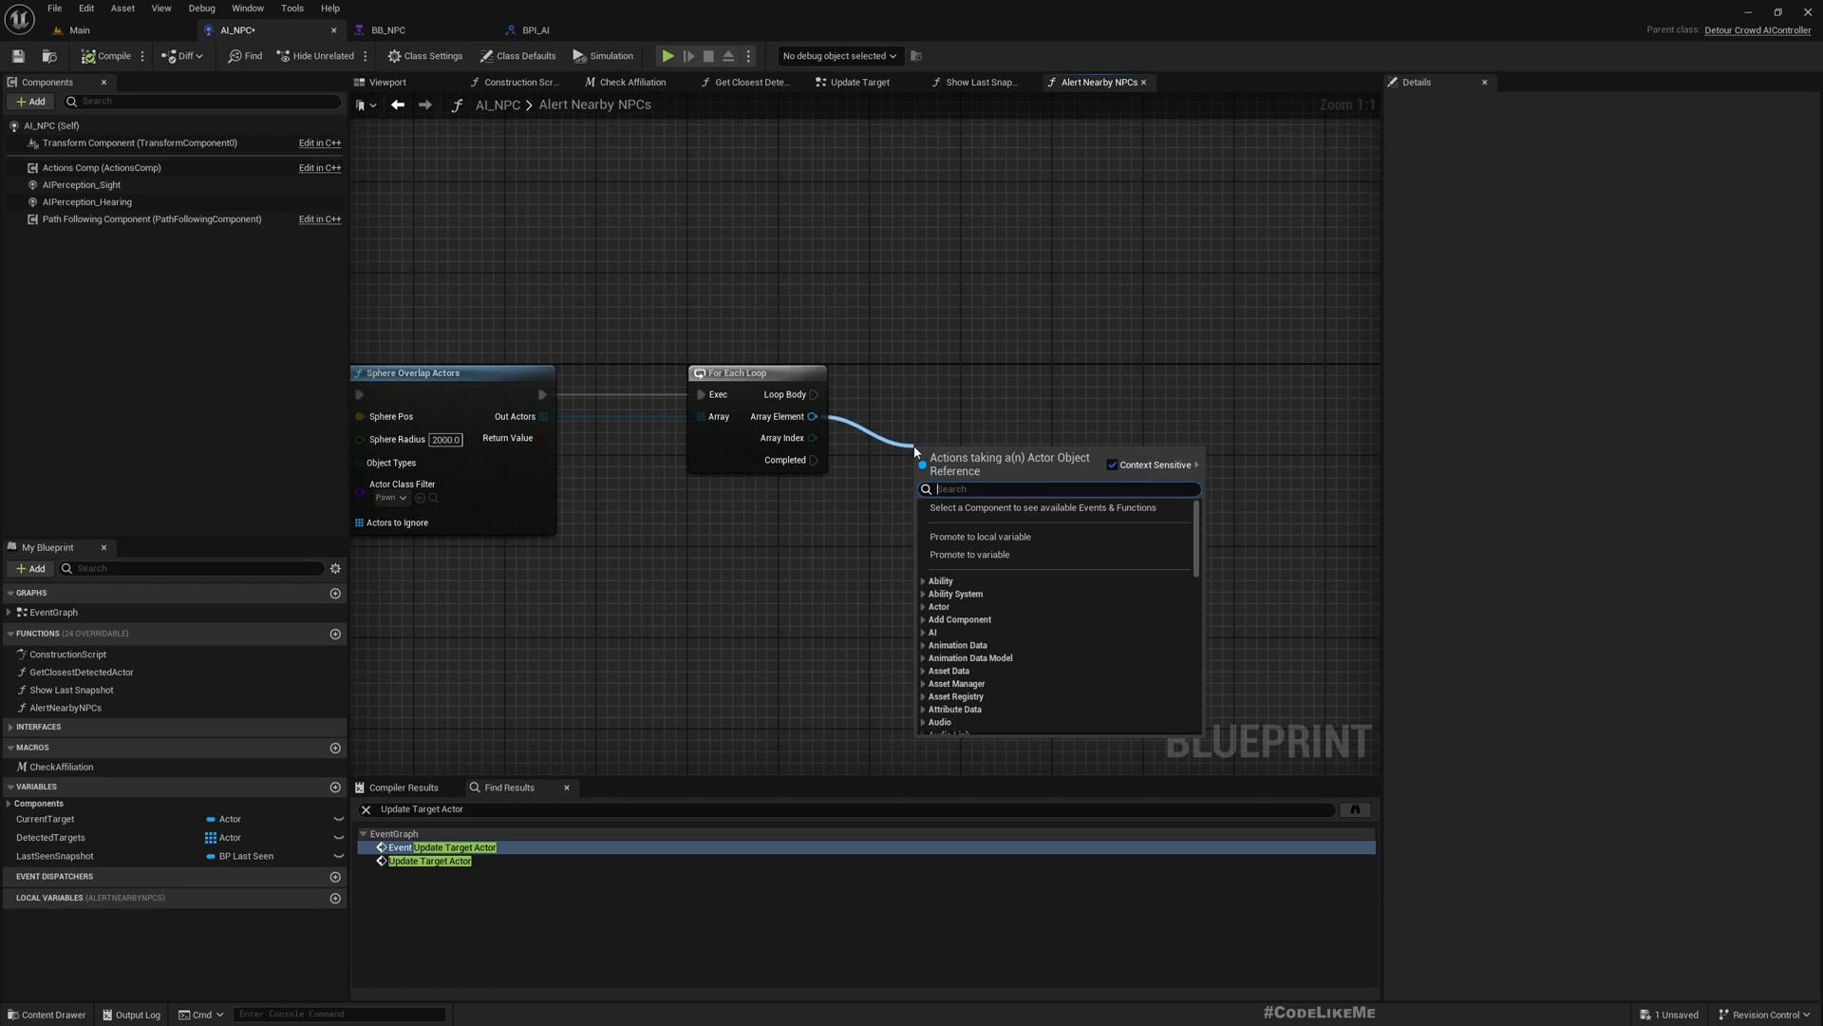
pyautogui.write('checkaff')
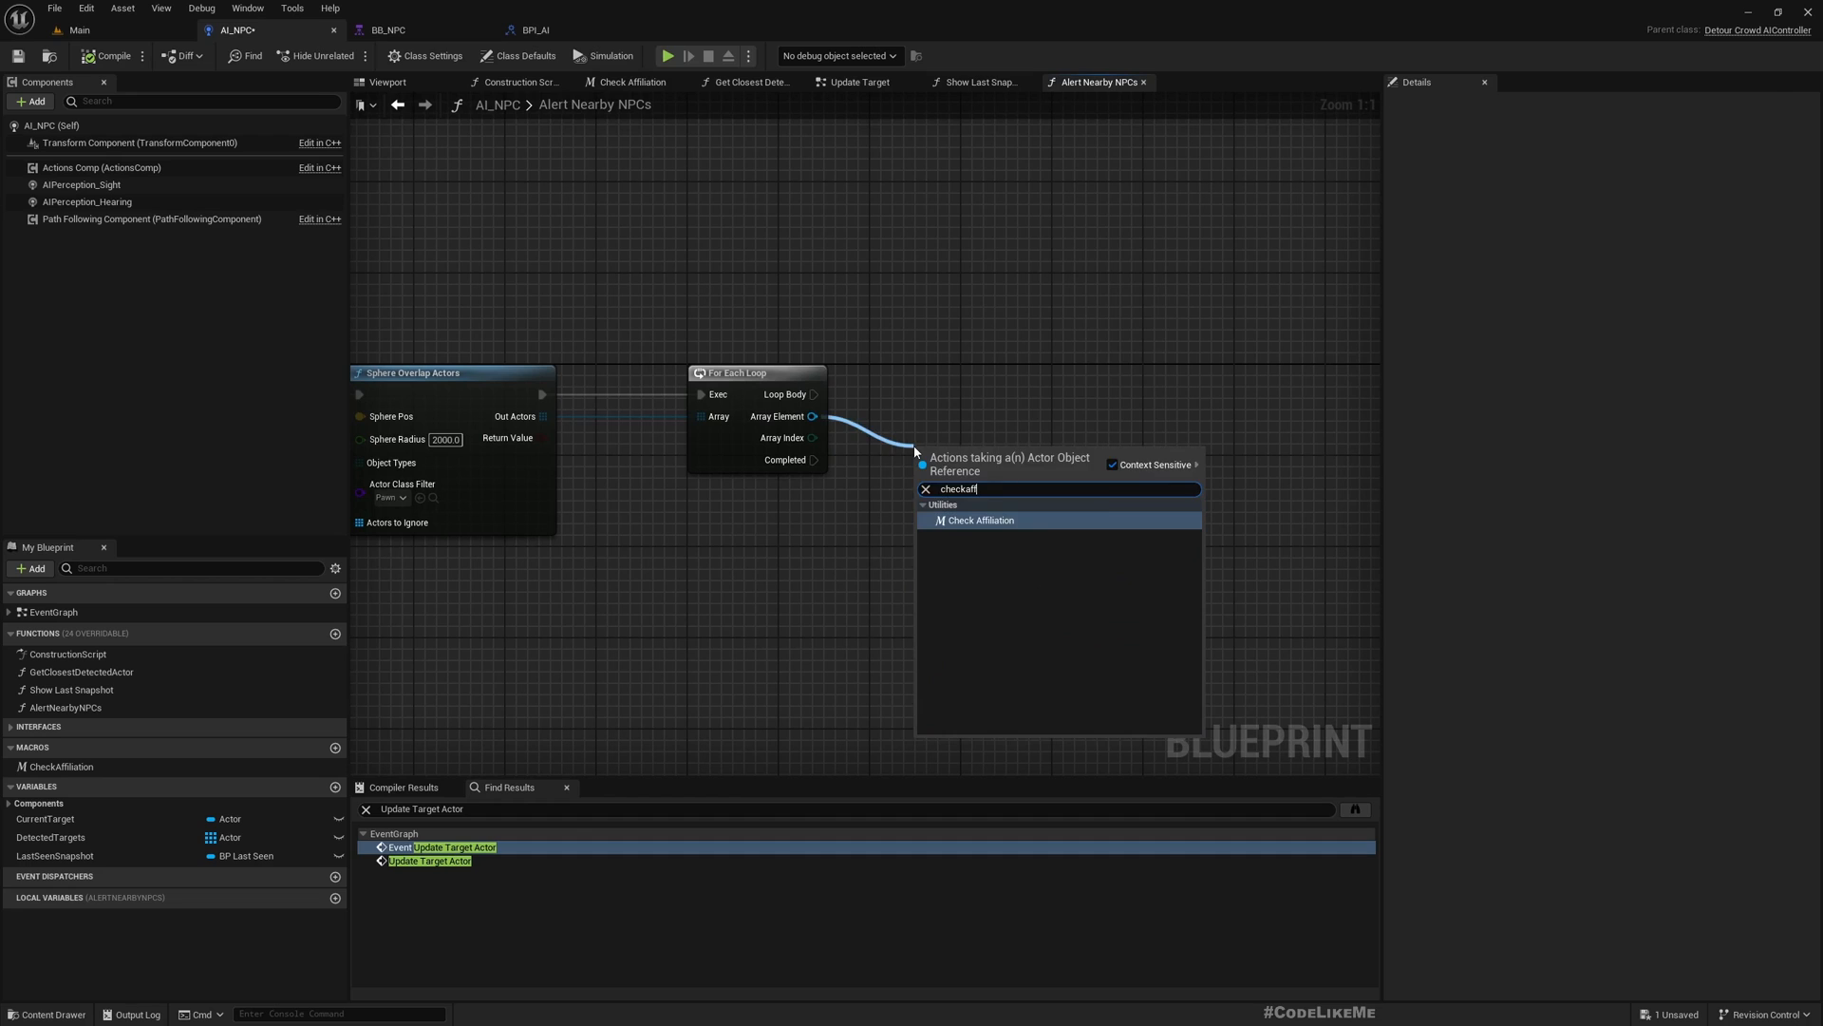
pyautogui.click(979, 520)
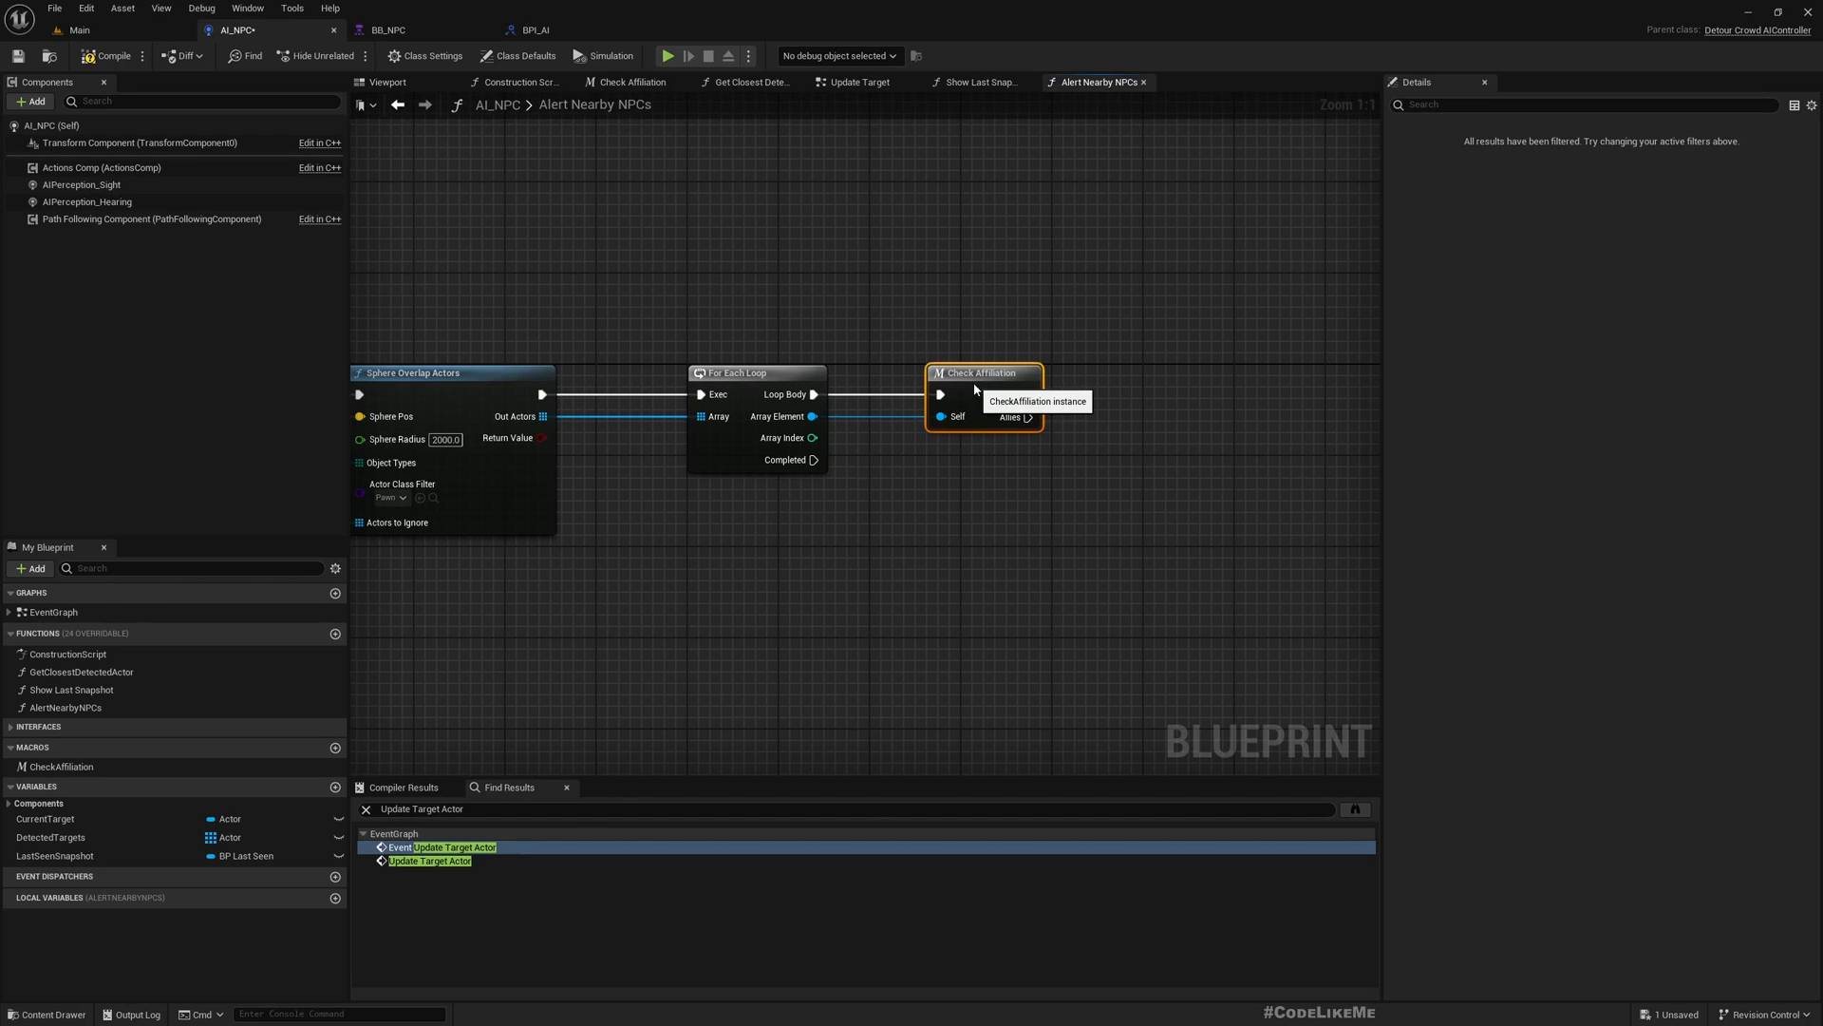
# Step: Rename the Check Affiliation function's Self input to TargetActor
pyautogui.click(631, 82)
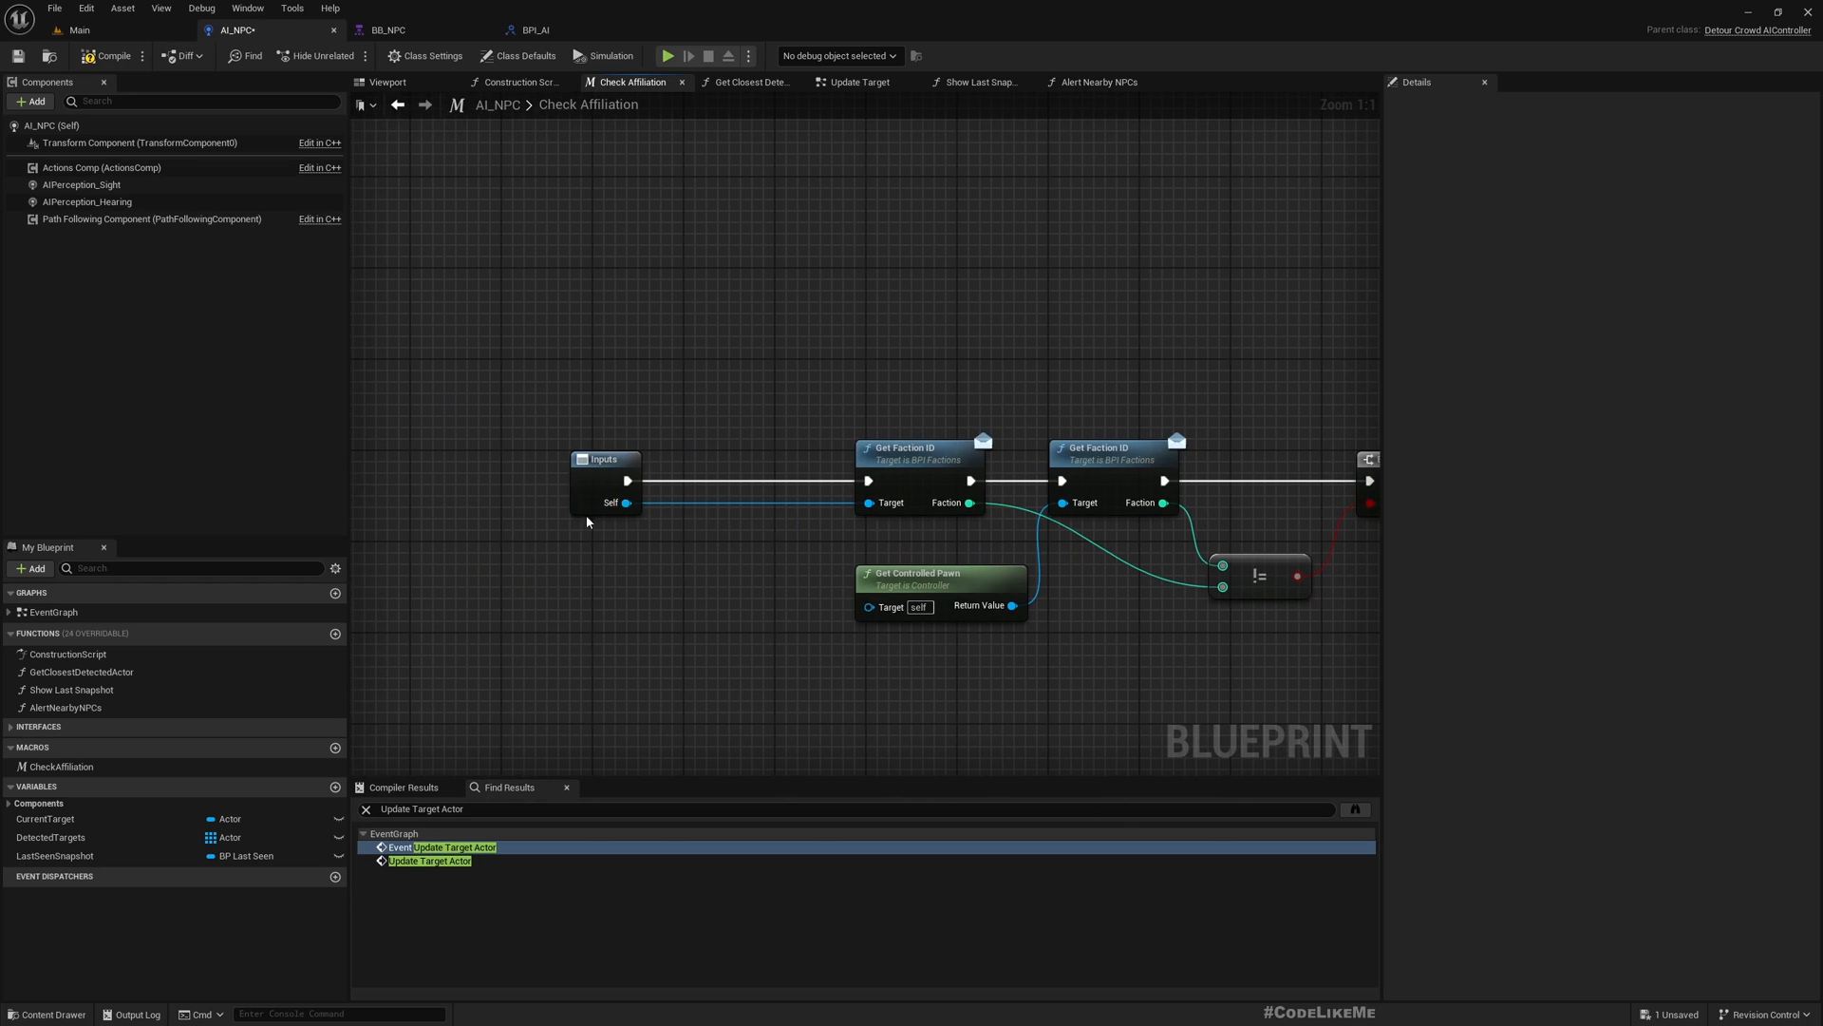
pyautogui.click(604, 458)
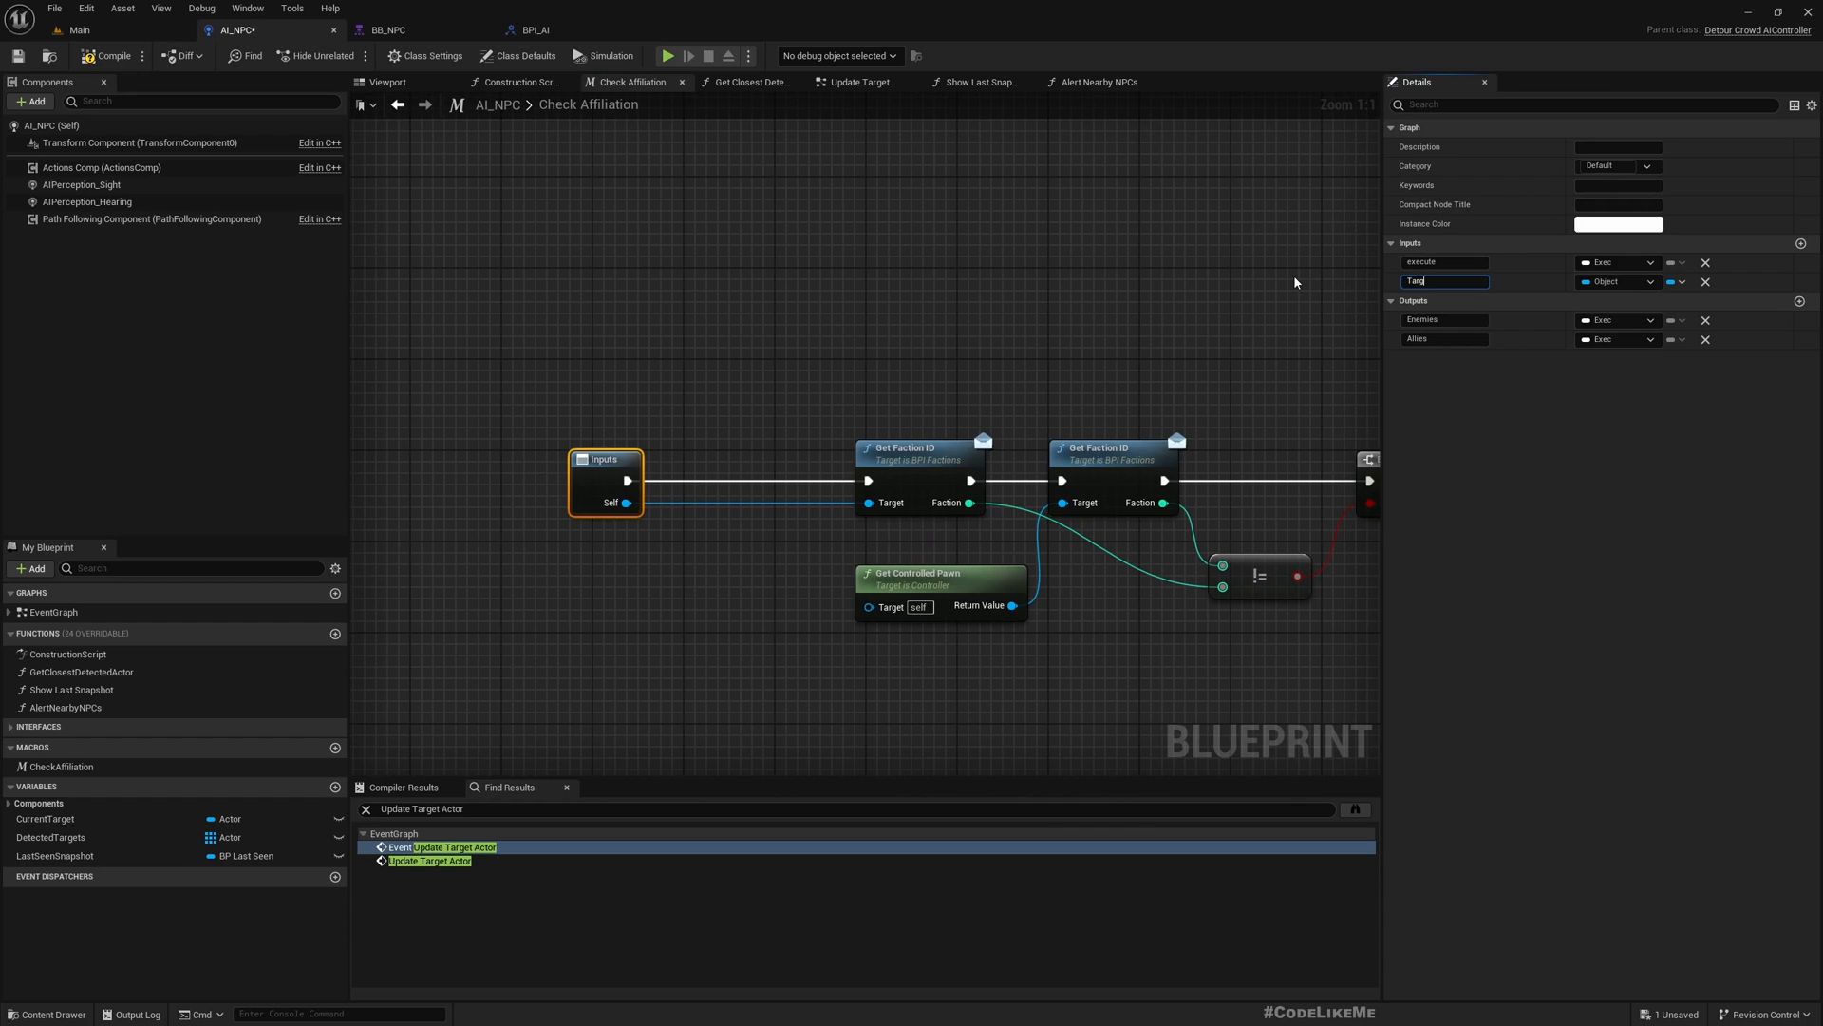
pyautogui.write('TargetActor')
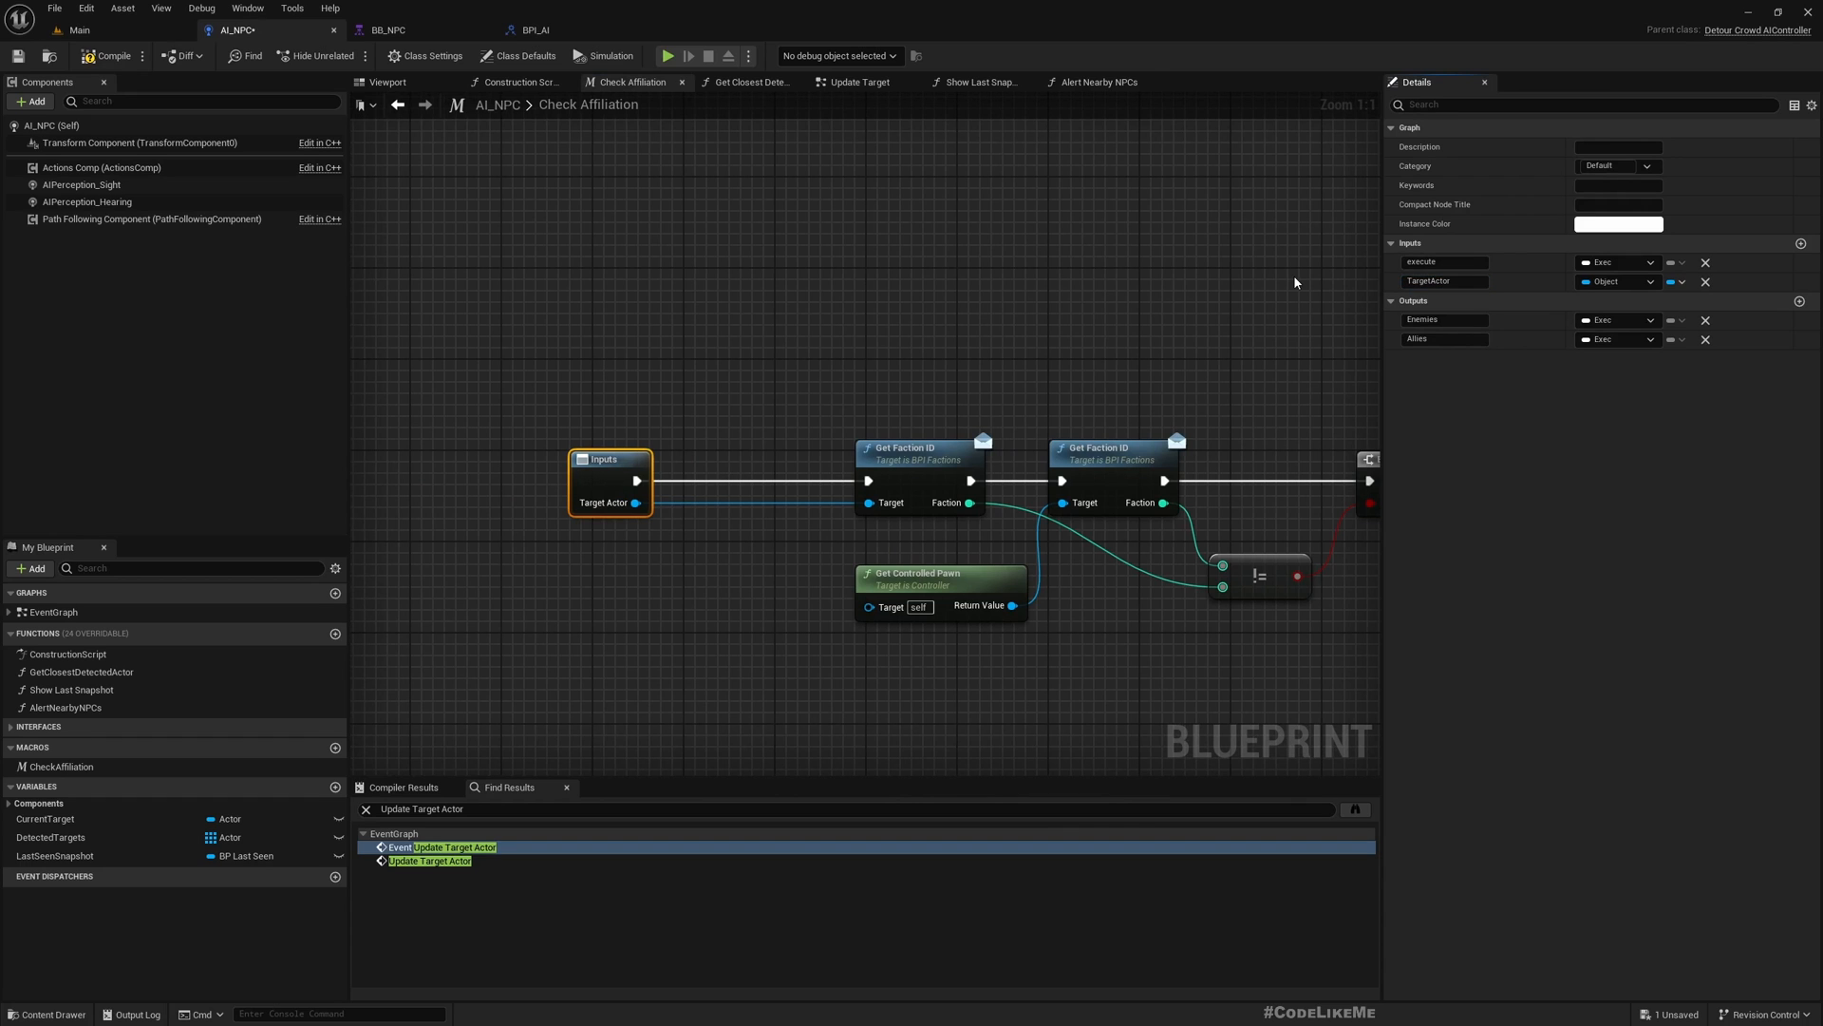
pyautogui.click(1093, 82)
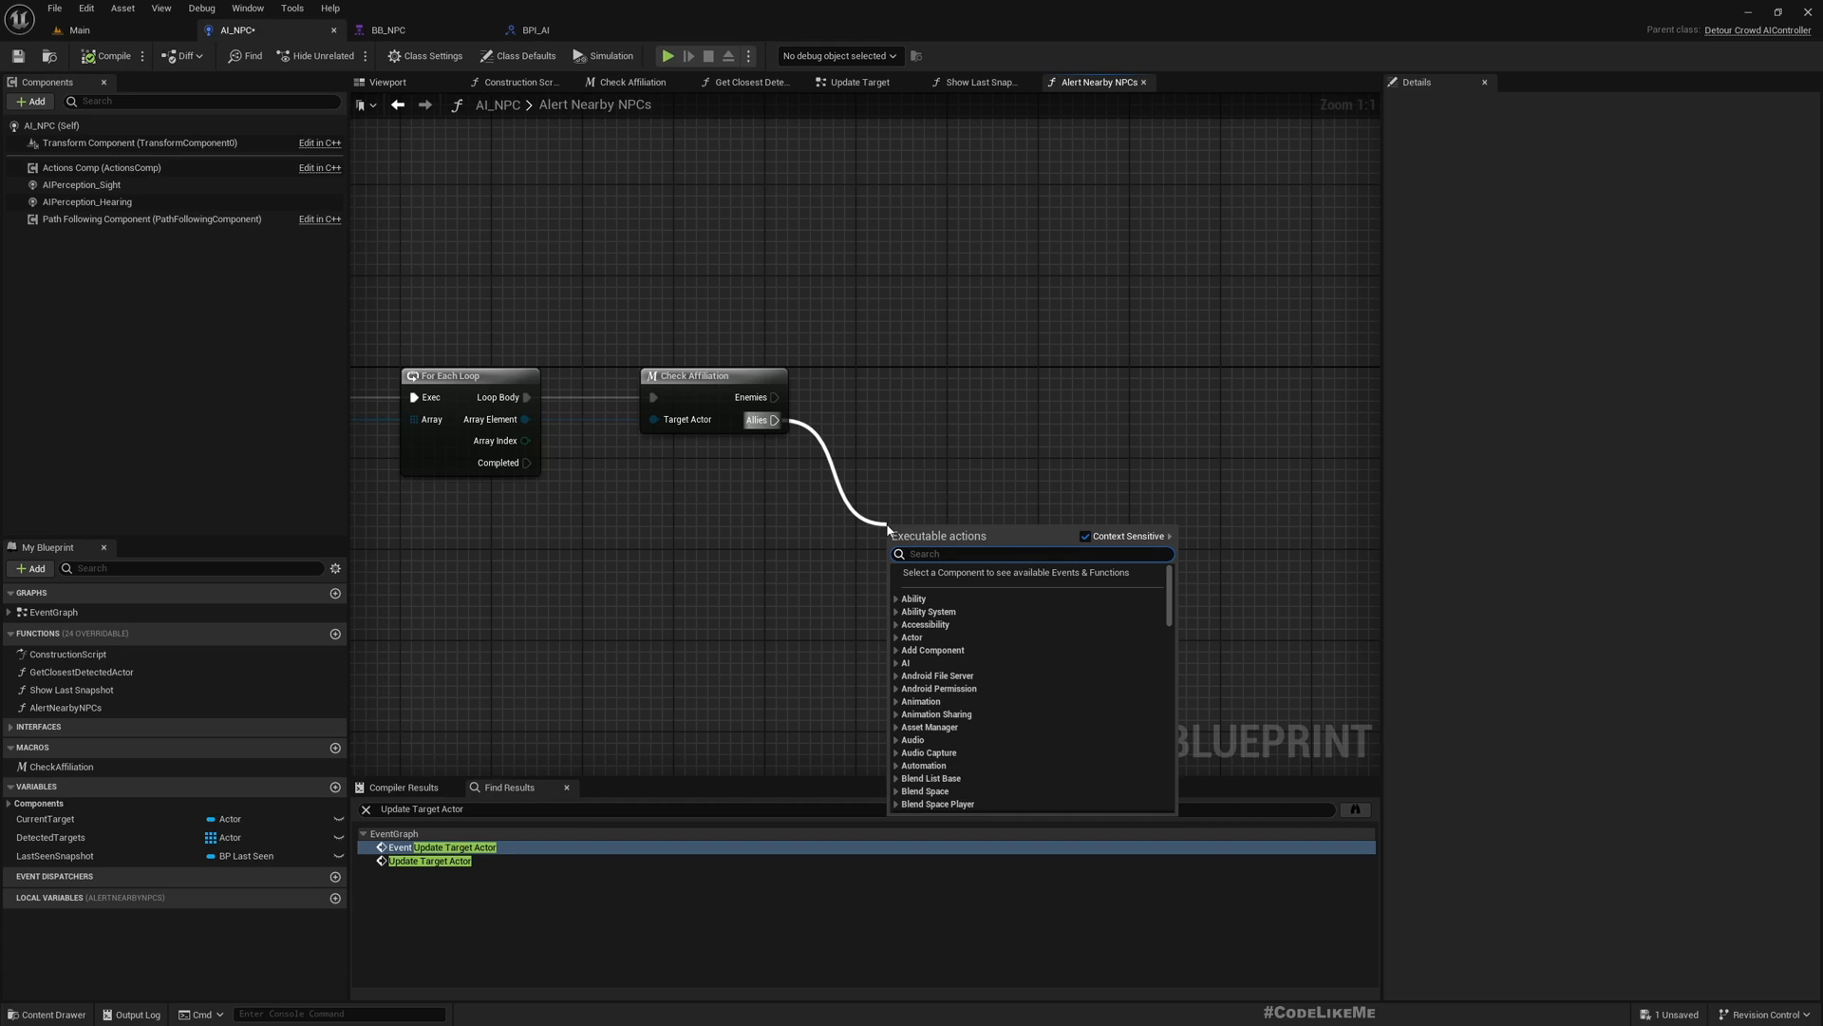
pyautogui.moveTo(768, 221)
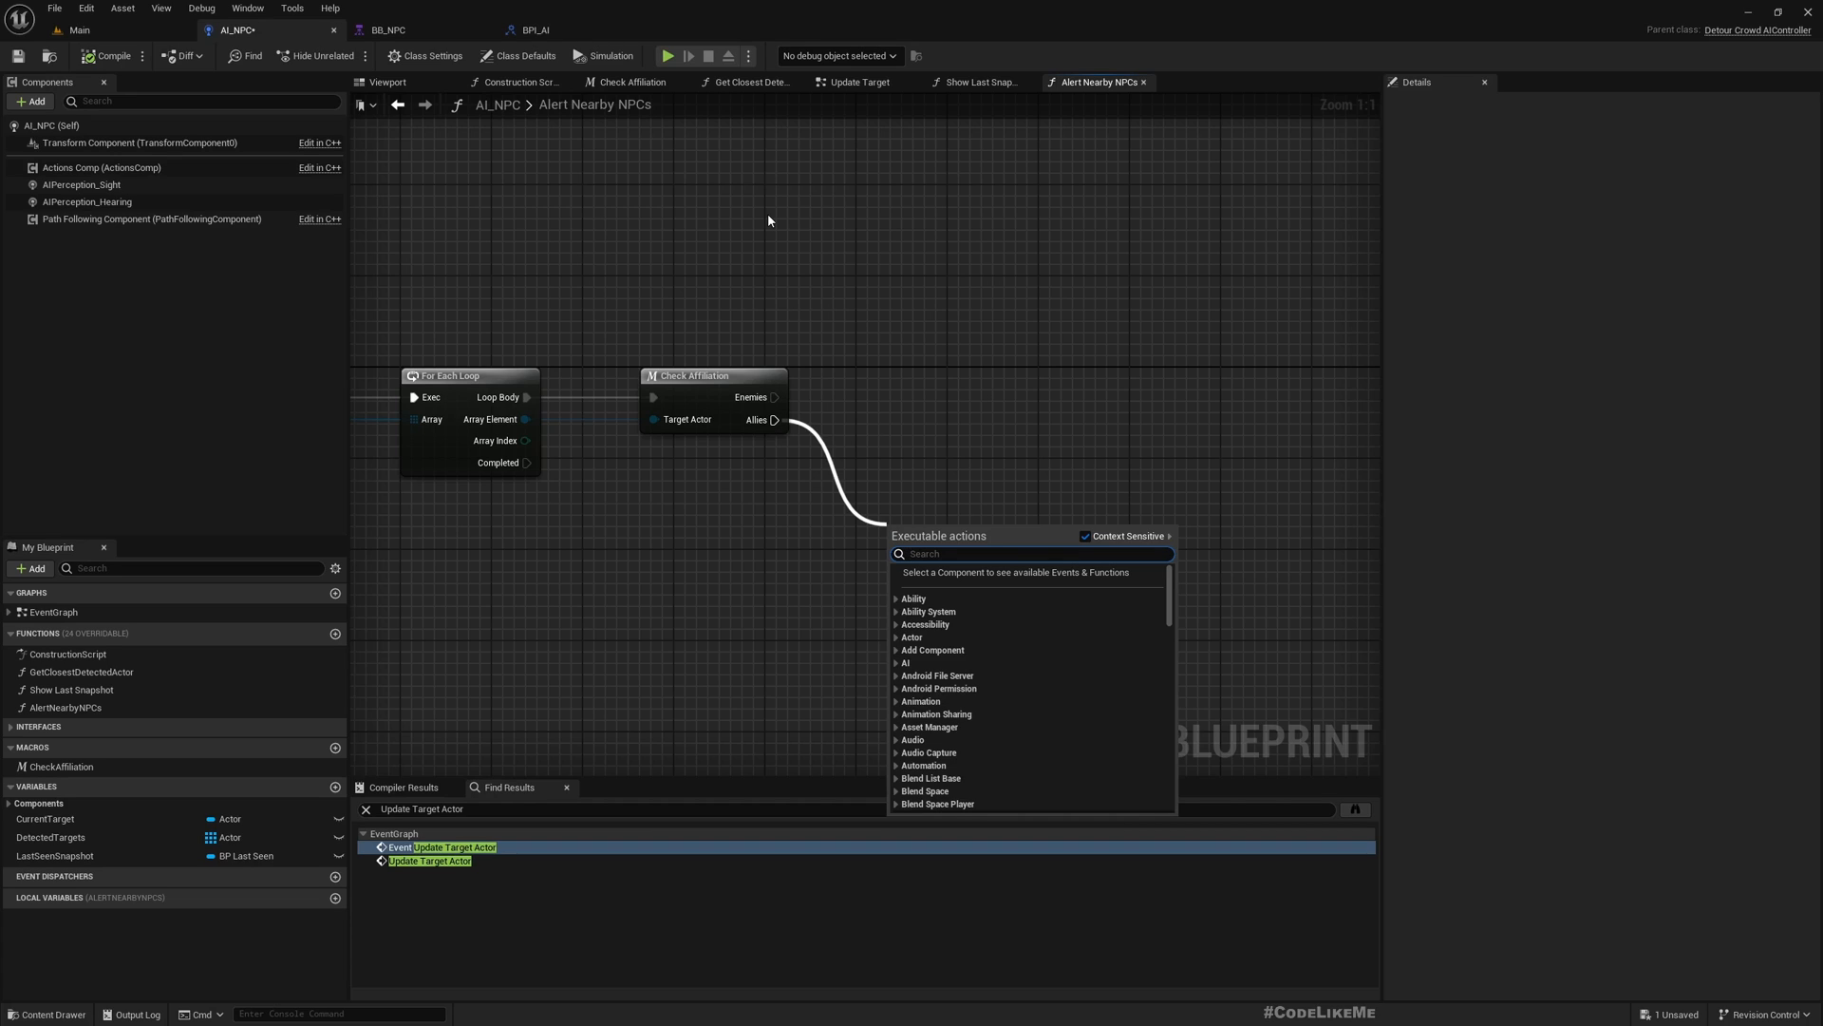
pyautogui.moveTo(917, 399)
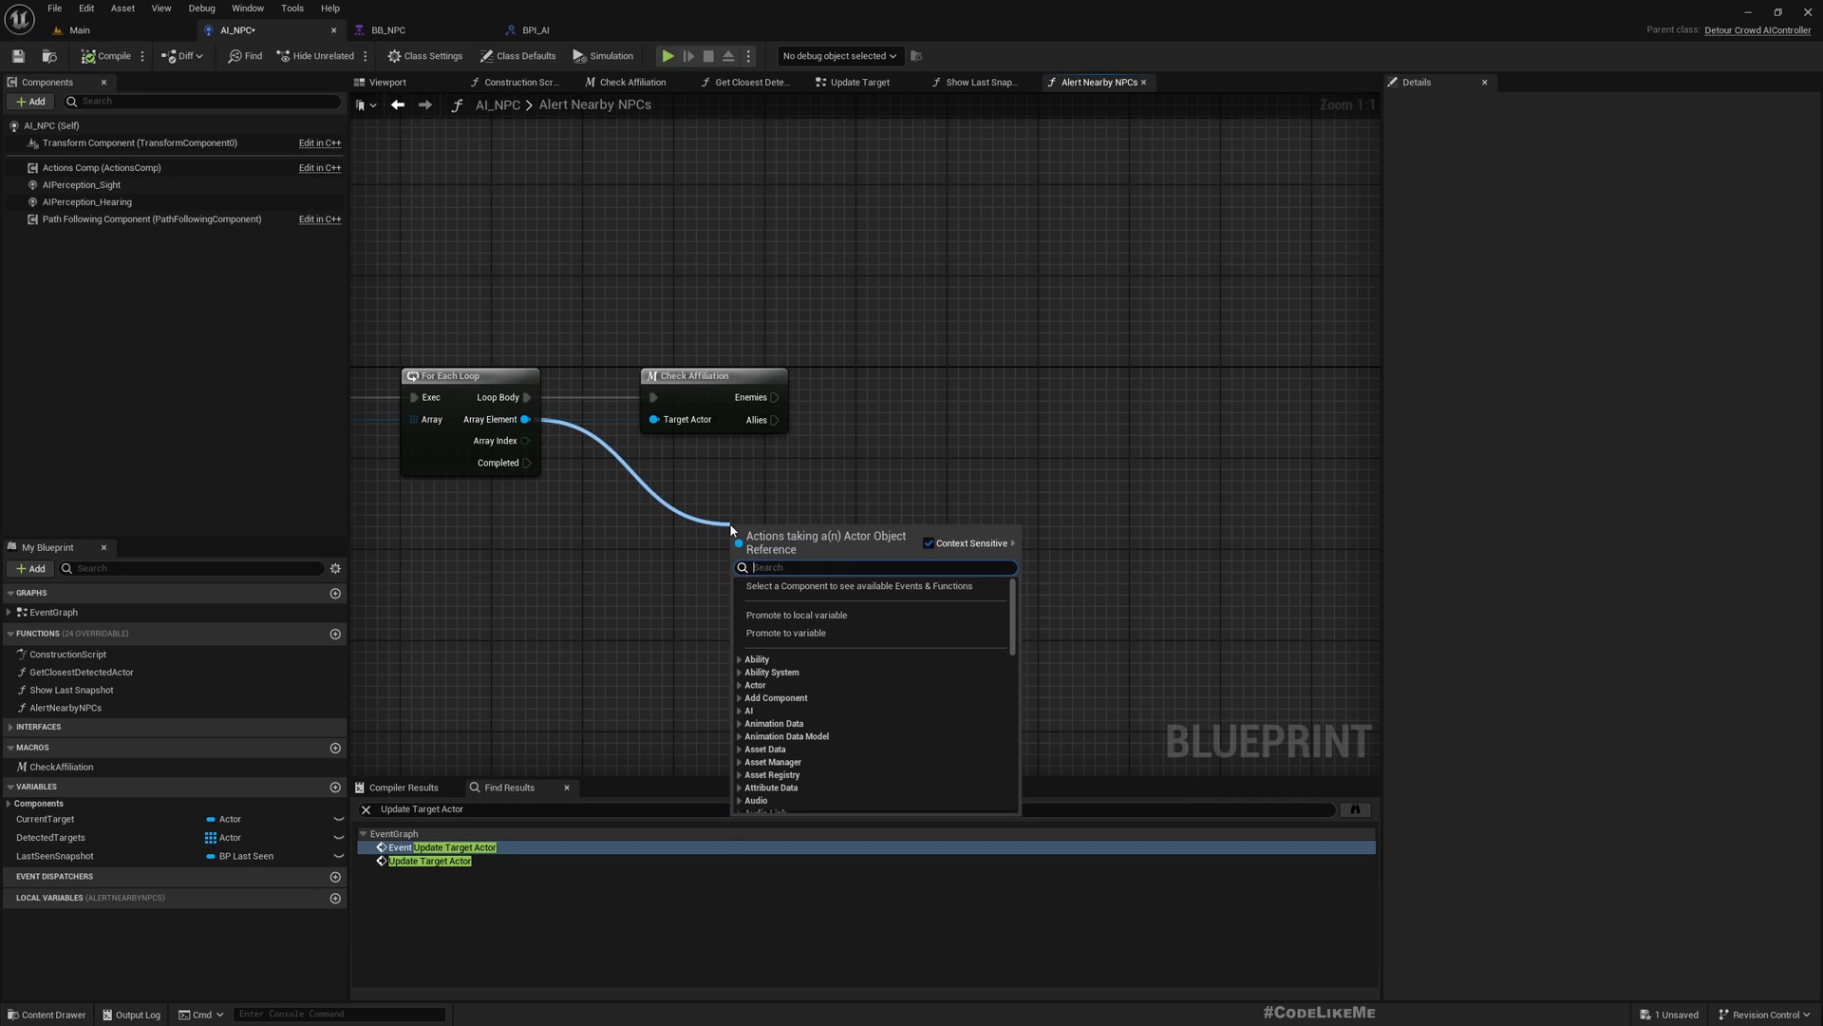
# Step: Add a Get AIController node for each looped actor
pyautogui.write('getcon')
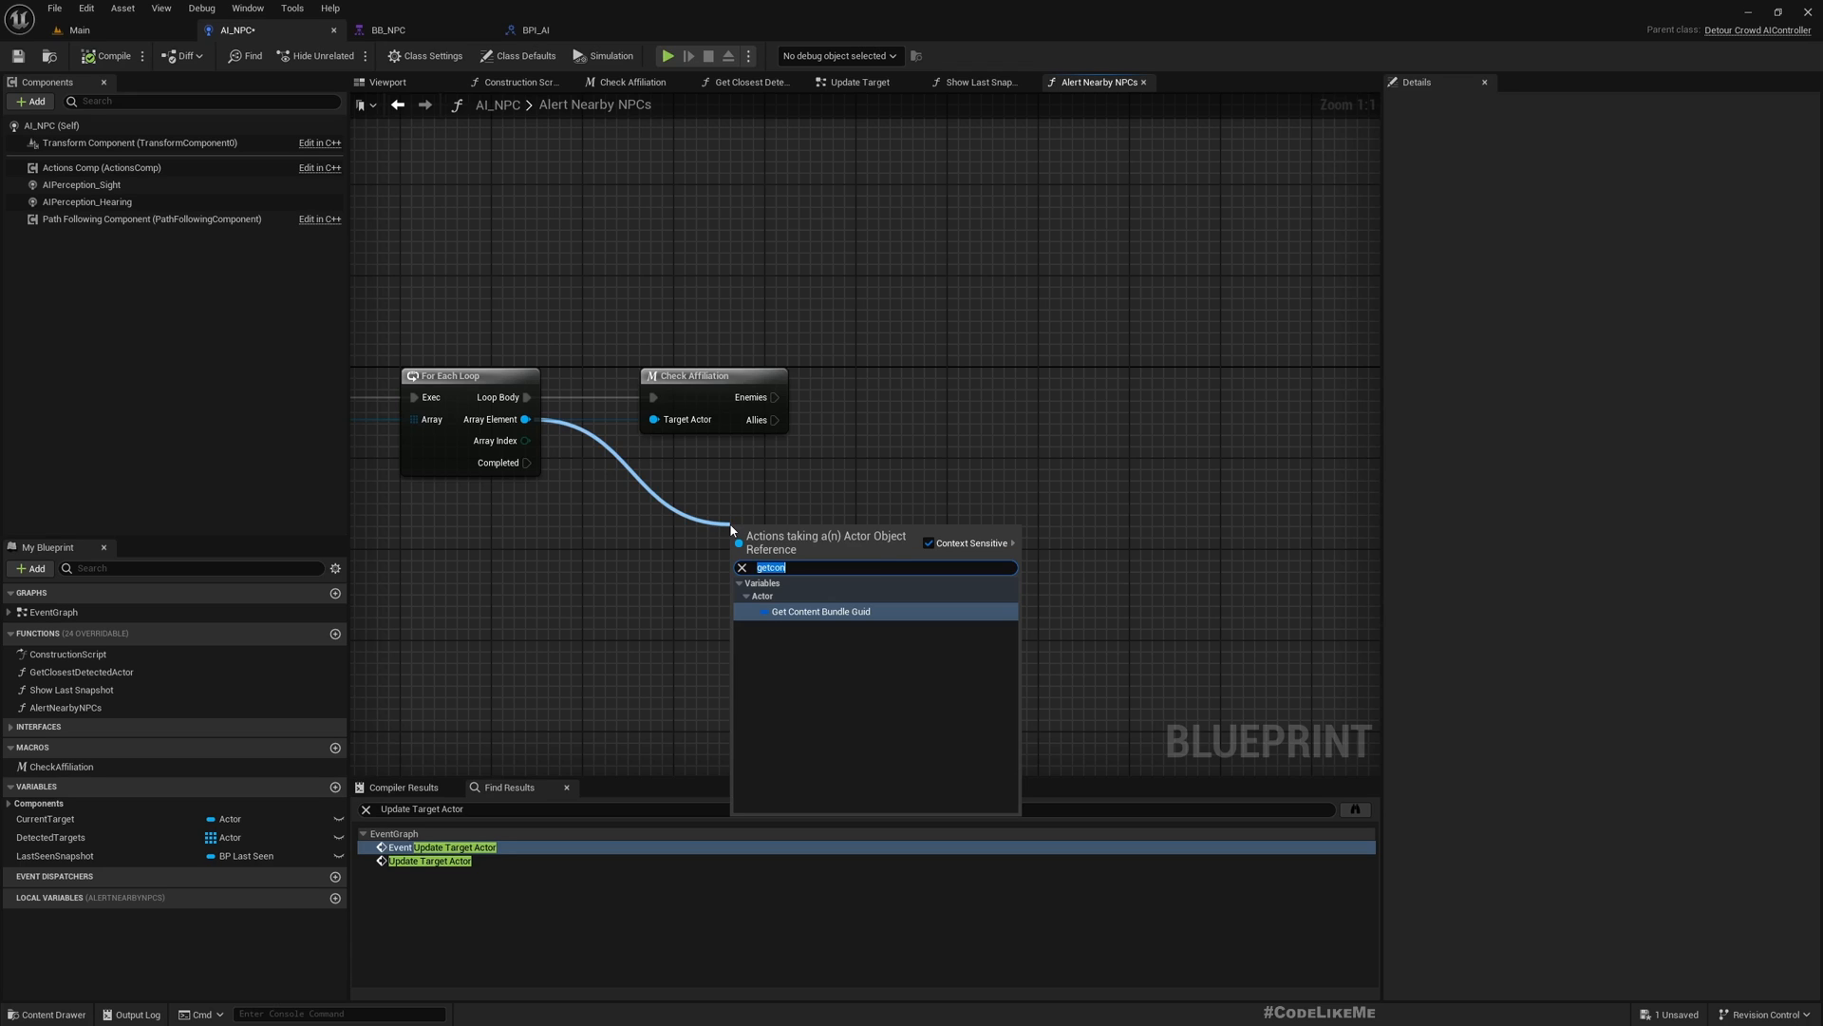
pyautogui.write('aico')
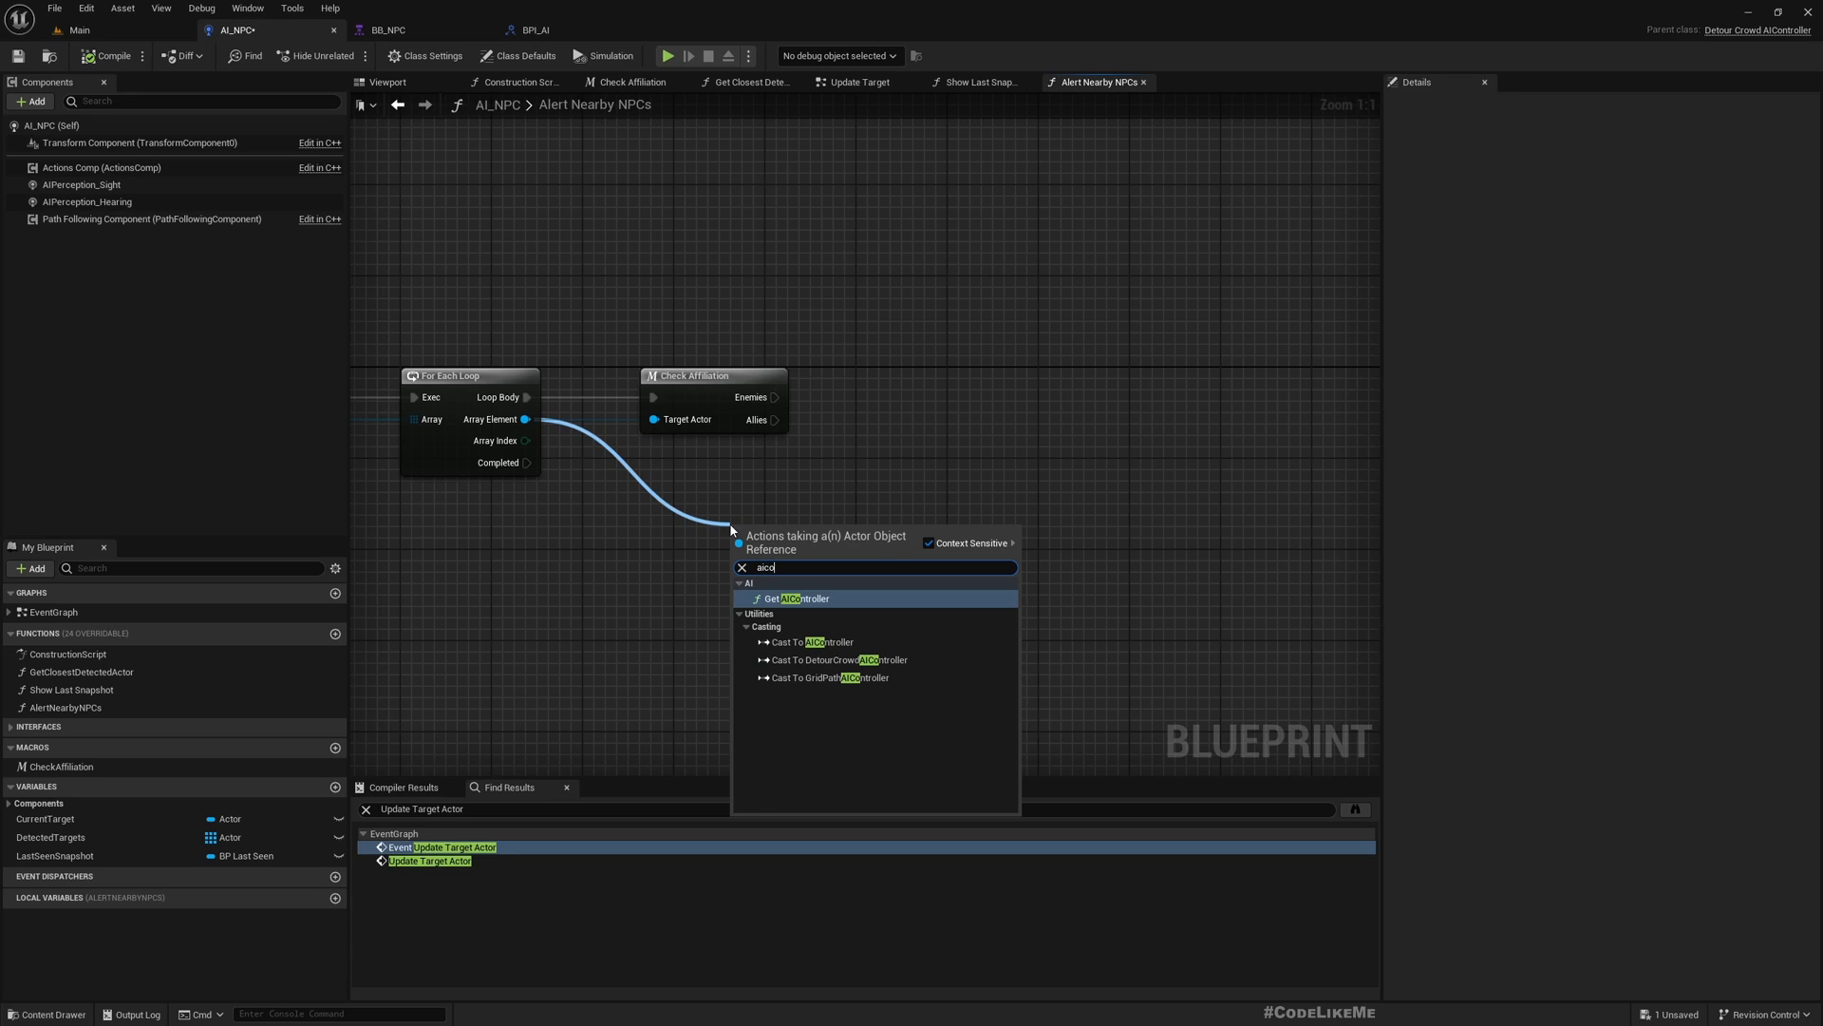
pyautogui.click(796, 597)
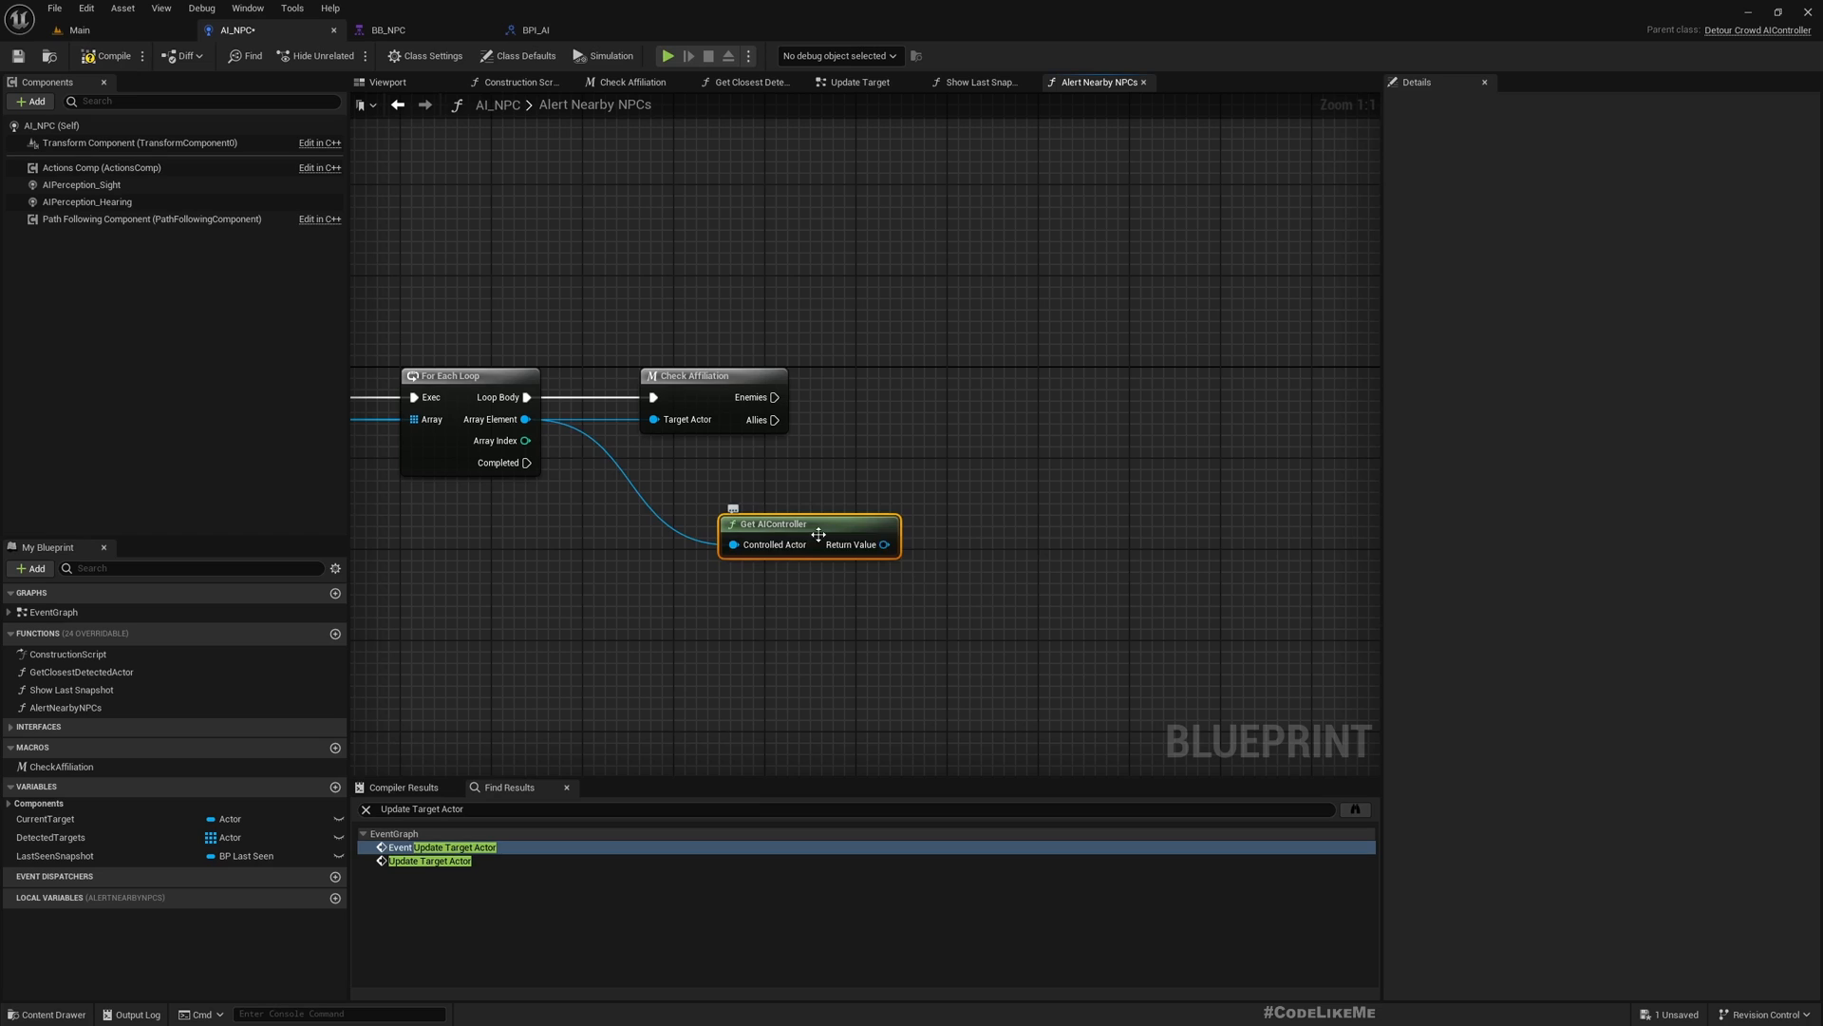
pyautogui.moveTo(854, 544)
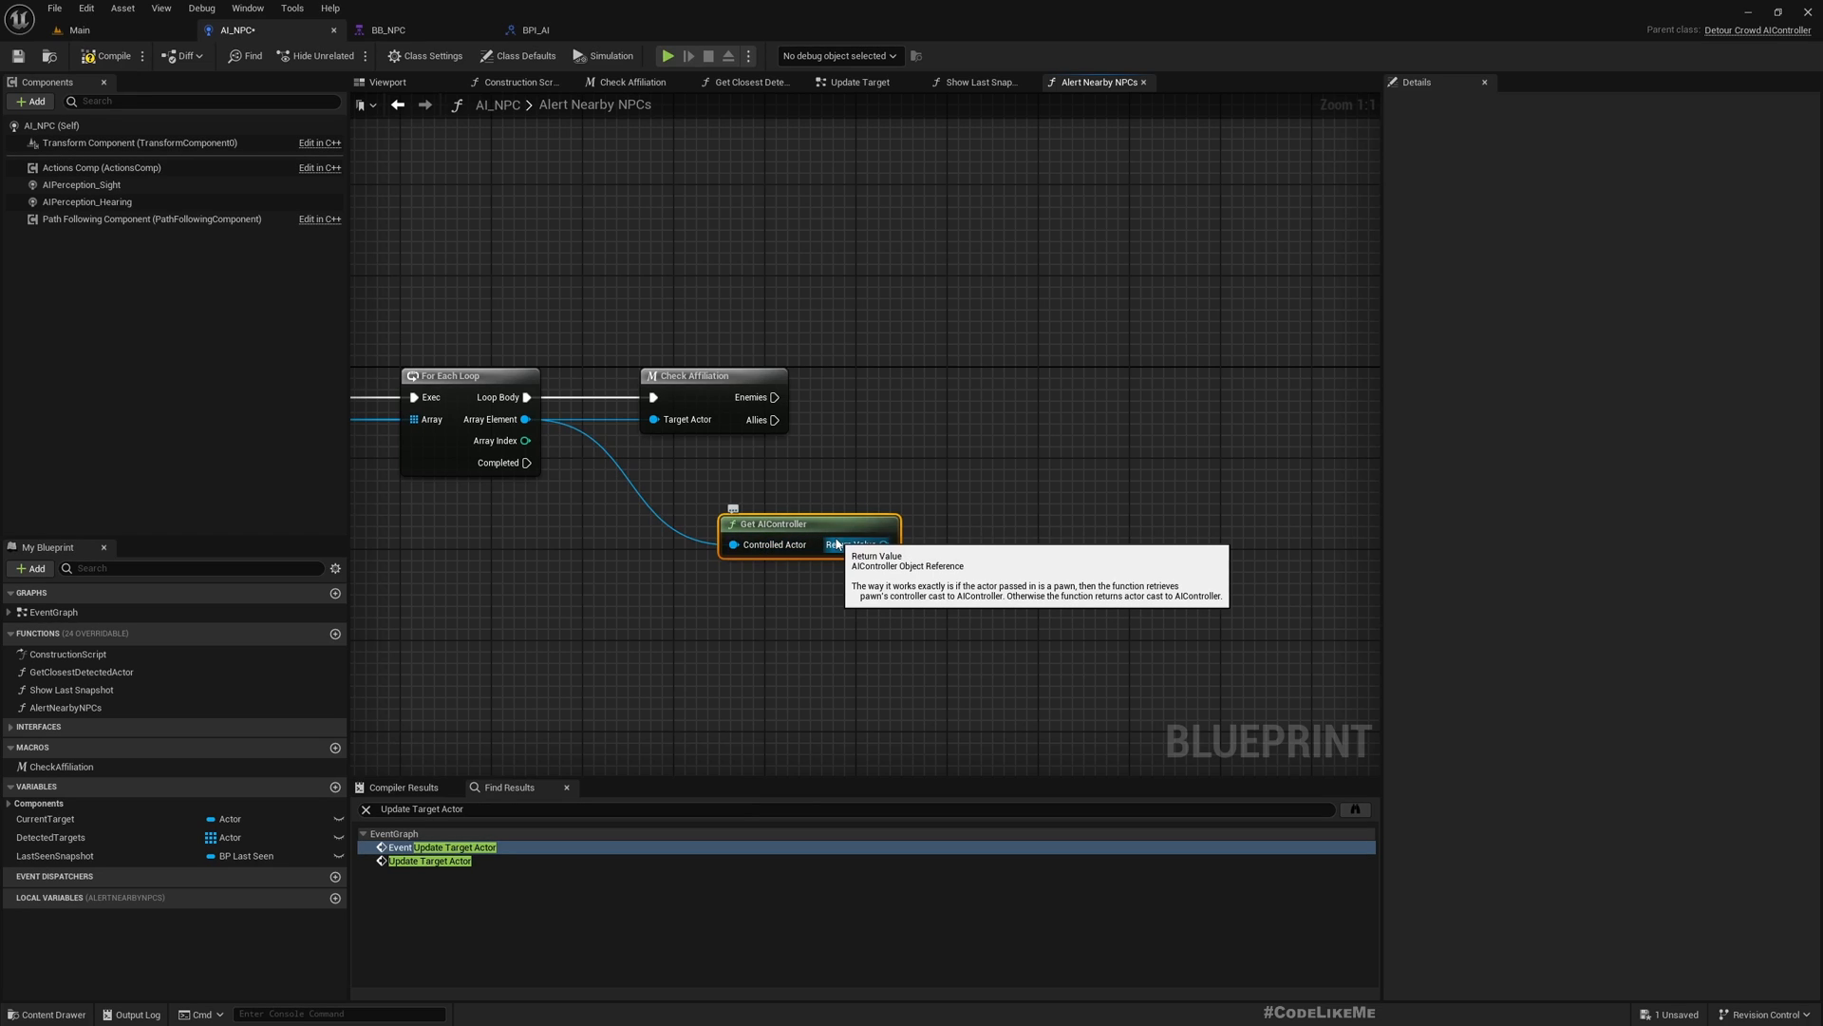
pyautogui.moveTo(944, 586)
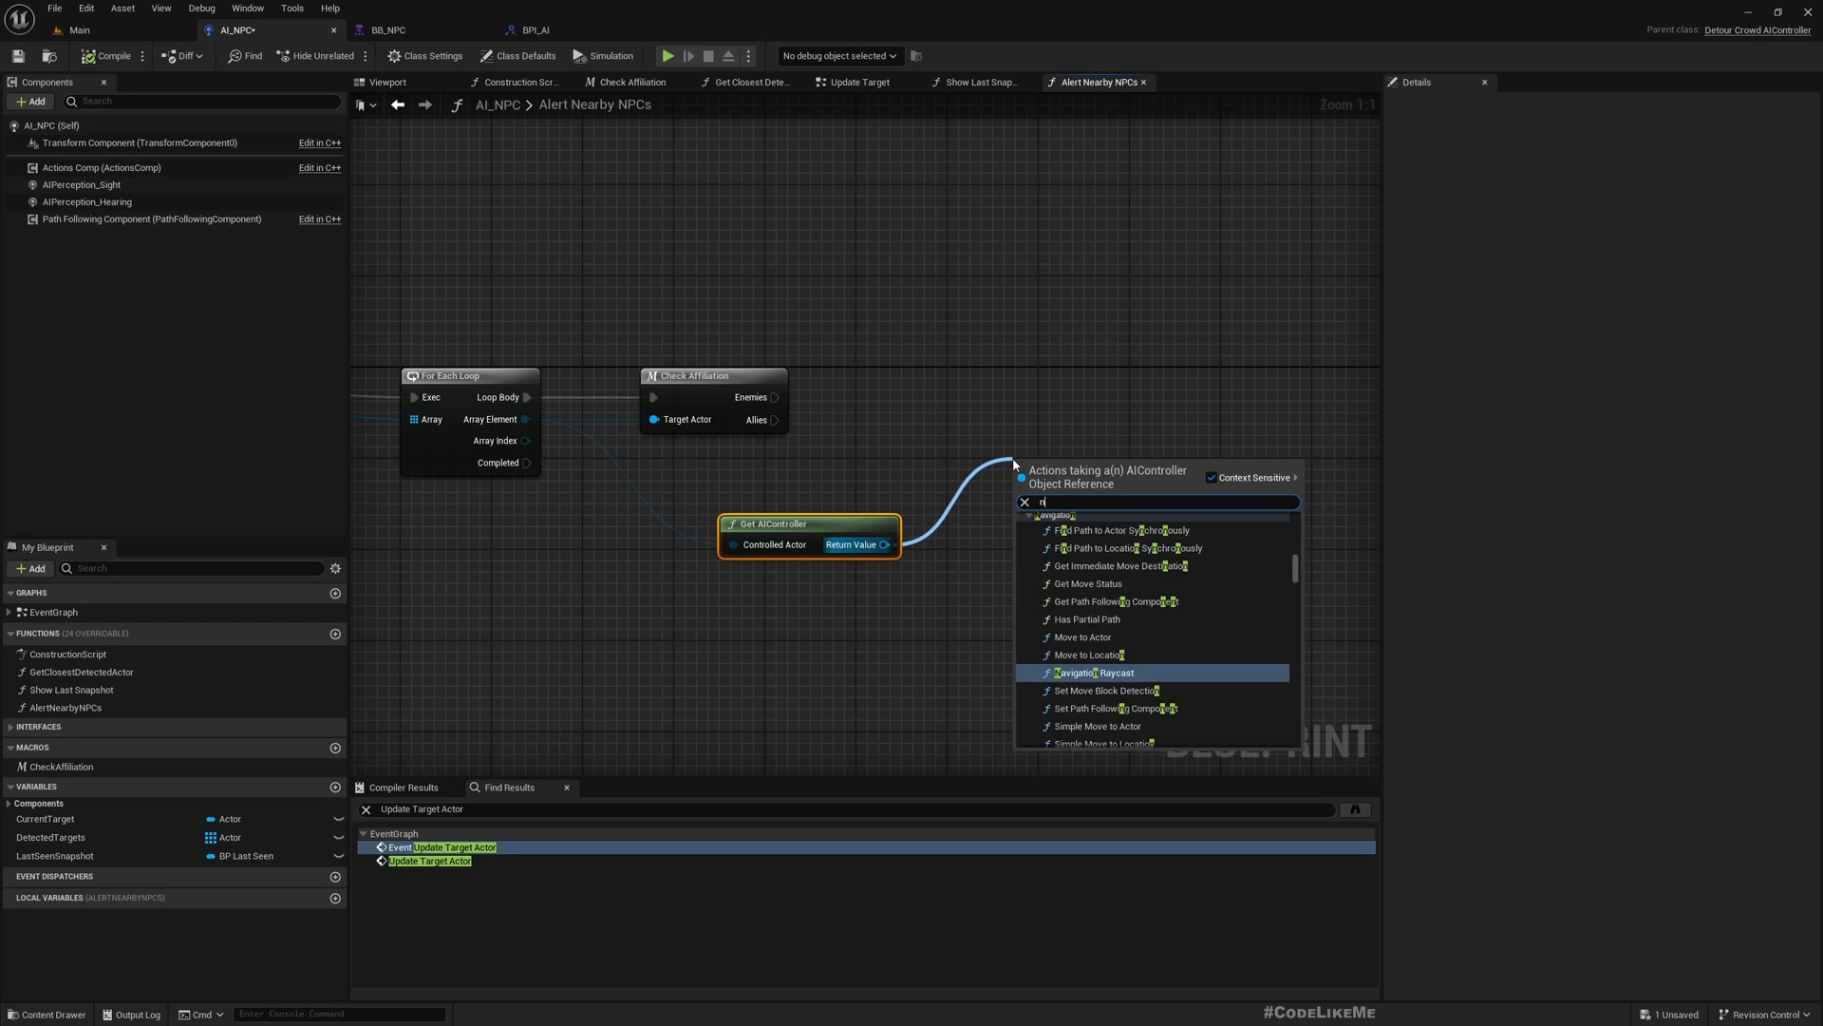
# Step: Place a Notify Detected Enemy (Message) call beside the AI controller node
pyautogui.write('notify')
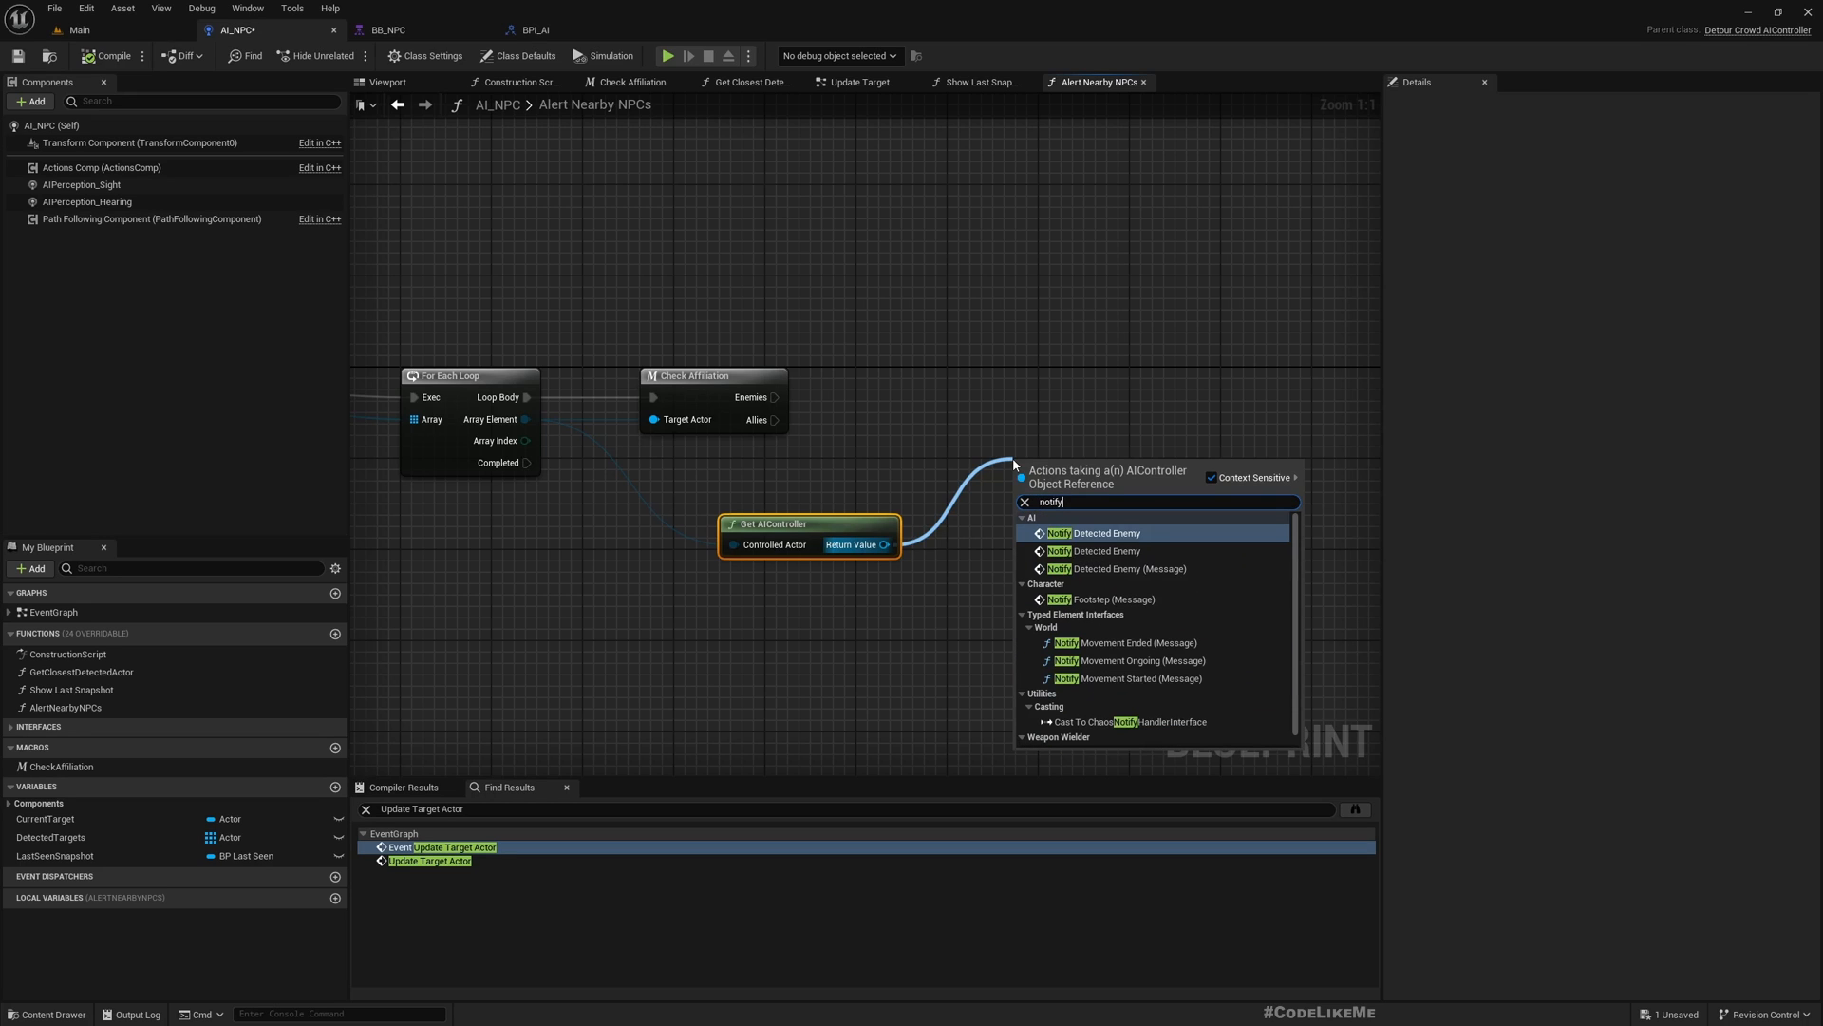
pyautogui.click(1103, 533)
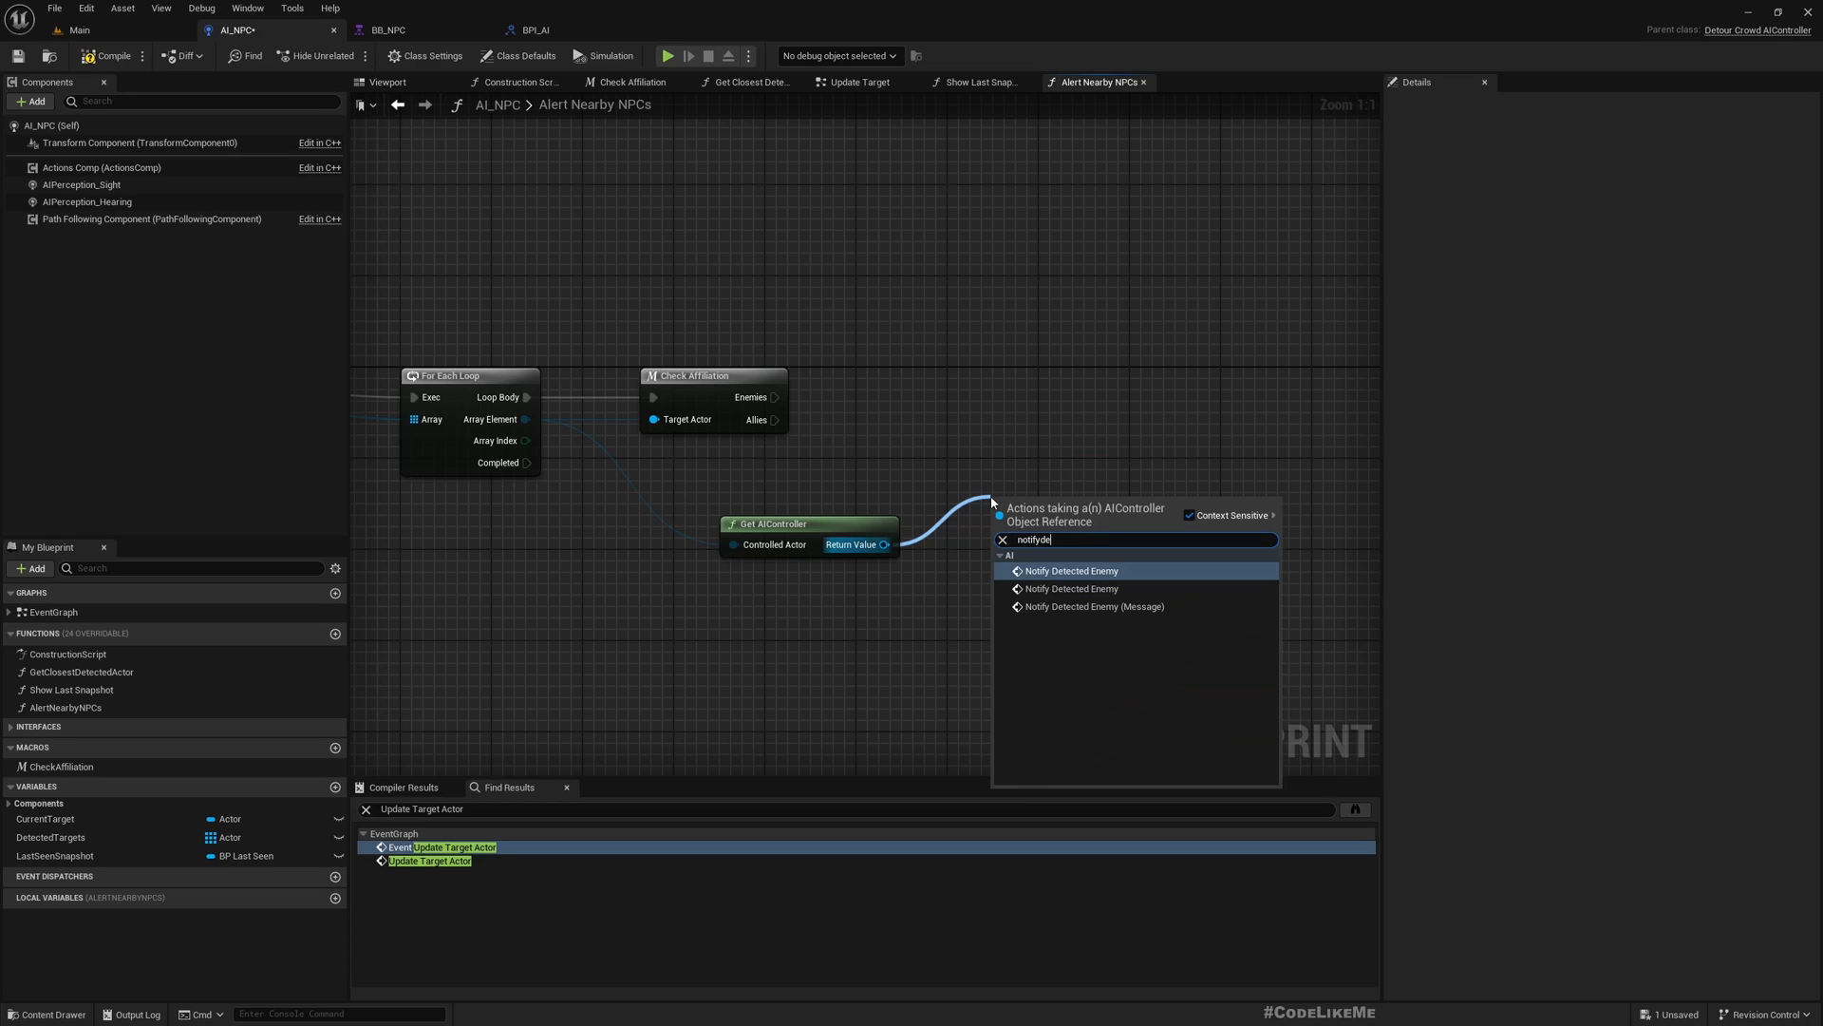
pyautogui.click(1072, 570)
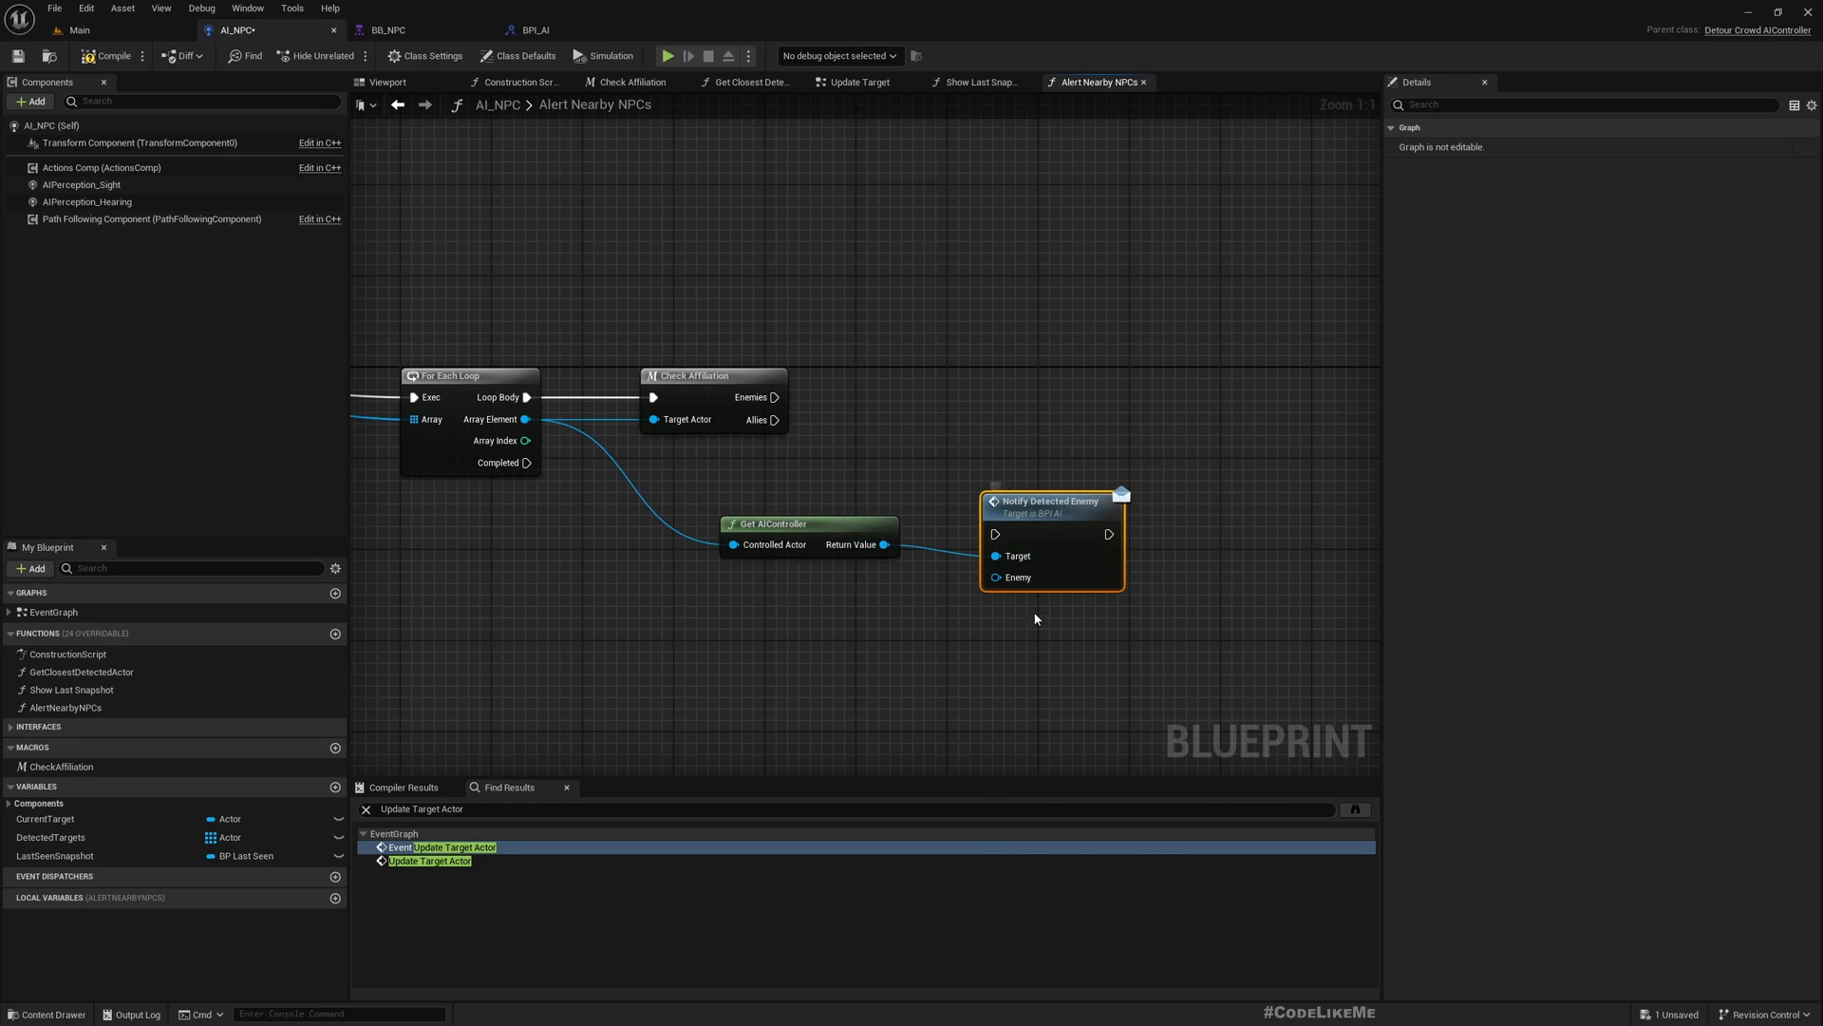
pyautogui.moveTo(1058, 512)
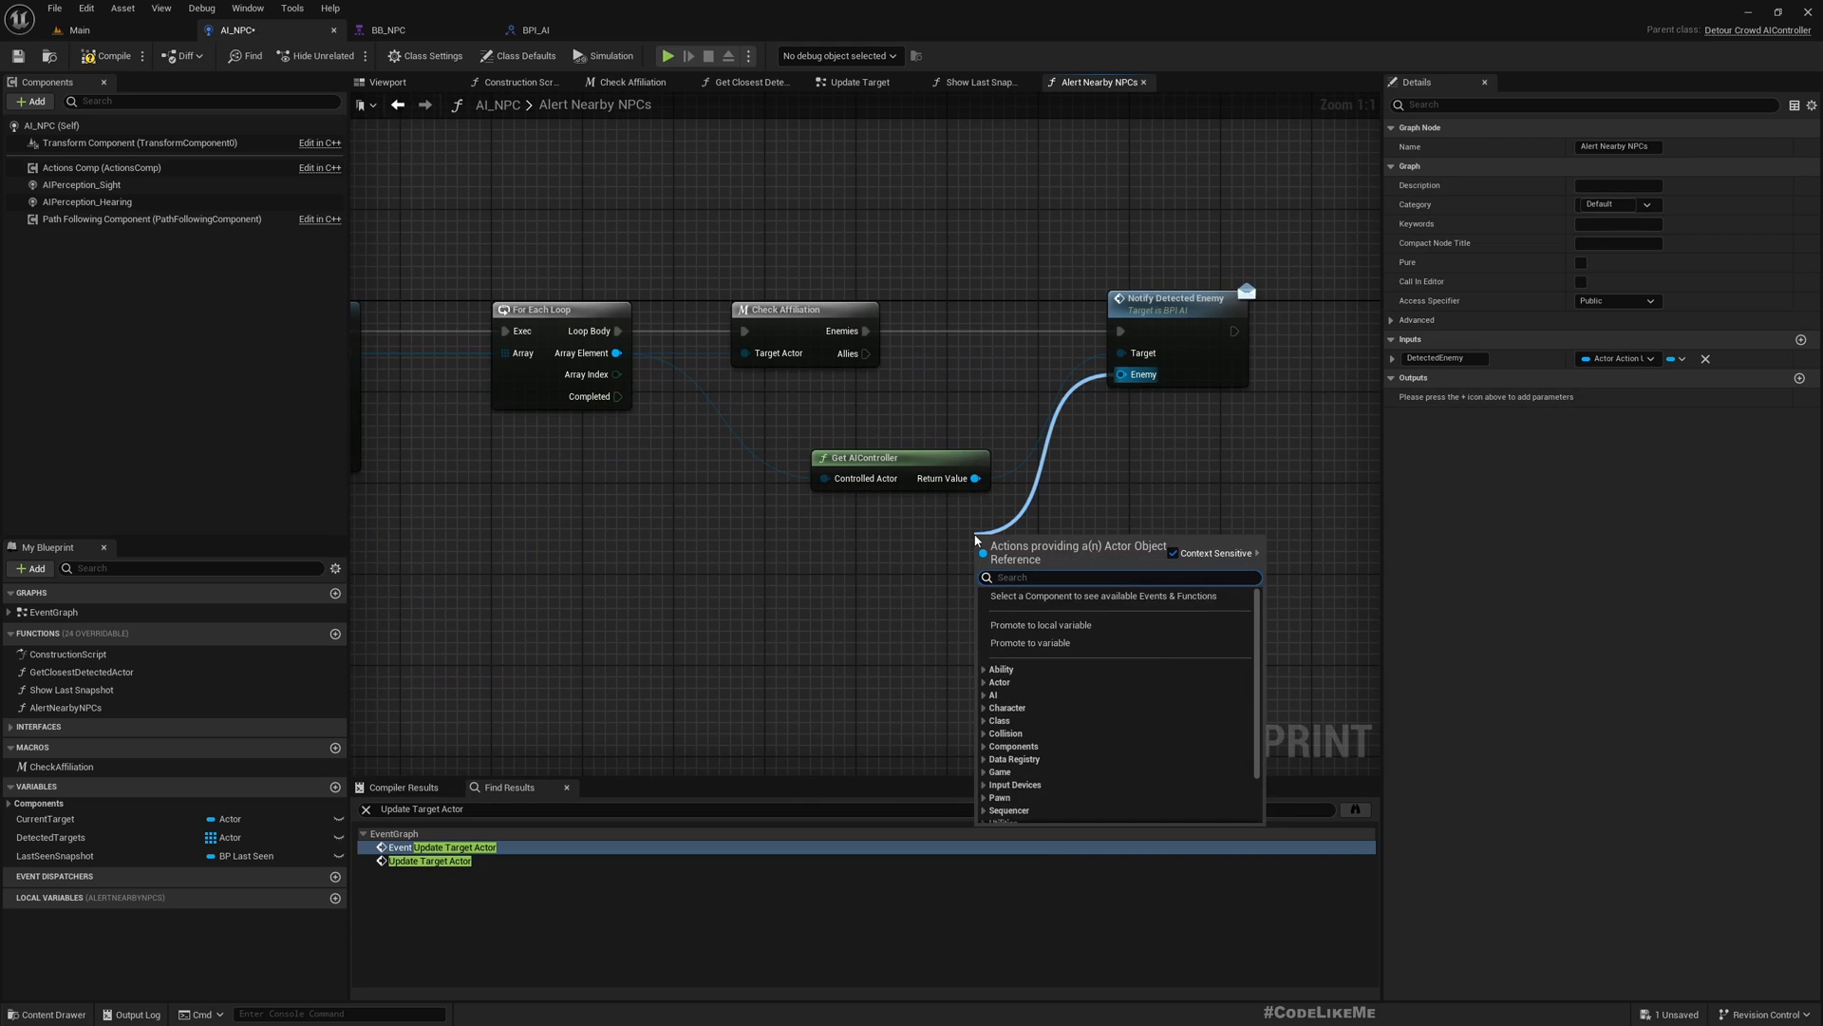
# Step: Change the DetectedEnemy input's type to Actor Object Reference
pyautogui.write('detect')
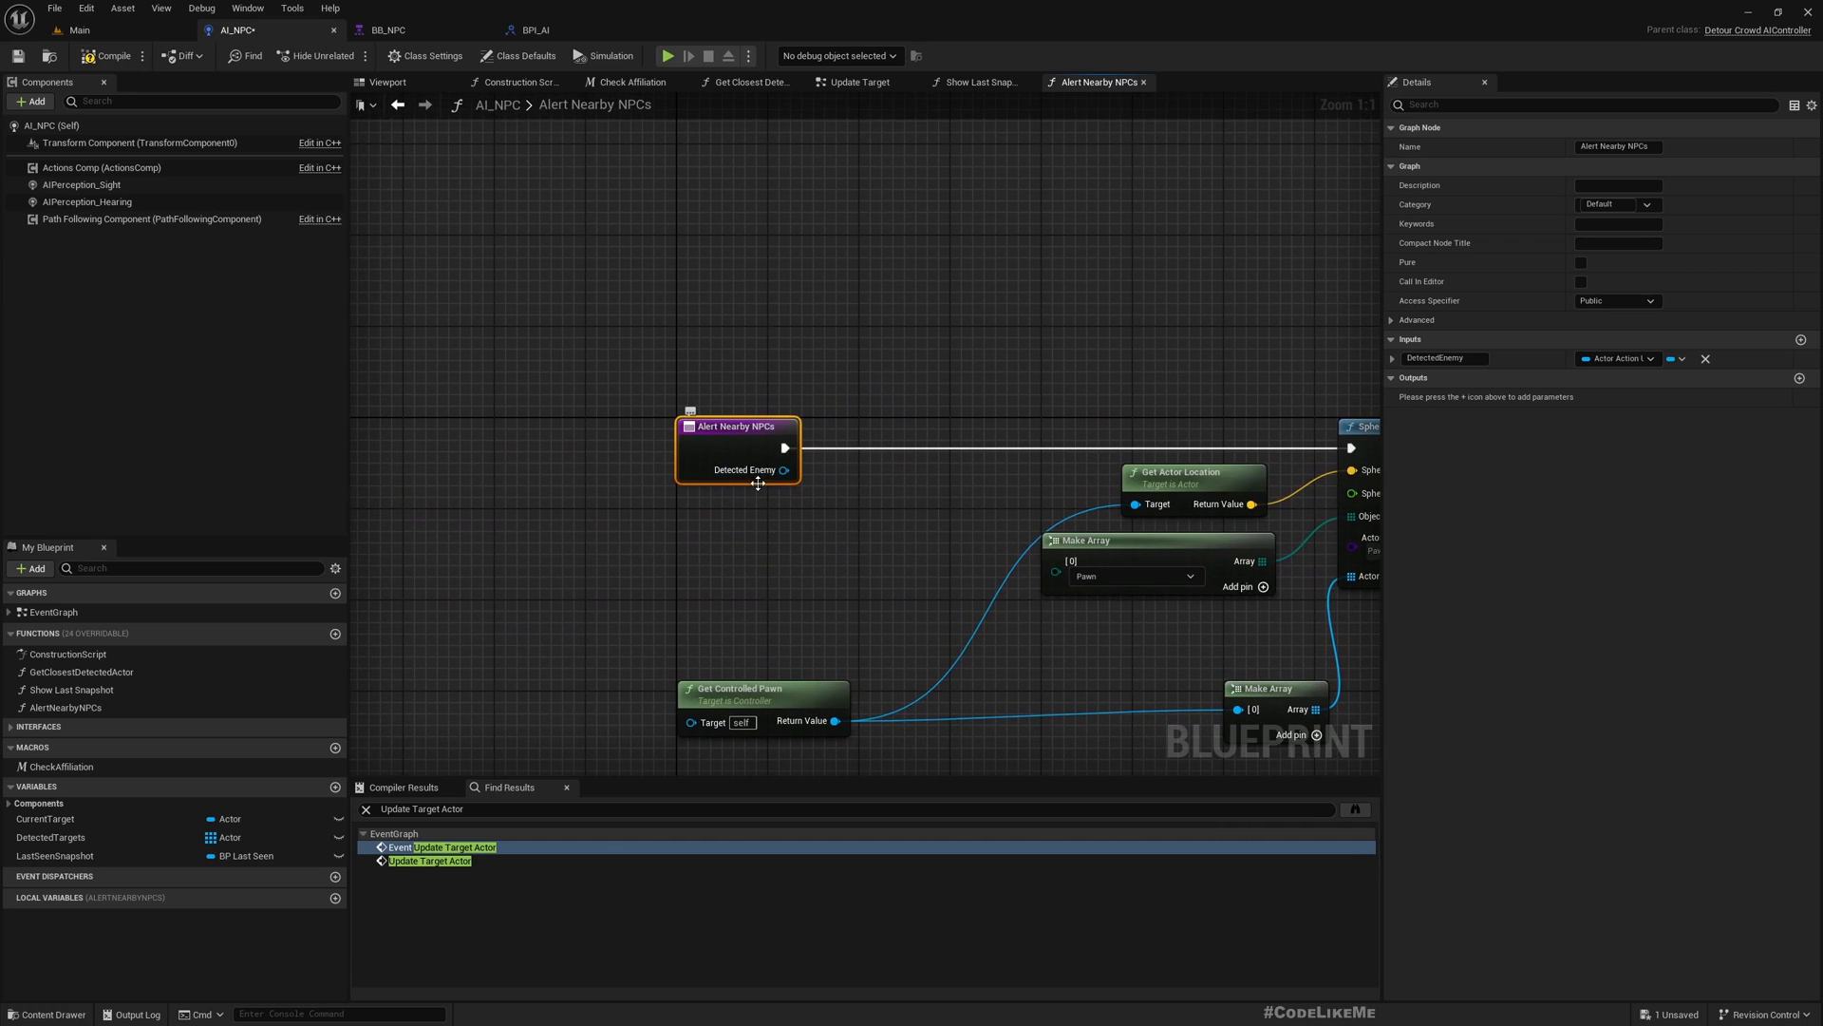
pyautogui.click(1617, 358)
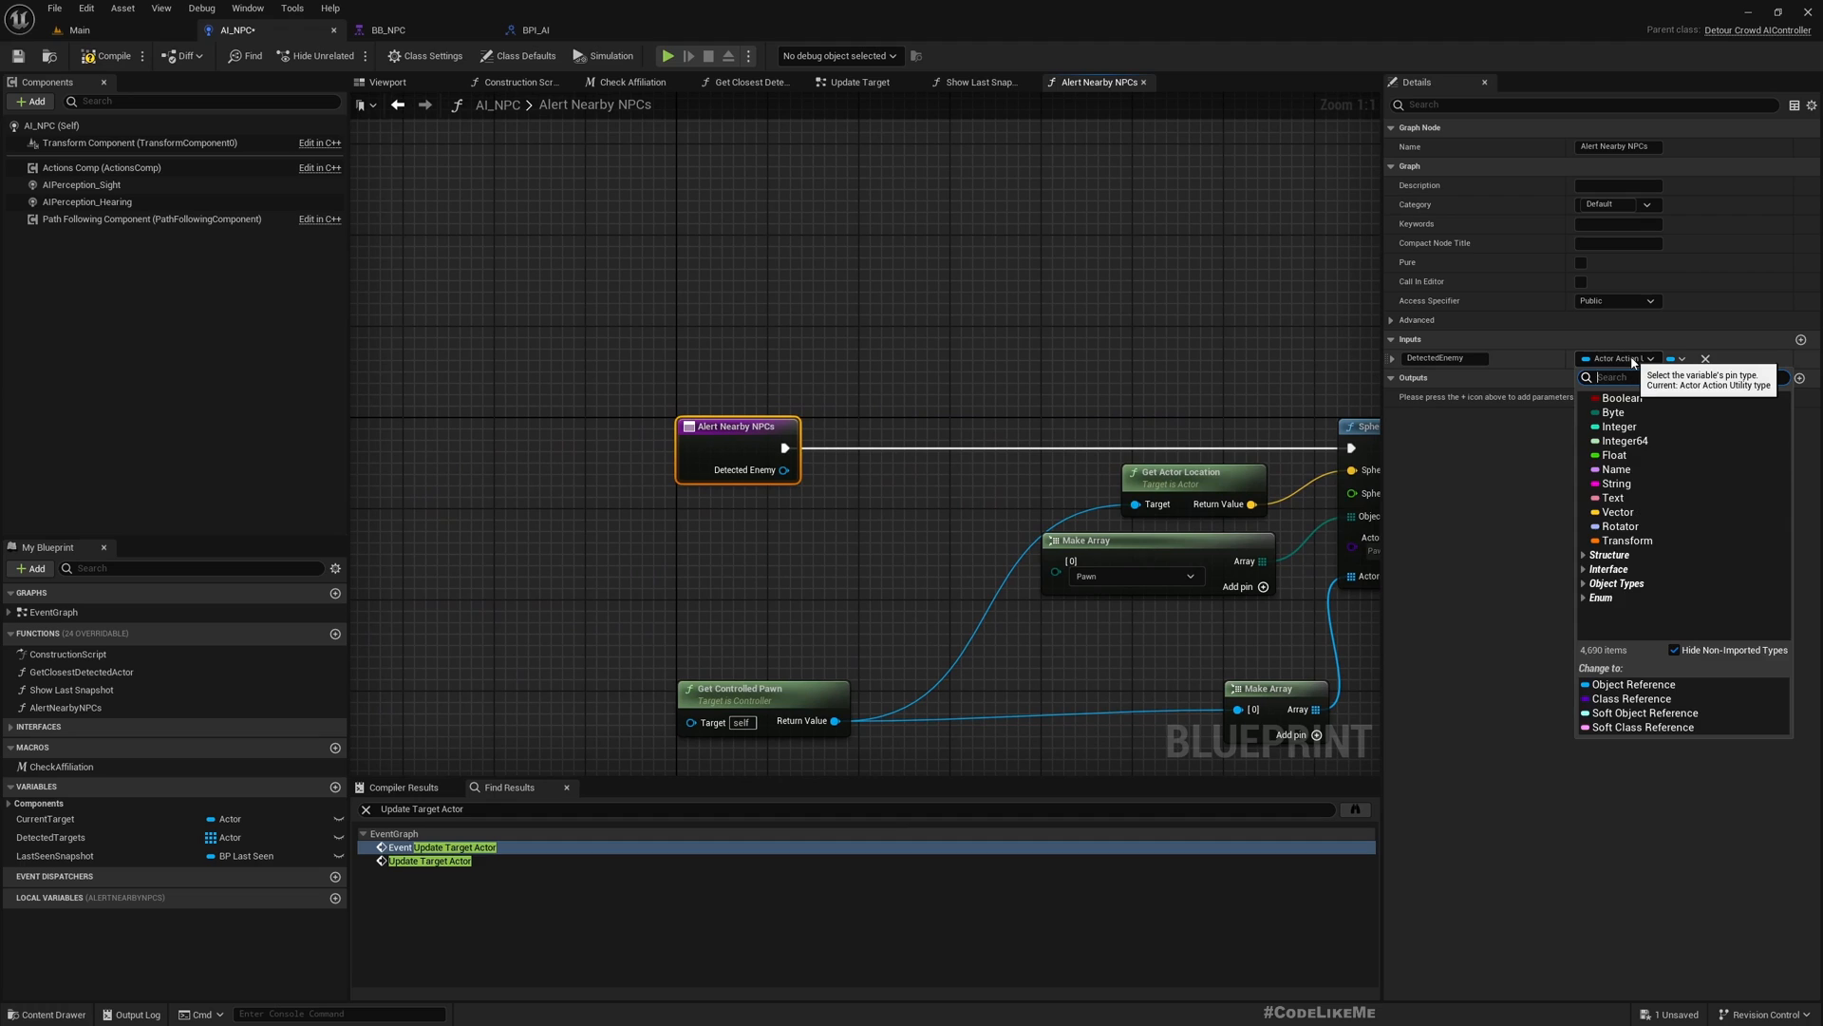
pyautogui.write('actor')
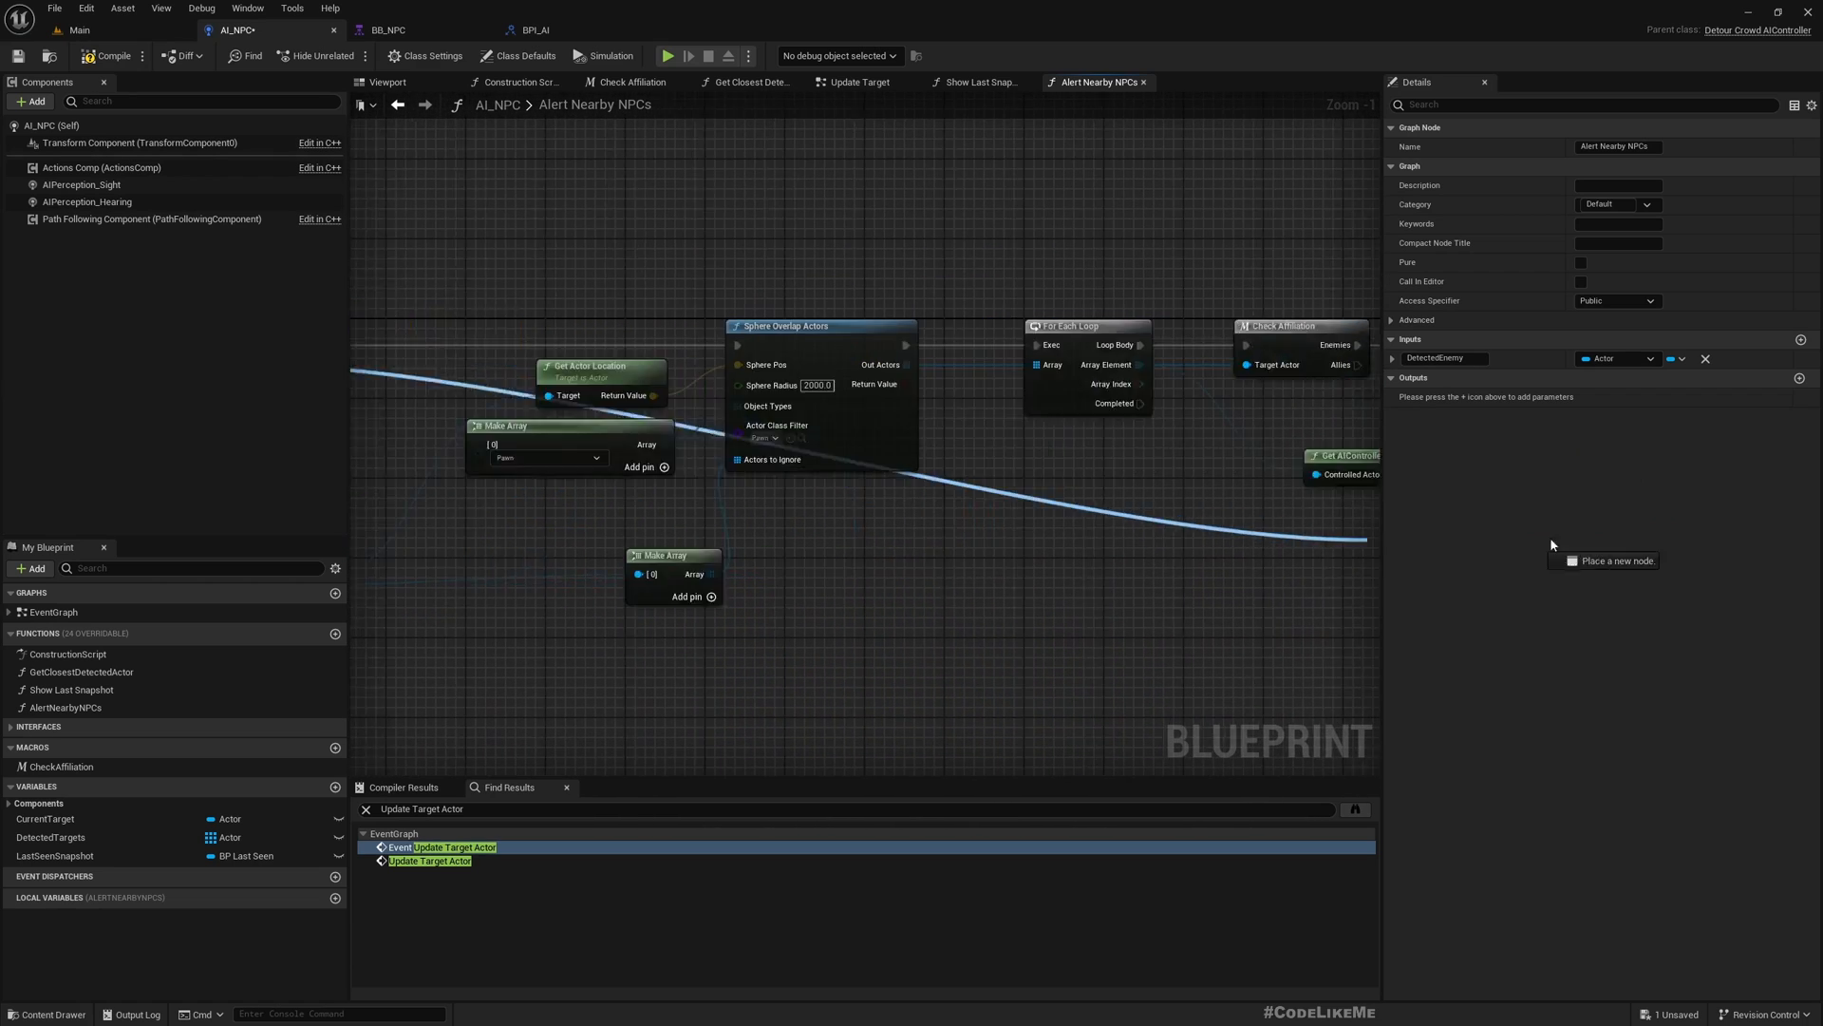
# Step: Route the DetectedEnemy wire beneath the overlap-and-loop nodes and save AI_NPC
pyautogui.scroll(-3)
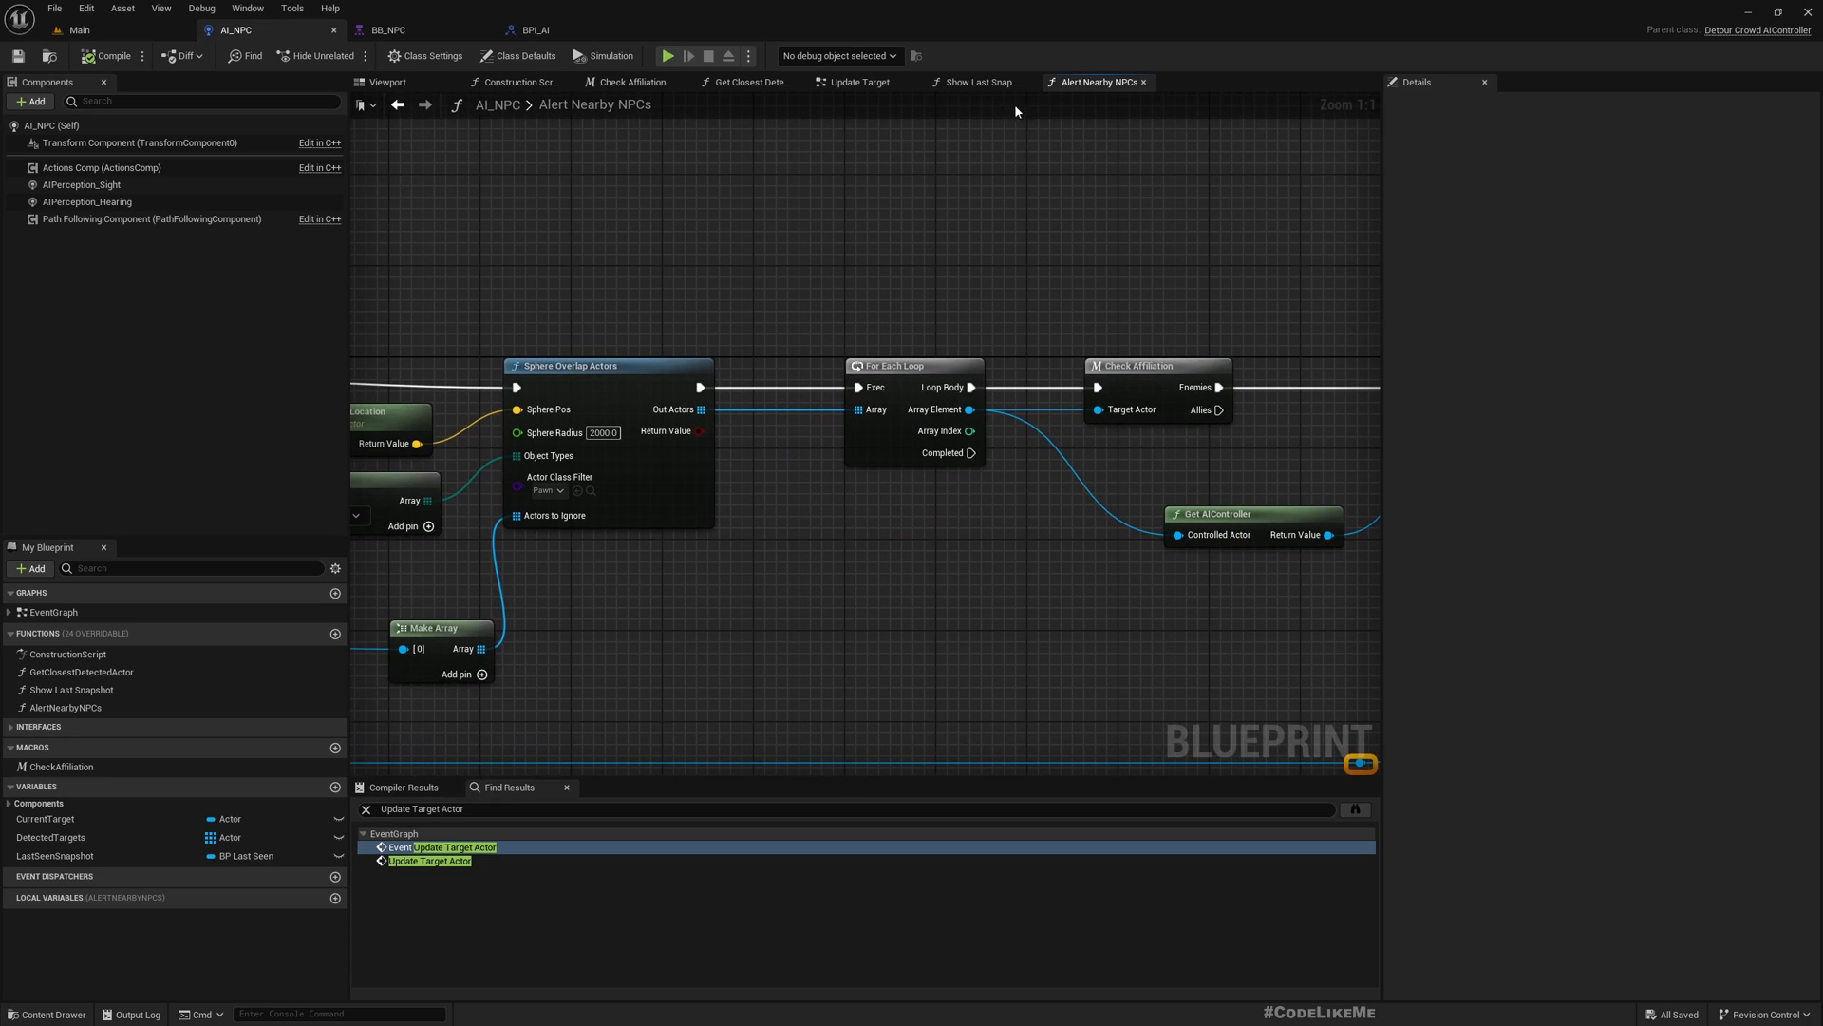
pyautogui.moveTo(983, 81)
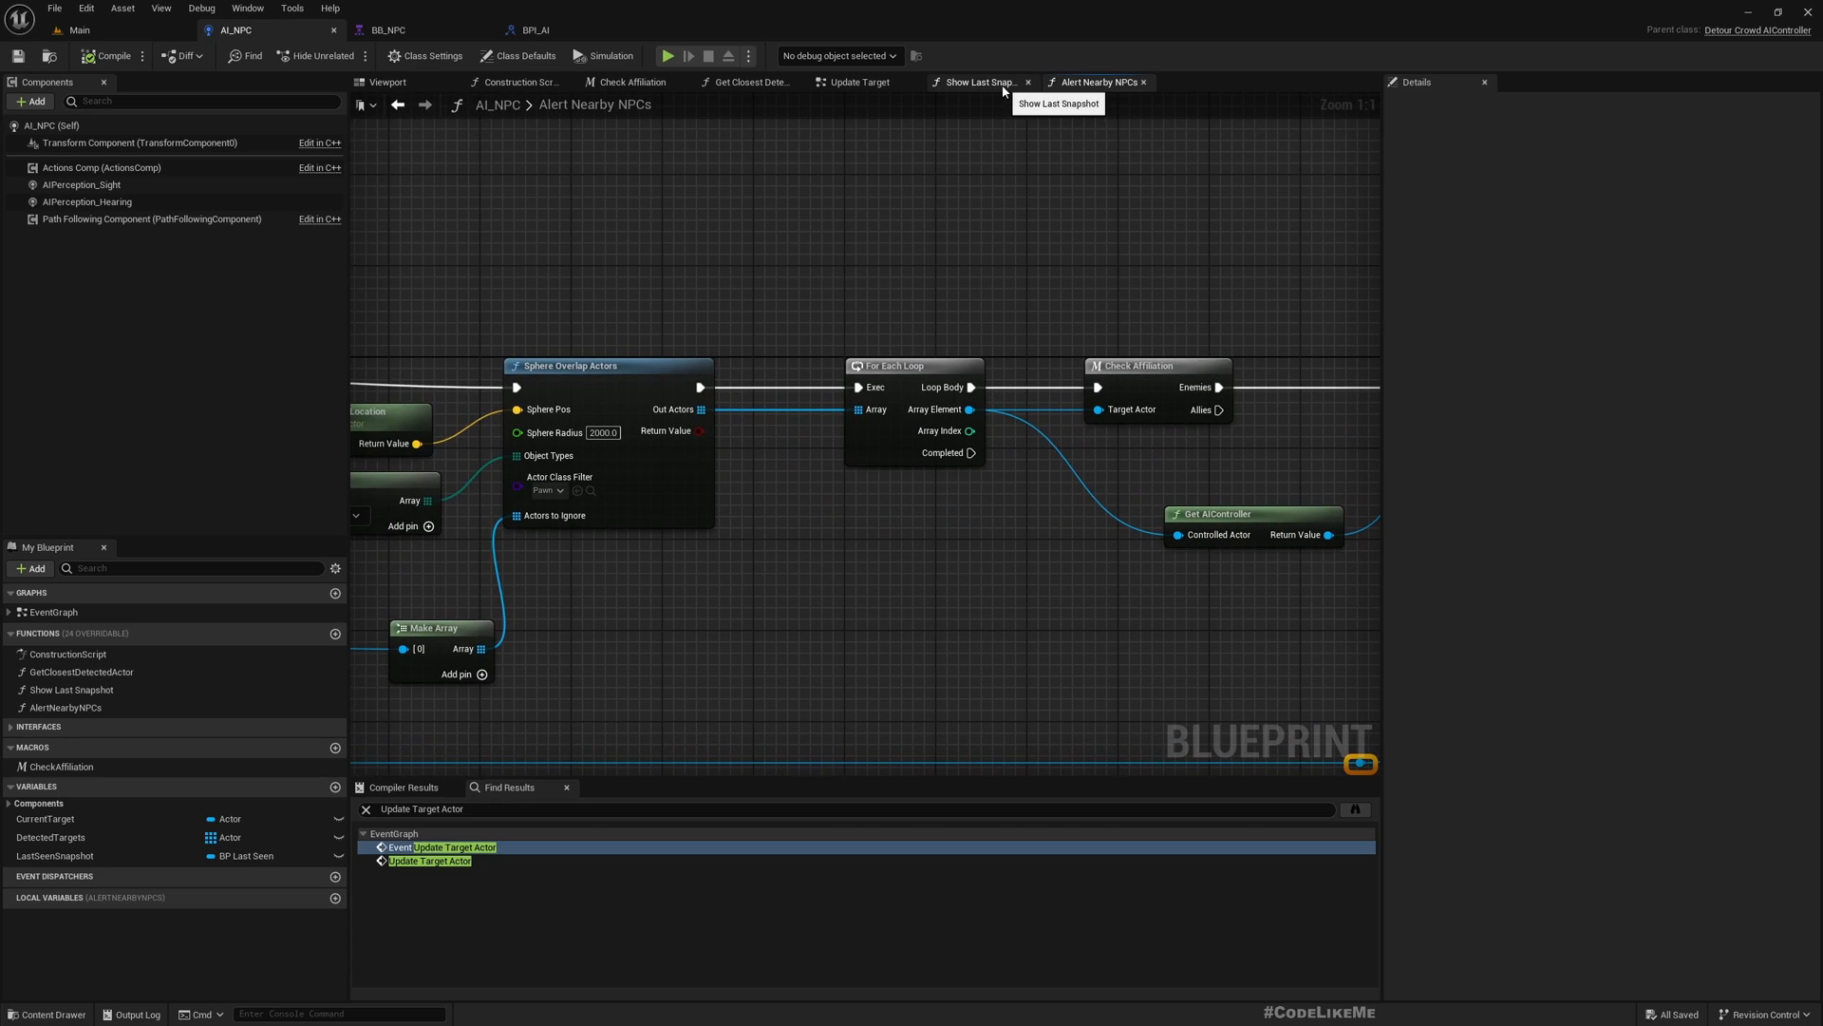
# Step: In Update Target, call Alert Nearby NPCs after Is Valid with Current Target as Detected Enemy
pyautogui.click(861, 82)
pyautogui.write('ale')
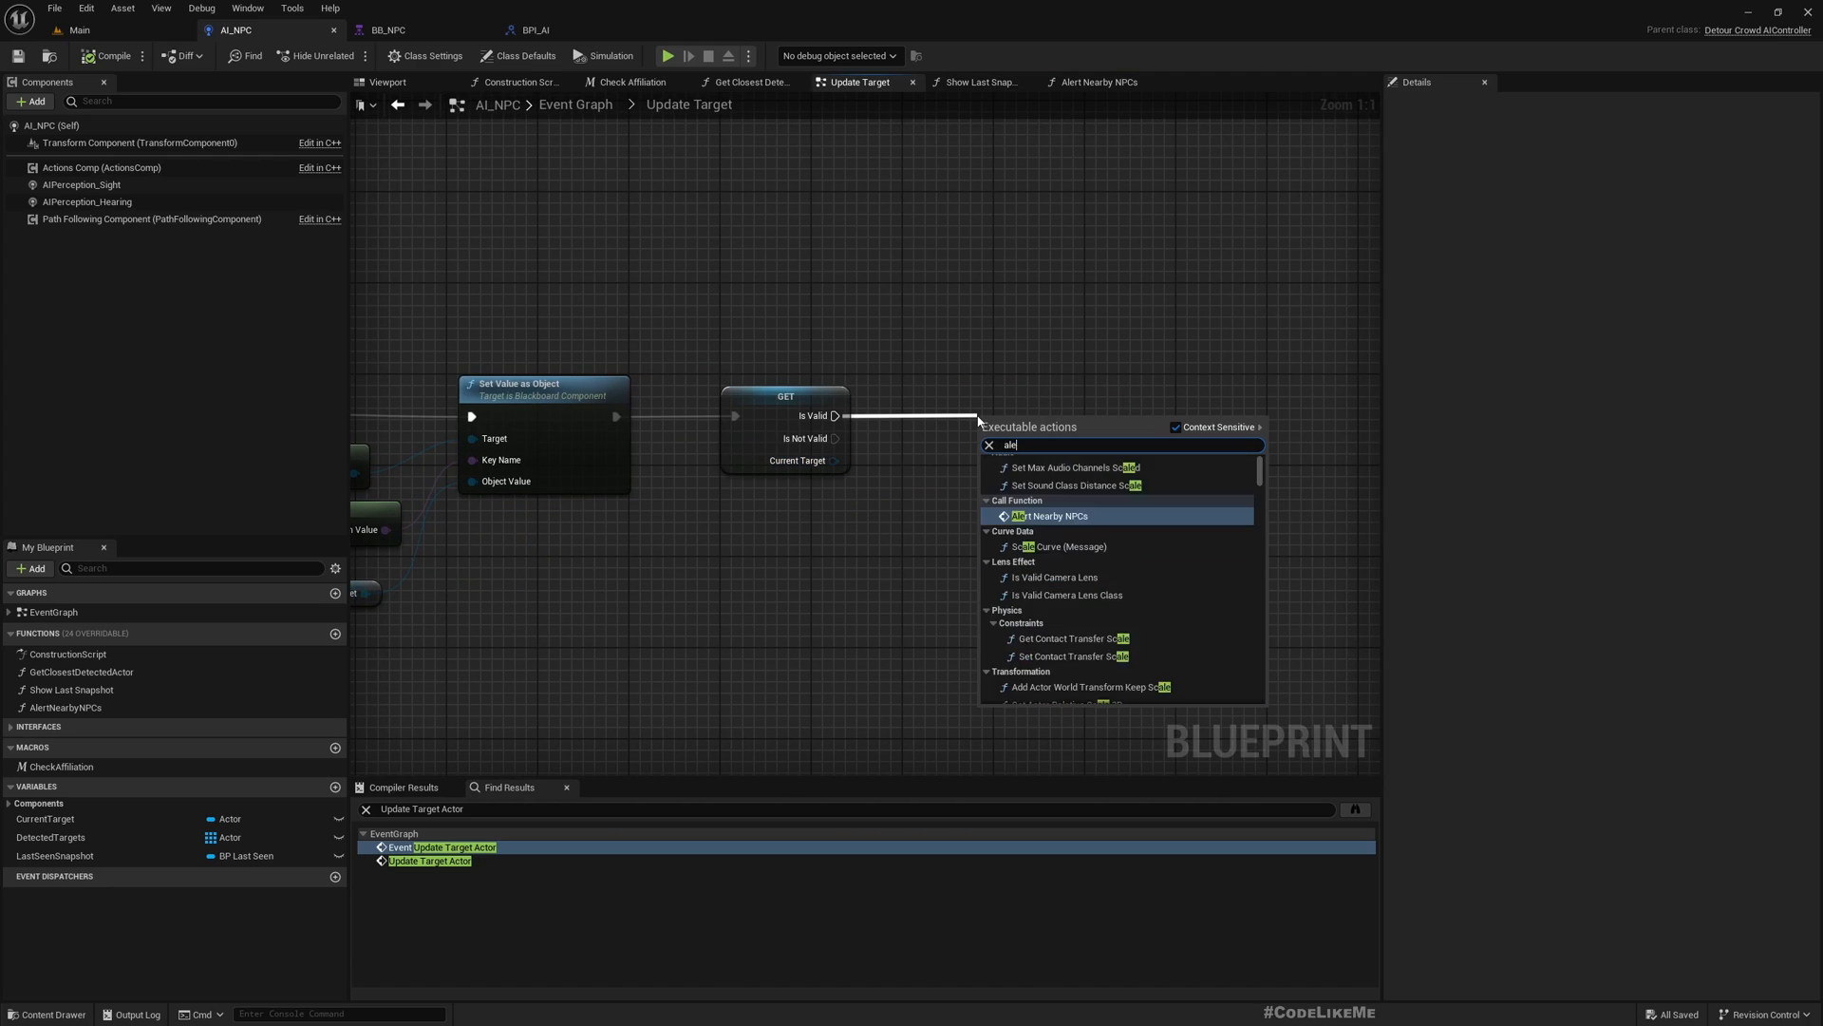
pyautogui.click(1048, 515)
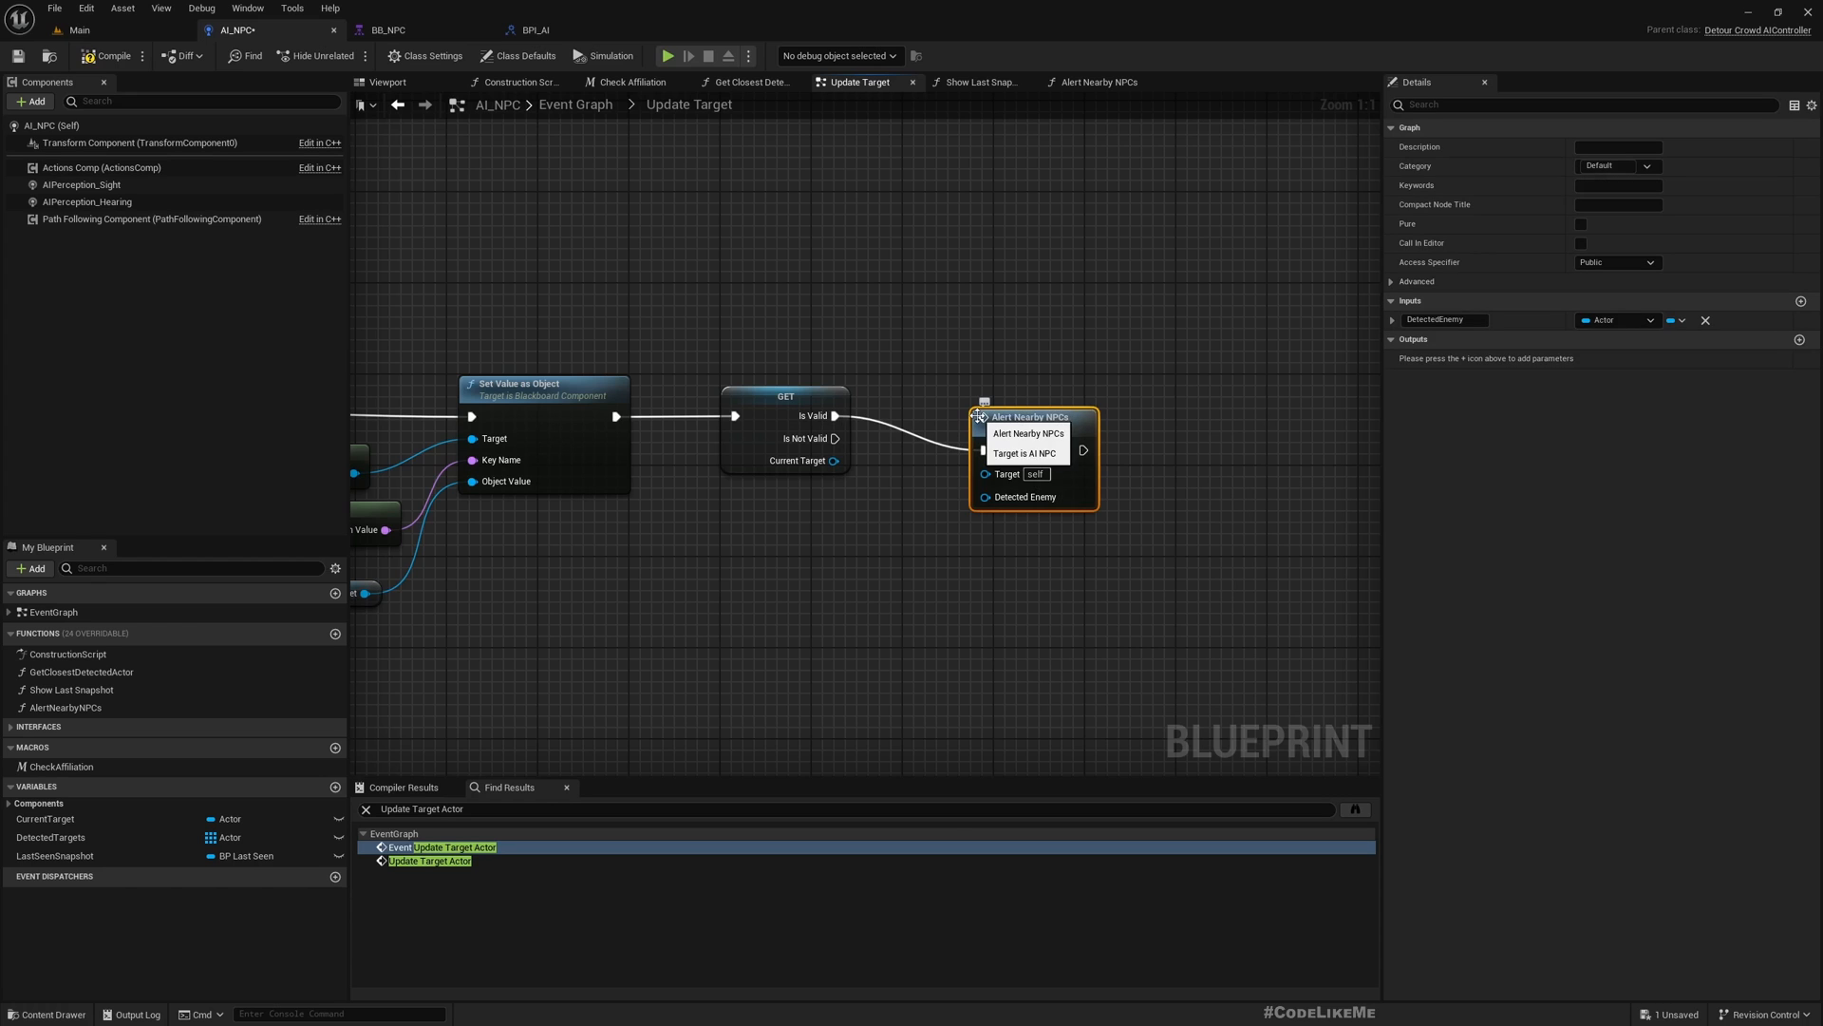
pyautogui.click(1025, 452)
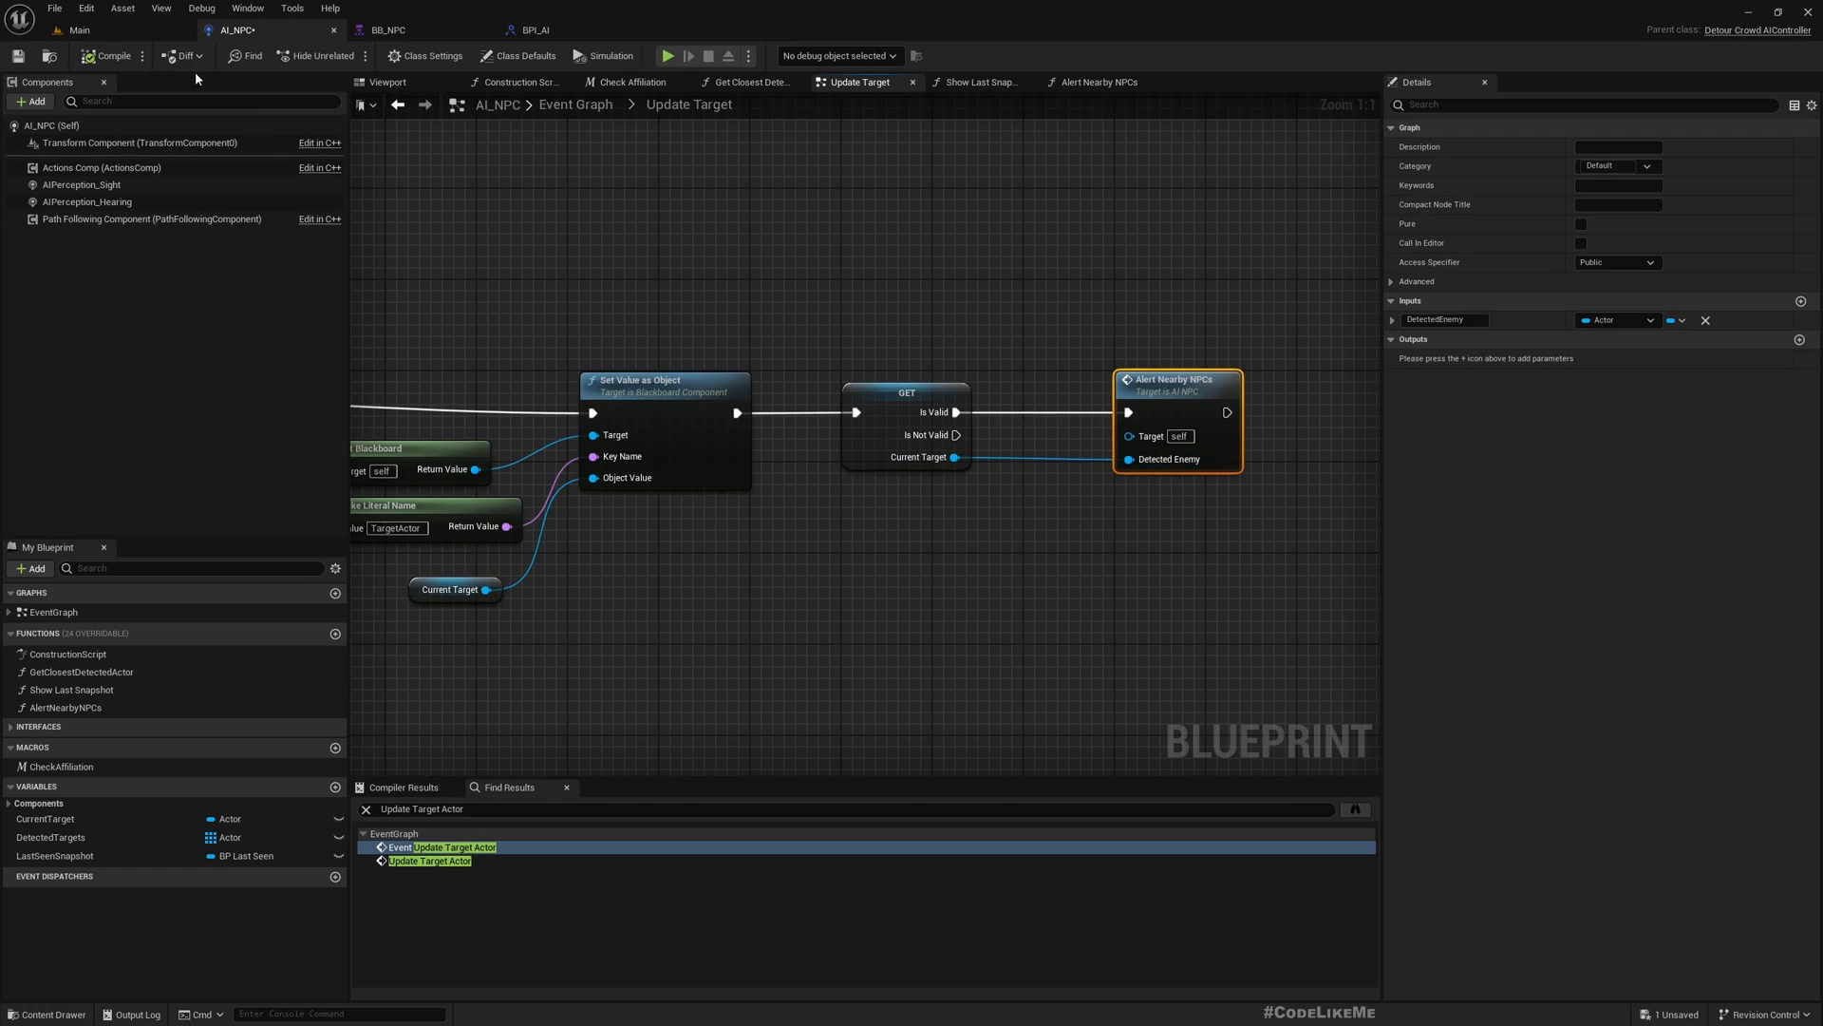
pyautogui.click(77, 30)
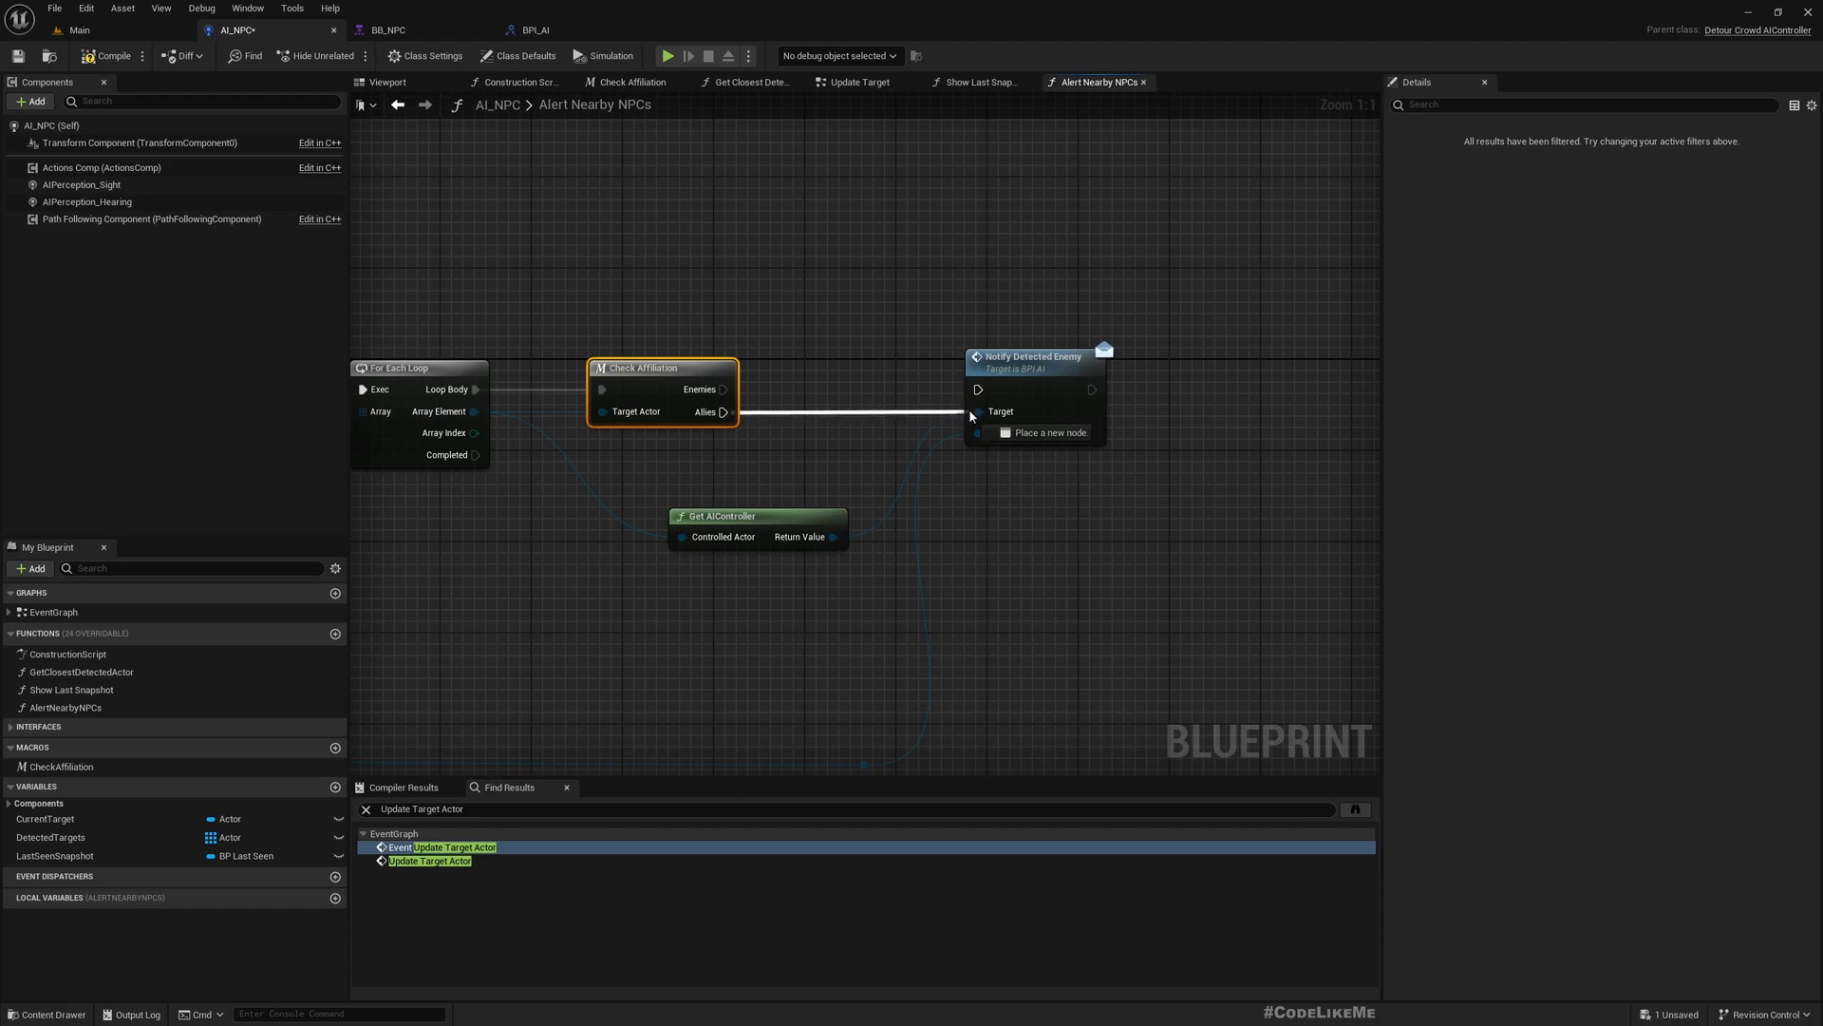
# Step: Link Check Affiliation's Allies exec to Notify Detected Enemy, passing the rerouted enemy
pyautogui.click(1038, 382)
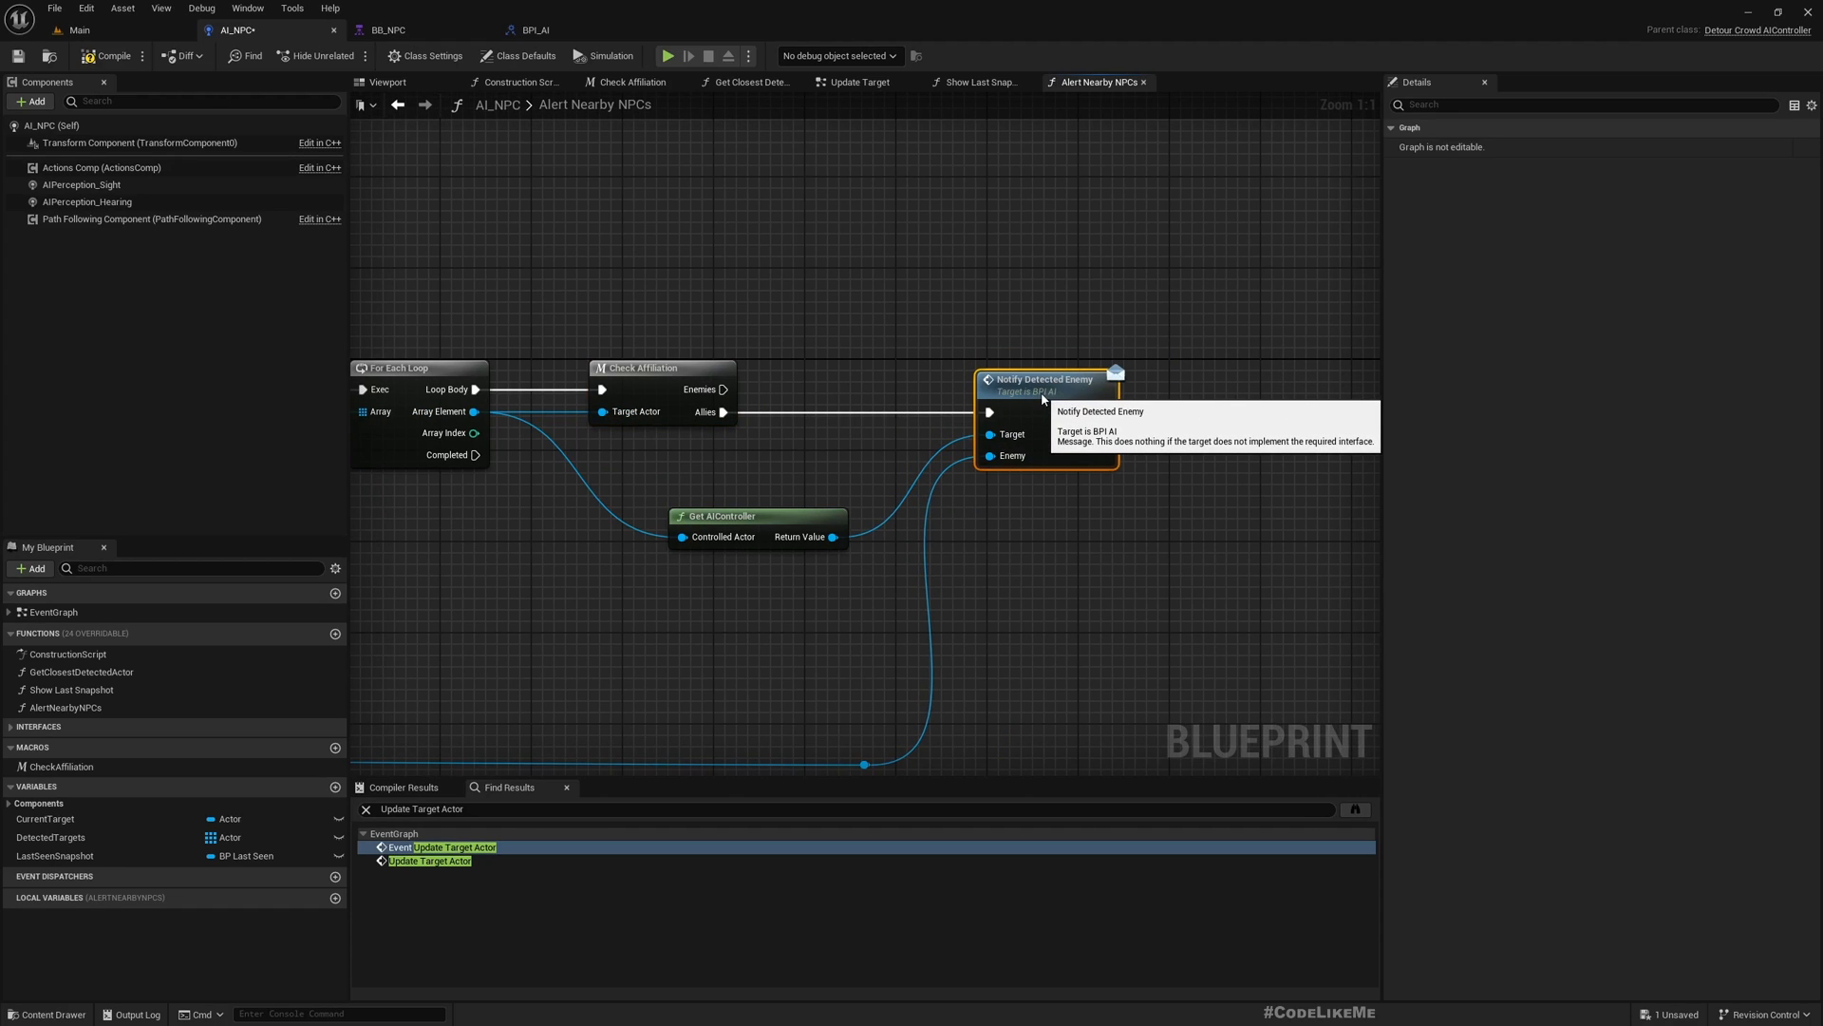
# Step: Play the Main level and move the player to test NPC ally alerts
pyautogui.click(72, 30)
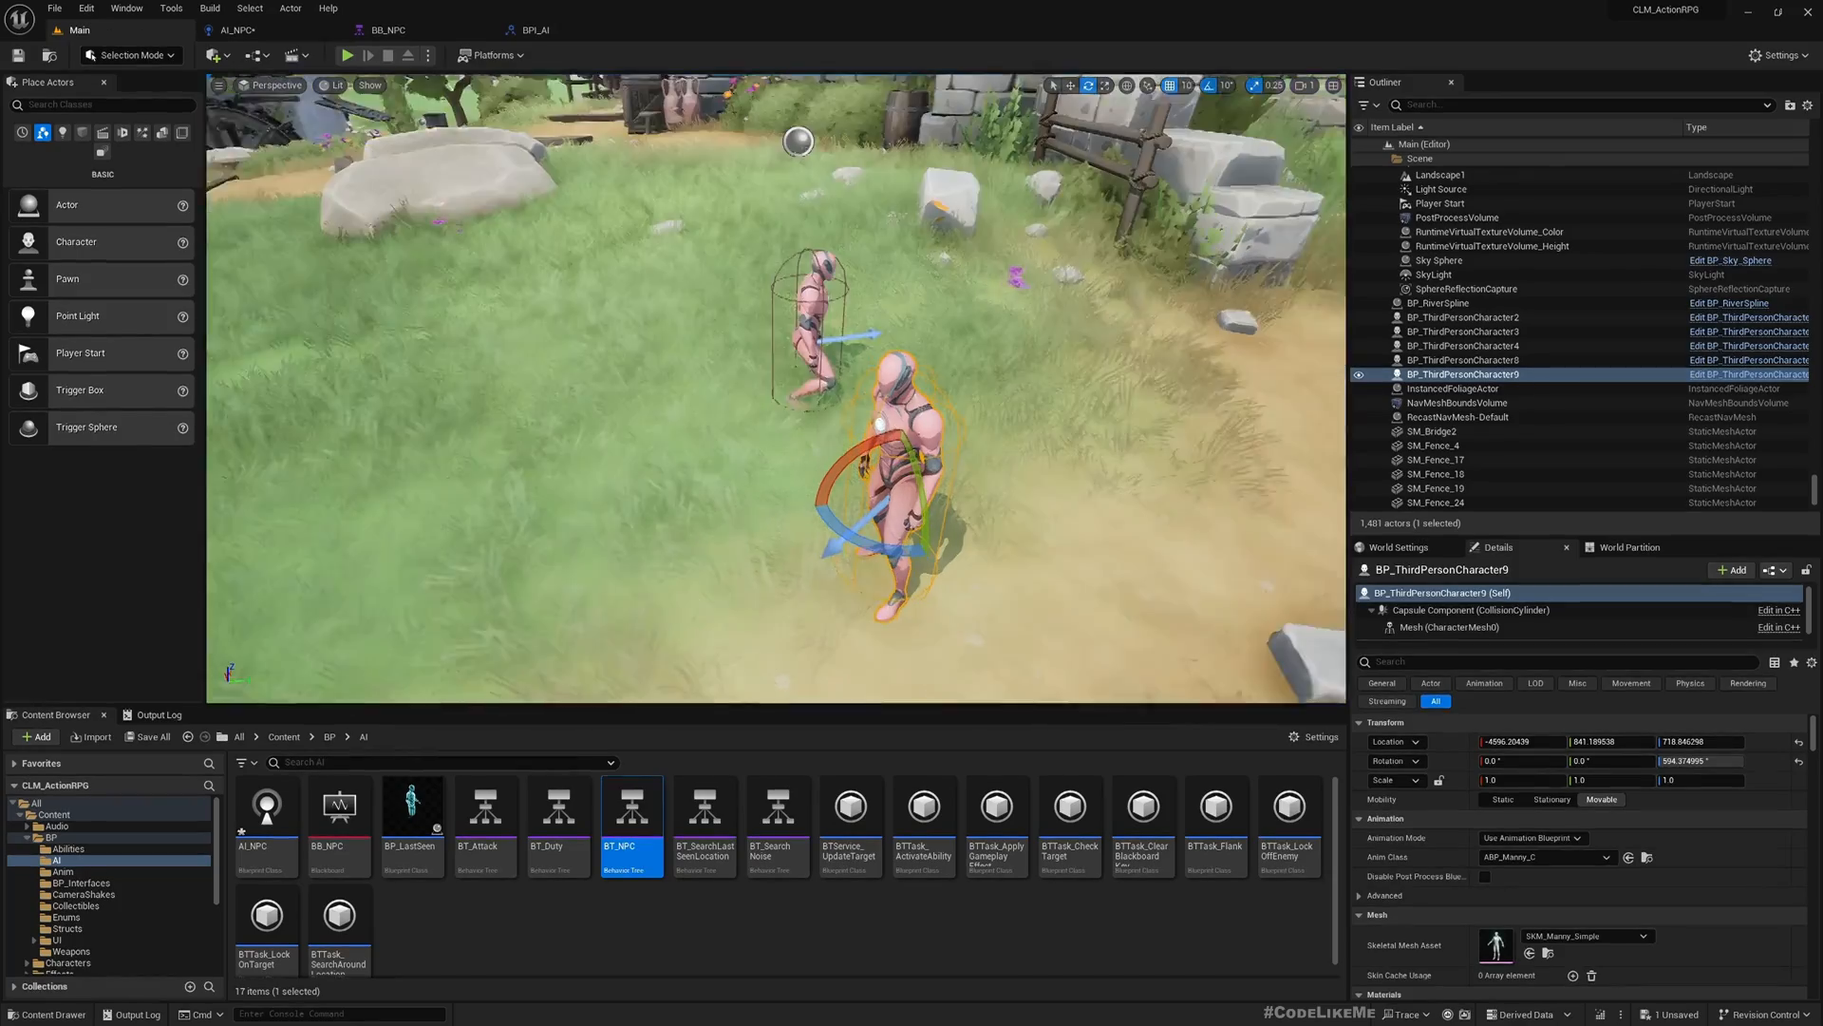
pyautogui.click(347, 55)
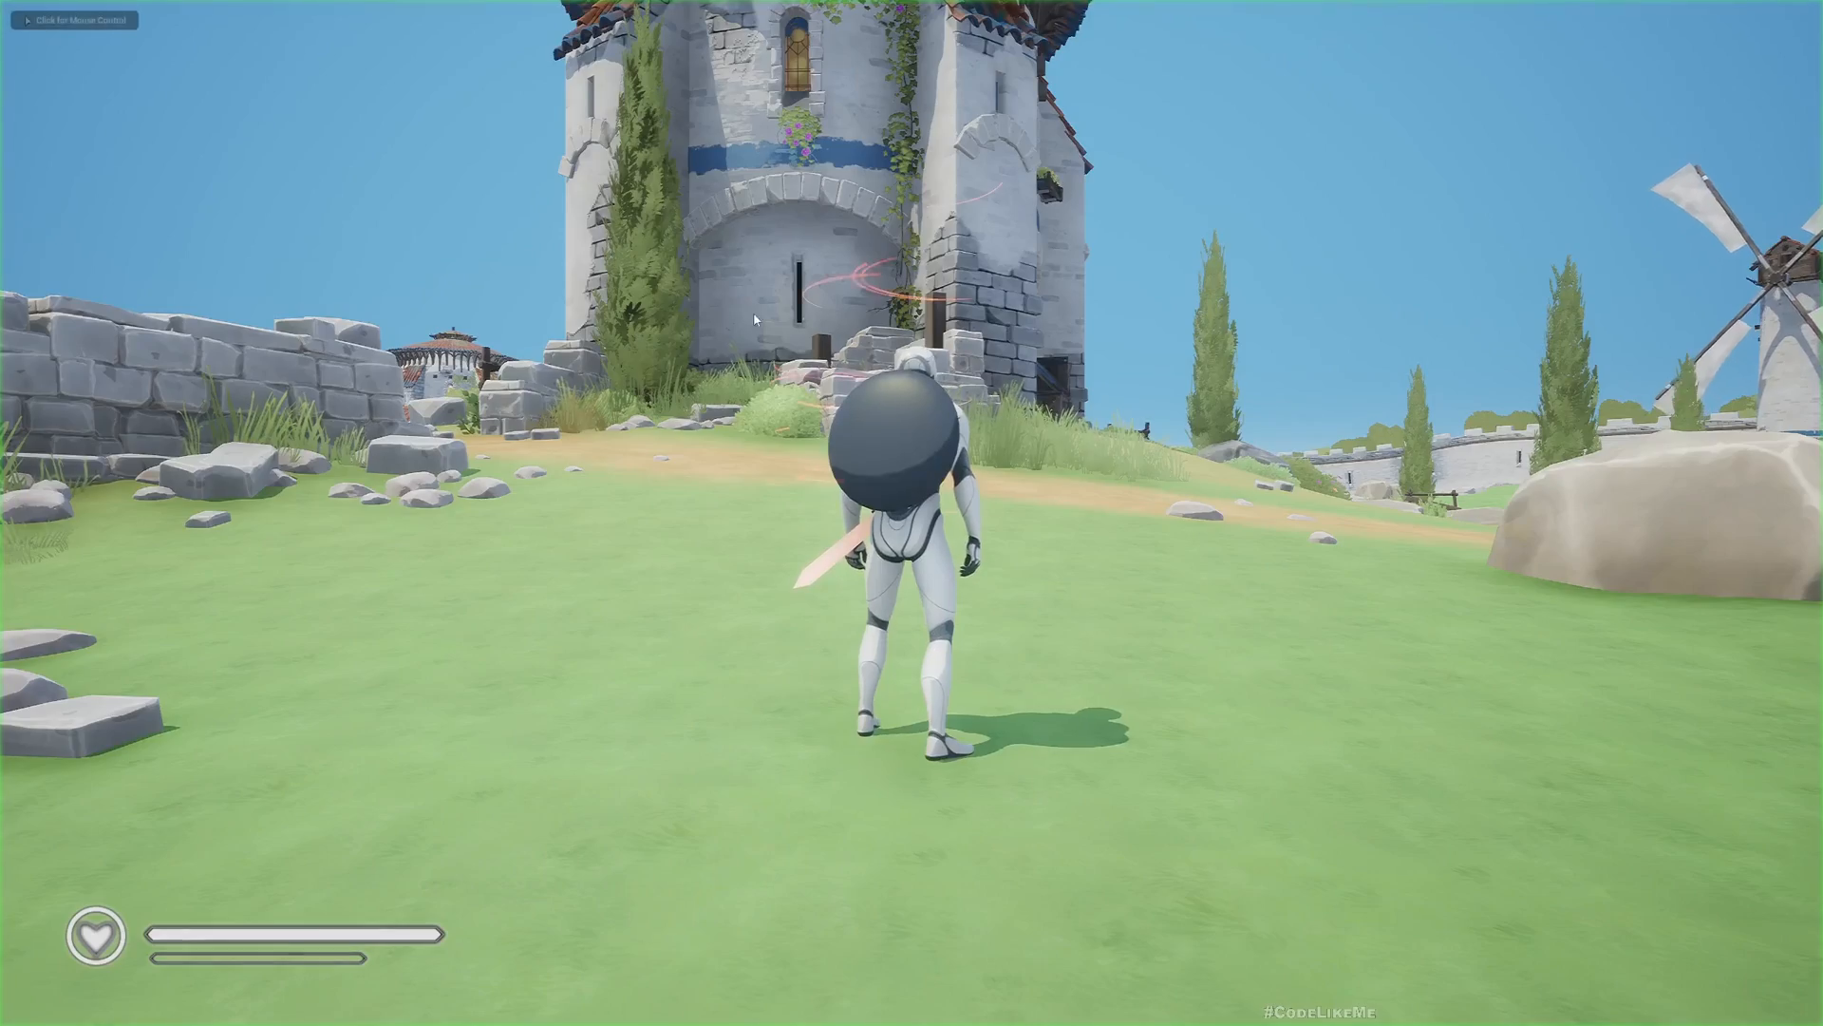
pyautogui.press('w')
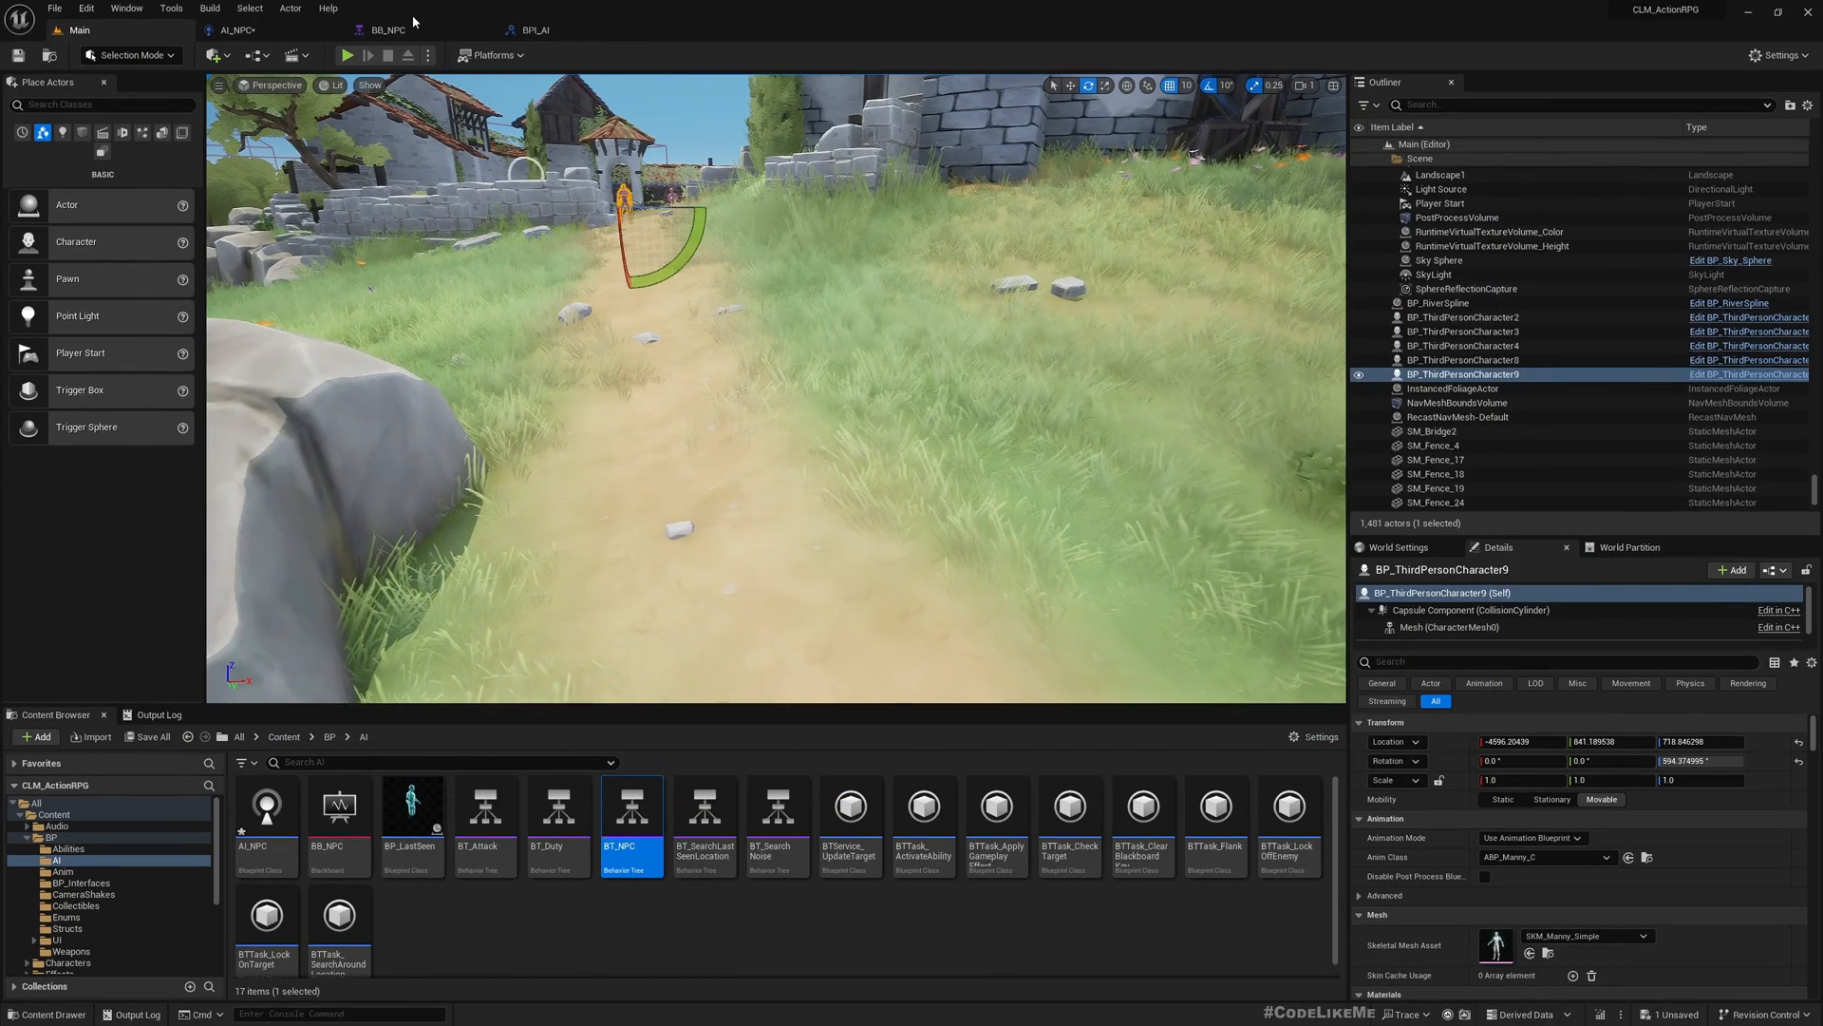
# Step: Open BT_NPC, review BT_Duty's wait, unequip and return-home tasks, then close BT_Duty
pyautogui.click(389, 30)
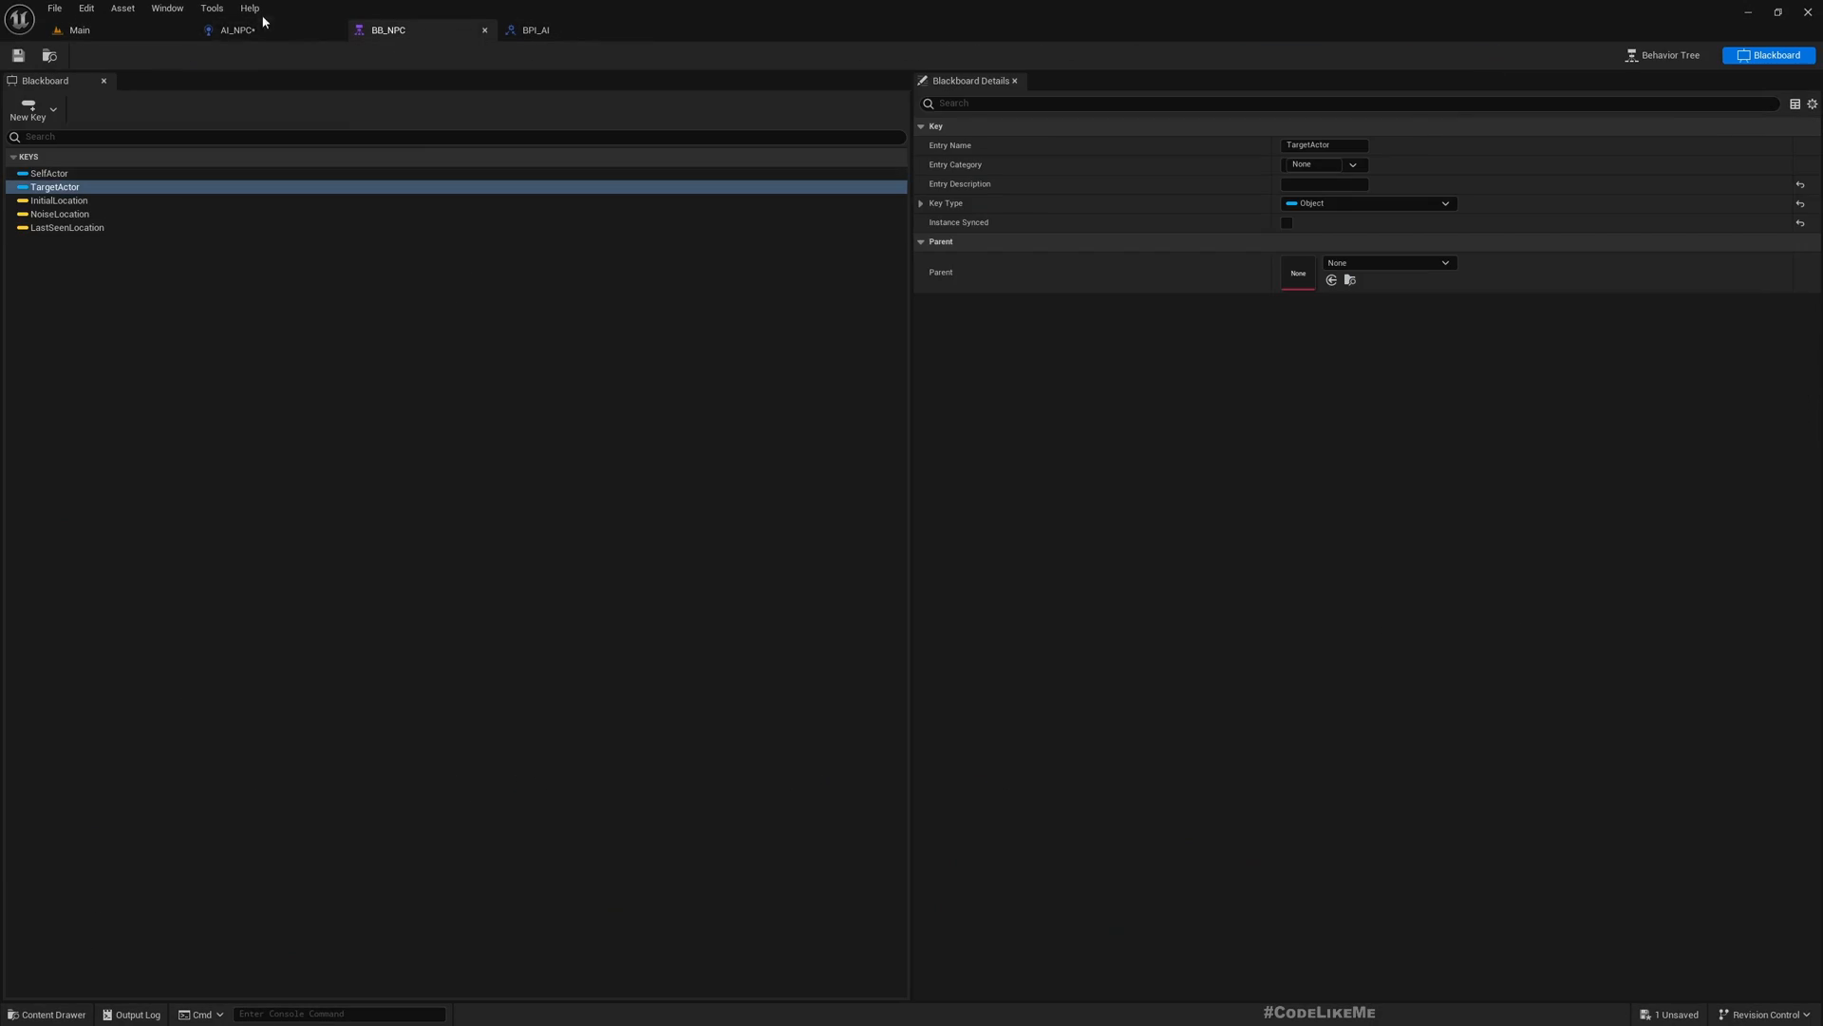
pyautogui.click(78, 30)
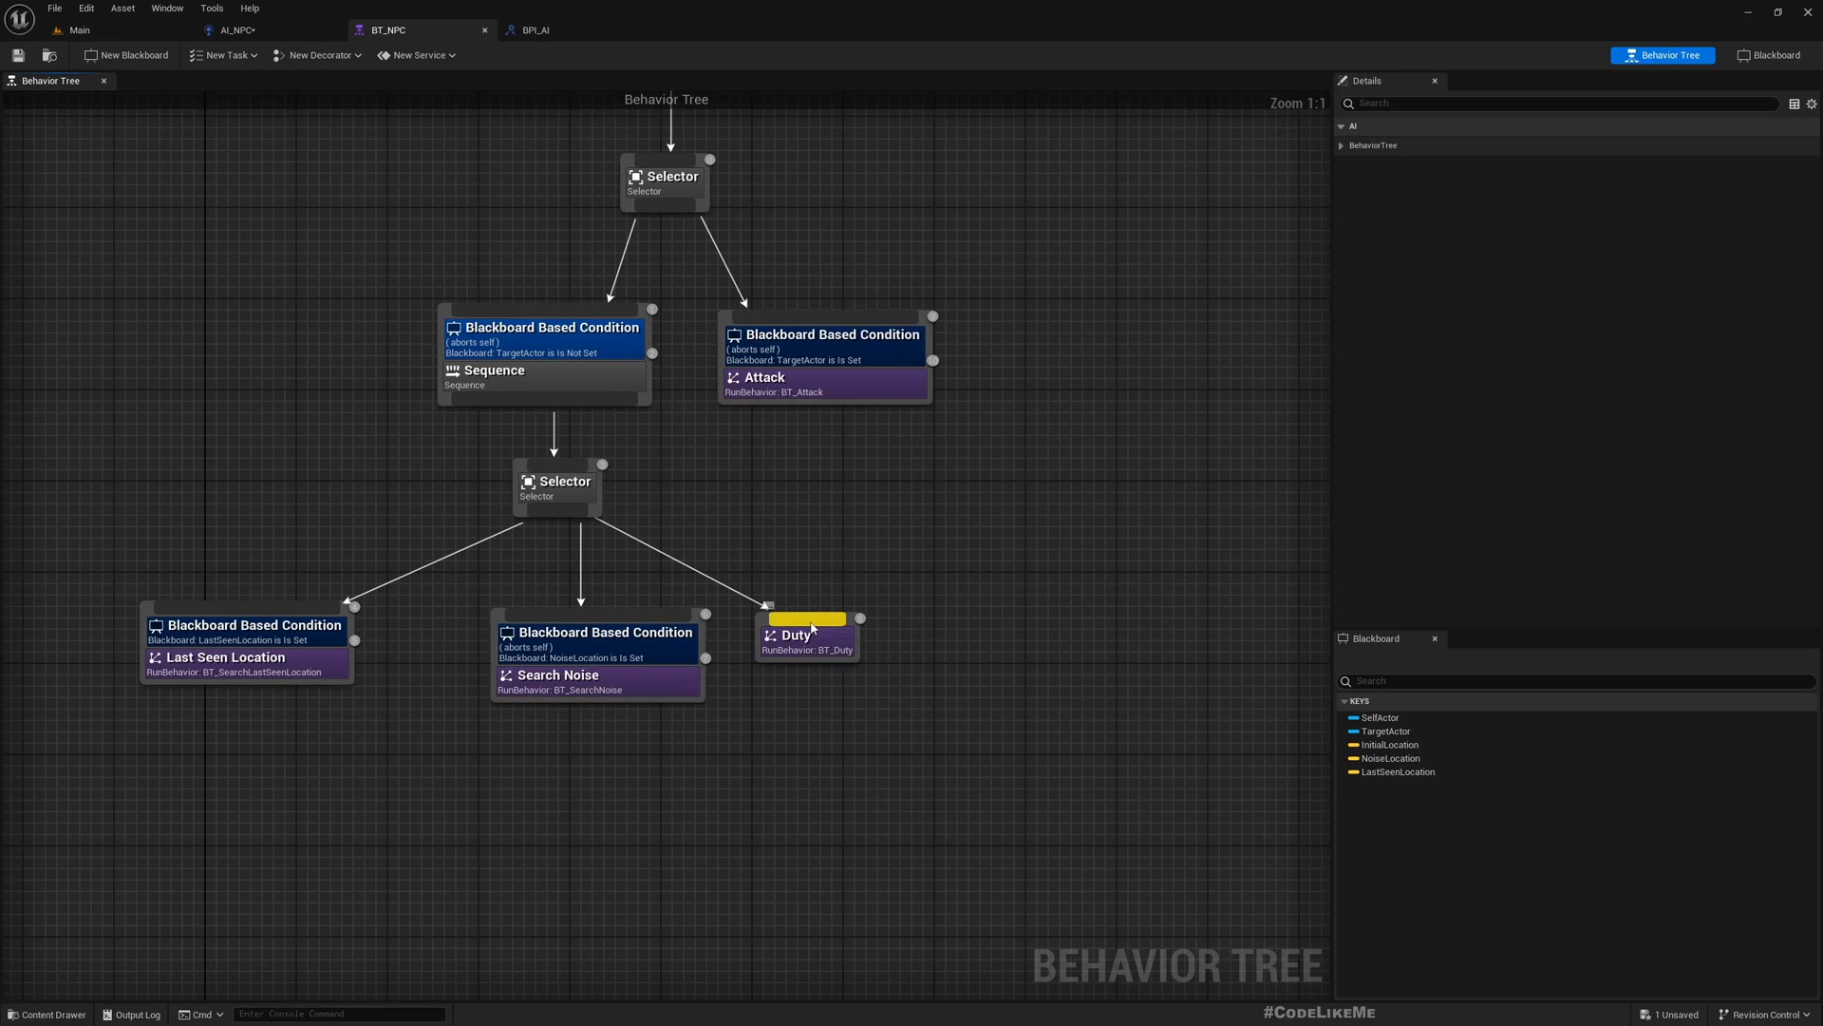
pyautogui.click(802, 633)
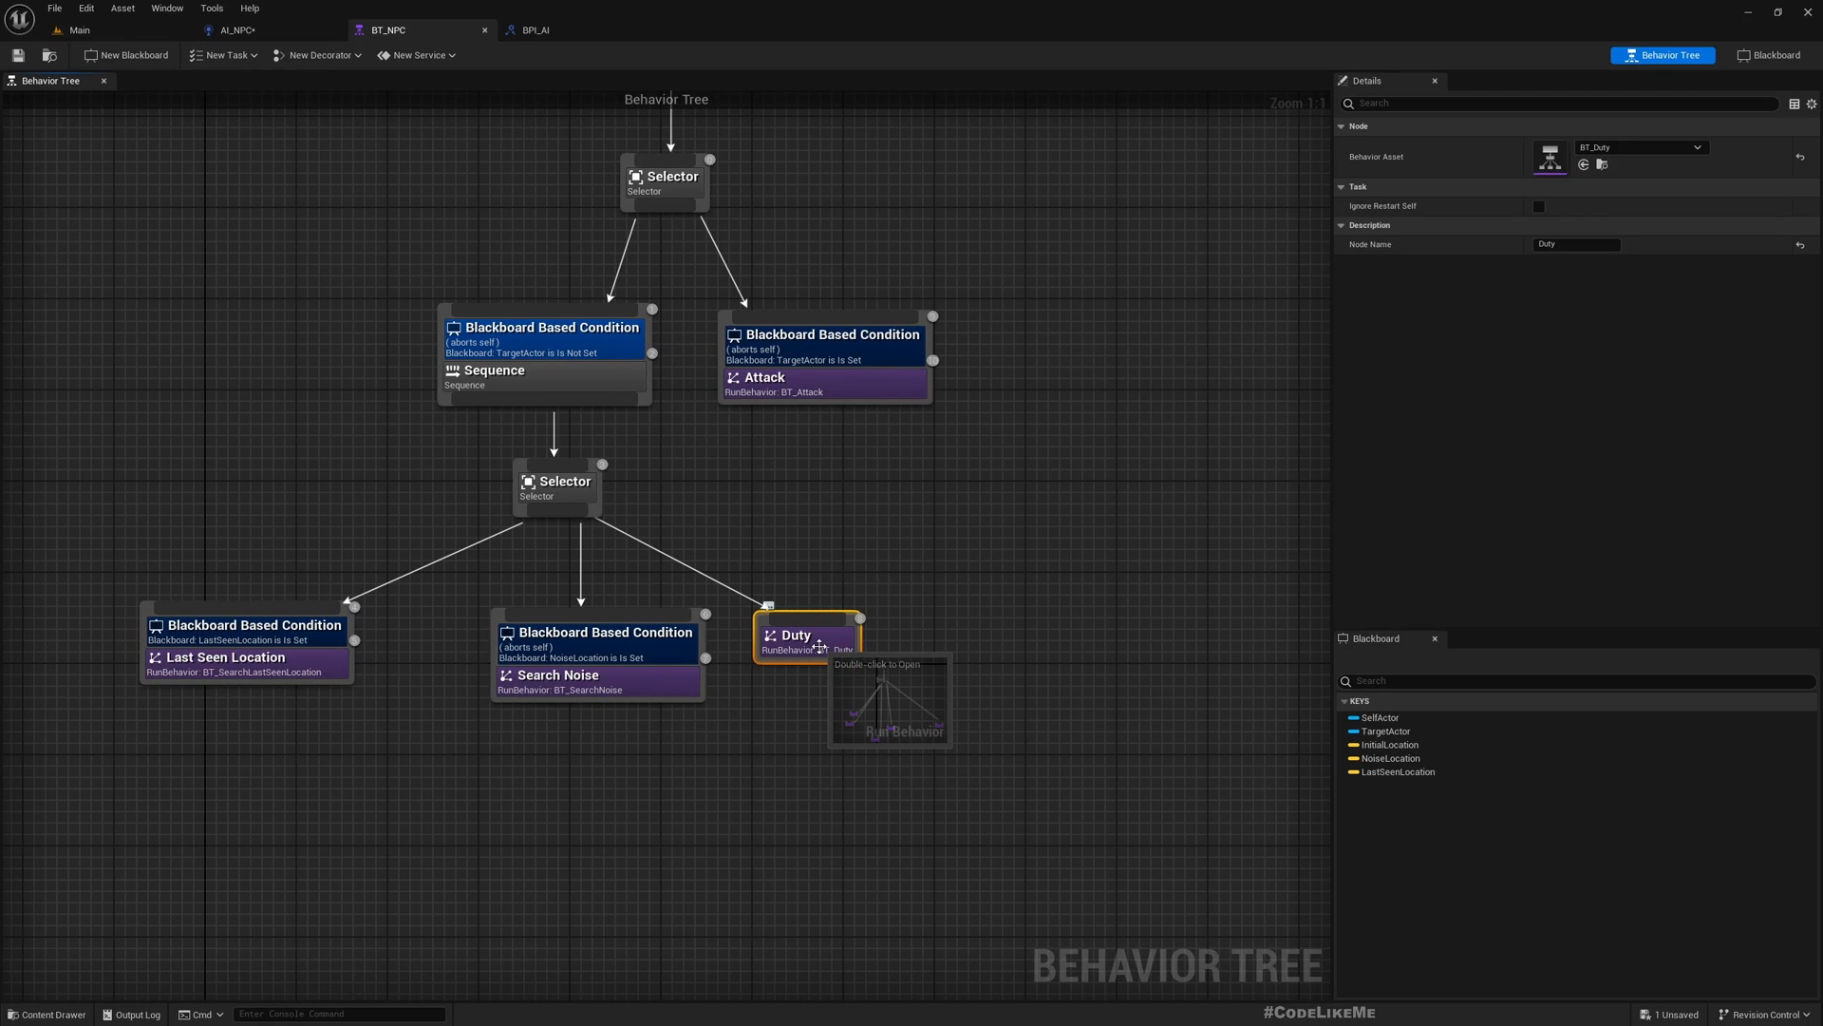
pyautogui.doubleClick(807, 636)
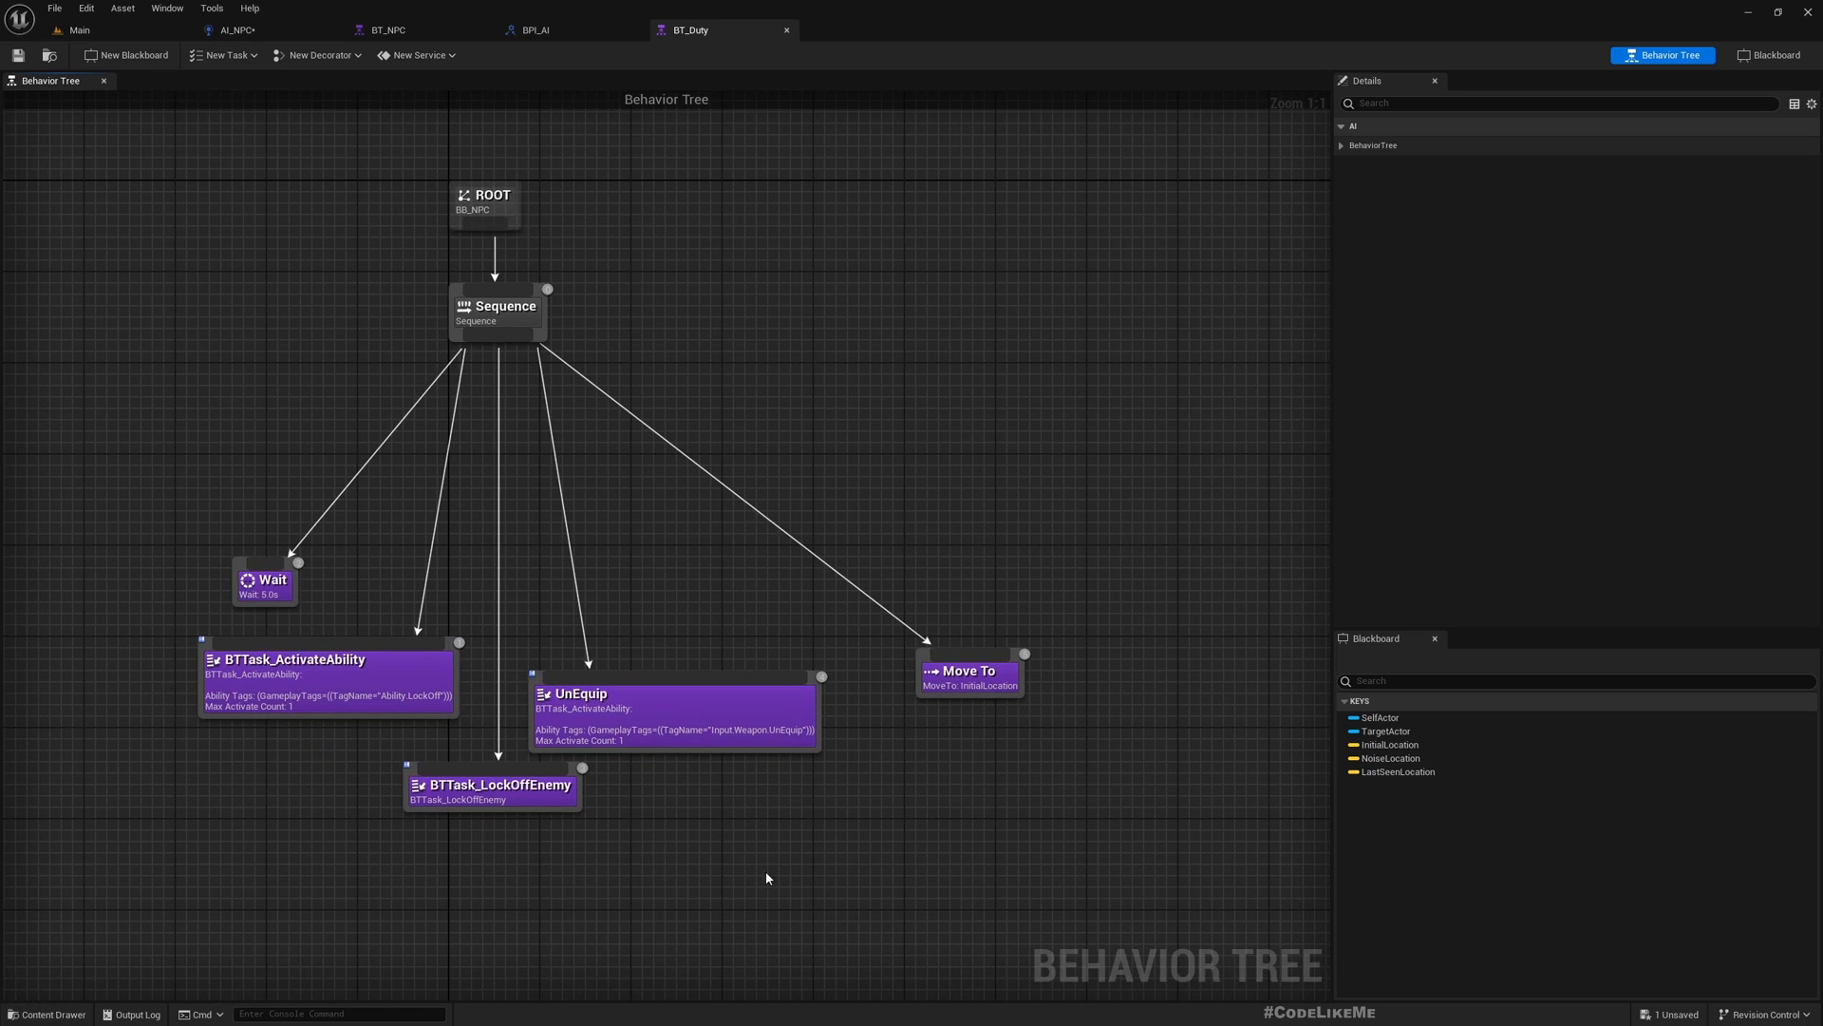
pyautogui.moveTo(570, 29)
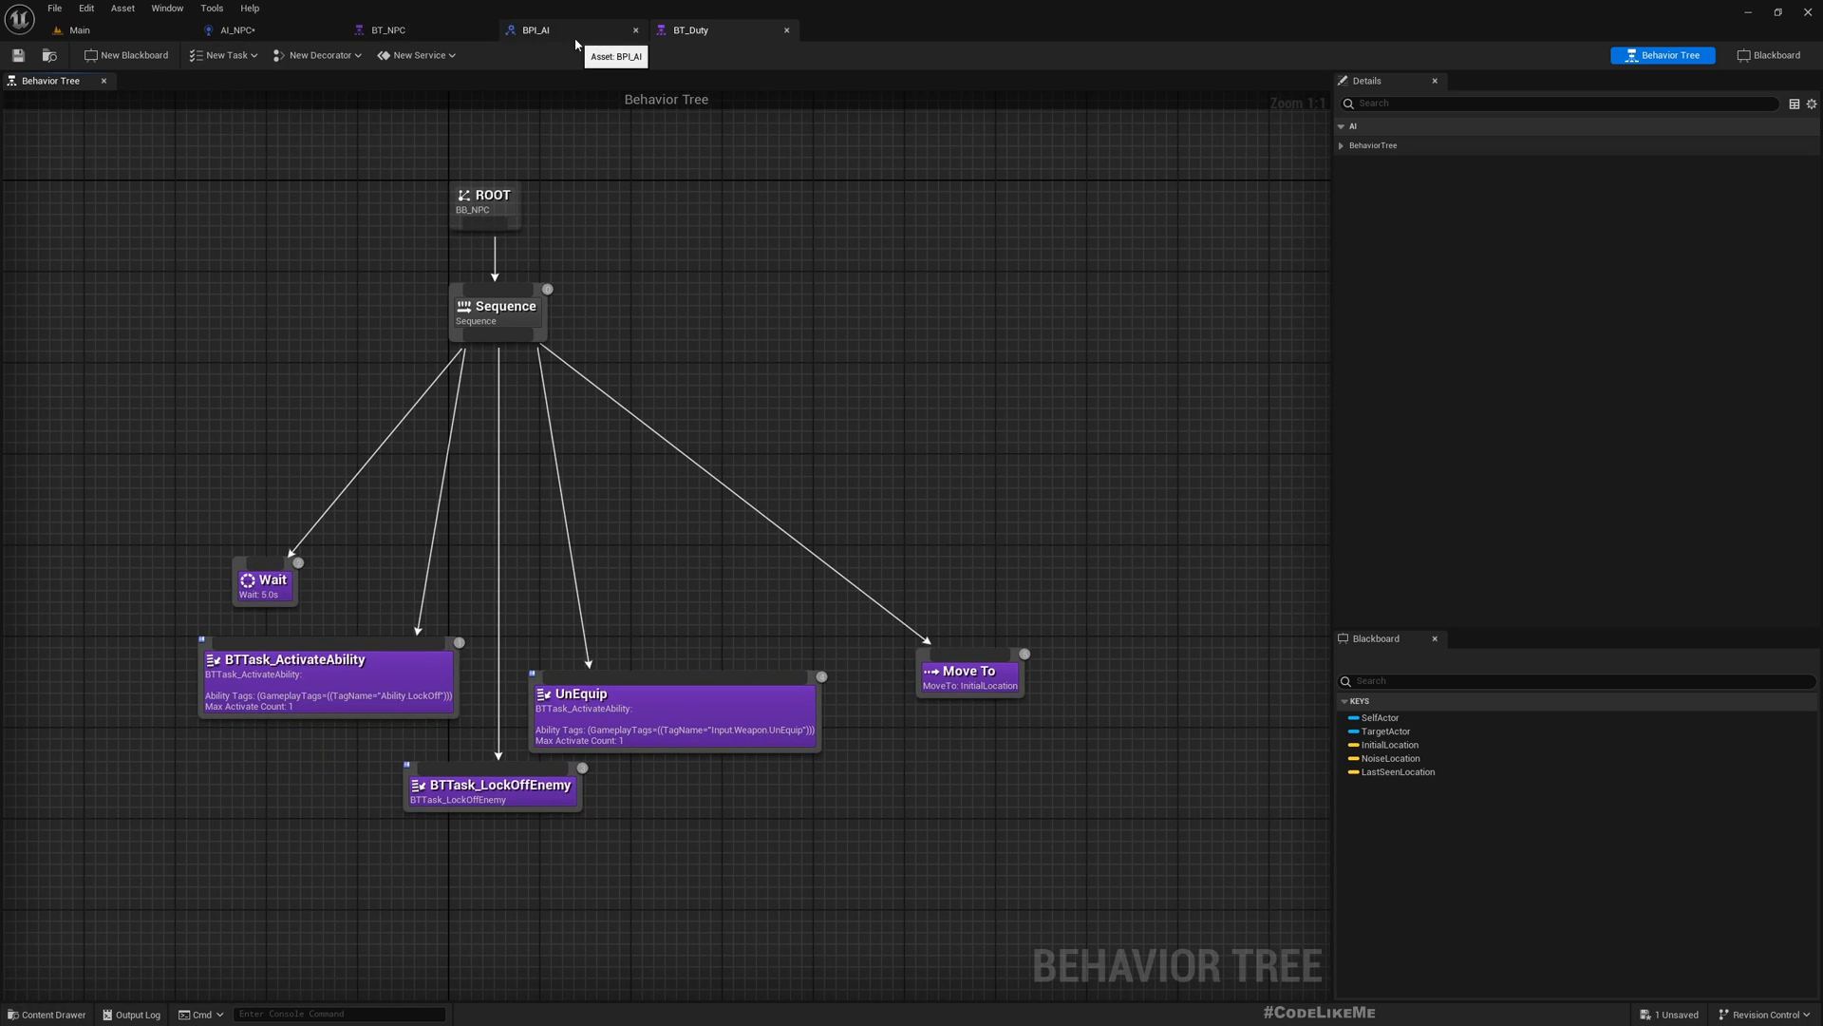
pyautogui.click(690, 29)
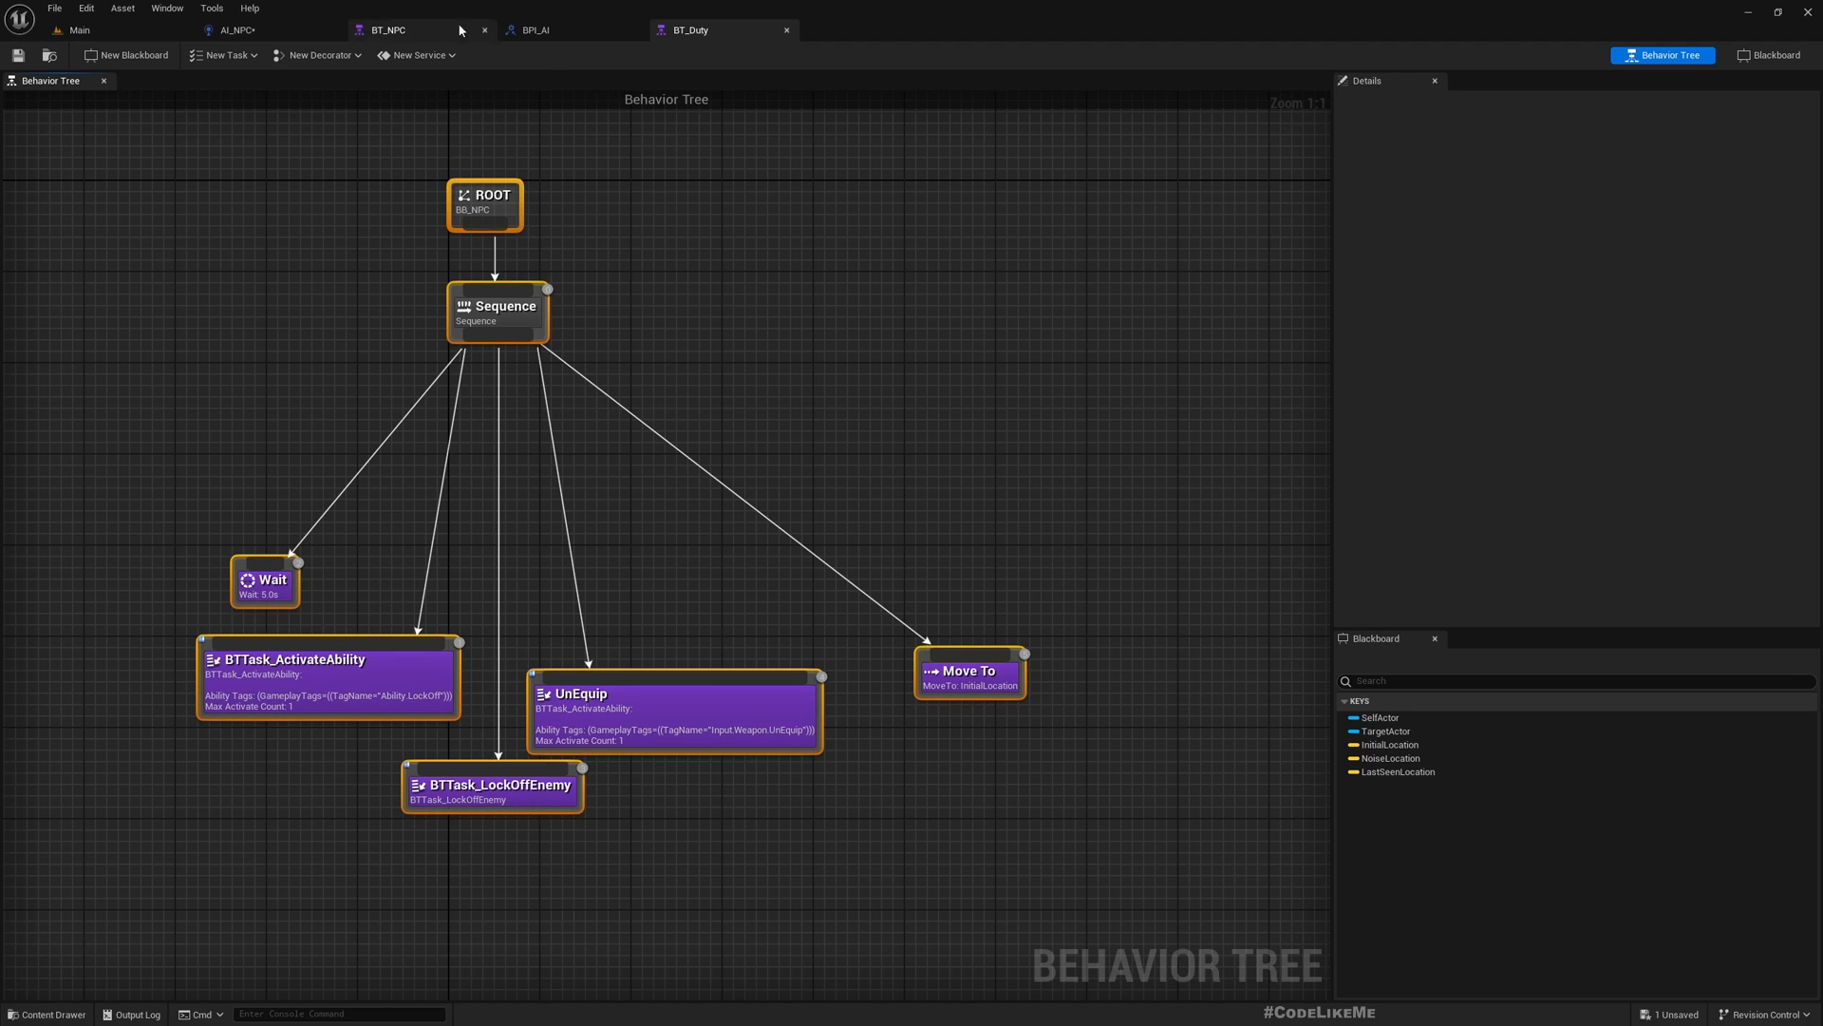
pyautogui.click(538, 30)
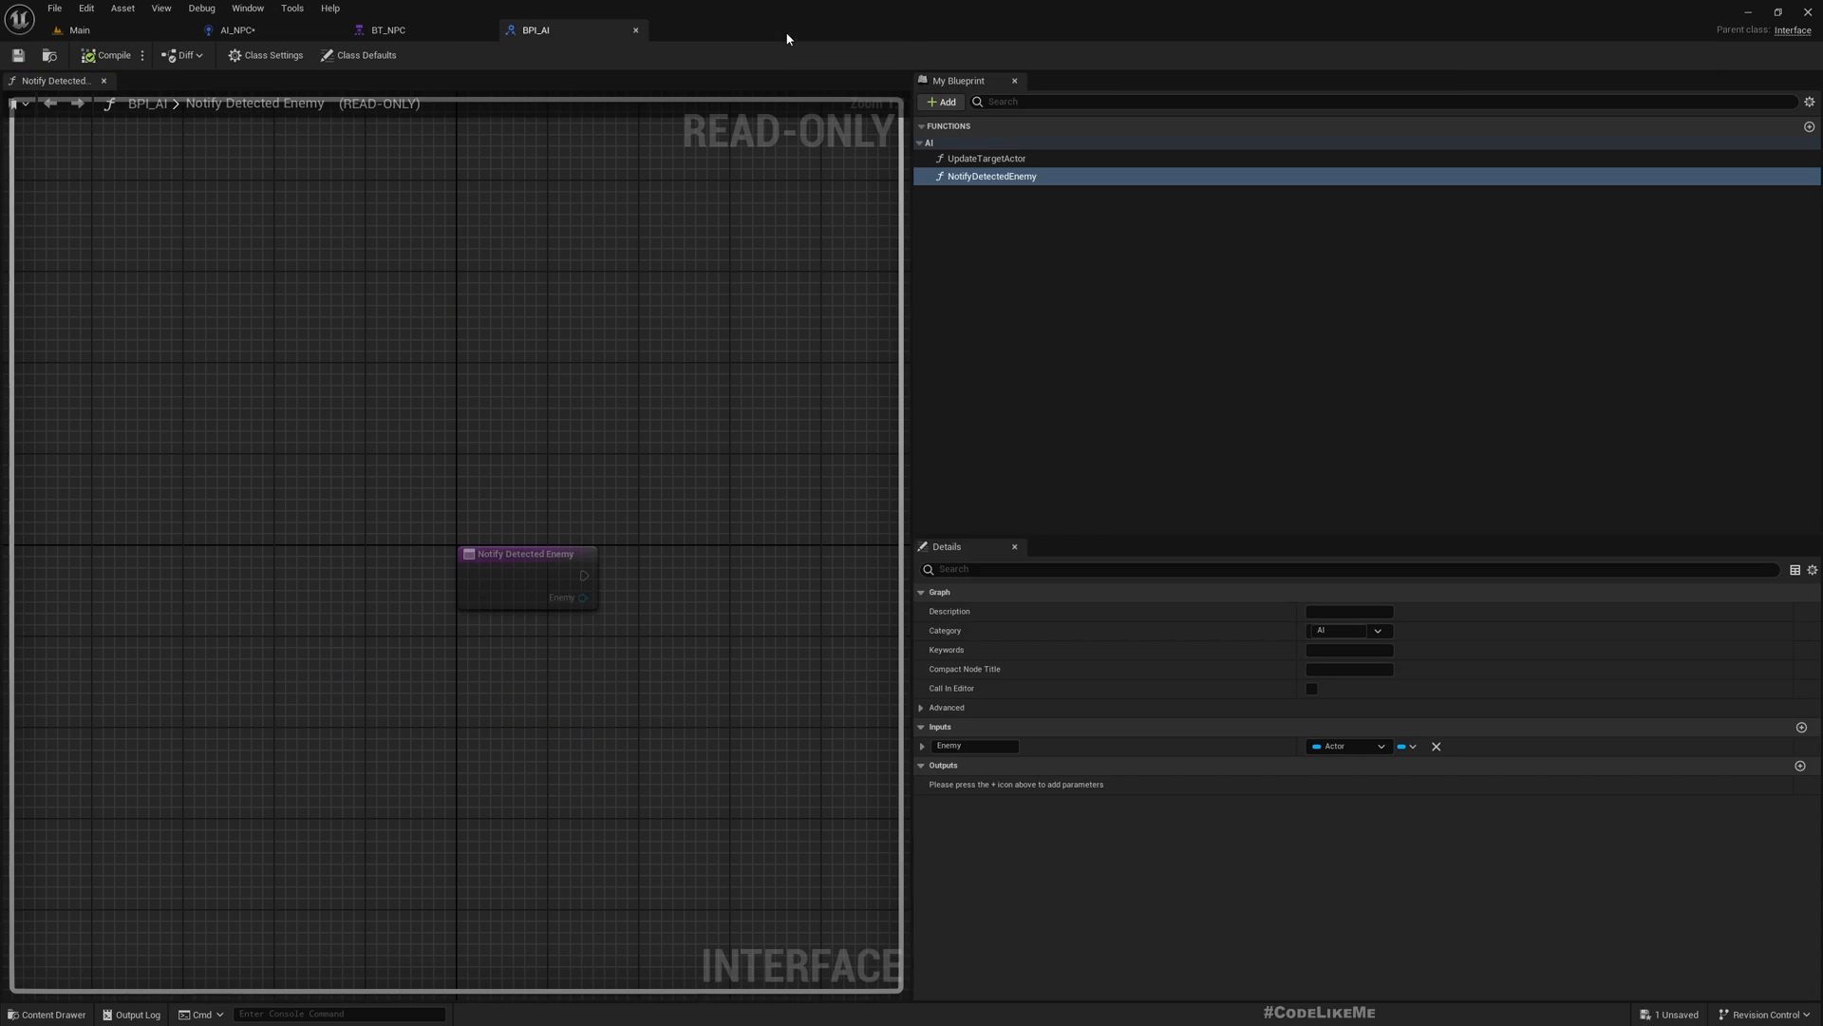
pyautogui.click(388, 29)
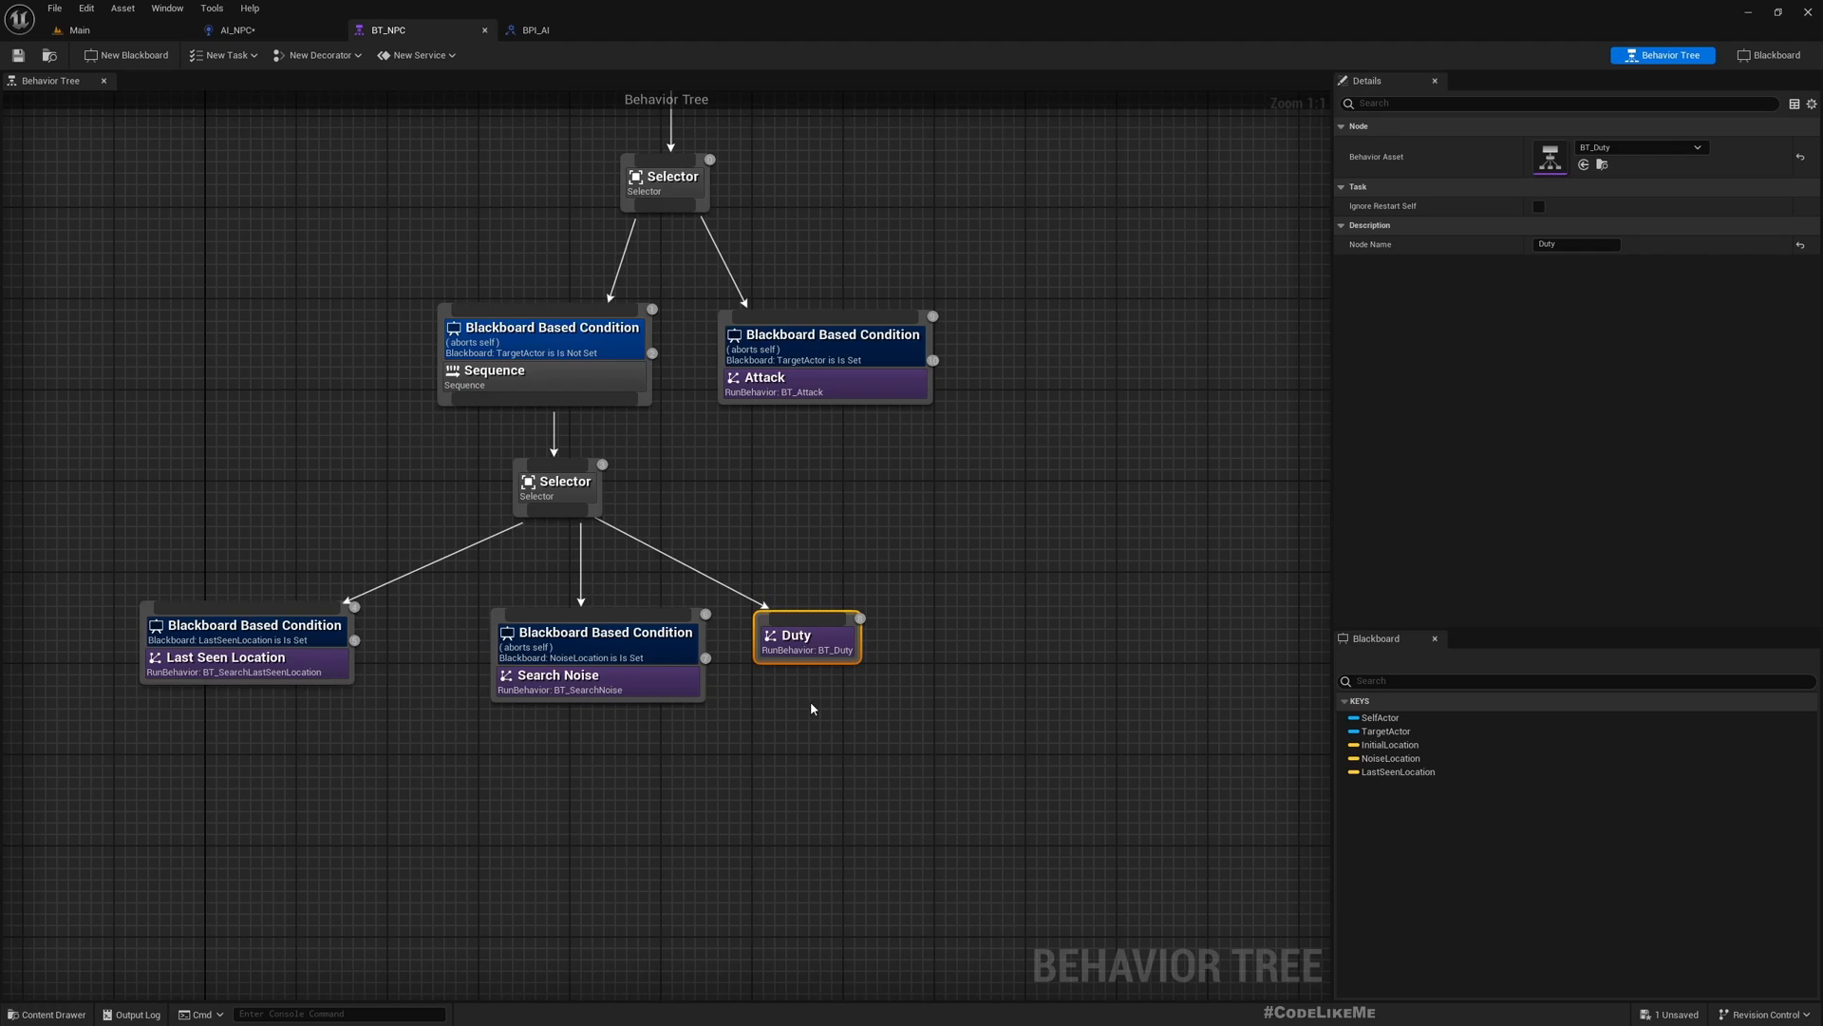
# Step: Give Duty a Blackboard decorator: NoiseLocation Is Not Set, aborts Self; save BT_NPC
pyautogui.rightClick(809, 633)
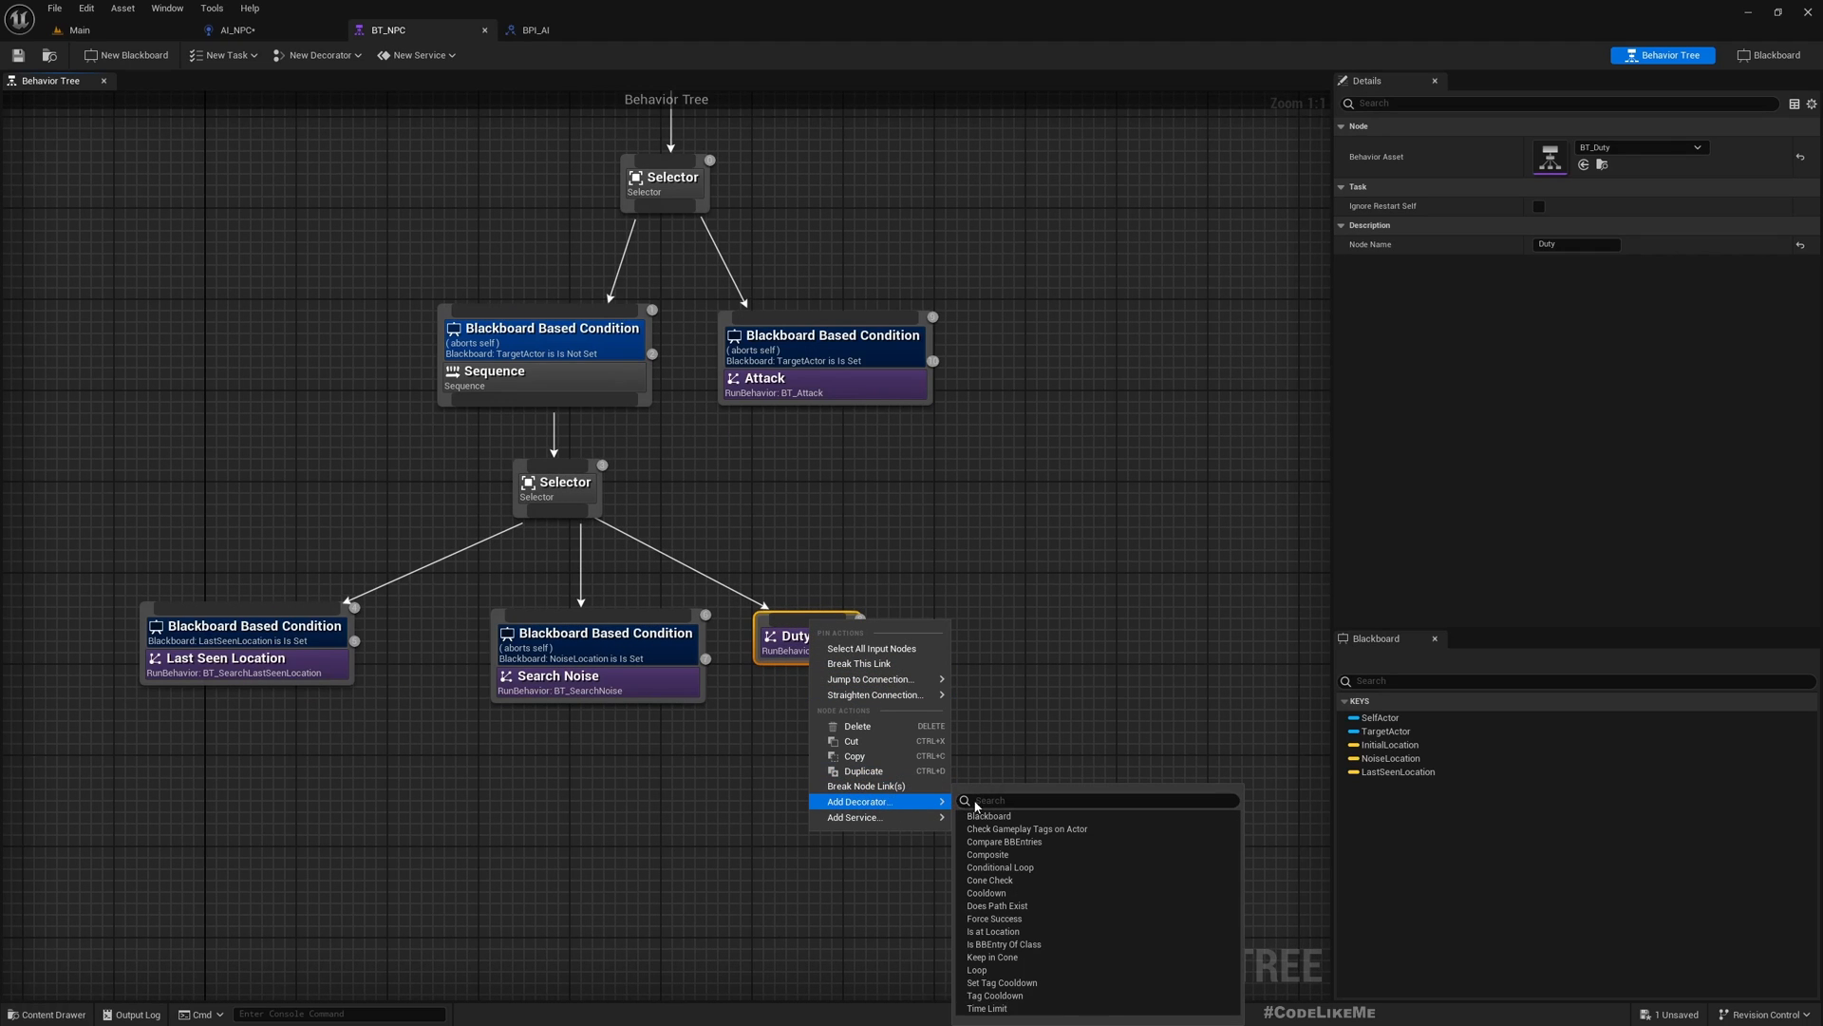
pyautogui.click(987, 814)
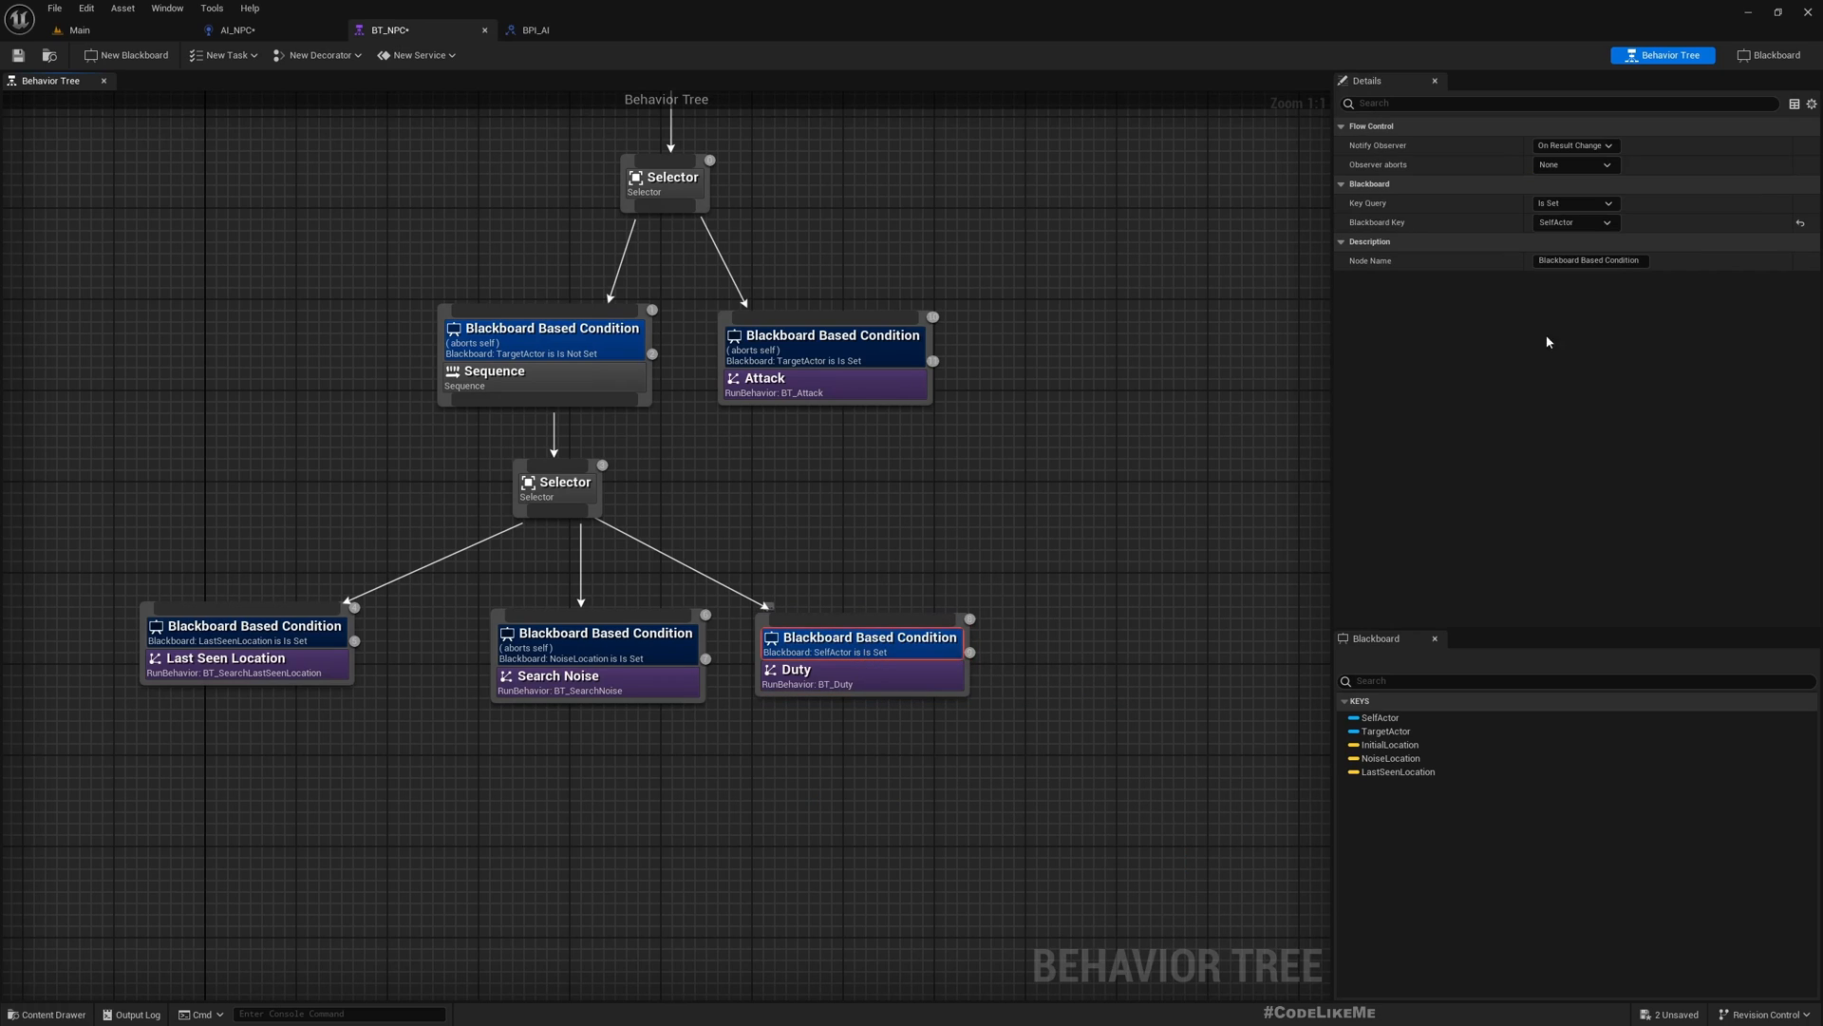
pyautogui.click(1574, 202)
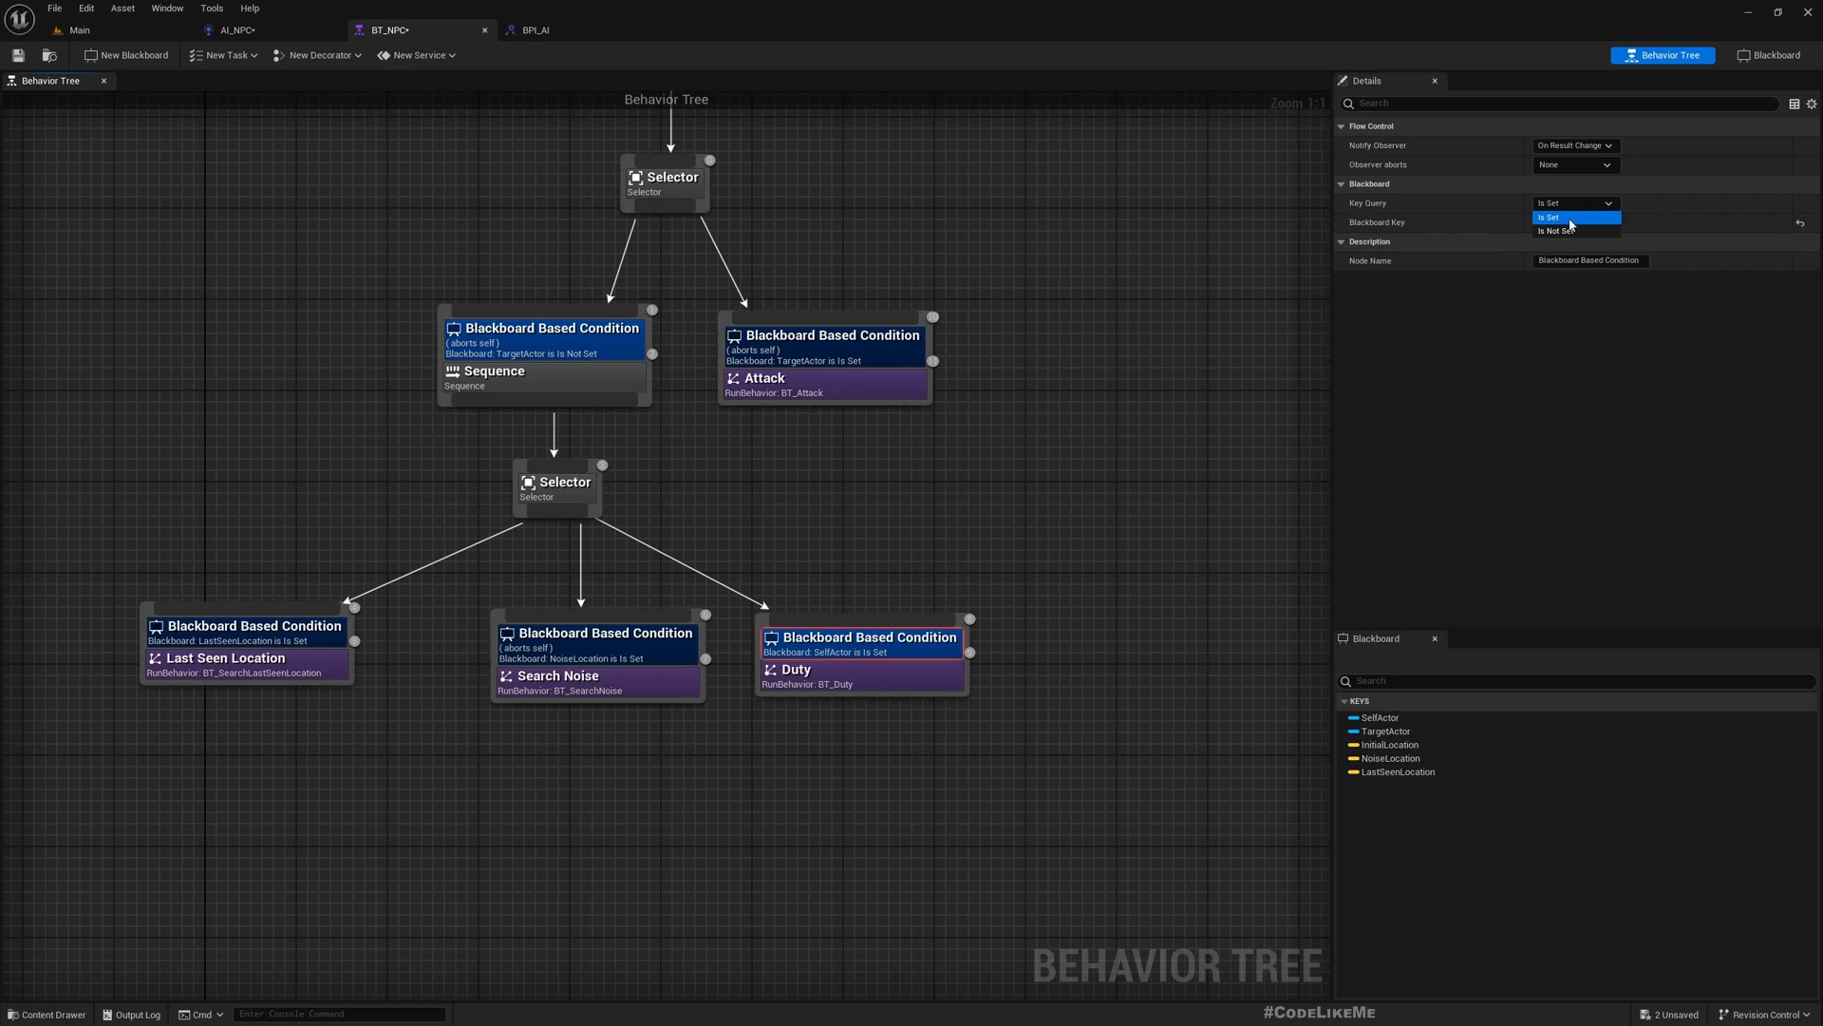
pyautogui.click(1573, 222)
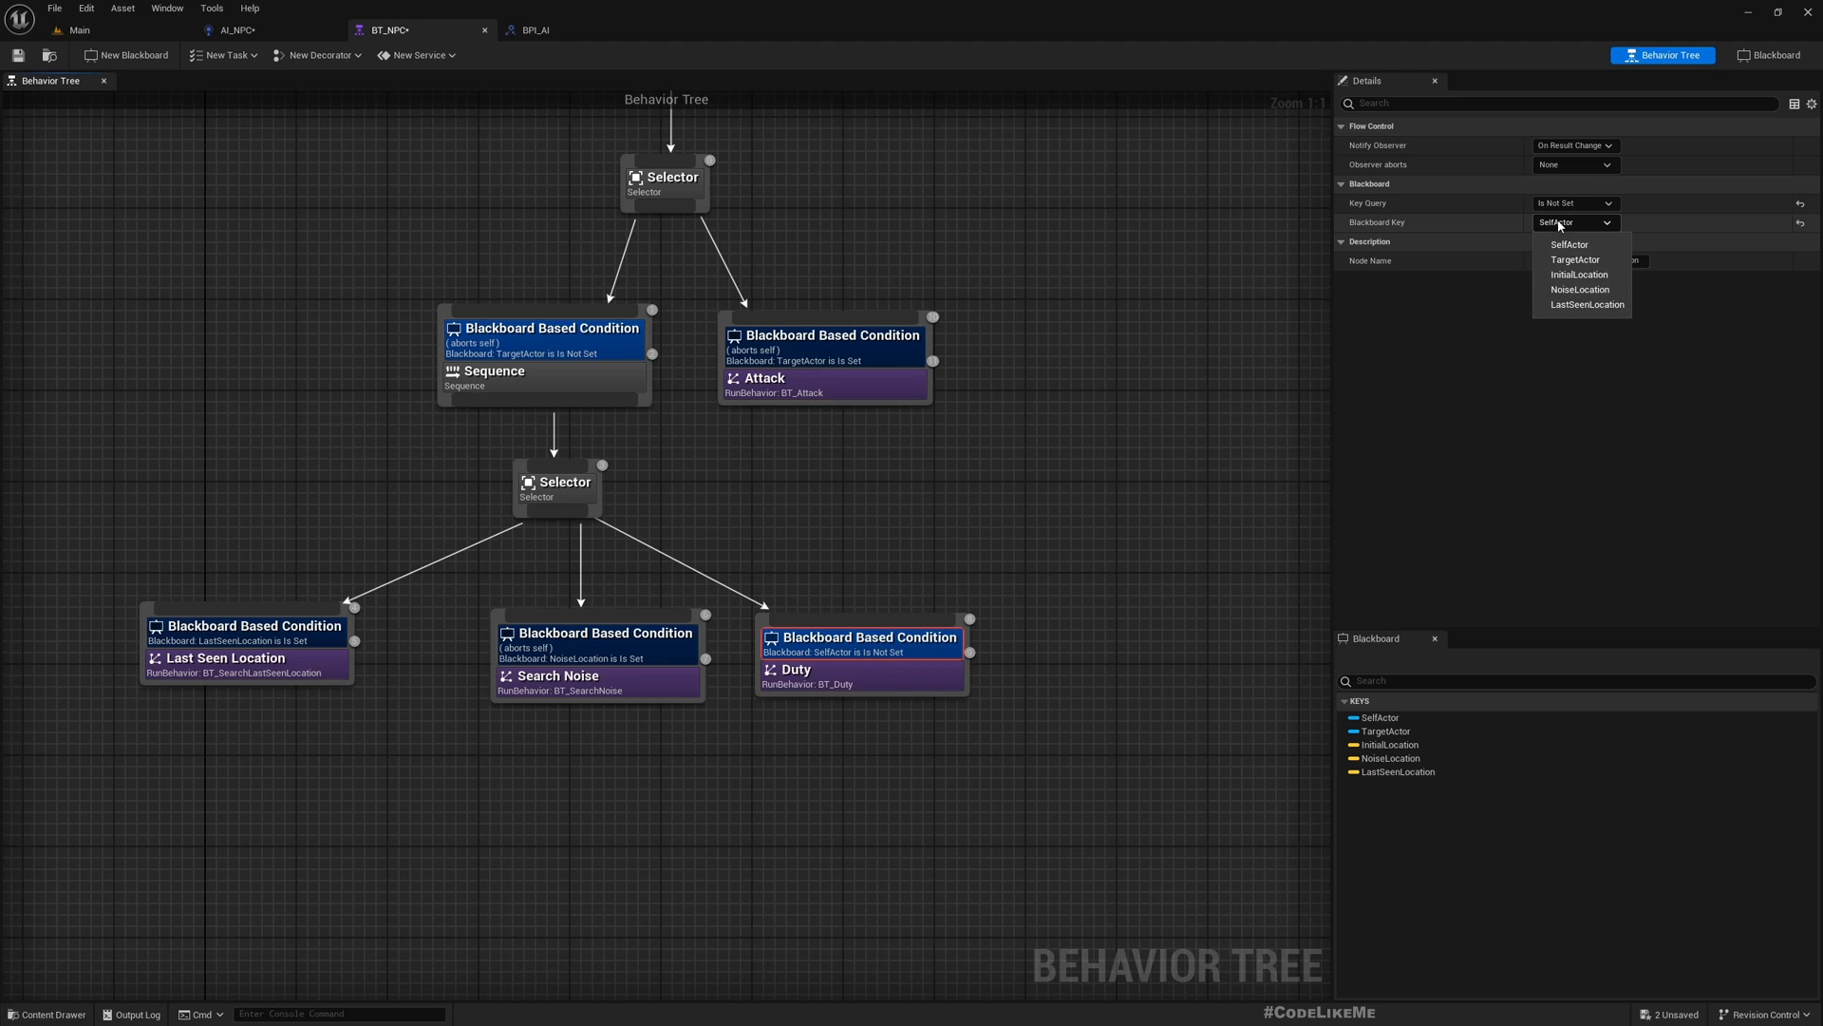
pyautogui.moveTo(1579, 289)
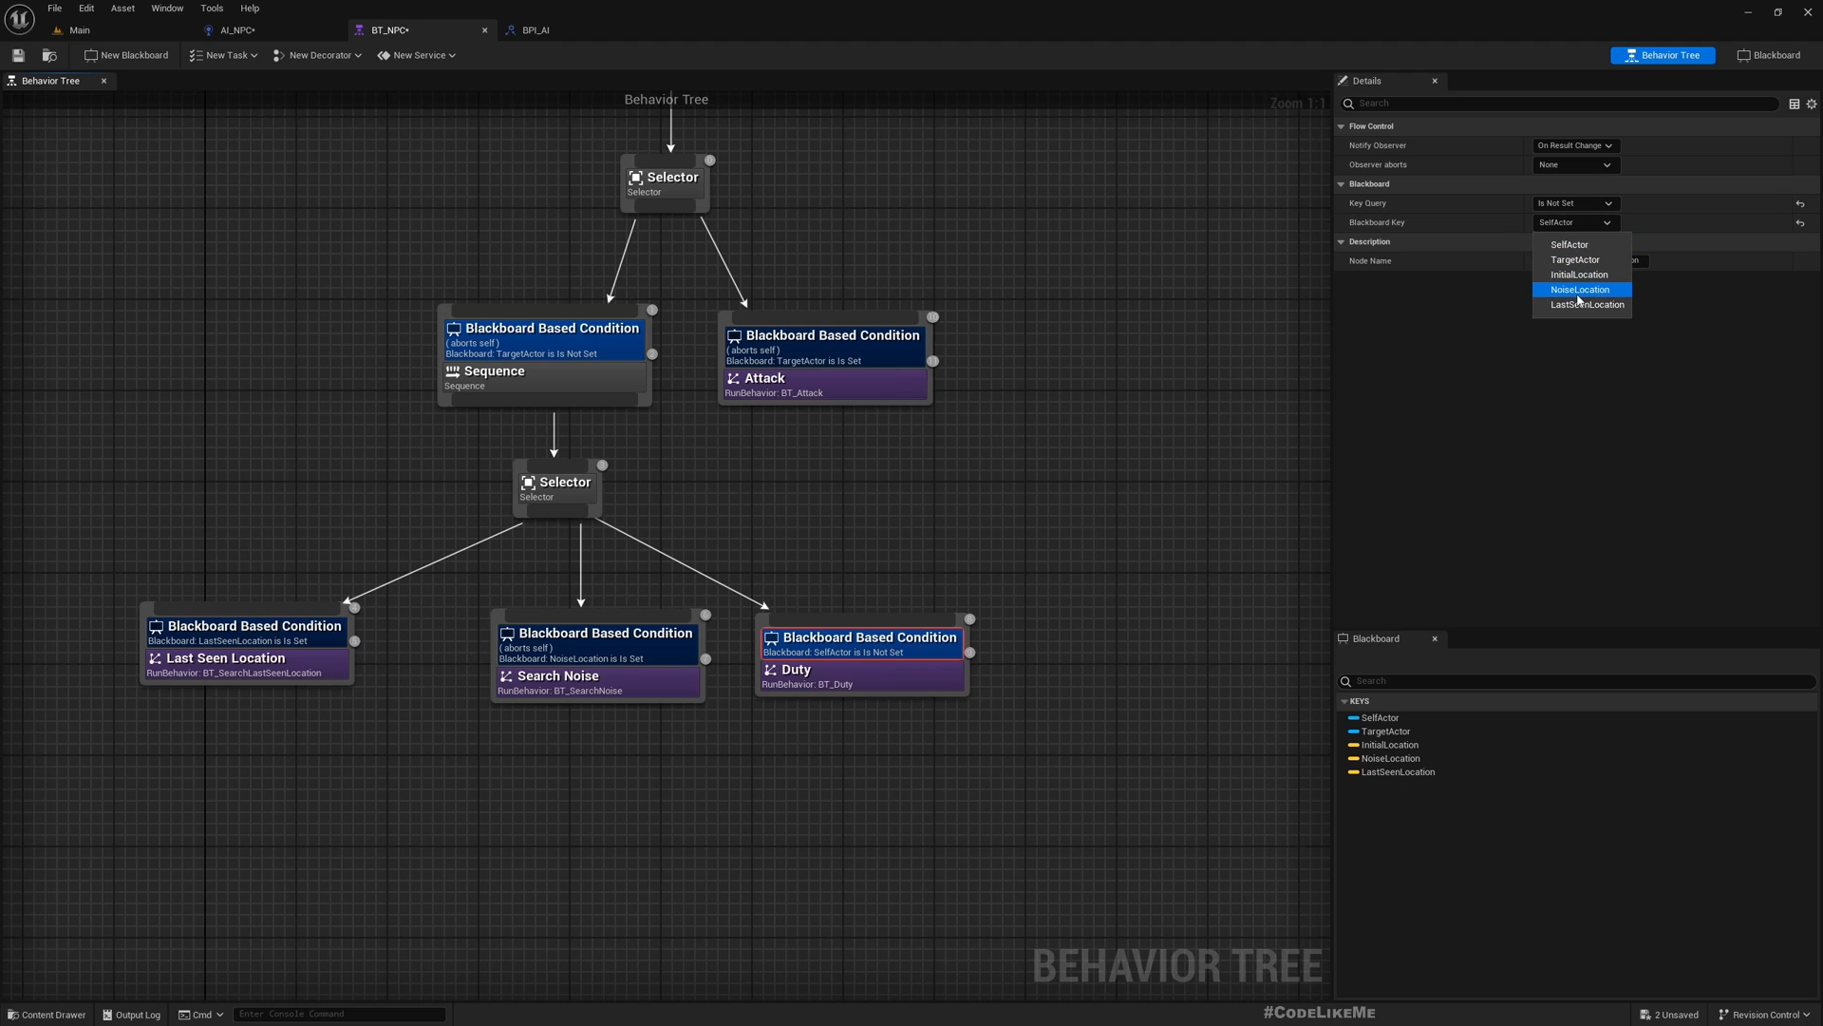
pyautogui.click(1573, 164)
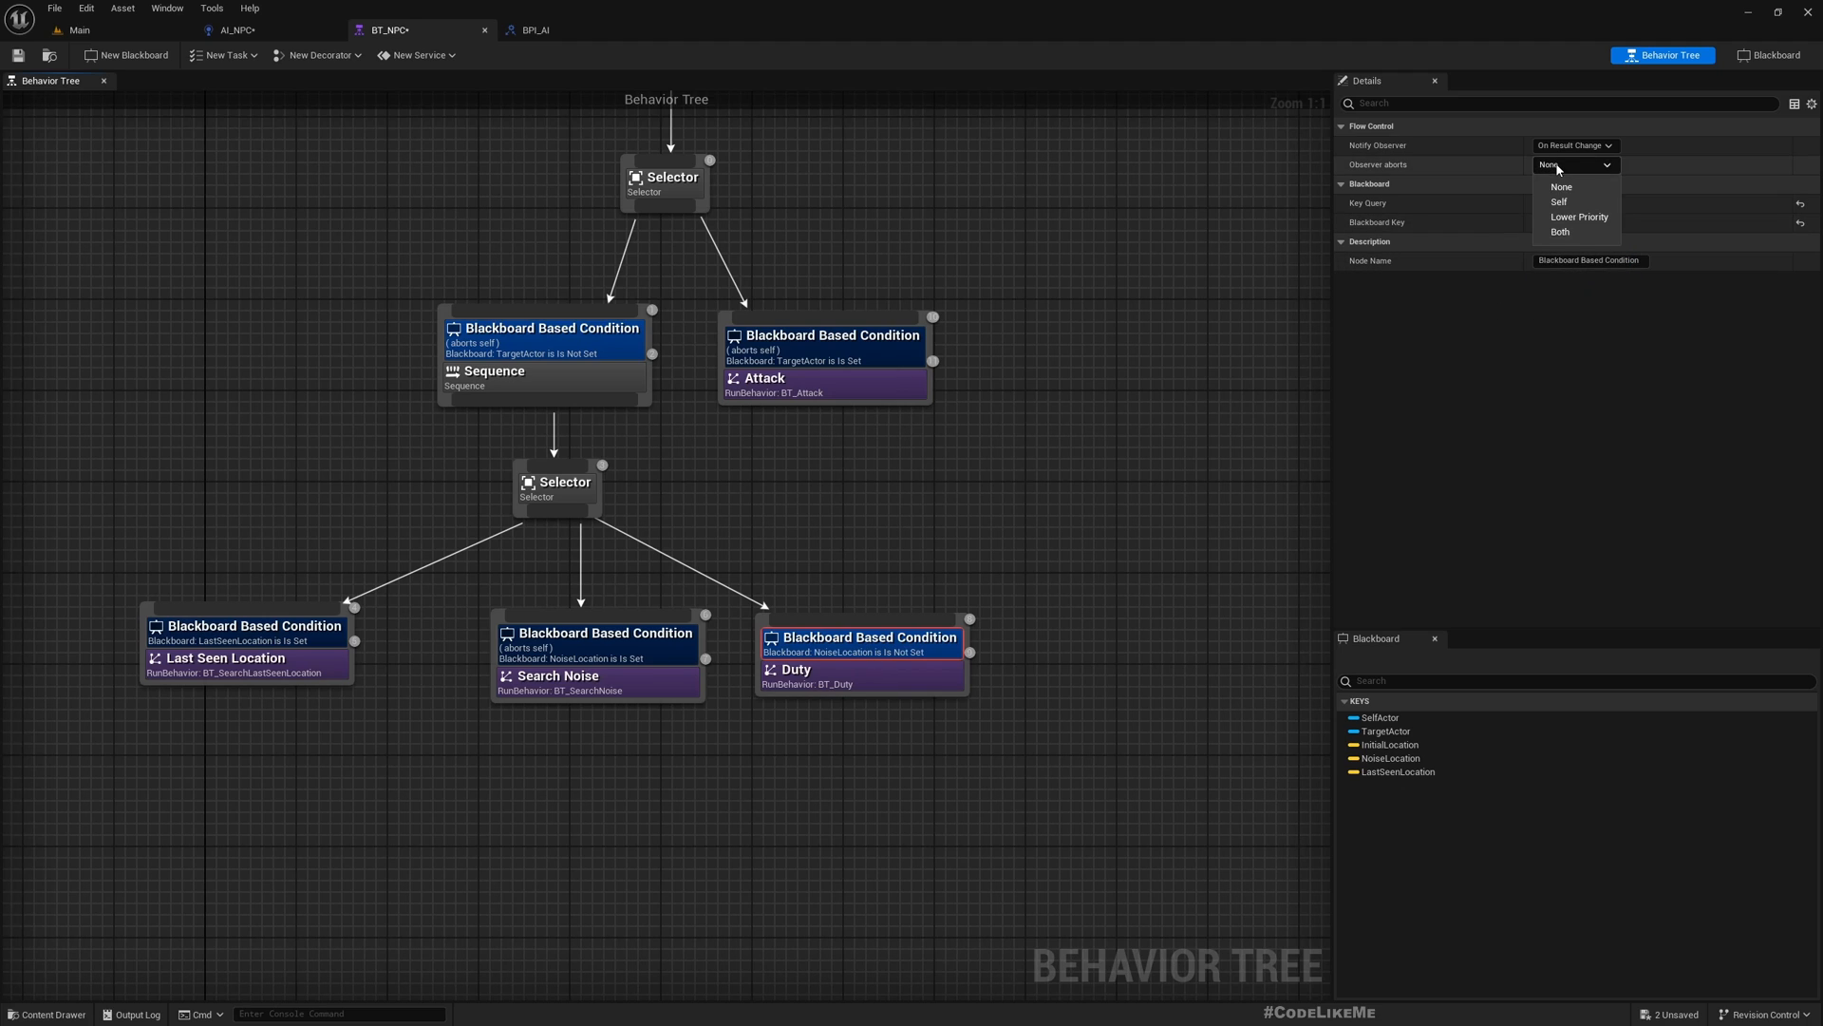
pyautogui.moveTo(1569, 201)
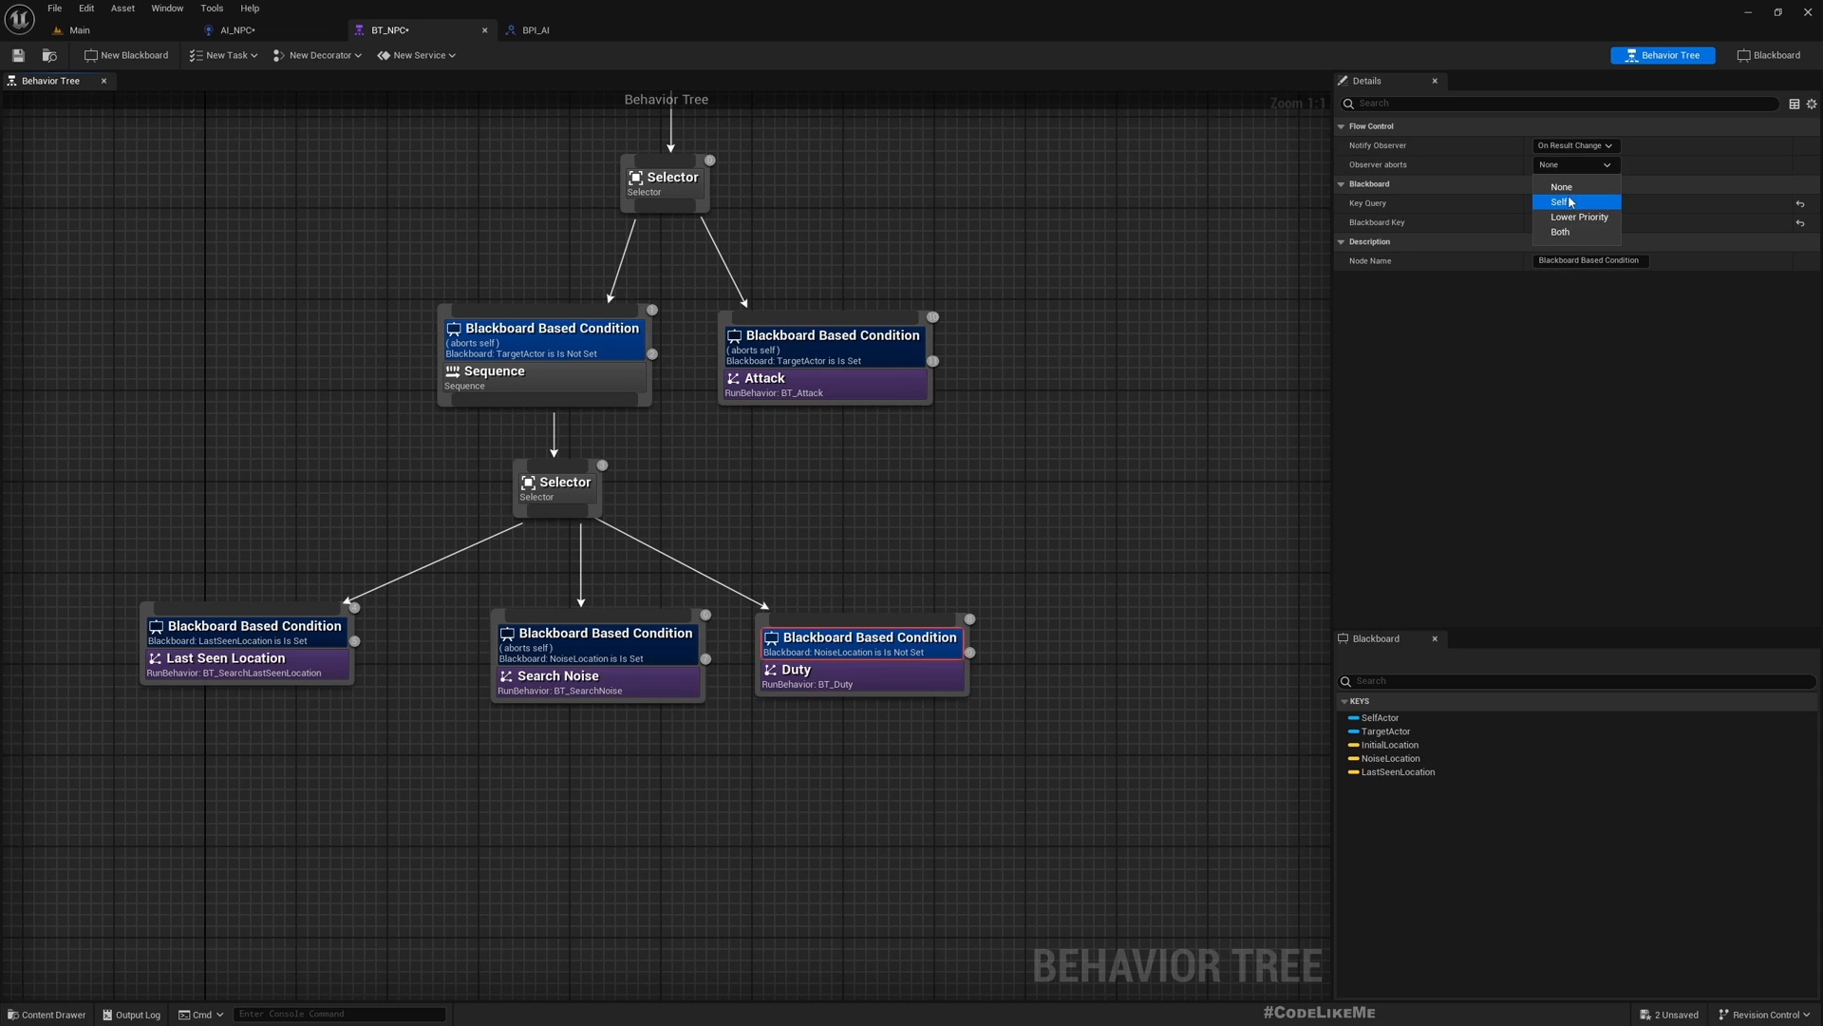
pyautogui.click(1560, 201)
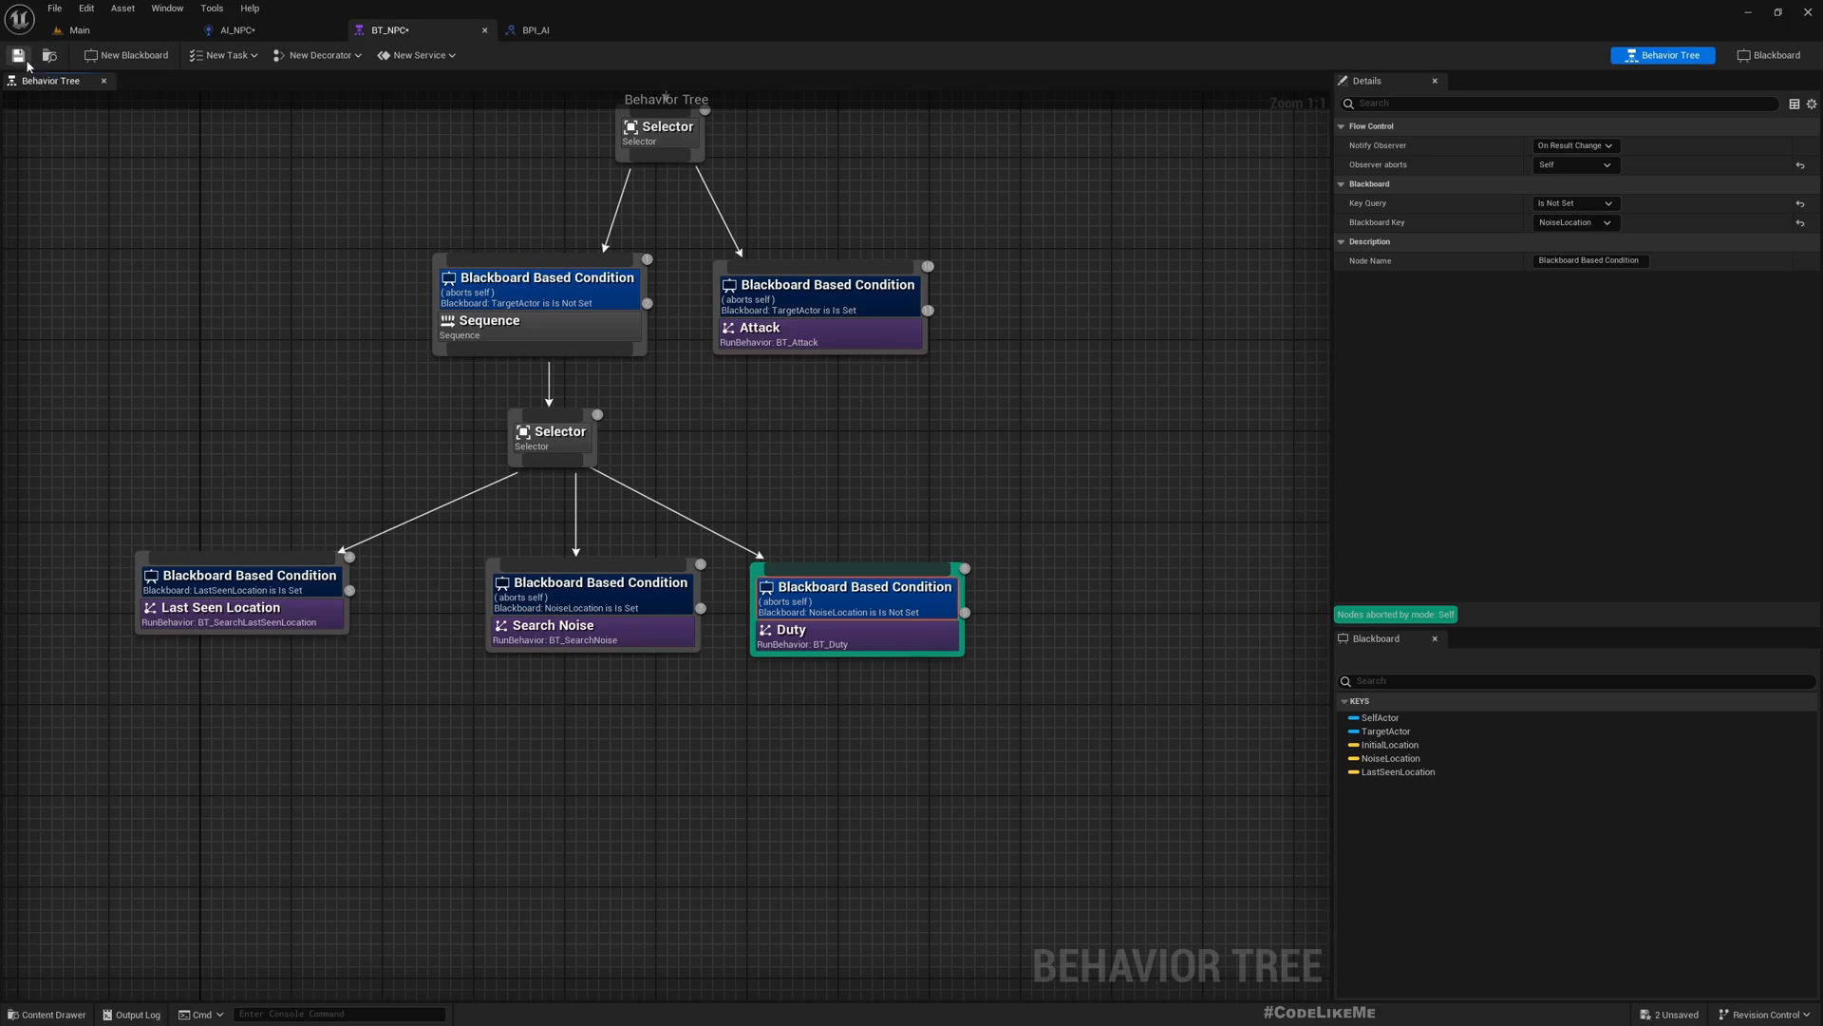
pyautogui.click(76, 29)
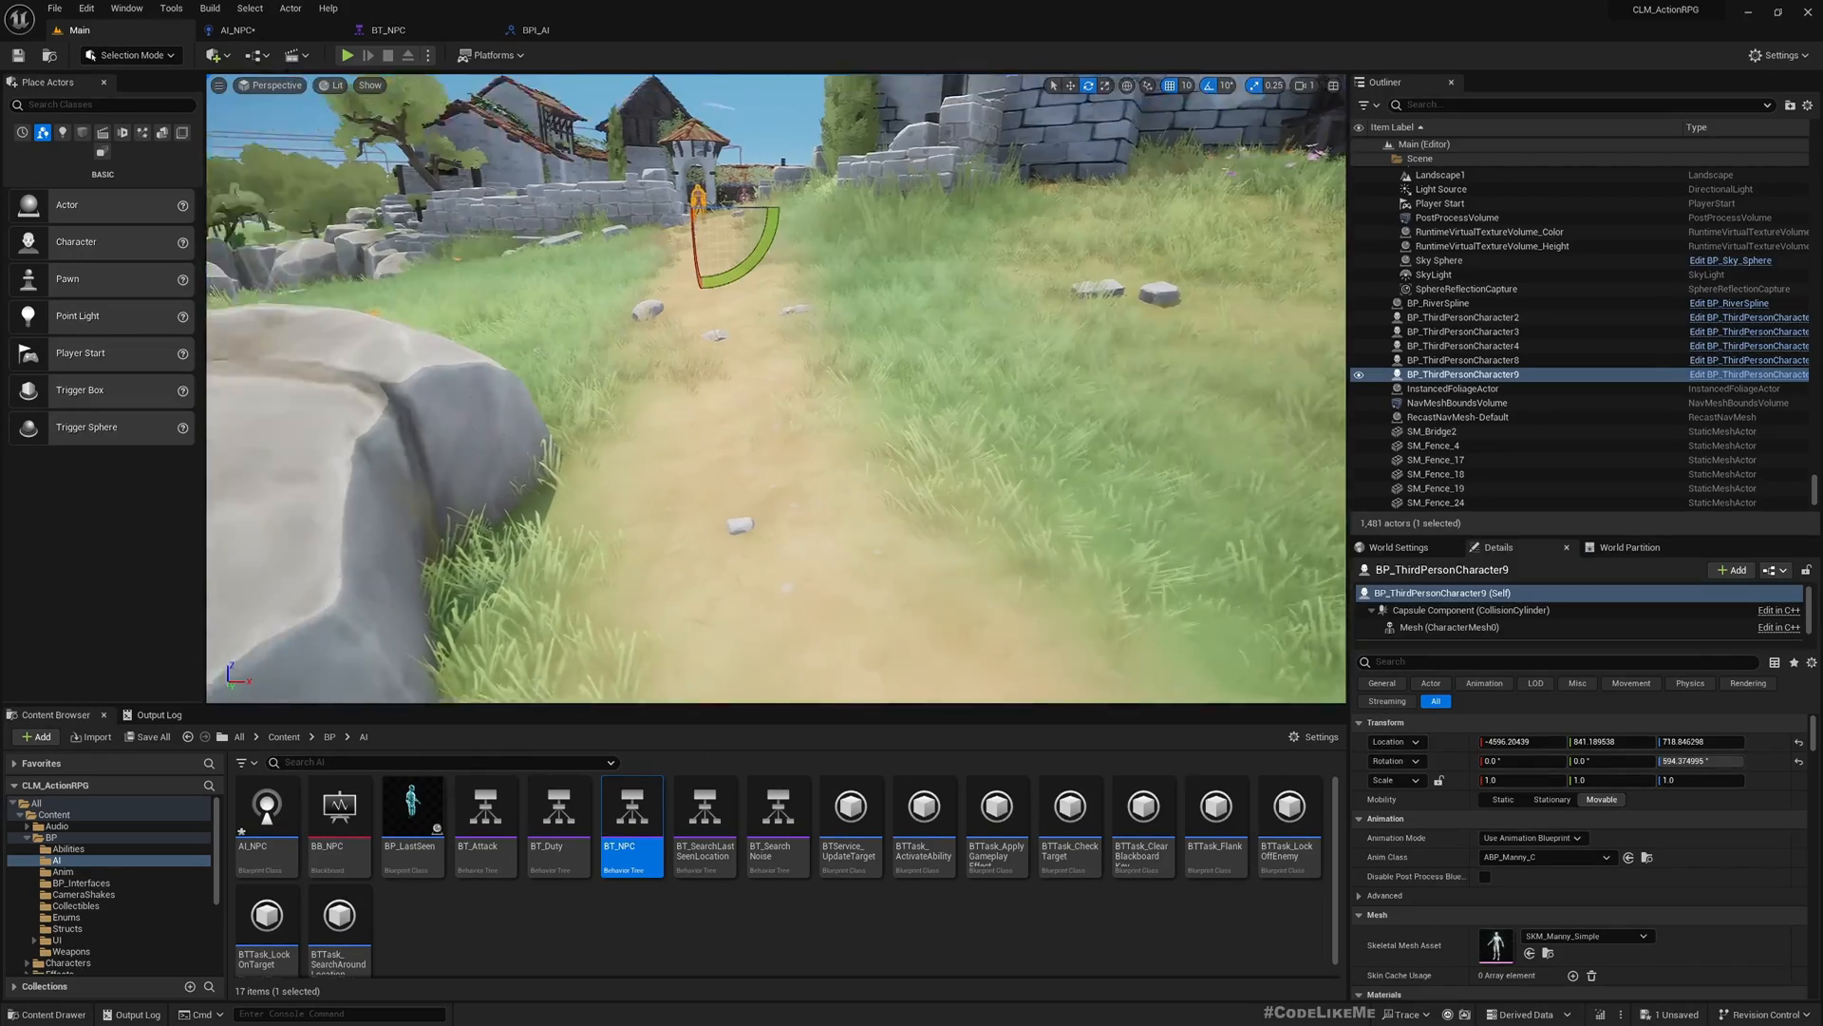
pyautogui.click(346, 55)
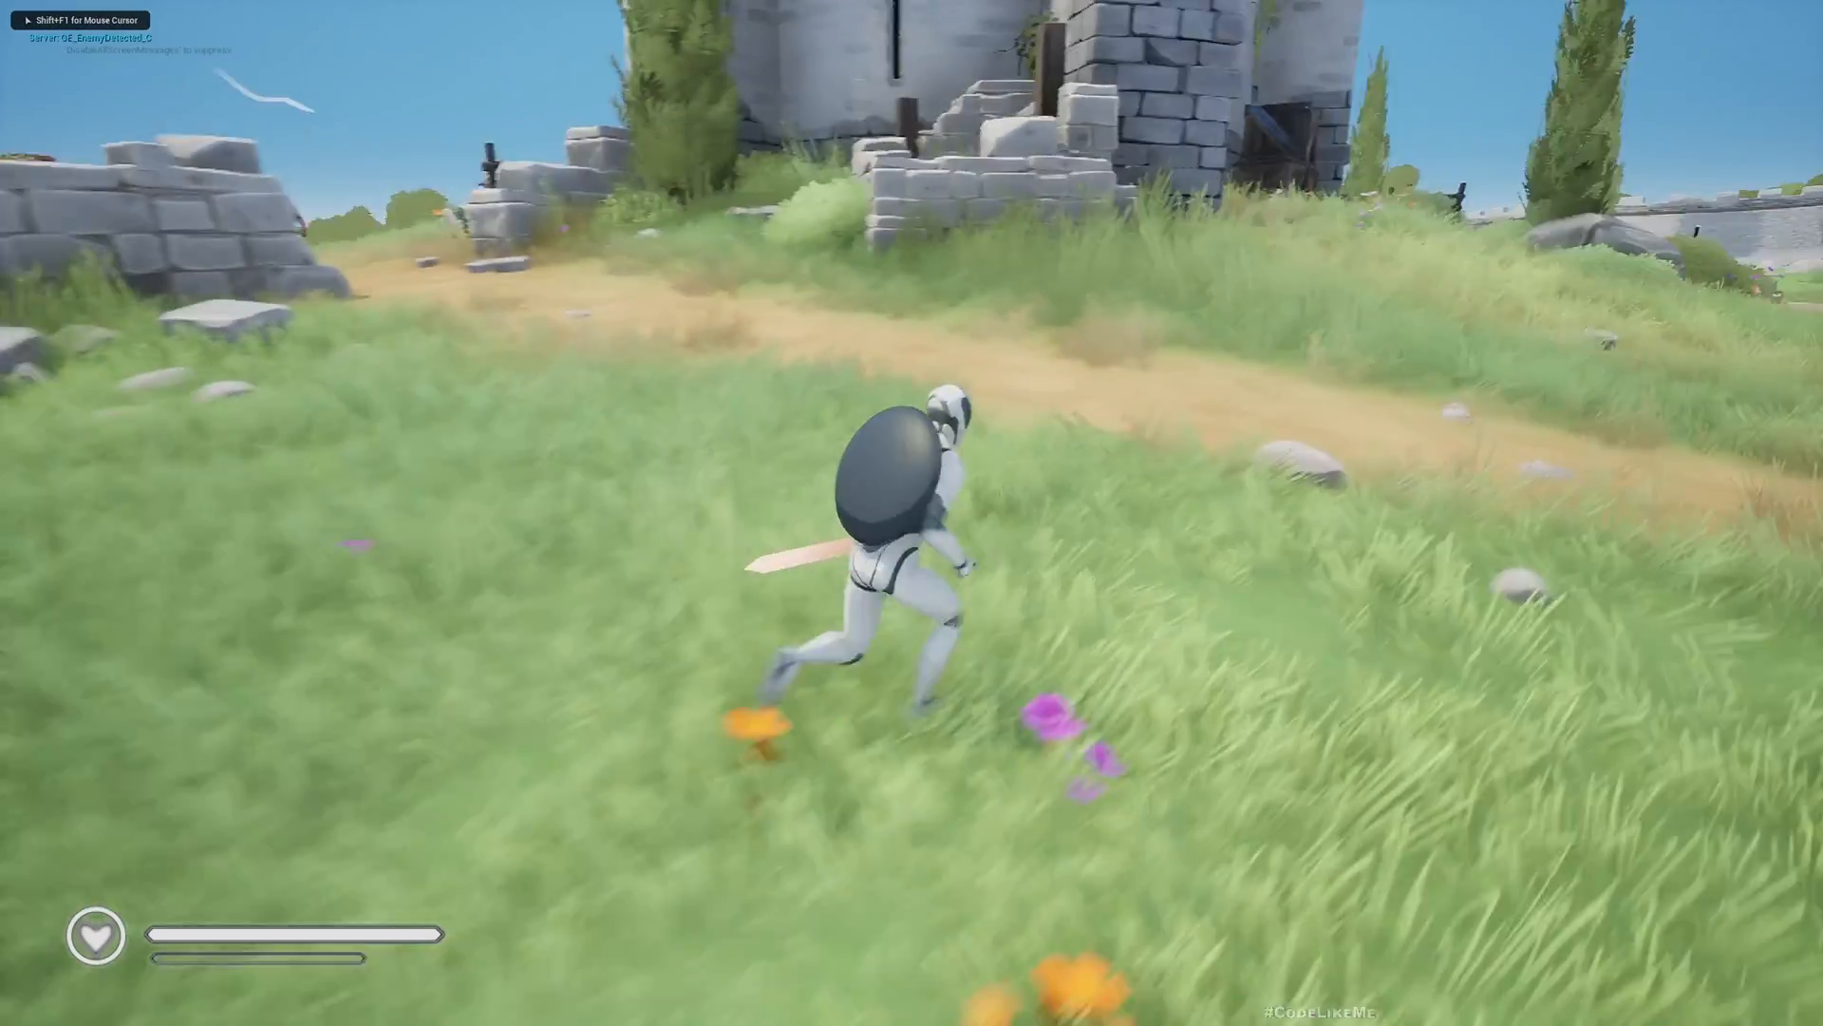
pyautogui.press('w')
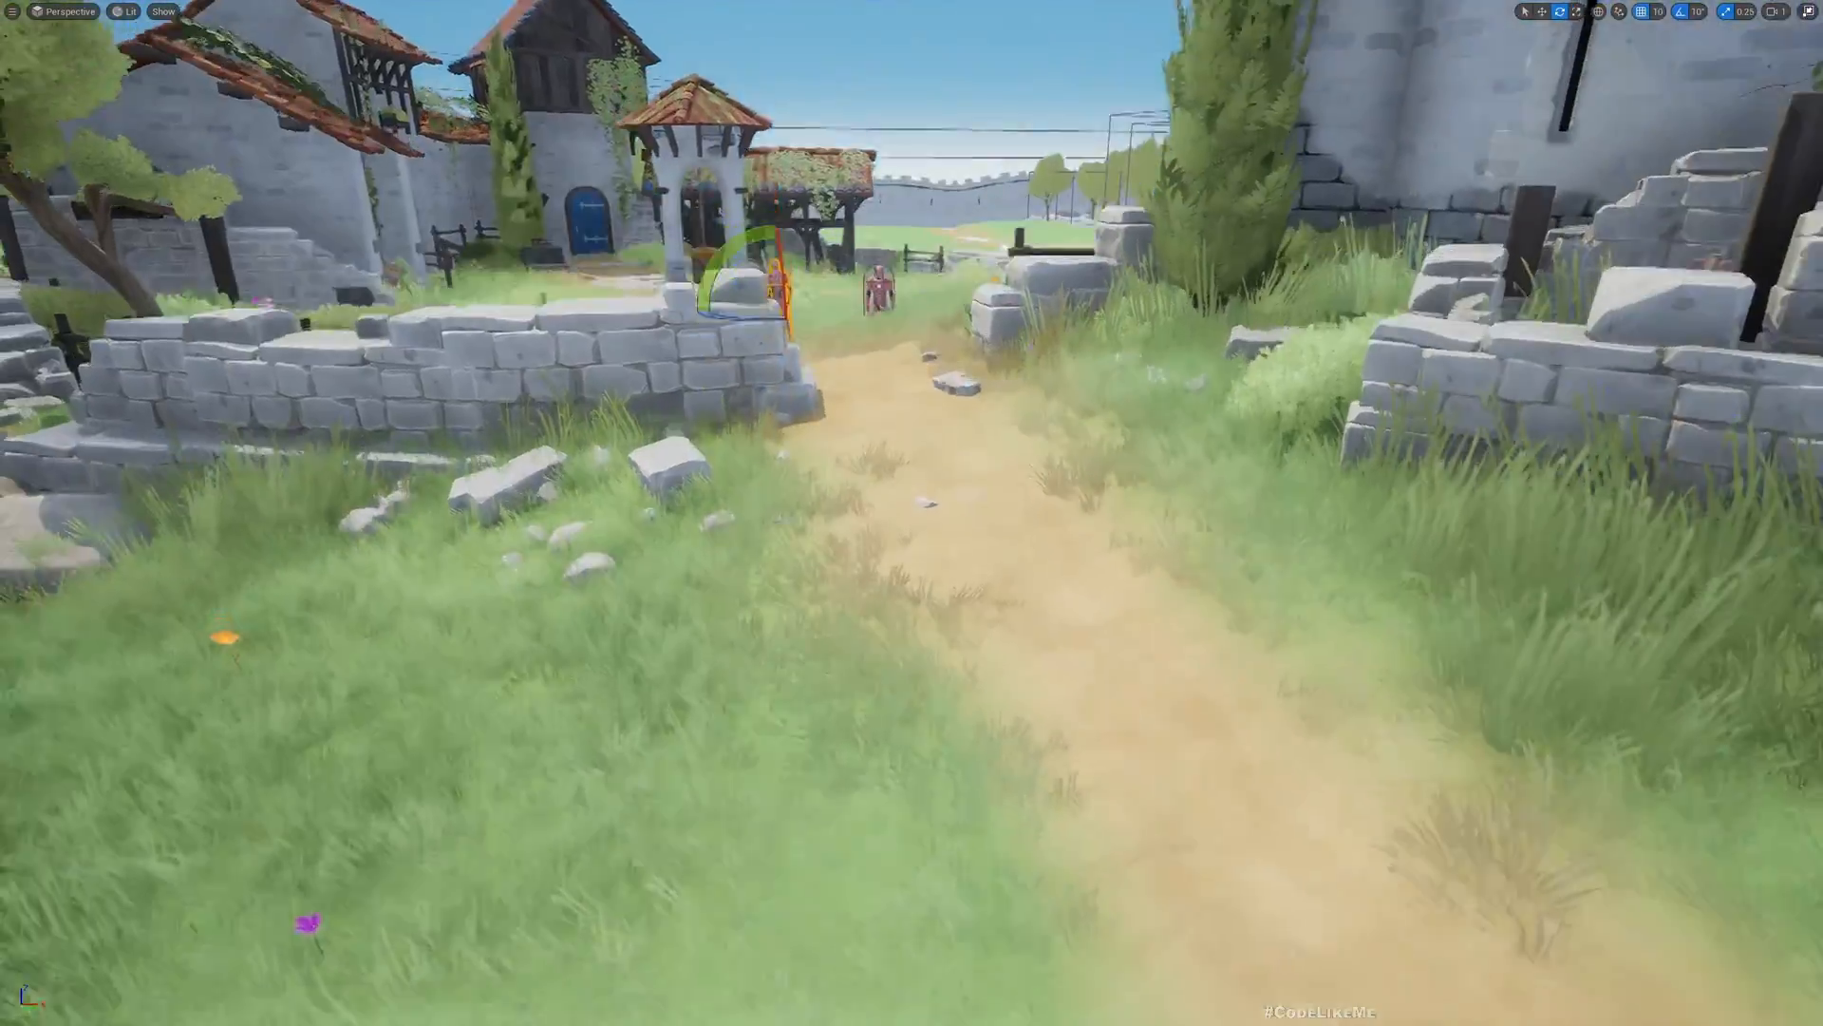
pyautogui.moveTo(911, 513); pyautogui.dragTo(912, 326)
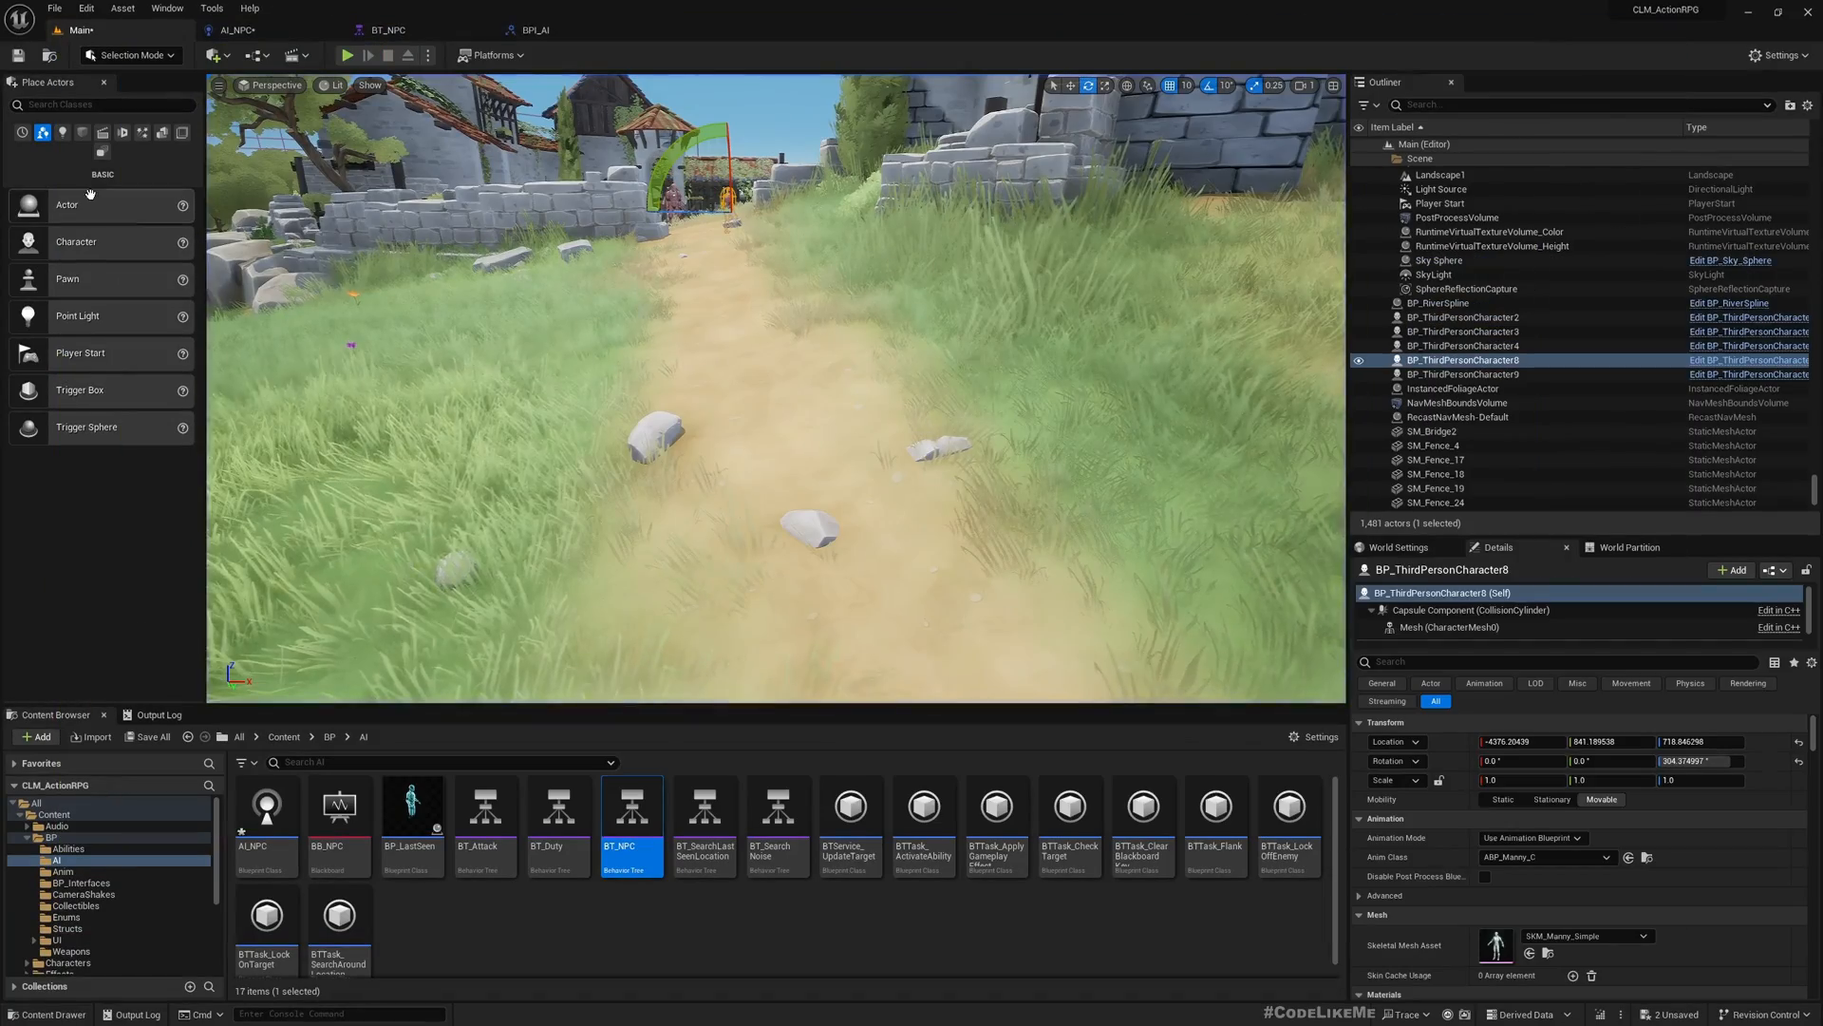
# Step: In AI_NPC, expand AIPerception_Sight's Senses Config to view its 3000 sight radius settings
pyautogui.click(237, 29)
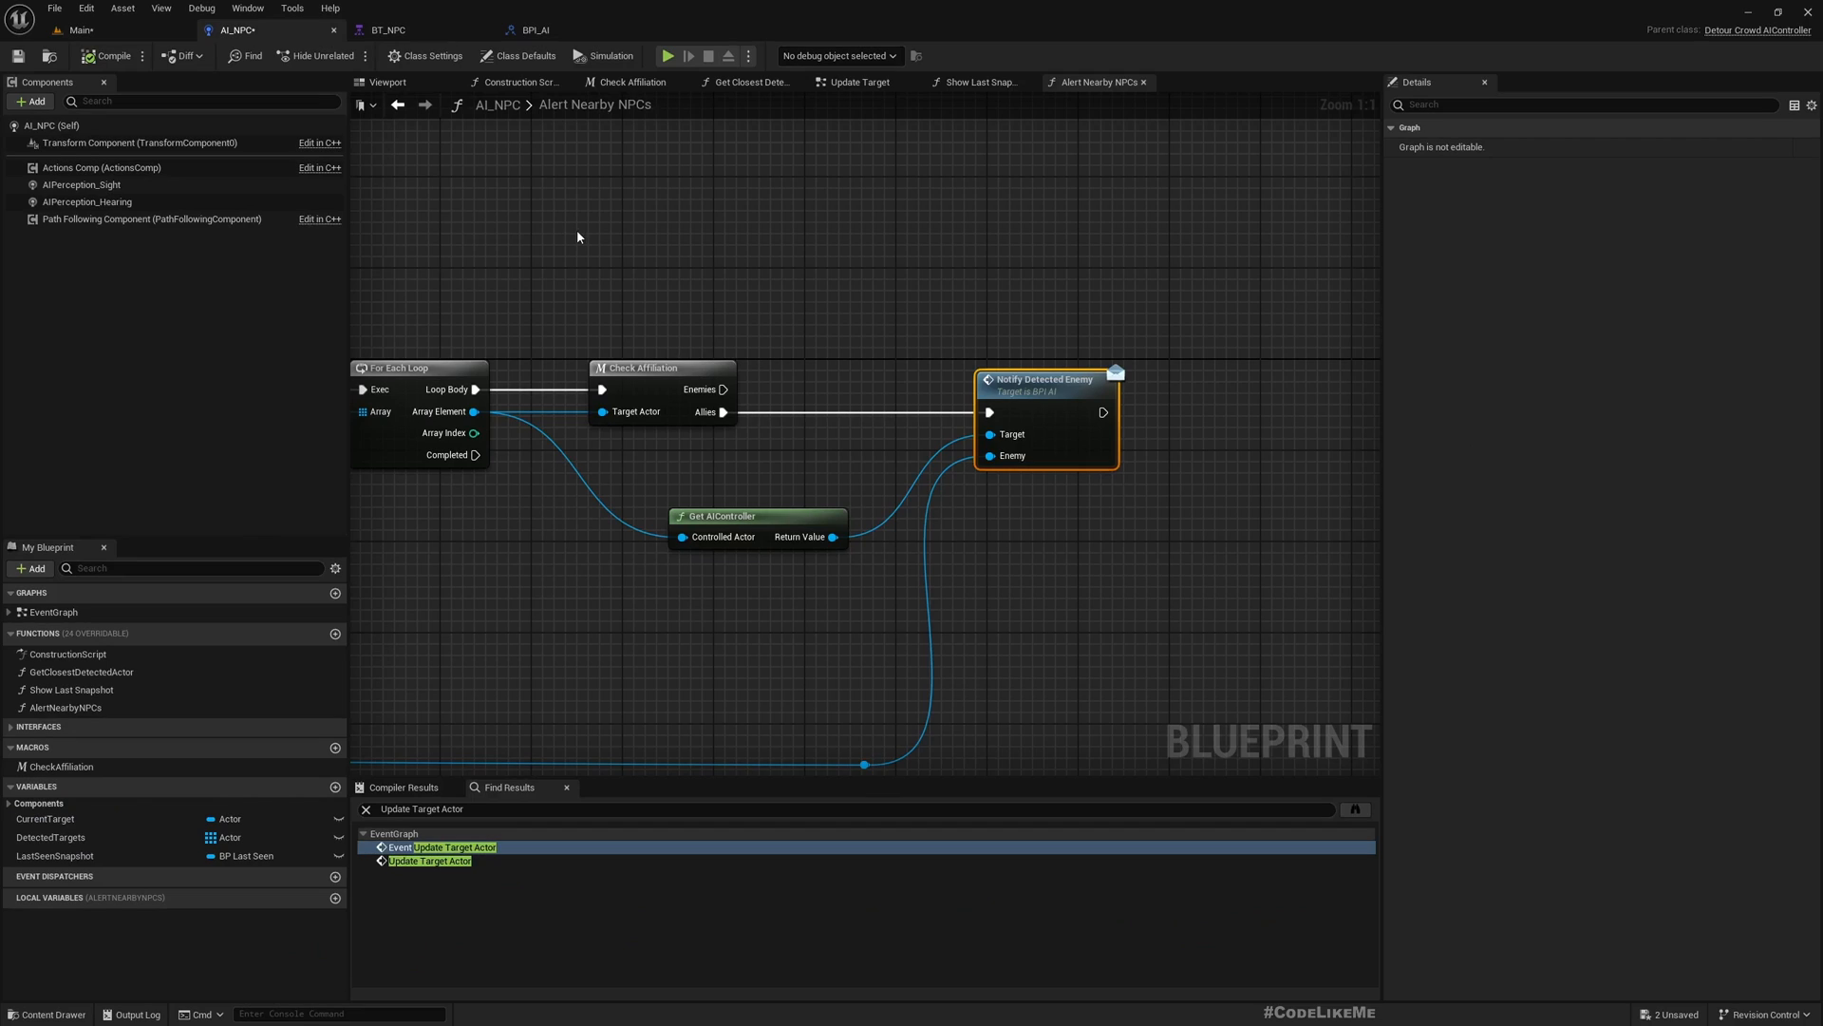
pyautogui.click(80, 184)
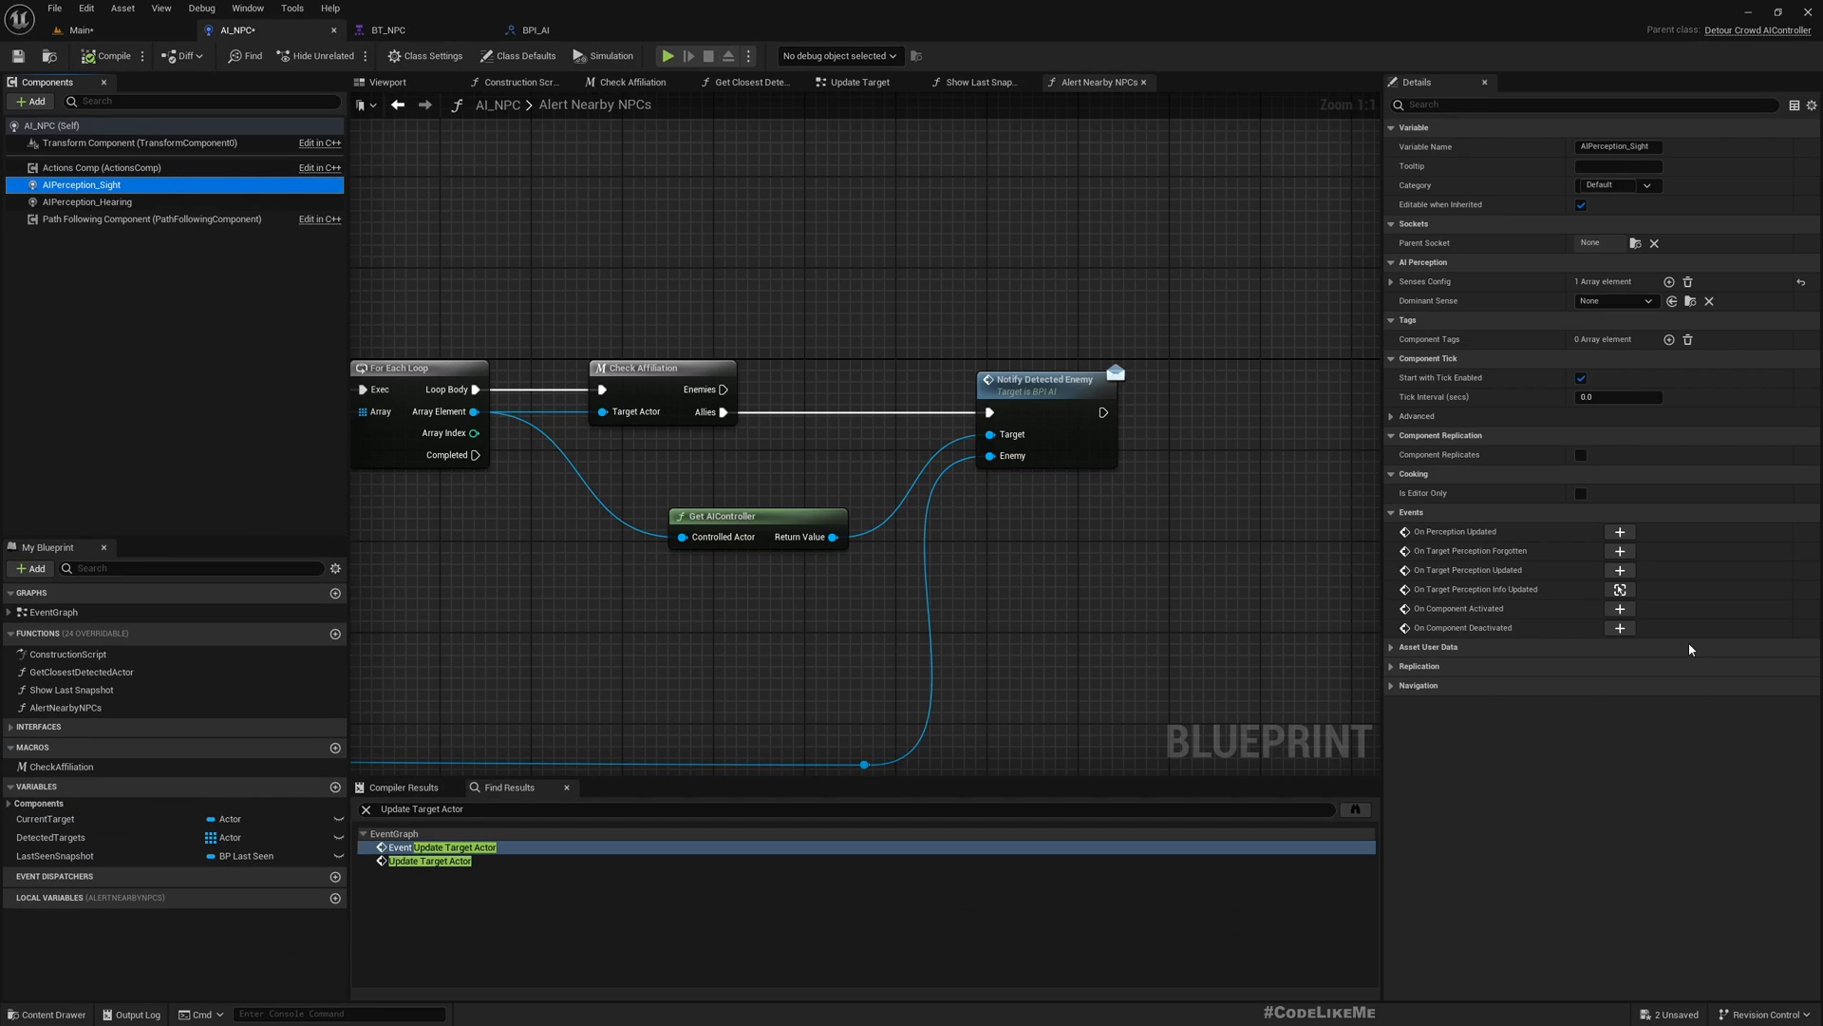
pyautogui.click(1390, 281)
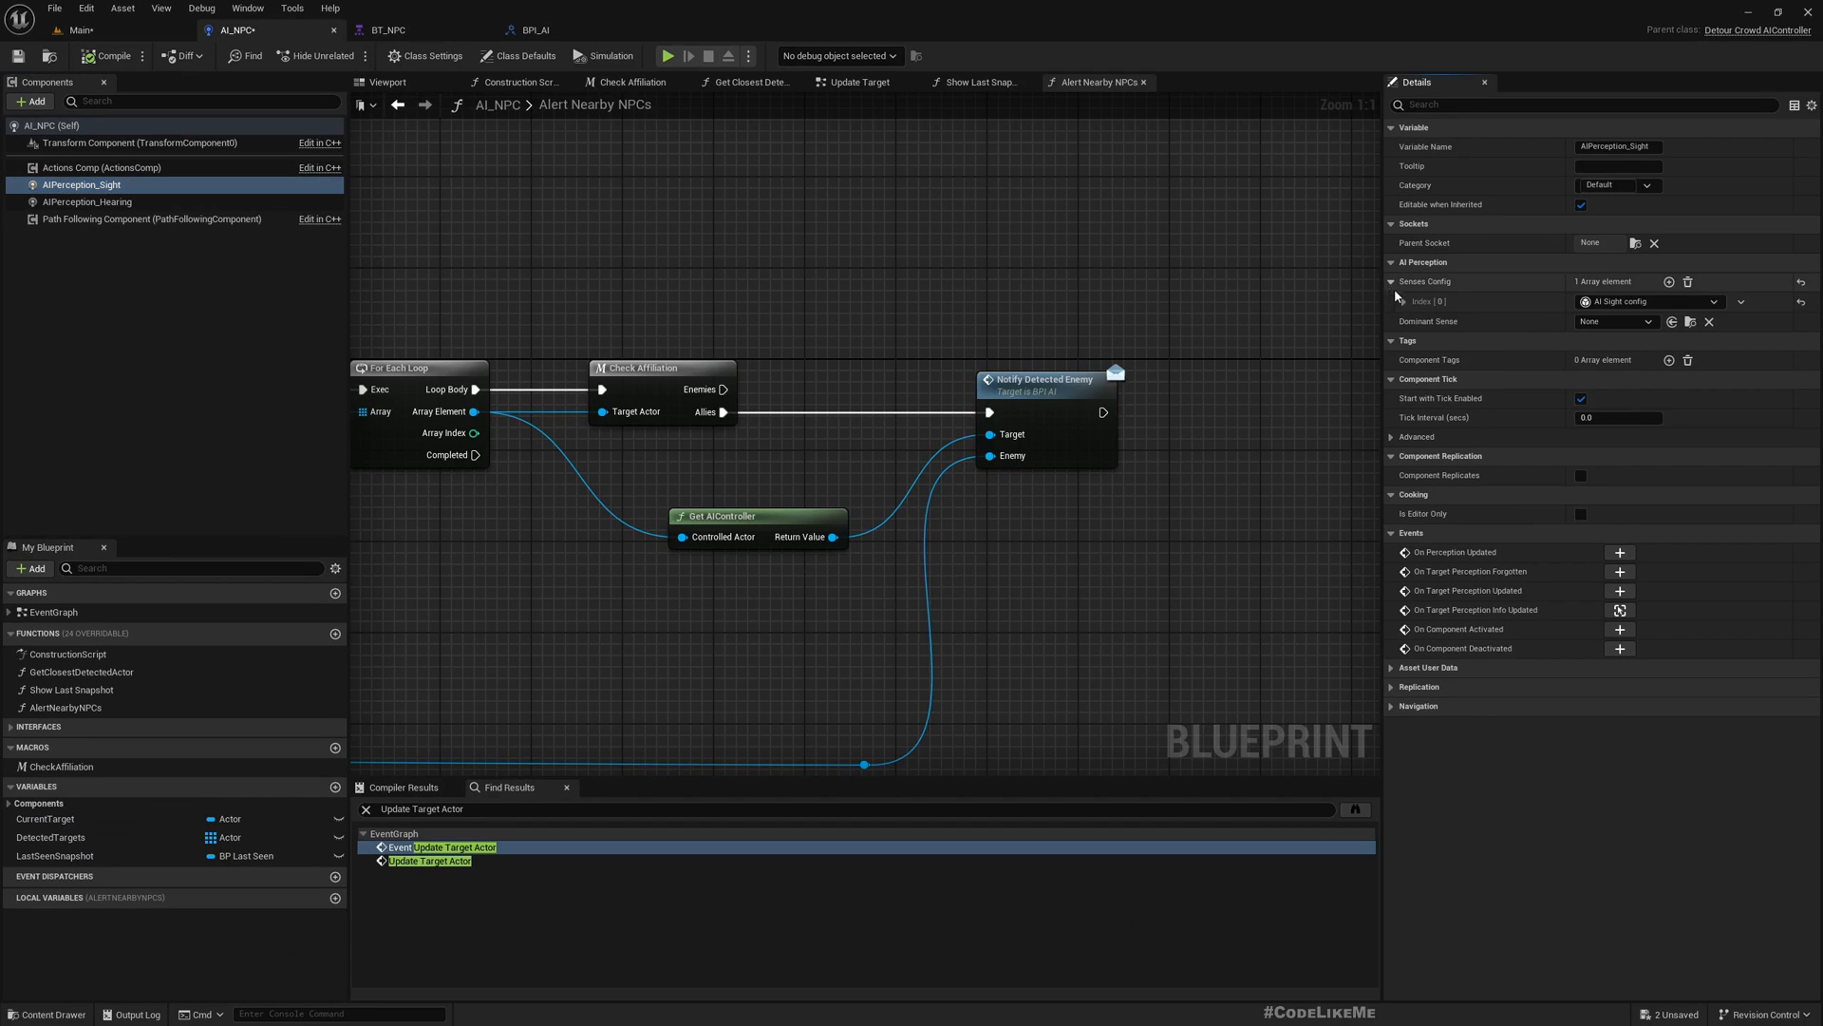
pyautogui.click(1404, 301)
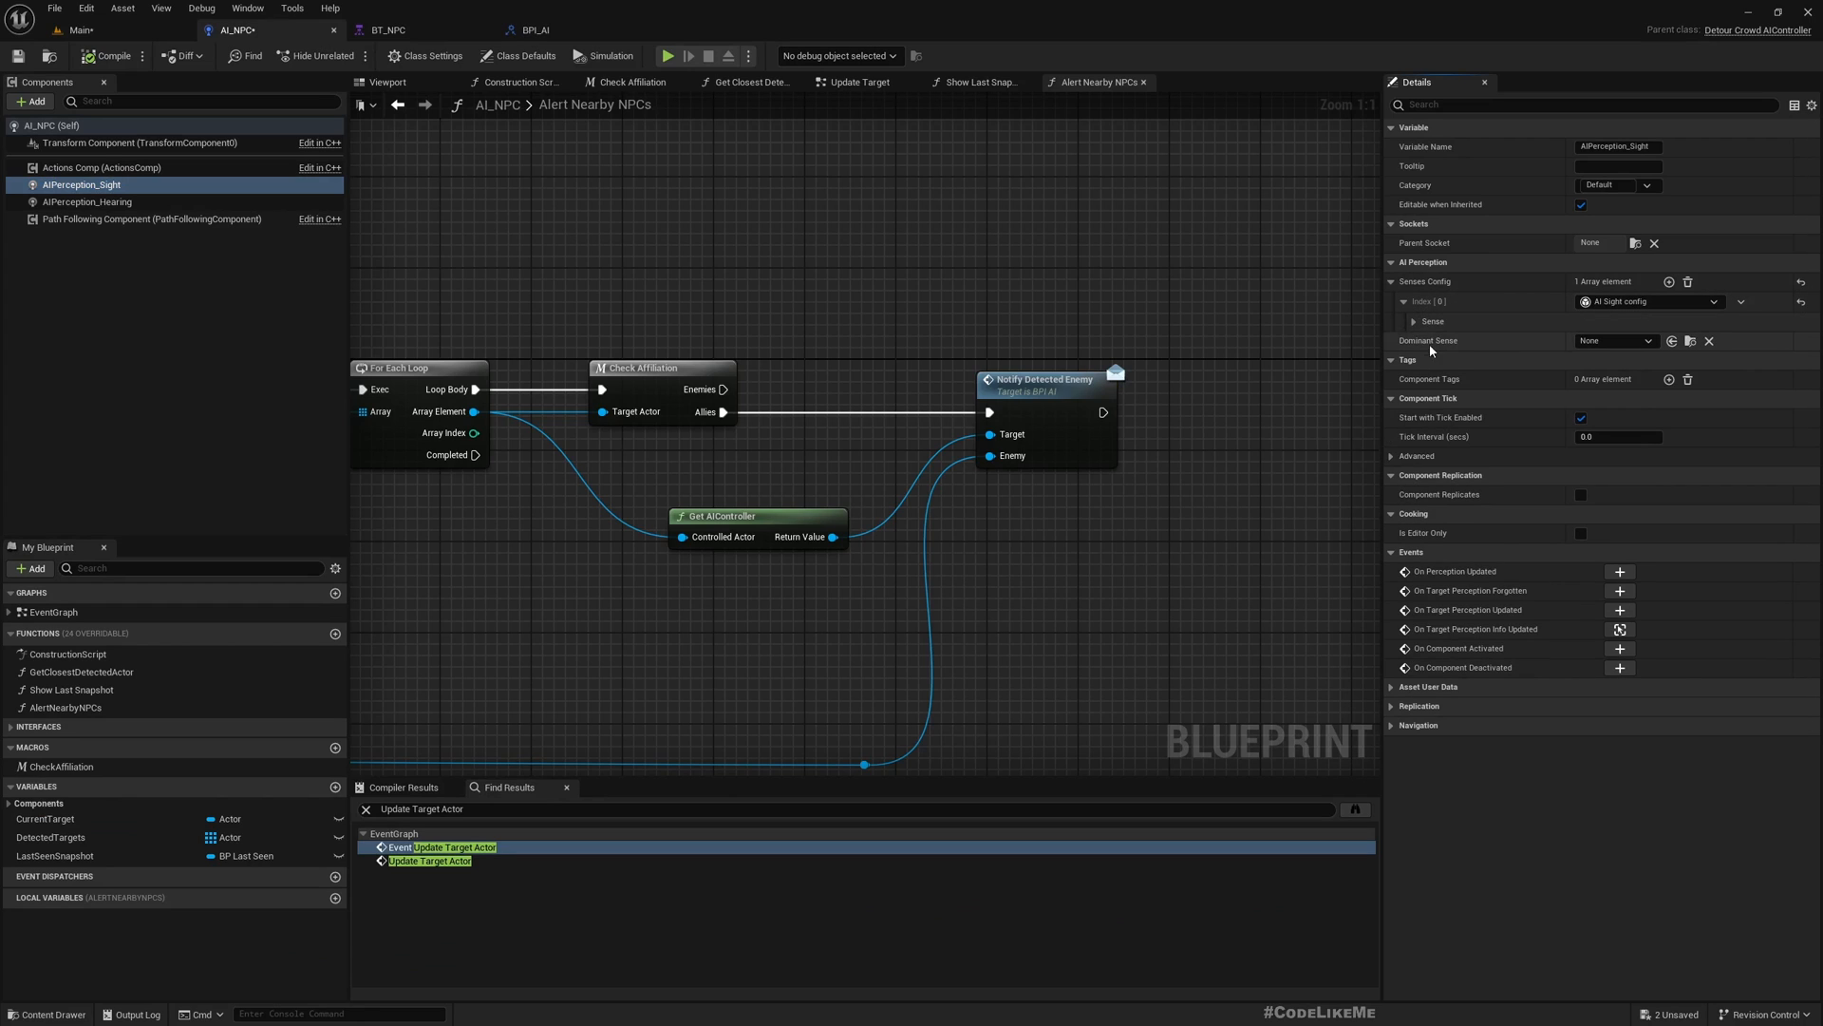
pyautogui.click(1415, 321)
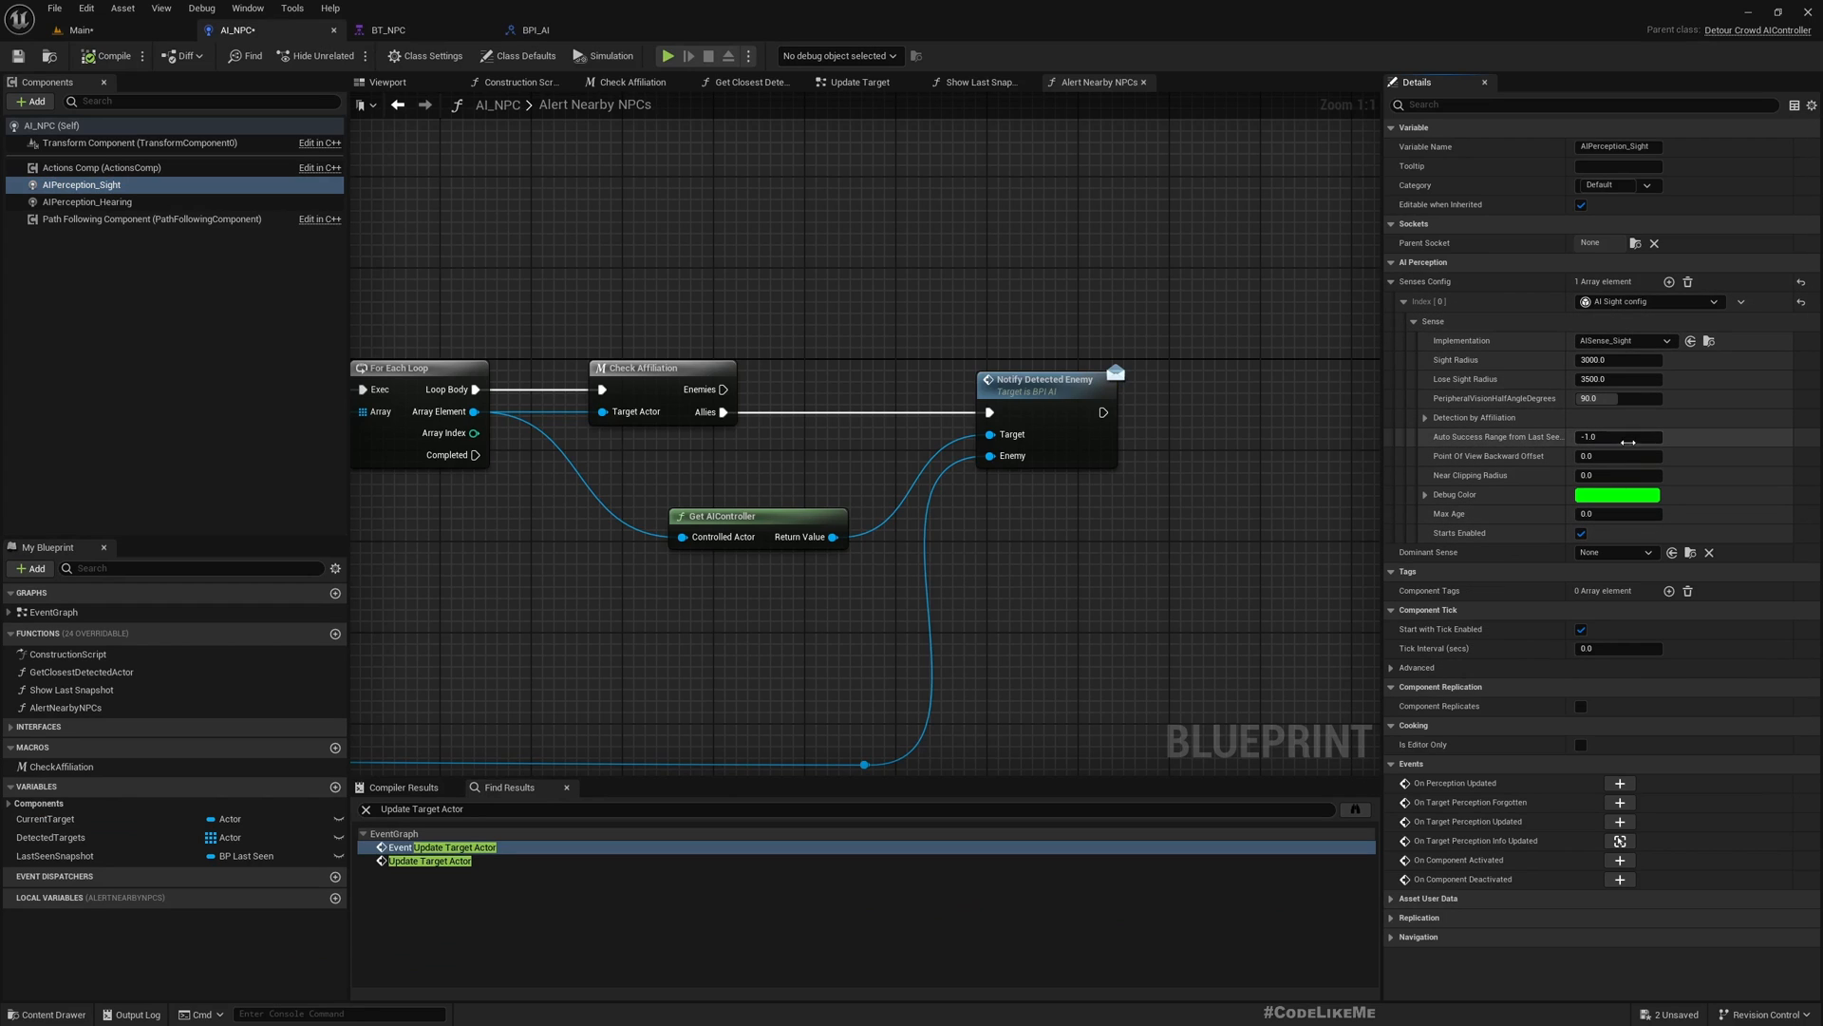
pyautogui.click(1616, 436)
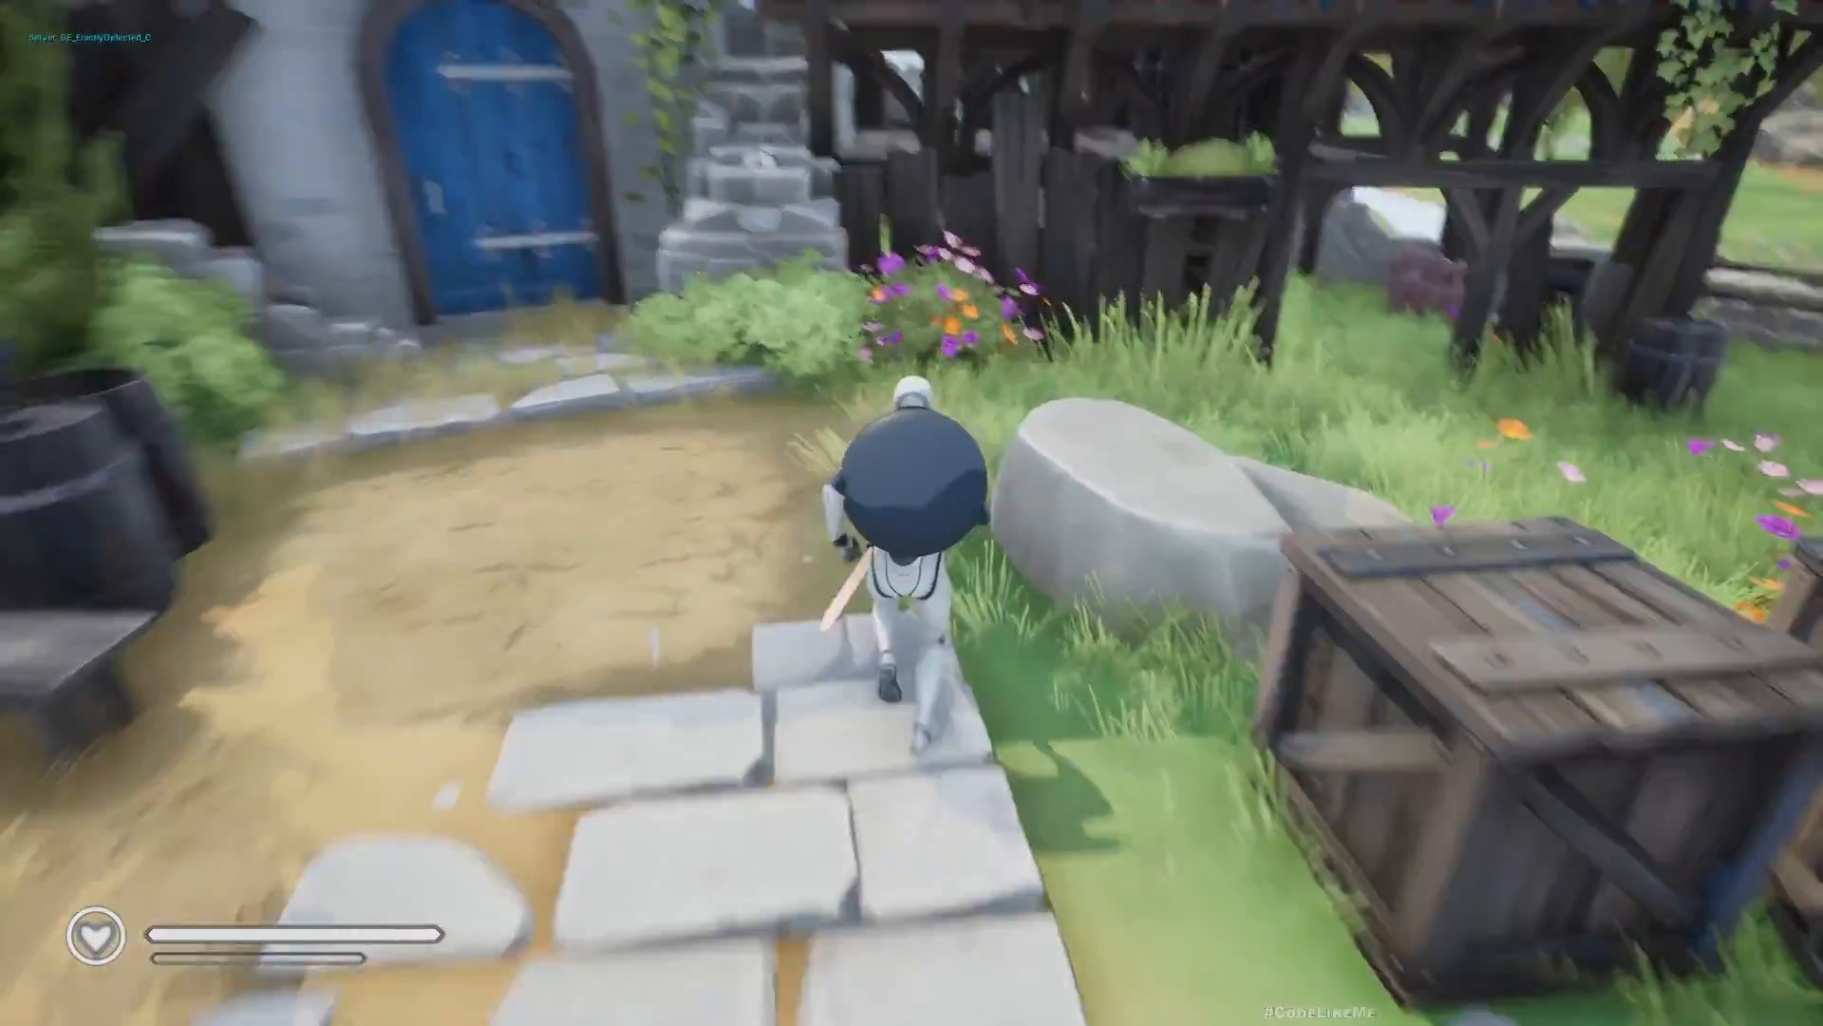
# Step: Move the player forward through the village toward the NPCs
pyautogui.press('w')
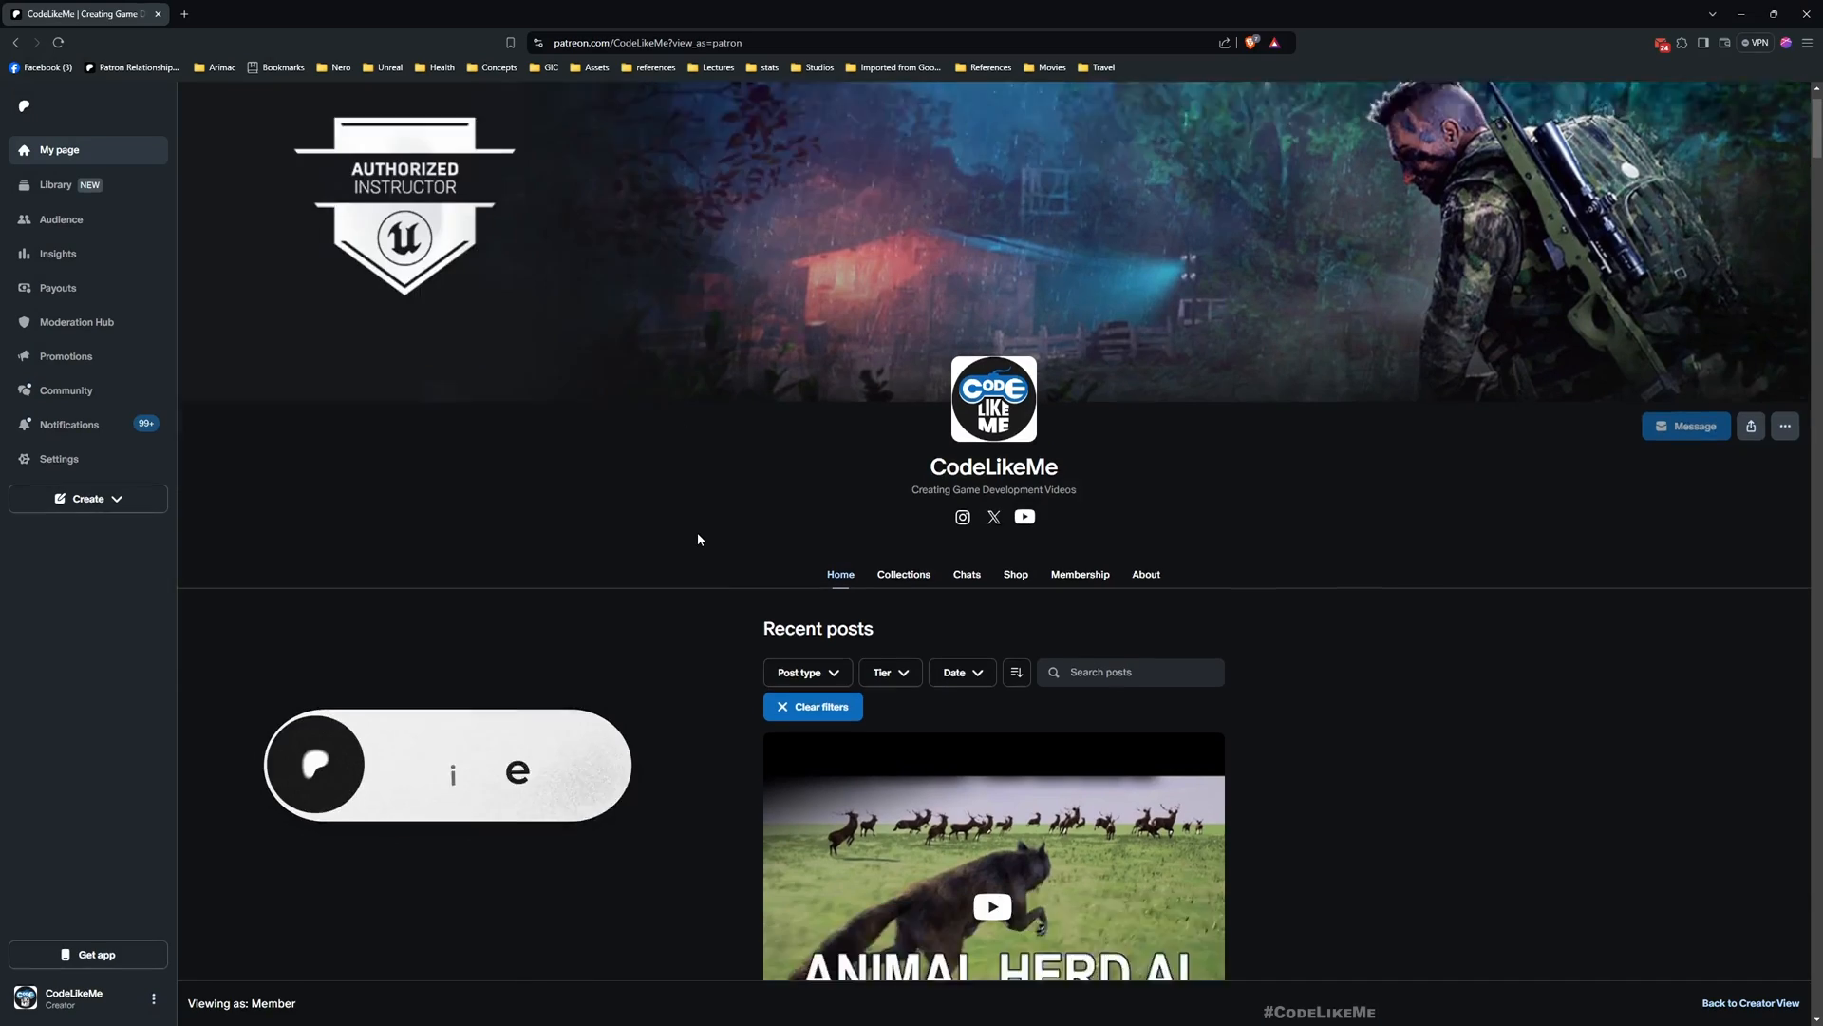
pyautogui.scroll(-3)
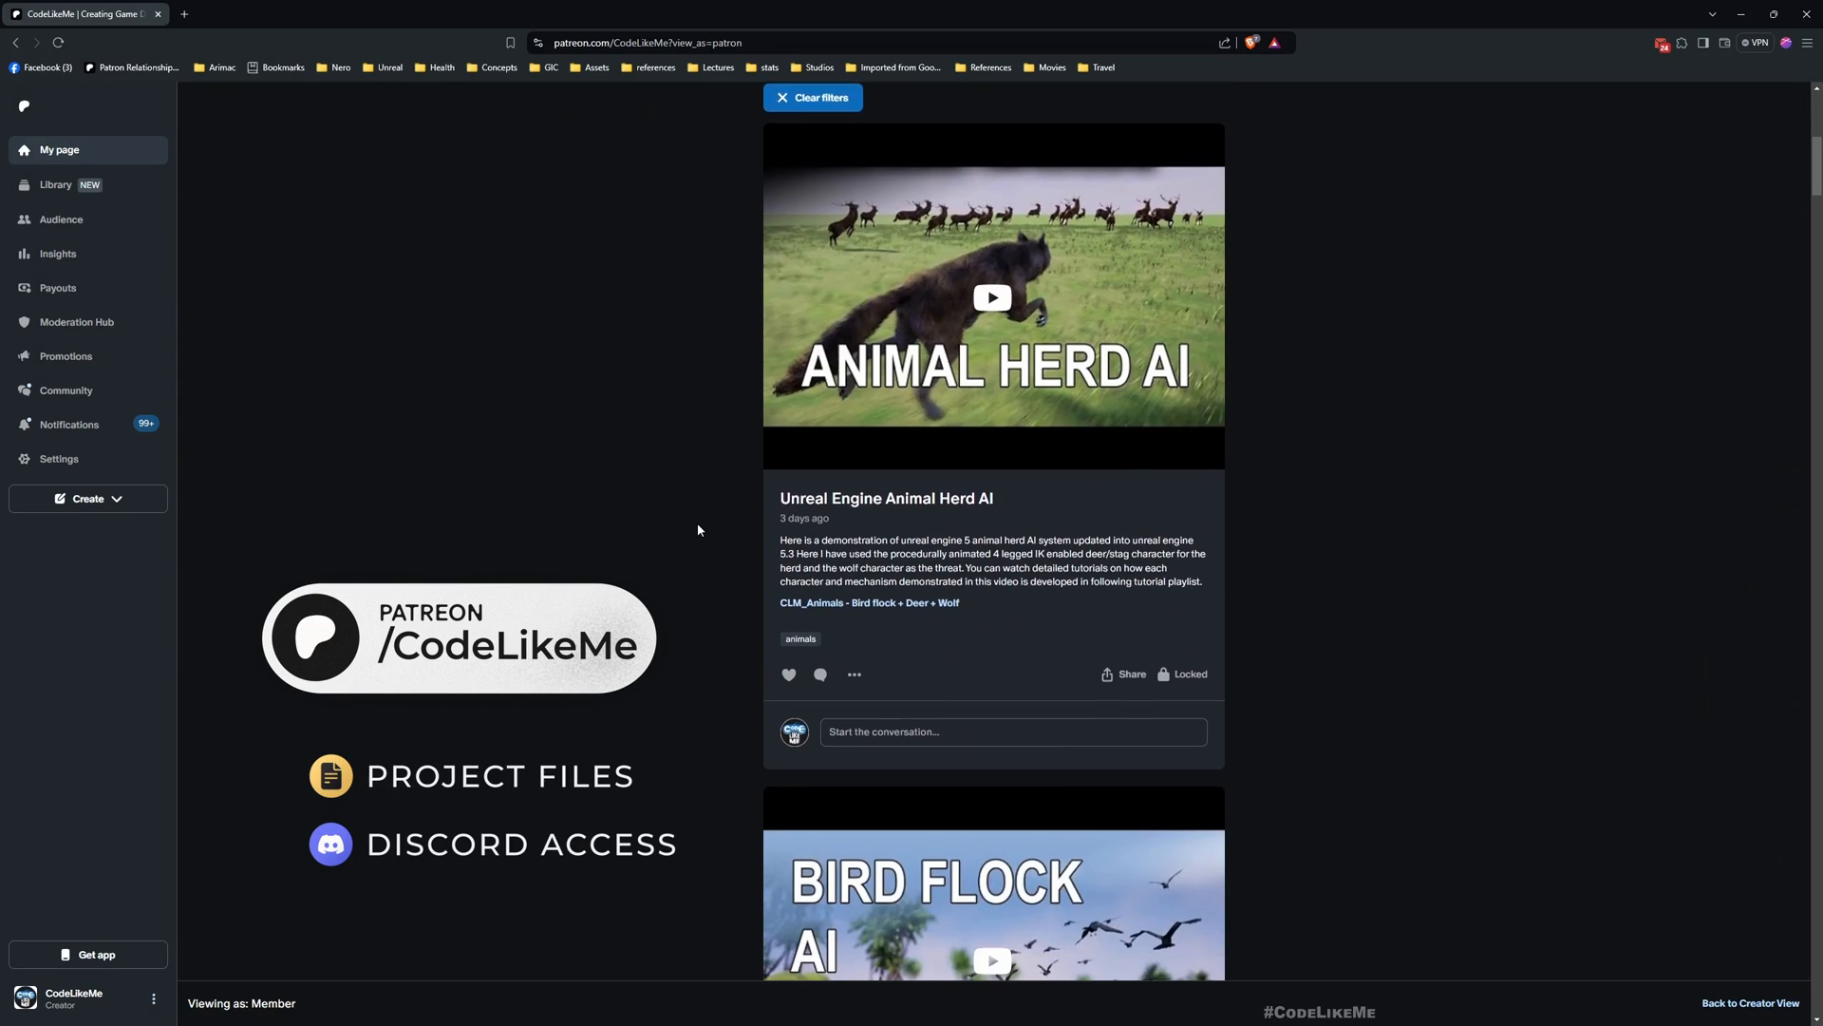
pyautogui.scroll(-3)
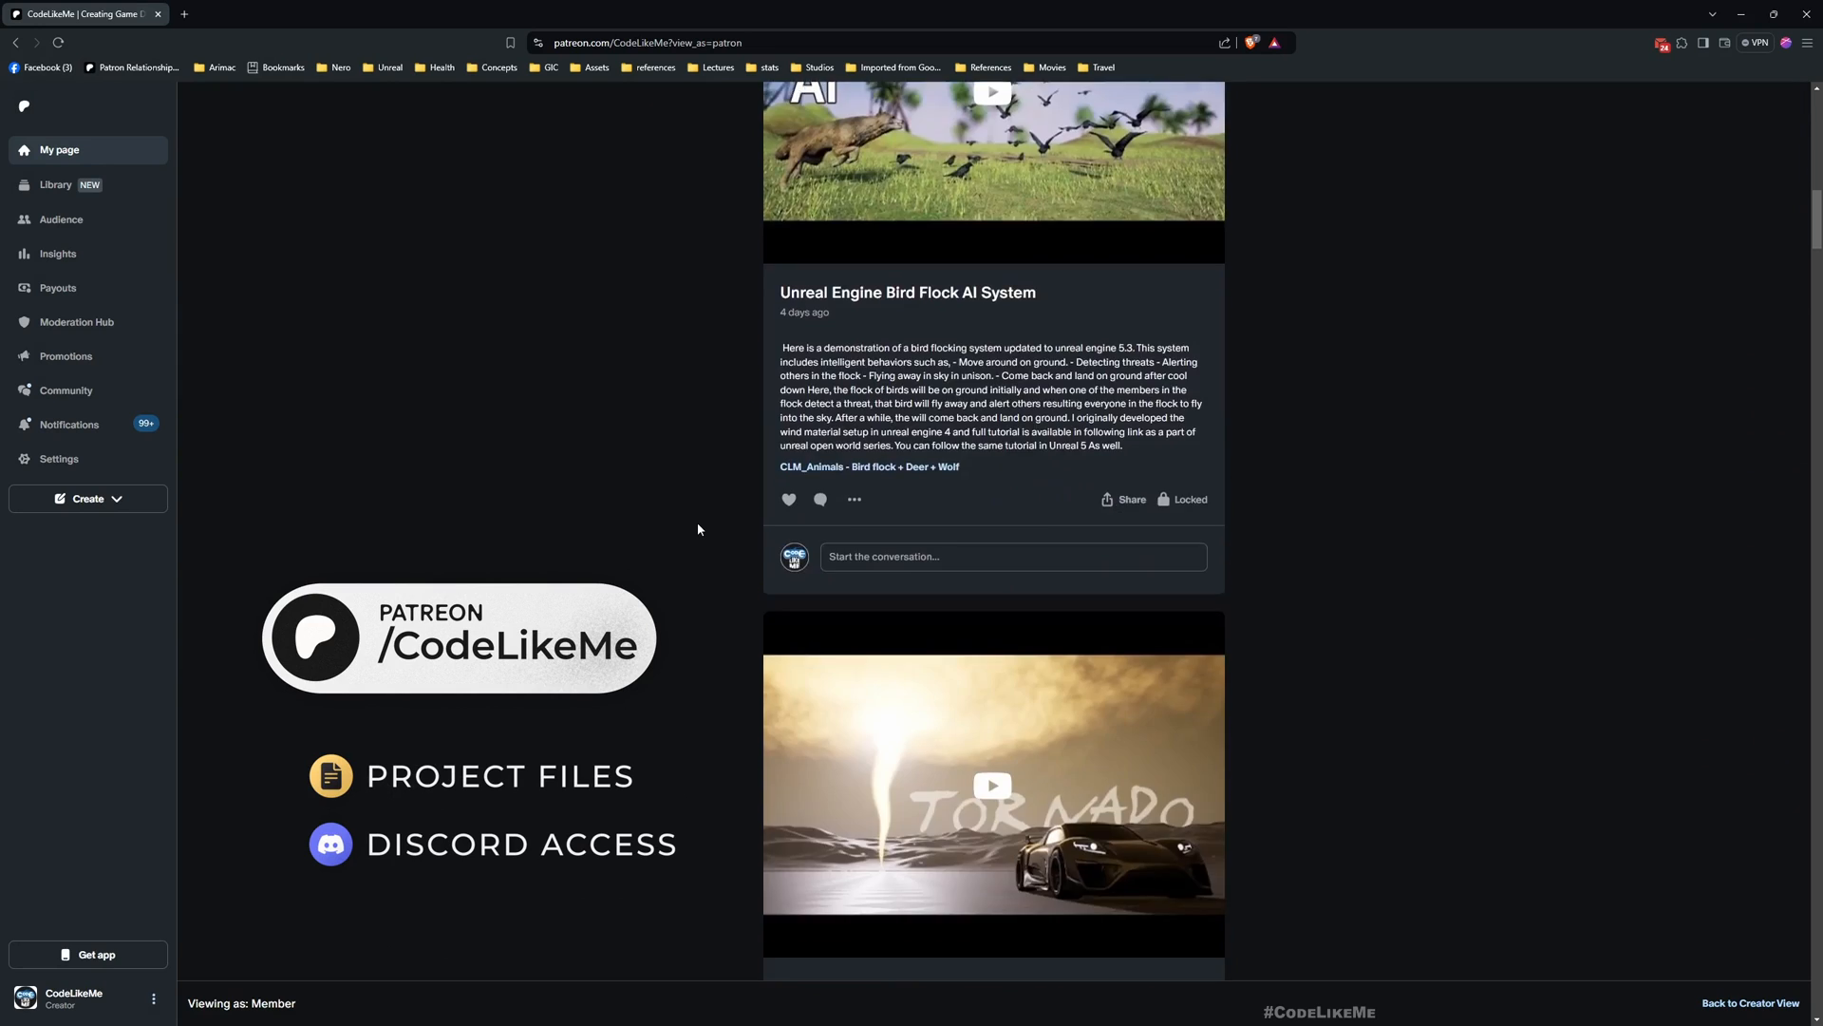
pyautogui.scroll(-3)
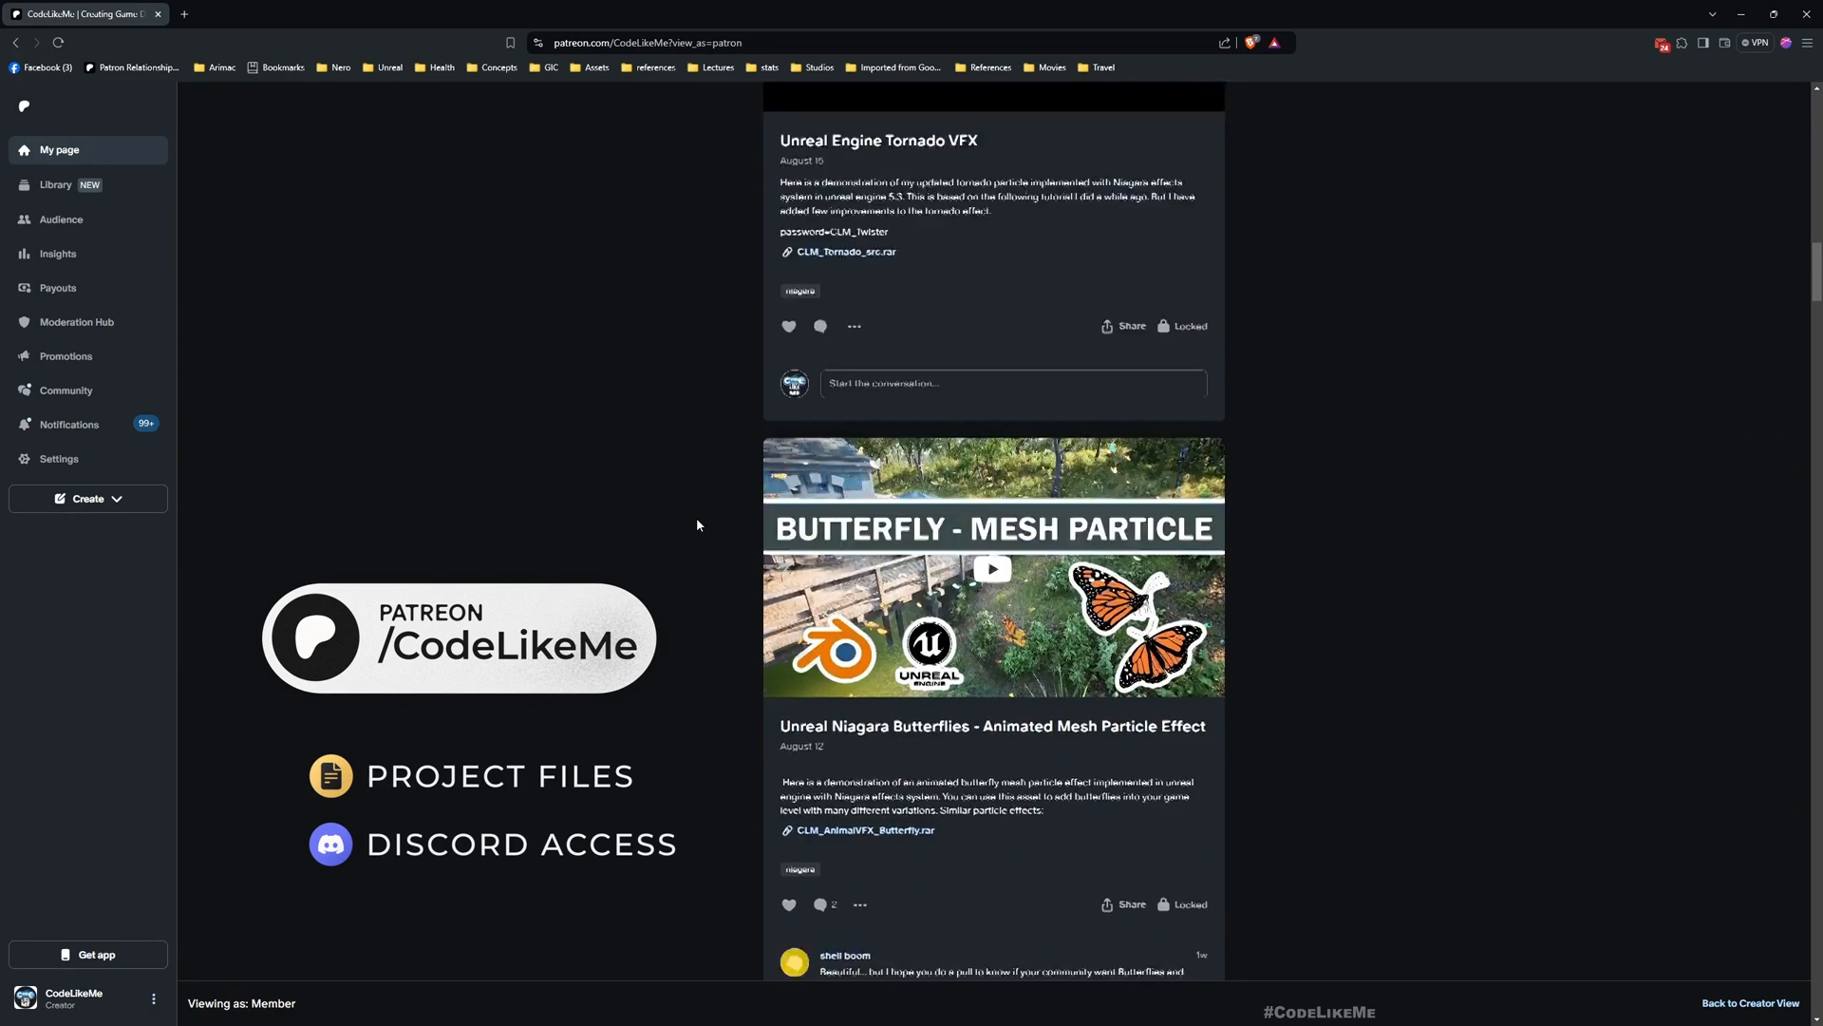
pyautogui.scroll(-3)
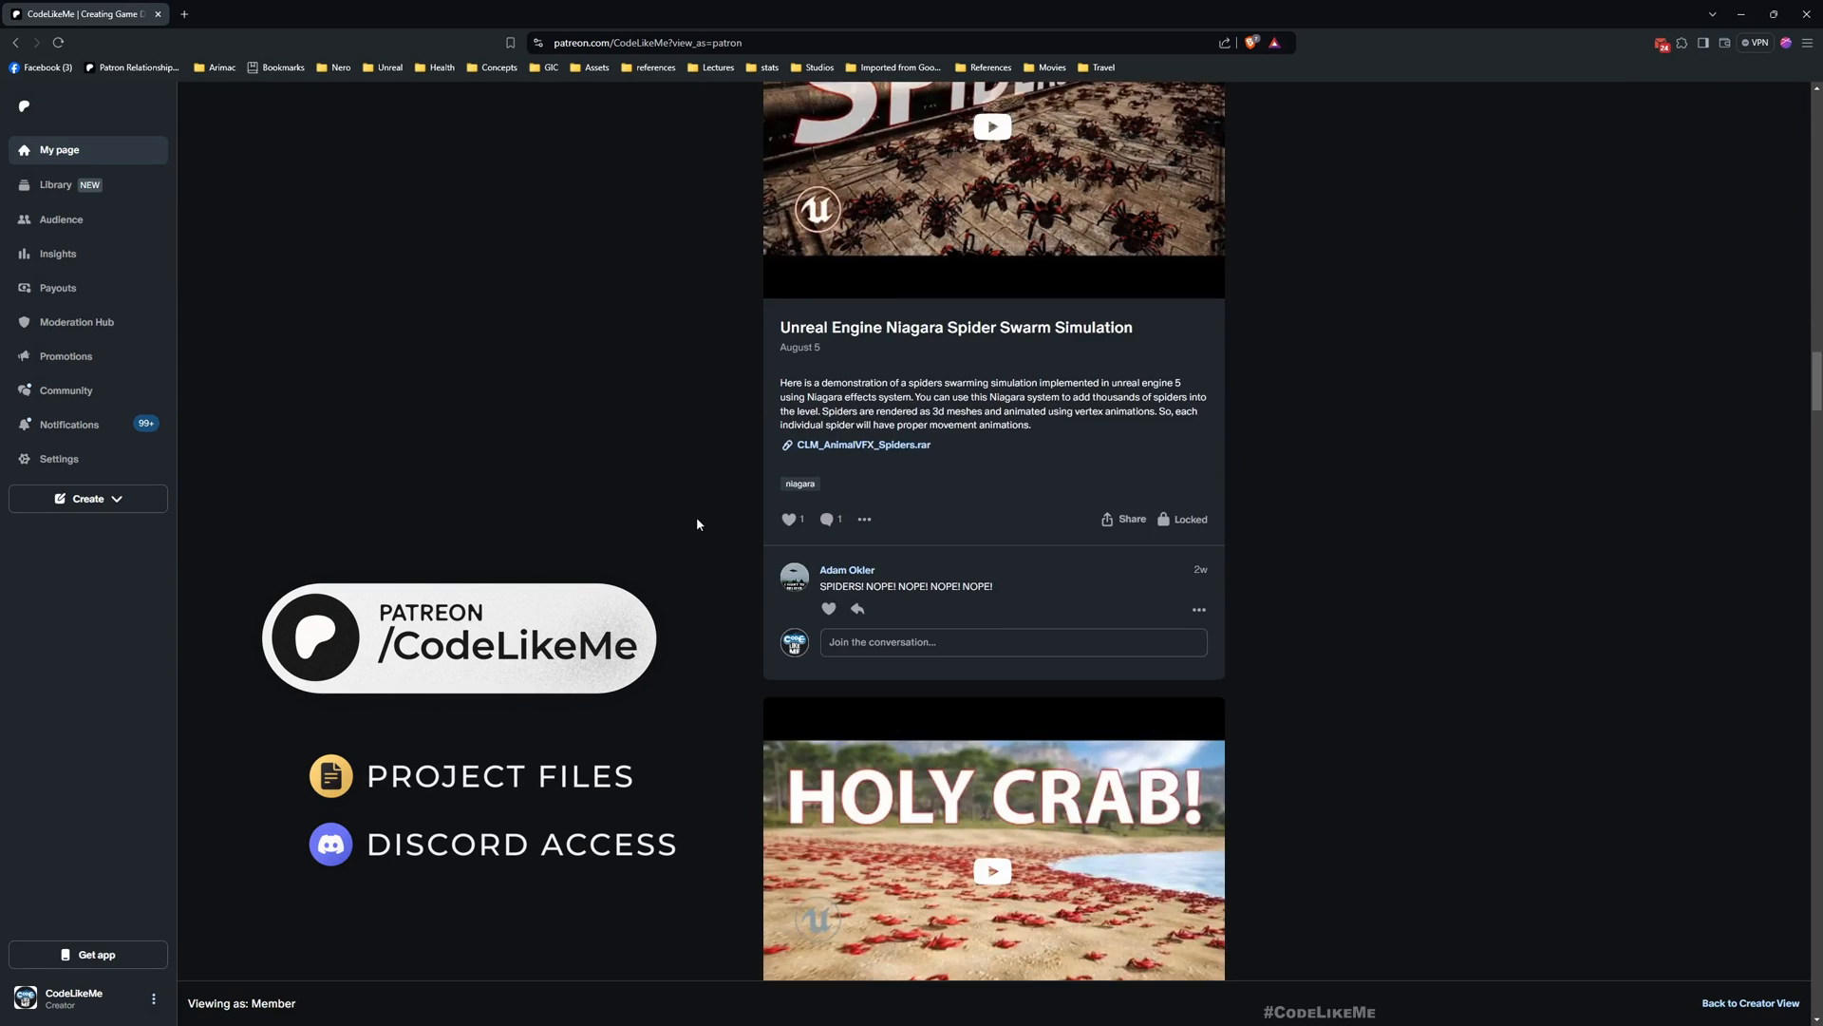
pyautogui.scroll(-3)
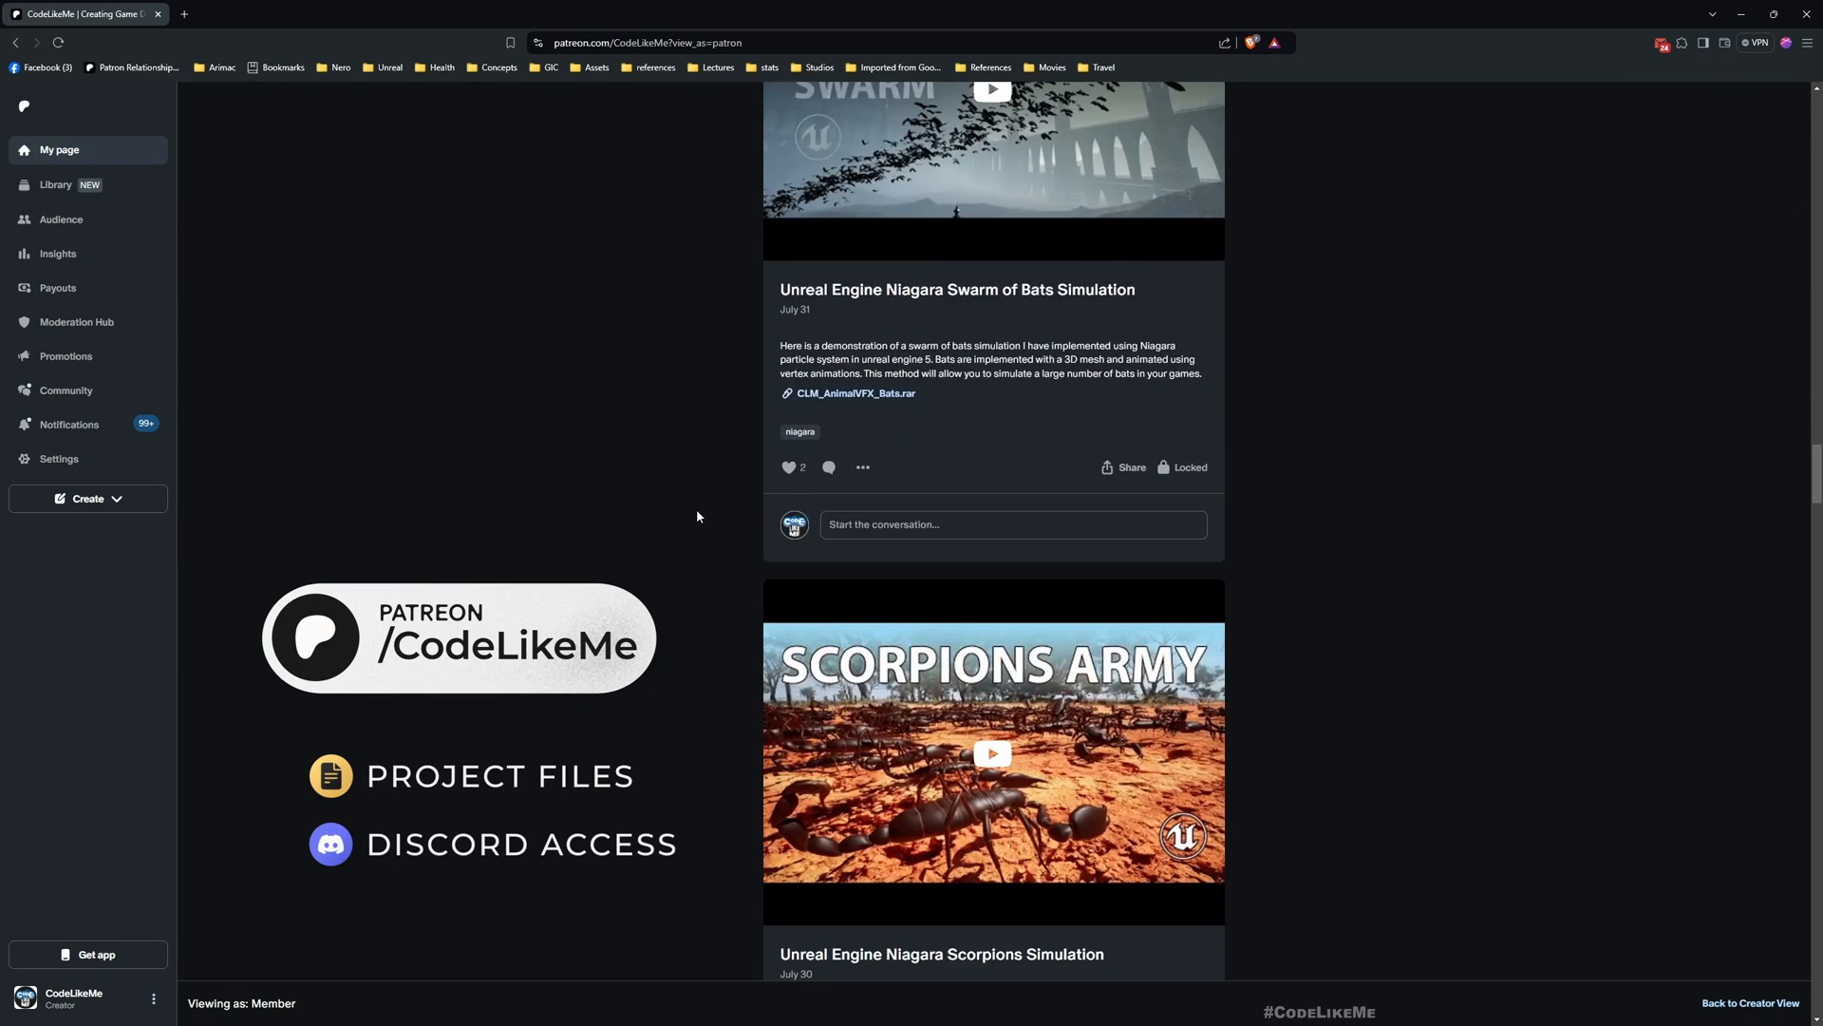
pyautogui.scroll(-3)
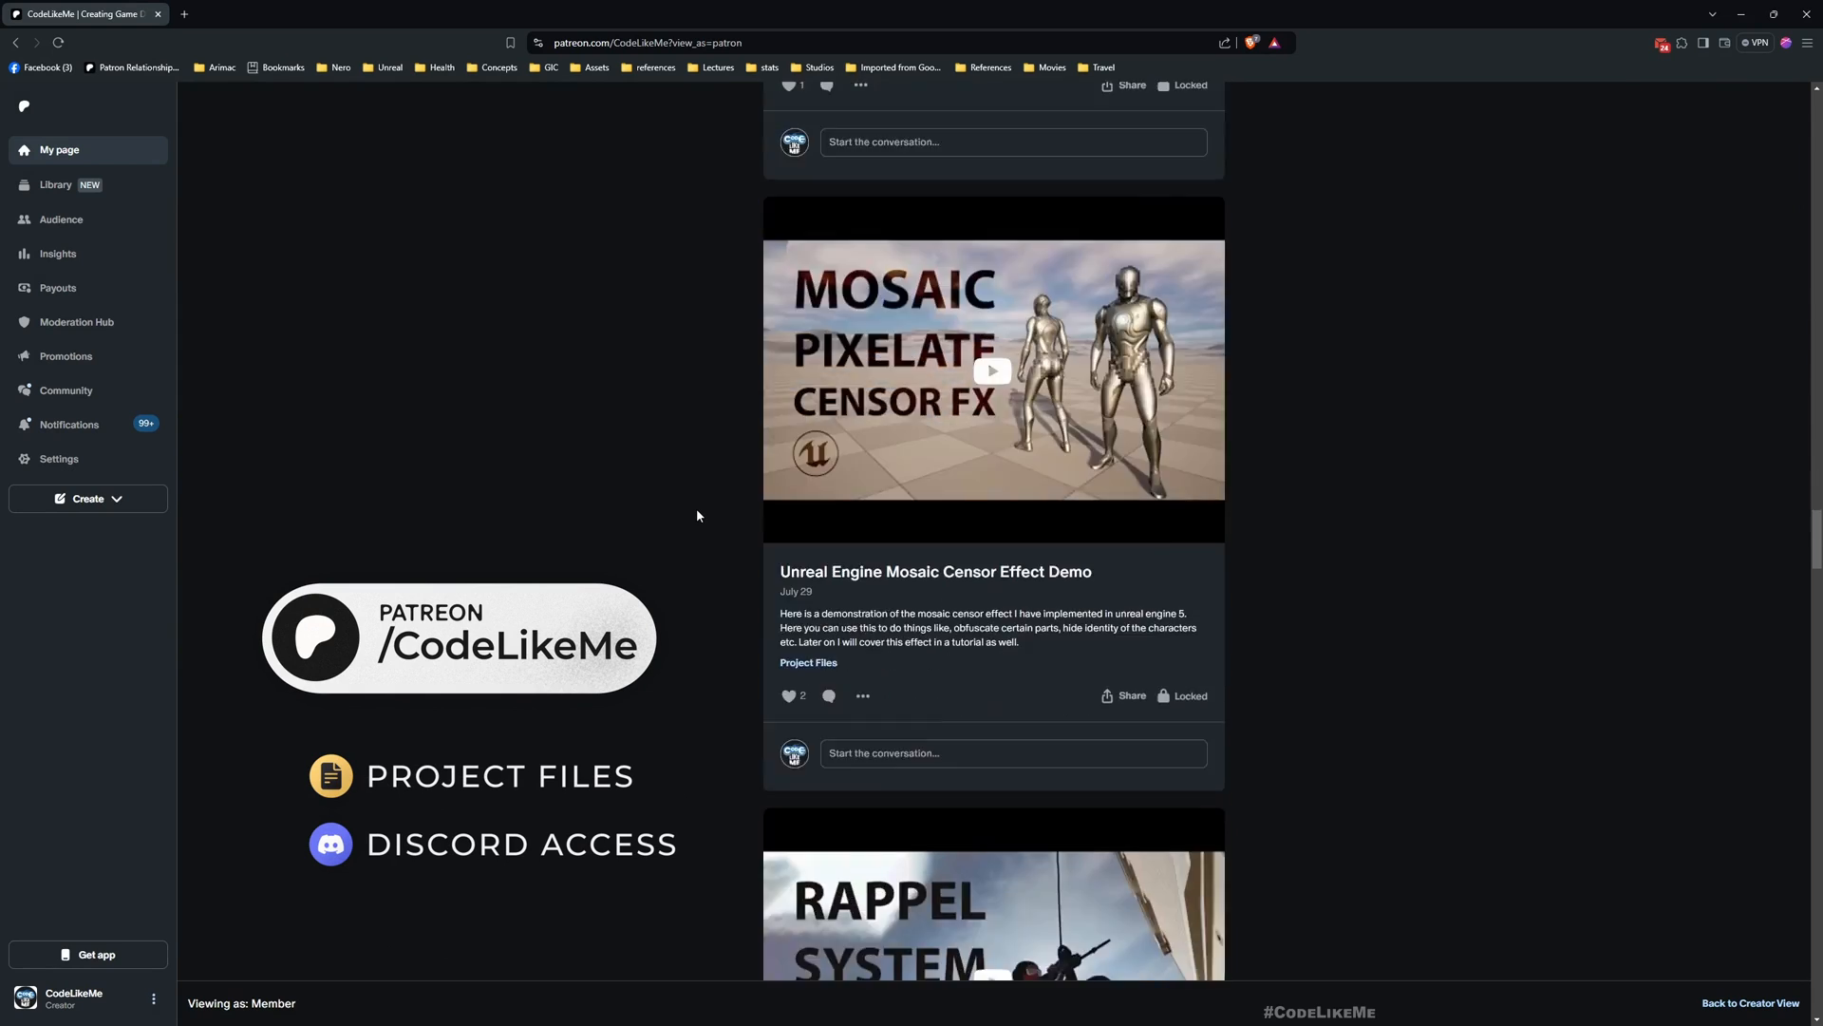
pyautogui.scroll(-3)
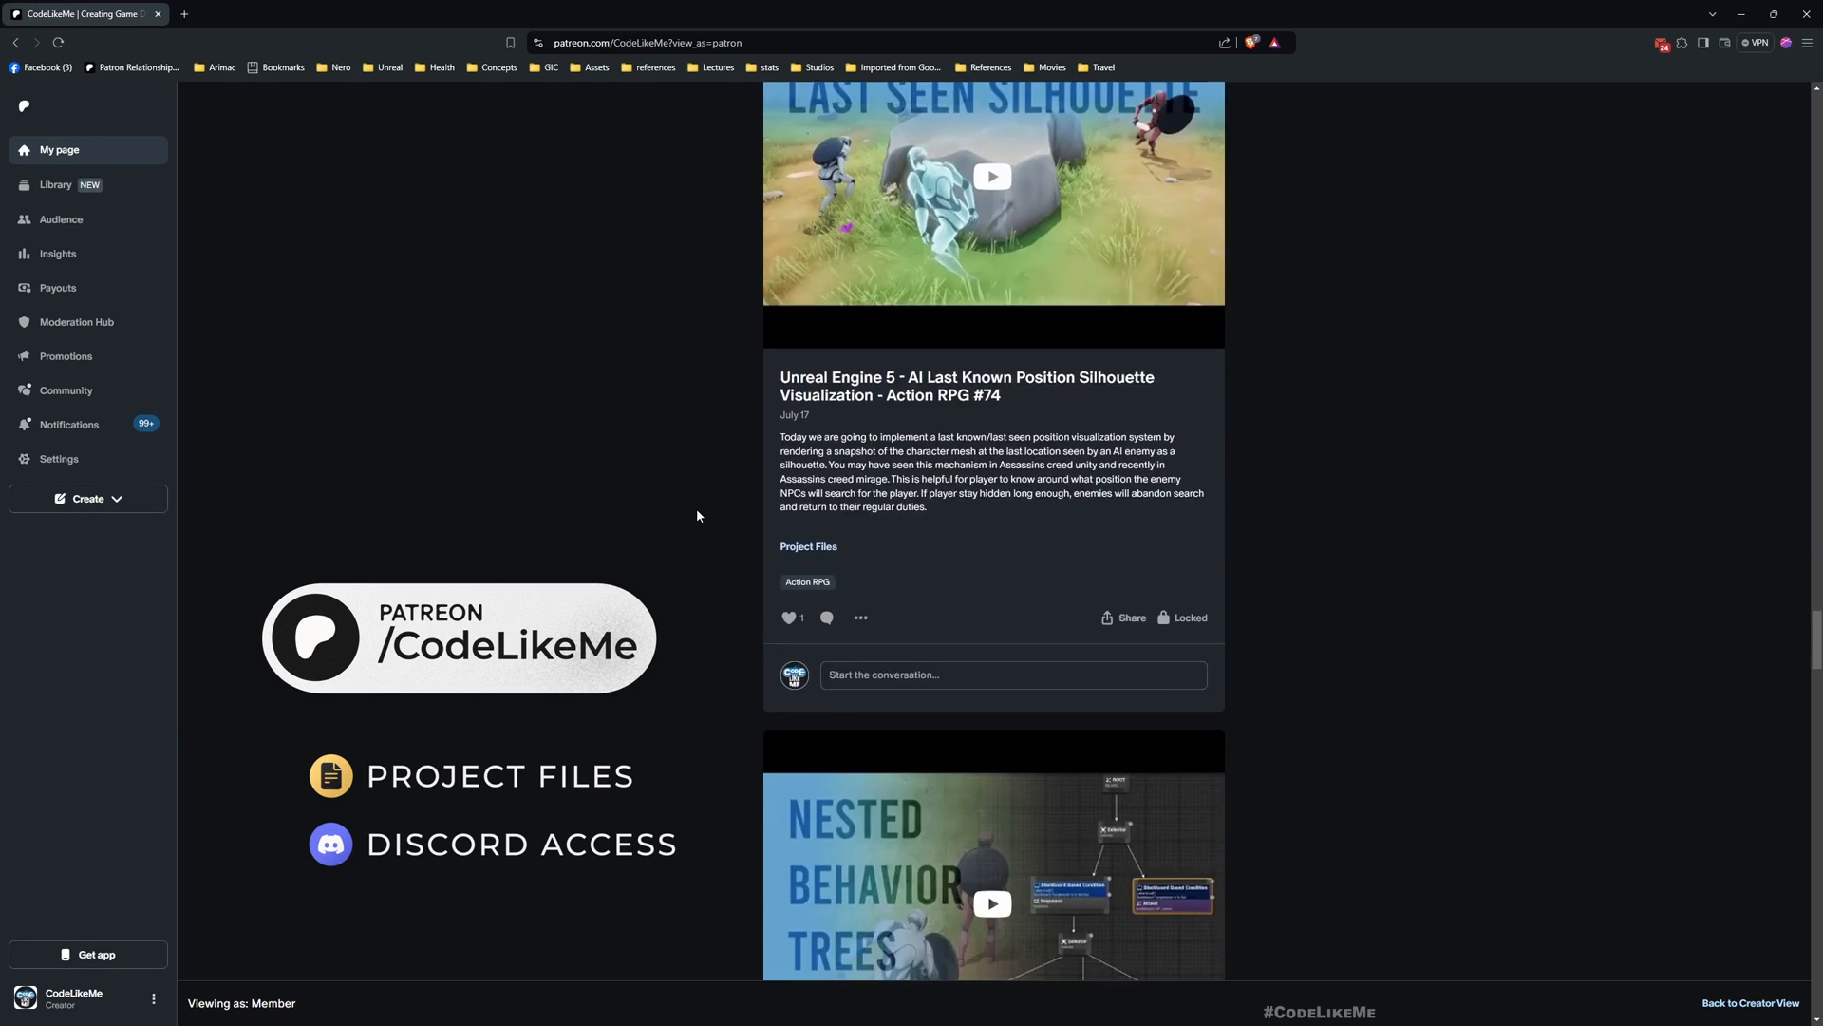
pyautogui.scroll(-3)
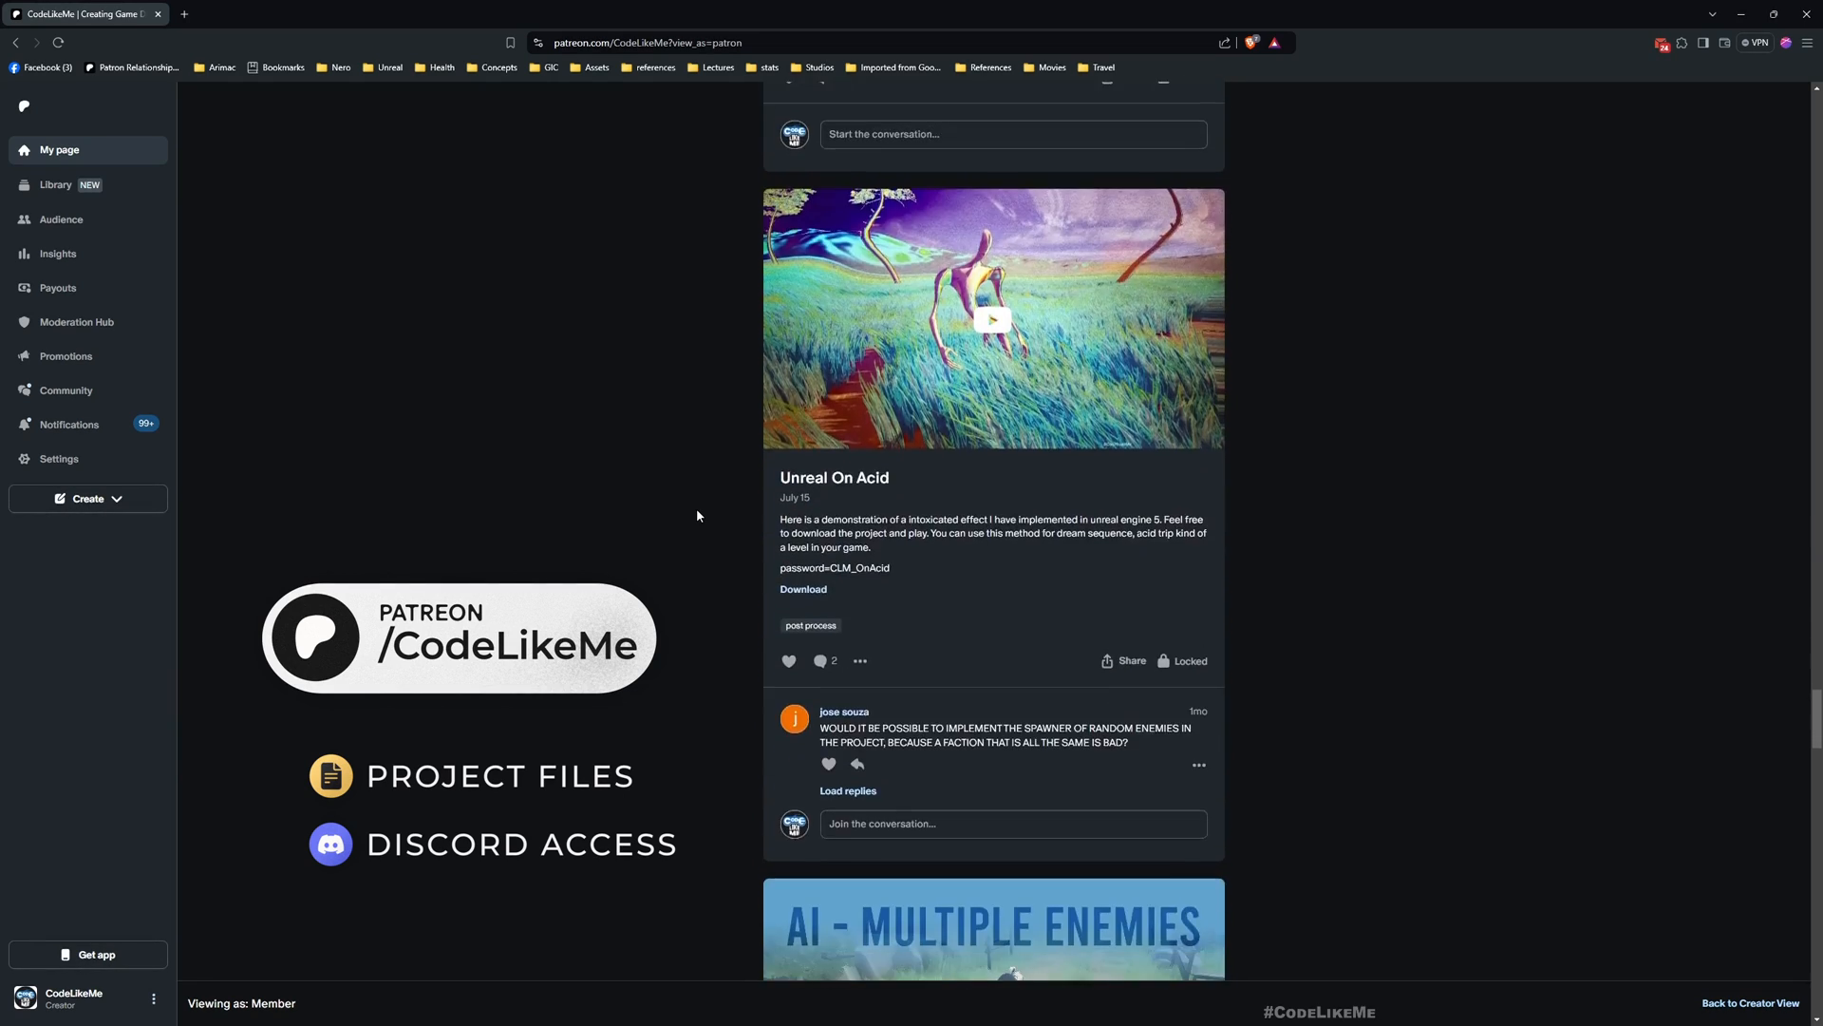
pyautogui.scroll(-3)
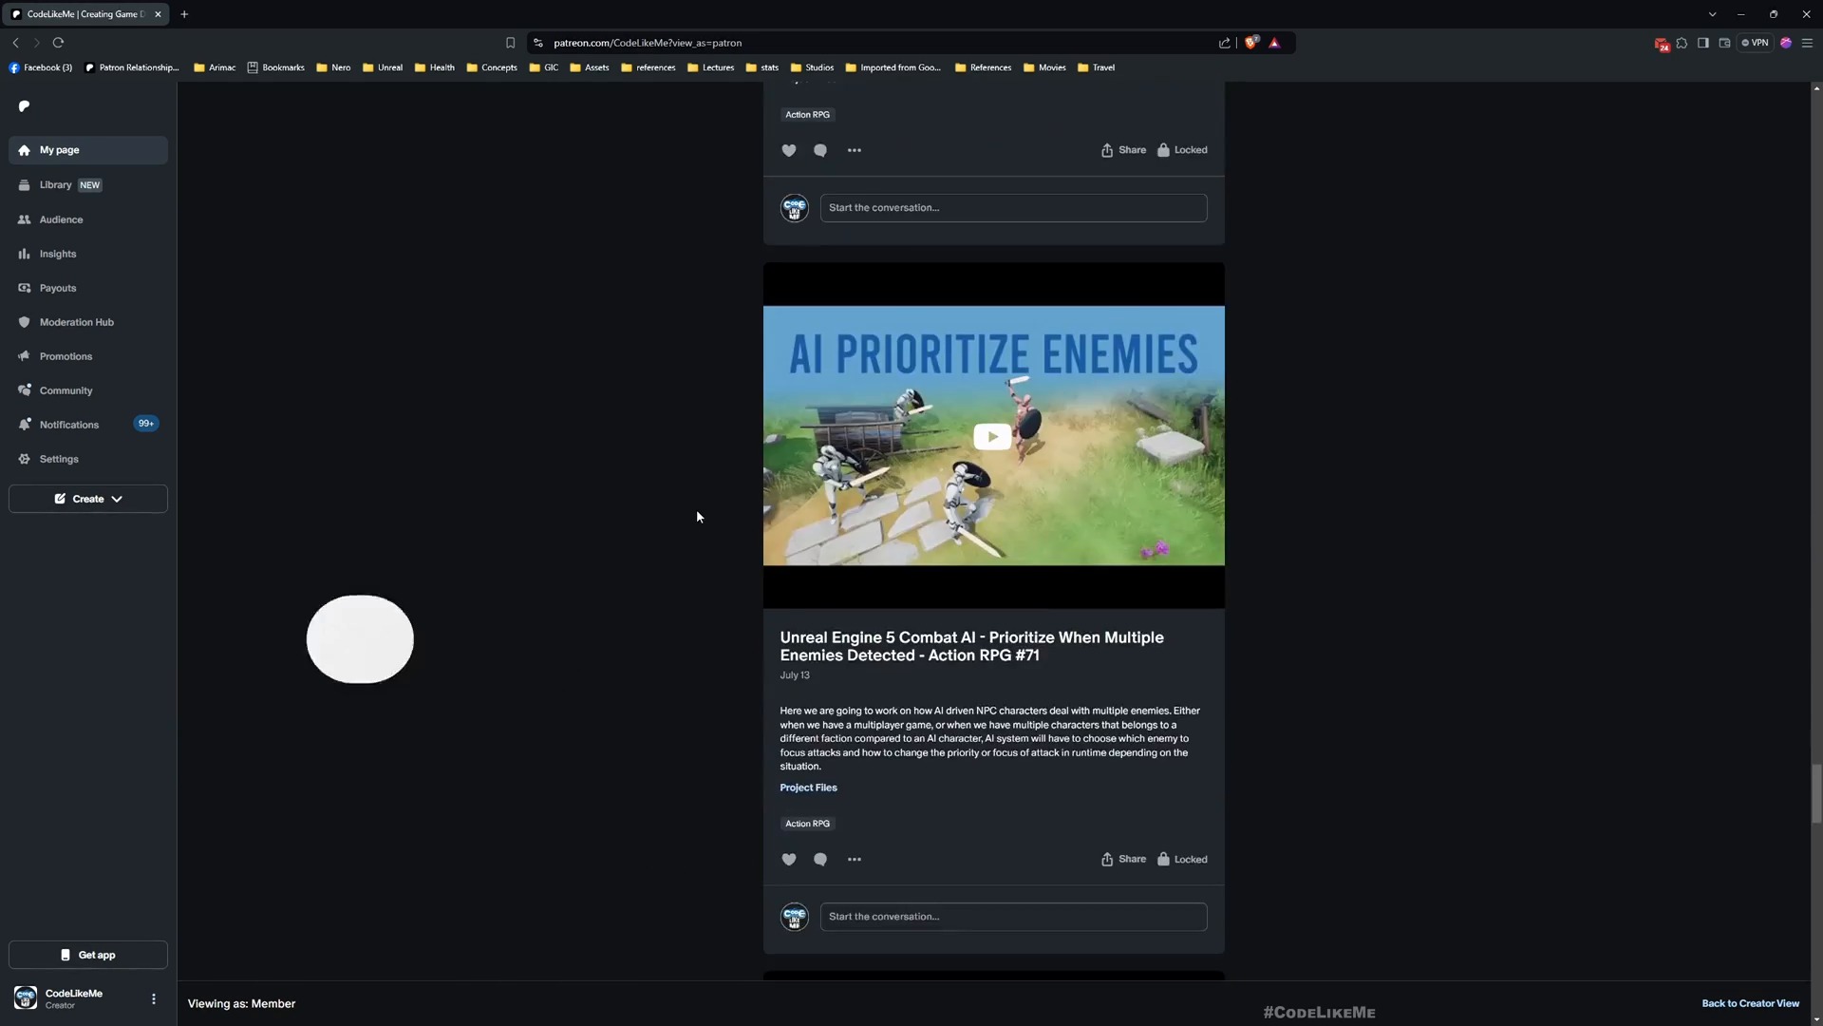